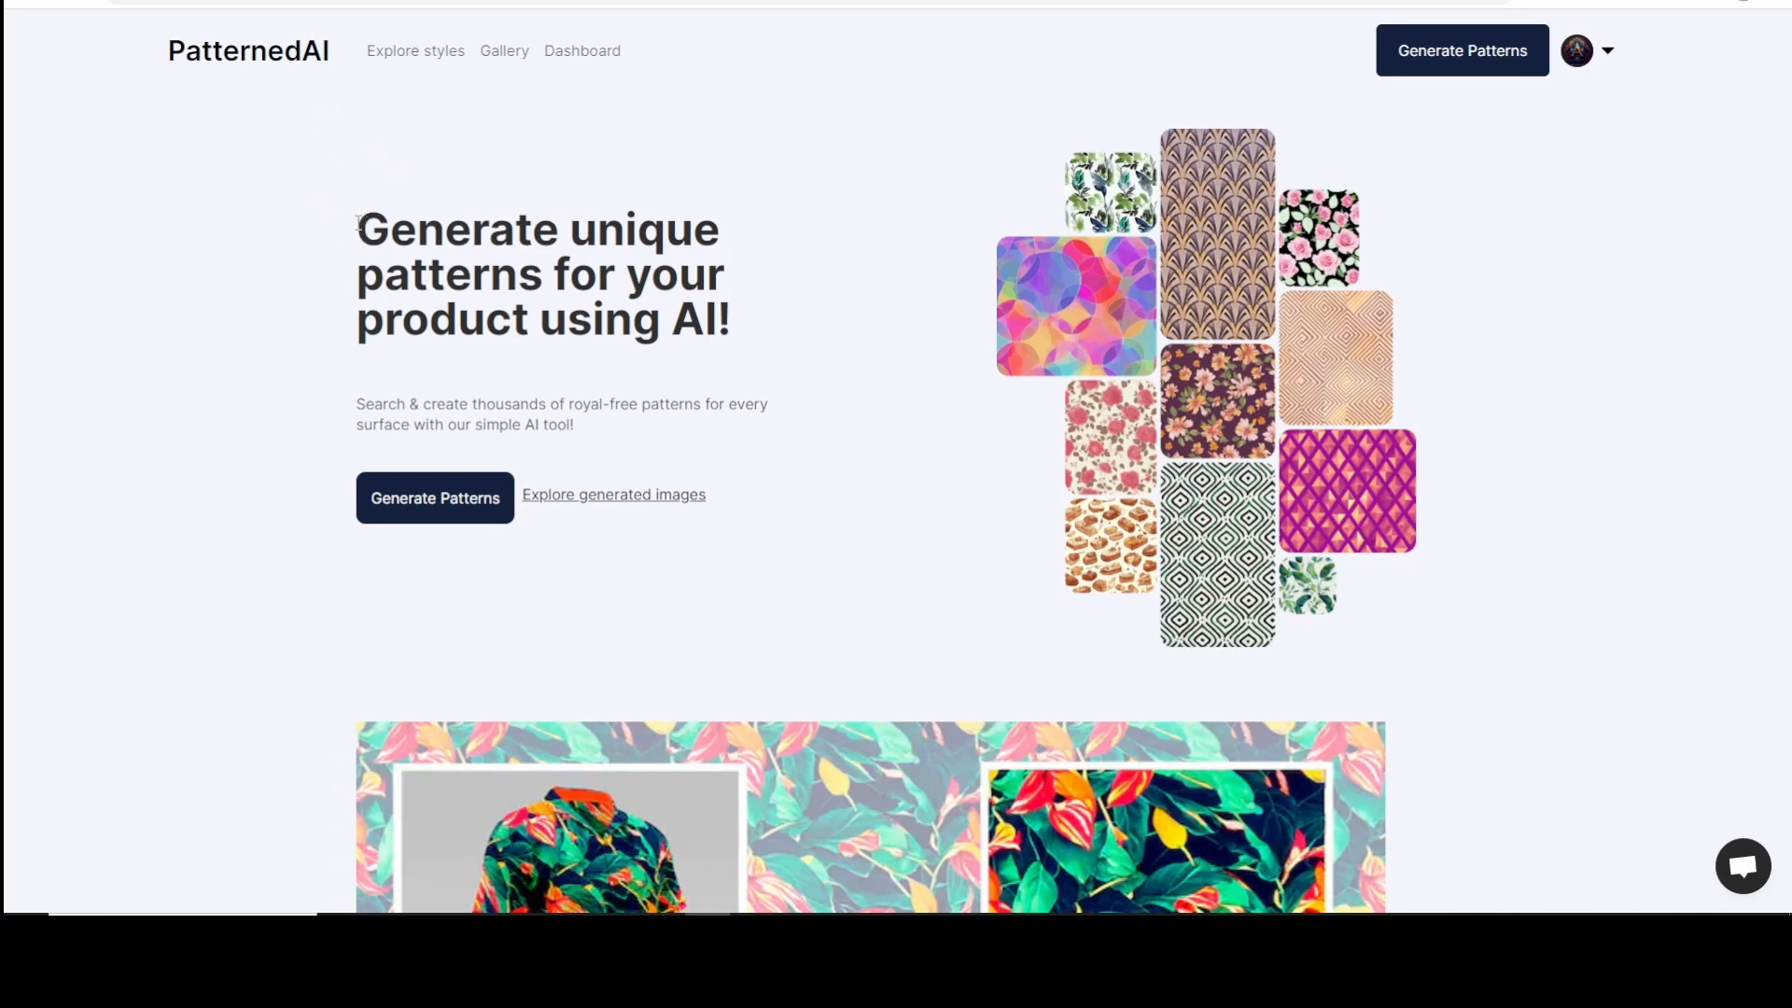
Enter 'heart' as the PatternedAI generator prompt and open the blue heart pattern's detail page.
drag(359, 228, 732, 332)
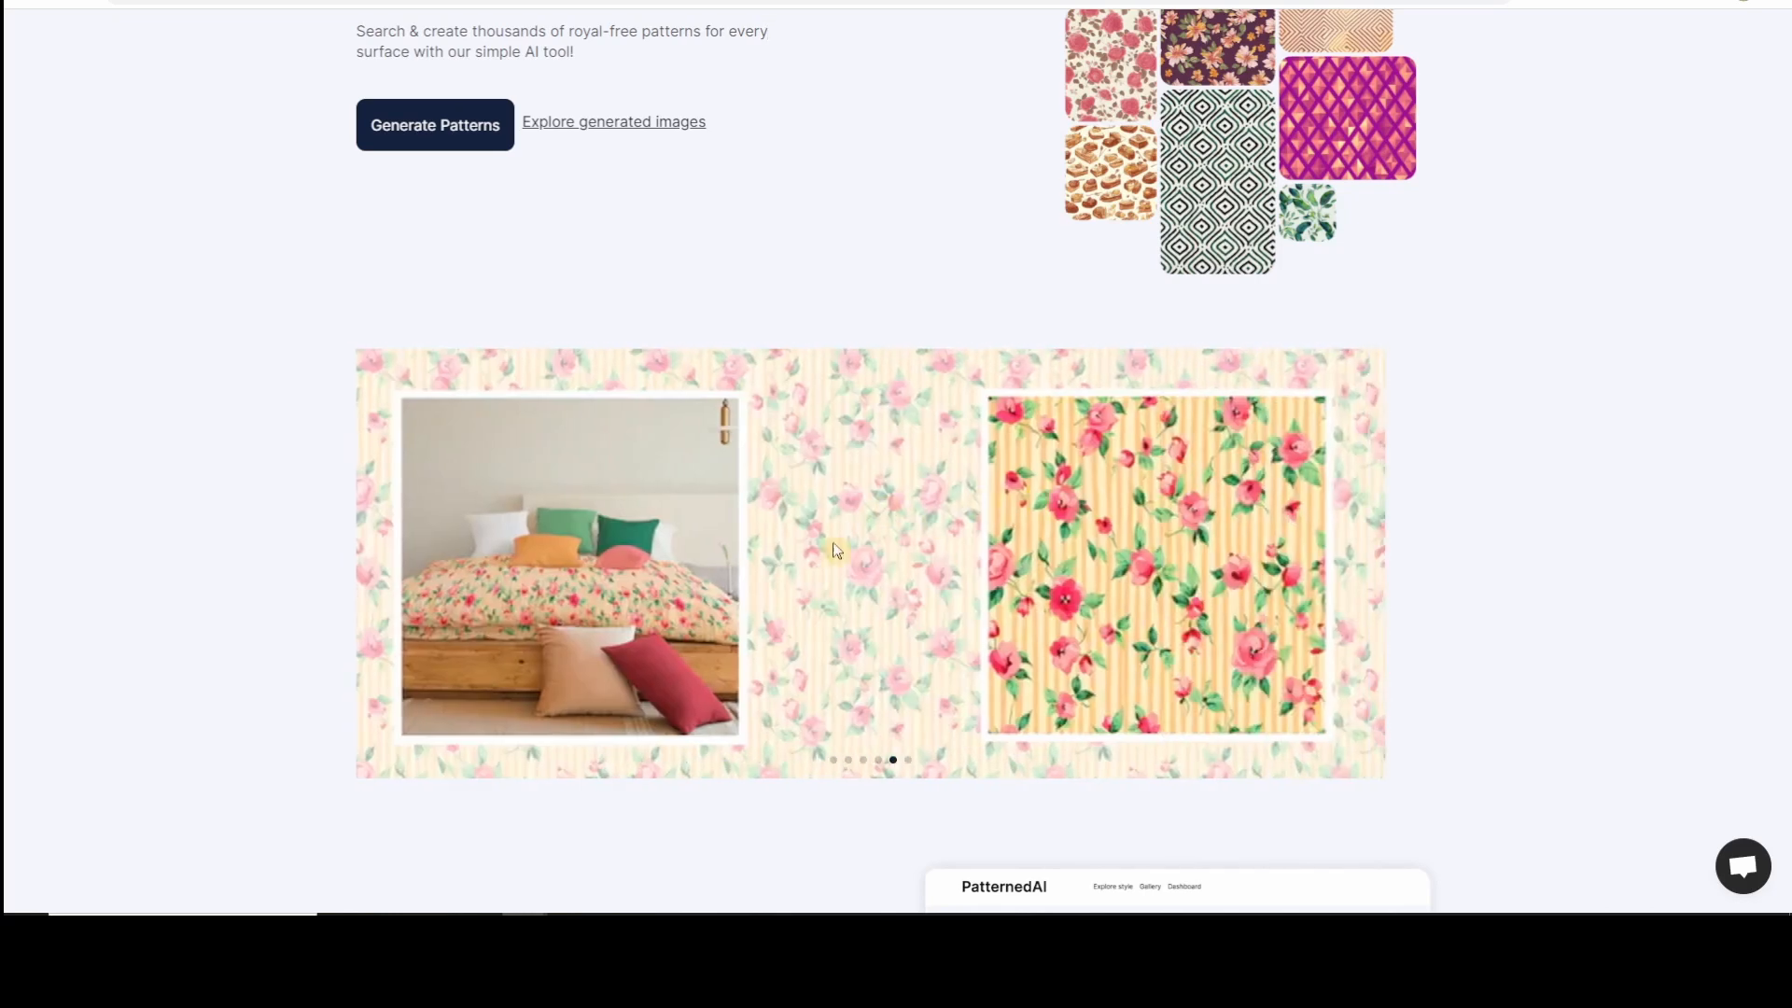
mouse_move(1199, 437)
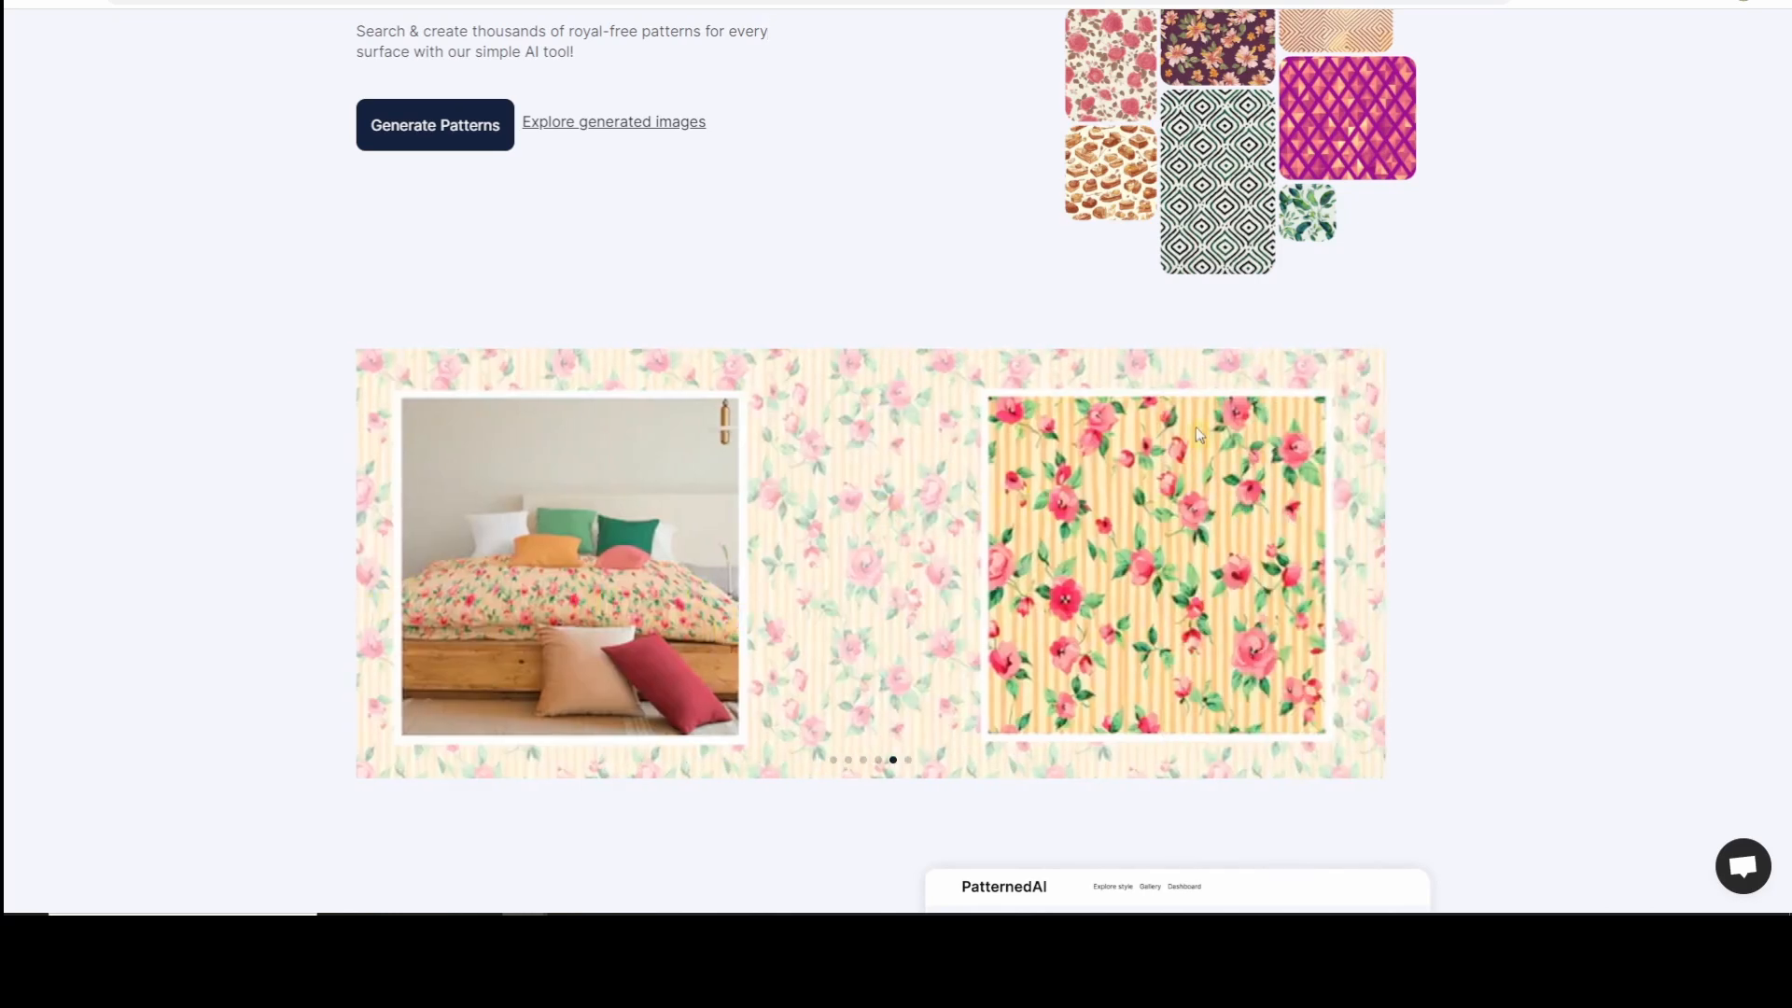
scroll(down, 3)
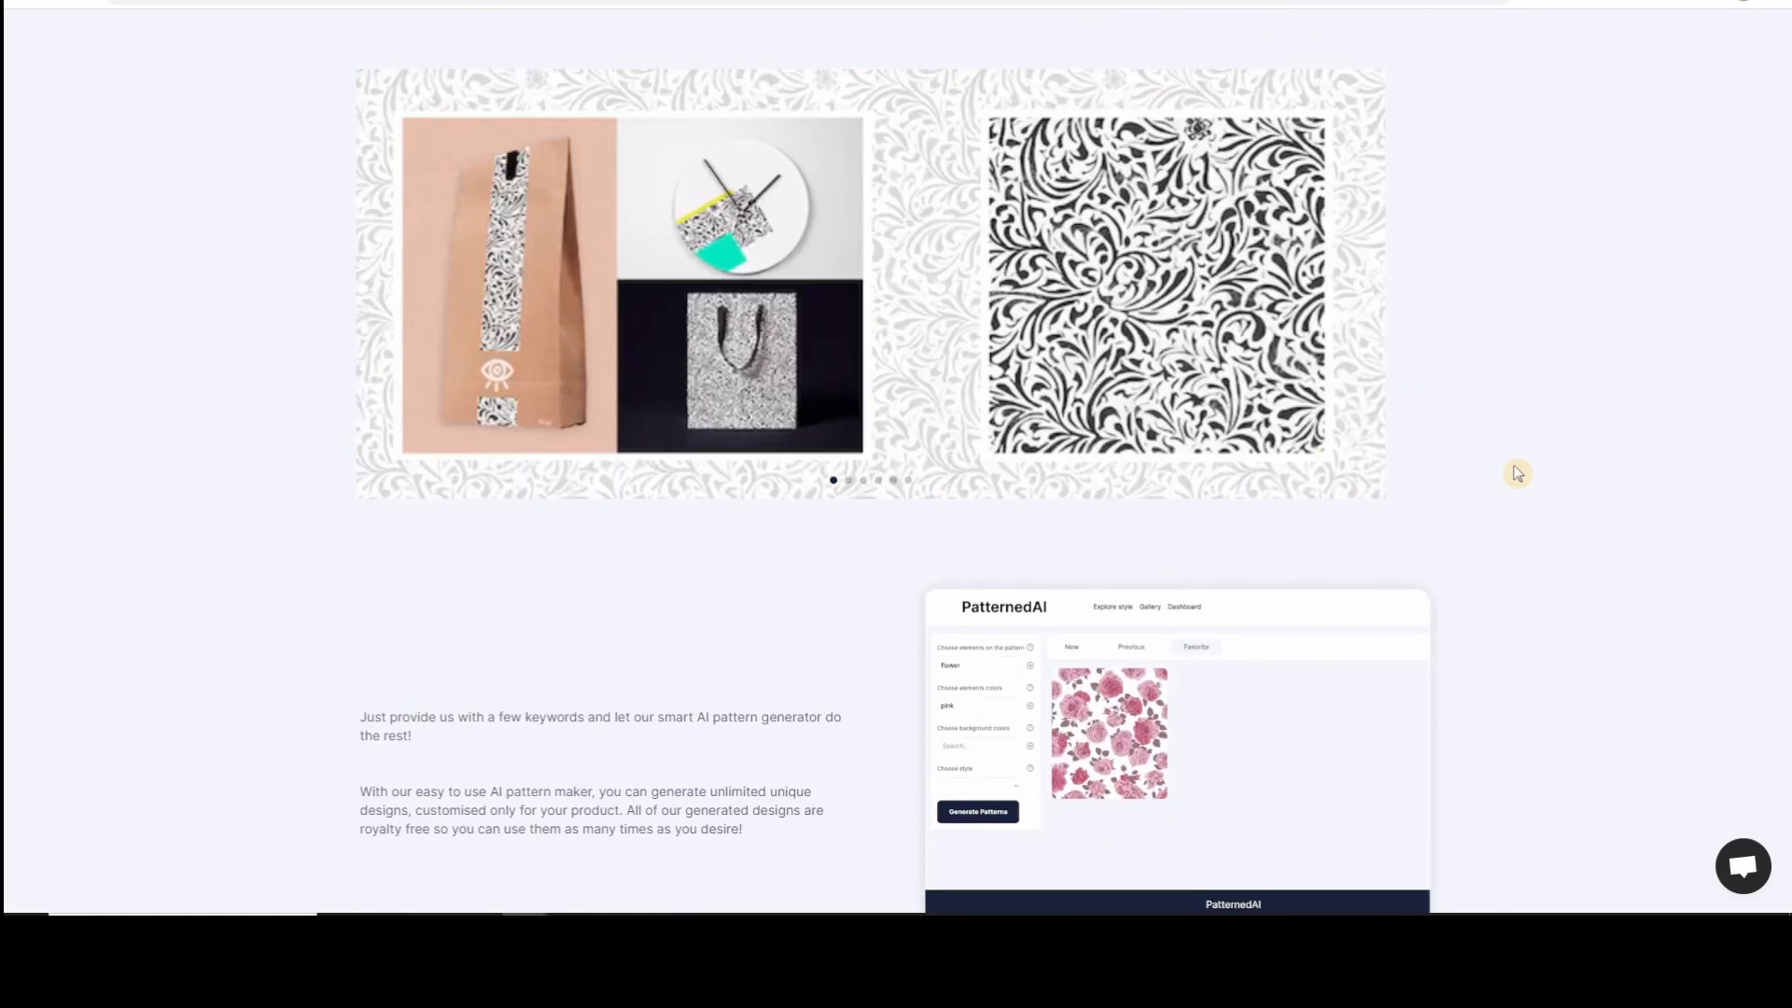
scroll(down, 3)
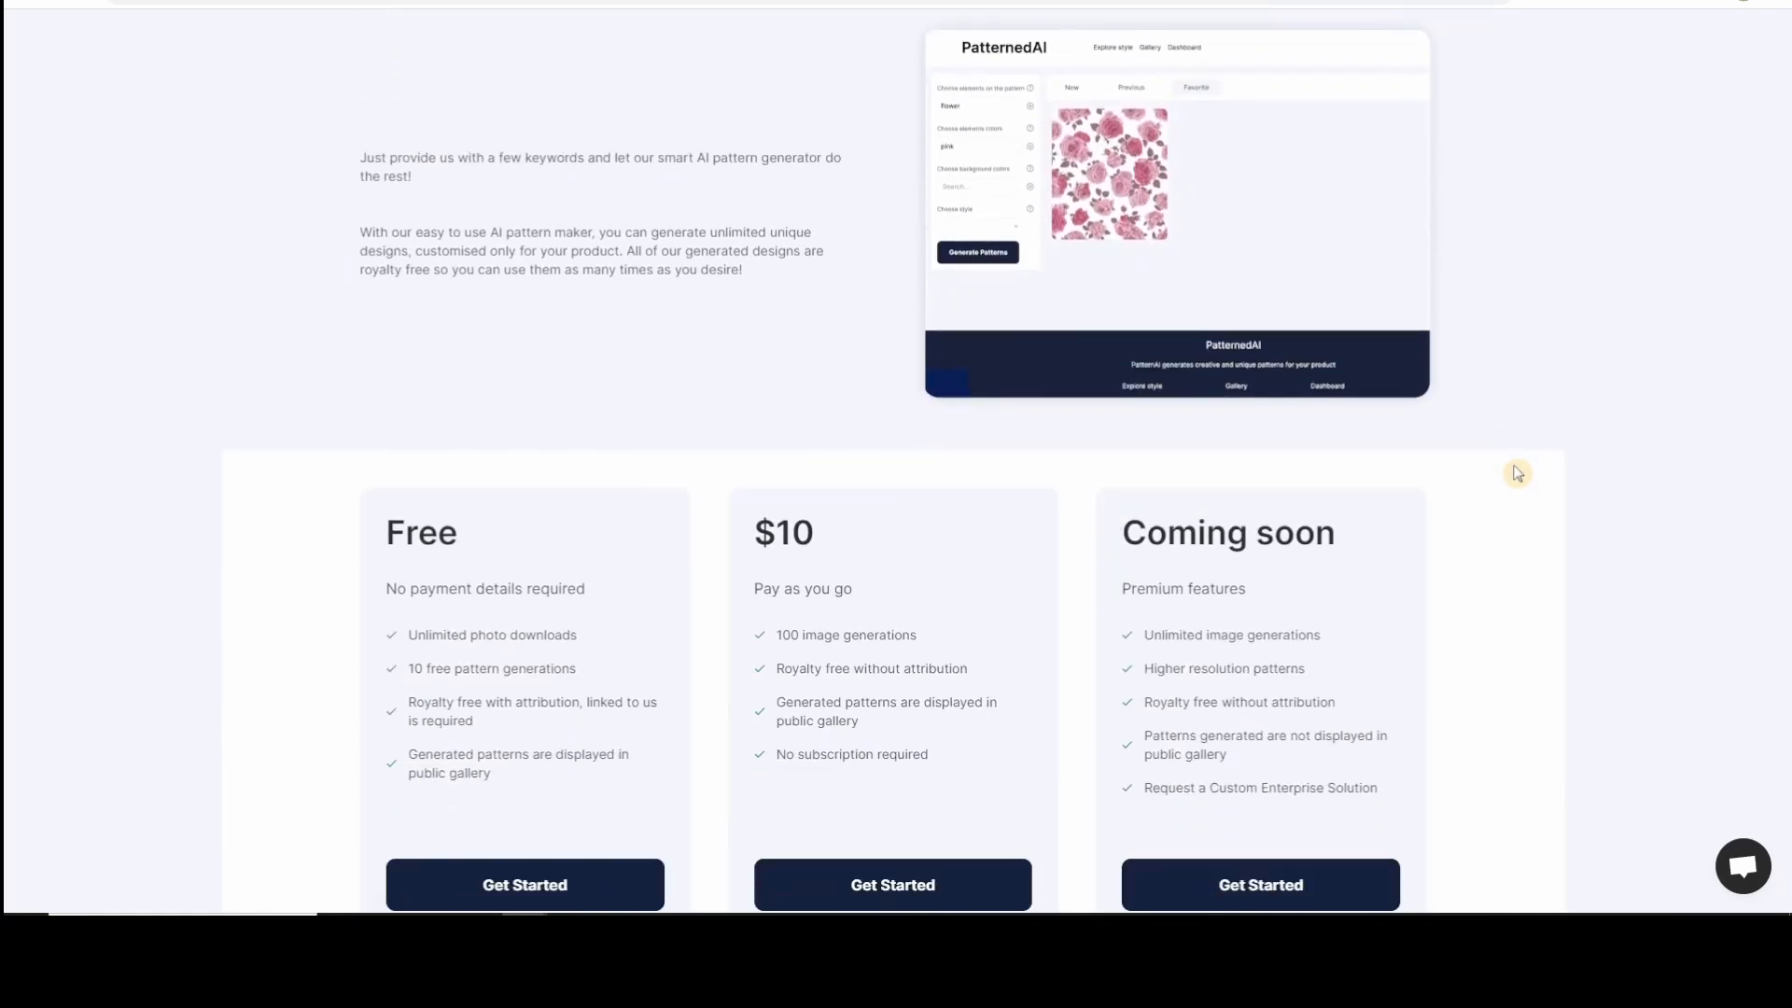
scroll(down, 3)
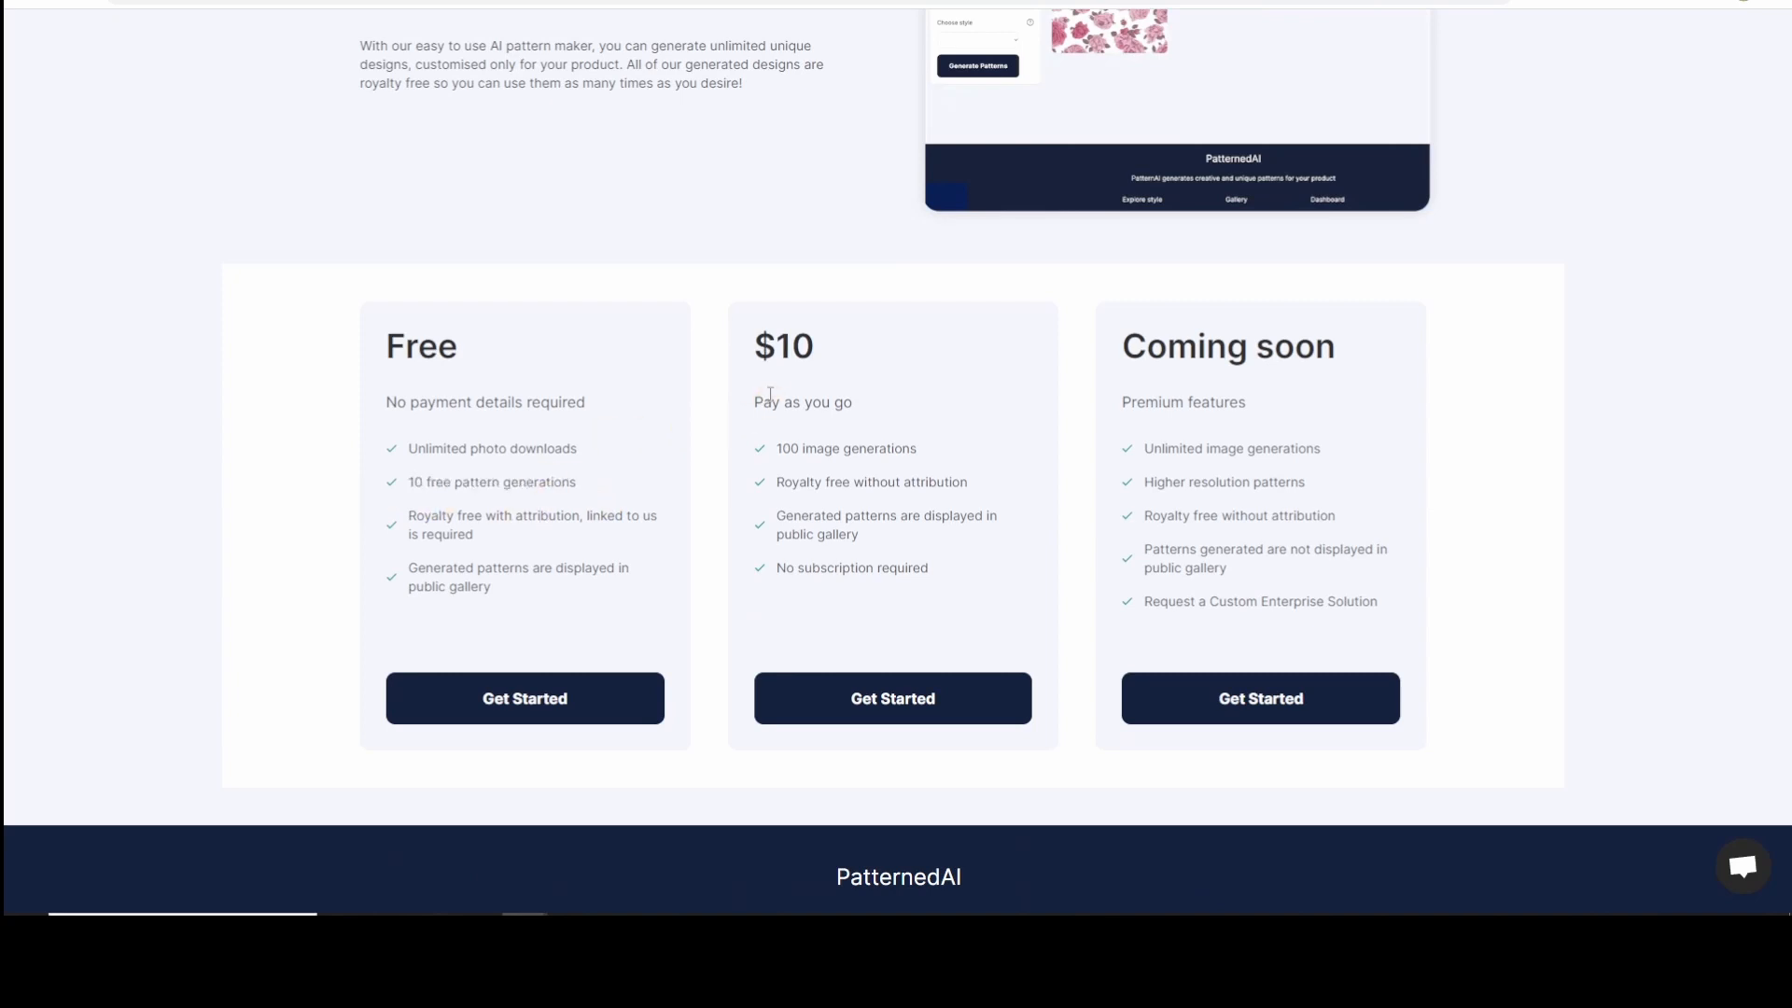
mouse_move(771, 388)
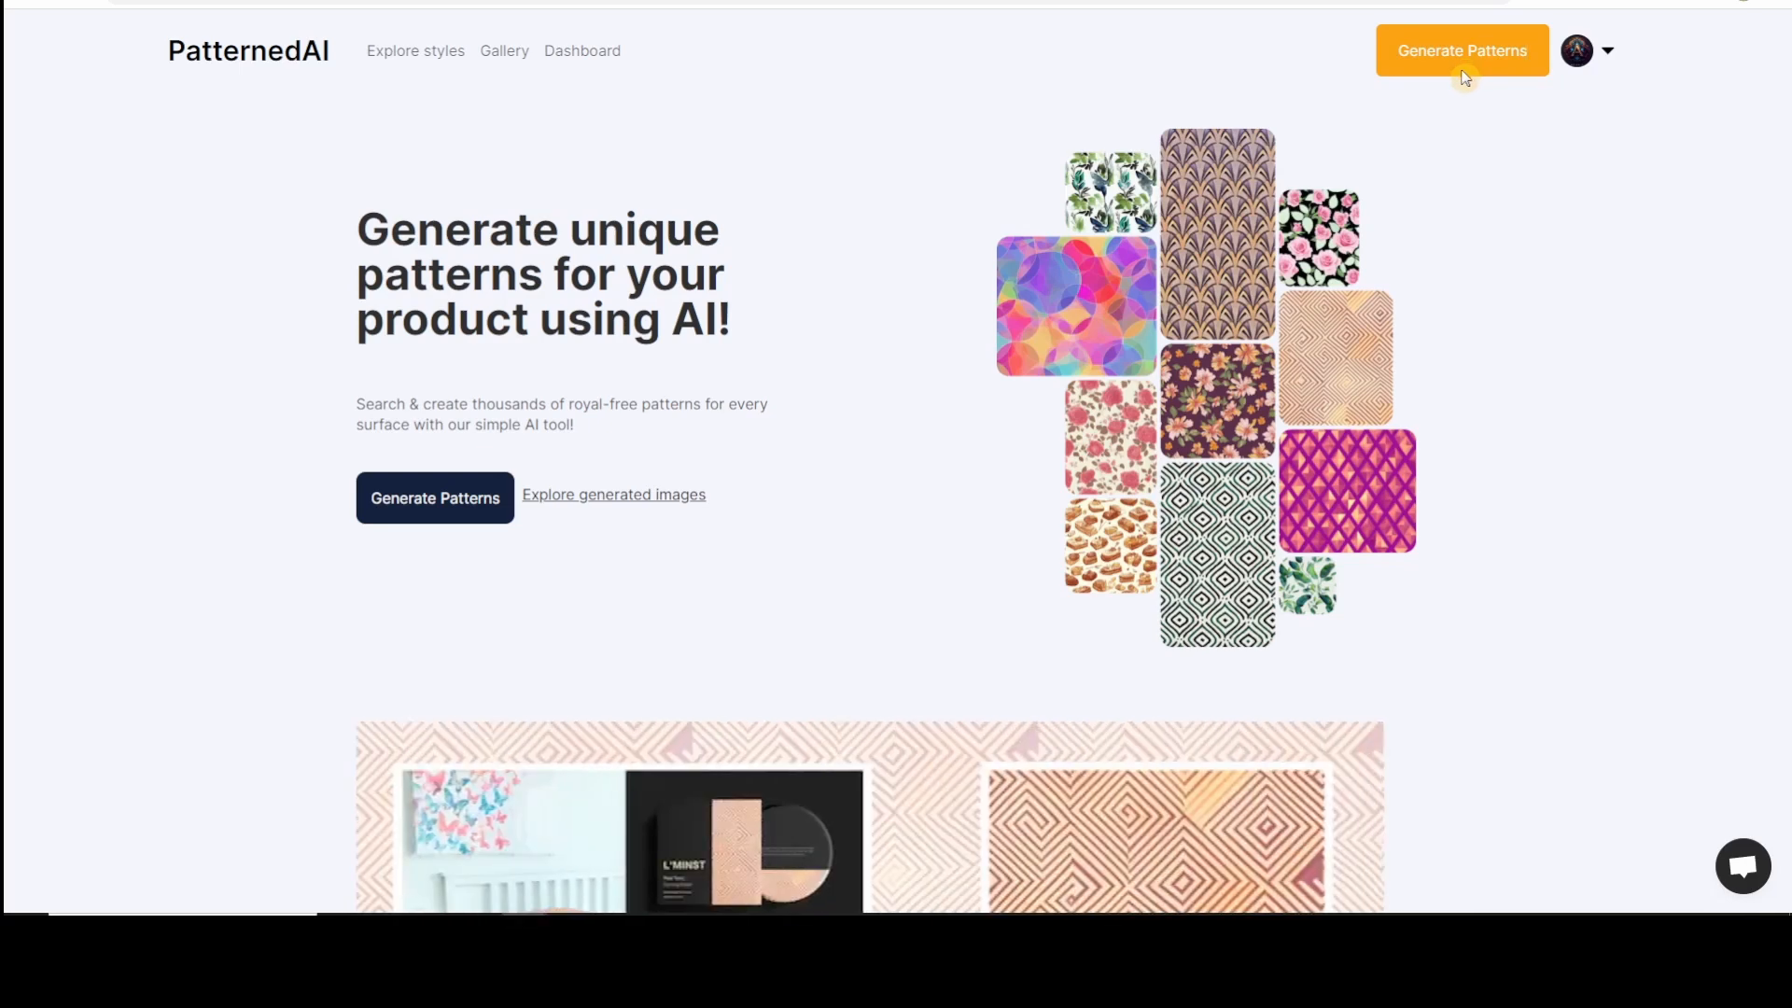
click(1461, 50)
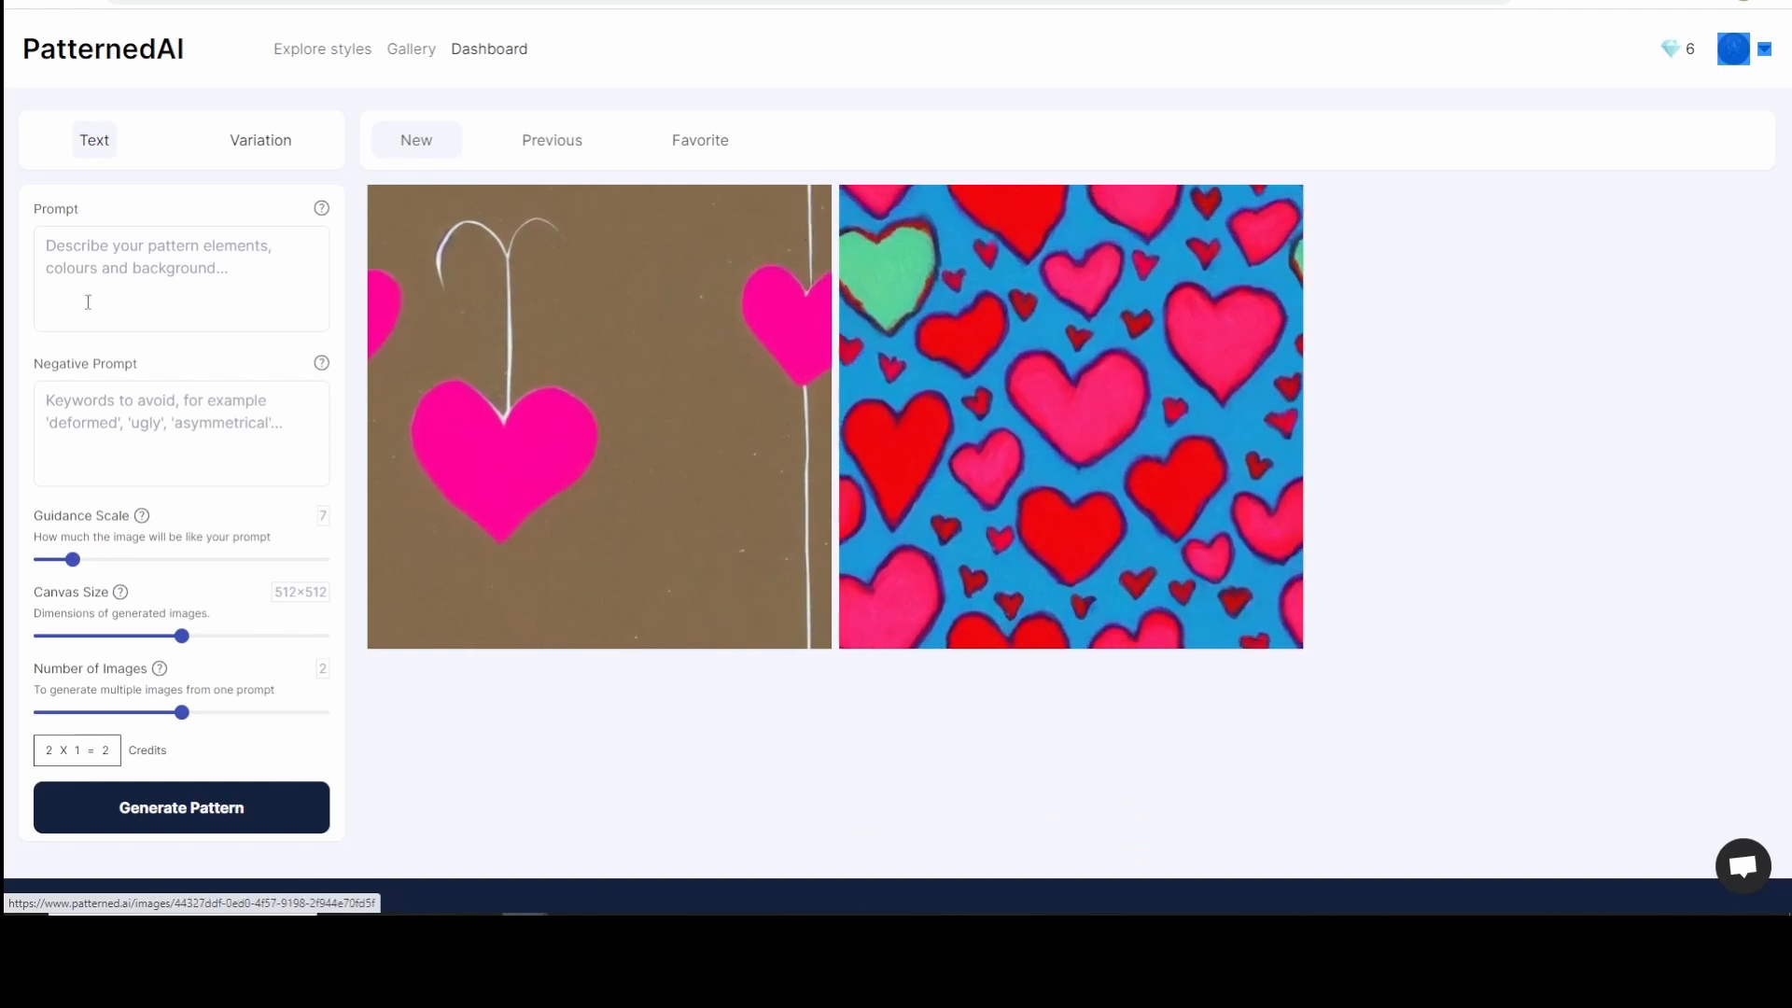
click(181, 275)
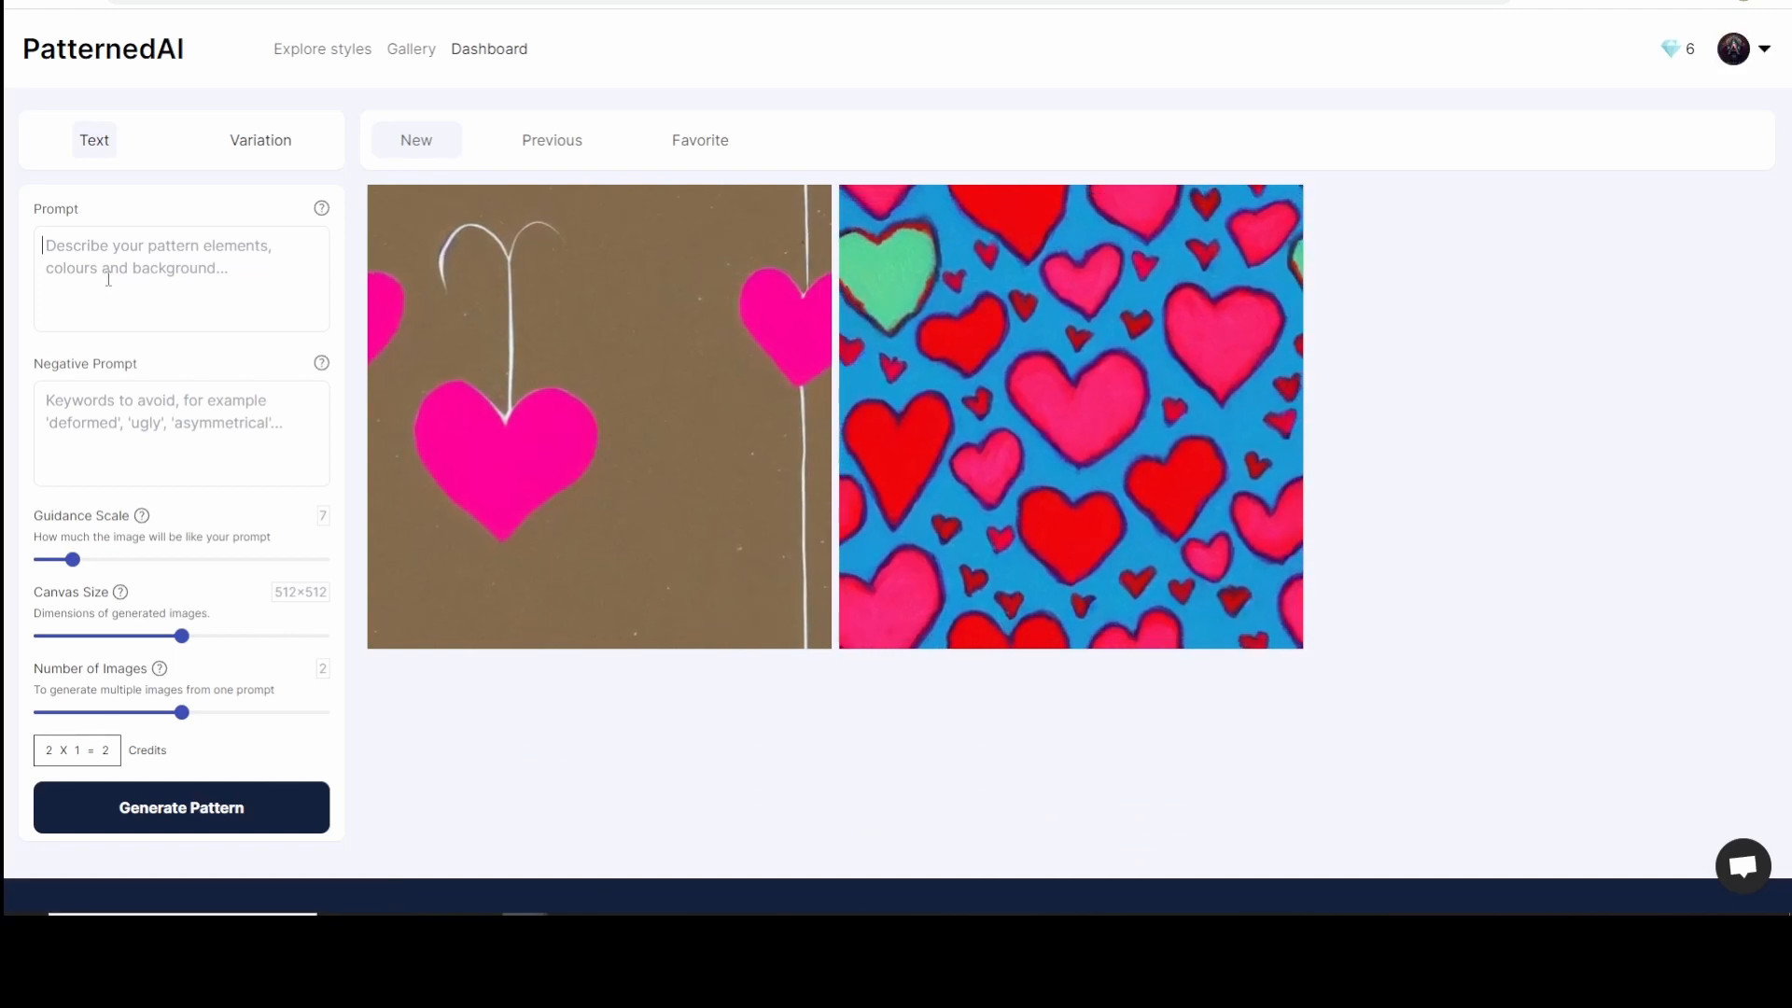
text(heart)
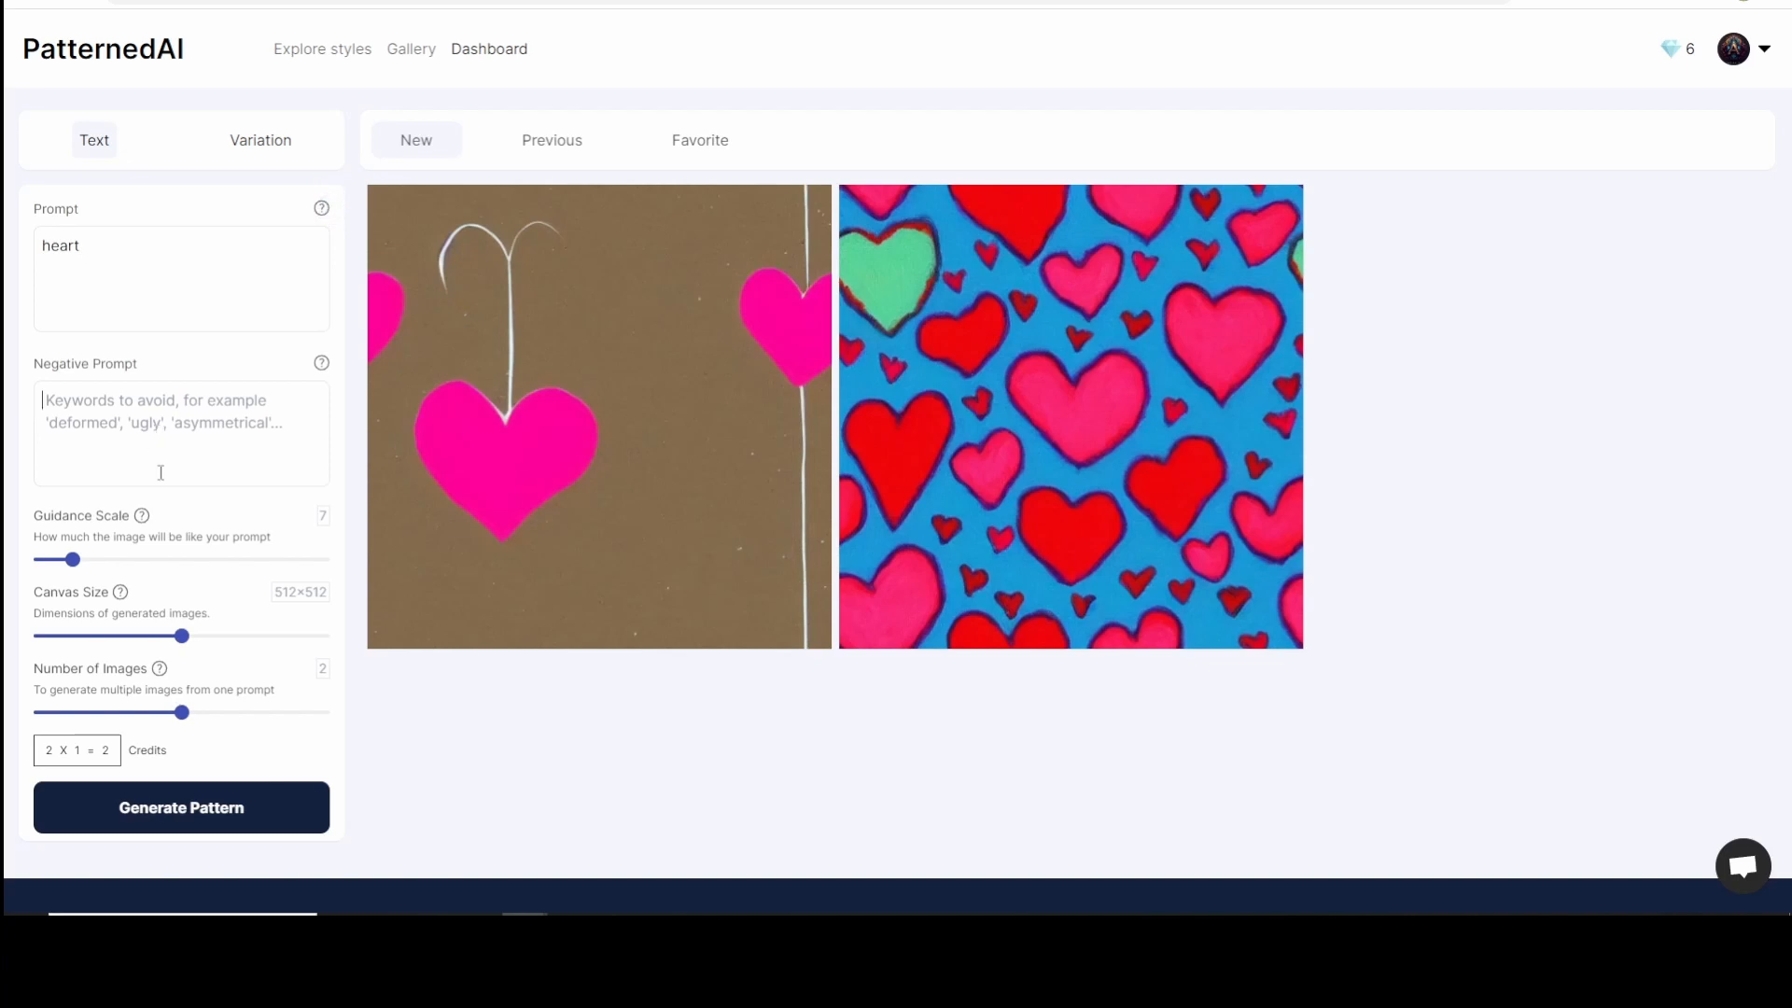
mouse_move(241, 651)
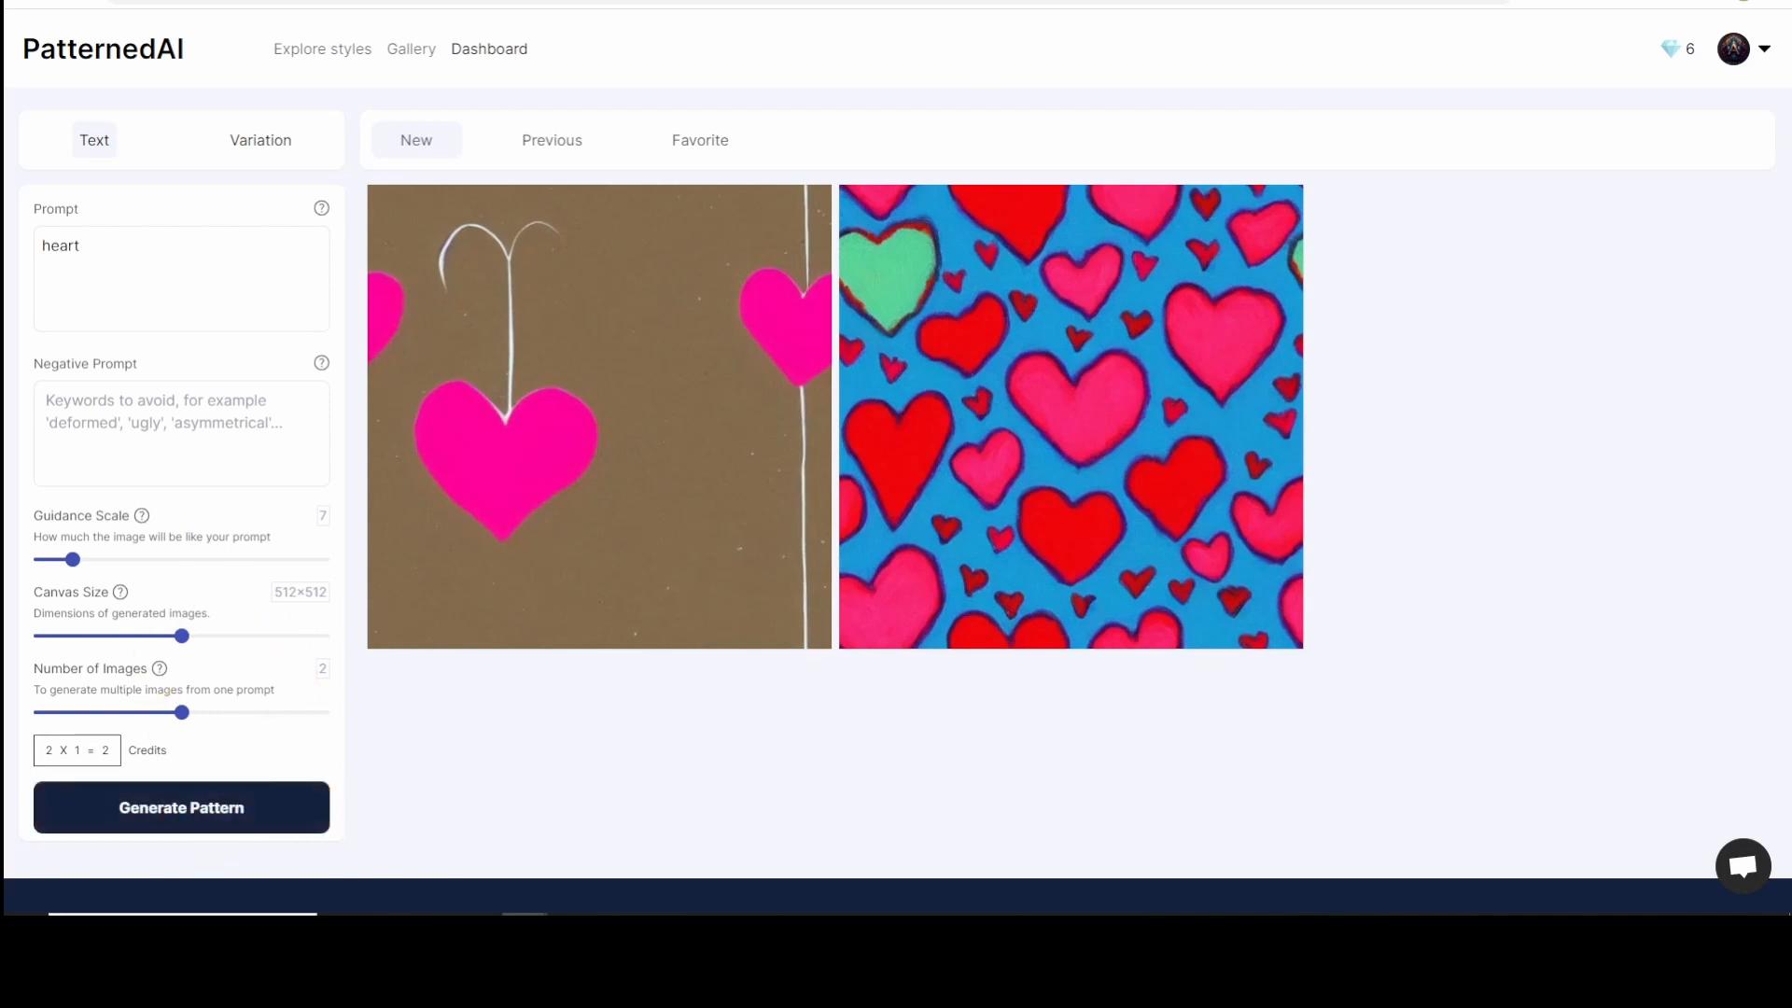
mouse_move(558, 486)
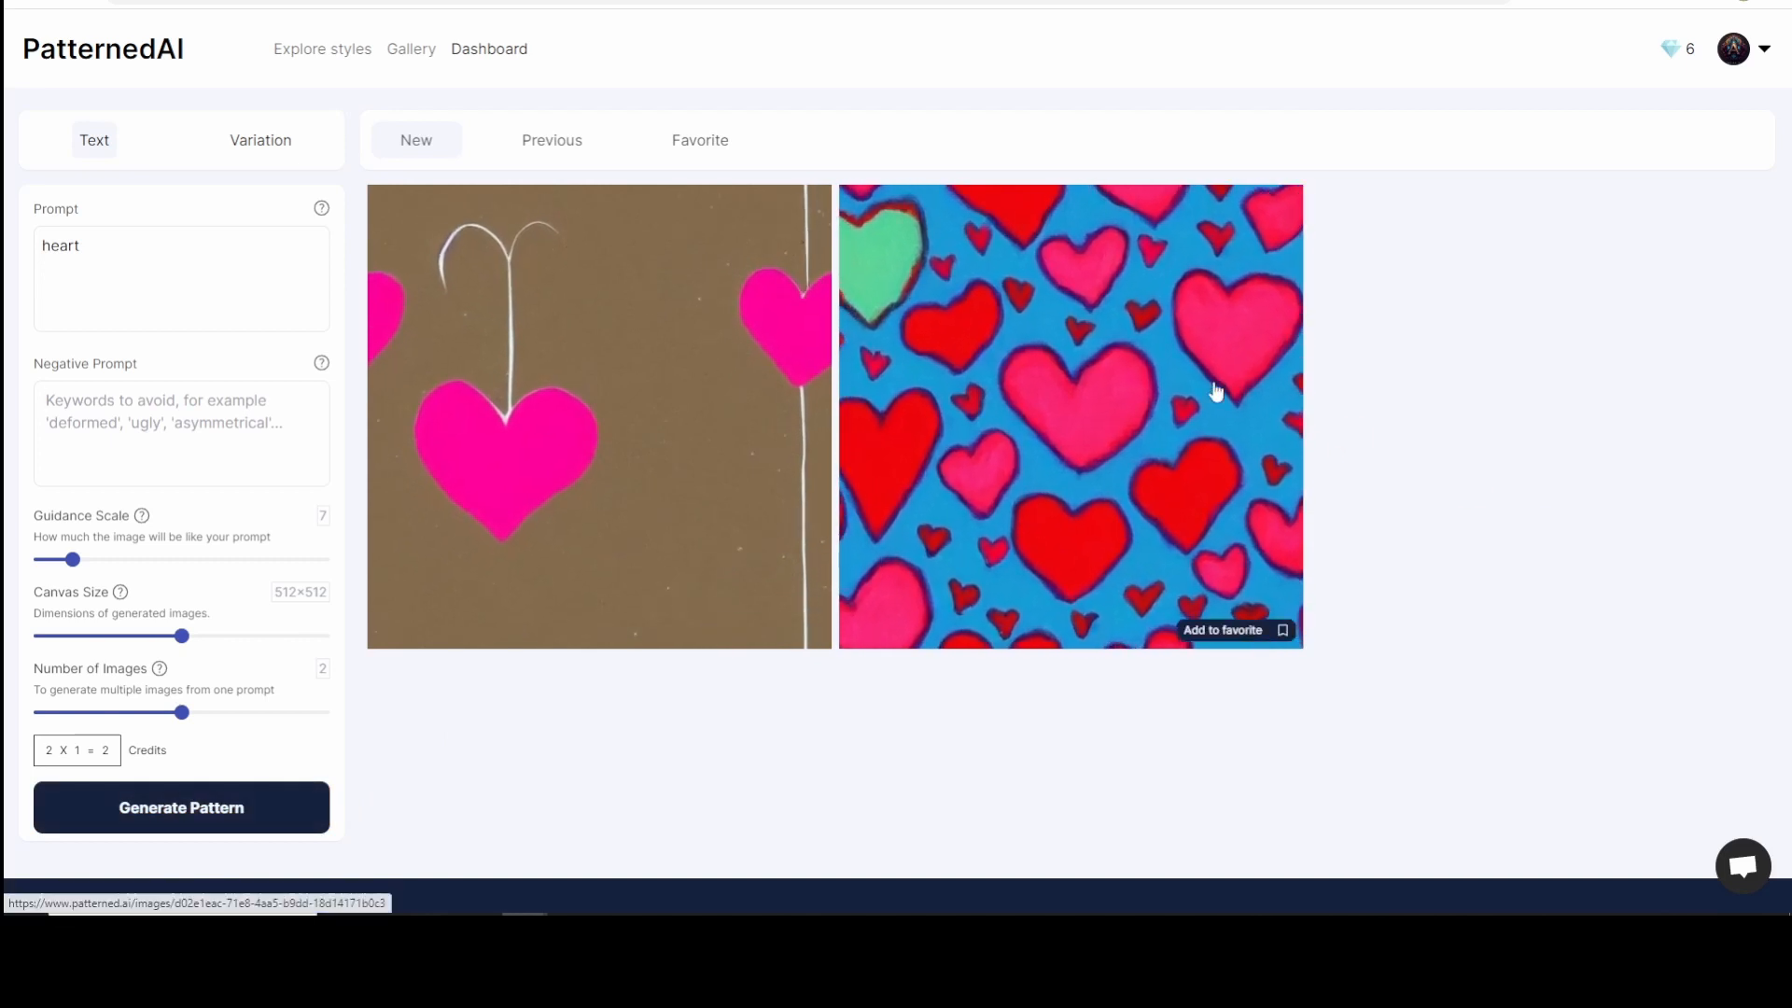
click(1072, 415)
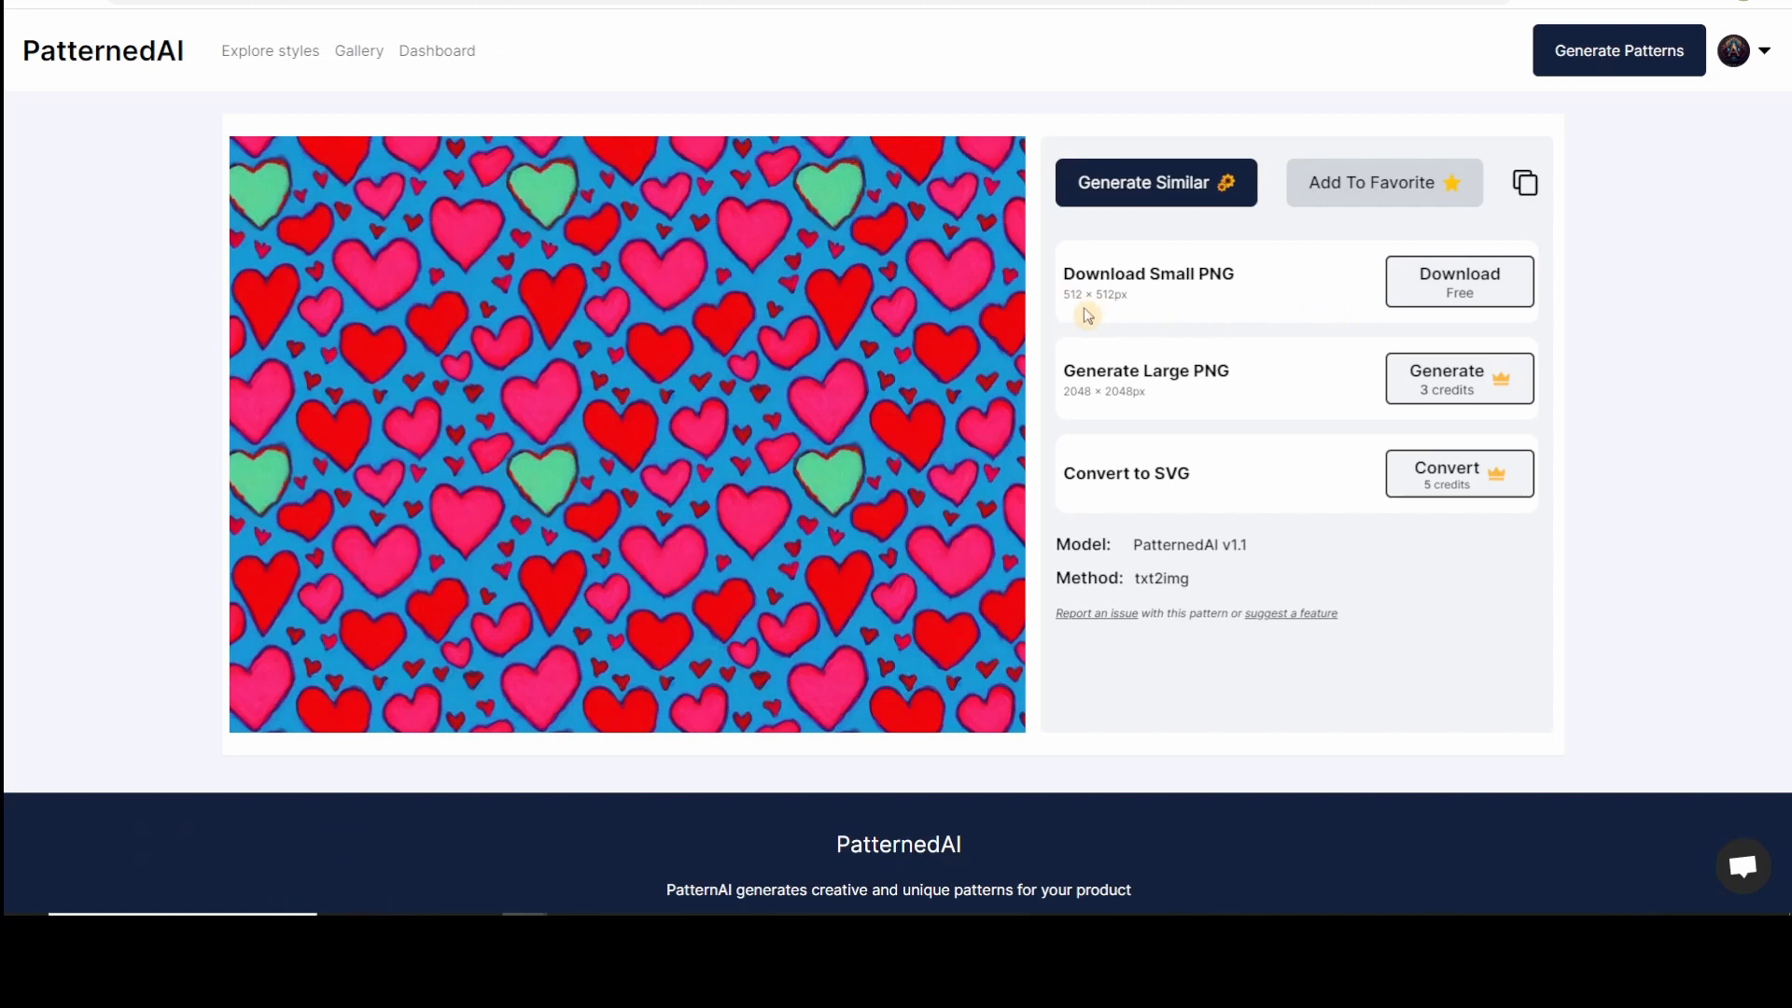
mouse_move(1103, 312)
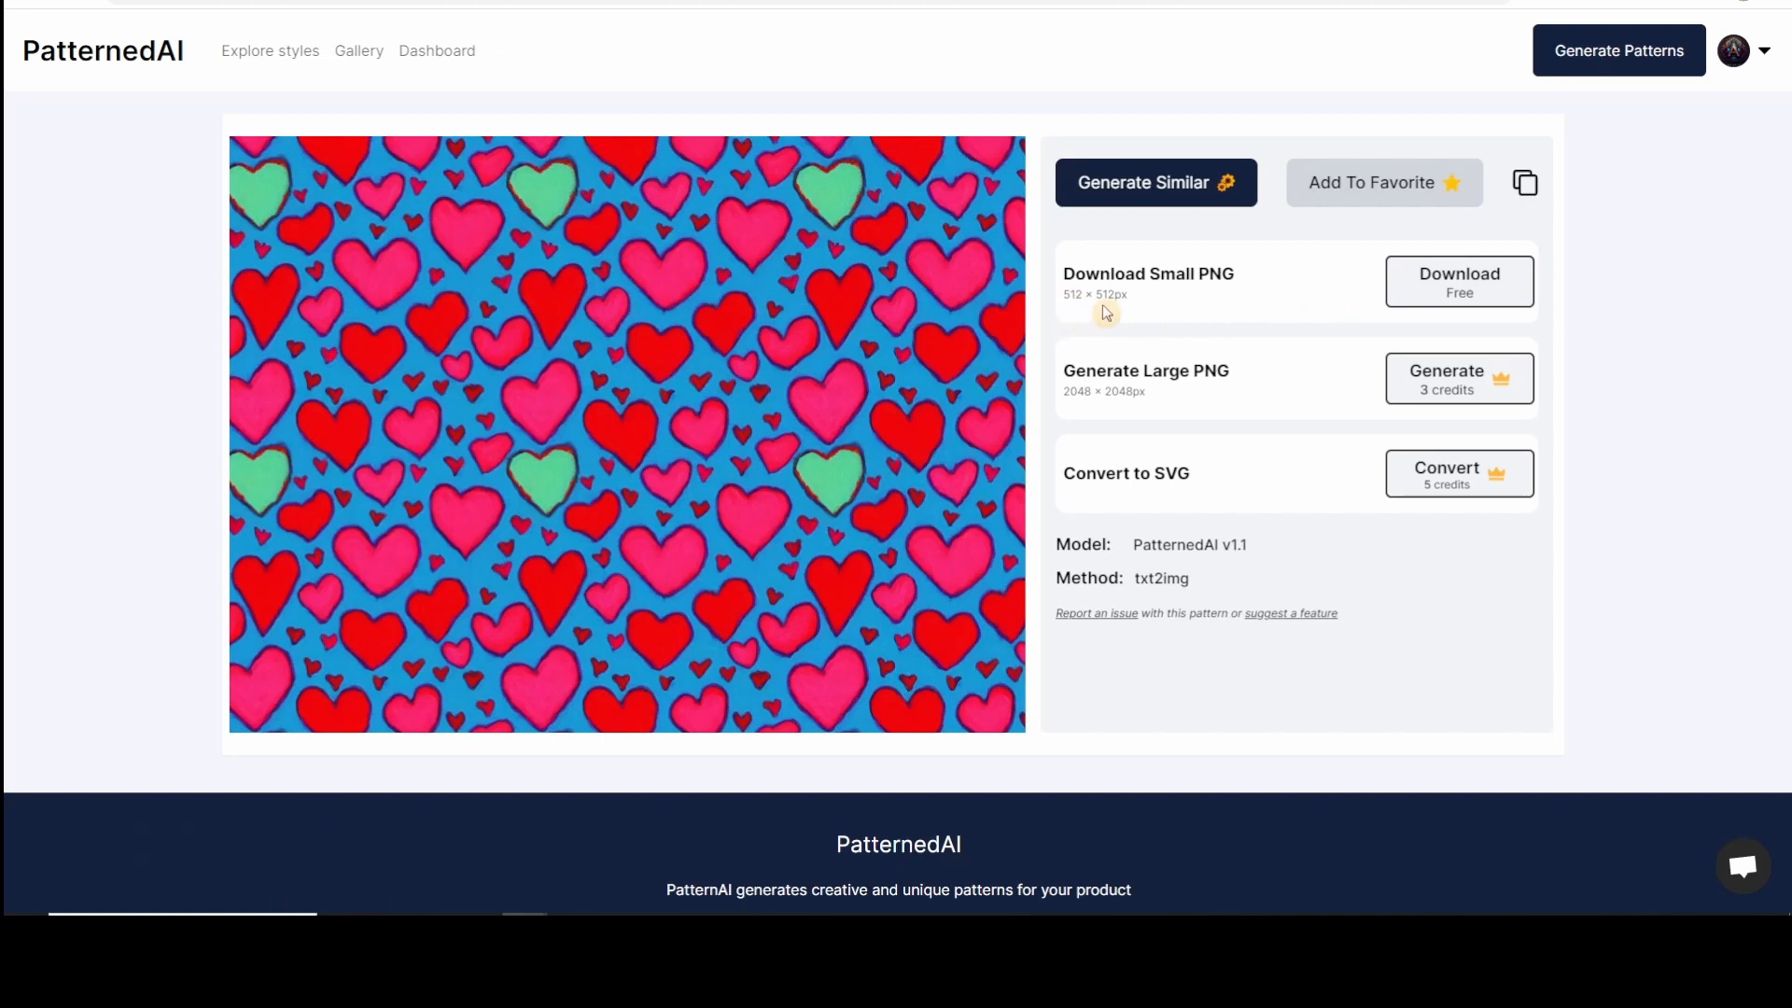
mouse_move(689, 304)
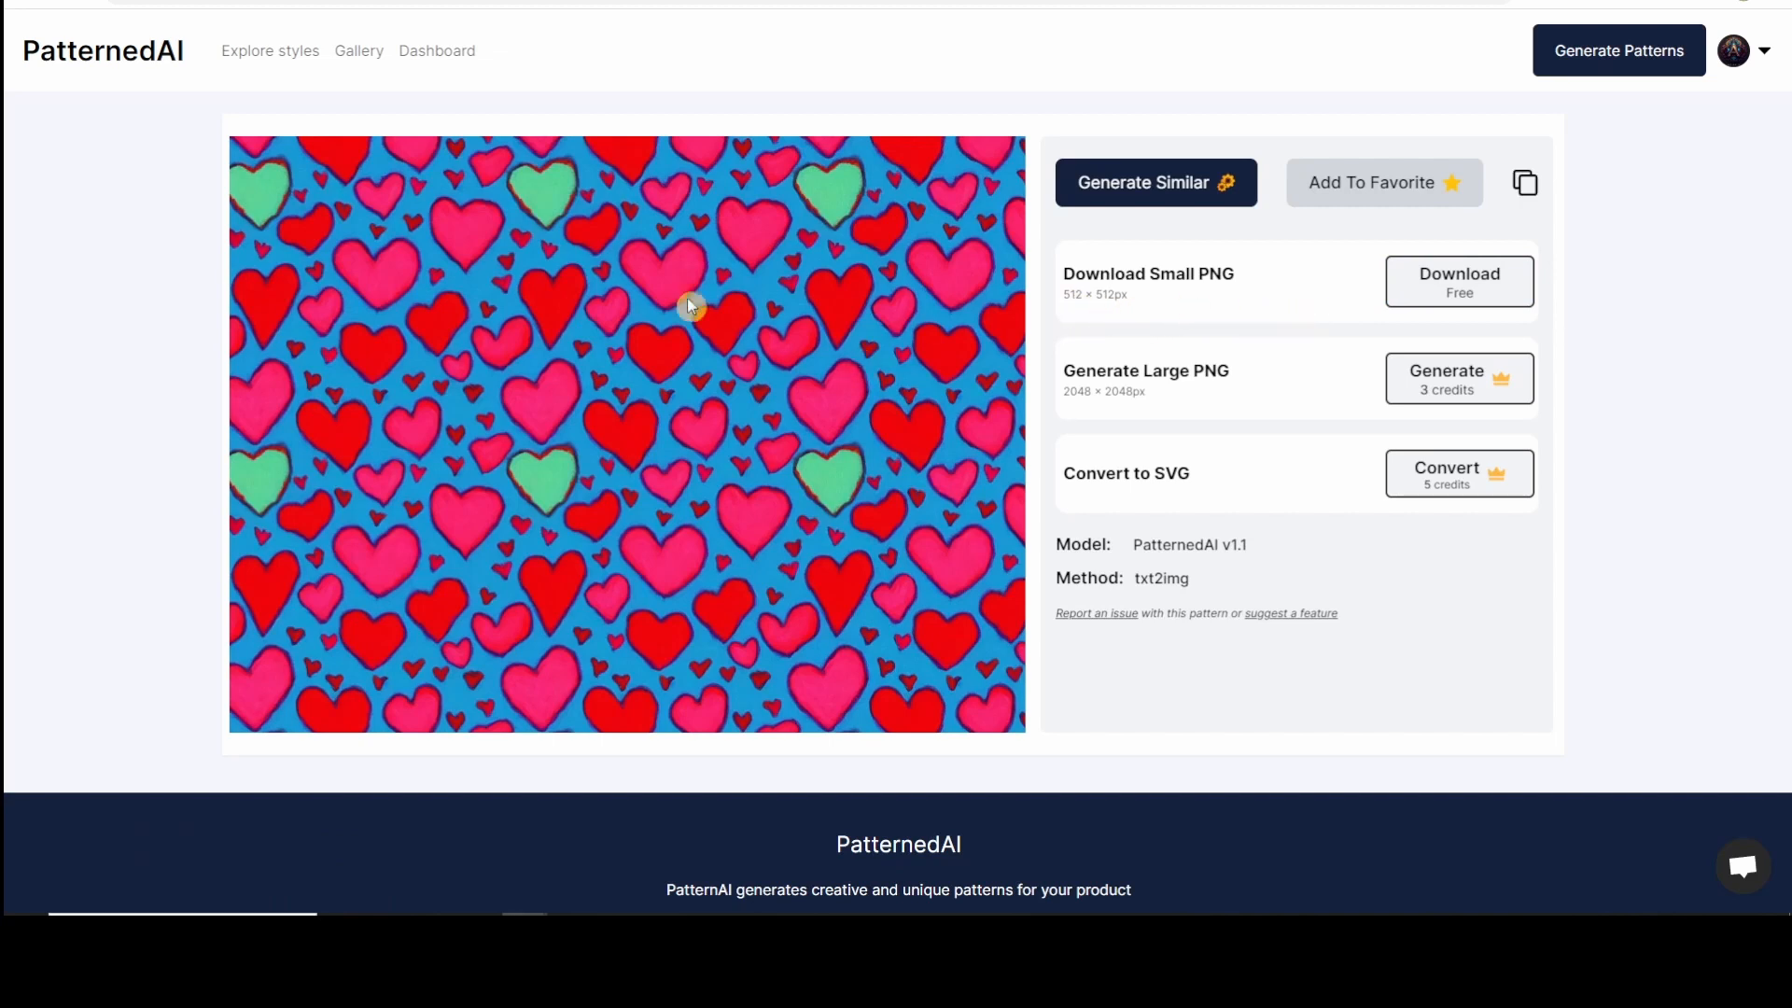
mouse_move(1197, 415)
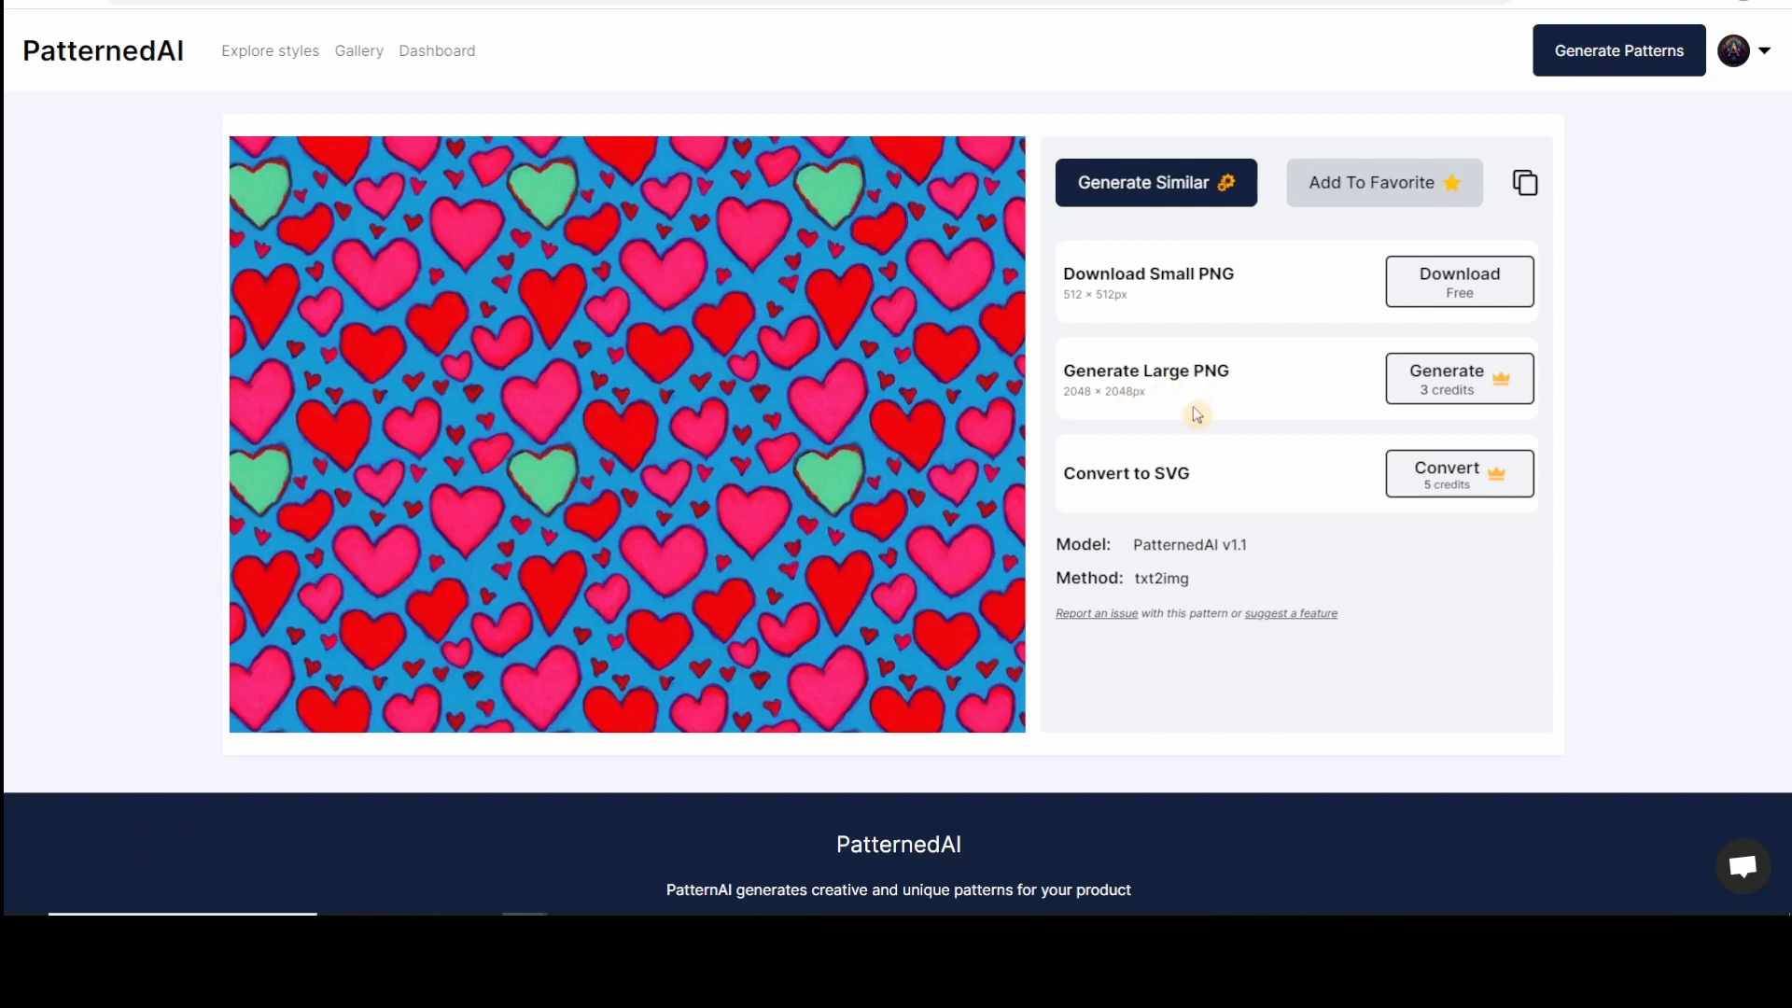
mouse_move(1071, 420)
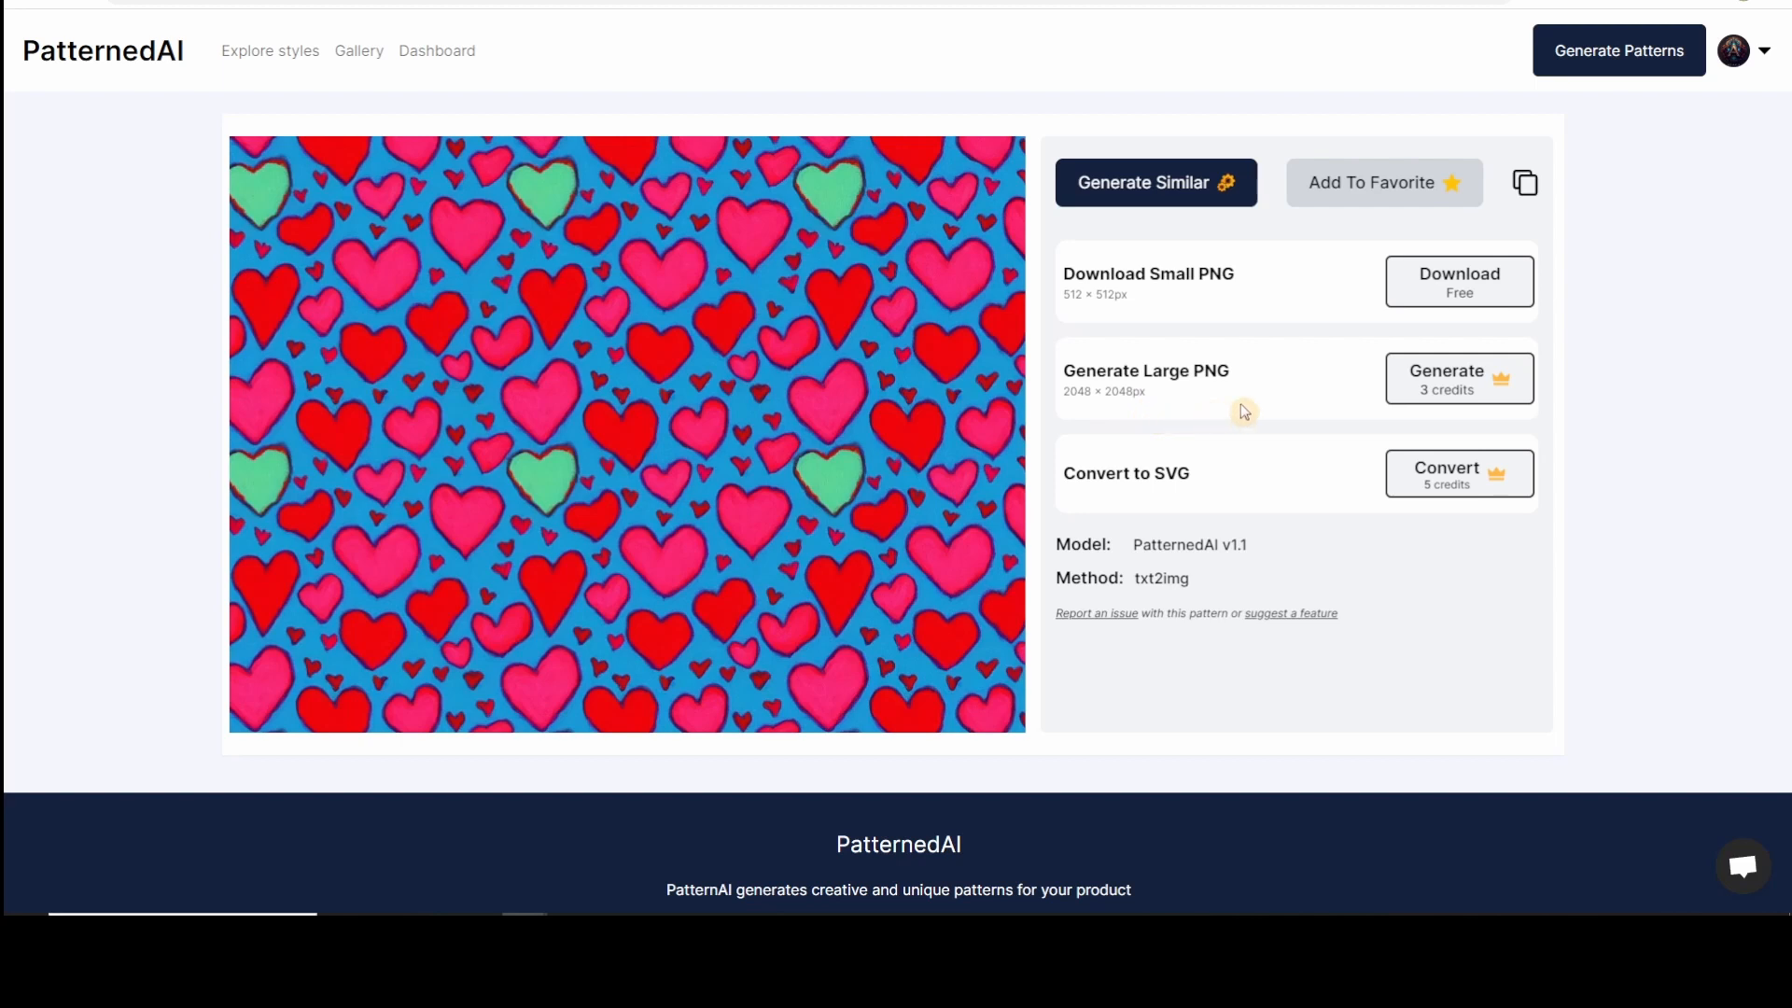
mouse_move(1202, 504)
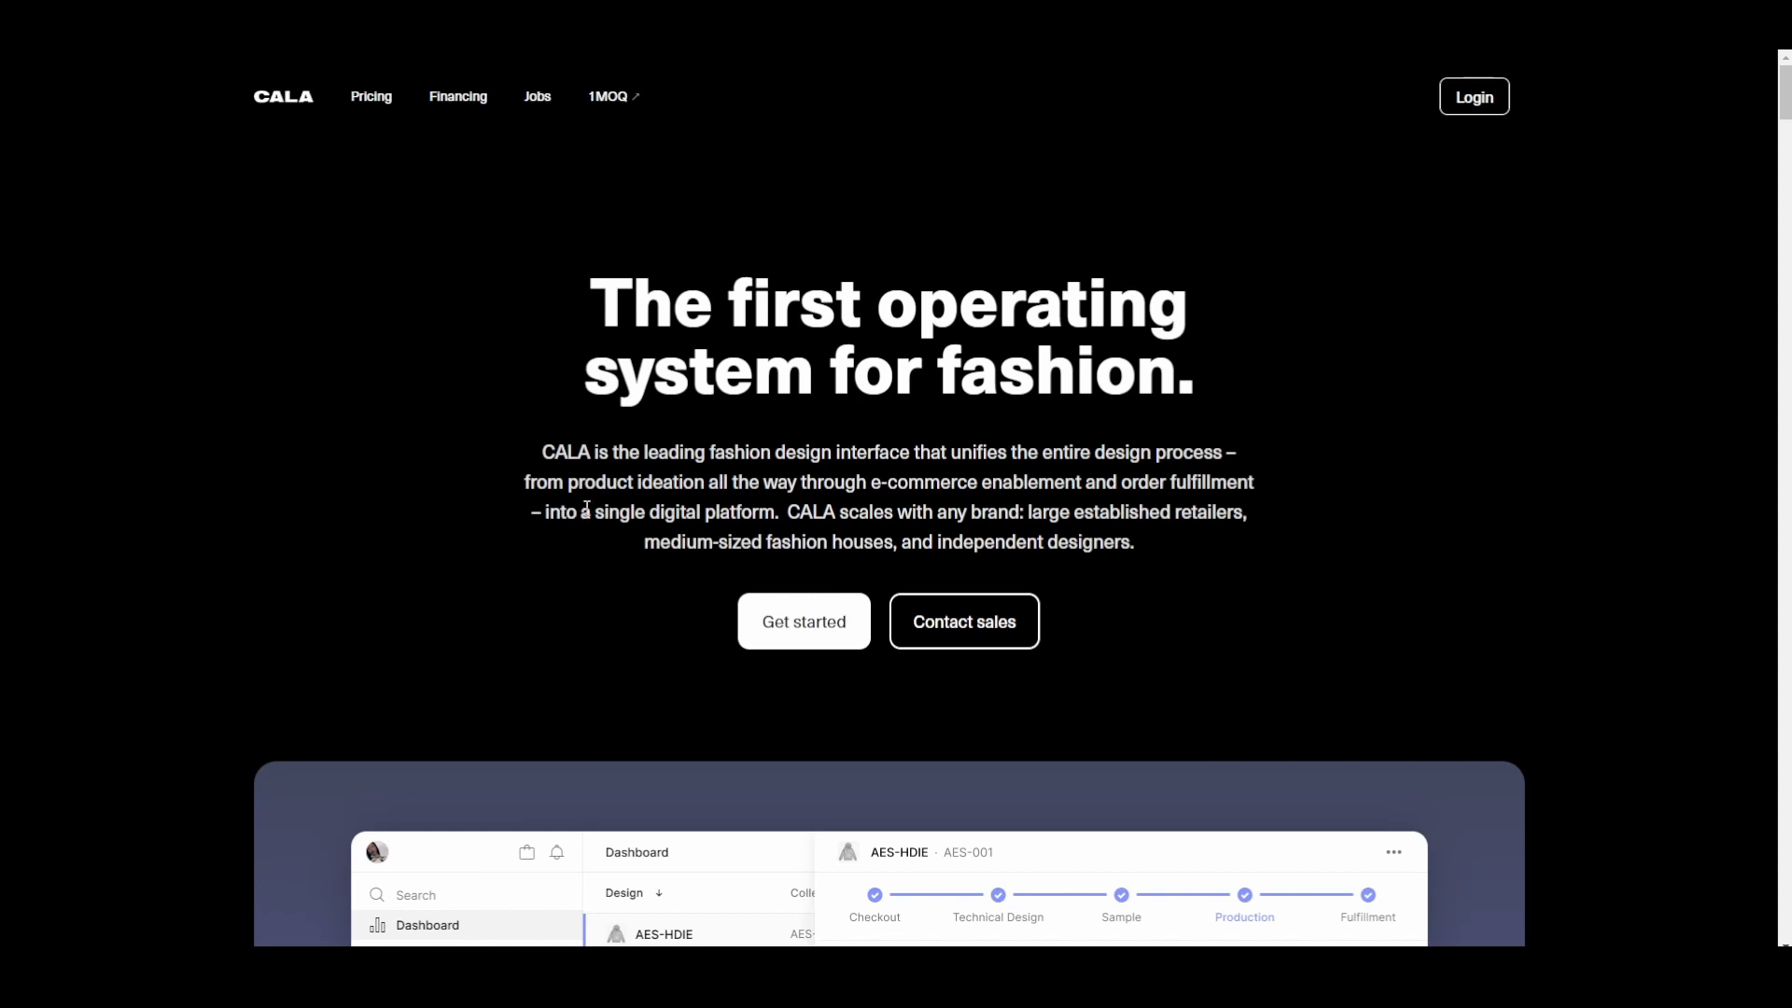
mouse_move(504, 665)
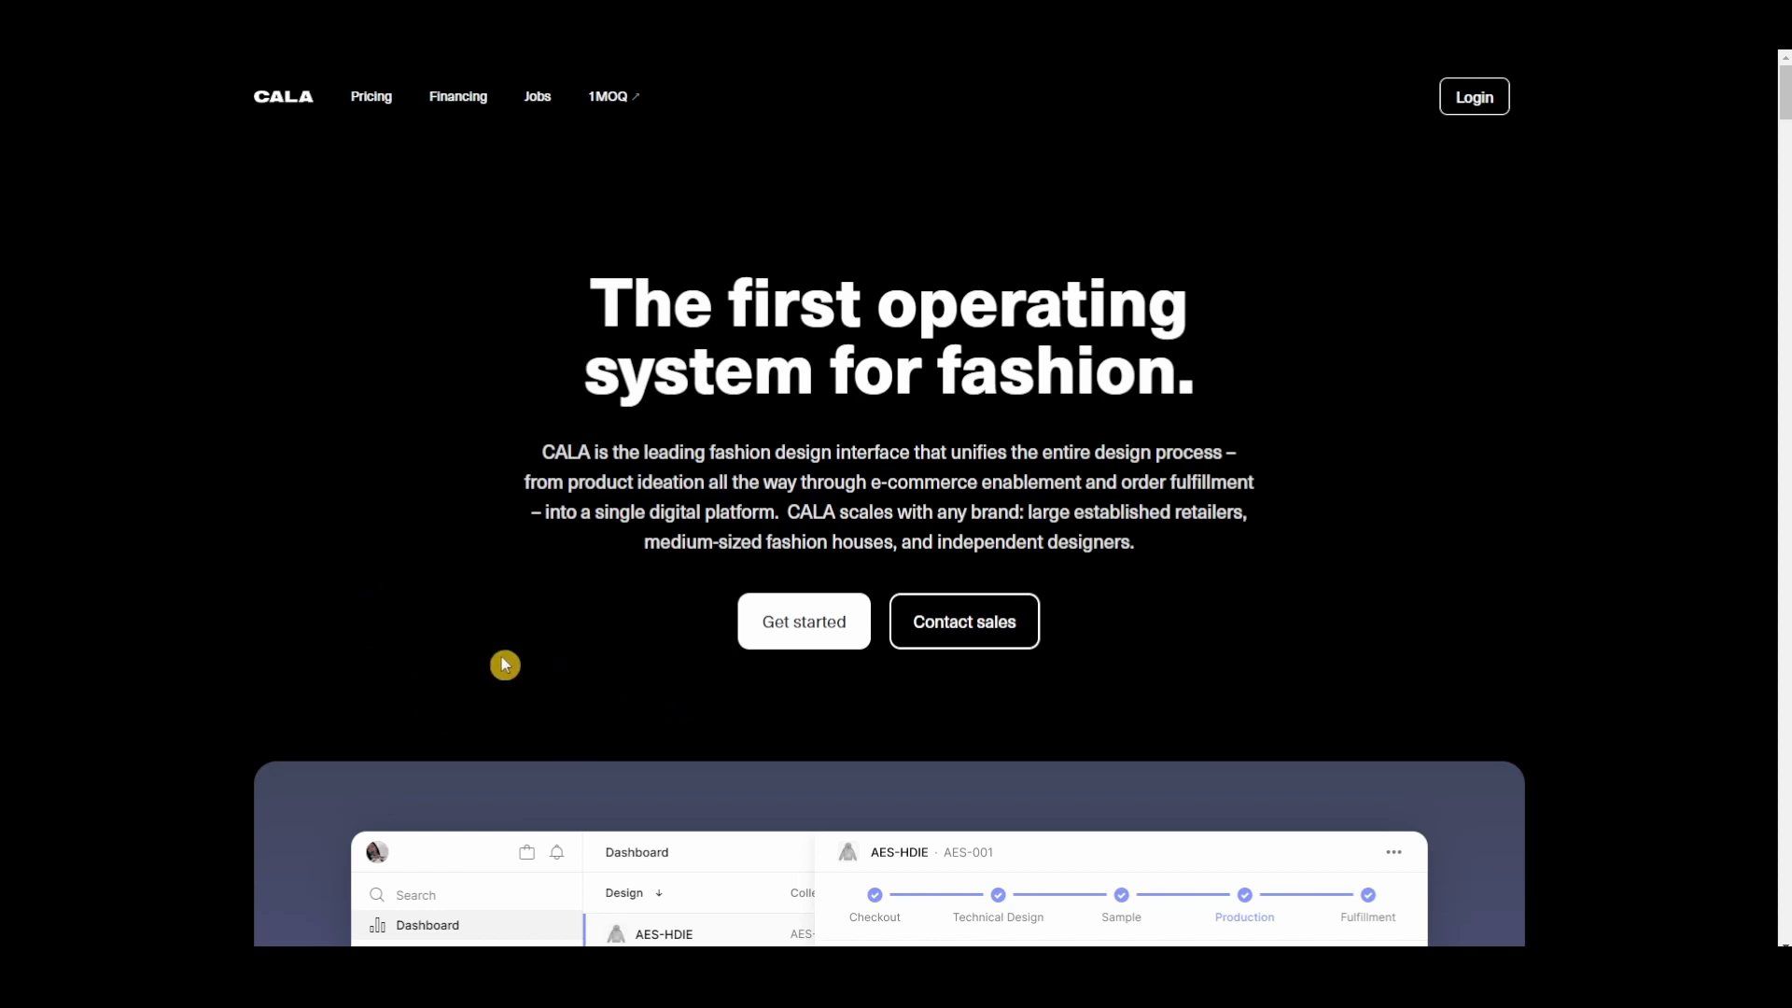
Scroll the CALA homepage past the dashboard and mobile app sections to the hoodie design-canvas demo.
scroll(down, 3)
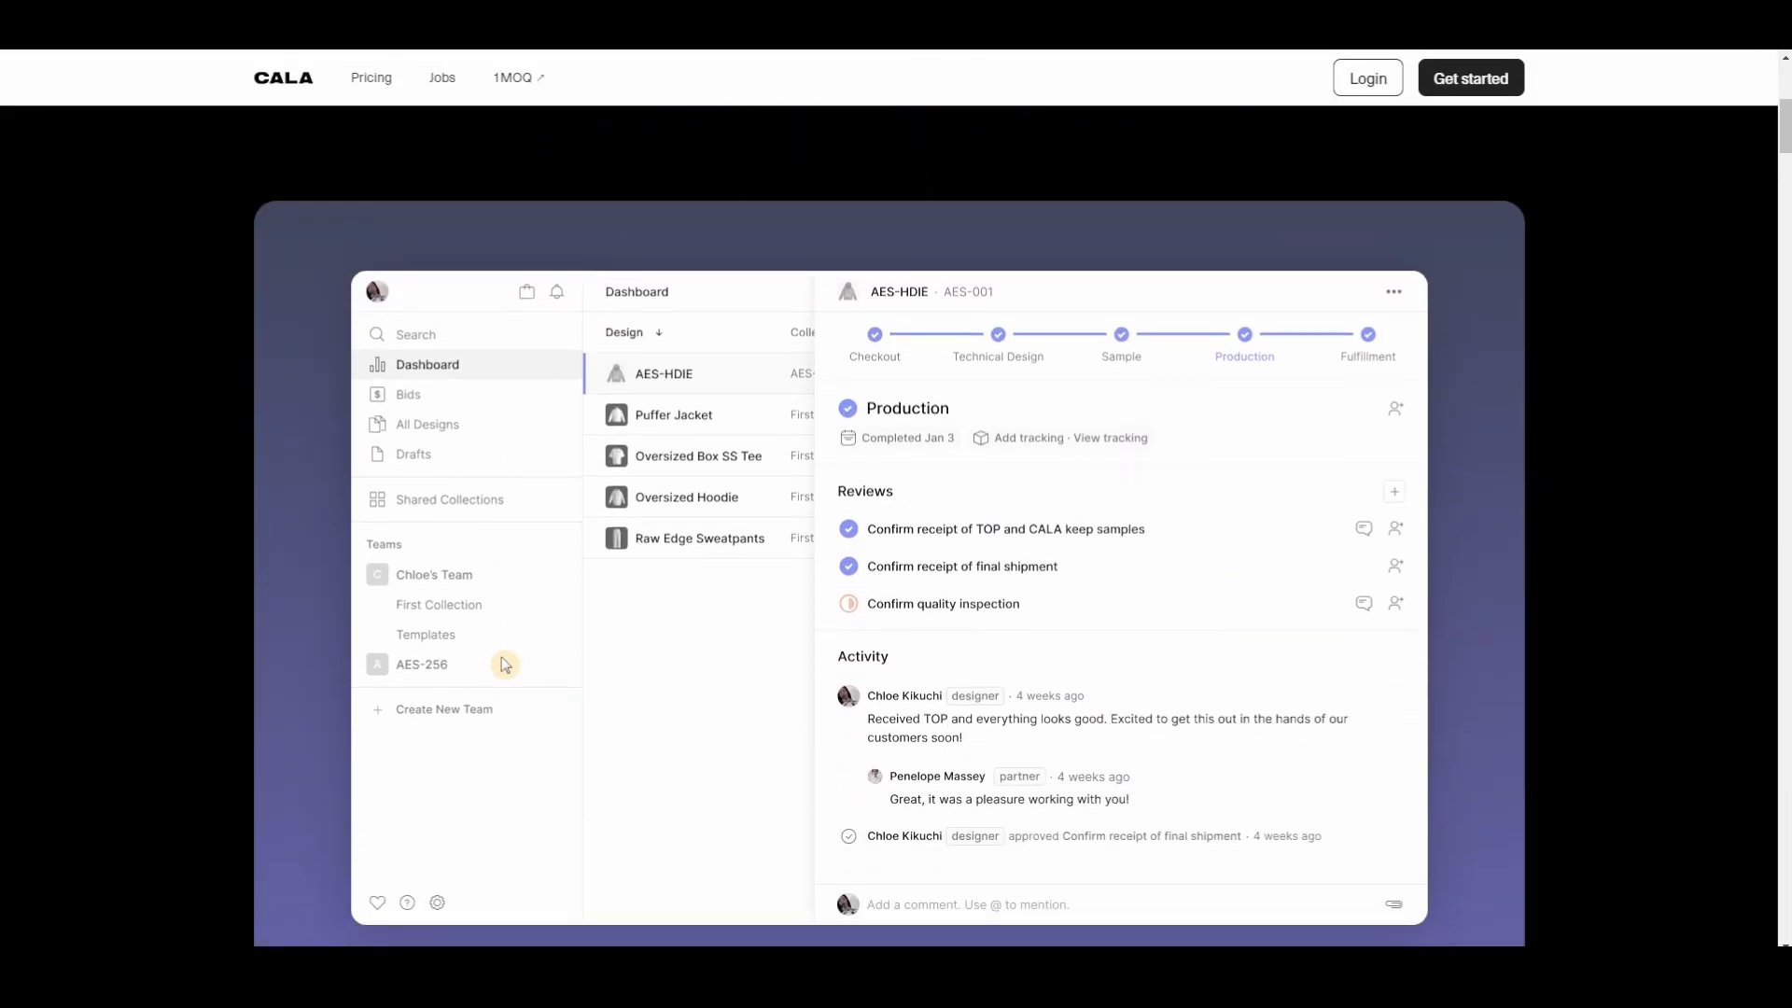
scroll(down, 3)
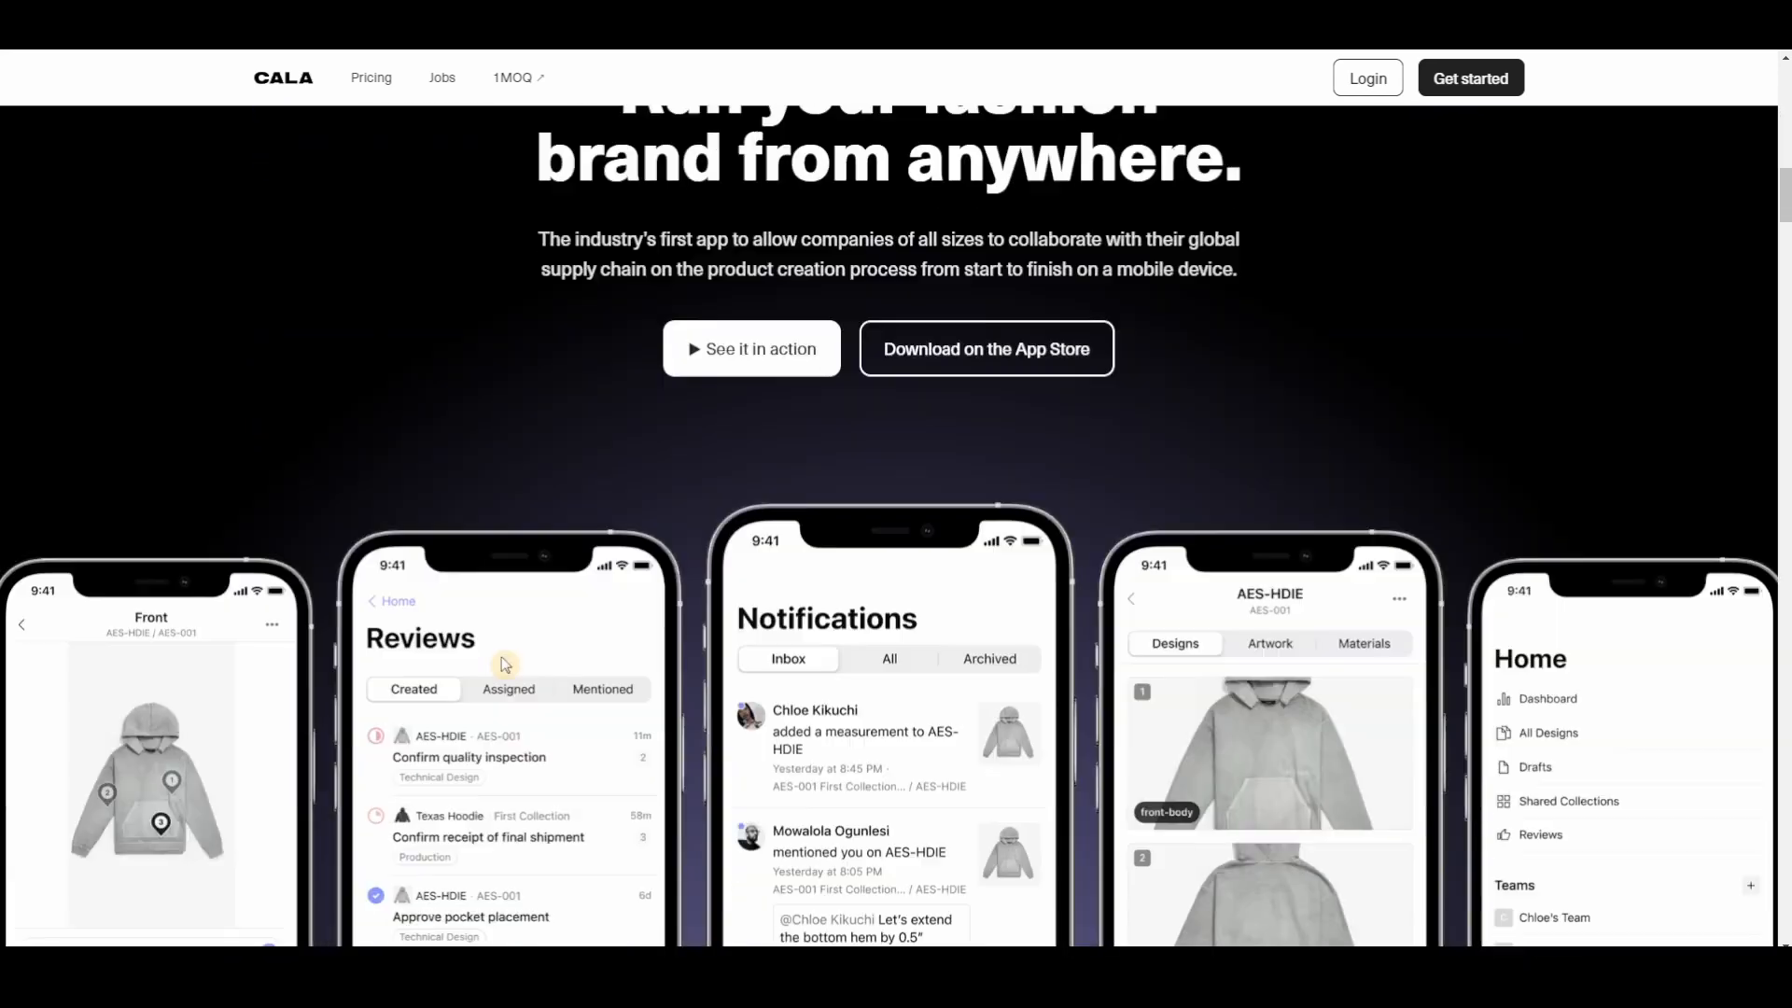
scroll(down, 3)
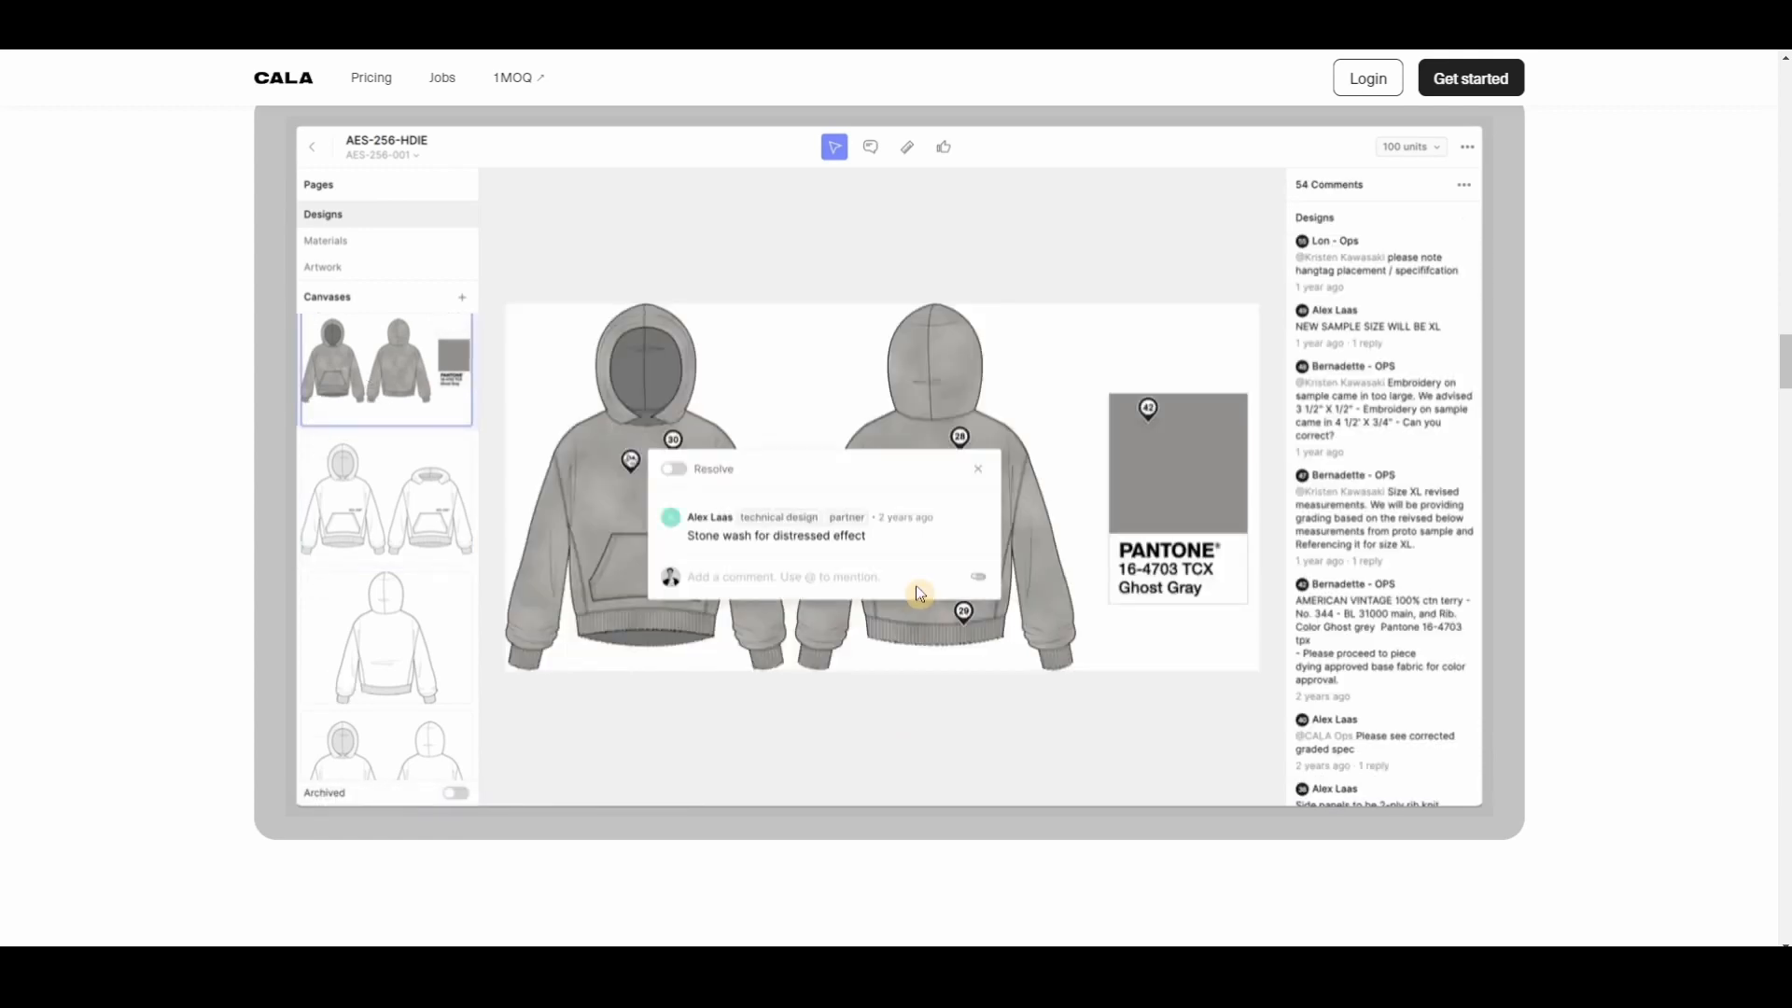
Dismiss the stone wash comment, switch to the hoodie photo canvas and save an 'approve plac' review pin on the chest.
click(976, 468)
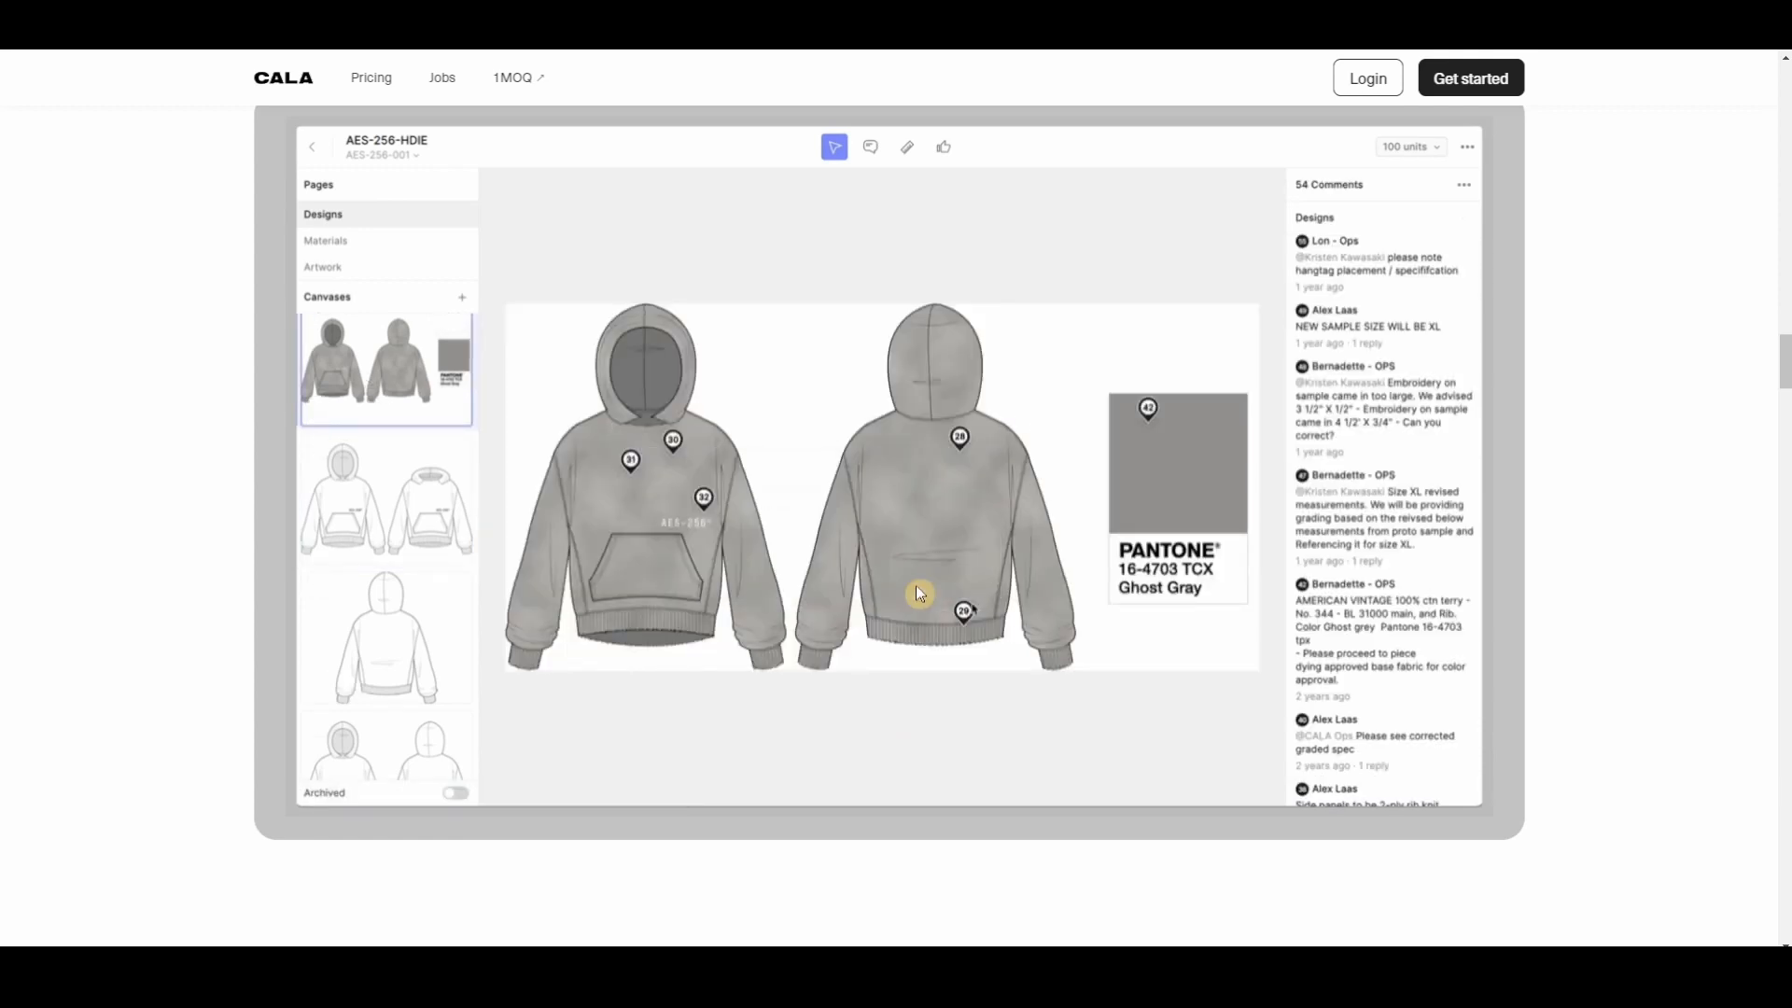
click(959, 437)
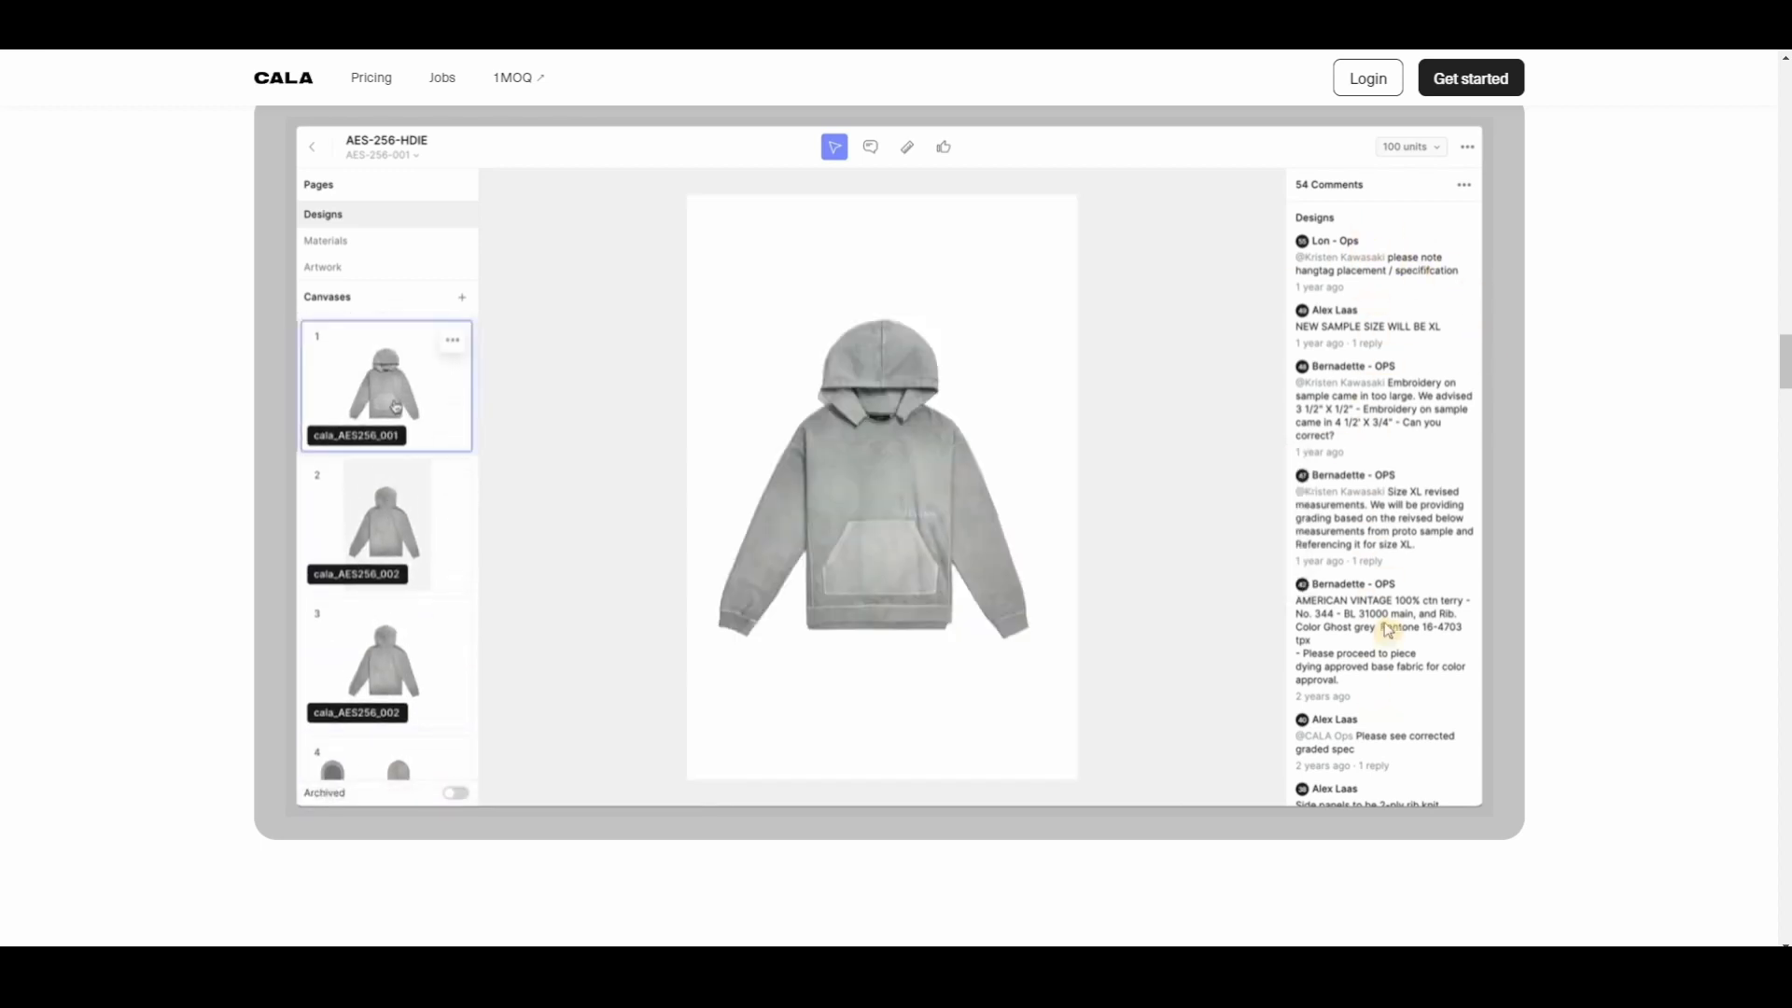
click(943, 145)
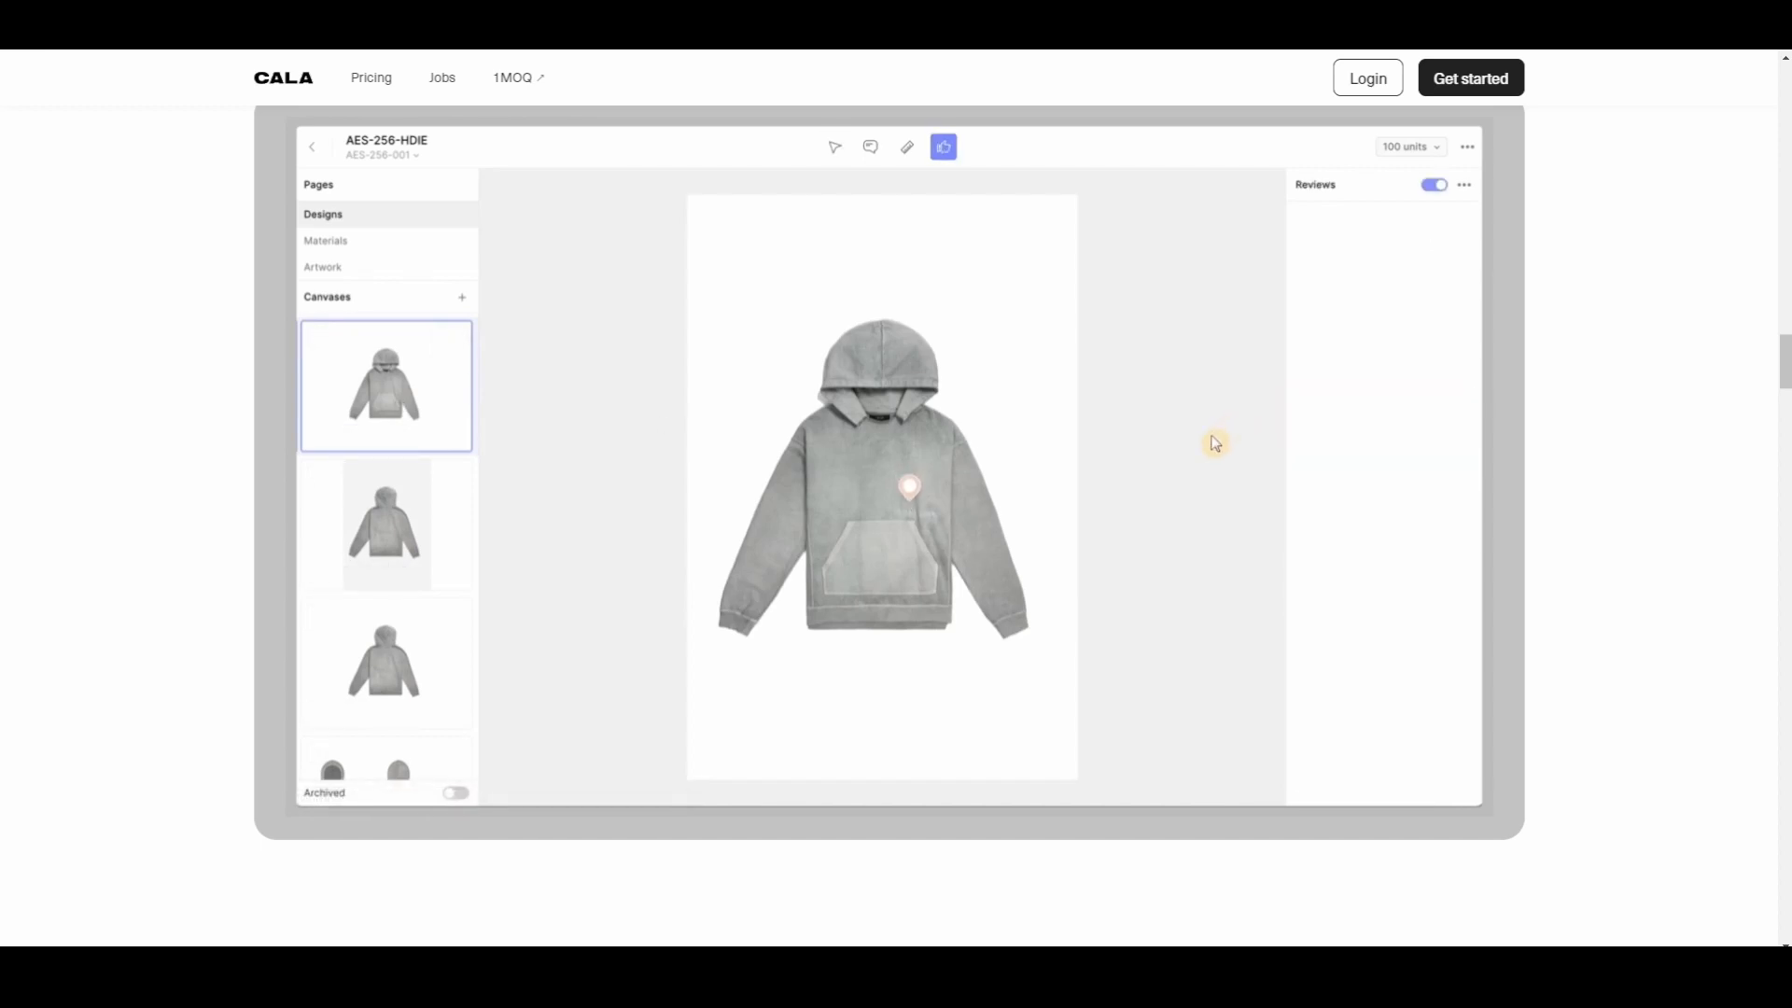
text(approve placement)
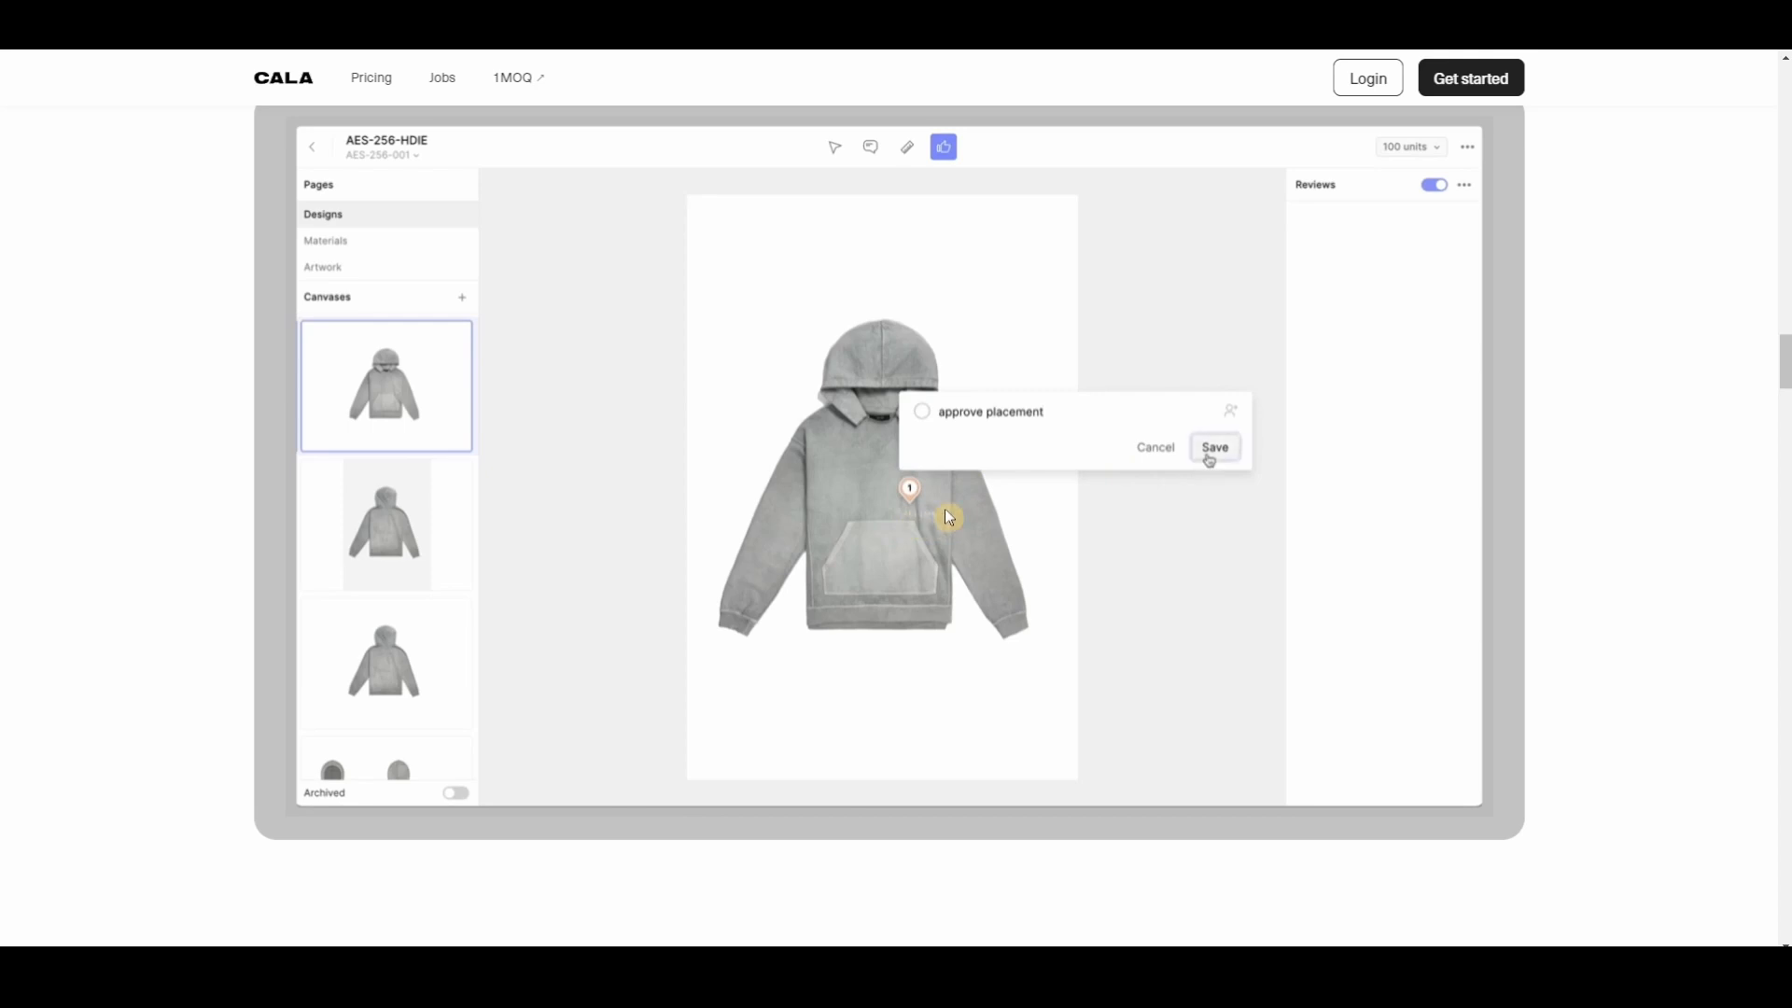
click(1214, 446)
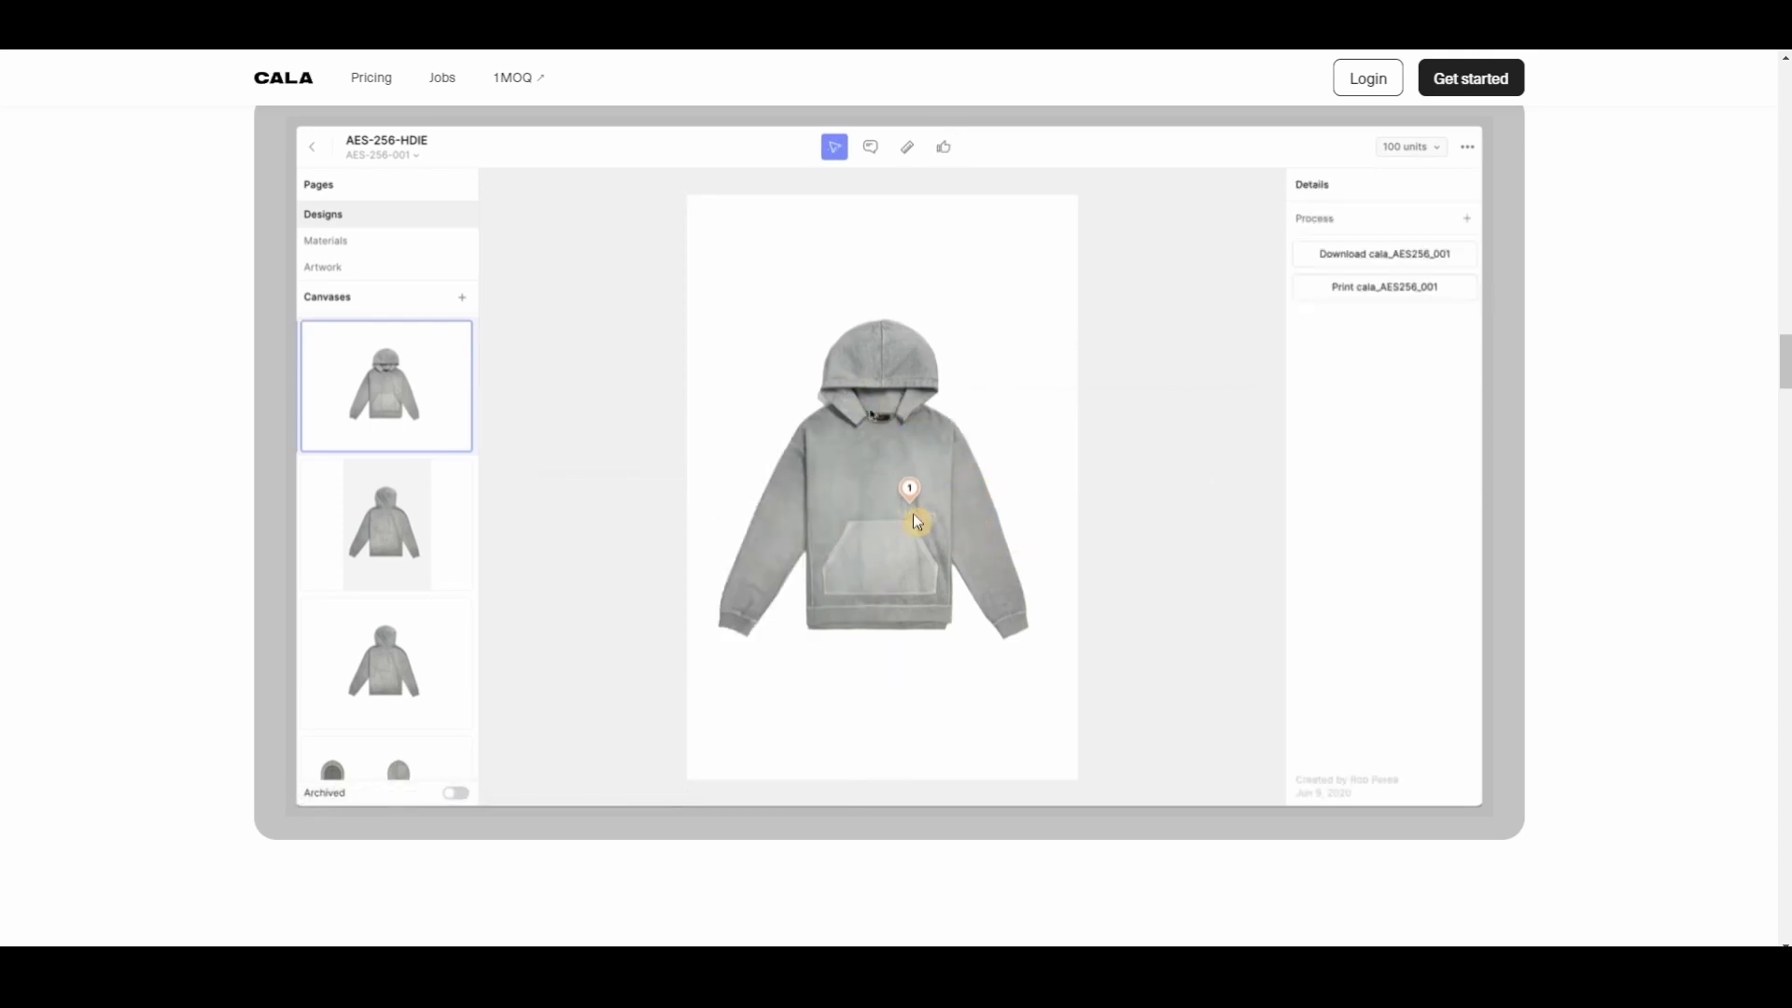
Start another hoodie comment, view the technical sketch canvas with measurements, then return to the hero section.
click(869, 146)
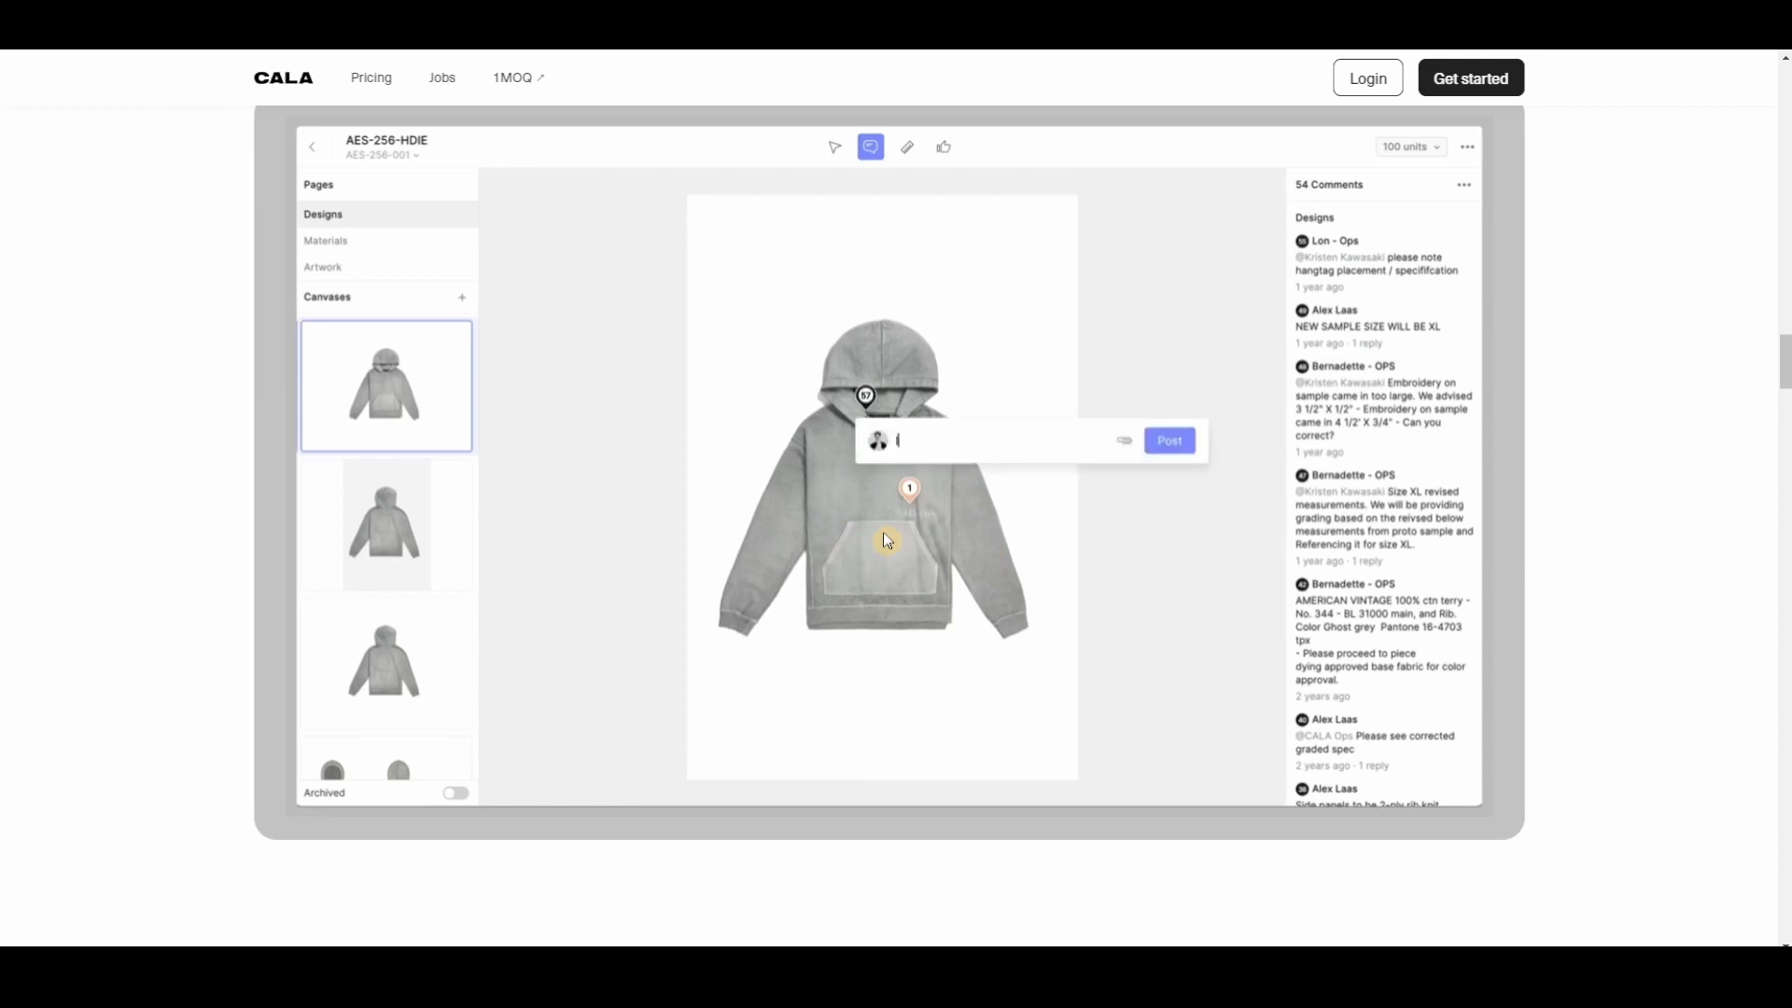
click(1168, 441)
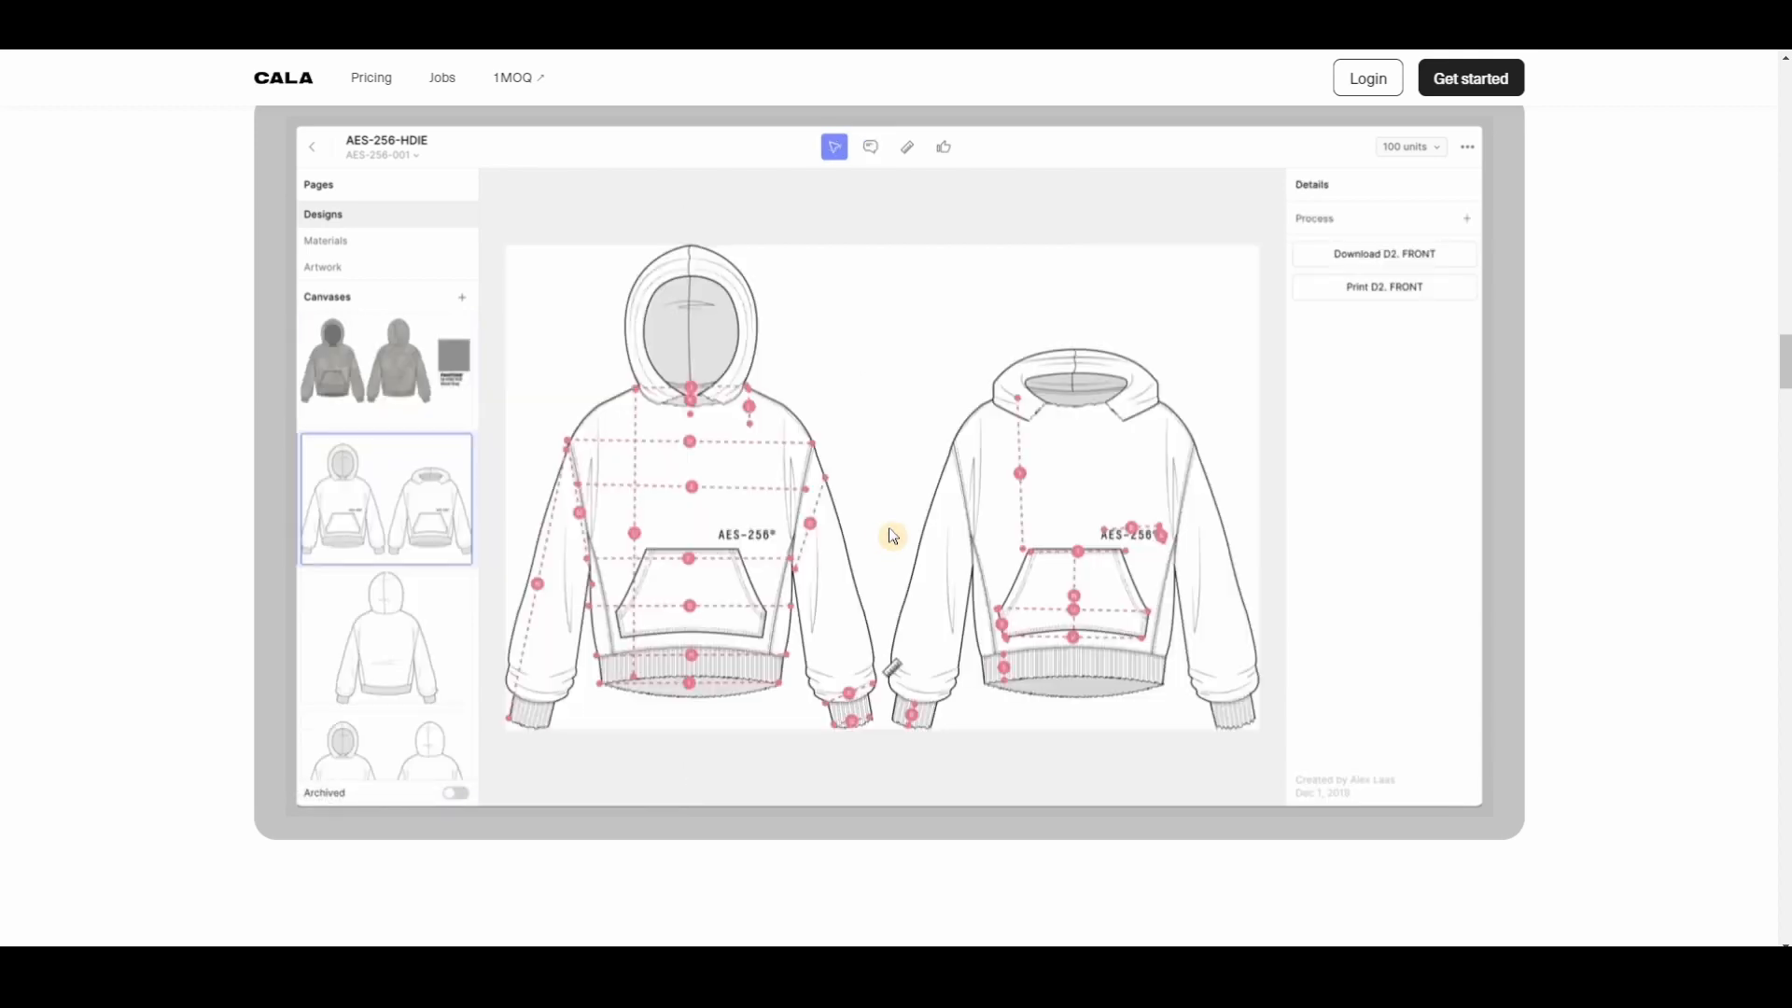
scroll(down, 3)
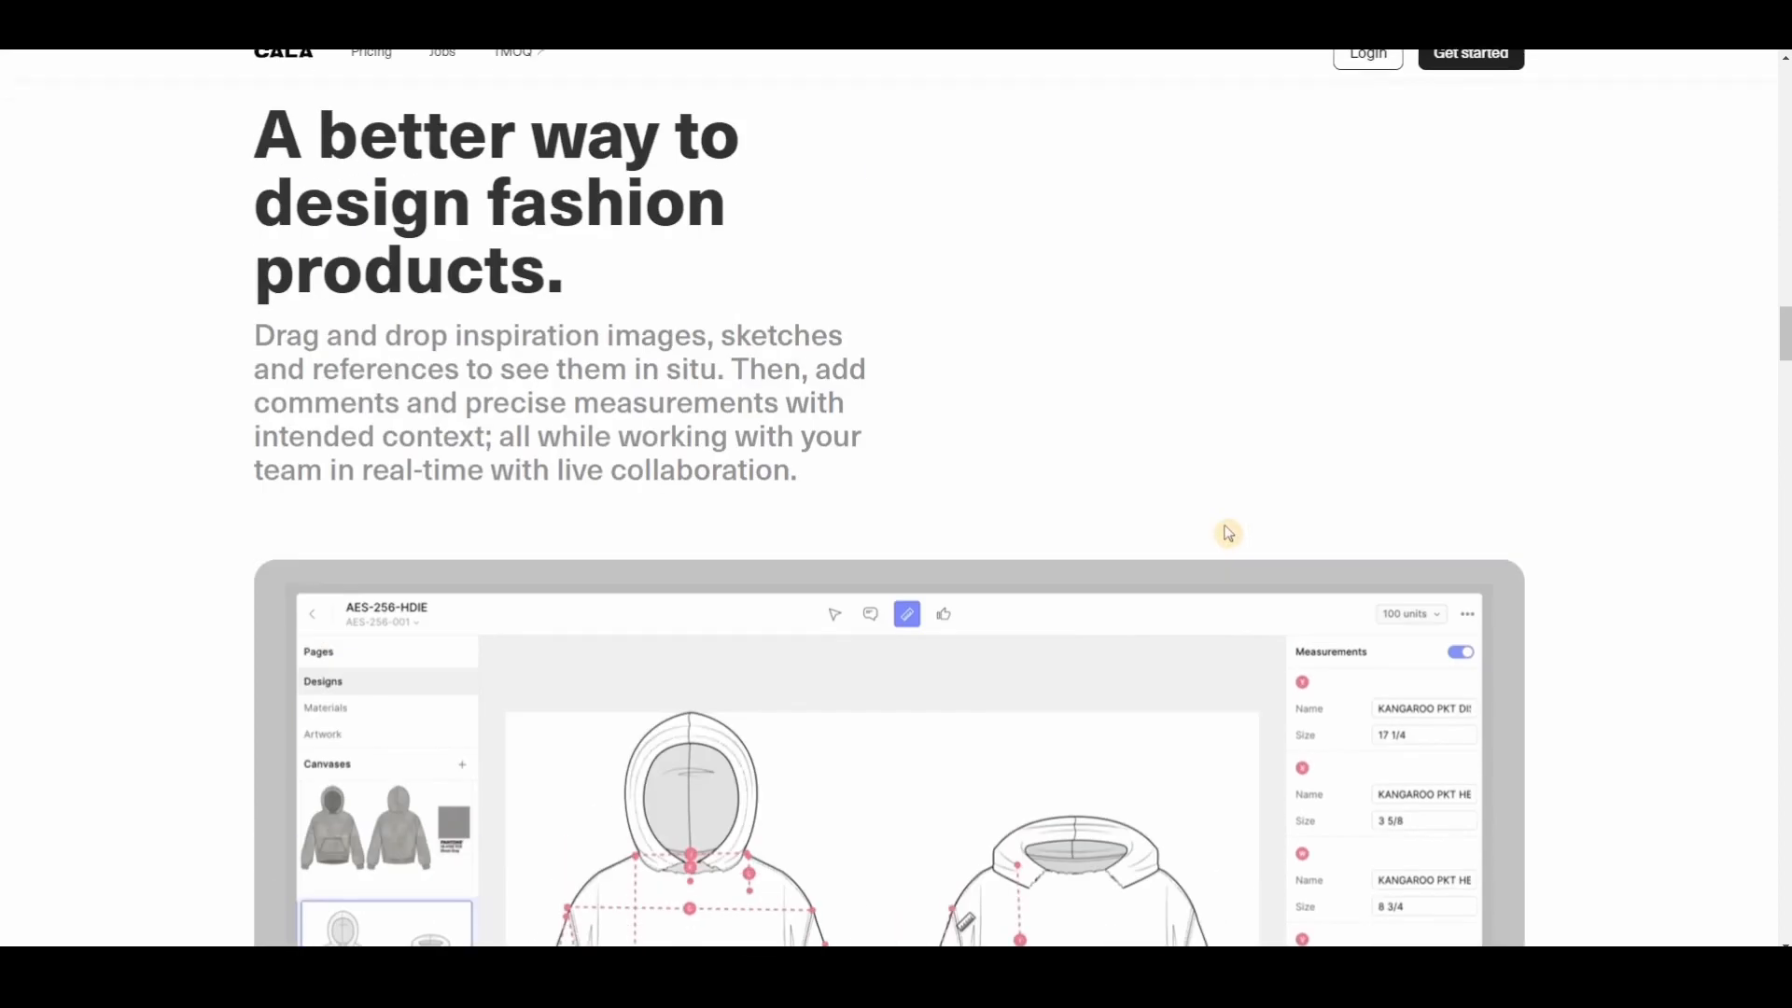
scroll(down, 3)
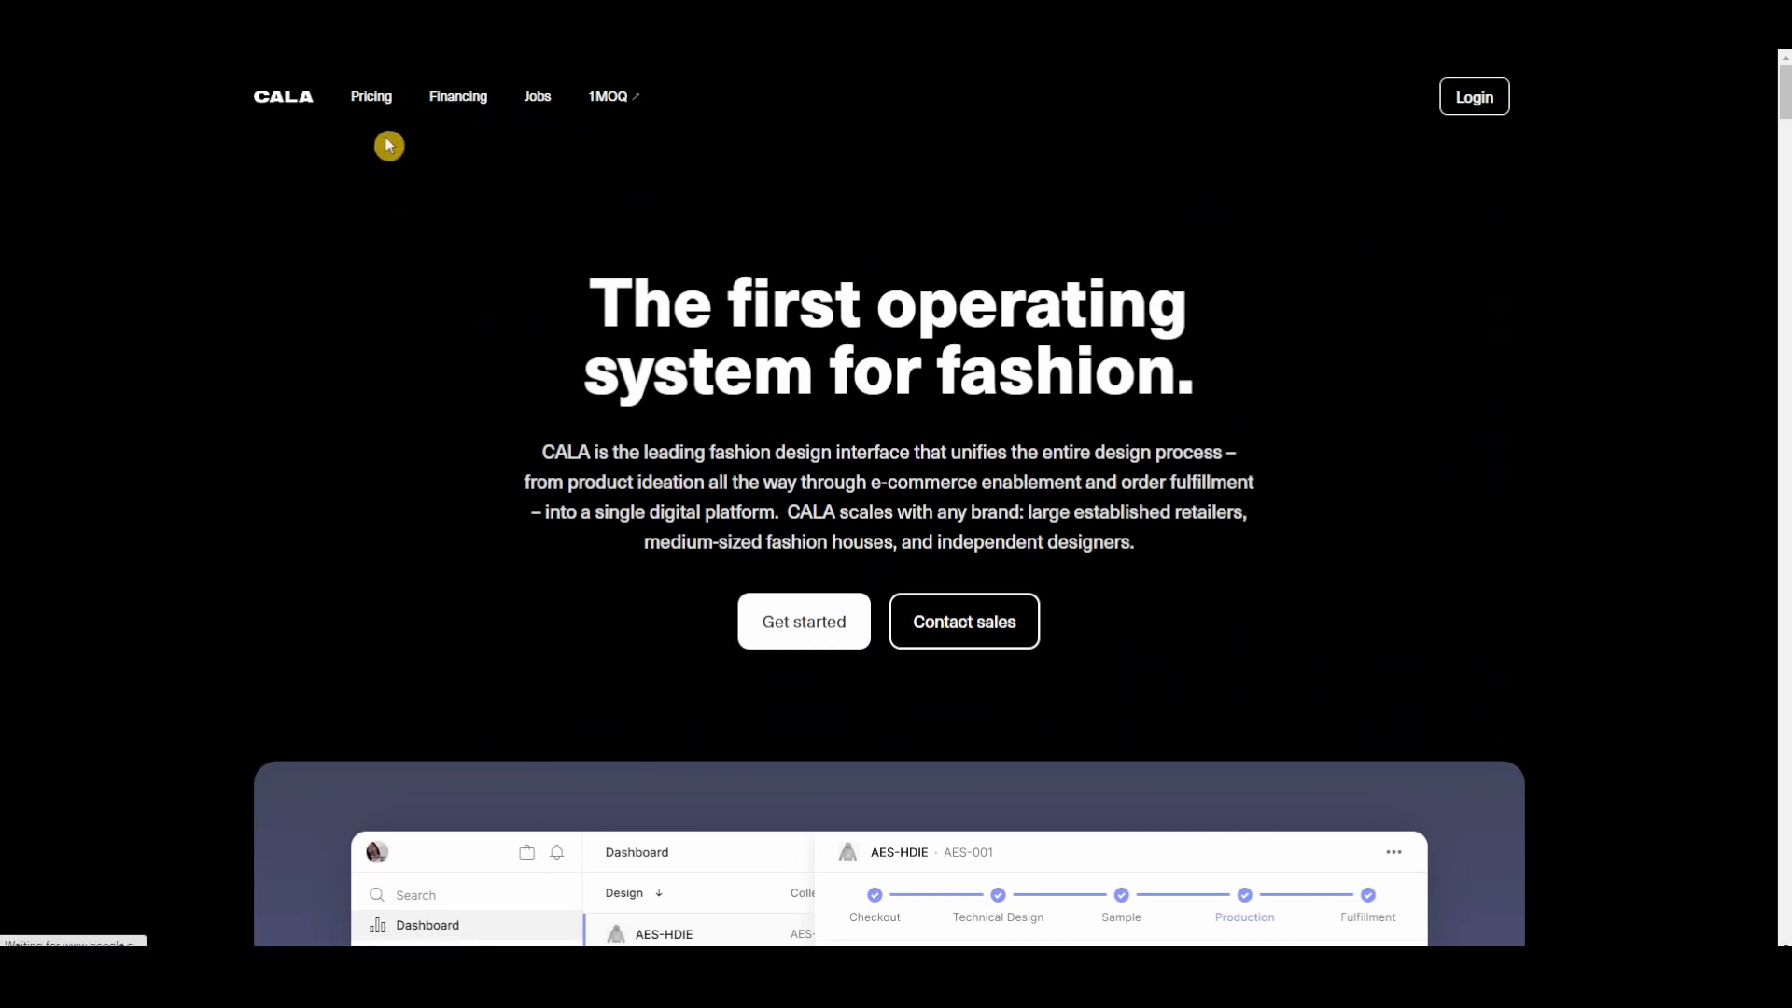
Open CALA's Plans and pricing page and highlight the free Starter plan's feature list beside Professional and Enterprise.
click(370, 95)
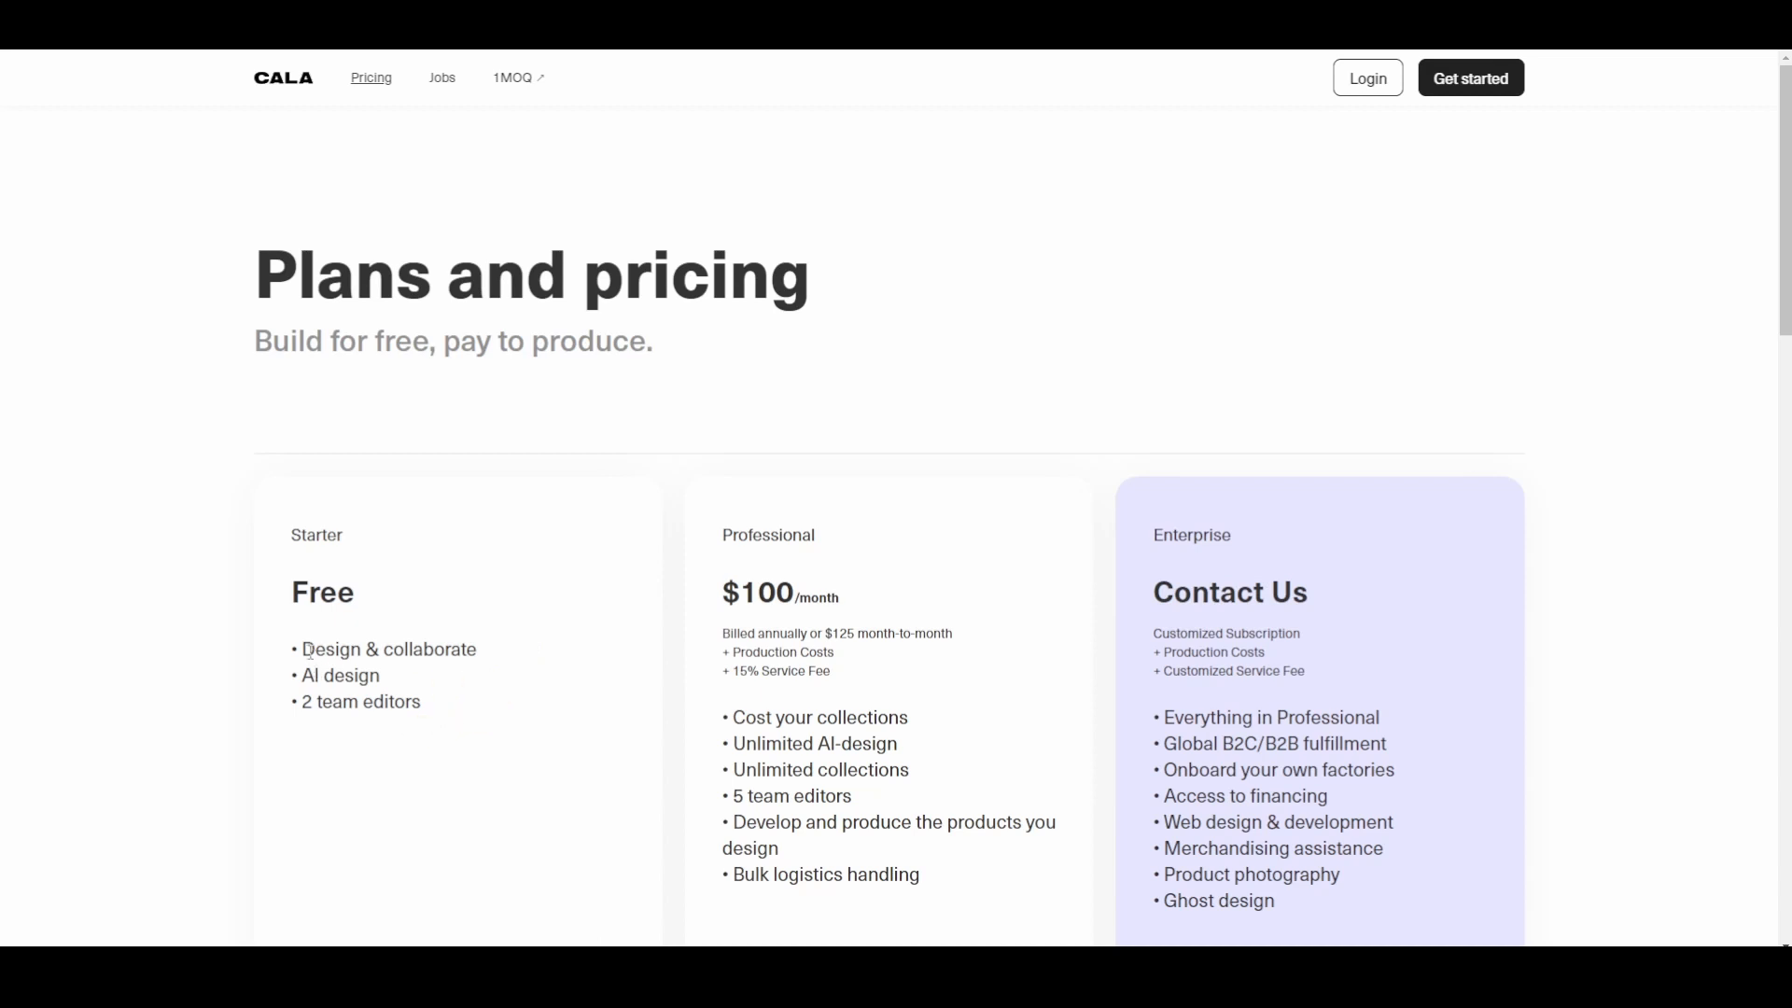
double_click(338, 675)
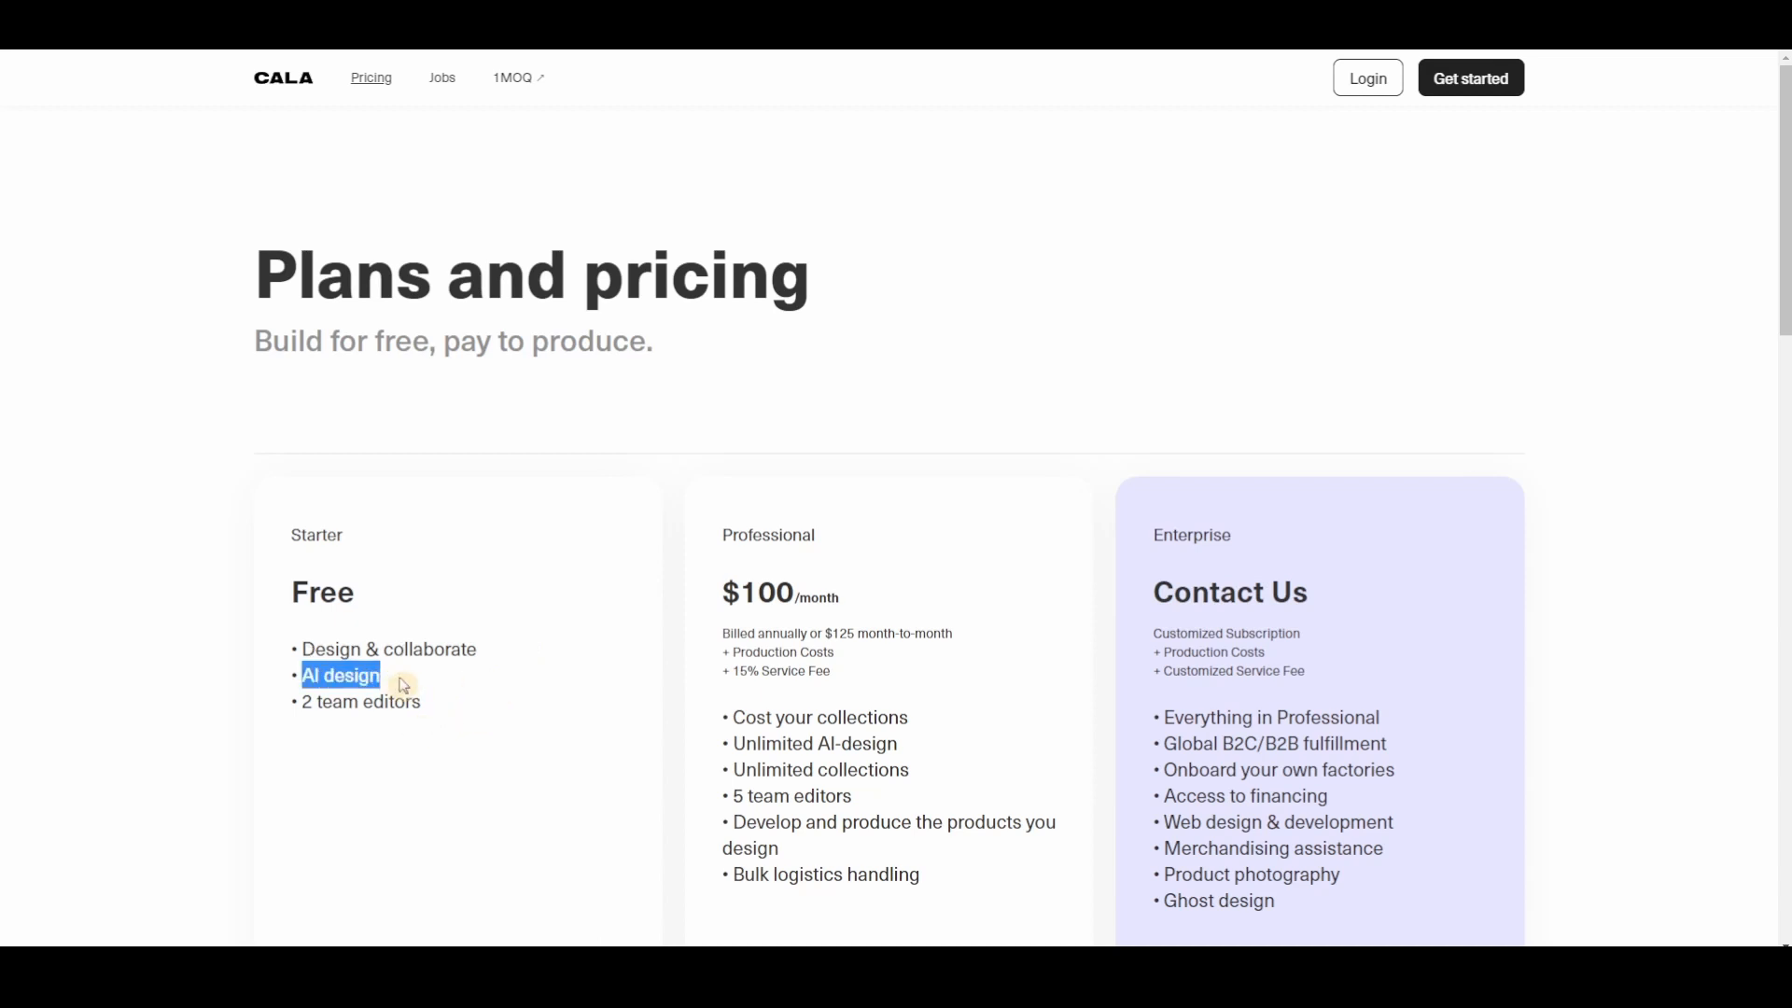
scroll(down, 3)
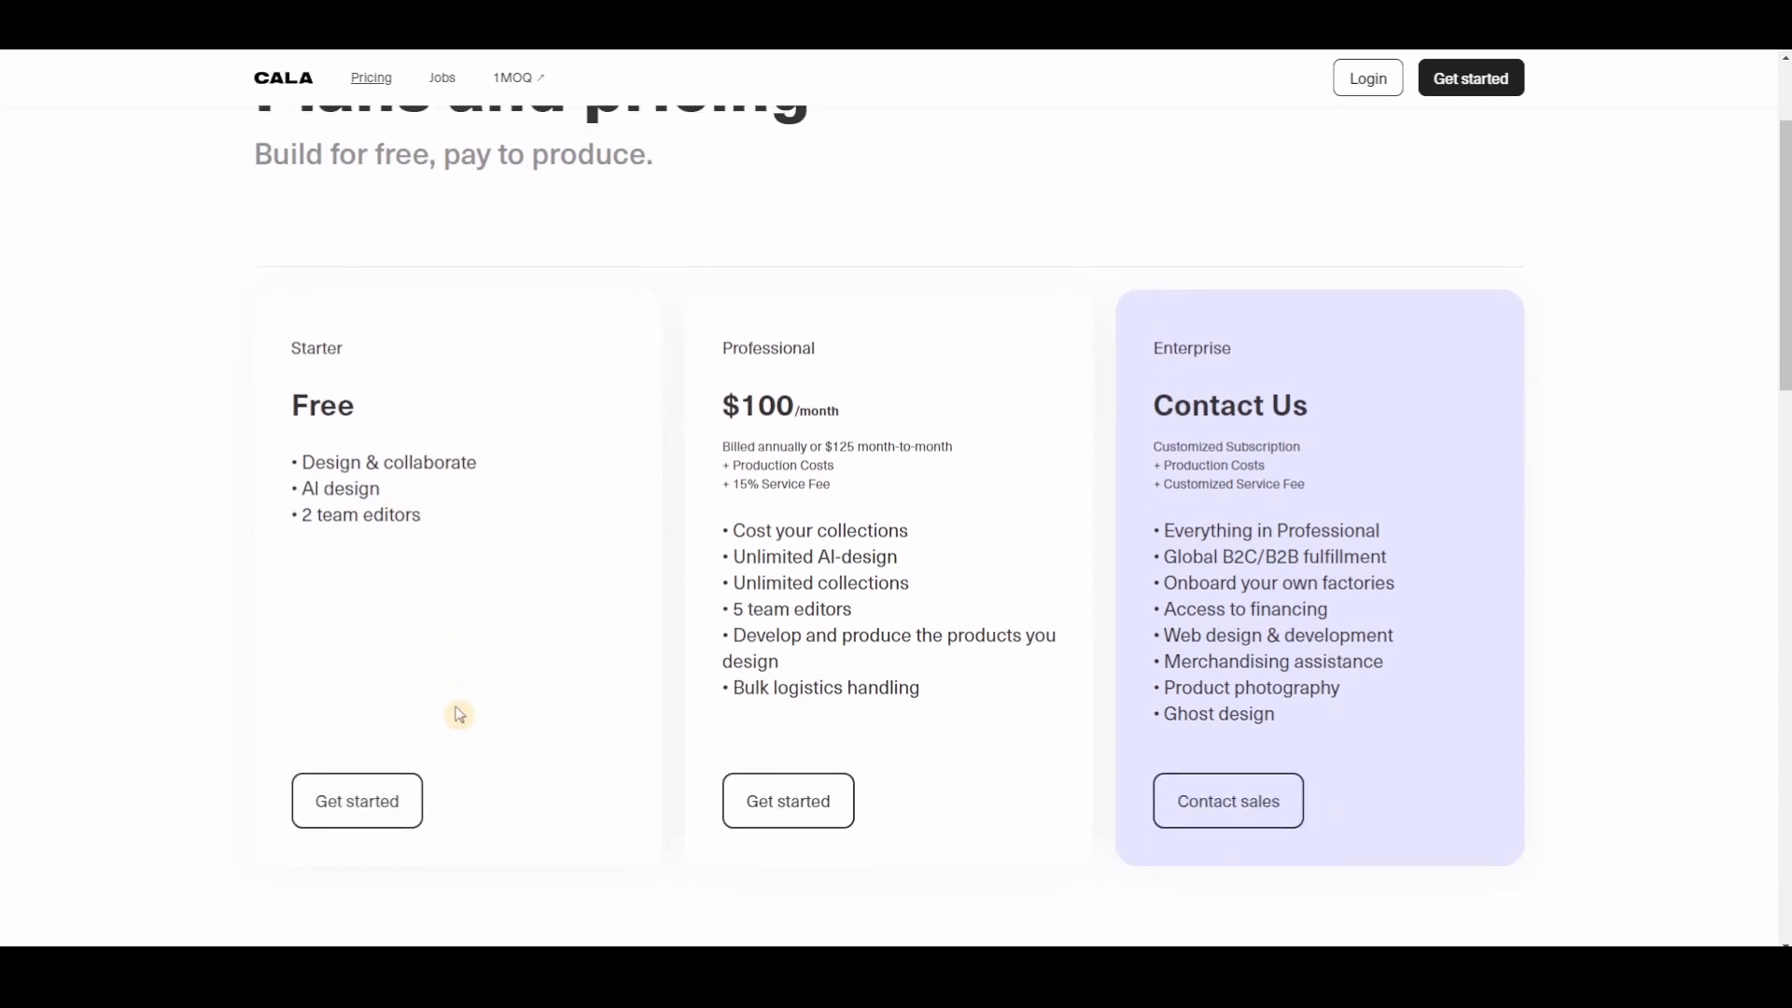
mouse_move(807, 442)
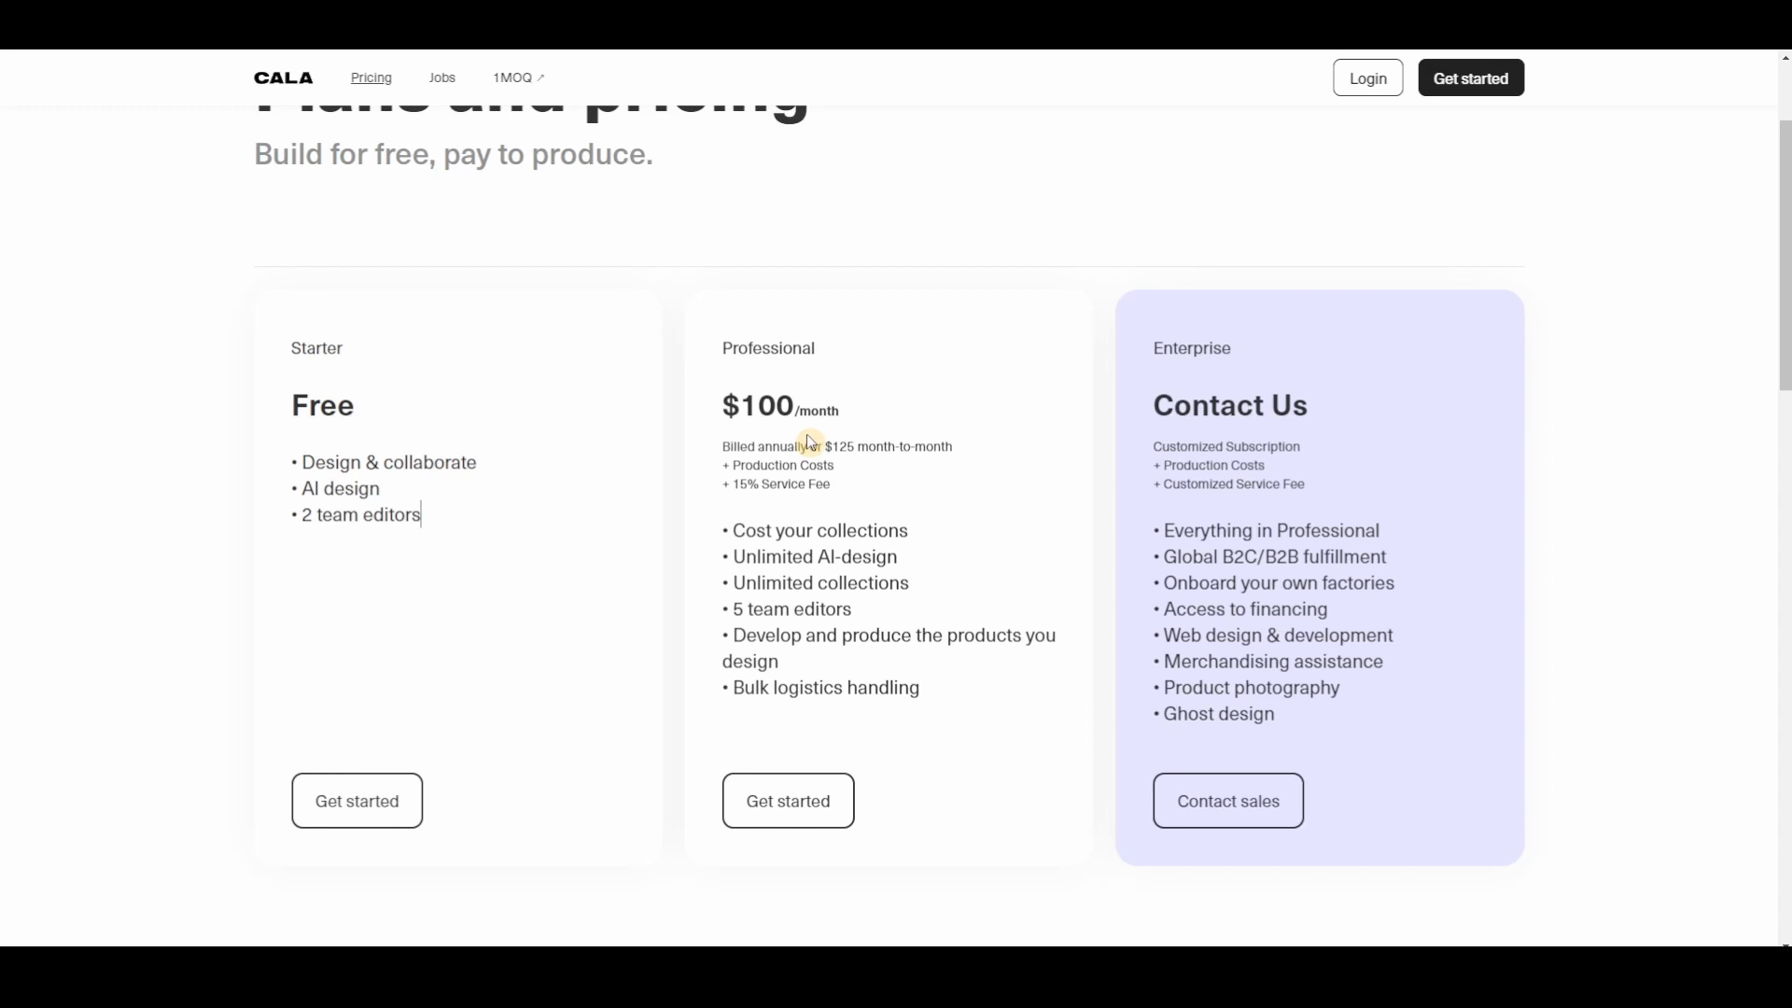
drag(295, 461, 420, 515)
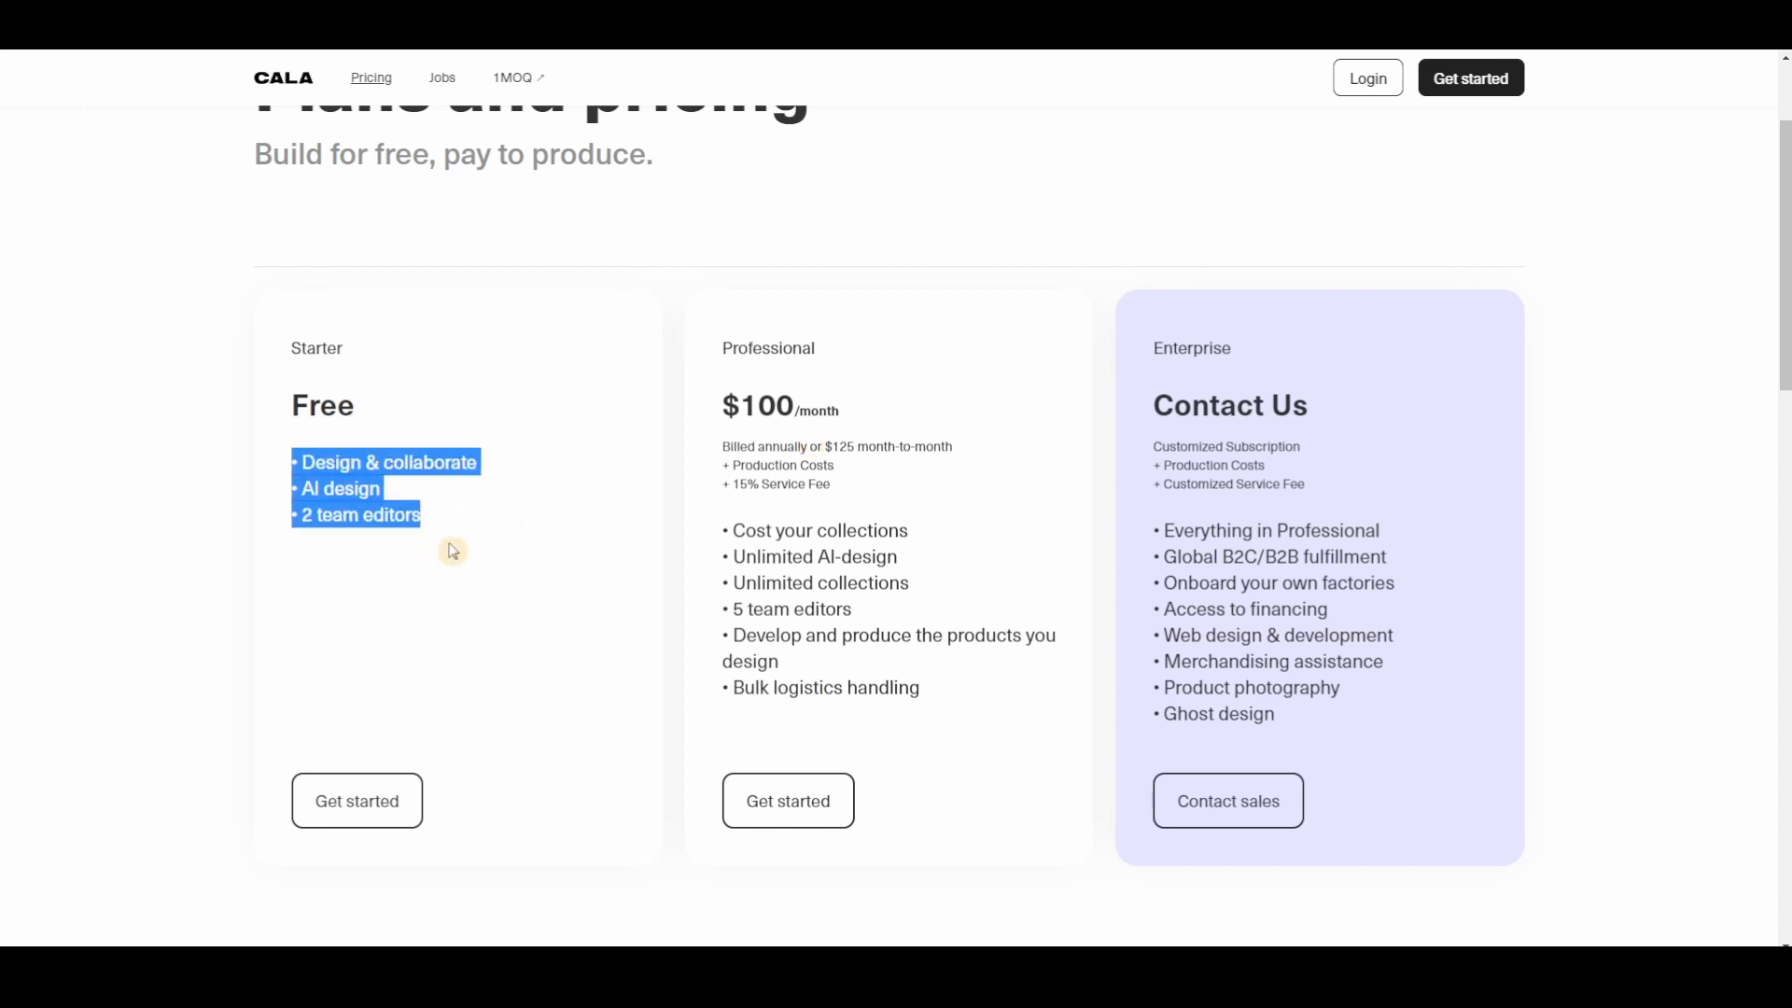
mouse_move(598, 543)
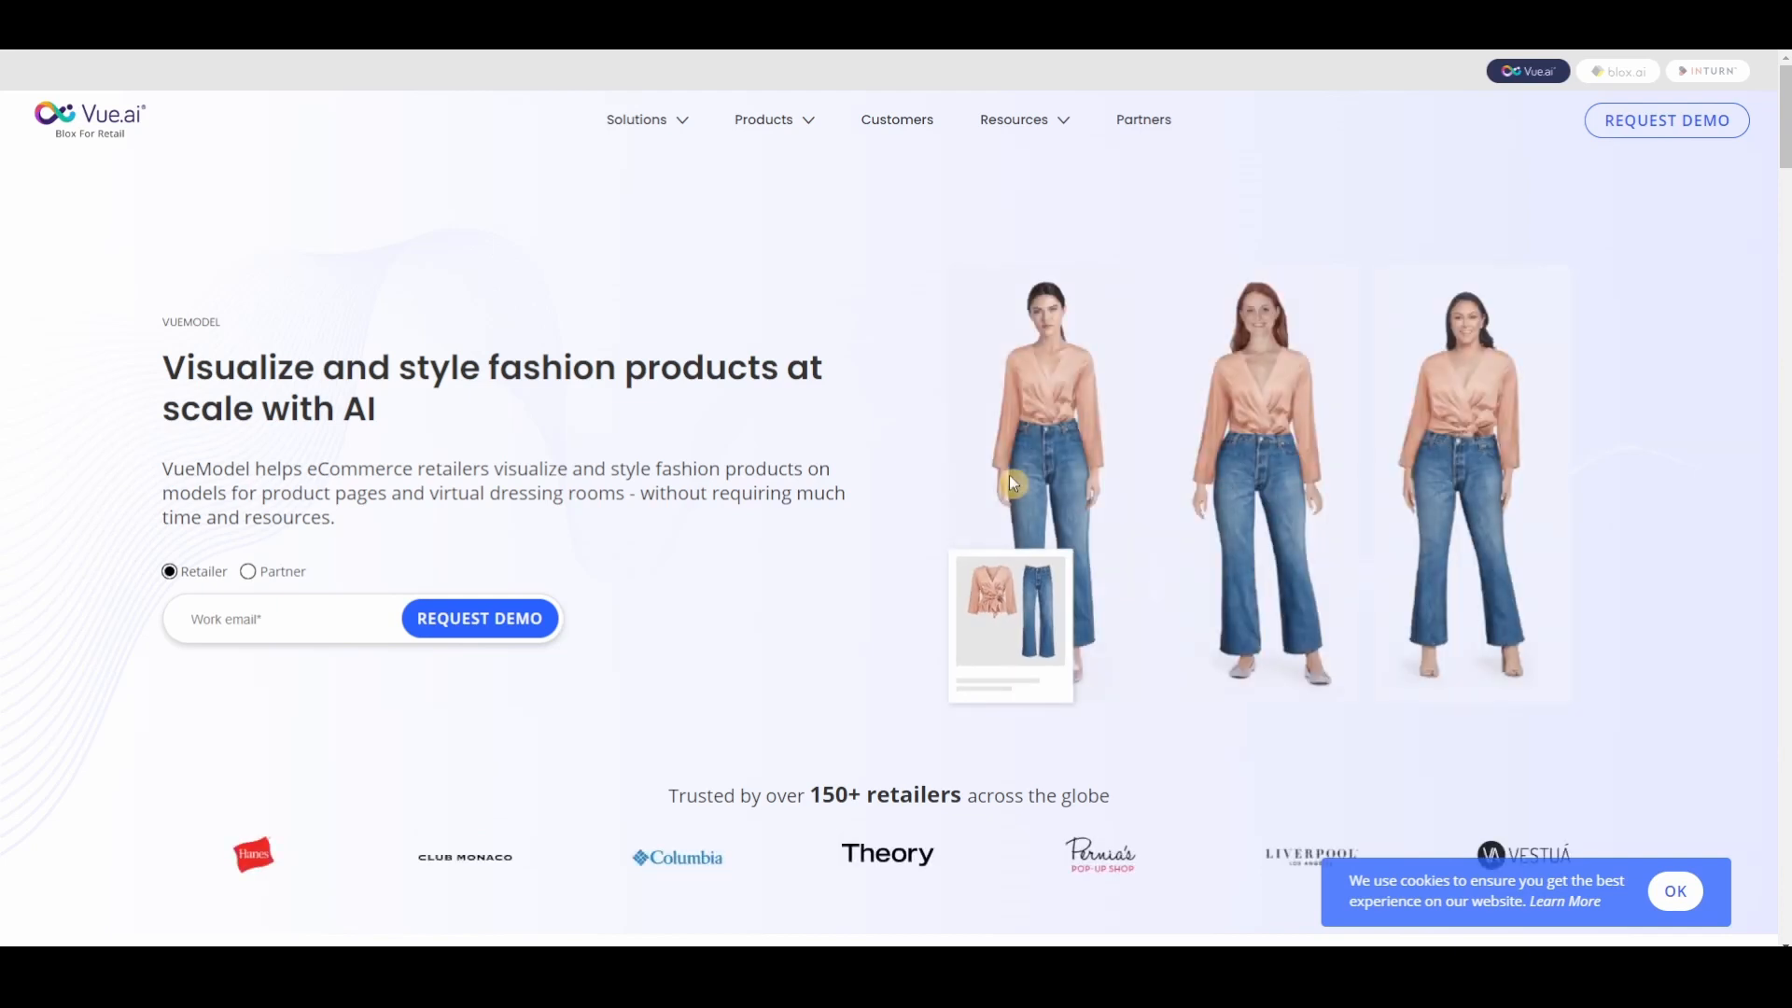
click(637, 119)
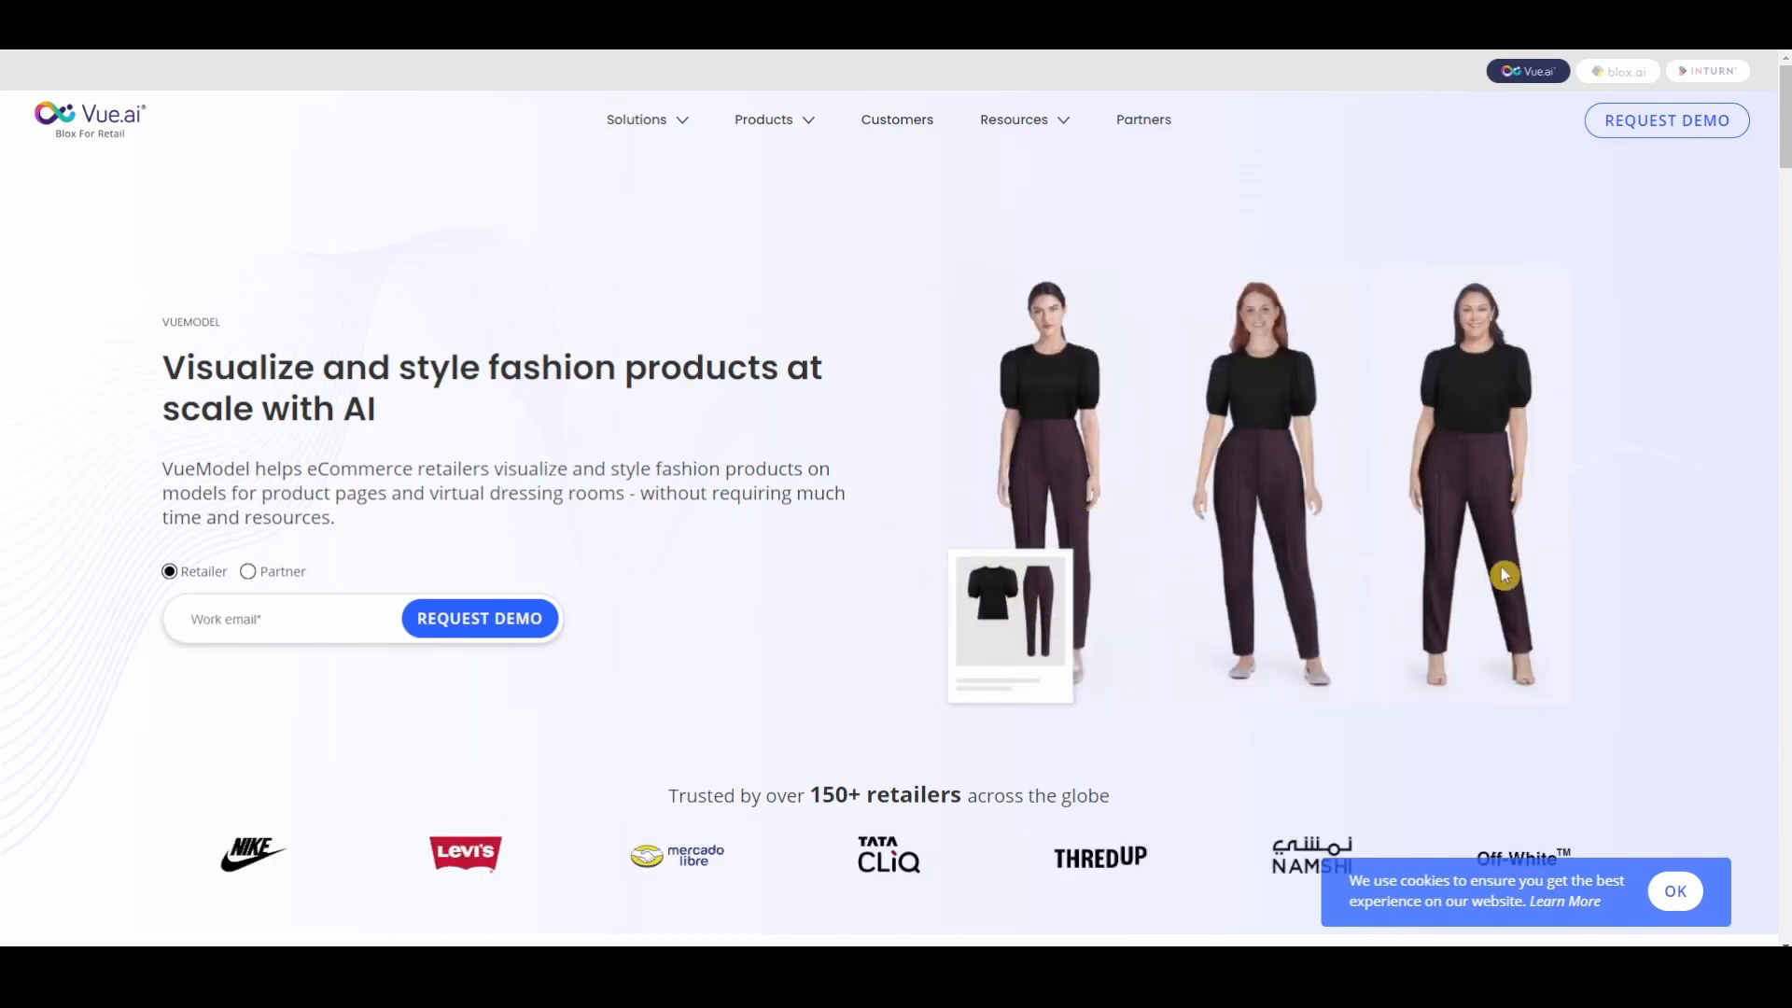
scroll(down, 3)
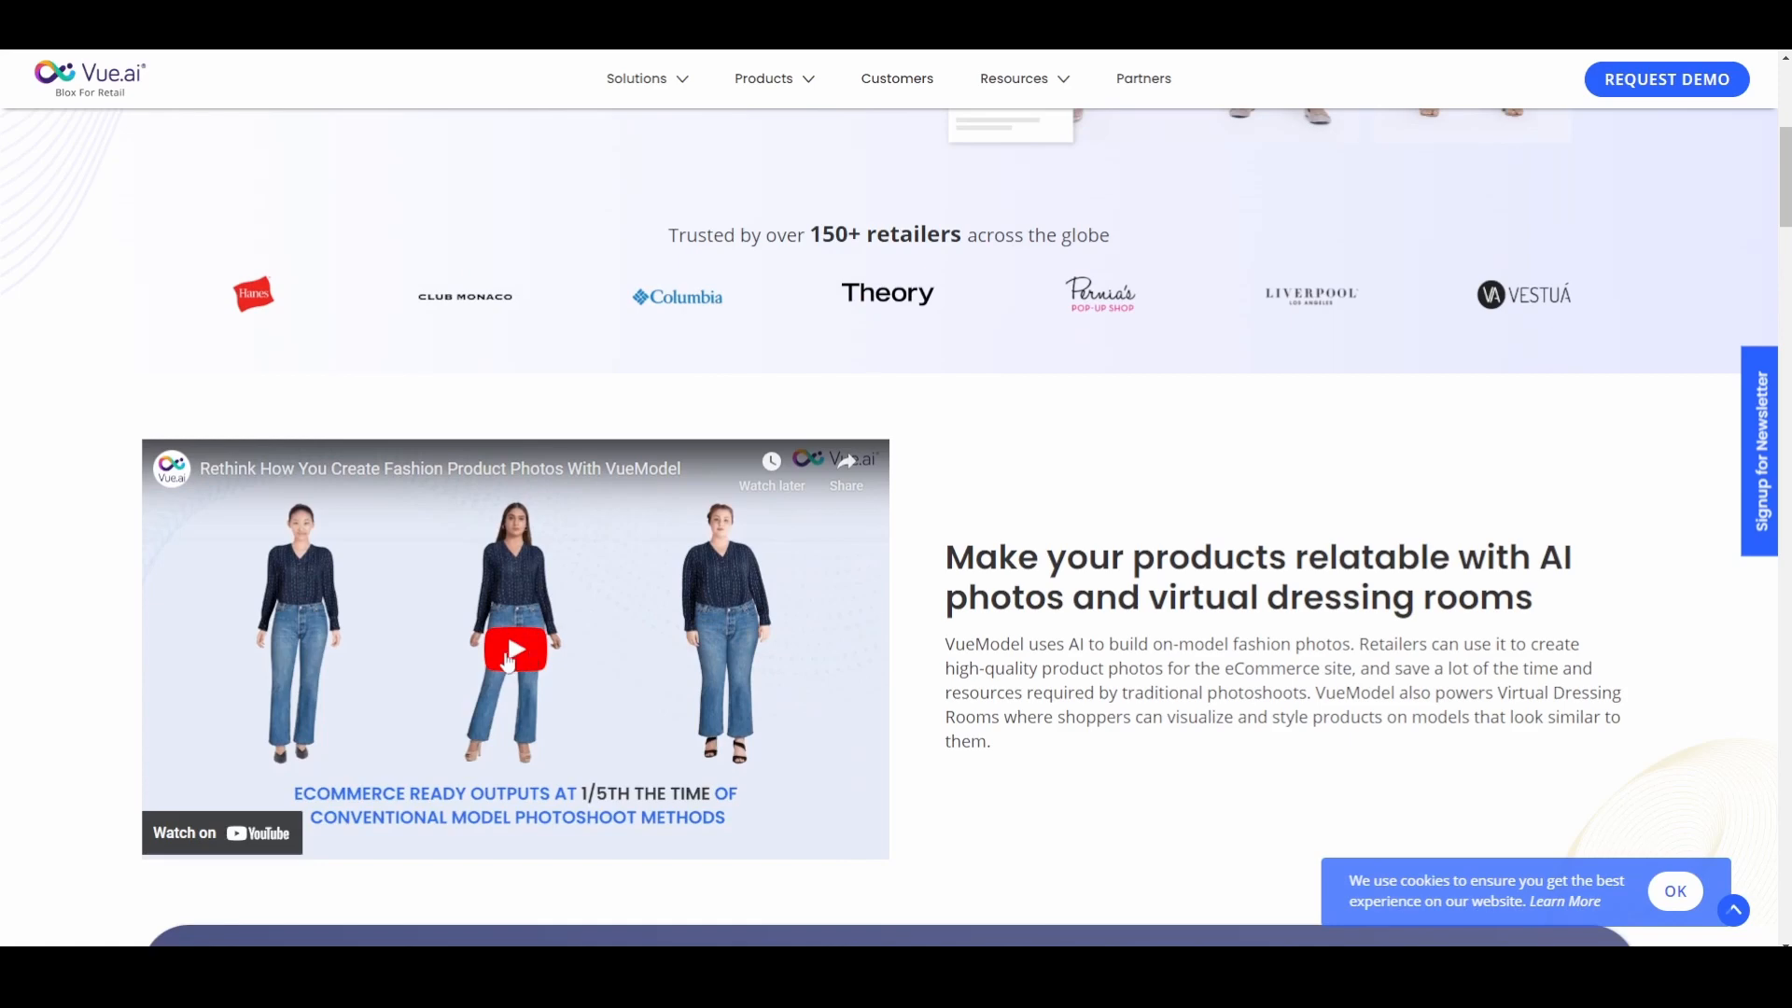
Play the VueModel explainer video and turn its sound on.
click(515, 650)
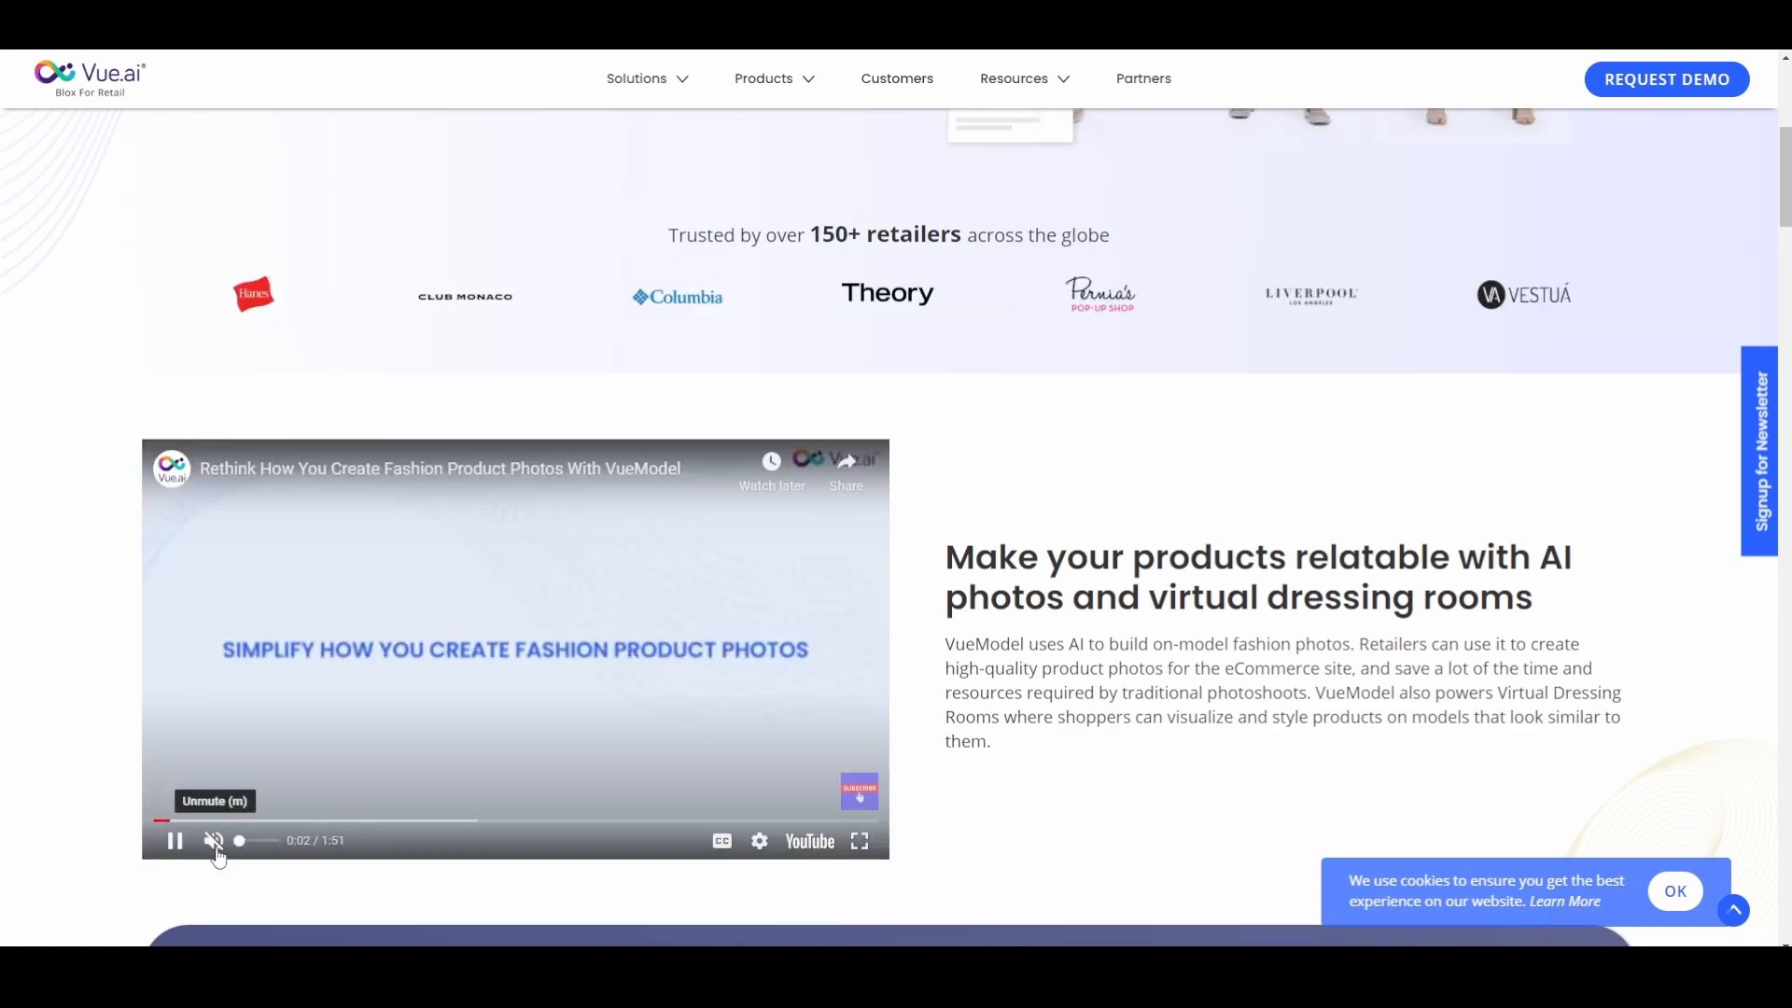
click(213, 840)
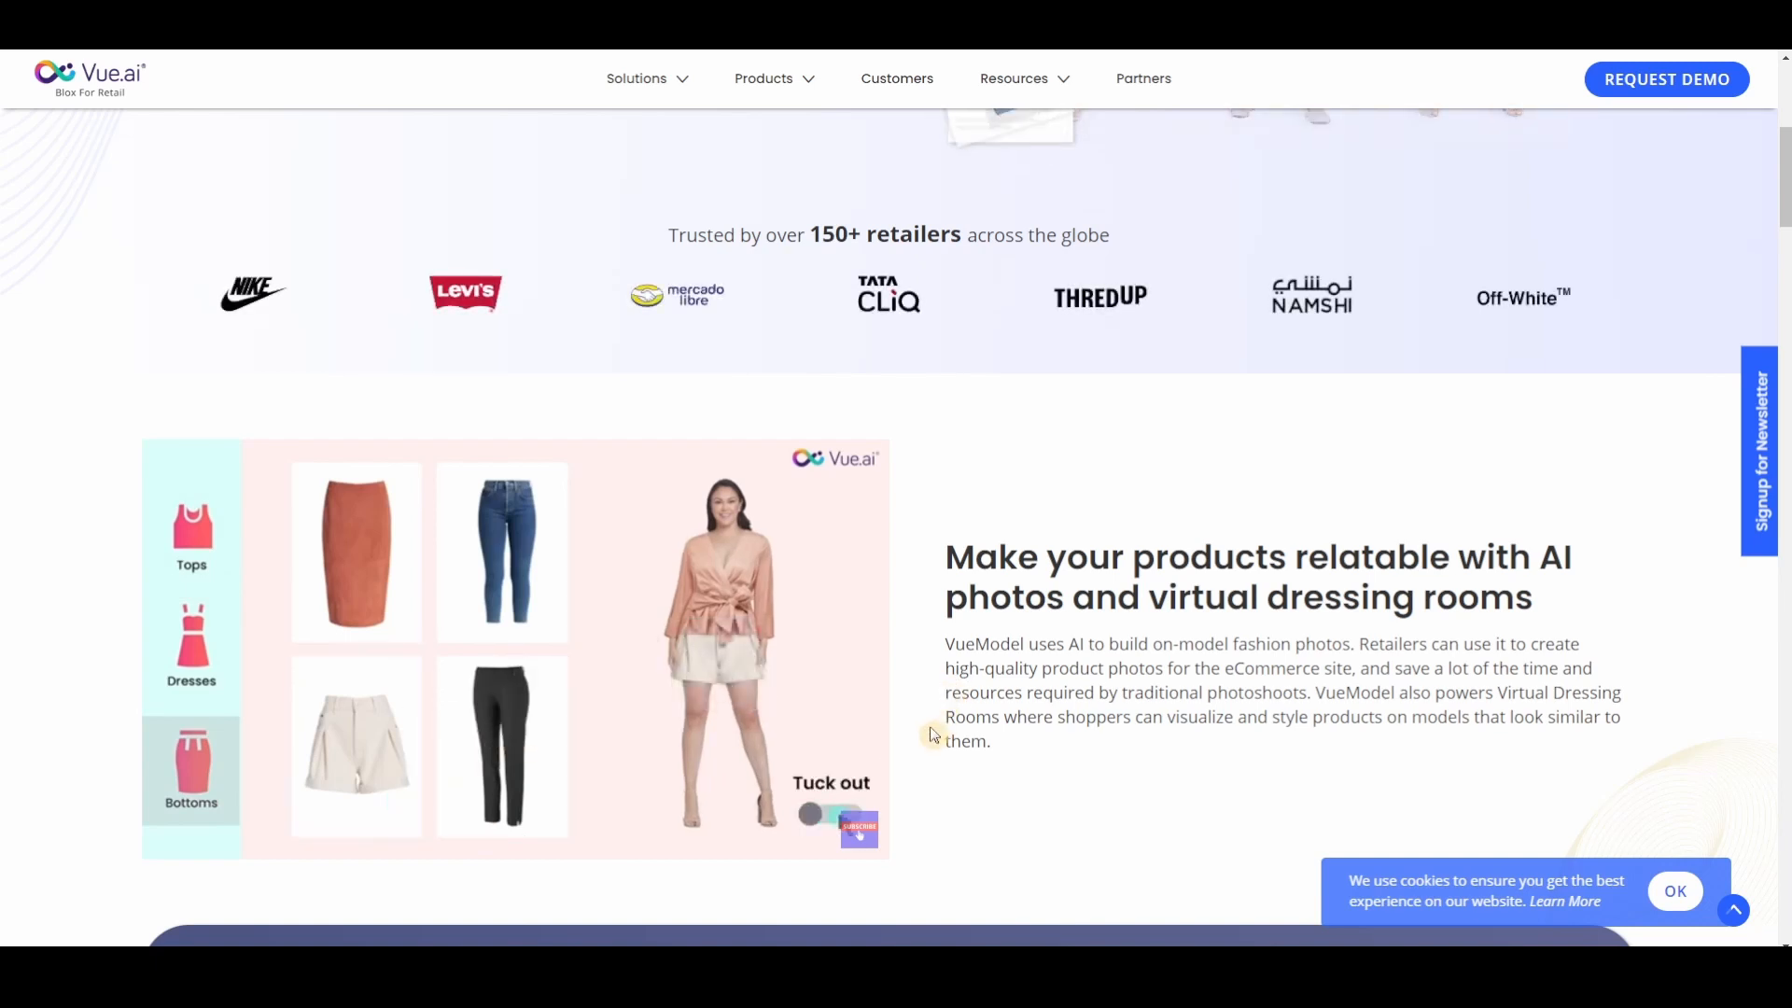
Pause the explainer video and go through Solutions to Vue.ai's grocery AI page.
click(828, 812)
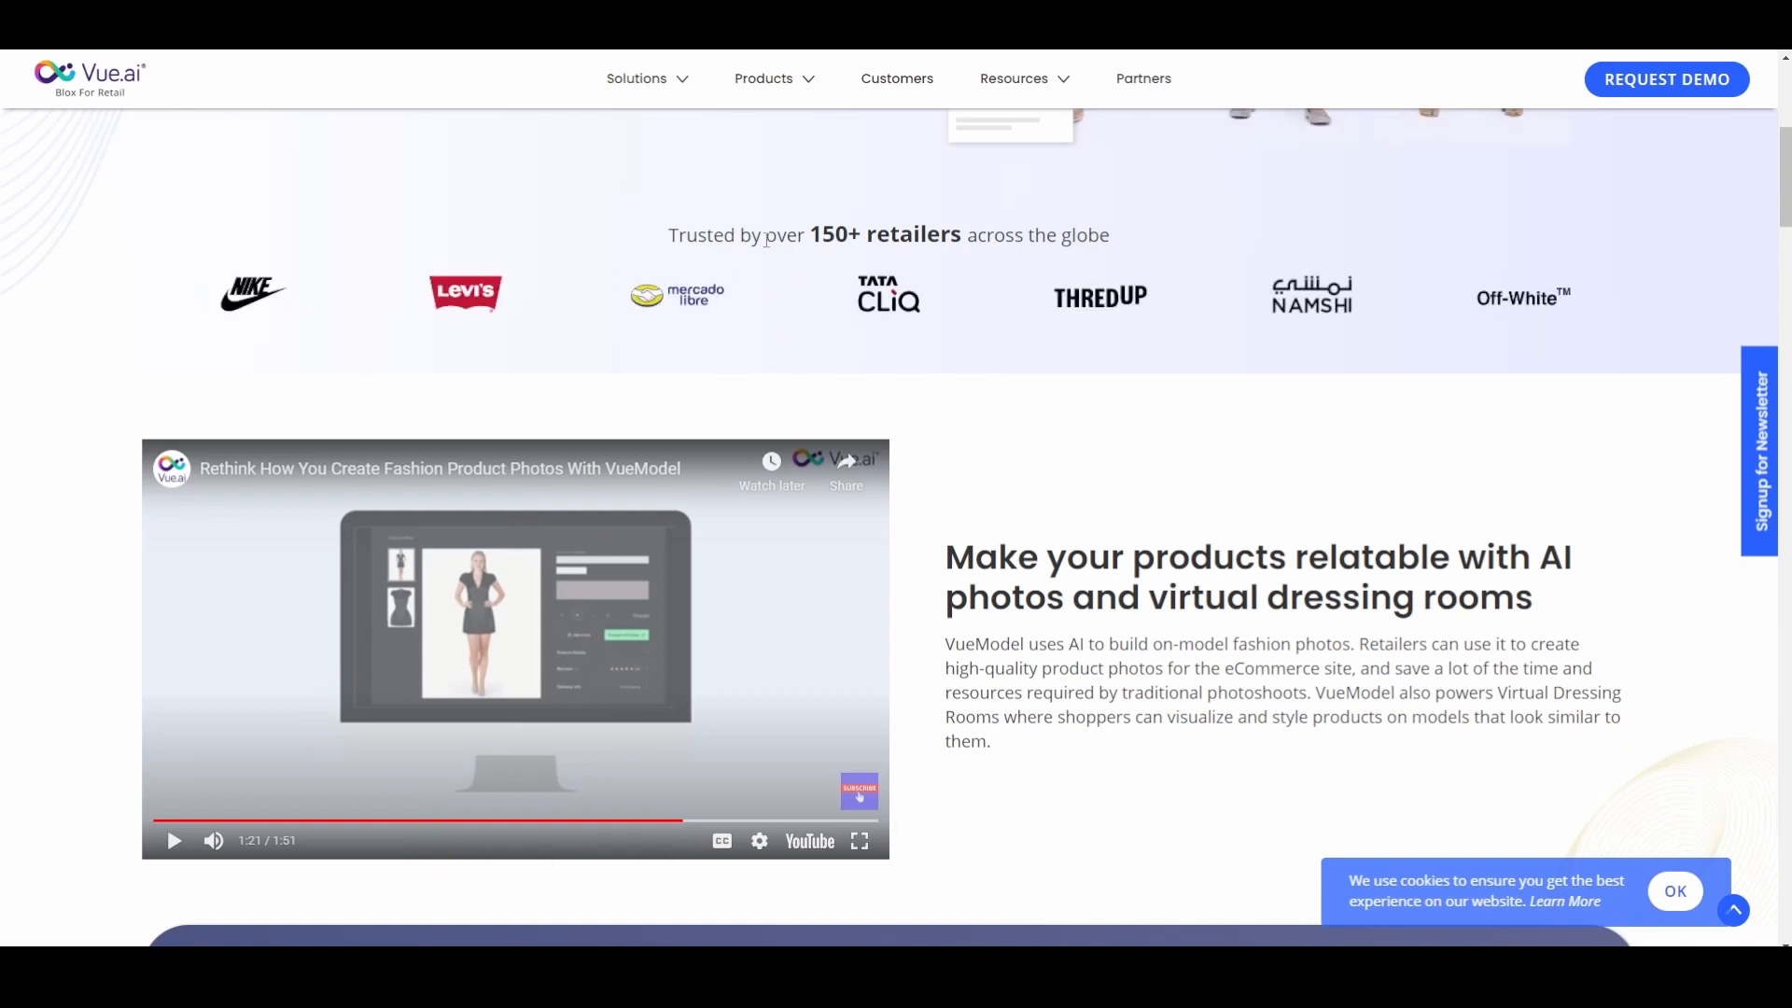
click(764, 78)
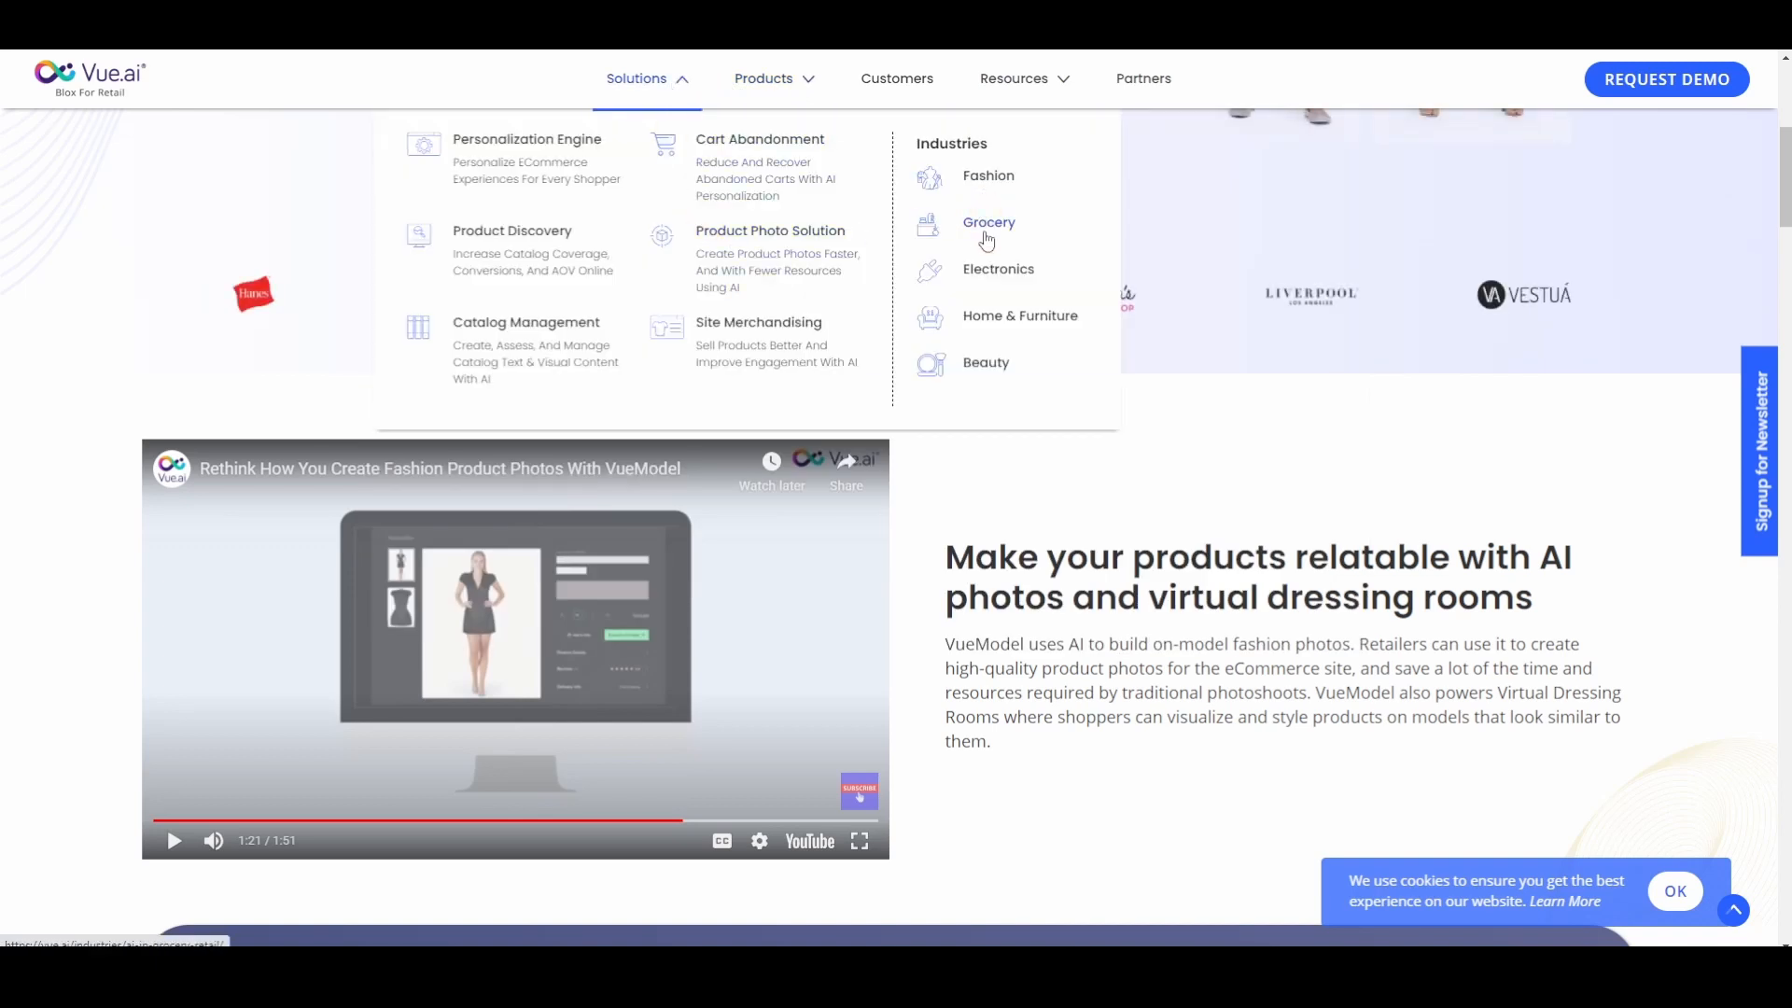
mouse_move(956, 275)
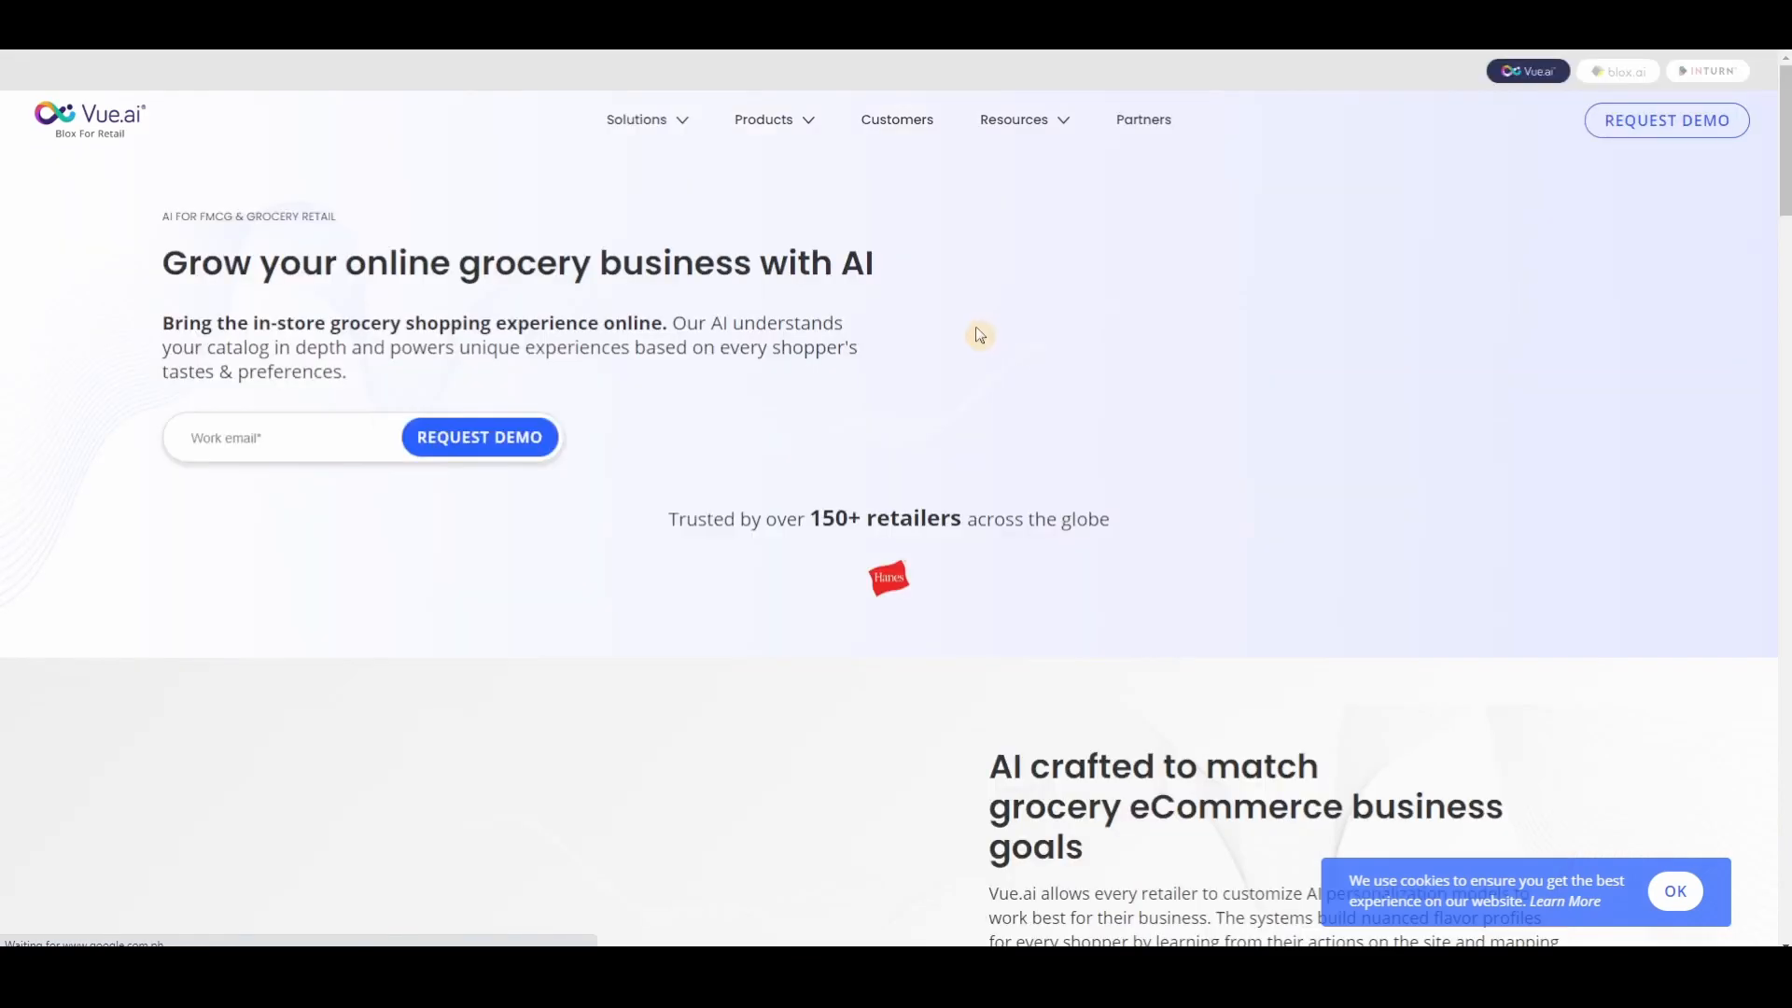
click(636, 120)
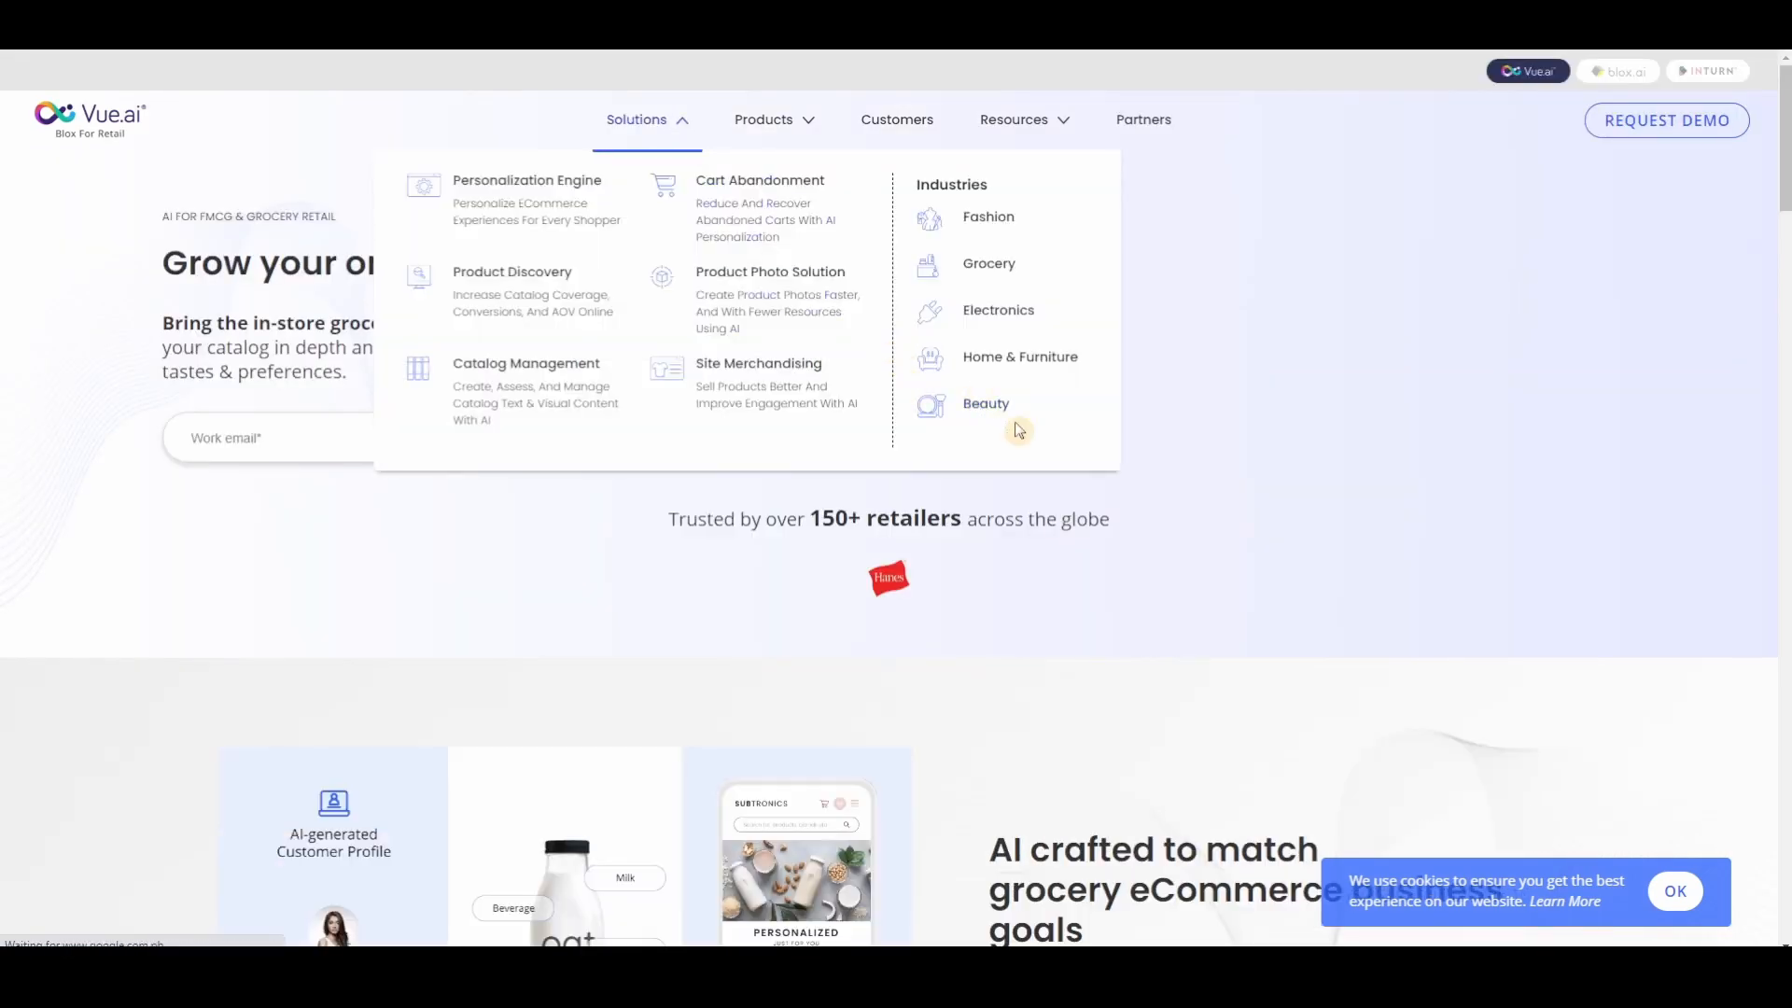
scroll(down, 3)
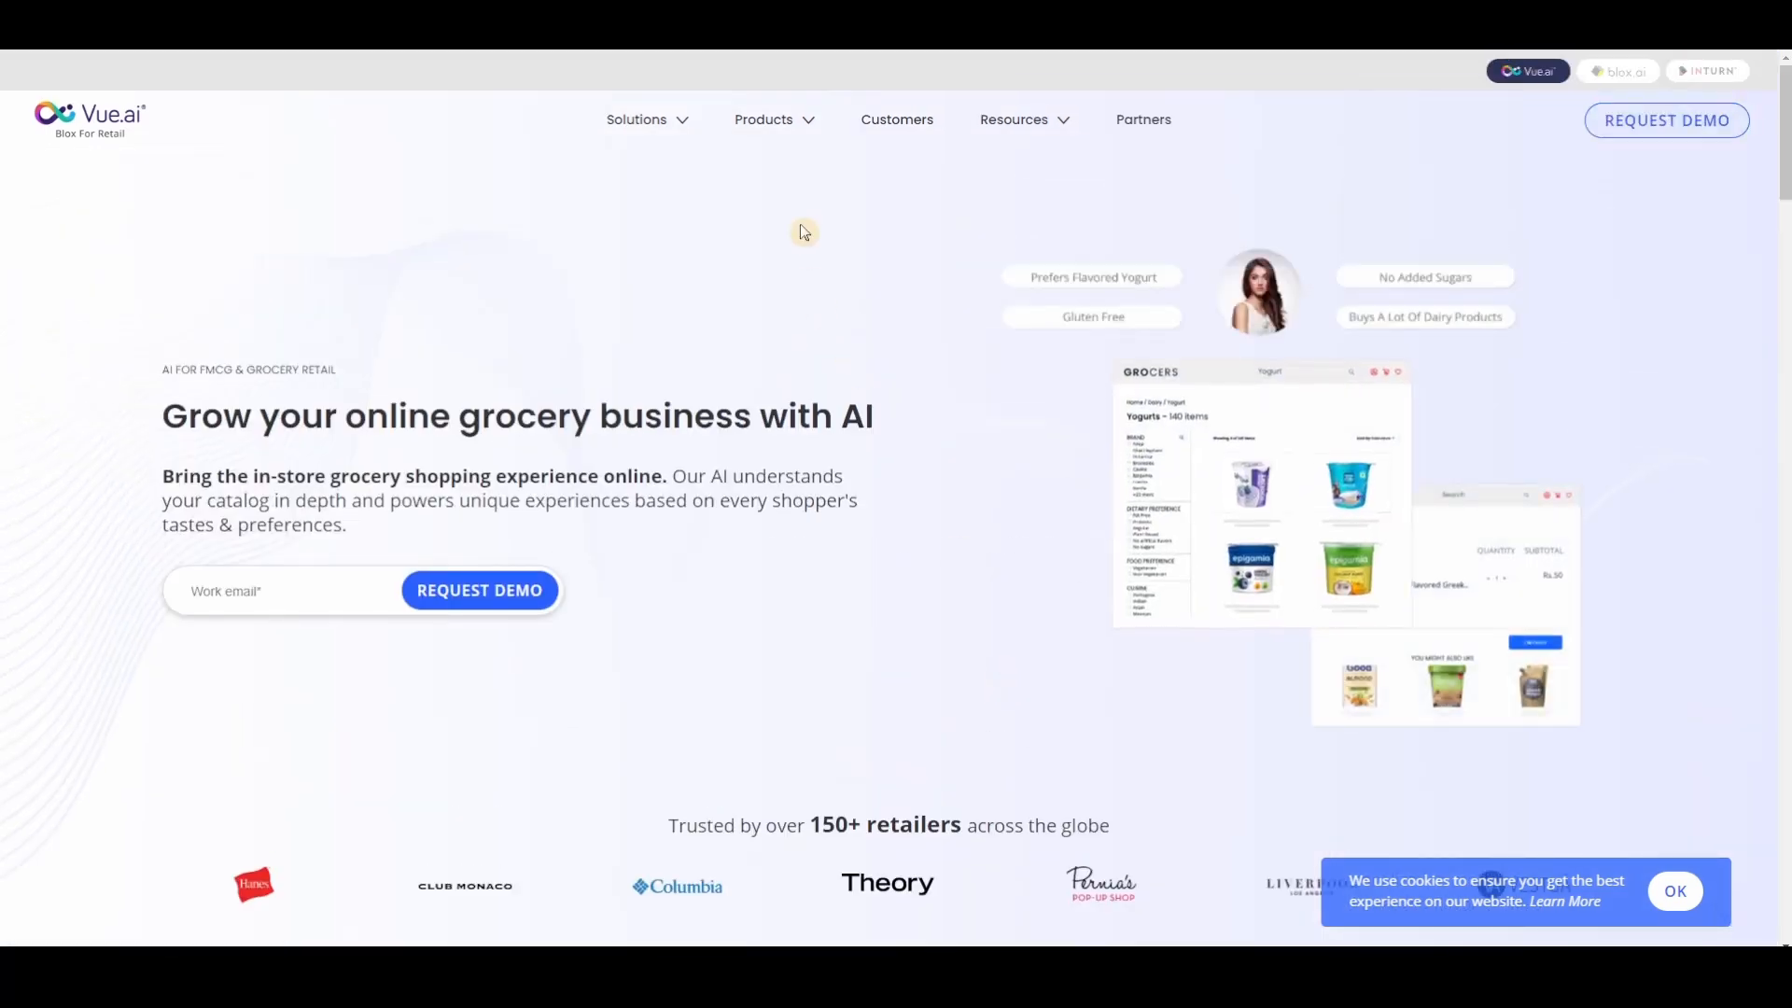
Open the Products menu and choose the VueModel product page.
click(764, 119)
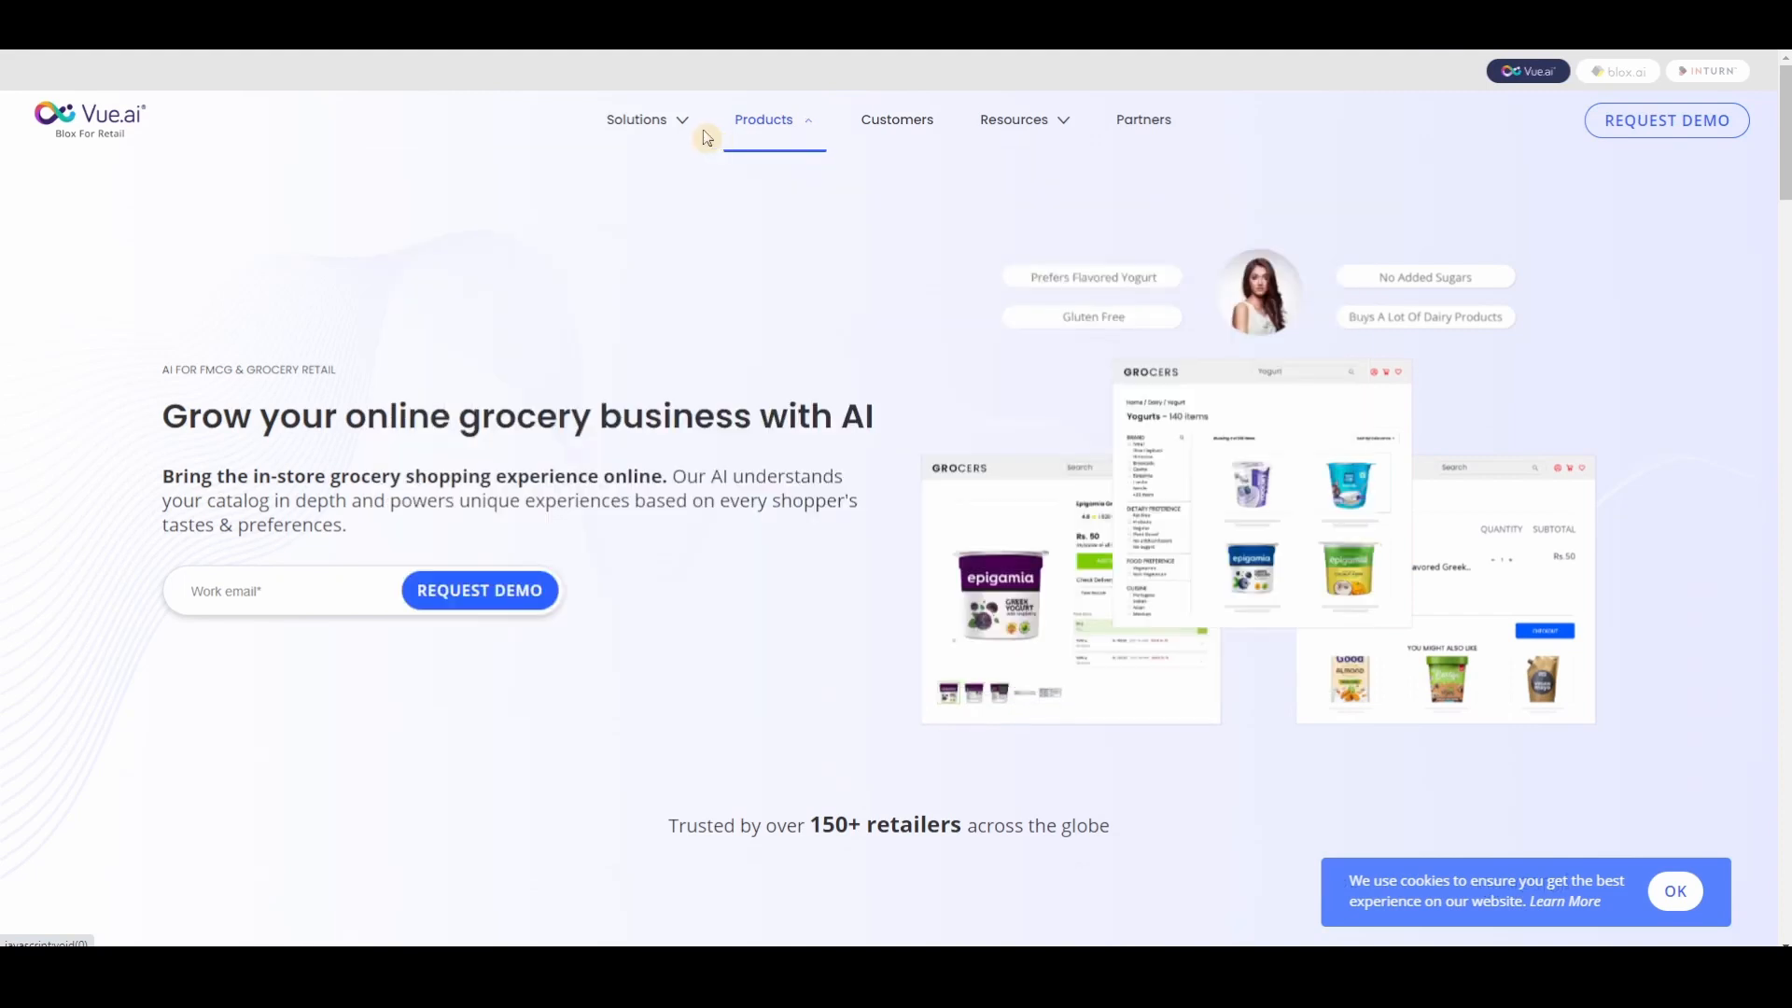
click(763, 120)
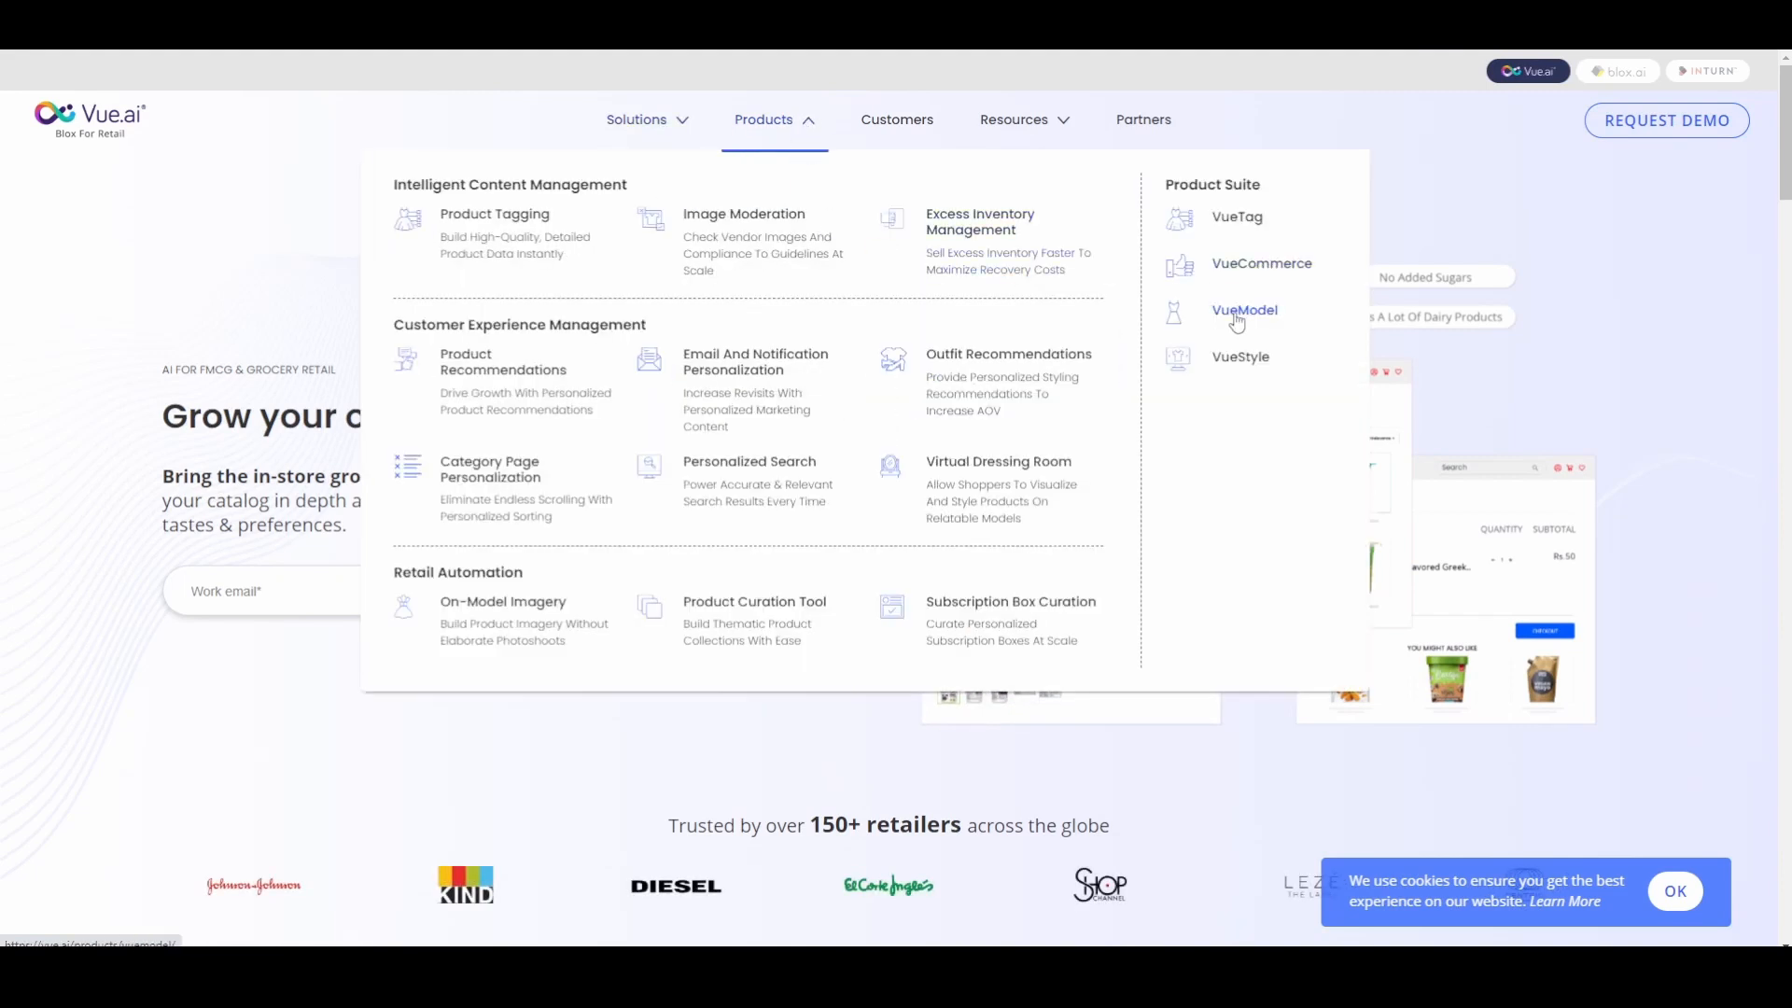
click(1243, 310)
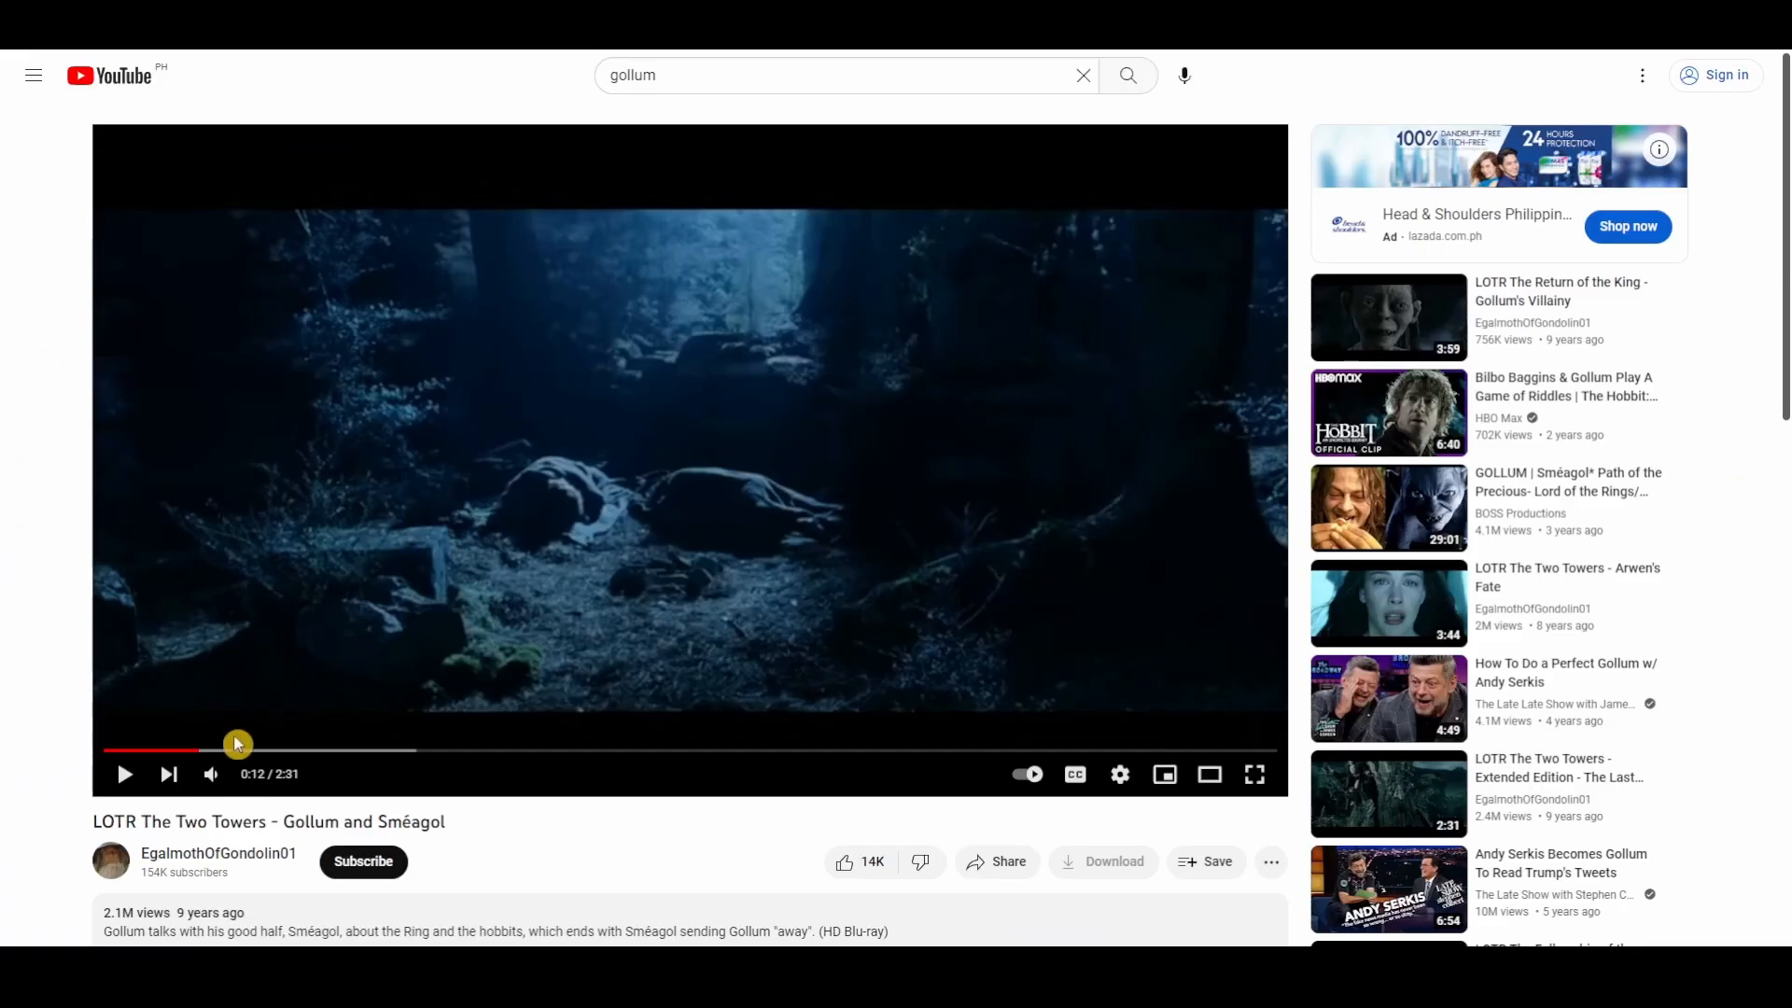
Play the Gollum and Sméagol clip on YouTube.
click(125, 773)
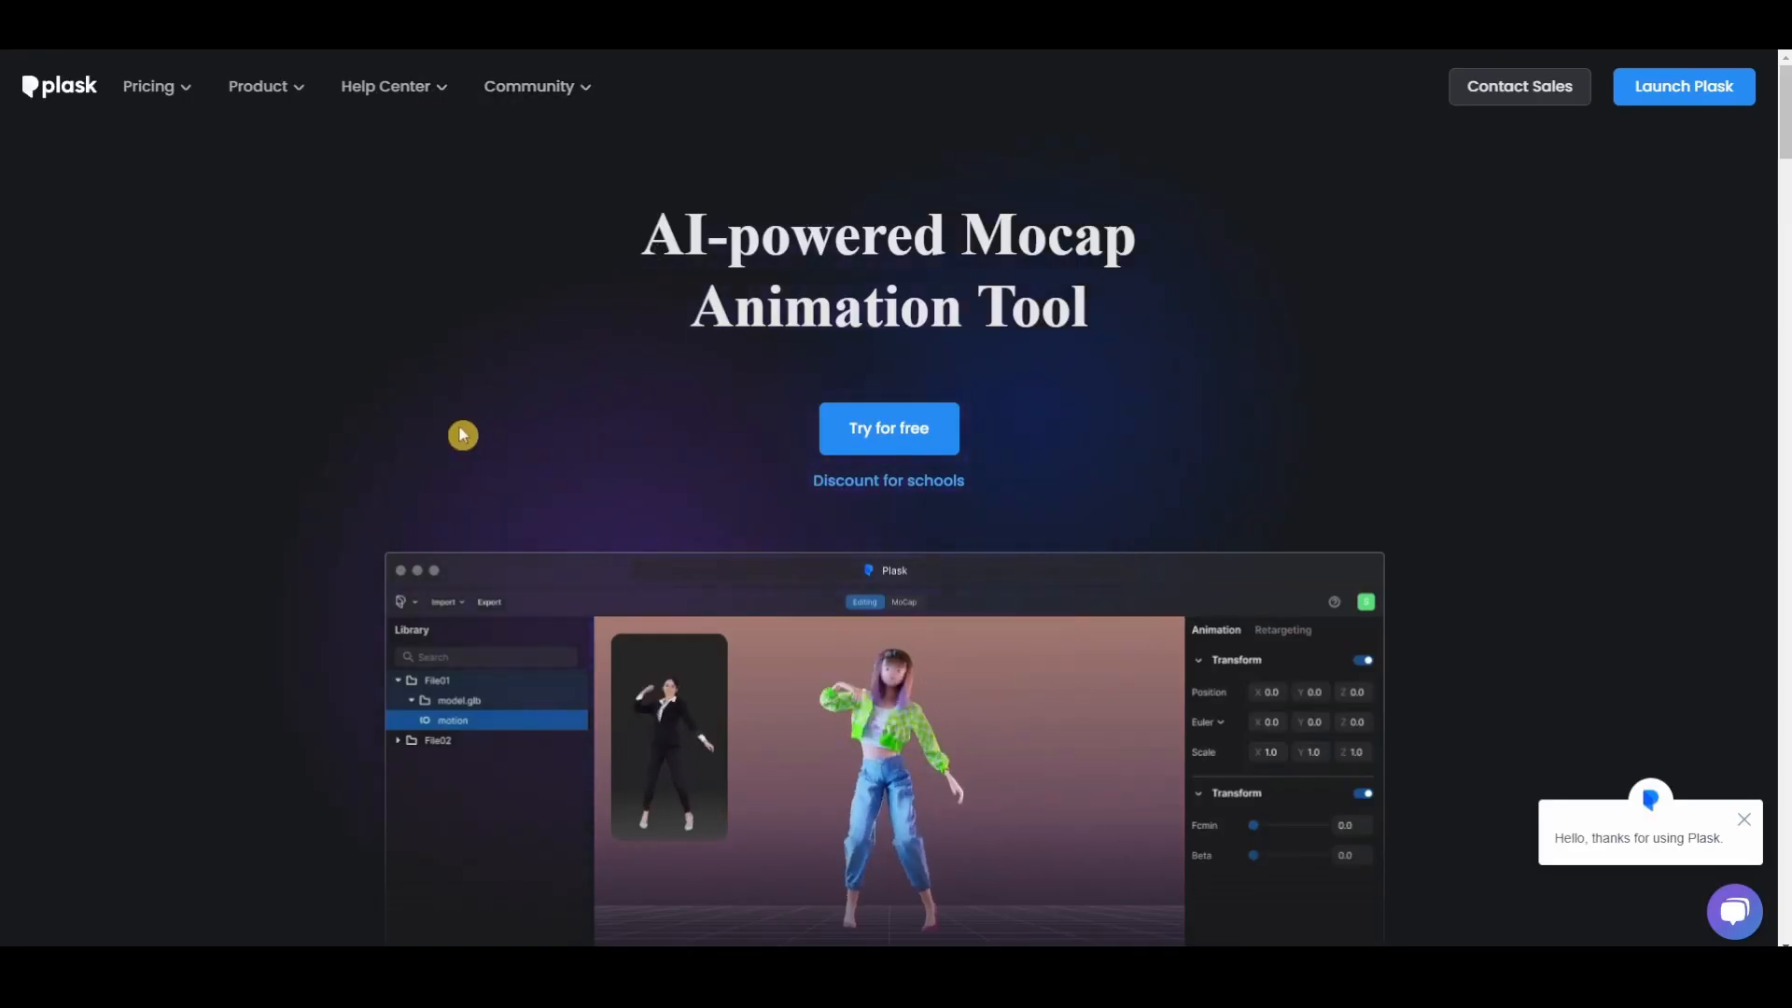
Scroll Plask's homepage through the editor, mocap, integration and collaboration demos.
scroll(down, 3)
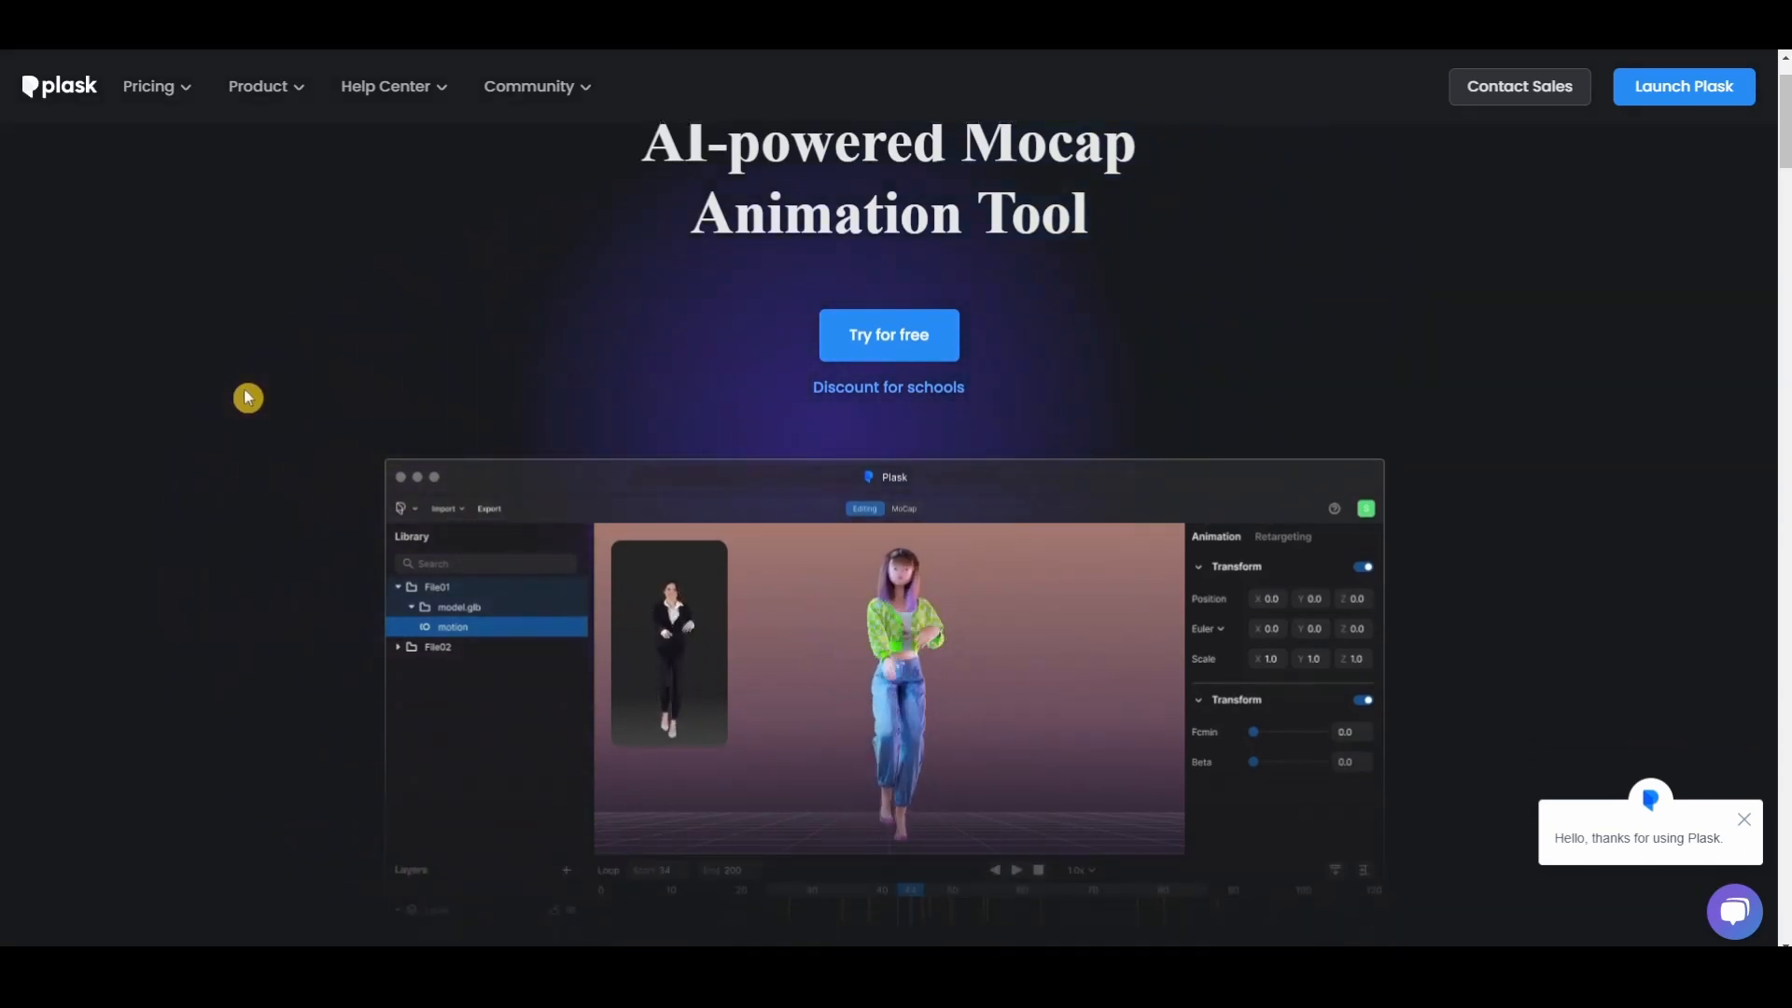
scroll(down, 3)
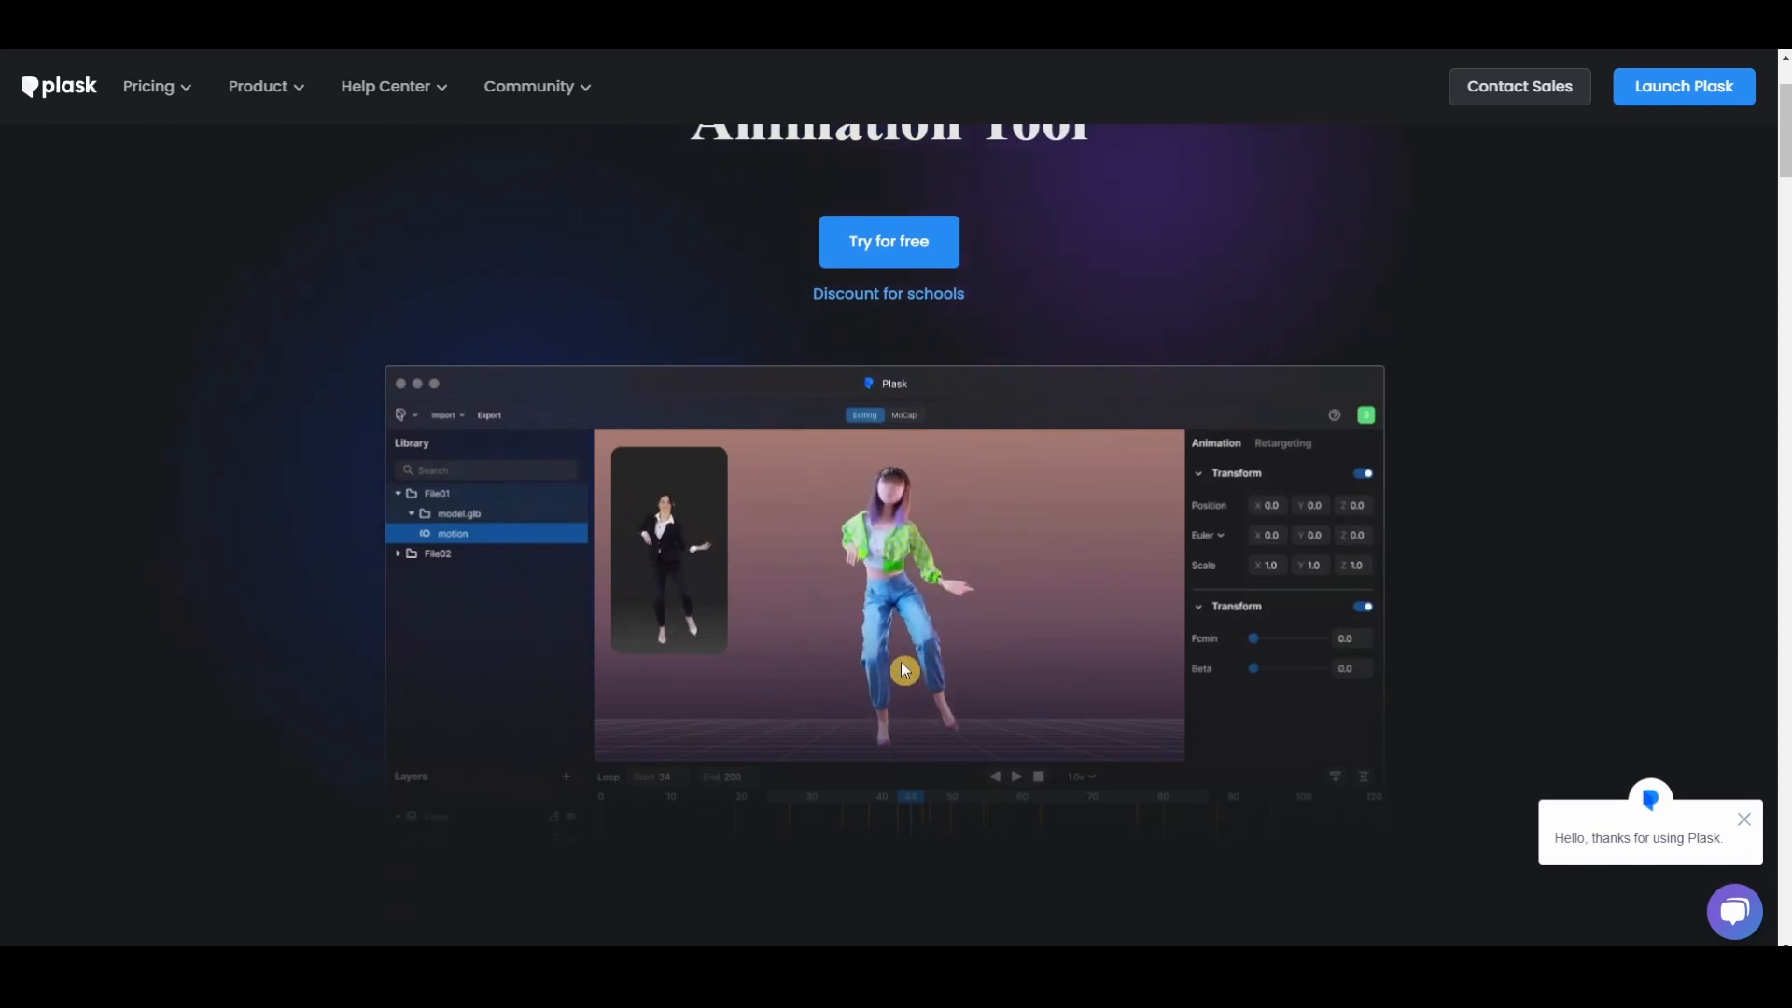
scroll(down, 3)
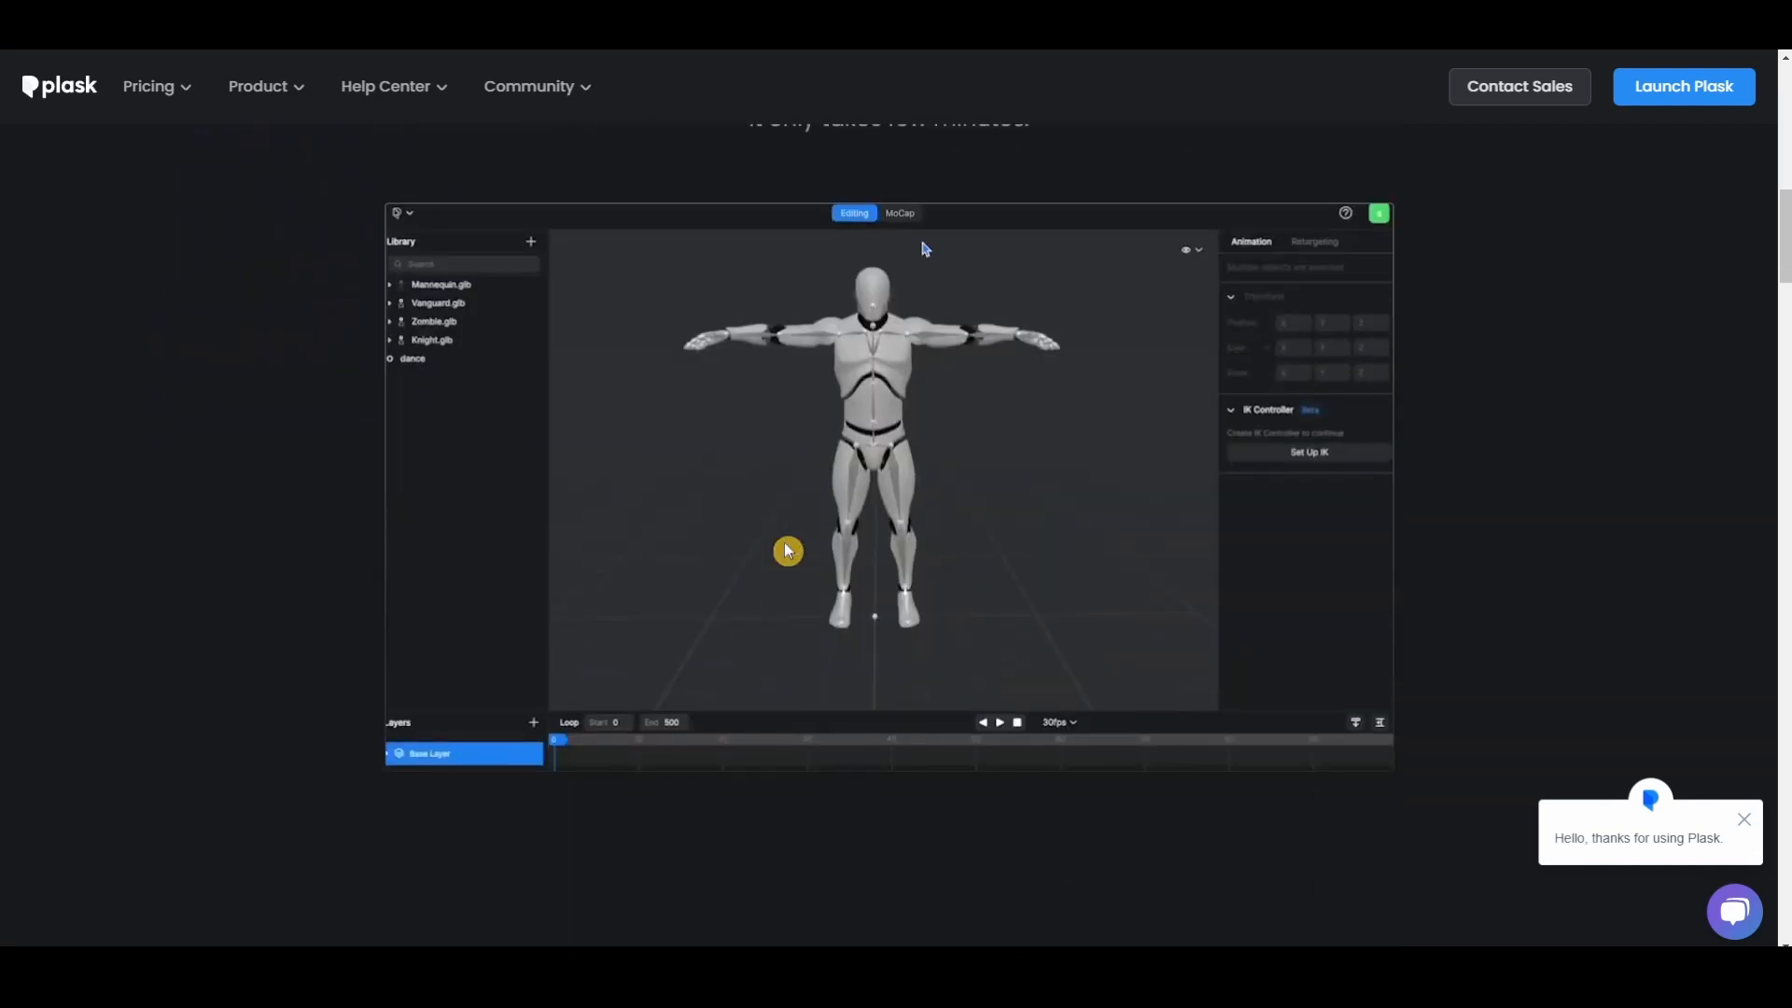
click(900, 212)
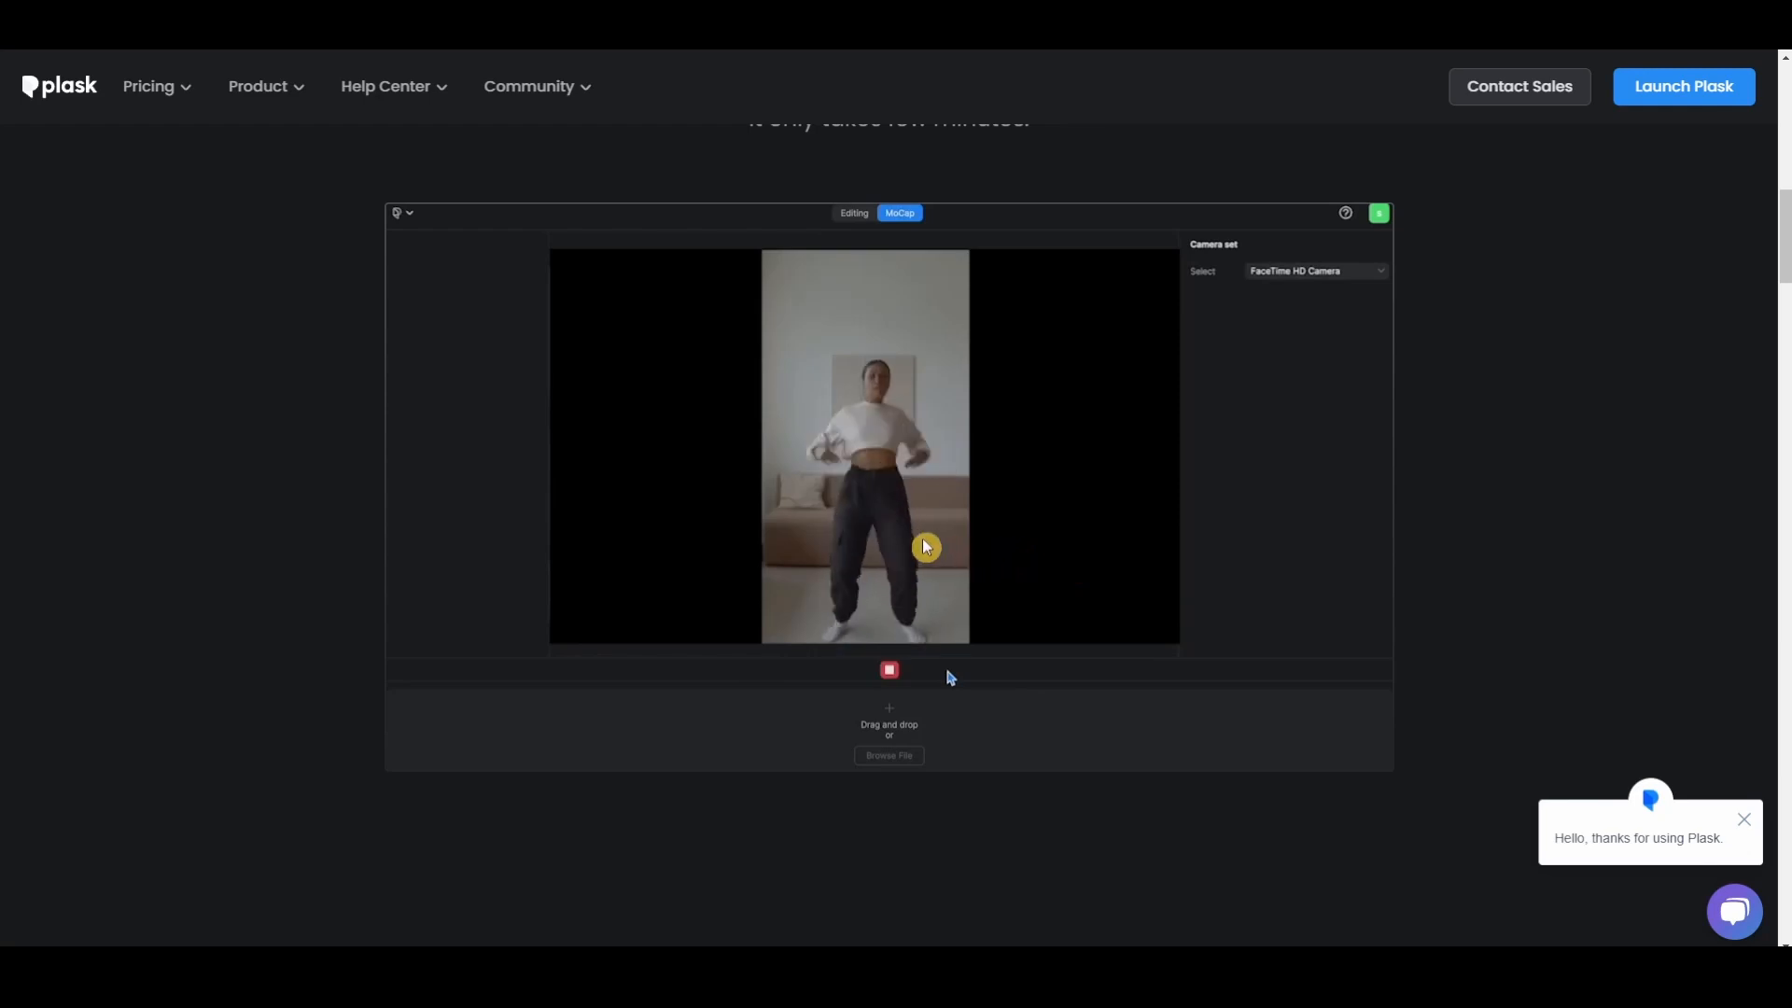
click(888, 669)
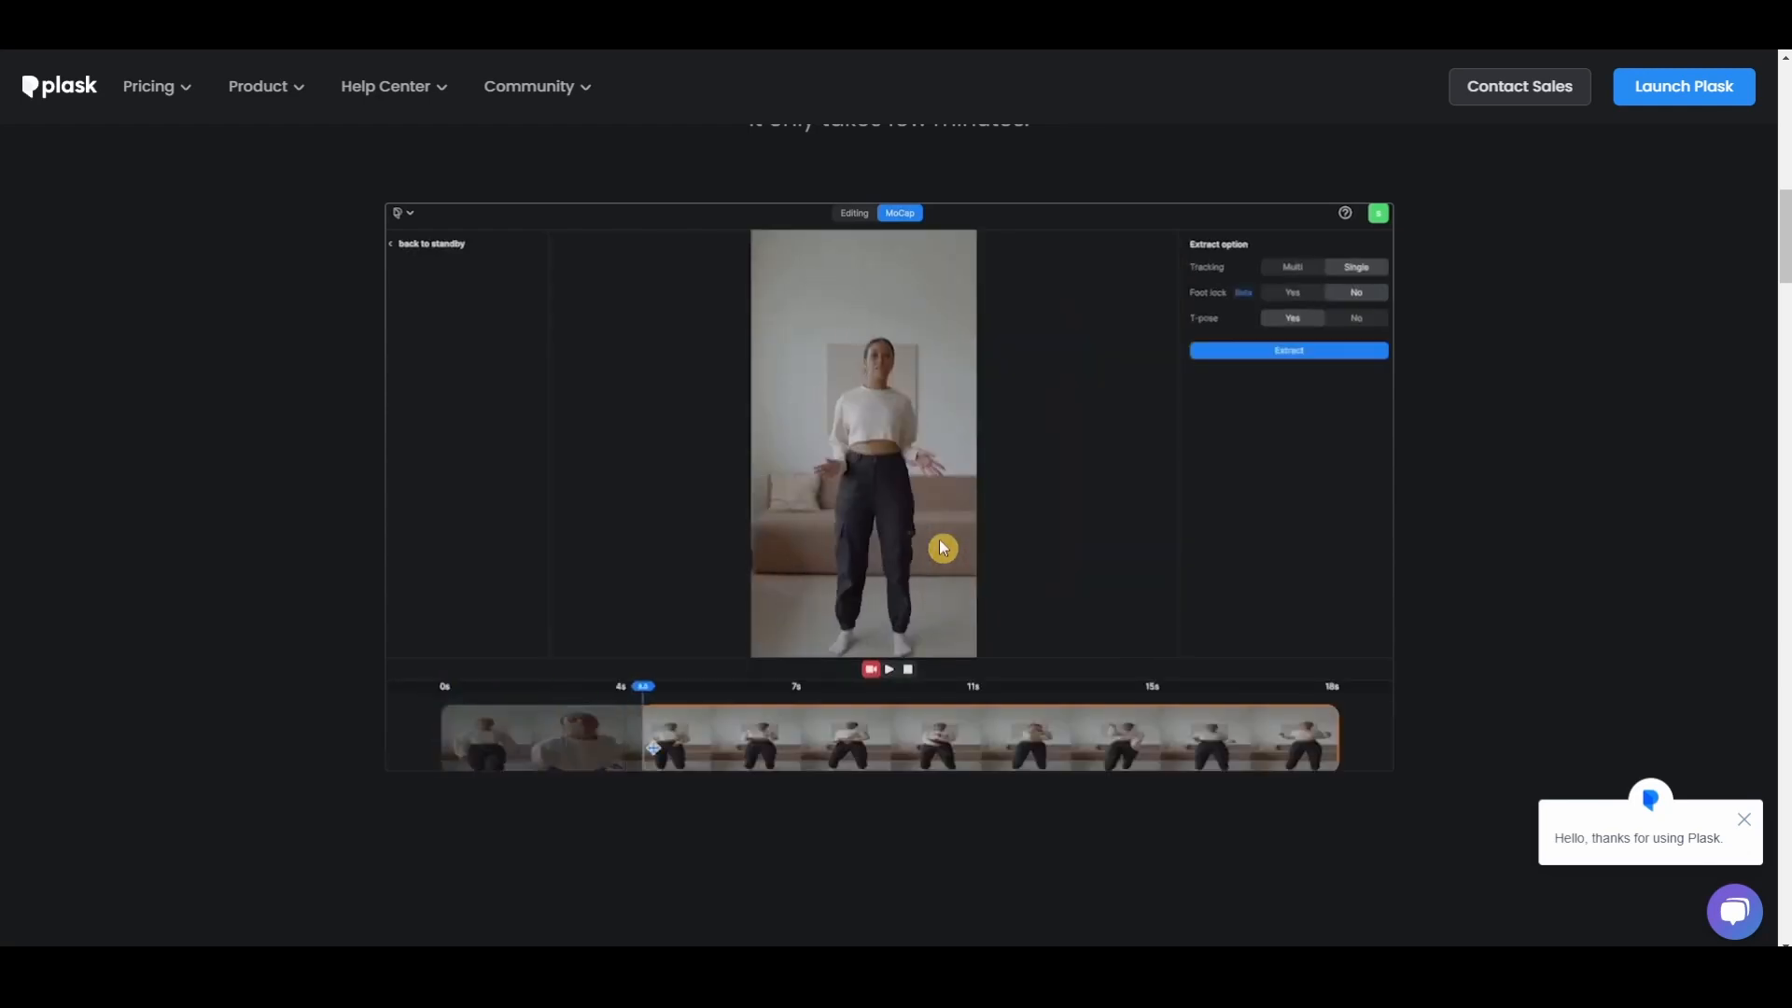
click(1286, 351)
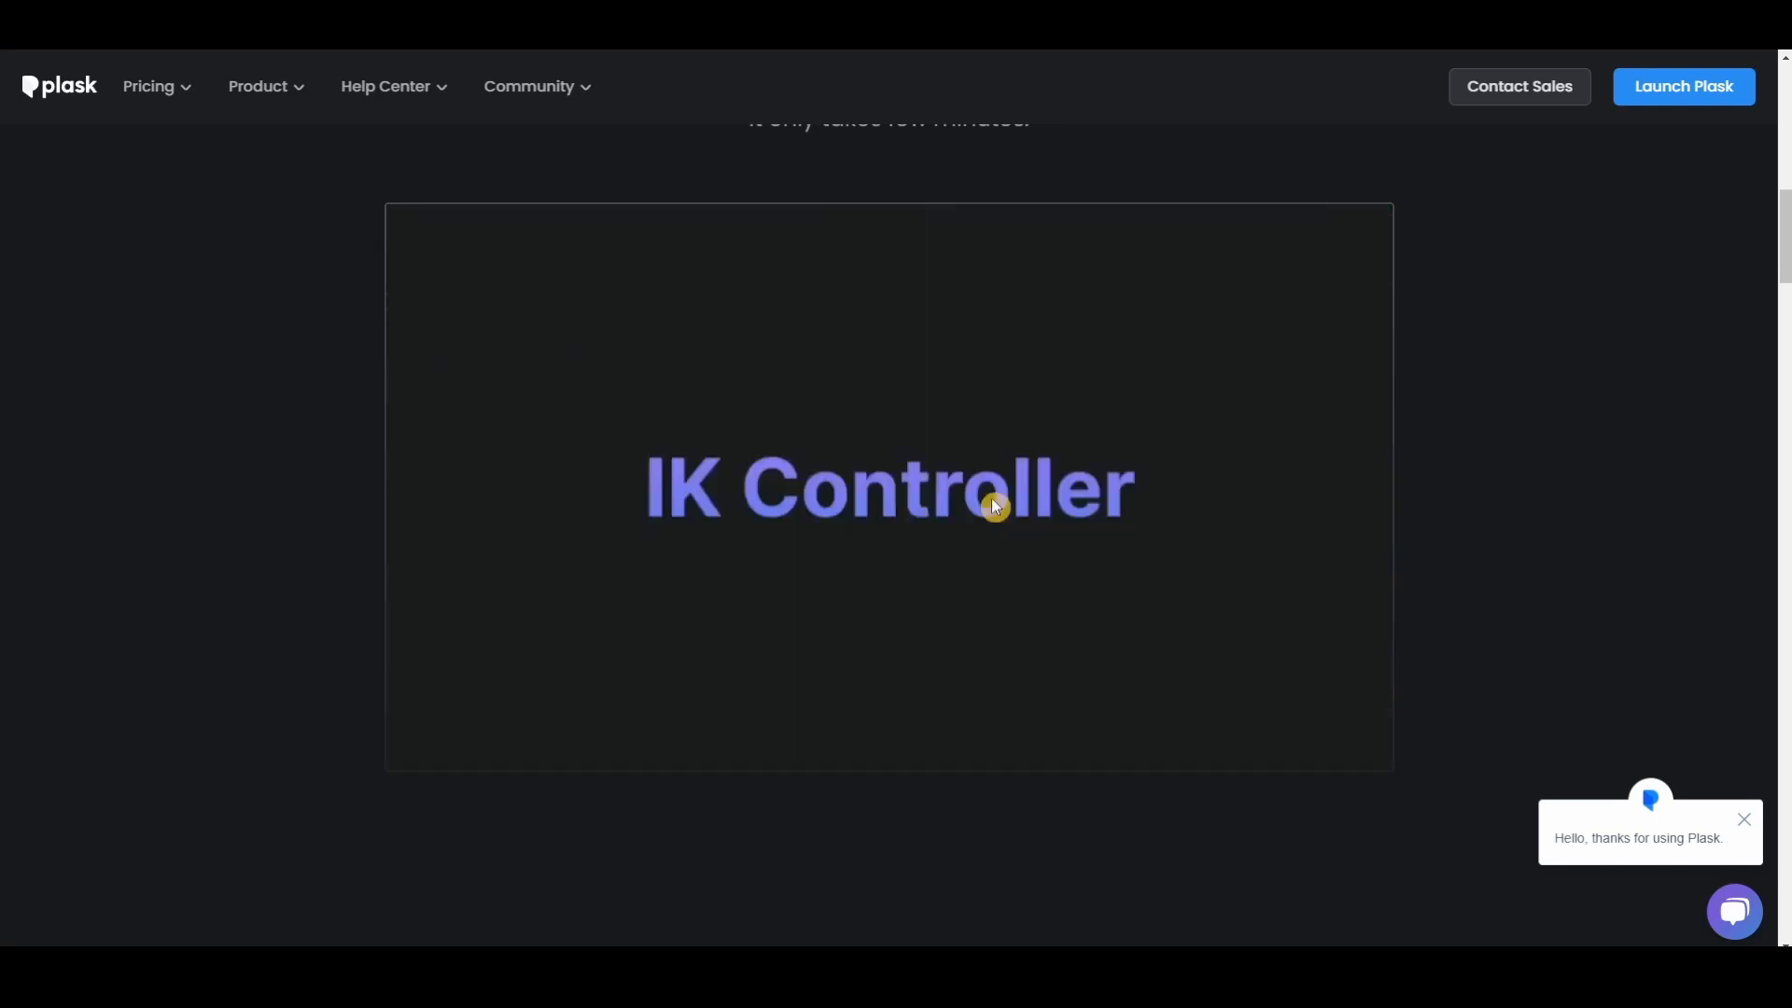
mouse_move(1023, 697)
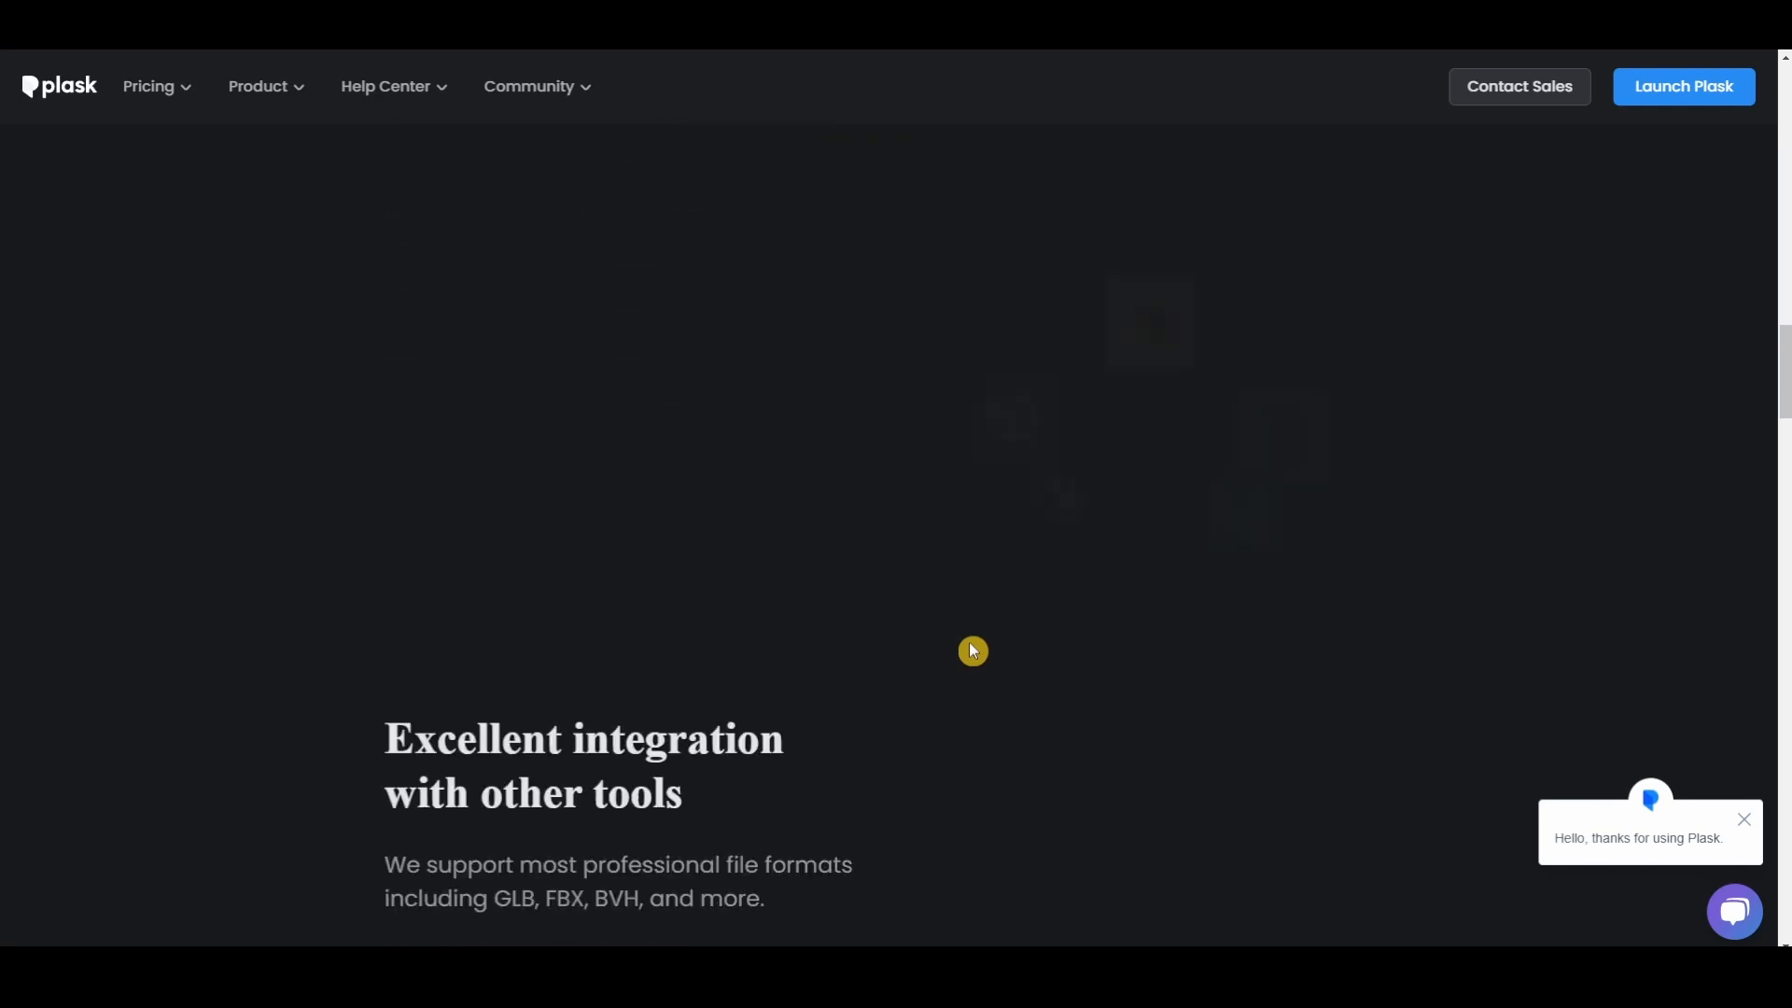
Continue down to the user workflow posts and bring up the Pricing menu.
scroll(down, 3)
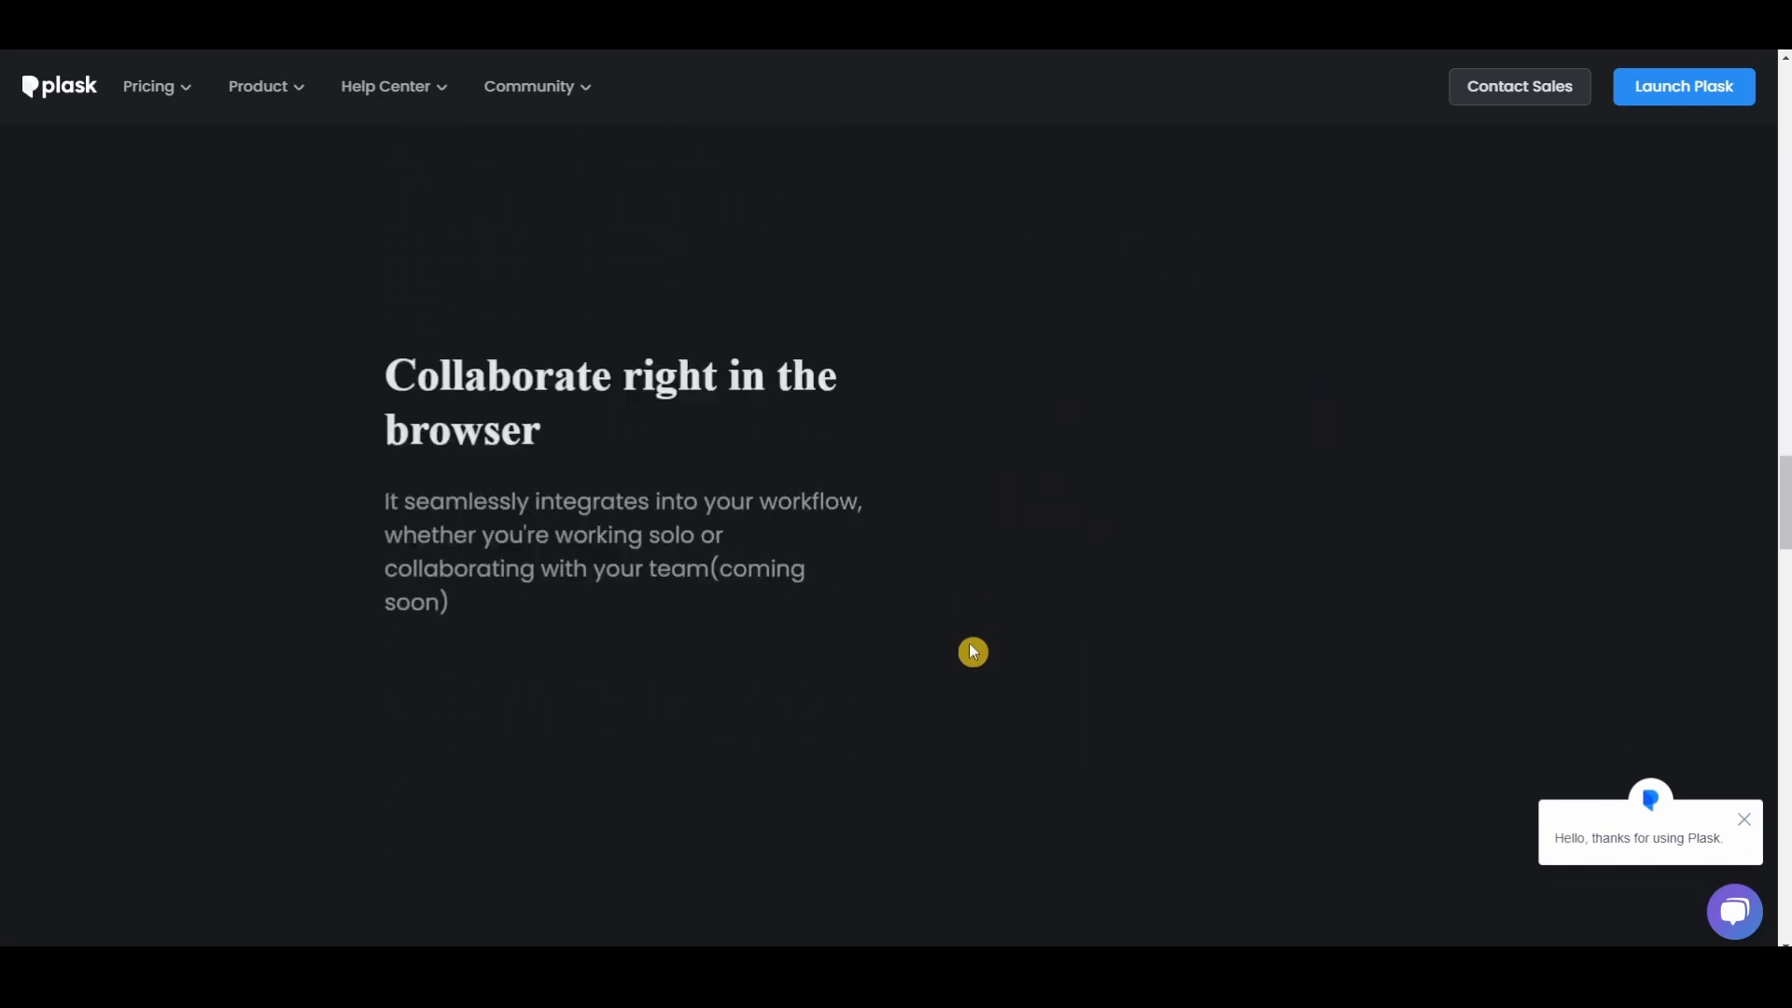
scroll(down, 3)
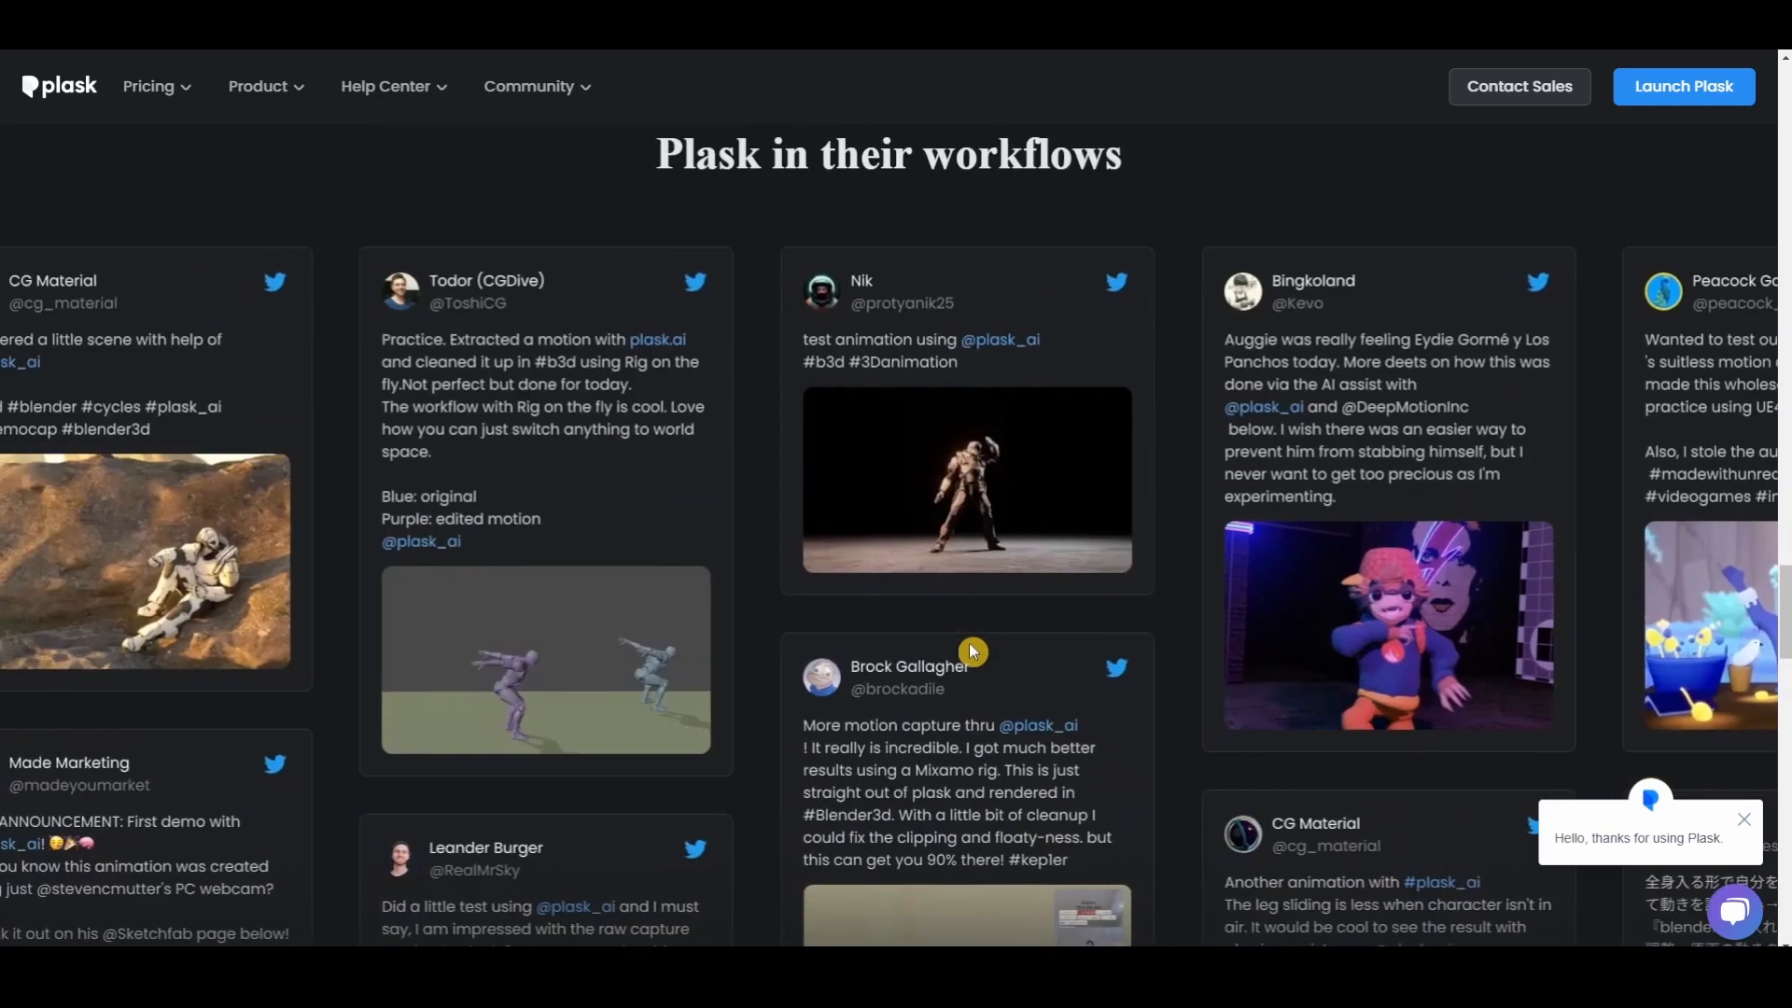
click(150, 86)
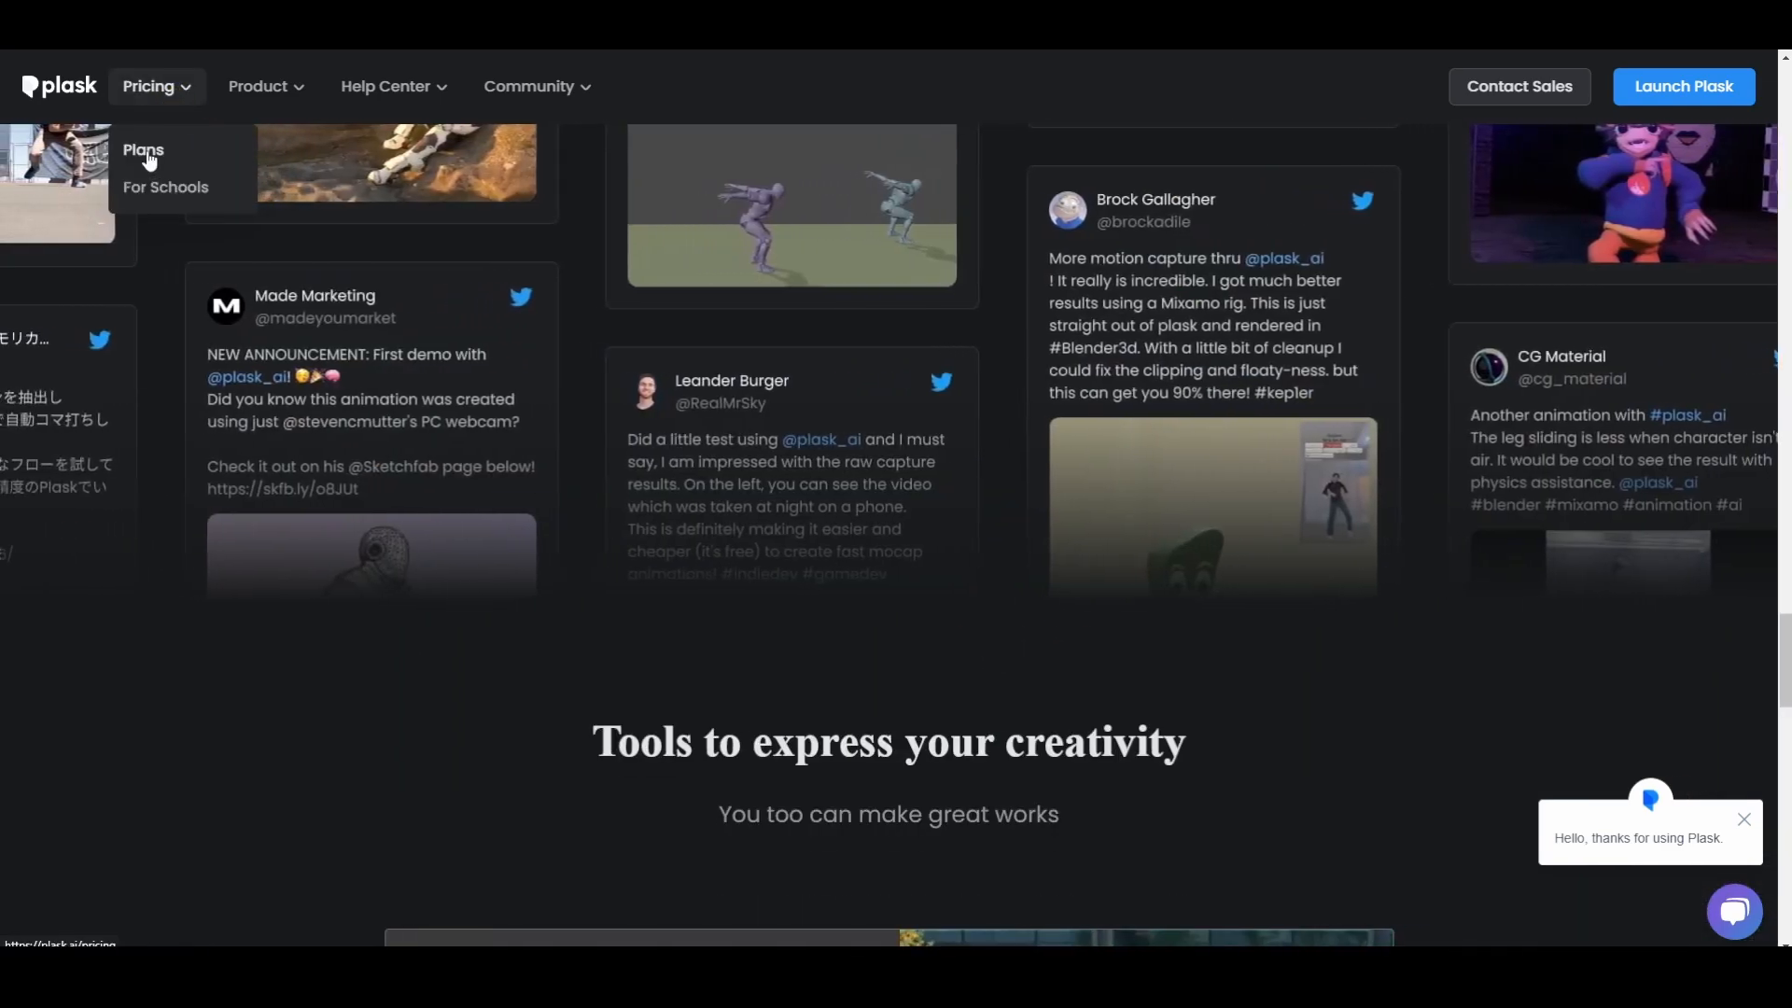
click(143, 149)
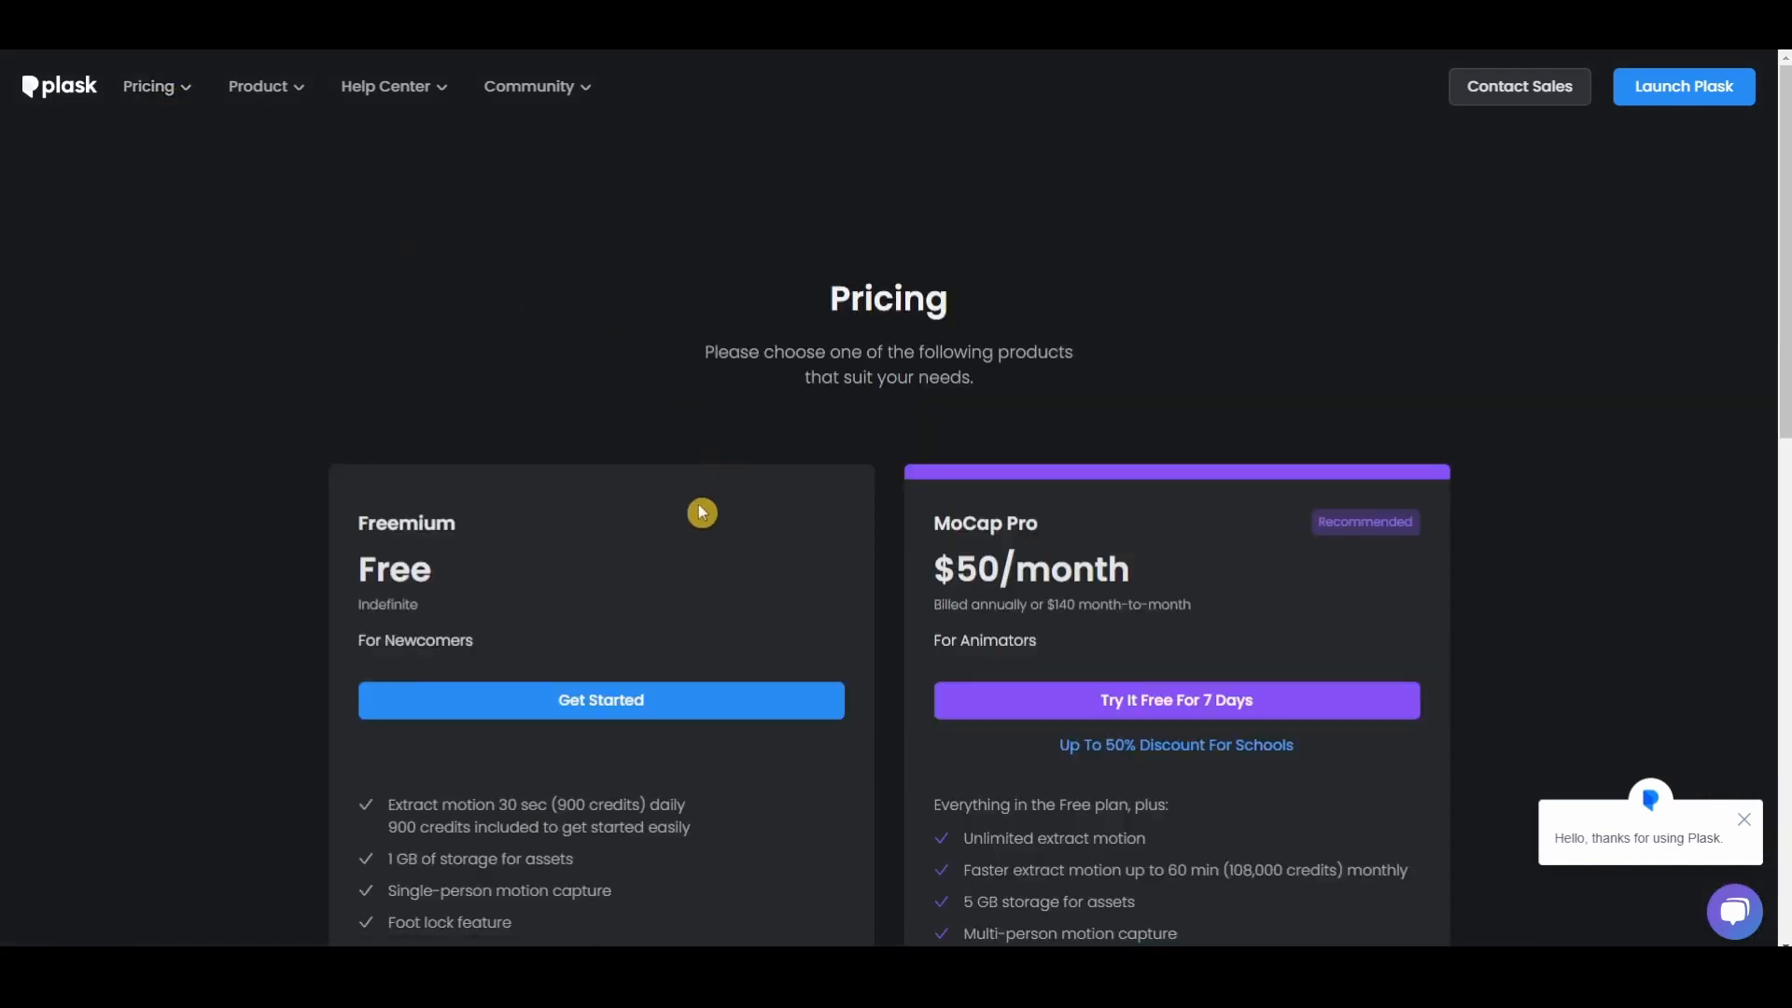
scroll(down, 3)
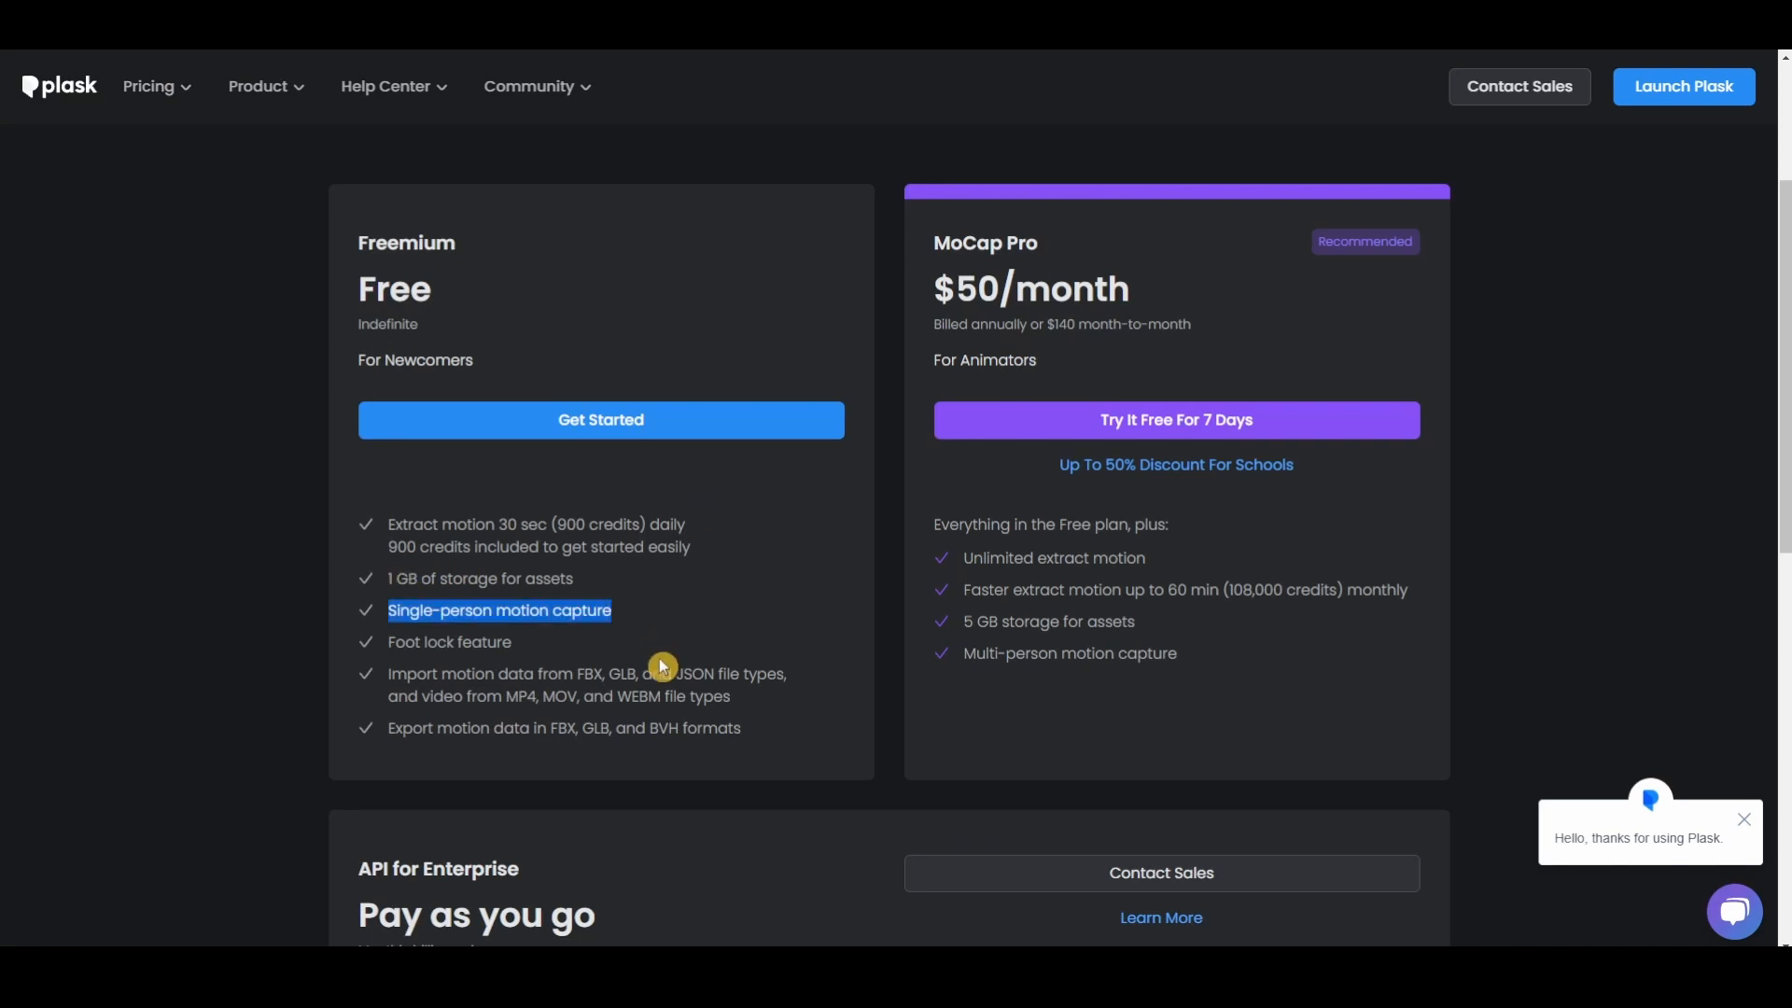
mouse_move(649, 717)
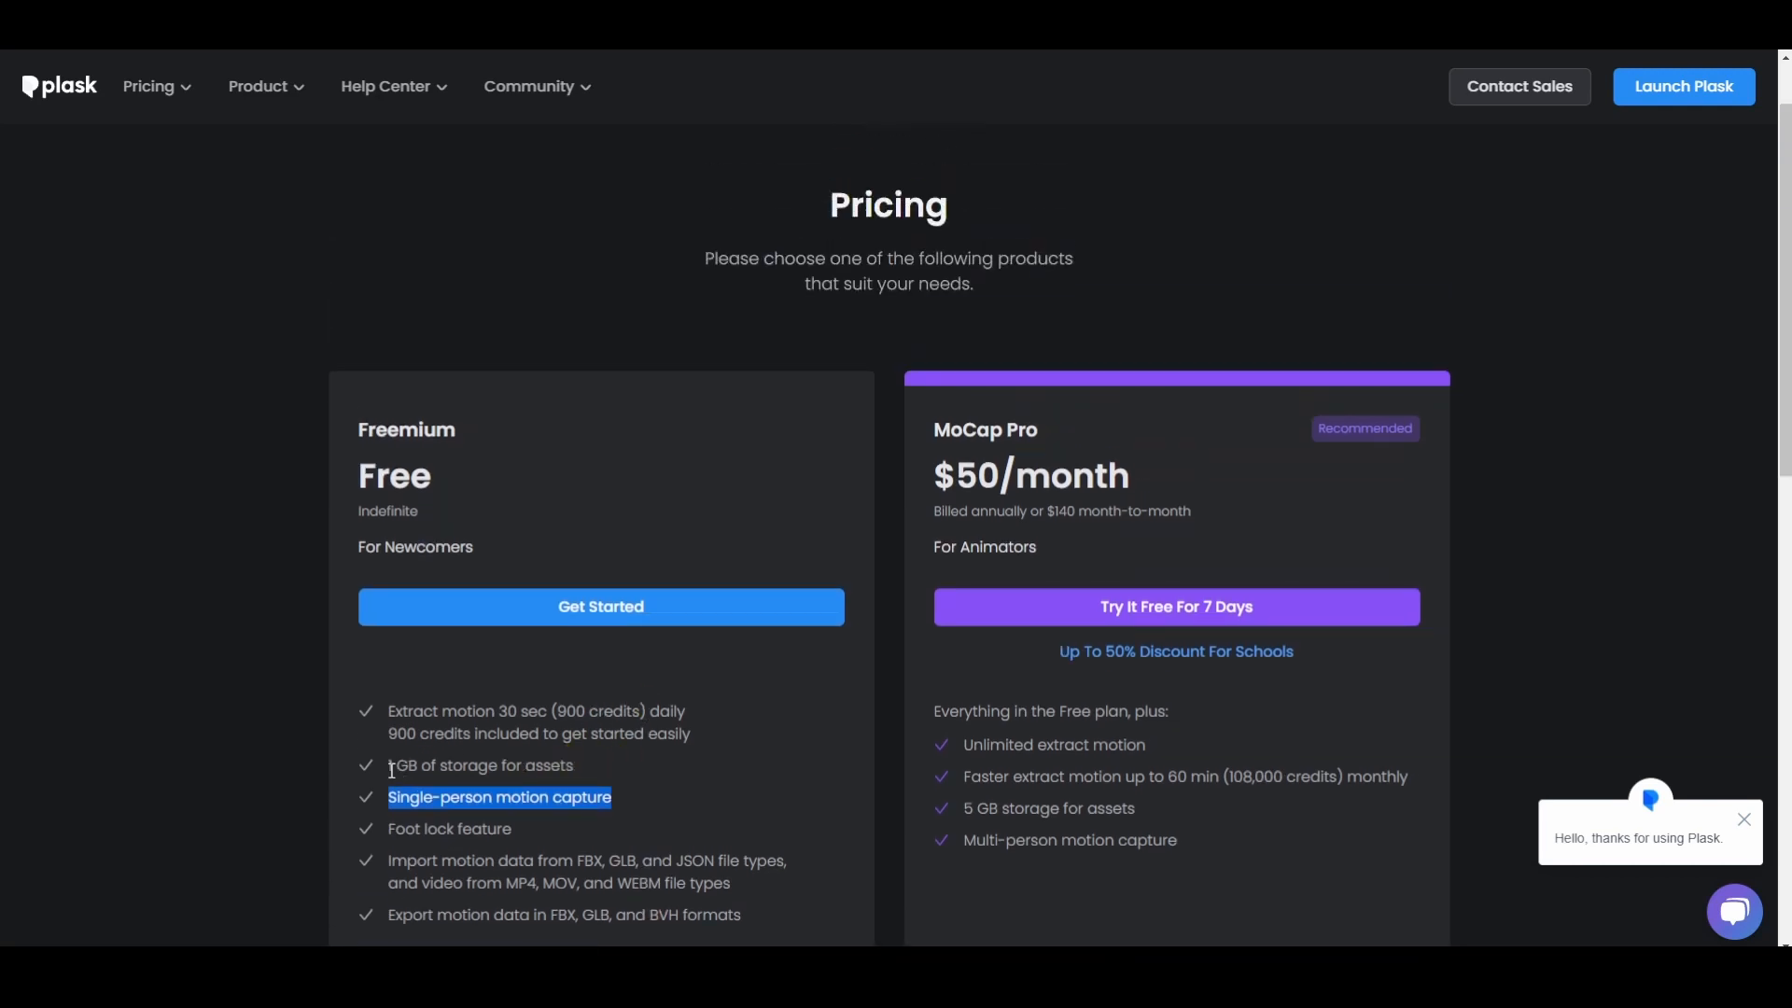
scroll(down, 3)
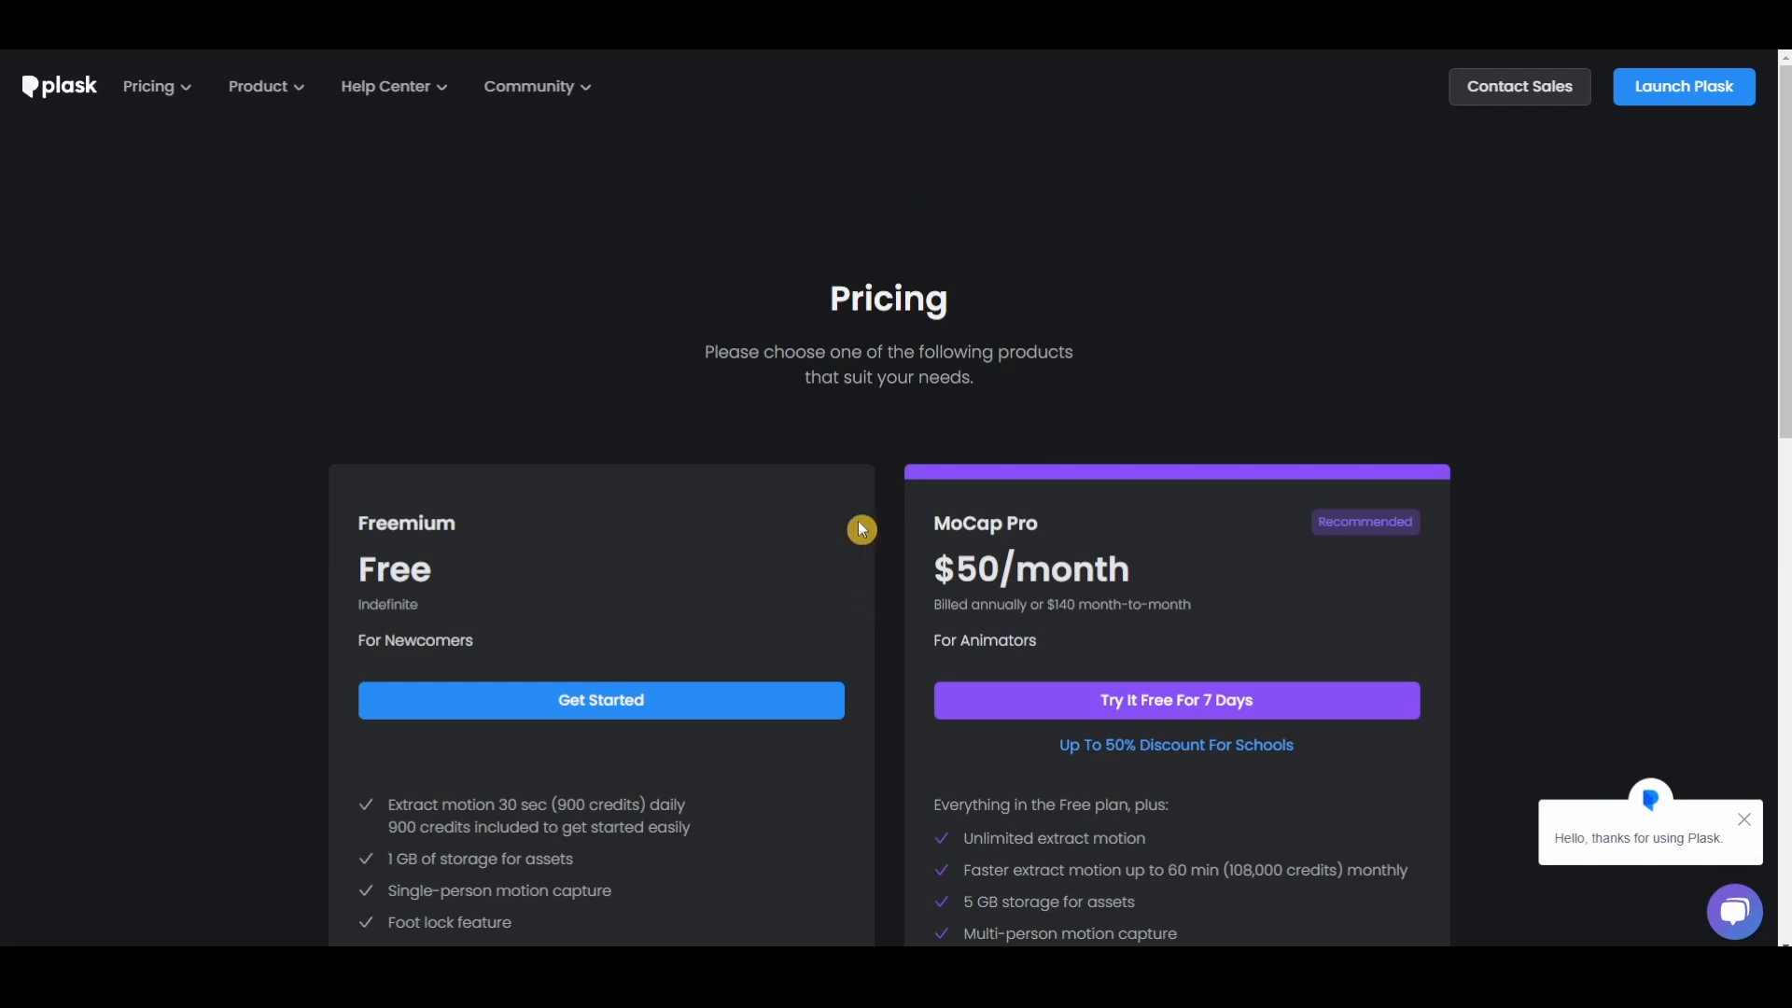
scroll(down, 3)
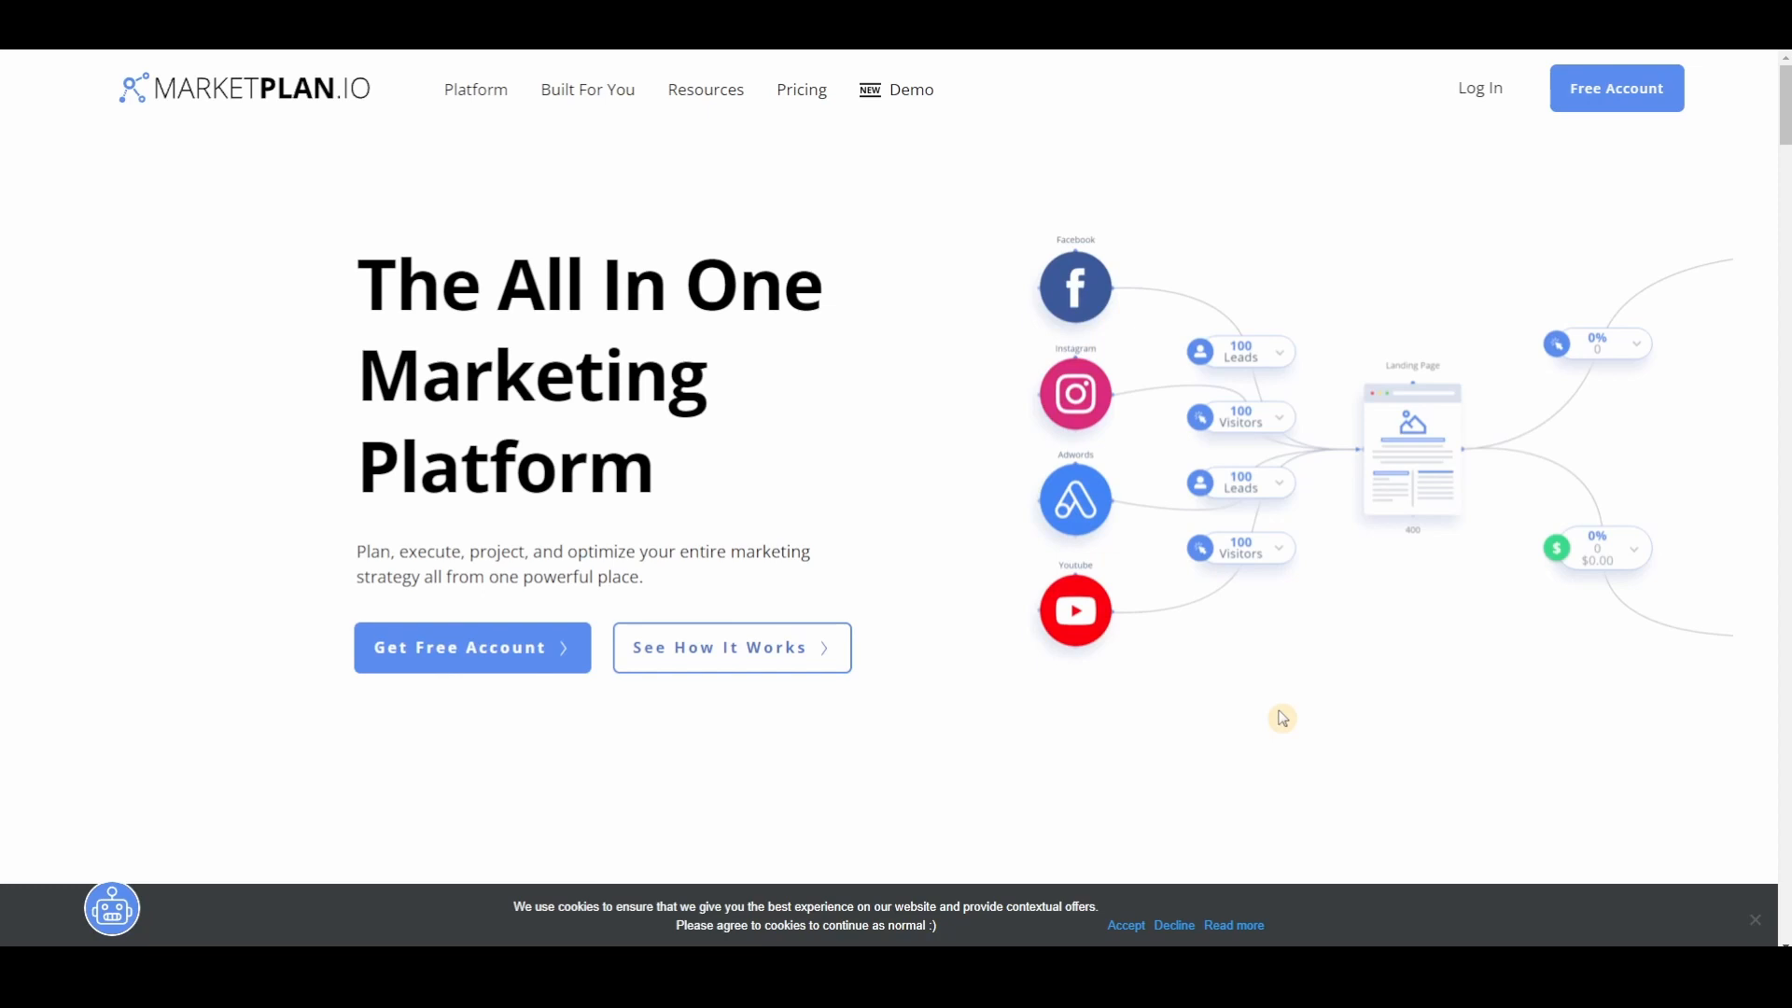
mouse_move(938, 522)
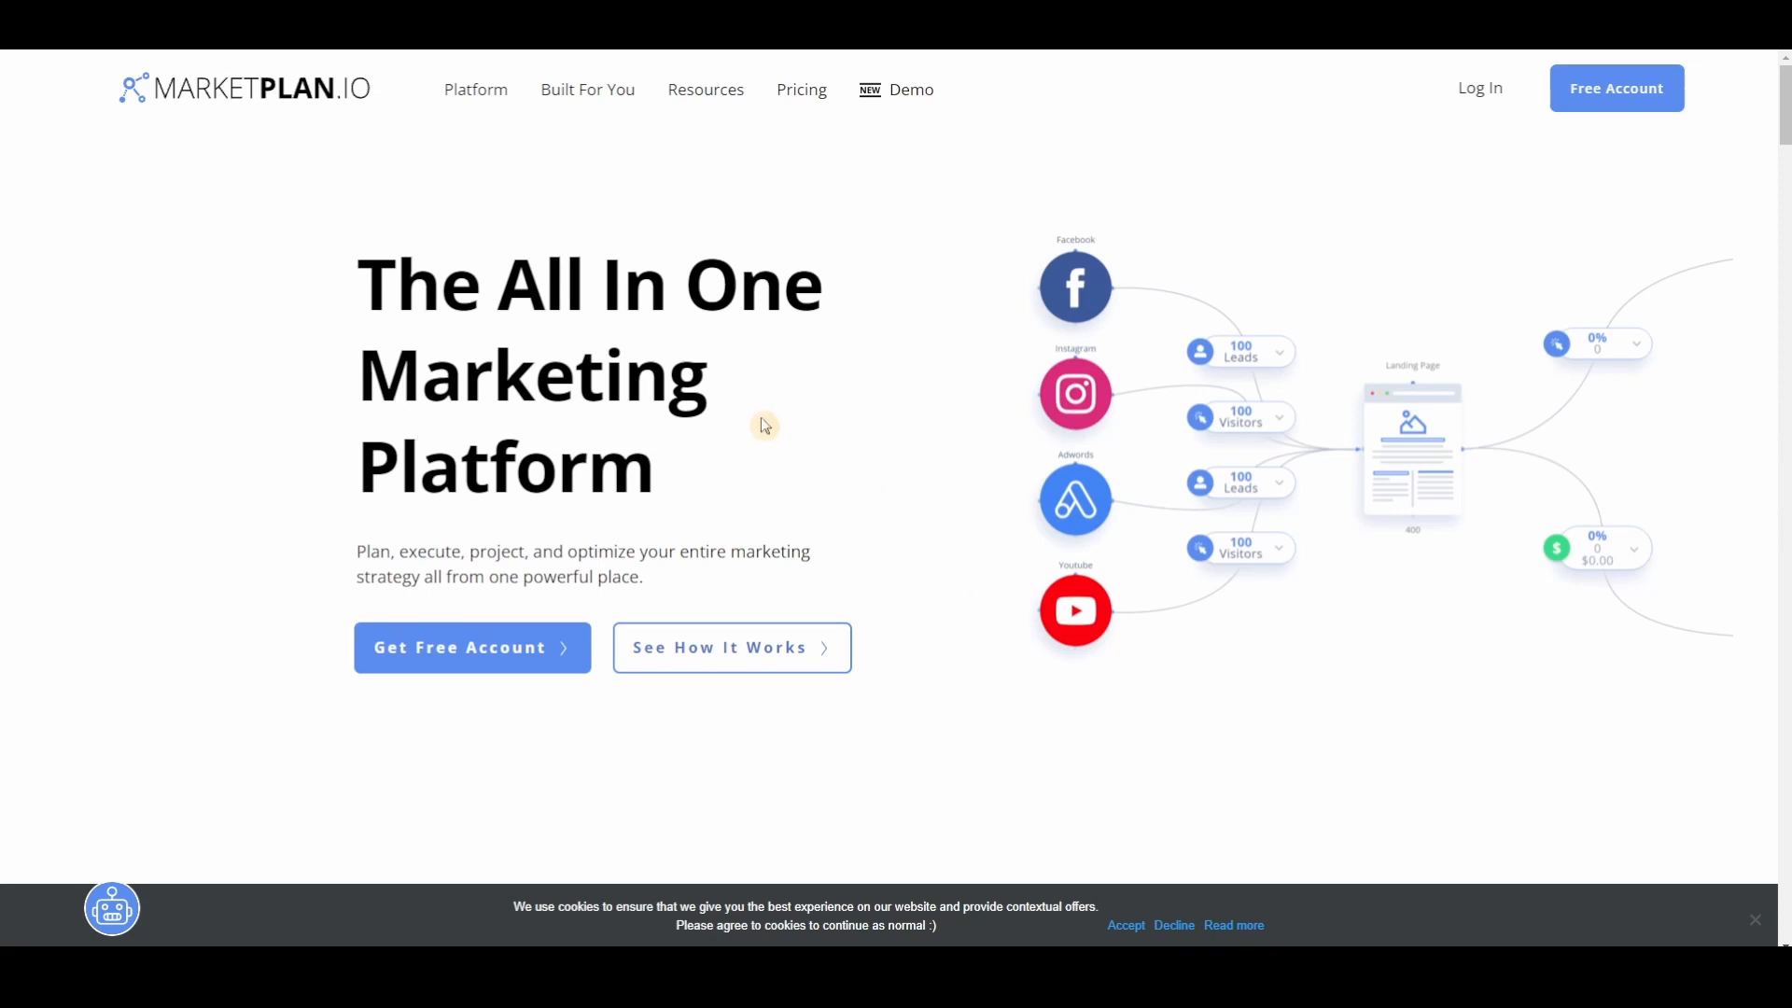
mouse_move(1022, 597)
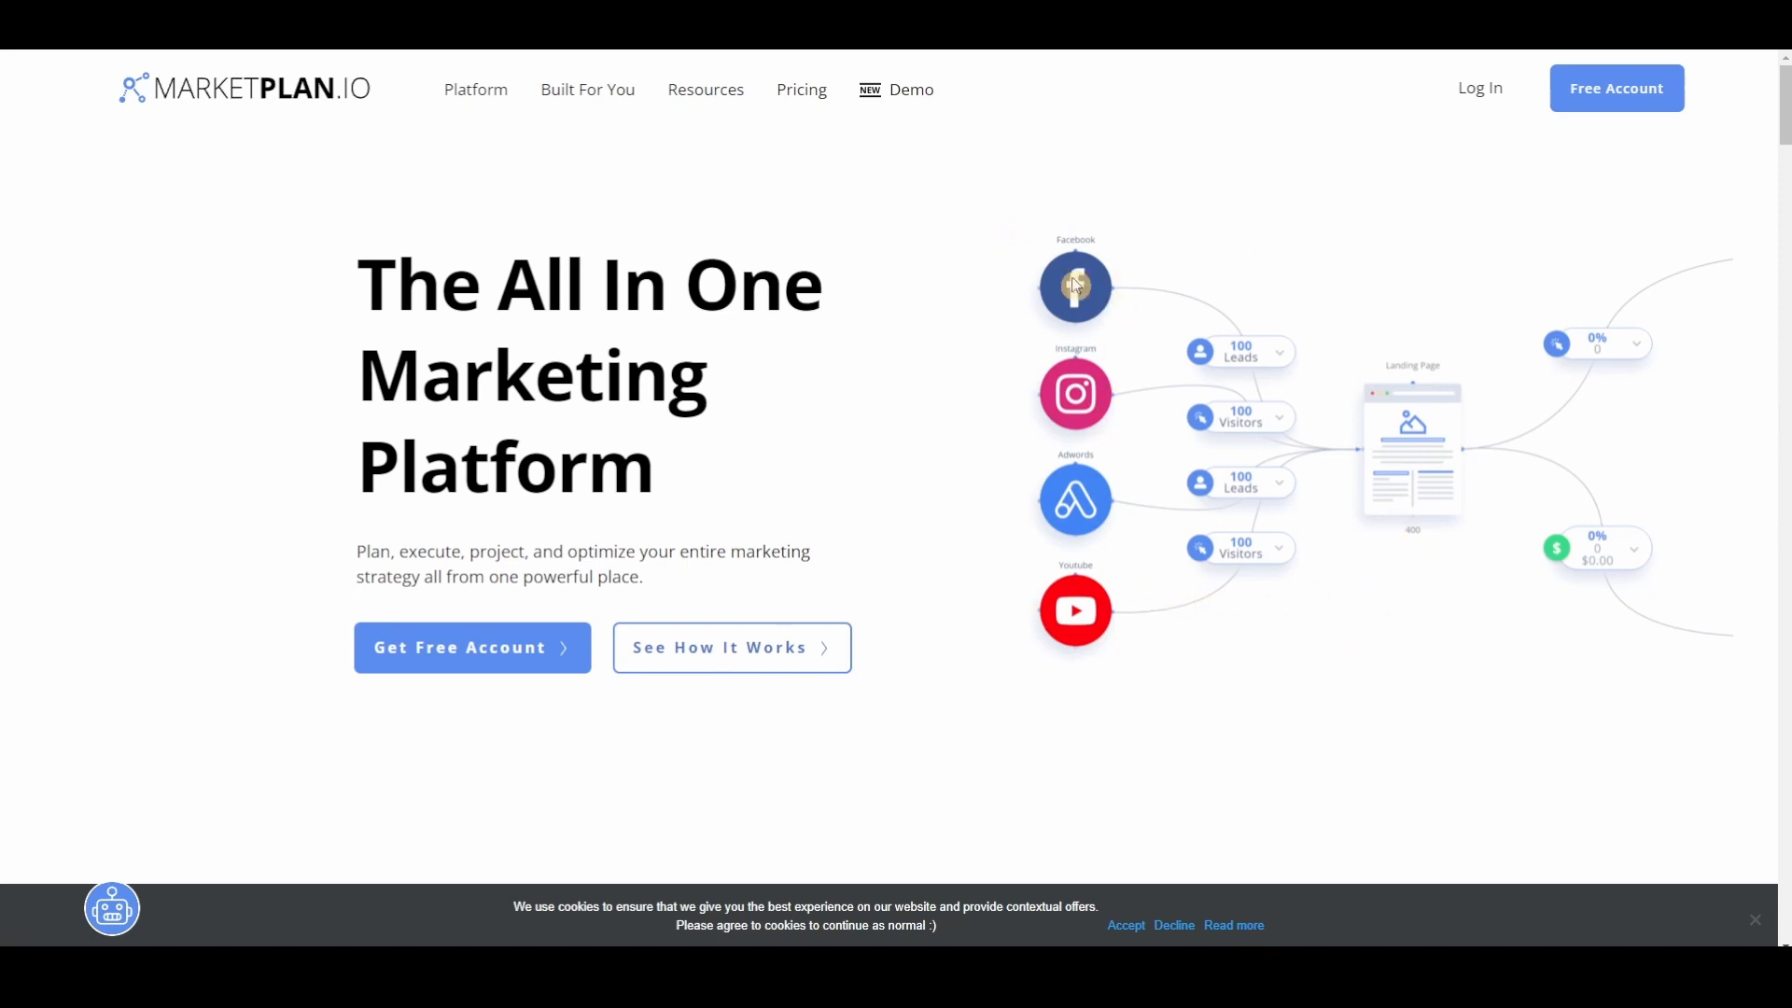
Scroll MarketPlan.io's homepage to the marketing-journey section and show the Team Collaborate board demo.
scroll(down, 3)
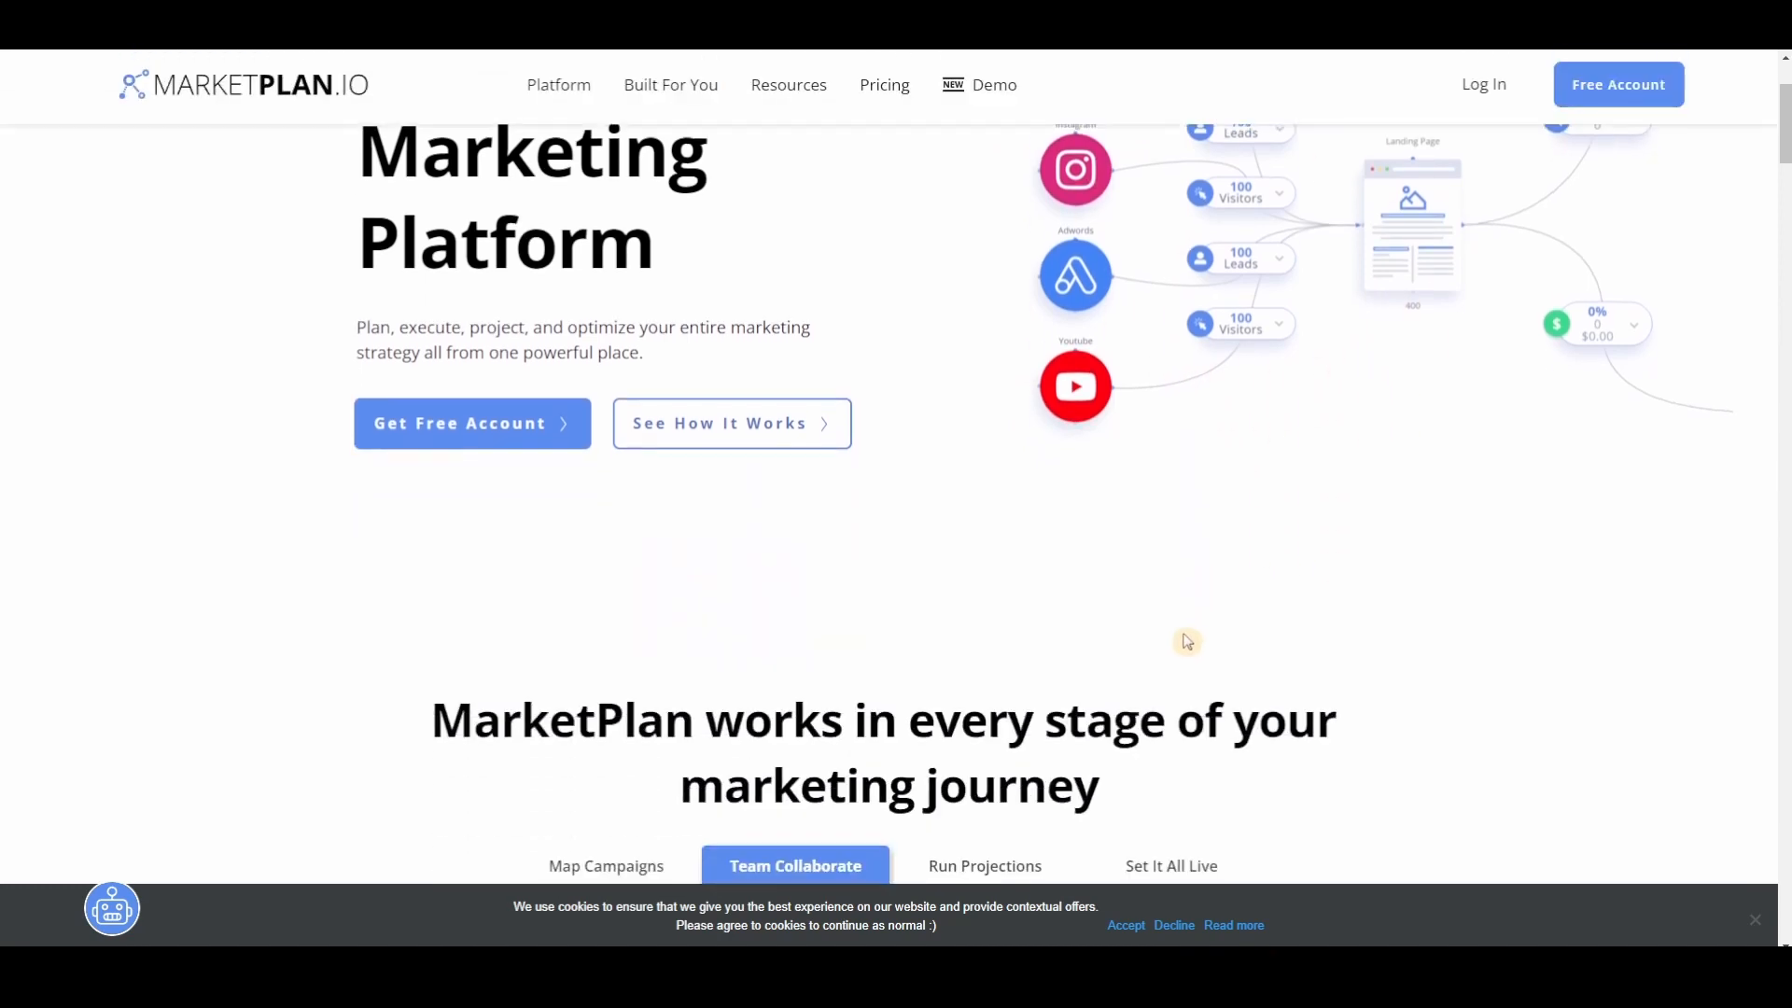
scroll(down, 3)
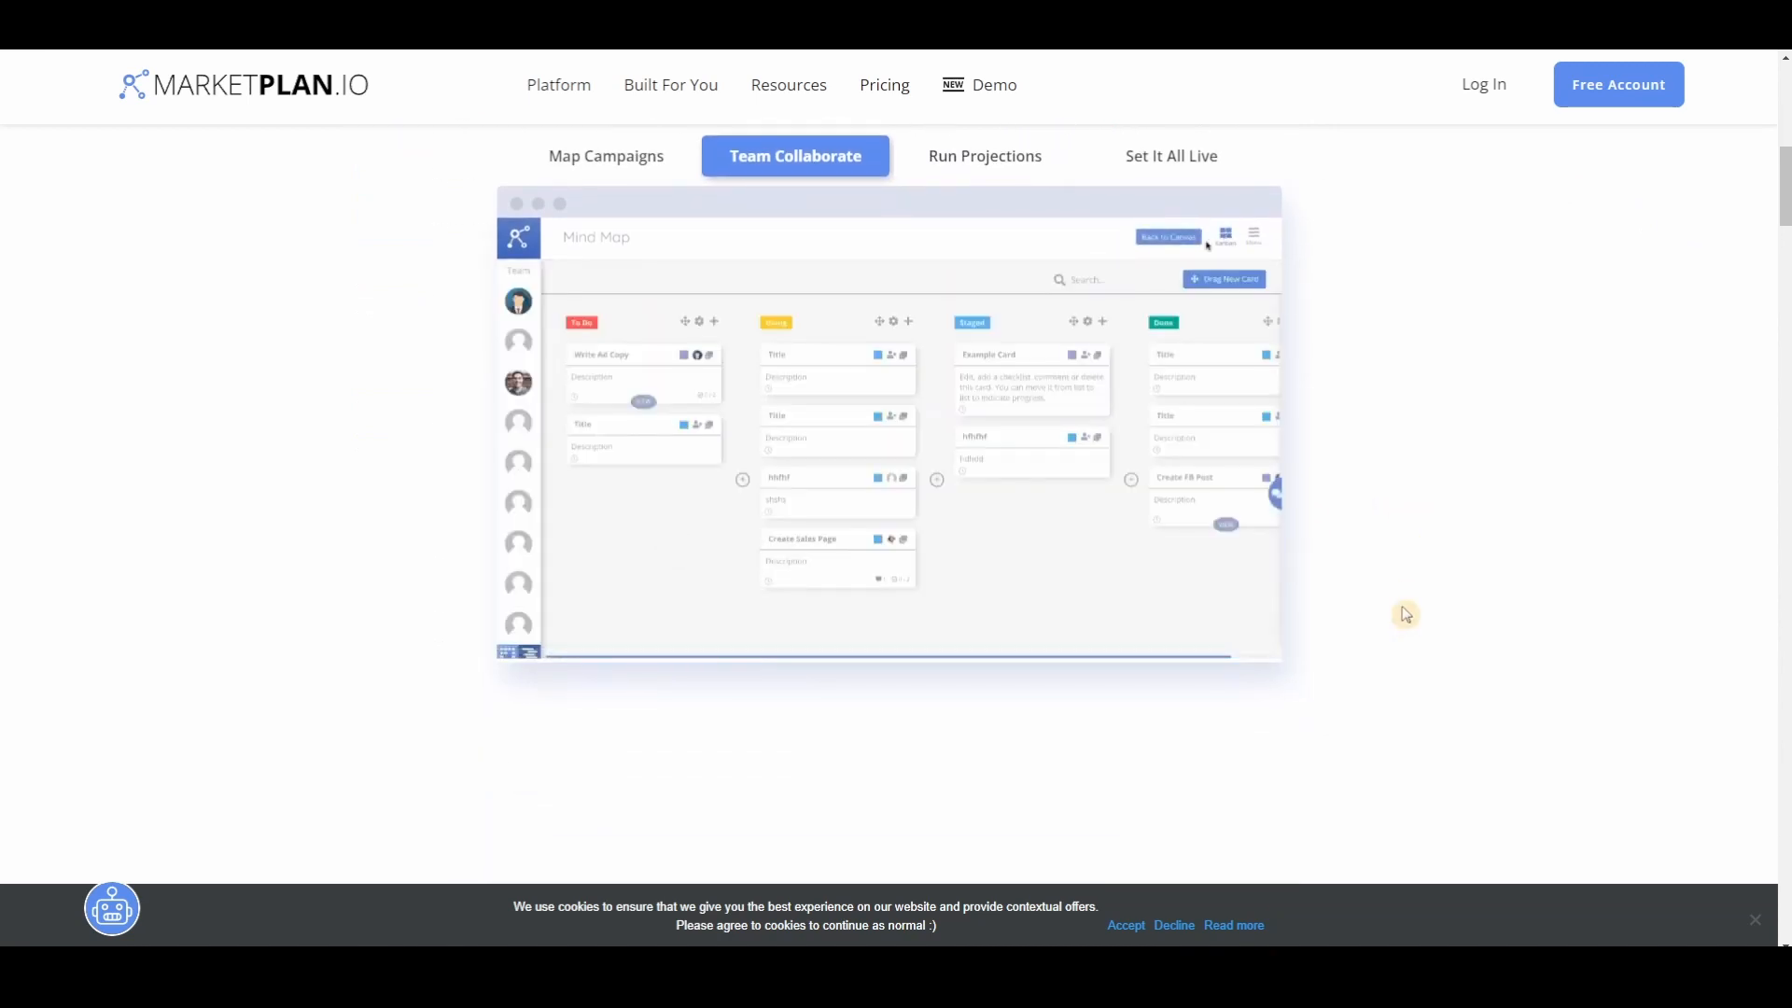
click(599, 354)
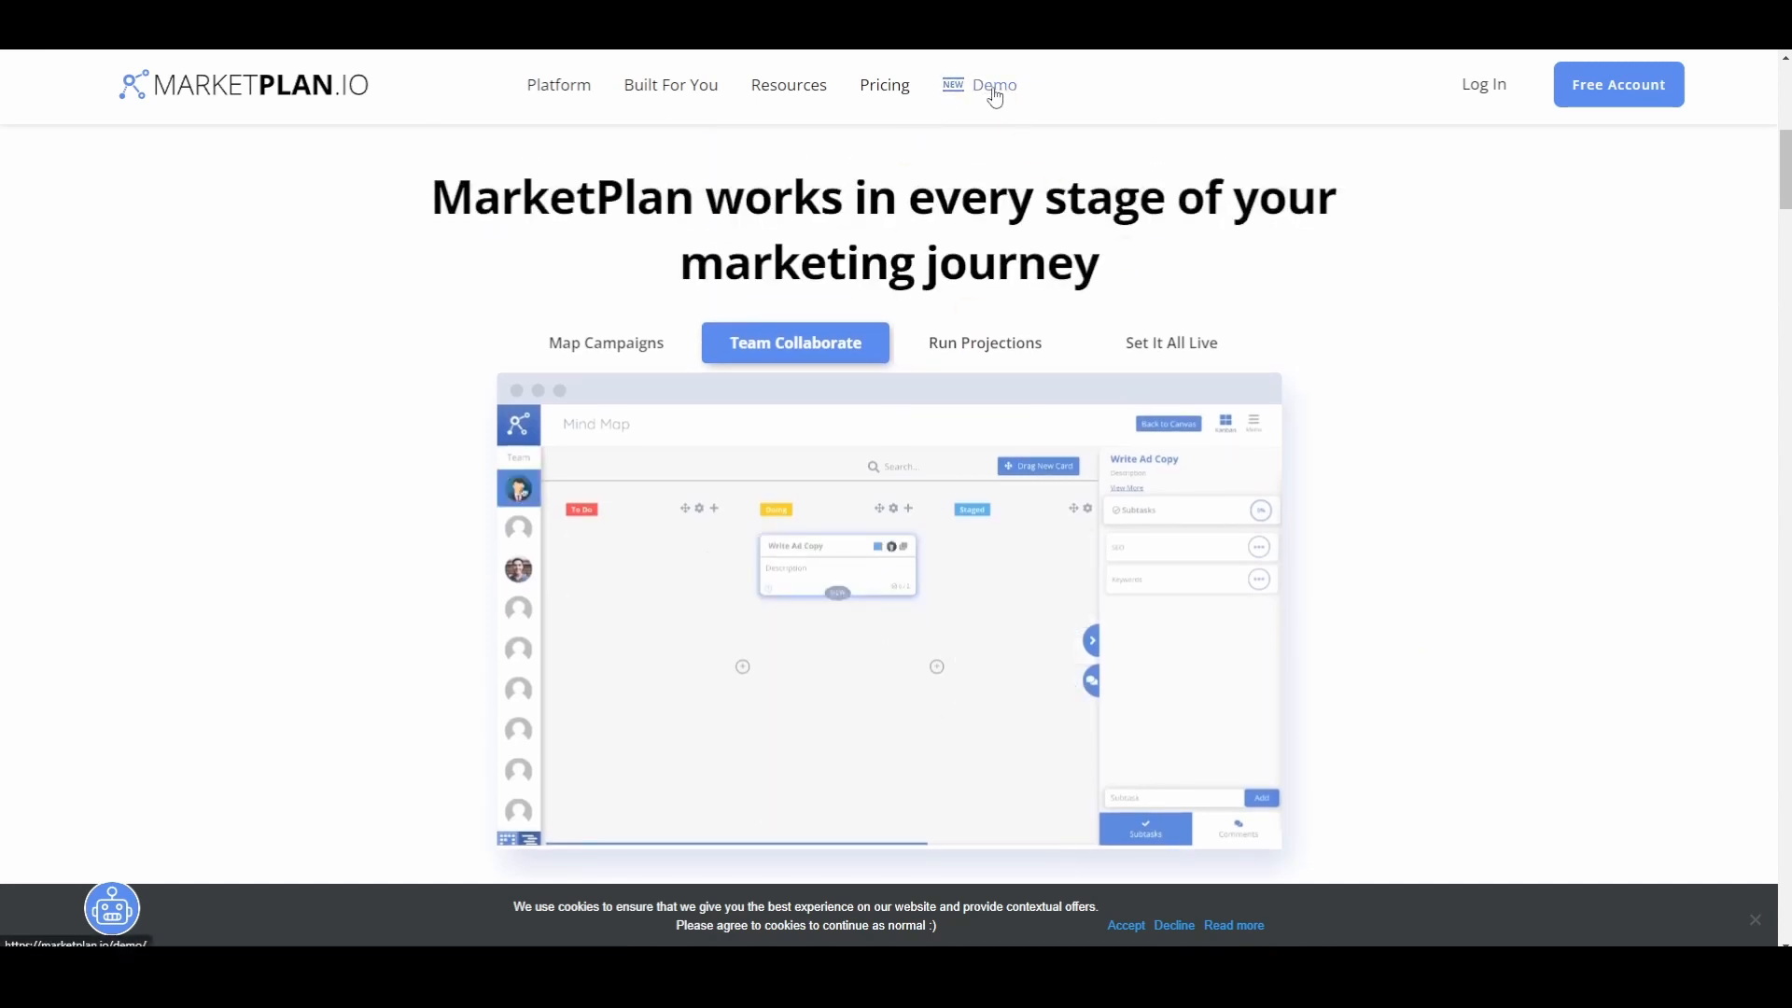
click(993, 88)
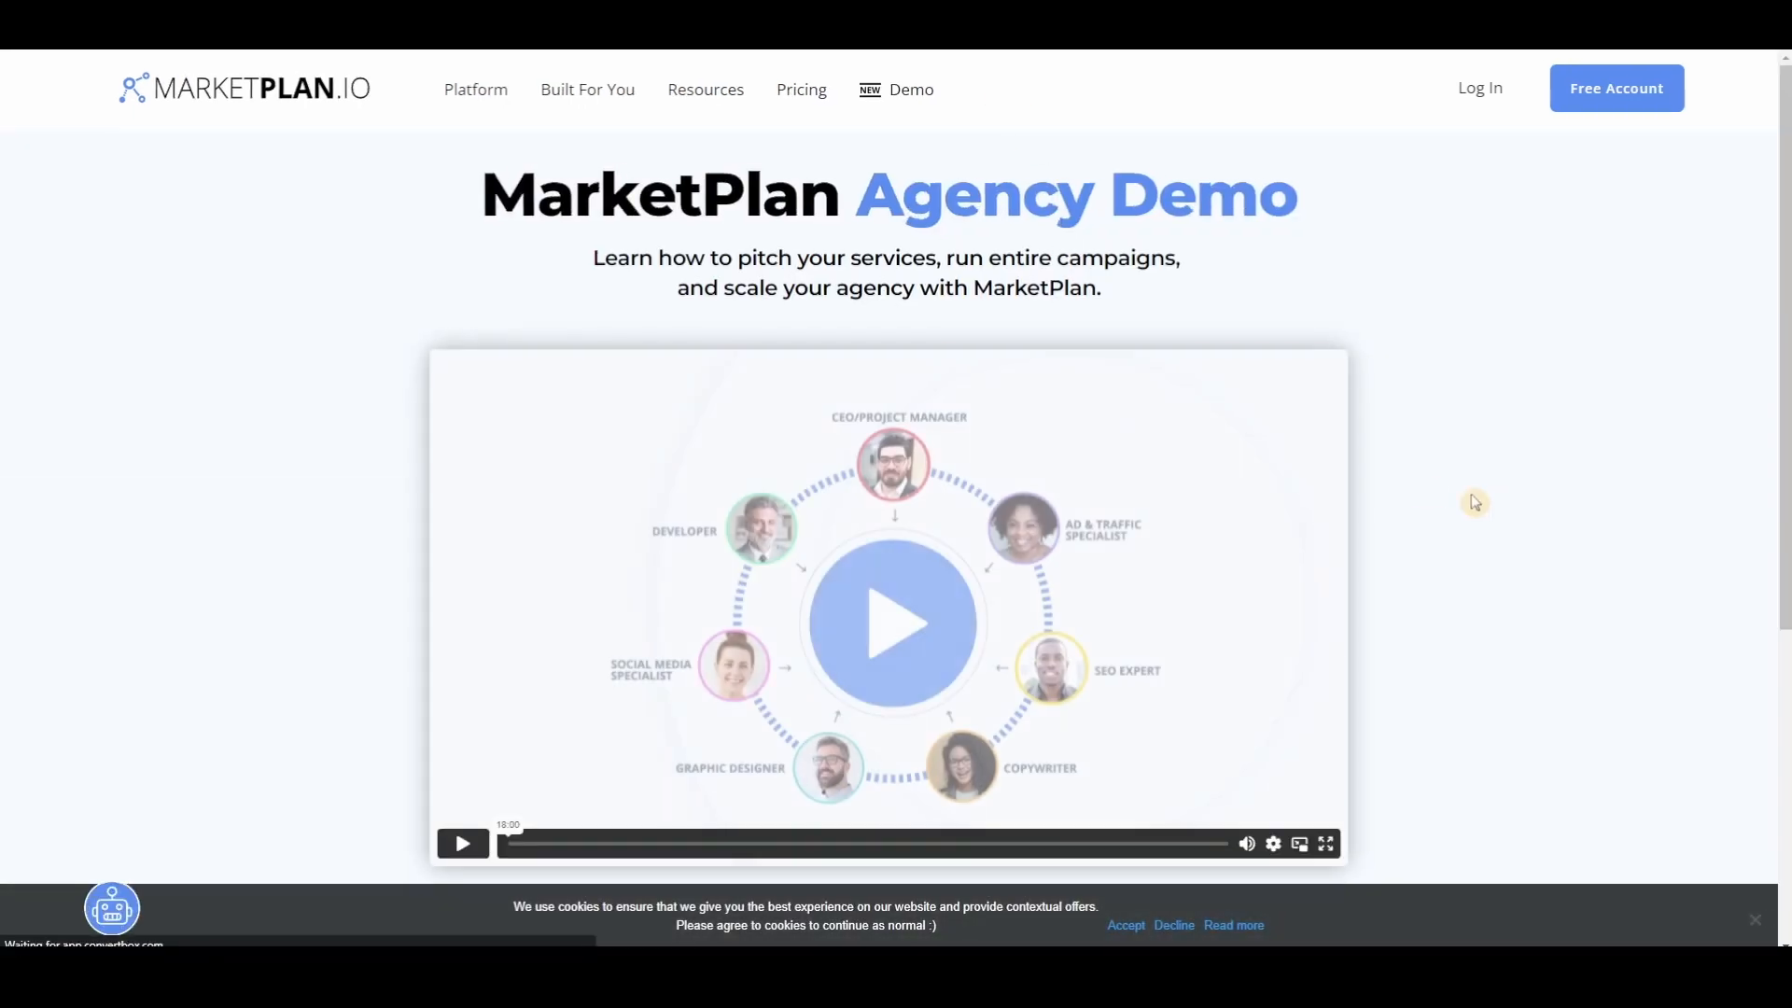
scroll(down, 3)
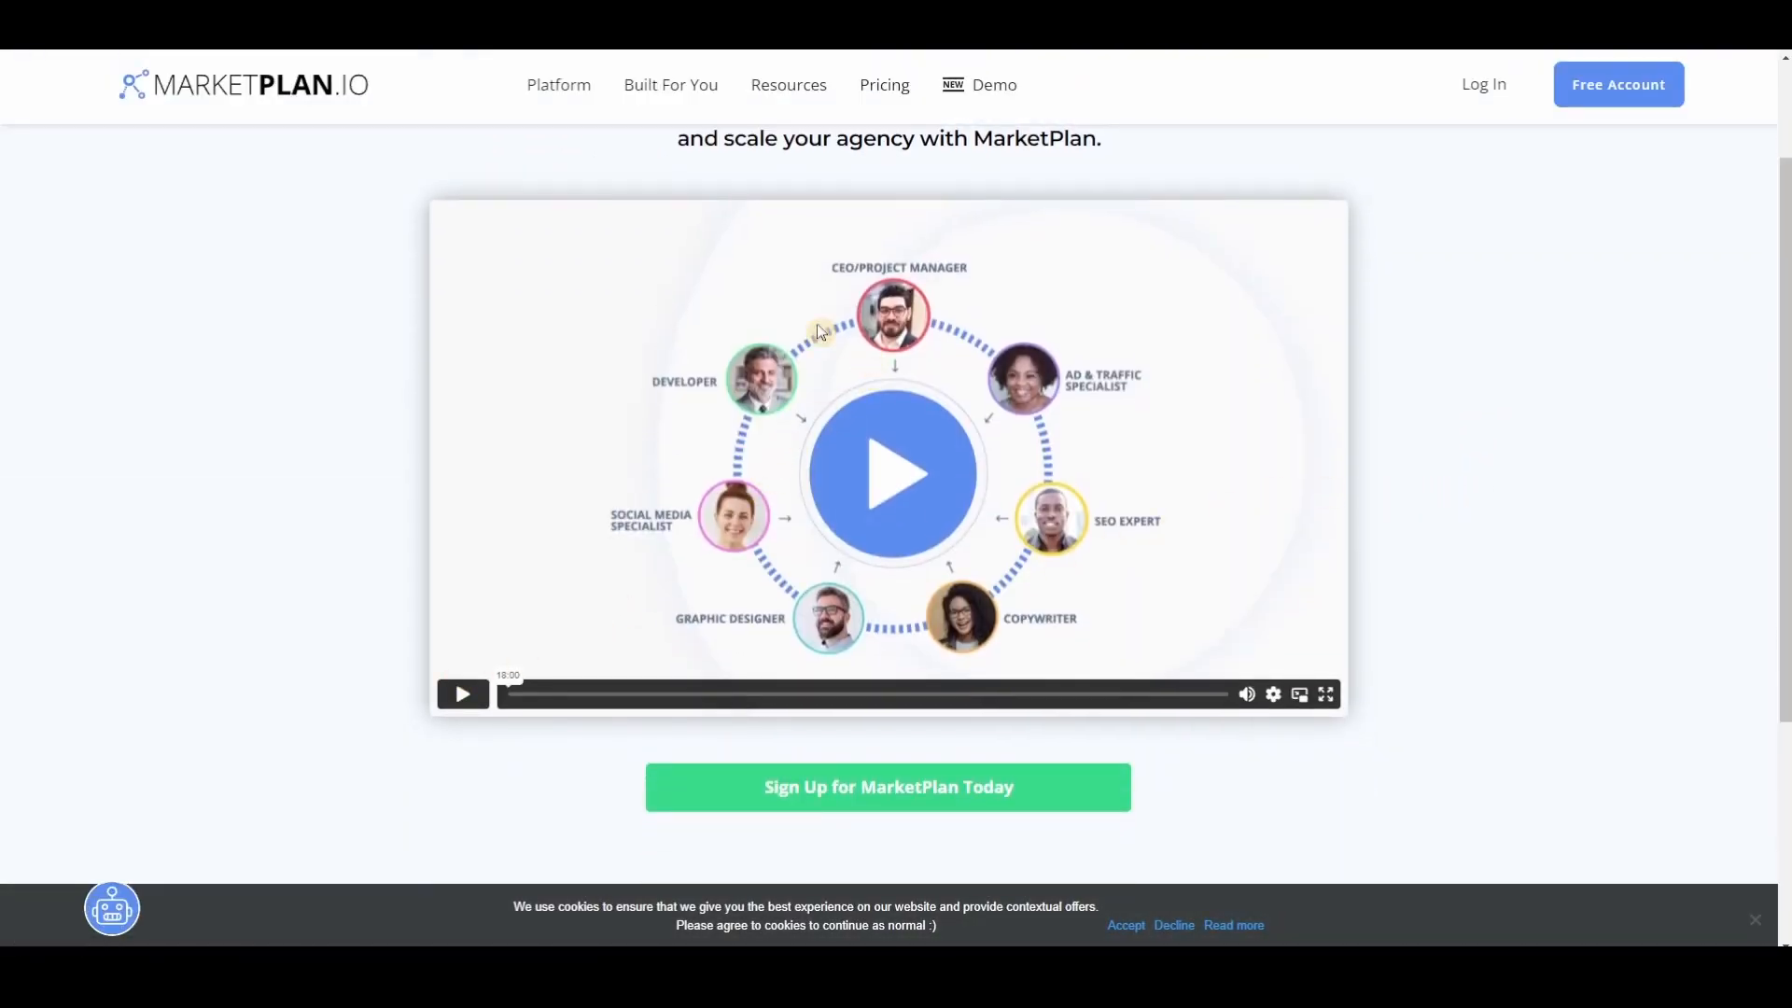
mouse_move(1051, 411)
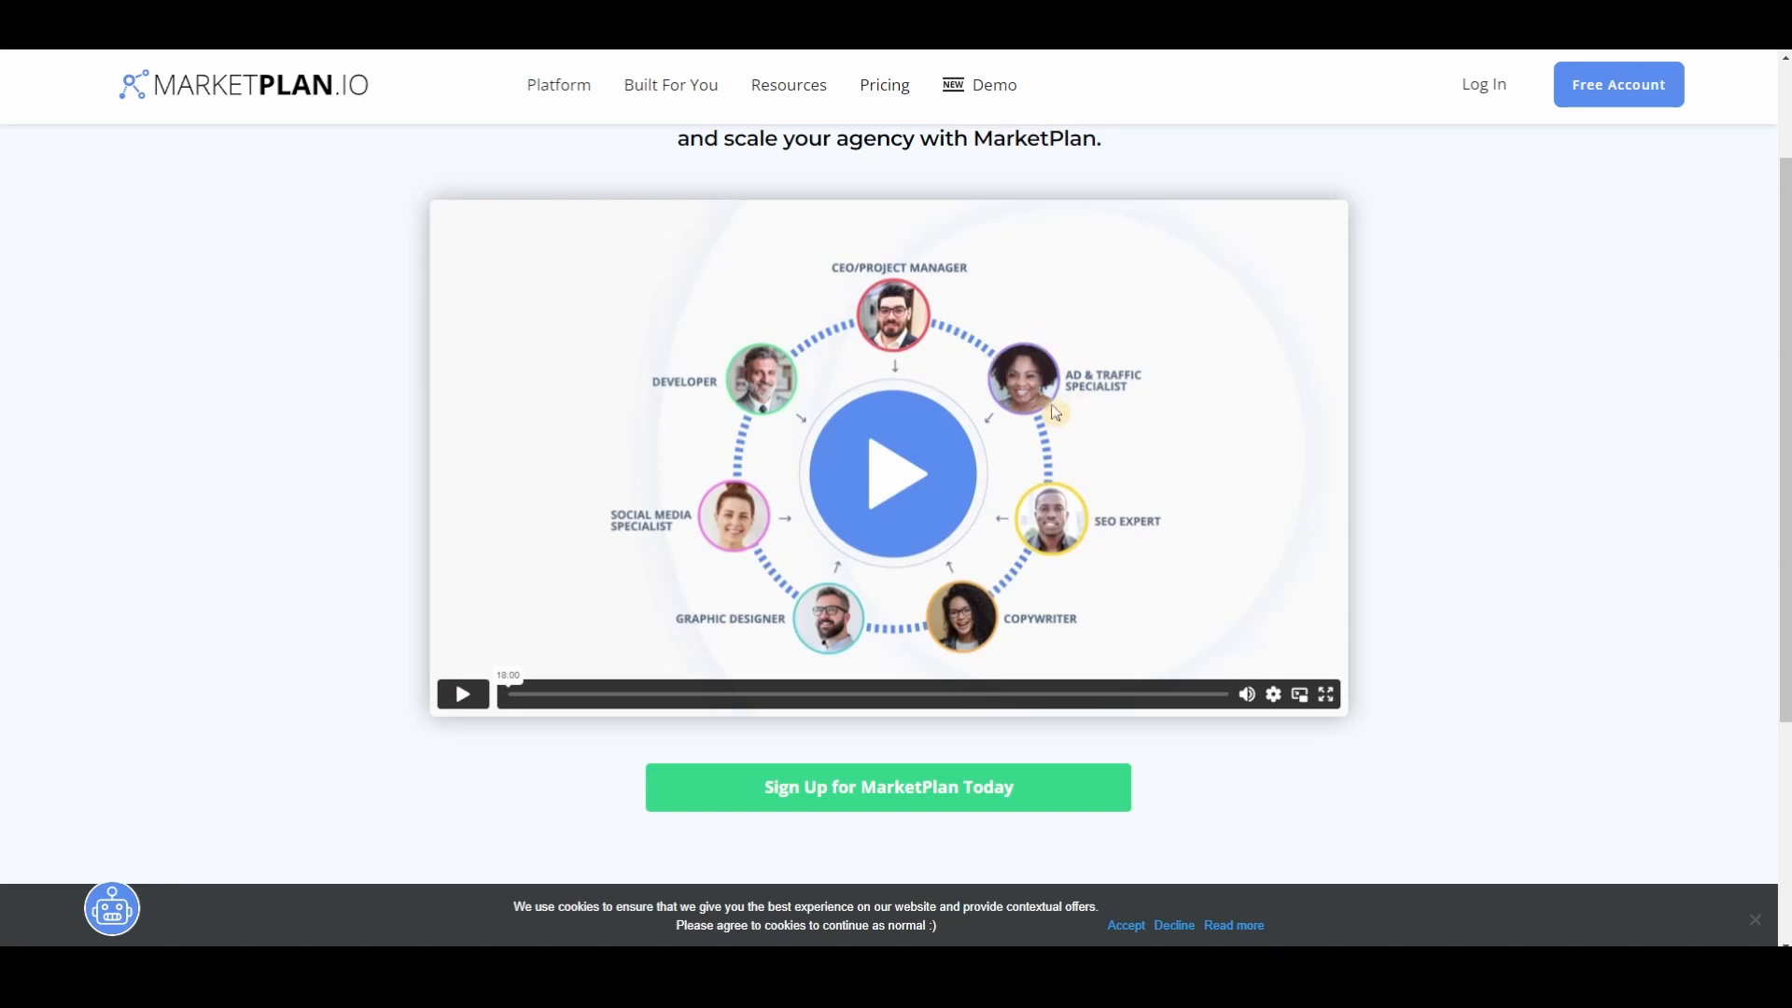
mouse_move(1072, 543)
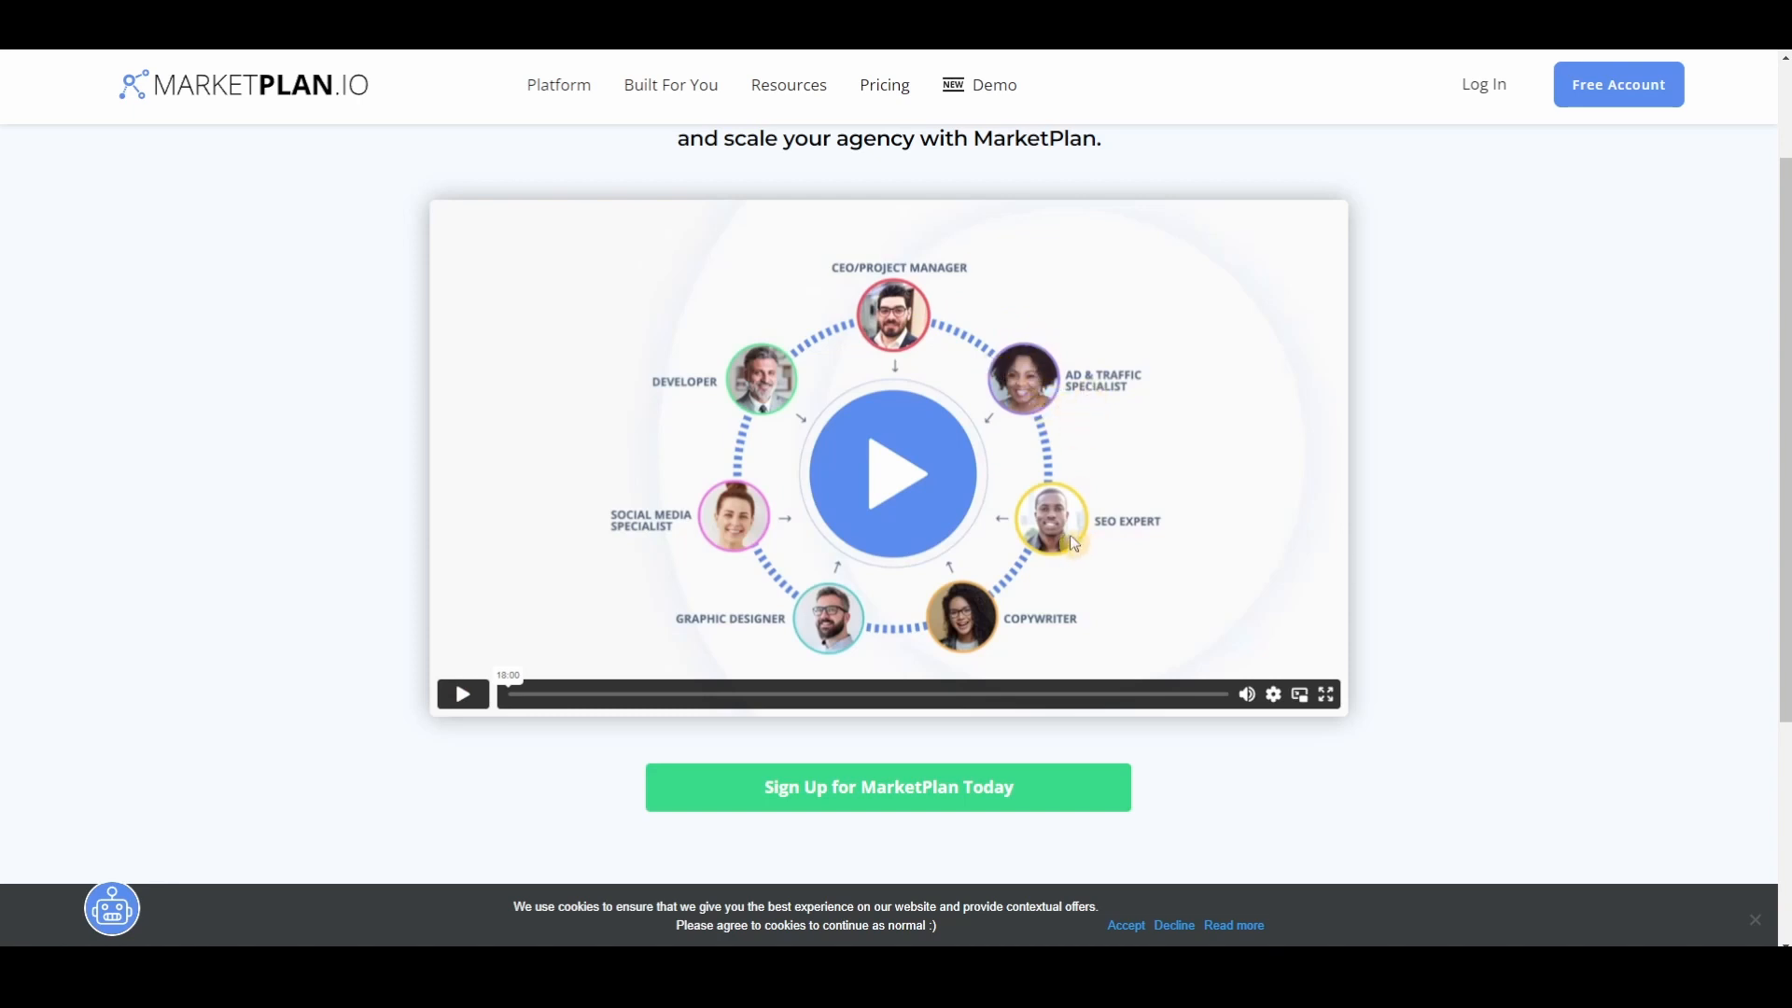
mouse_move(879, 668)
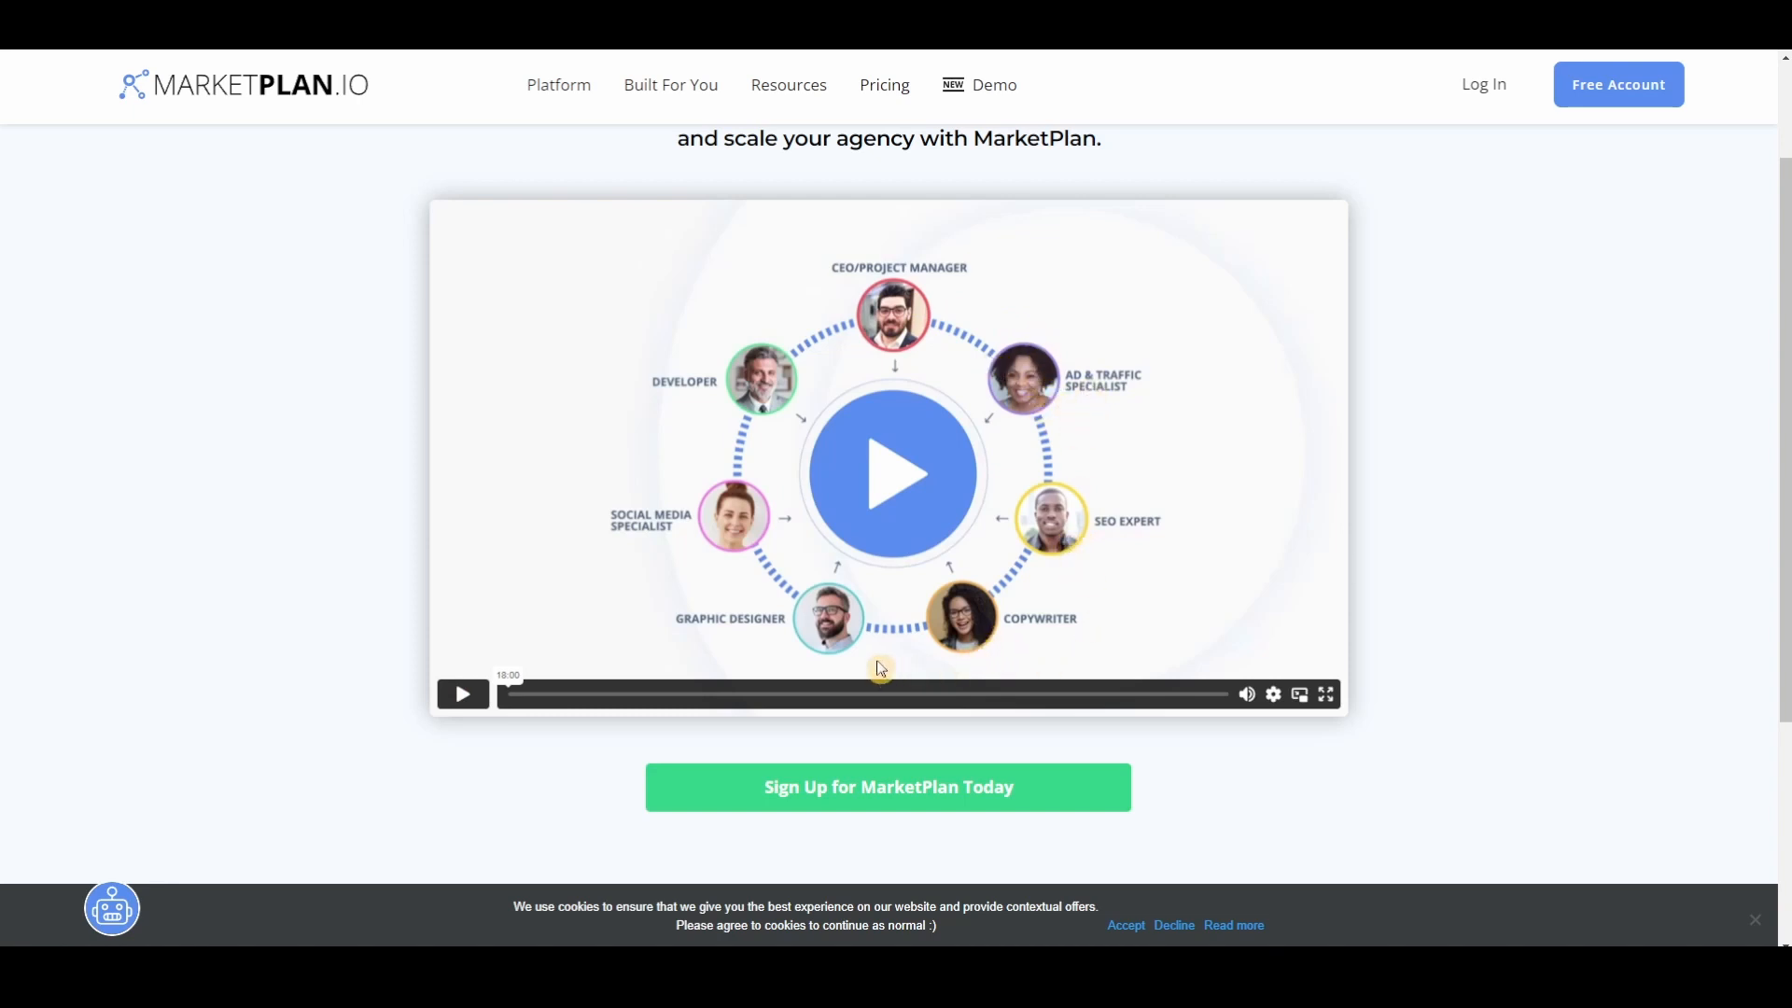
mouse_move(733, 529)
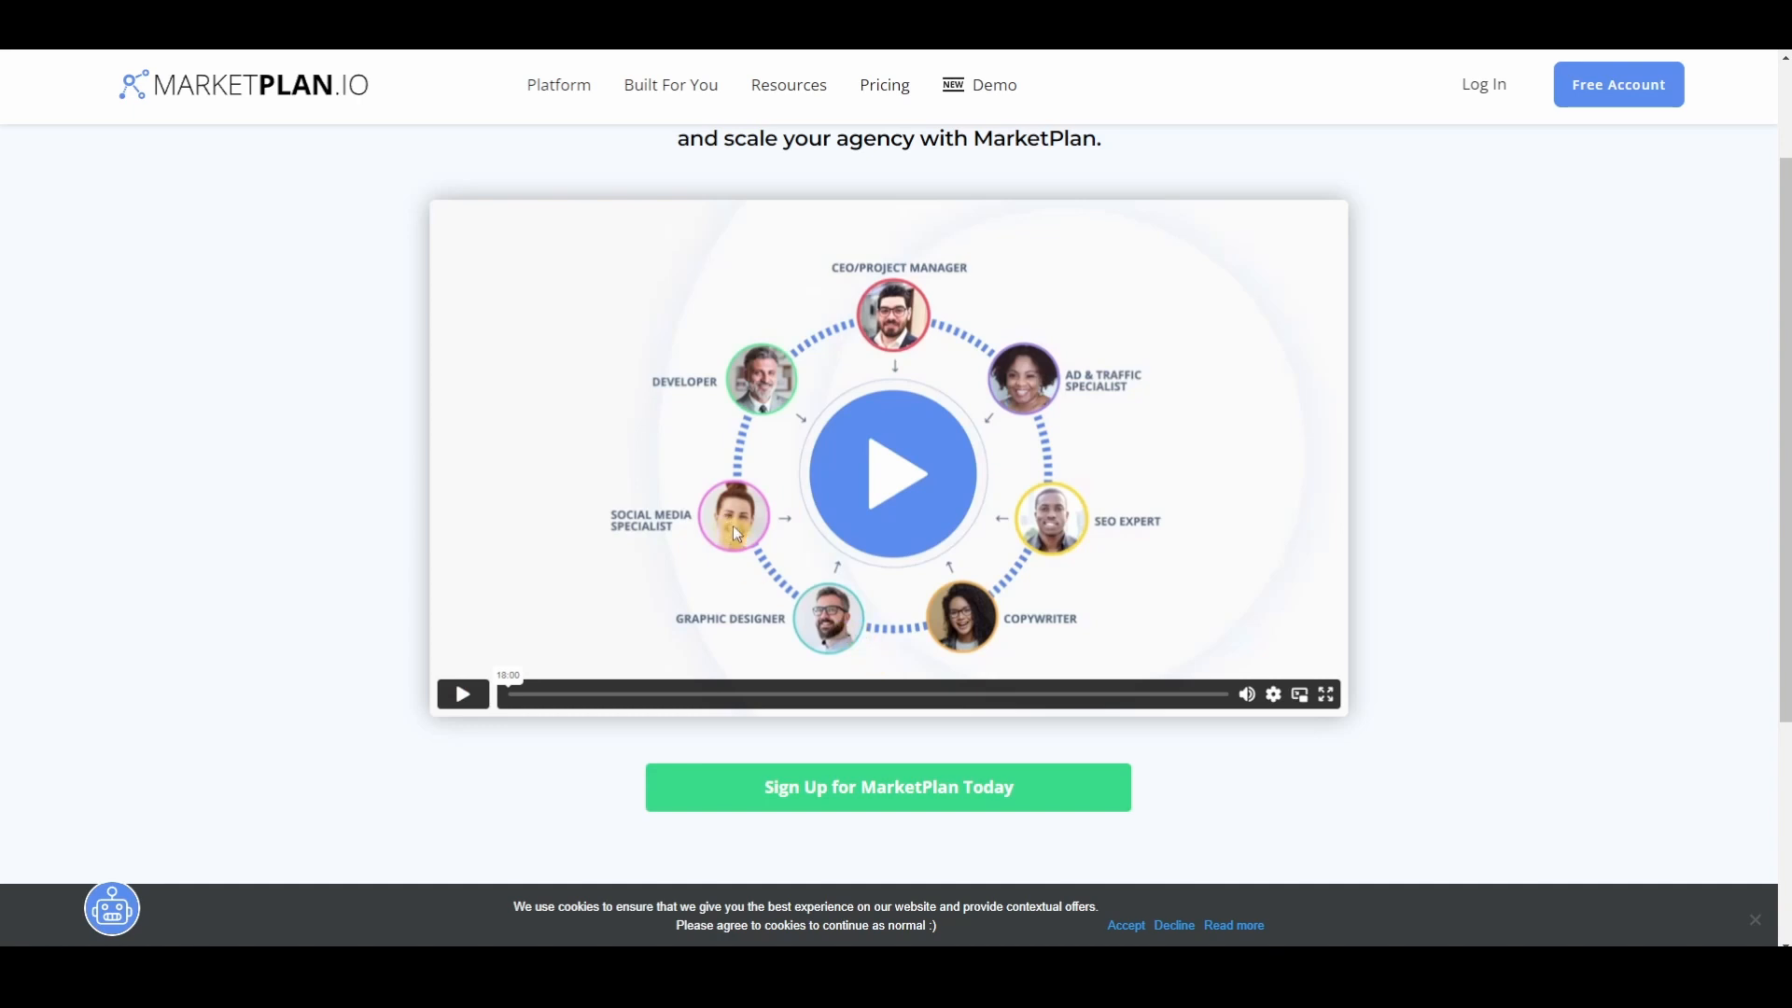
mouse_move(761, 394)
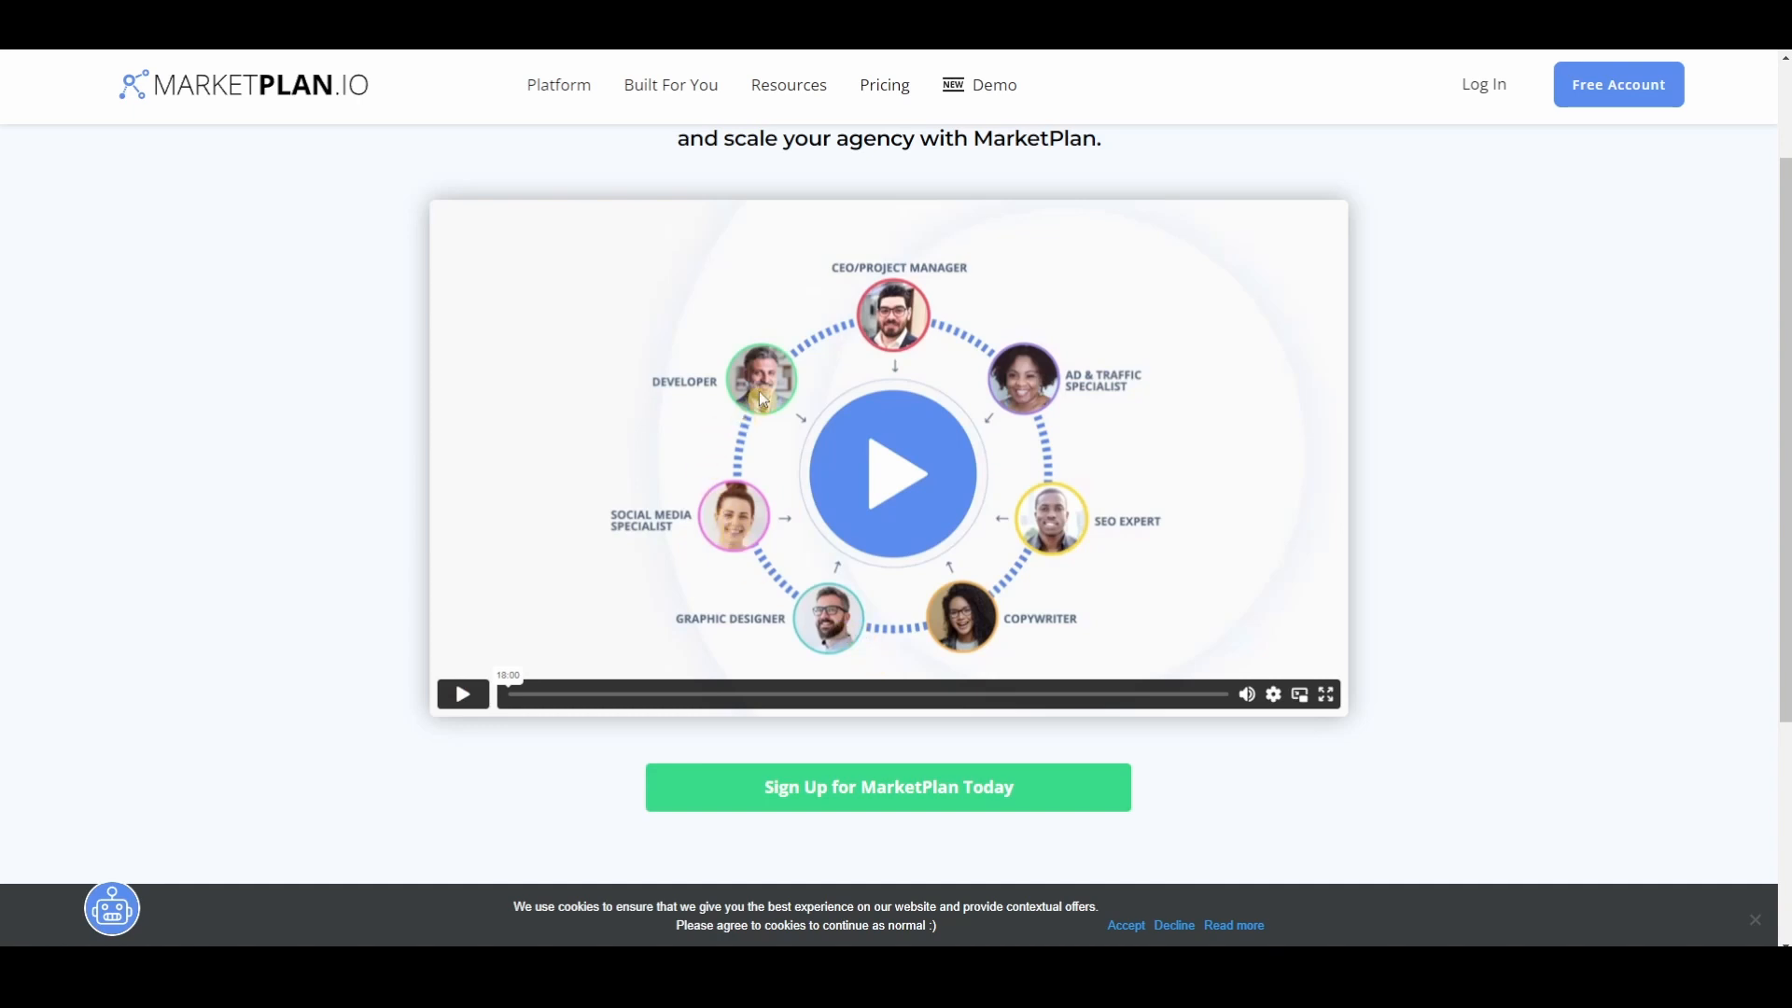
mouse_move(832, 185)
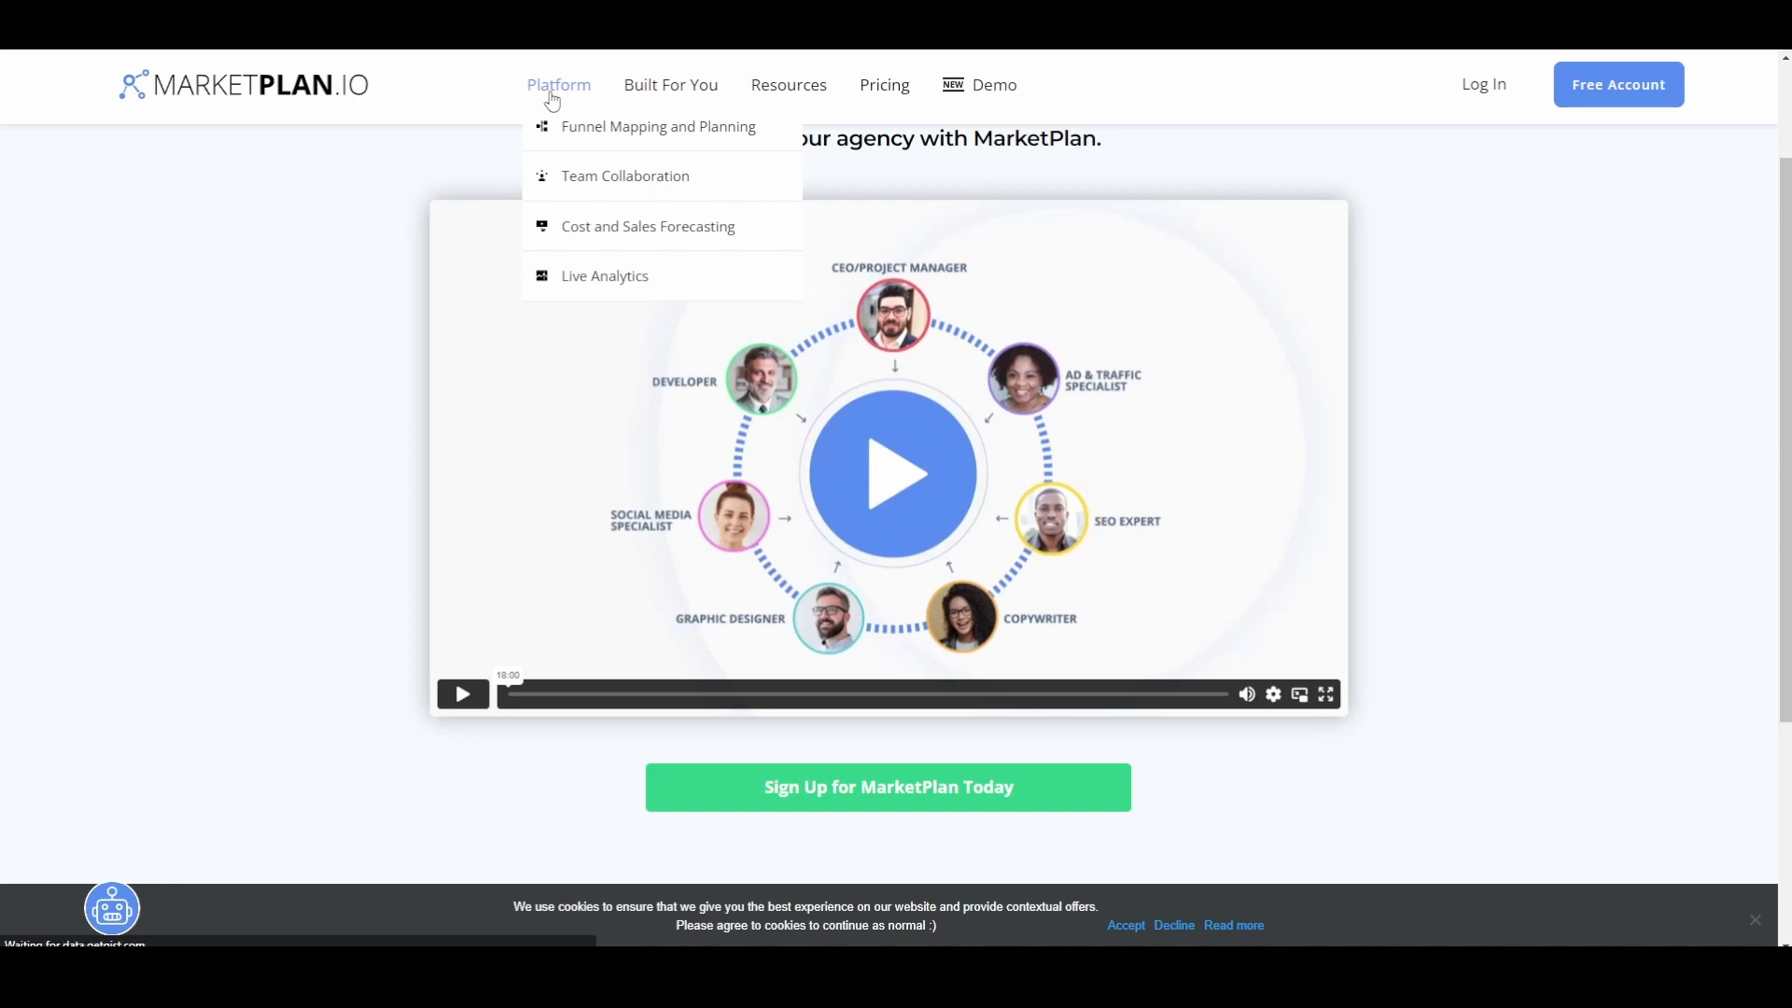
scroll(down, 3)
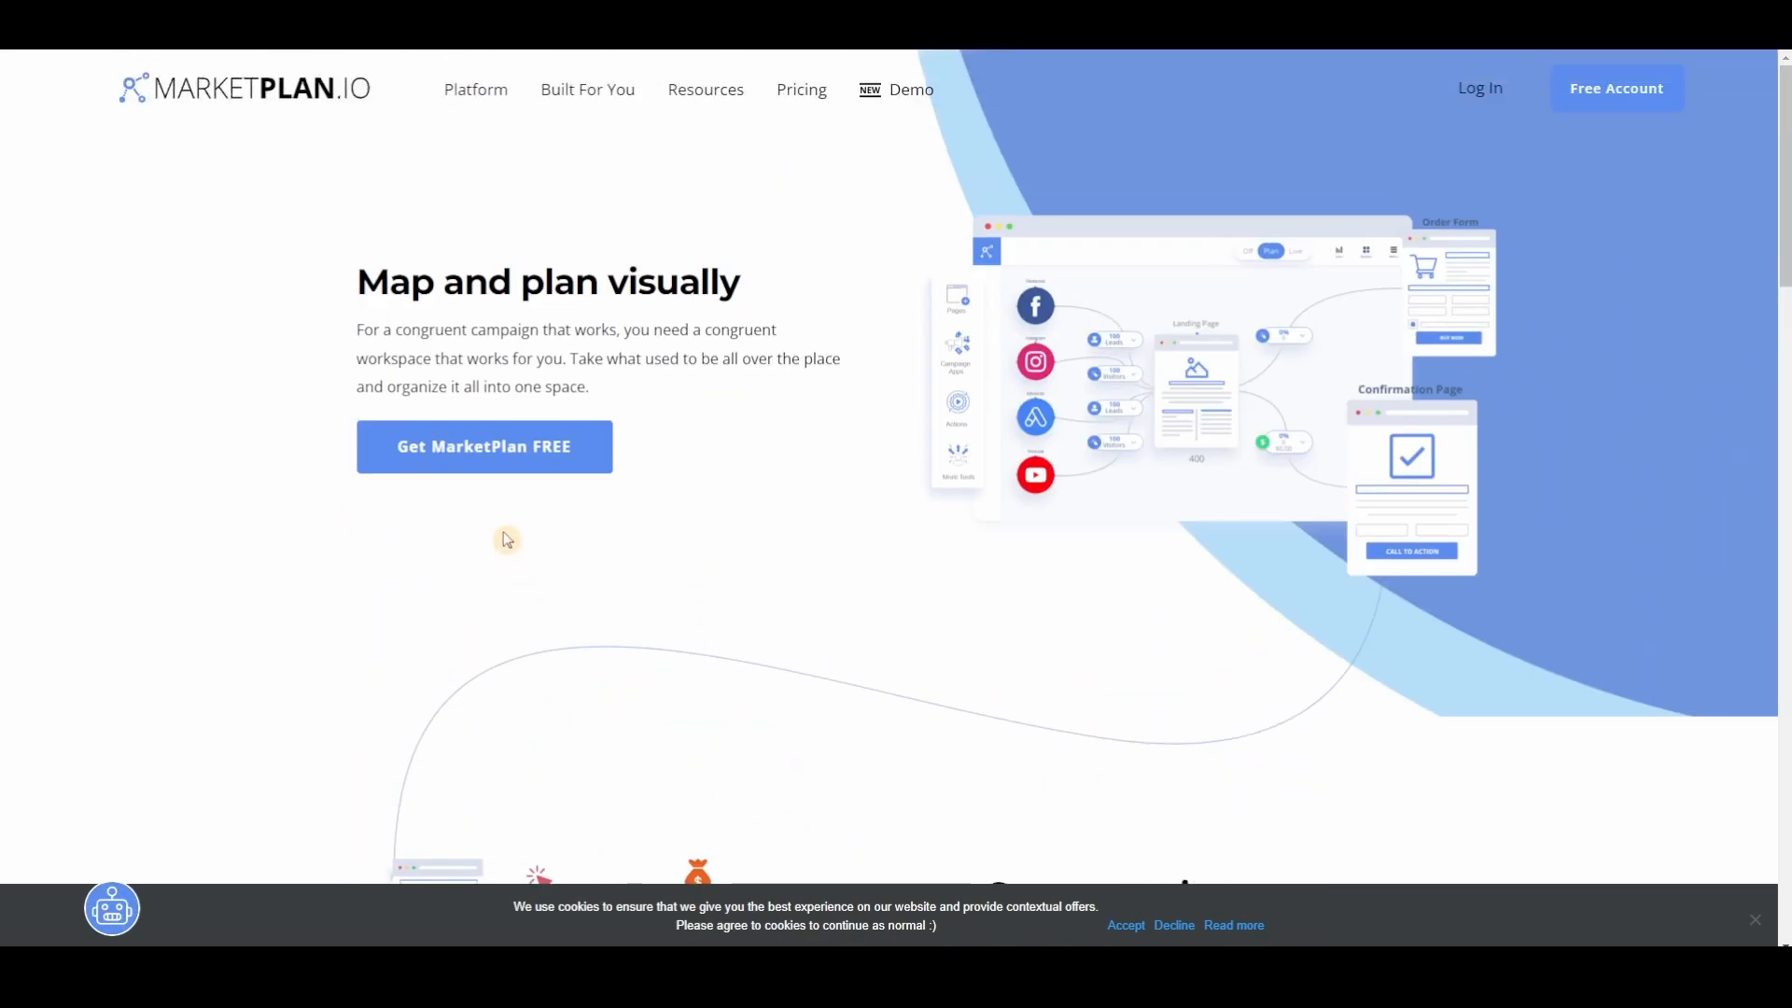
mouse_move(252, 102)
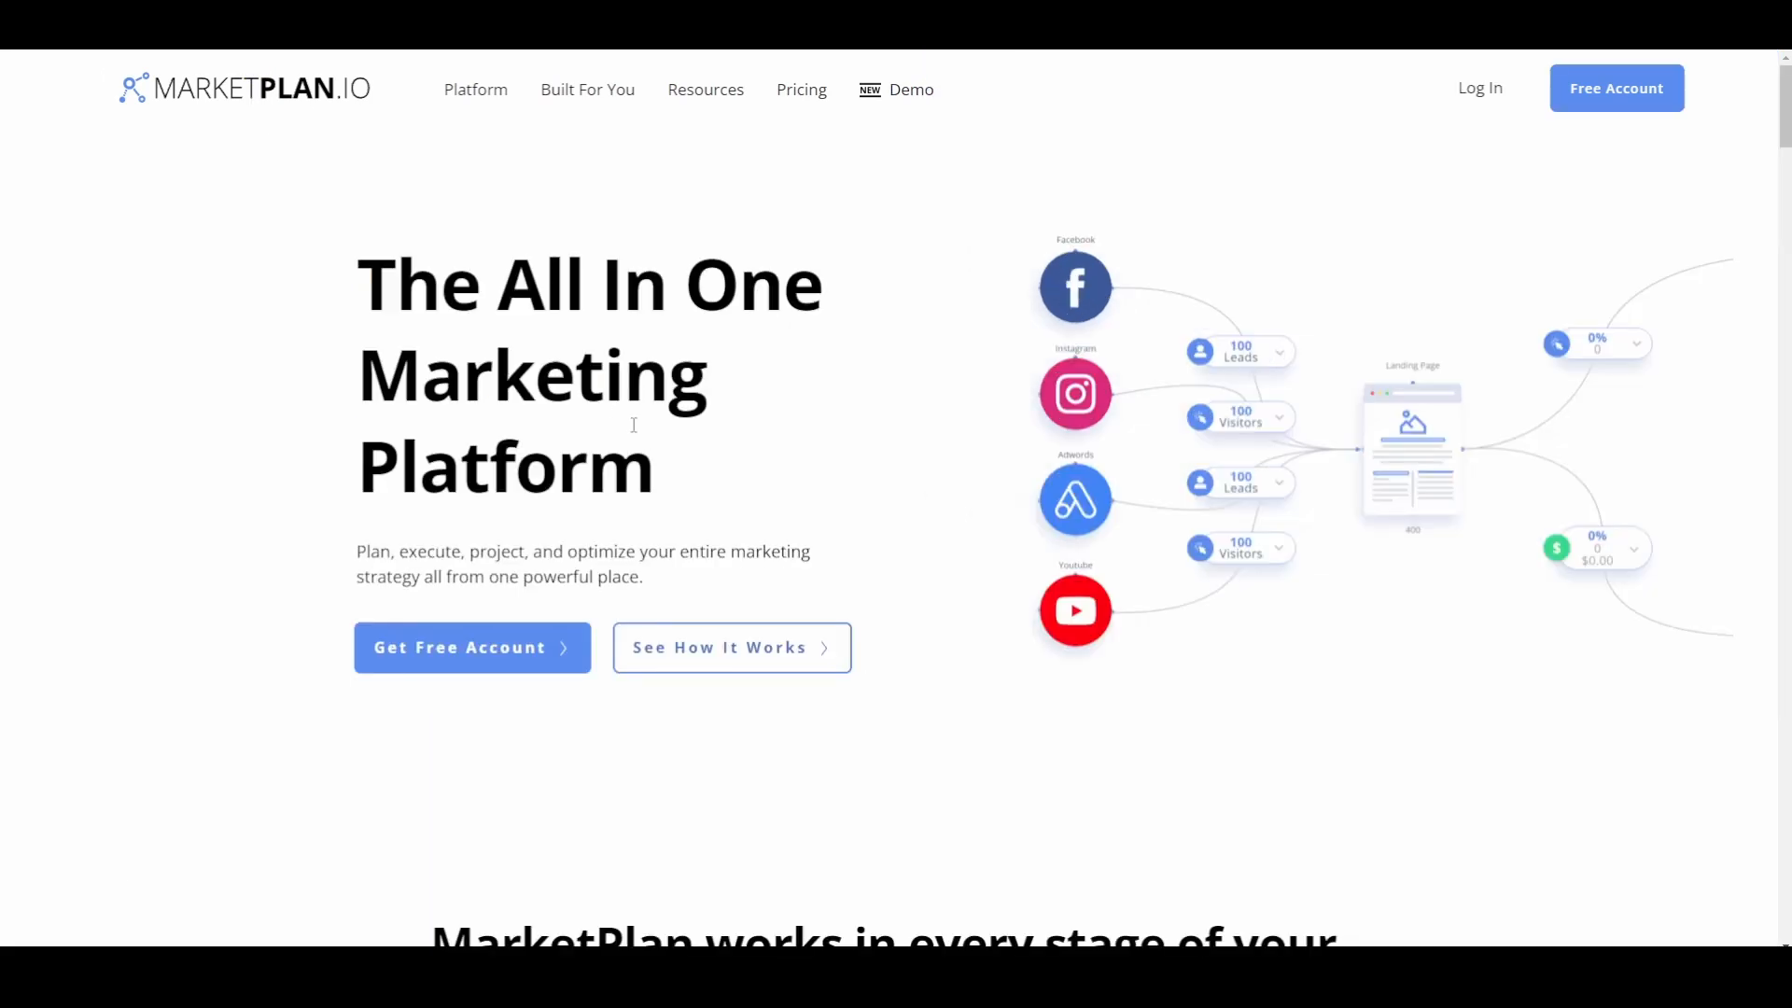
Step the marketing-journey demo from the Map Campaigns mind map through to the Team Collaborate ad-set builder.
scroll(down, 3)
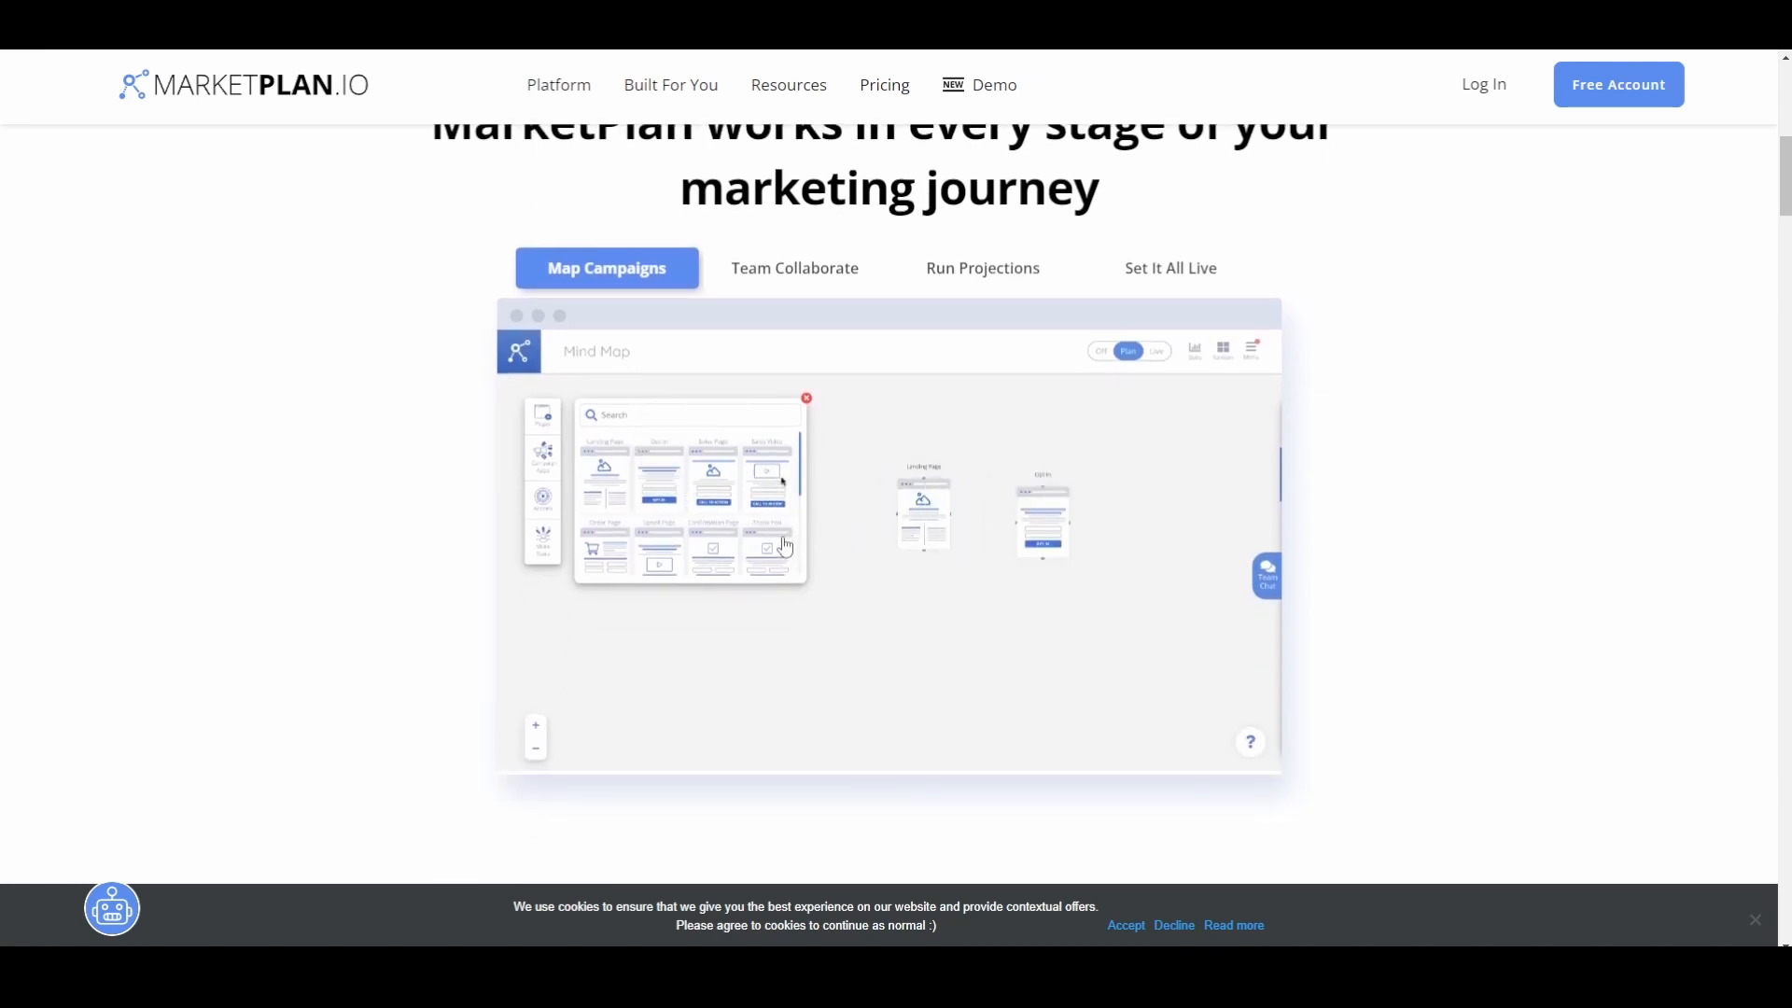
click(807, 398)
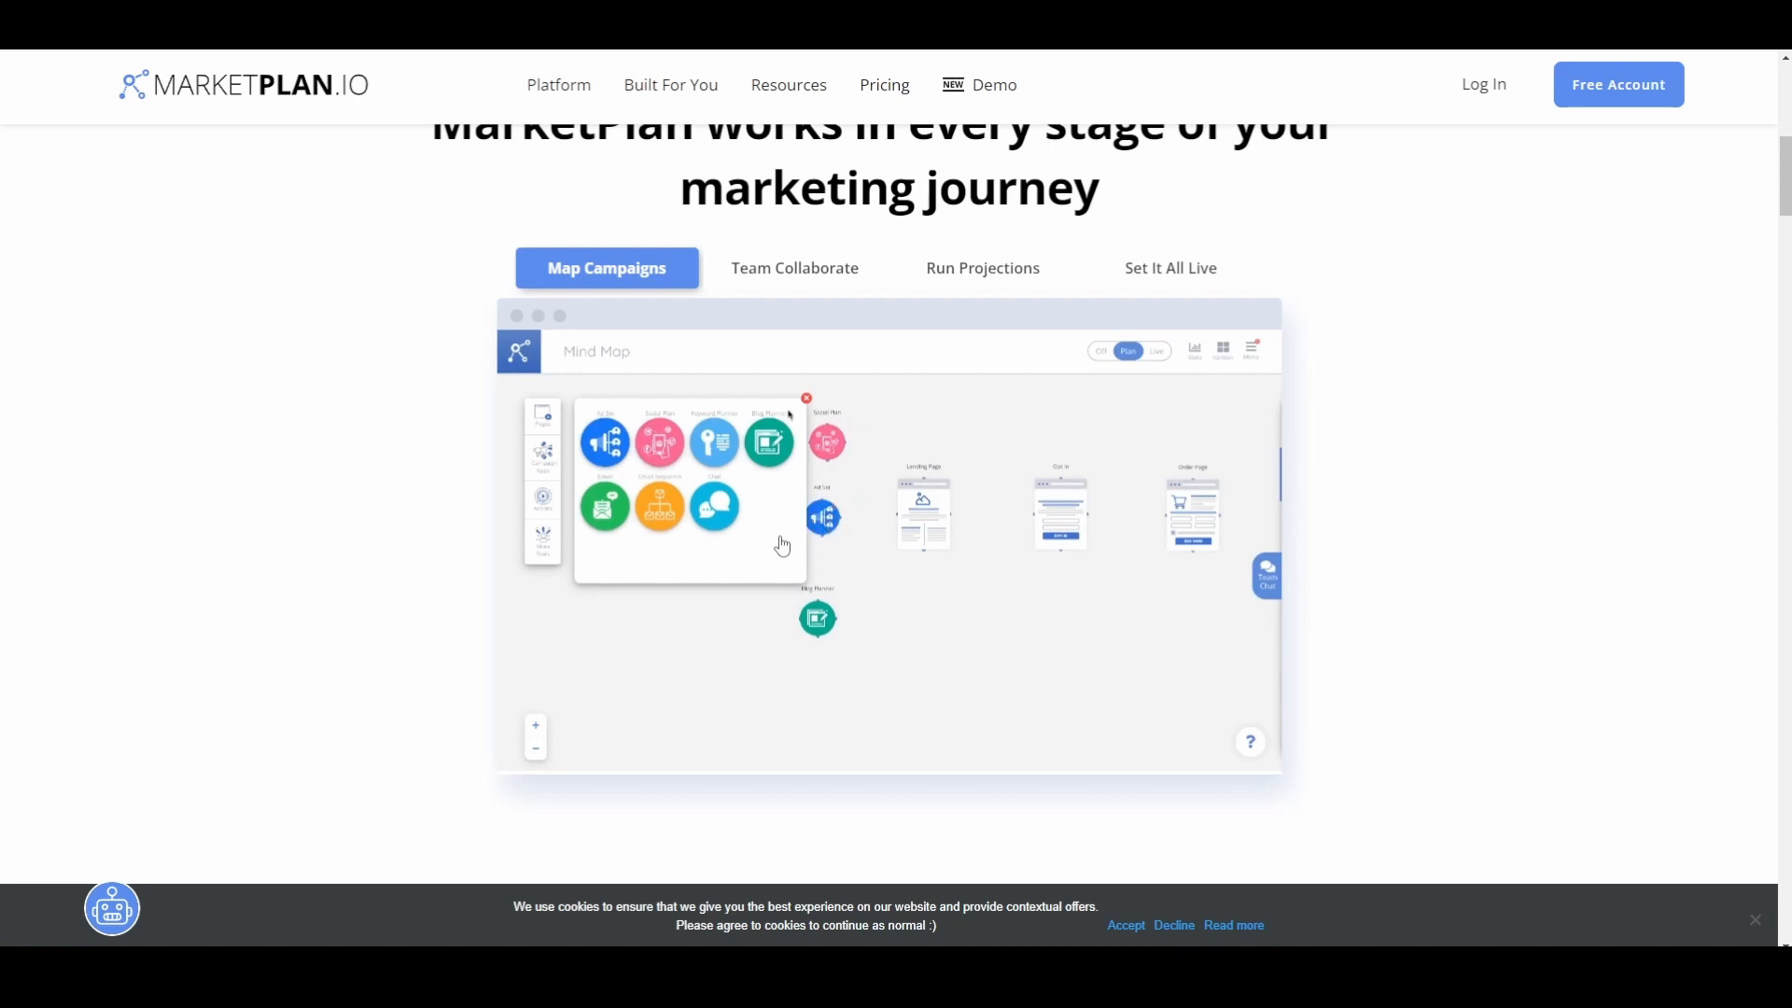
click(807, 398)
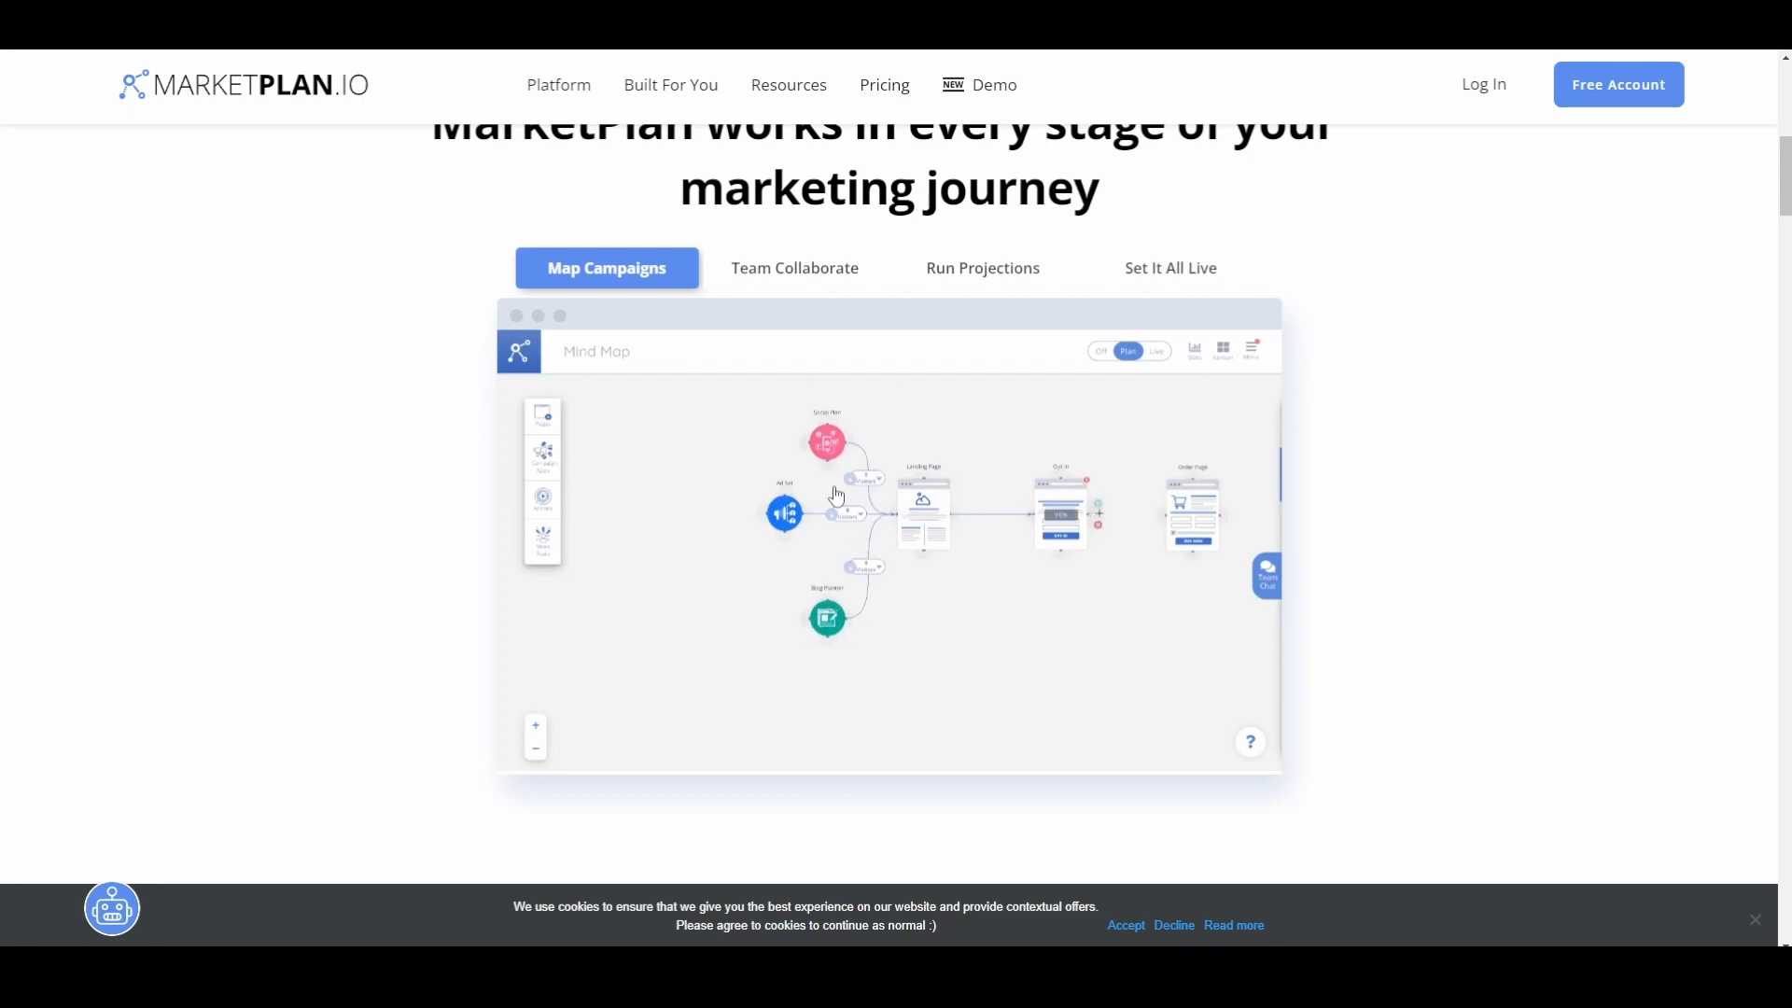
click(1137, 351)
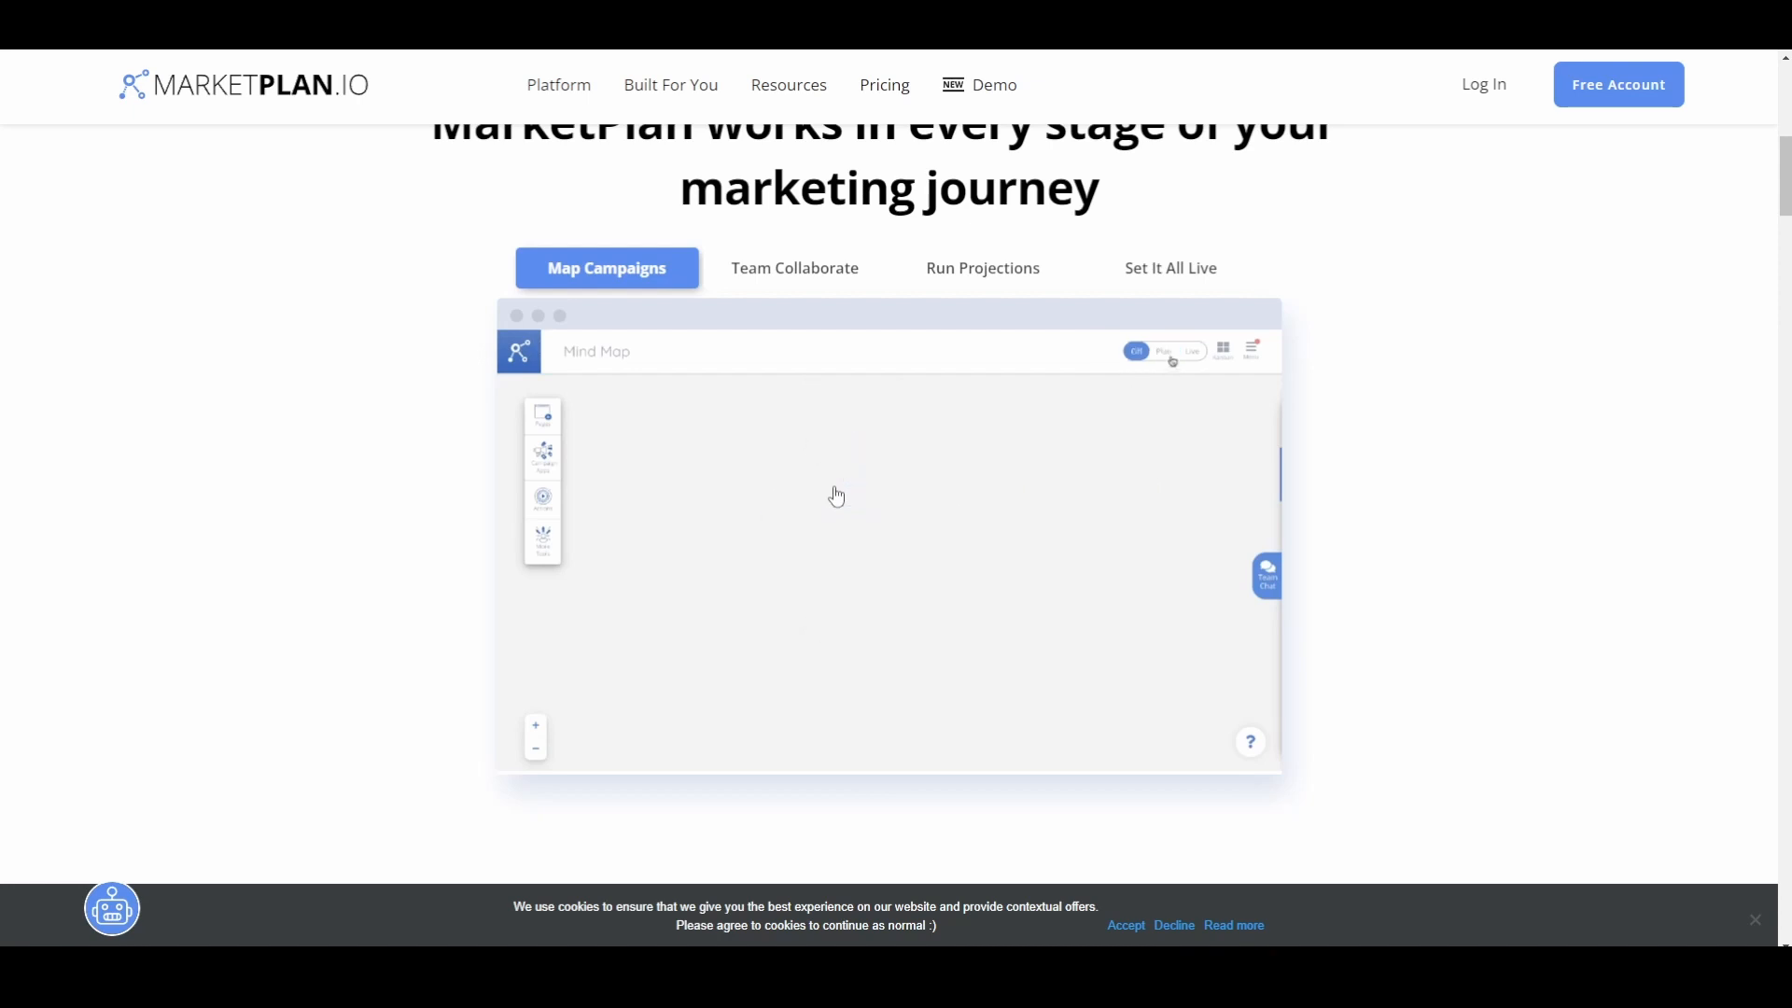
click(1159, 351)
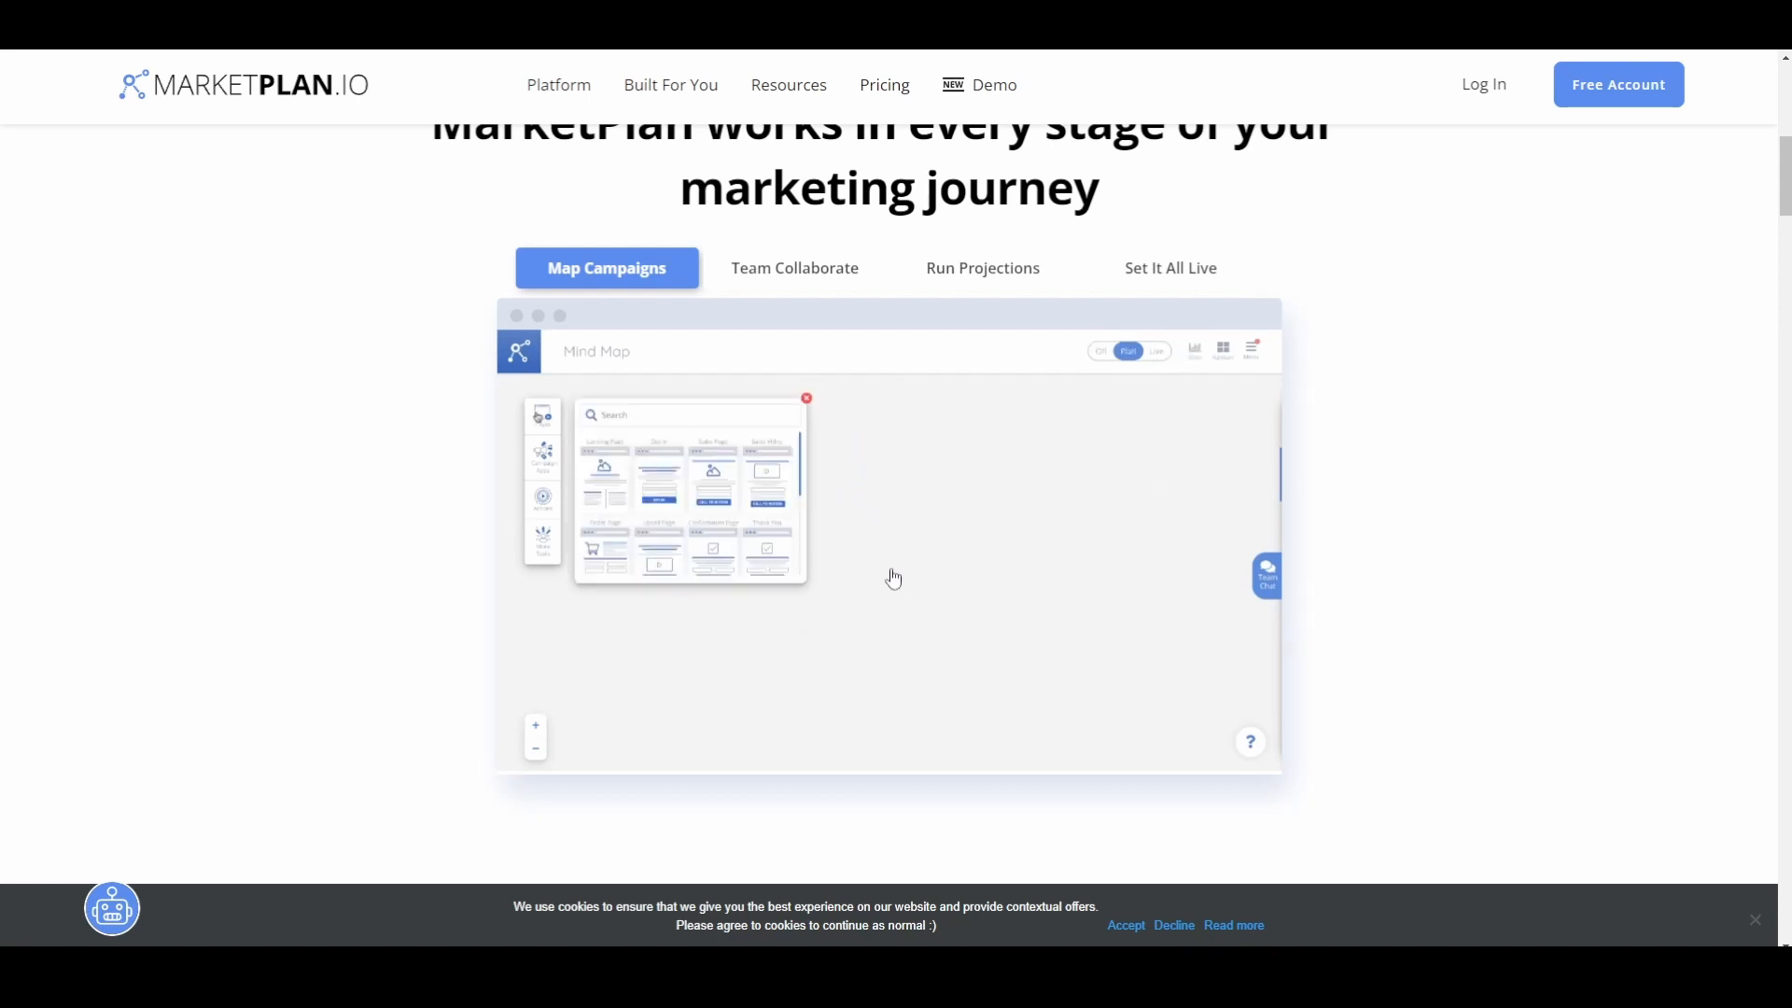
click(795, 267)
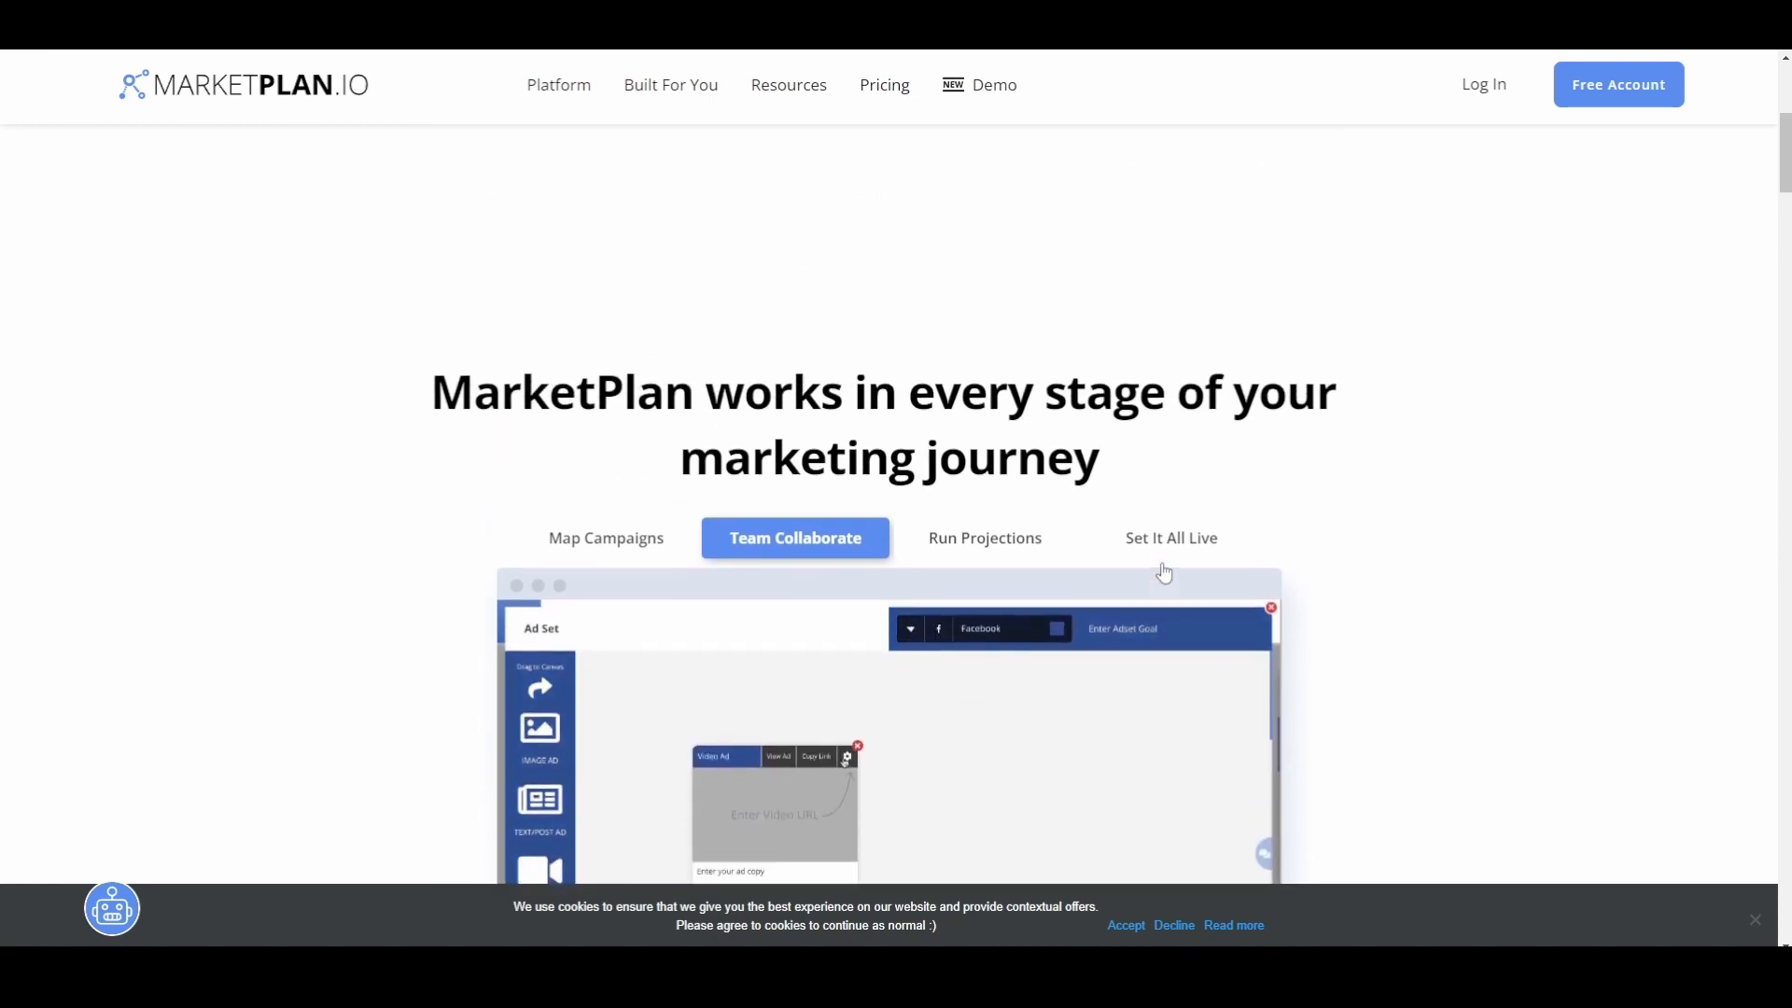
Show MarketPlan.io's monthly plans: free Solo, $9 Starter, $29 Pro and $79 Agency.
scroll(up, 3)
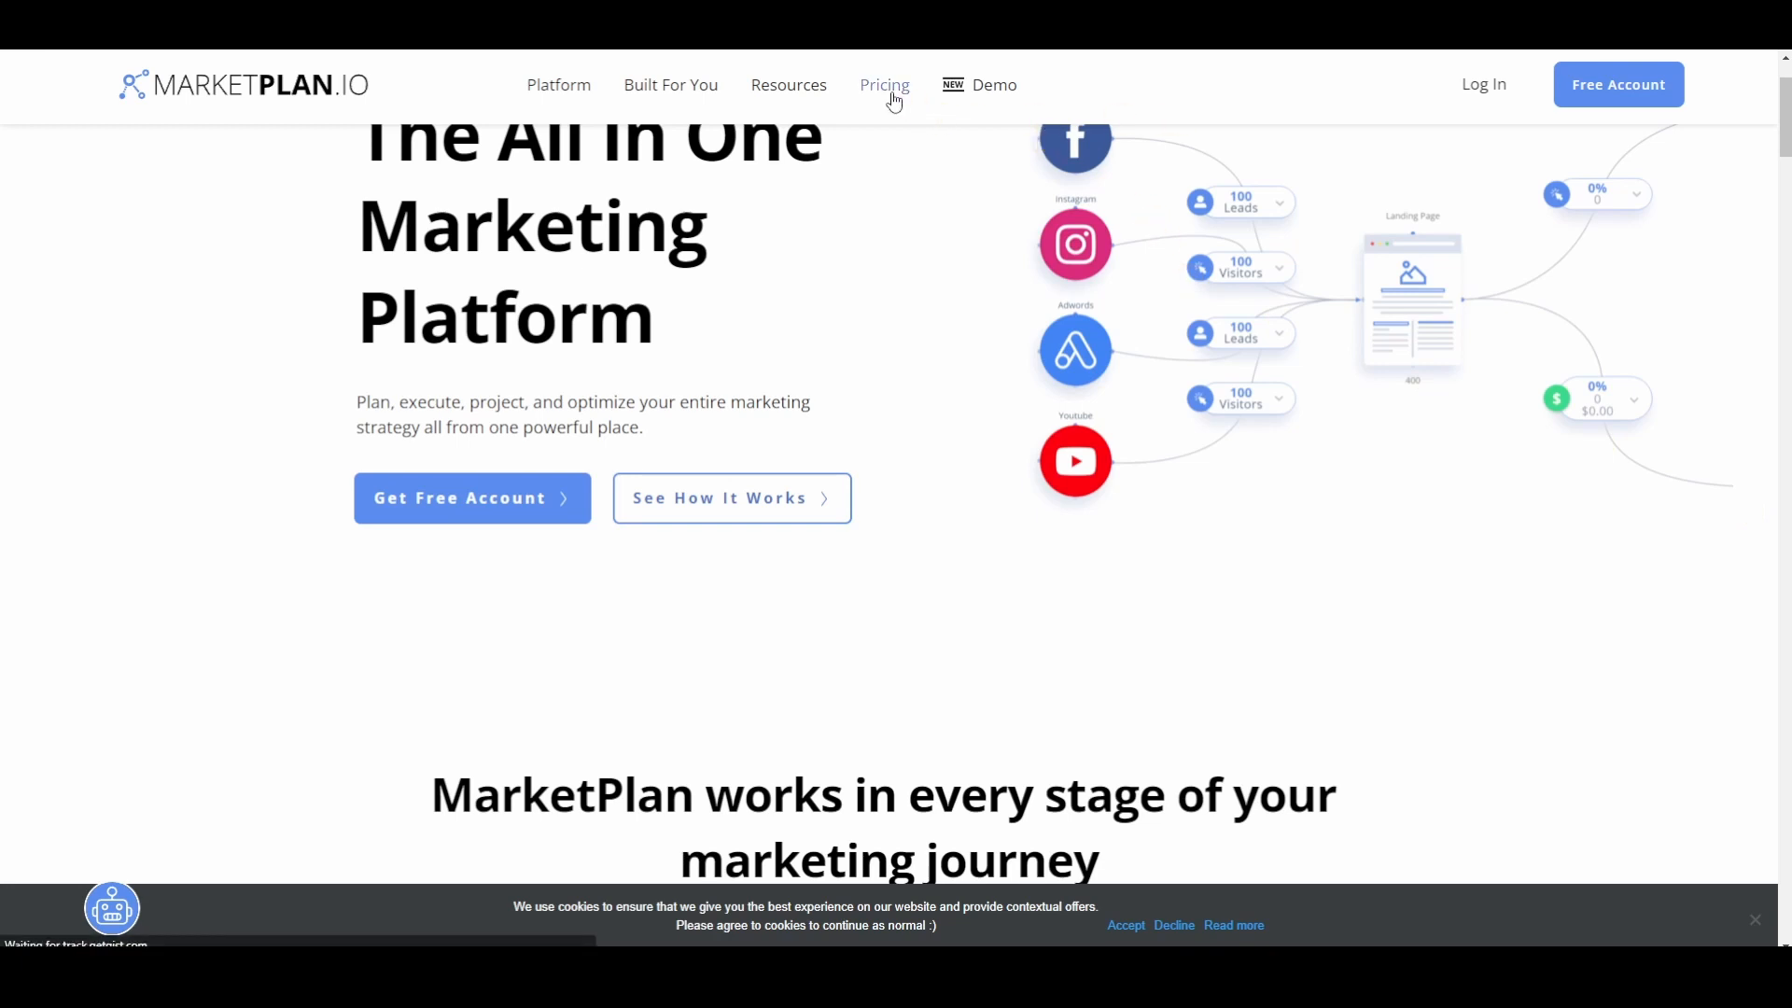
click(883, 84)
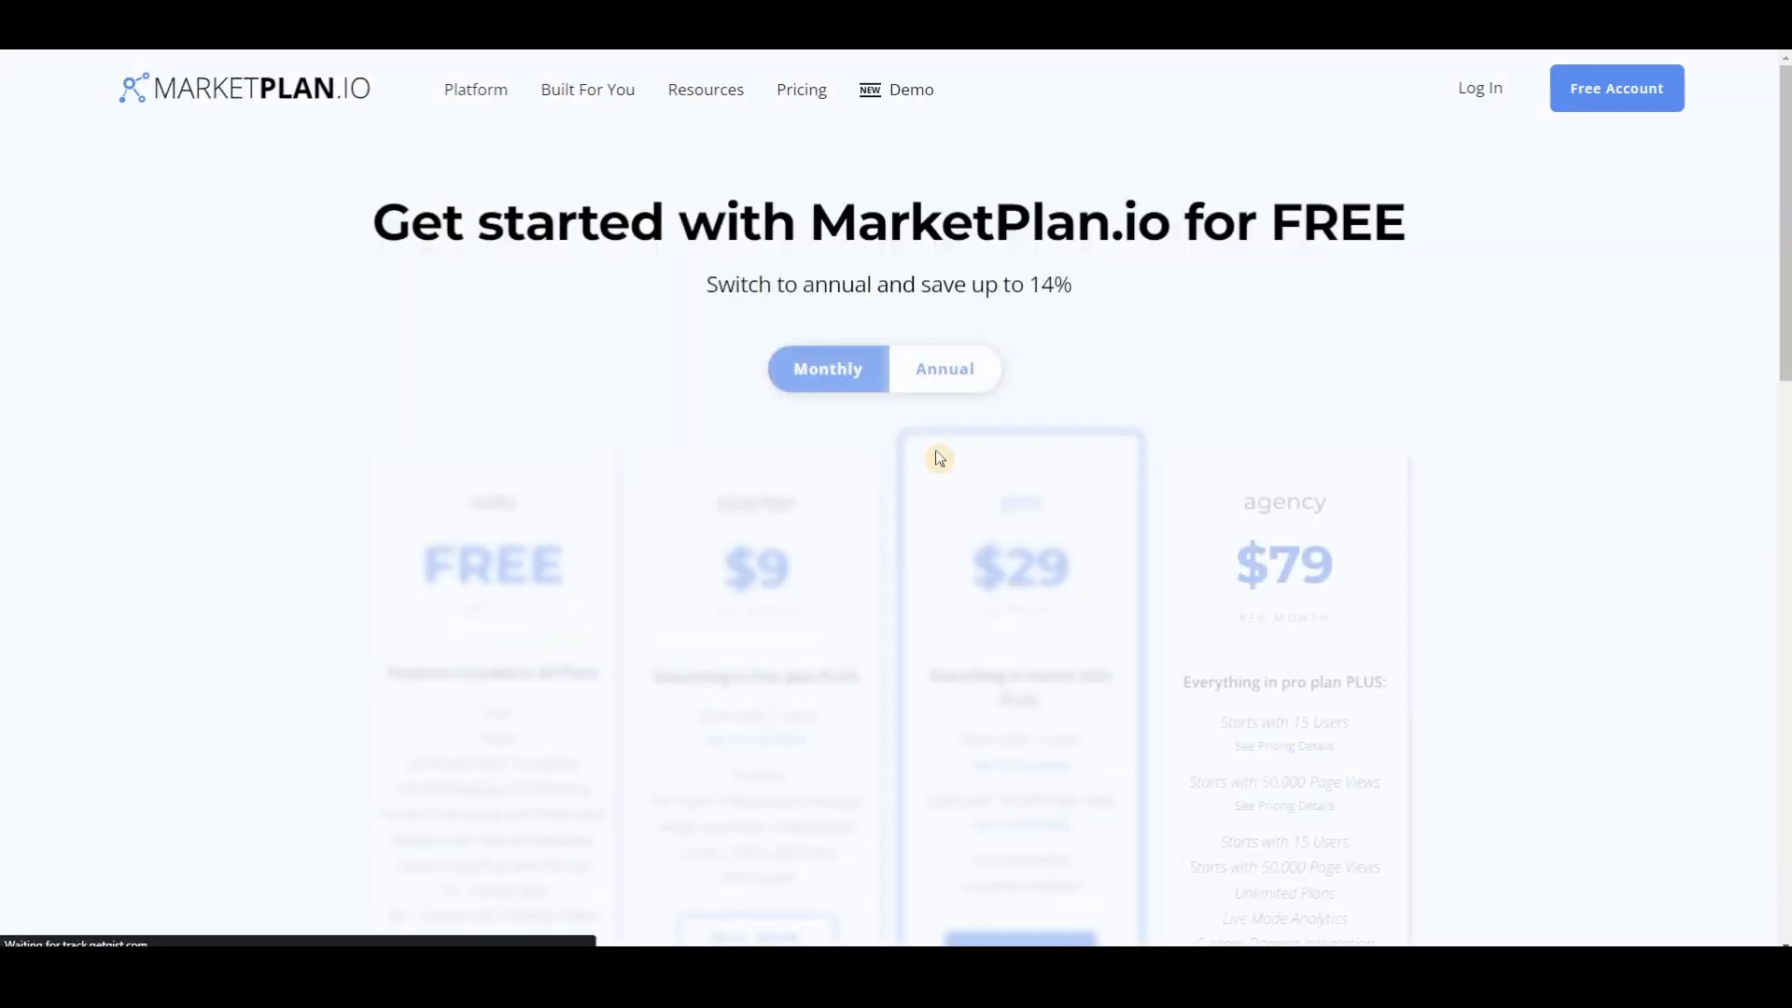
scroll(down, 3)
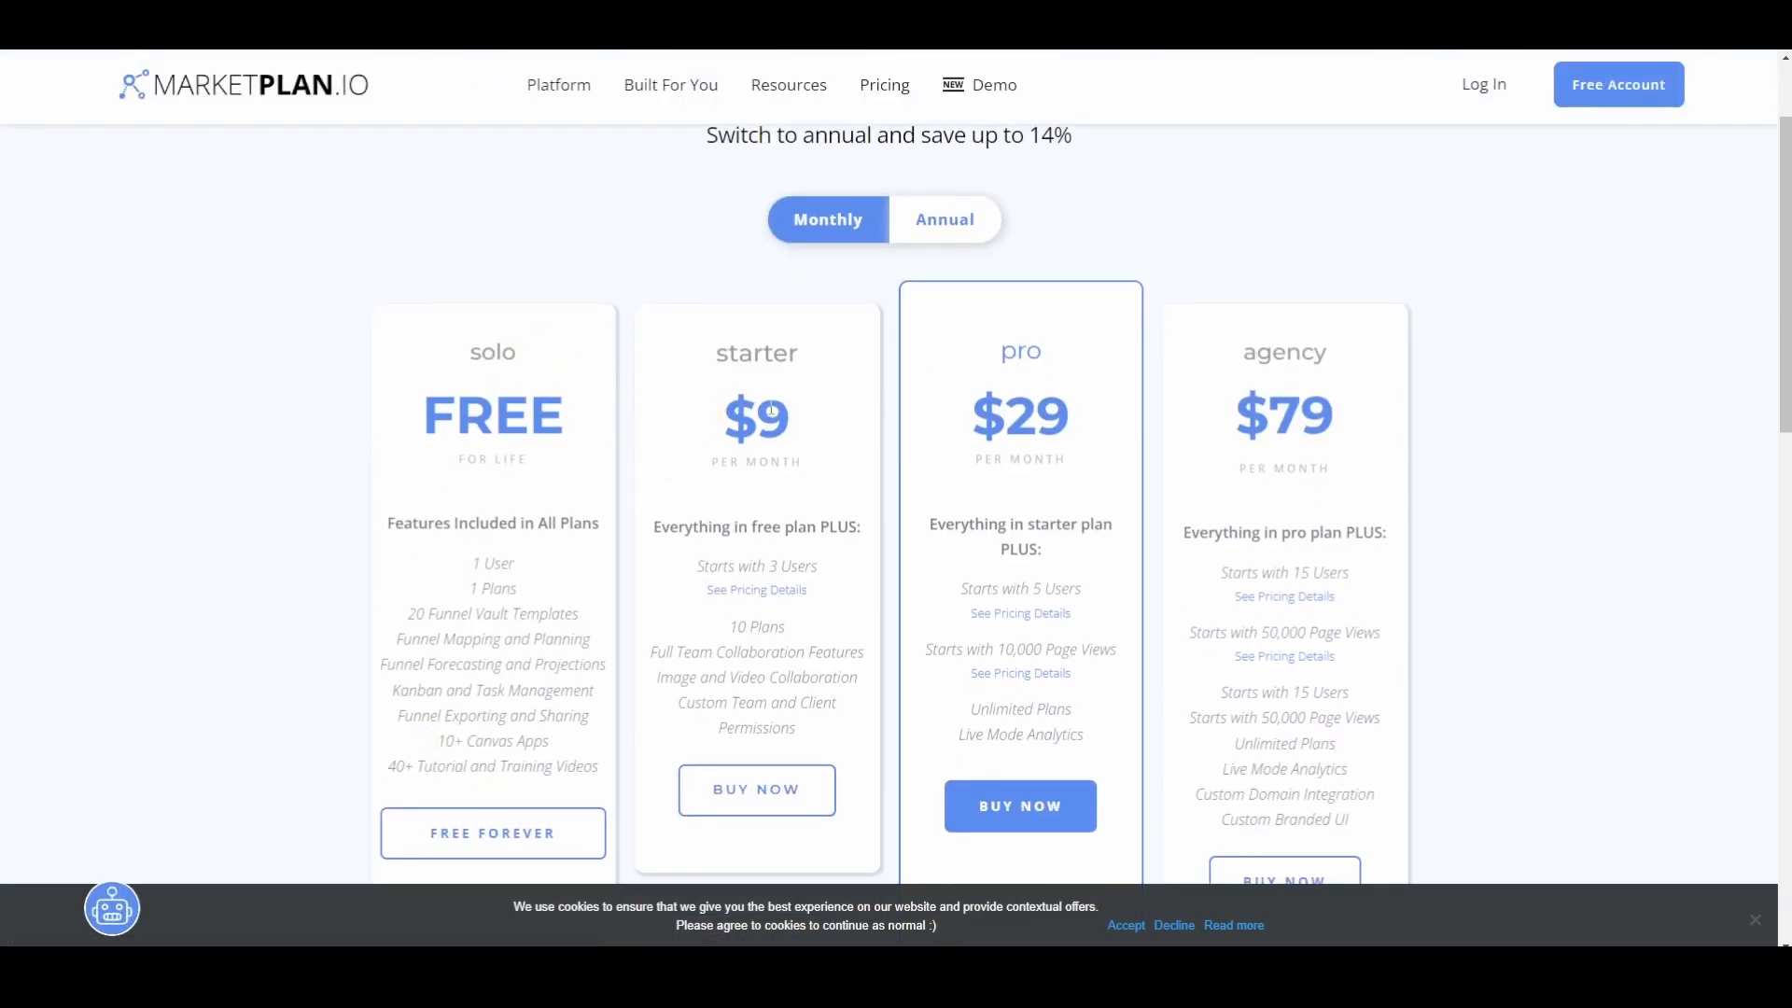
mouse_move(788, 425)
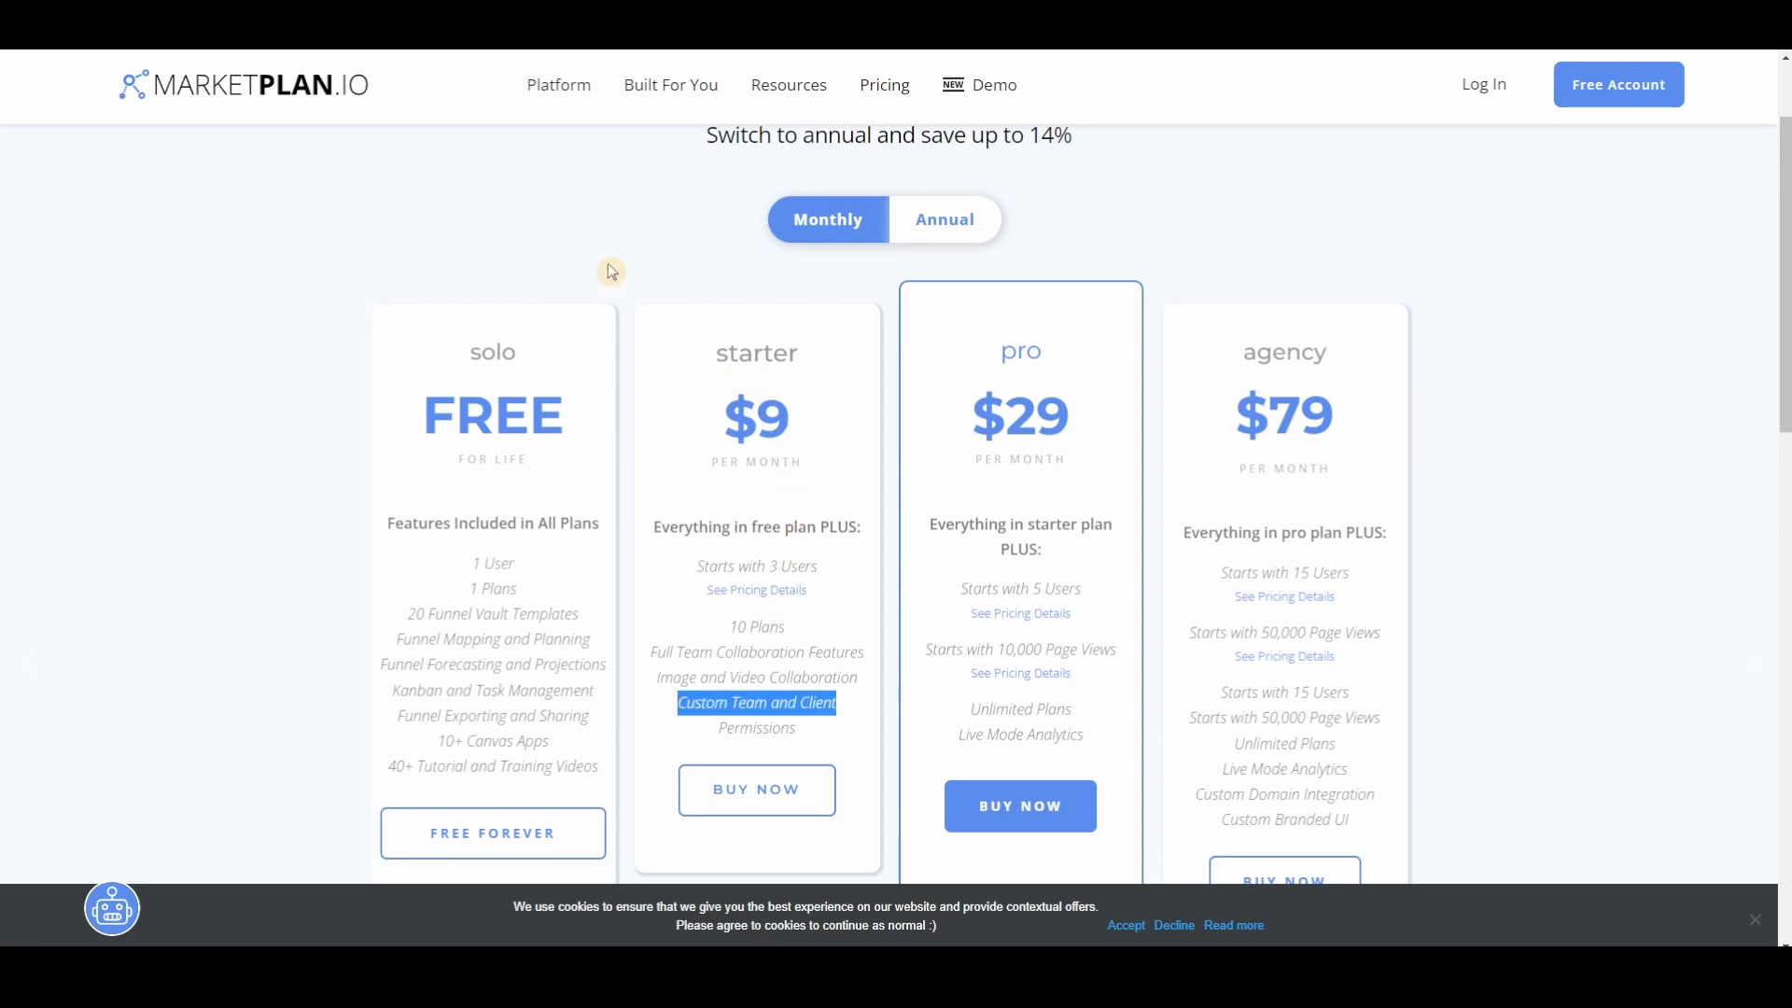
mouse_move(669, 323)
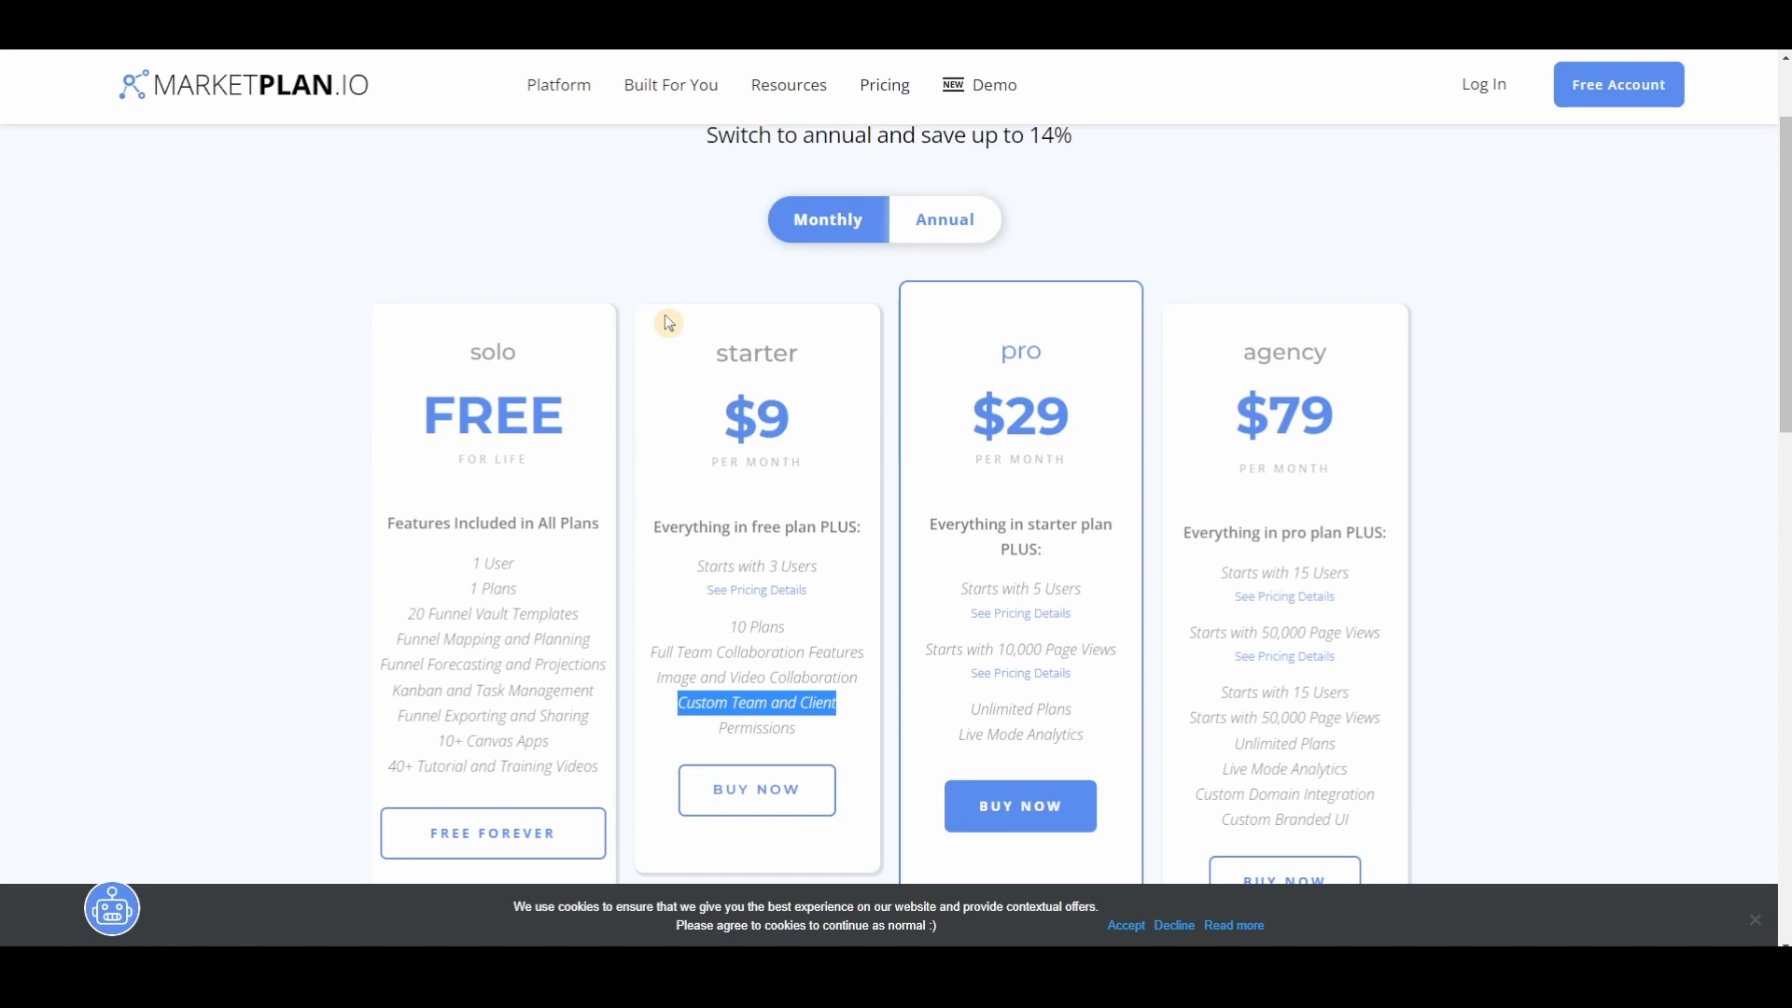
mouse_move(629, 267)
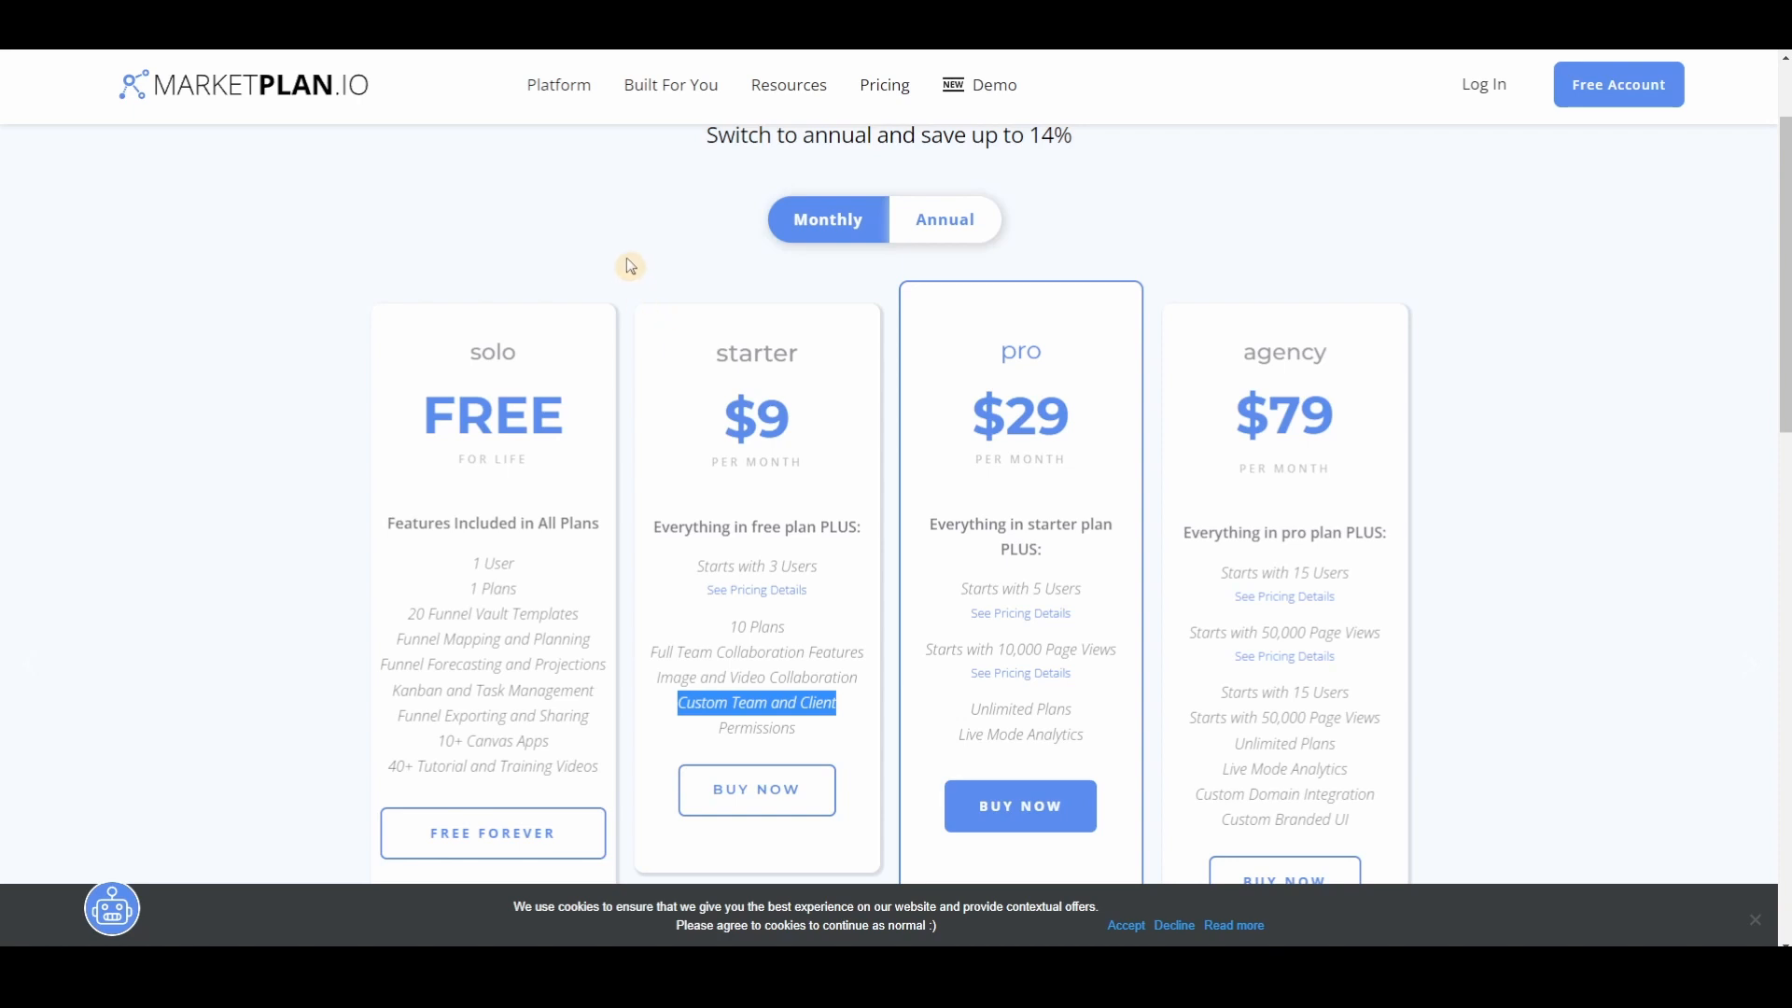
mouse_move(493, 249)
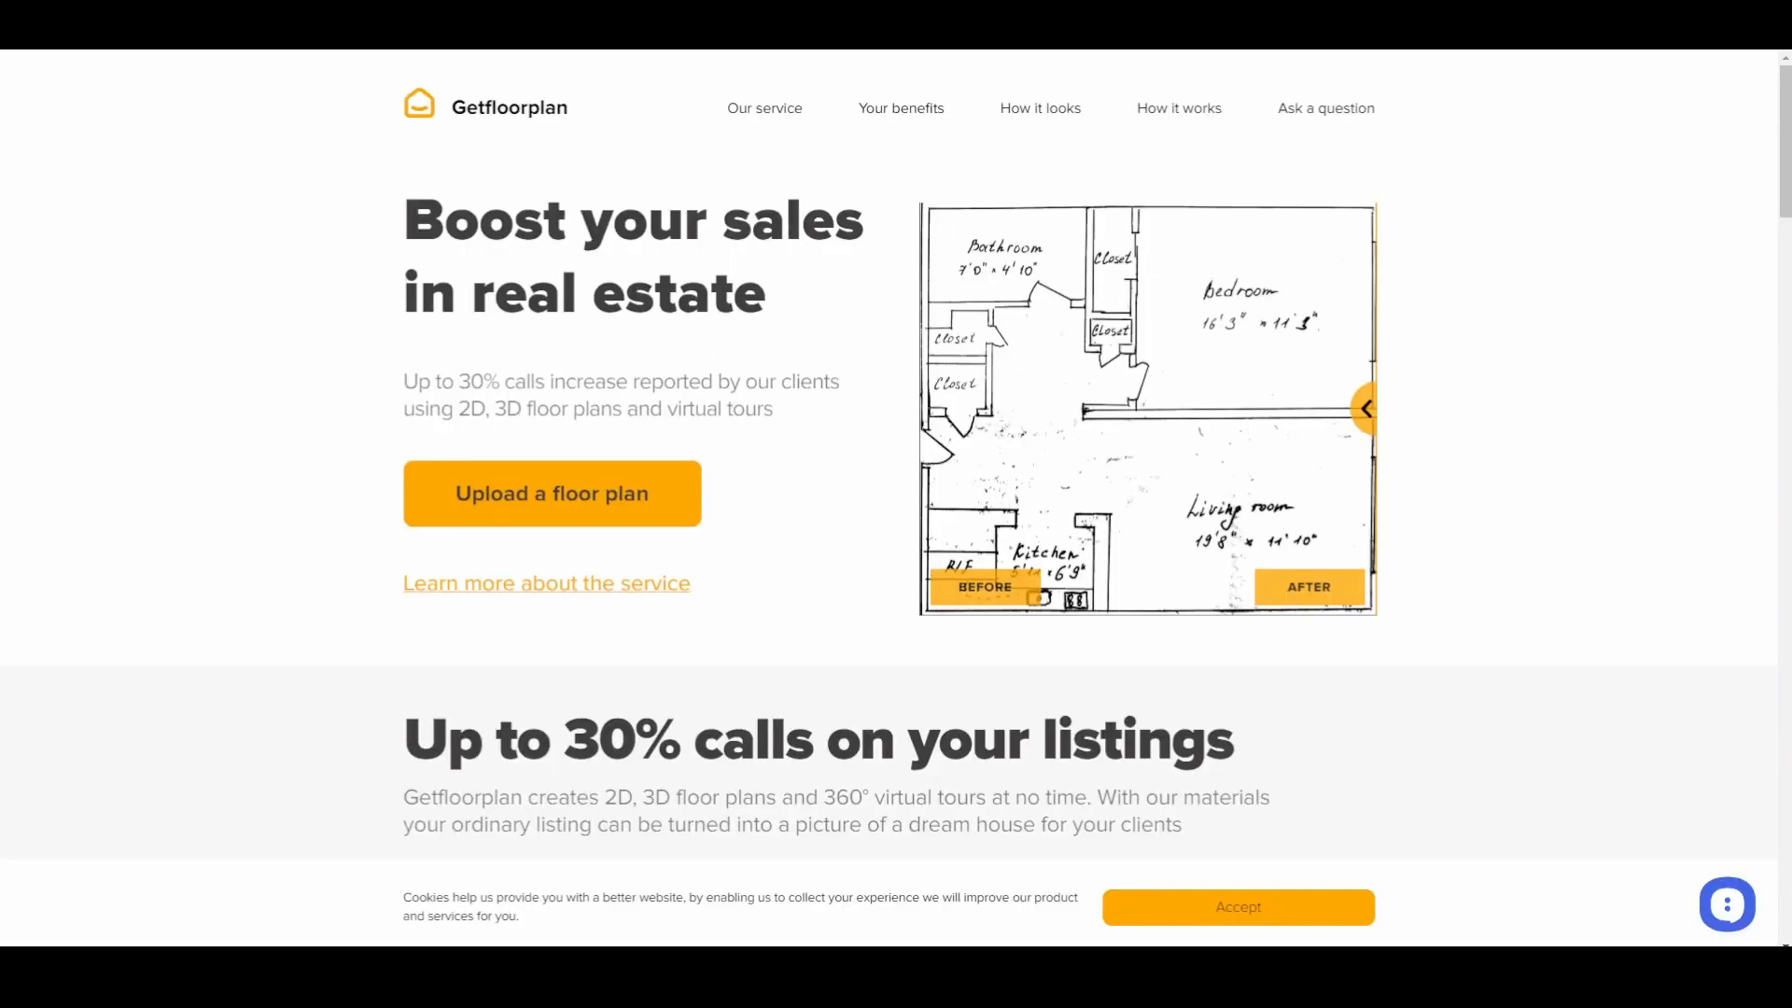
mouse_move(1510, 508)
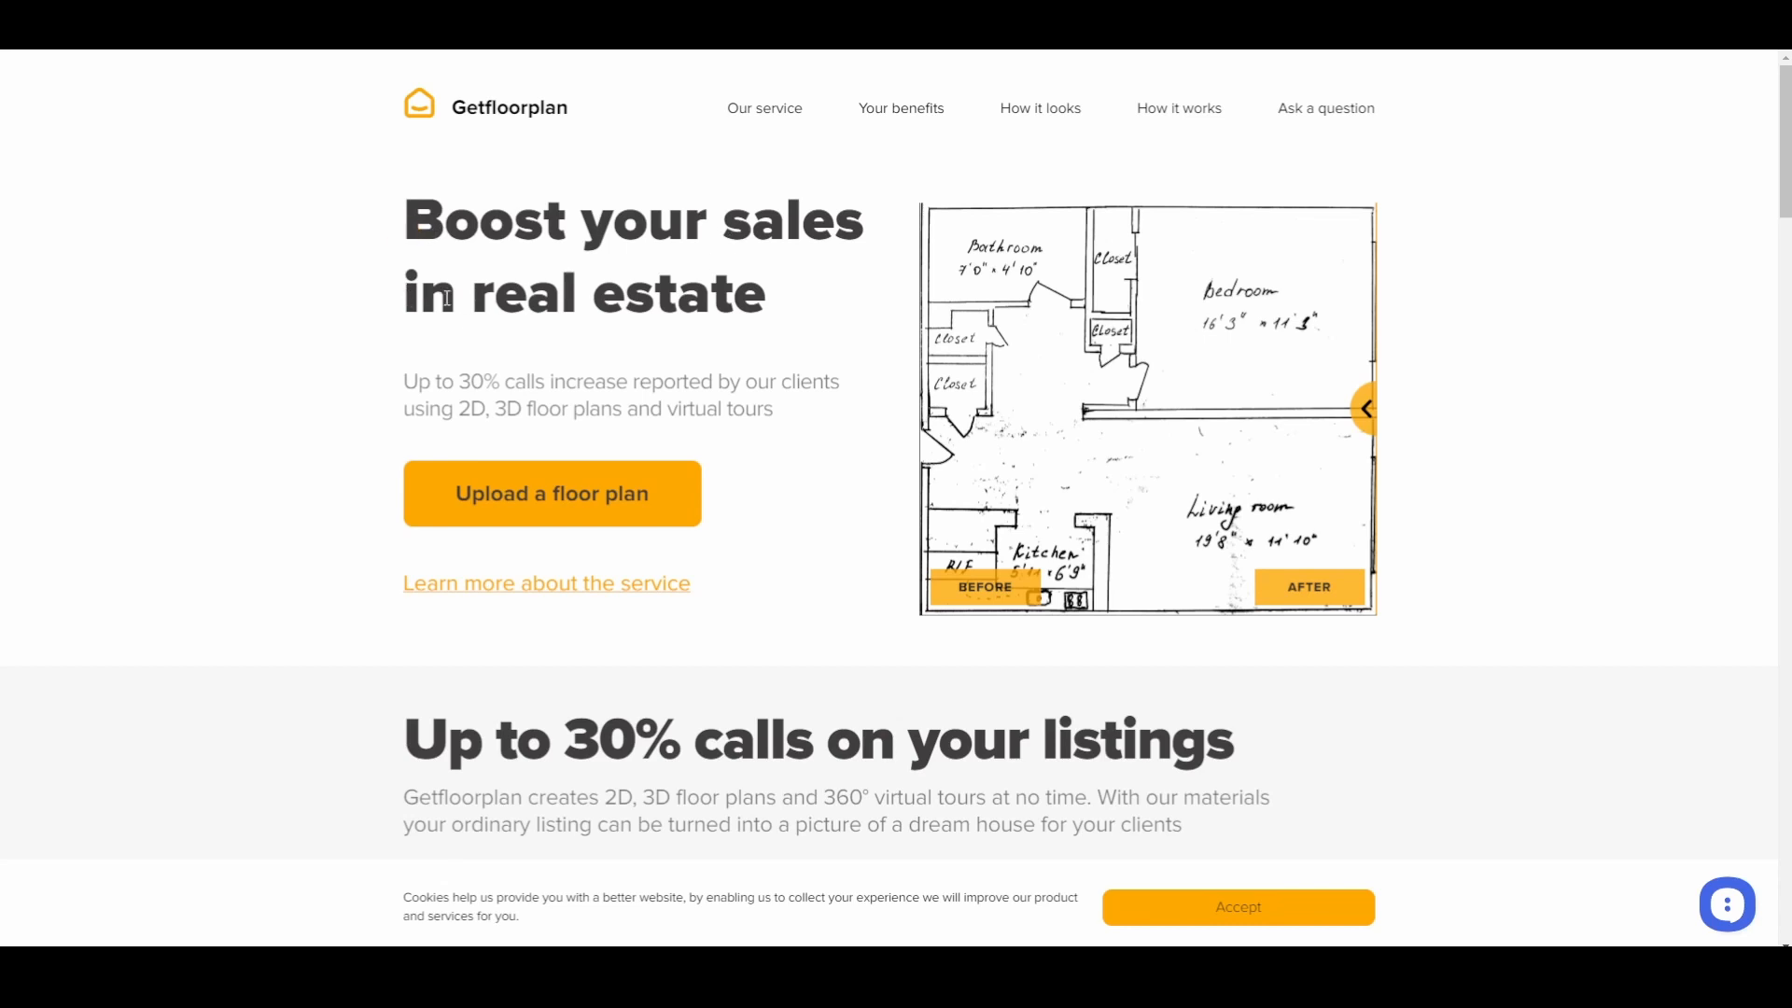
mouse_move(458, 392)
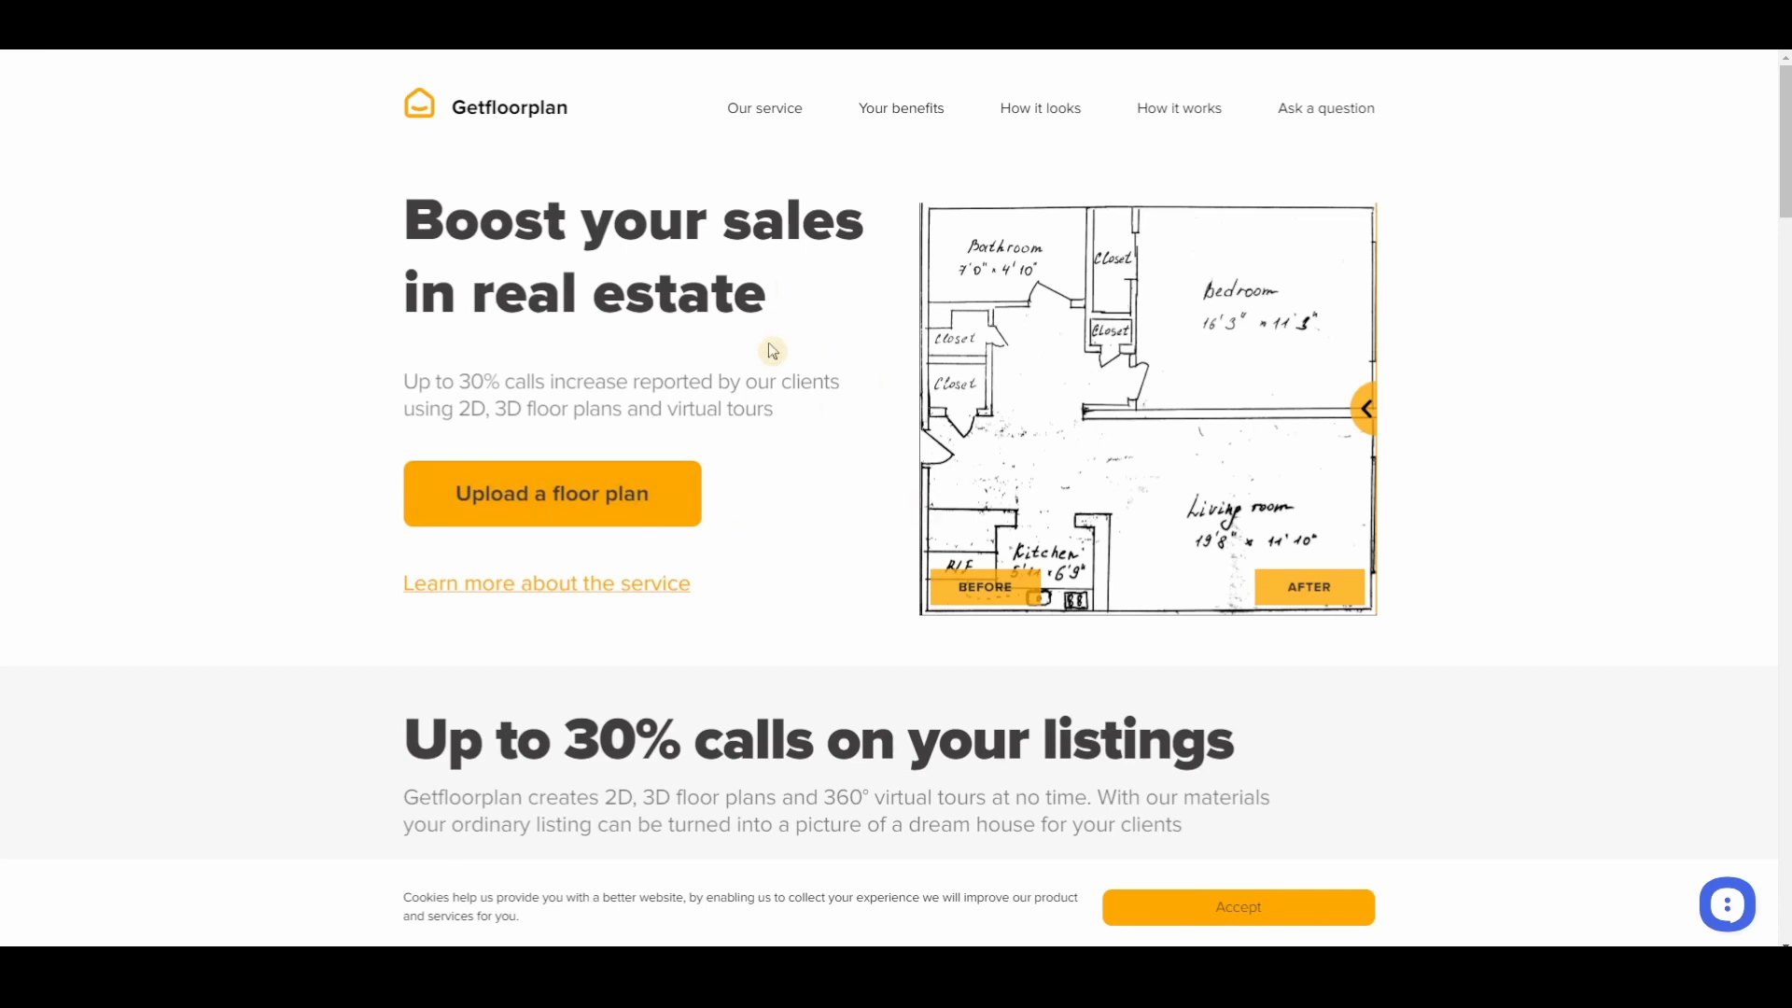
mouse_move(1366, 409)
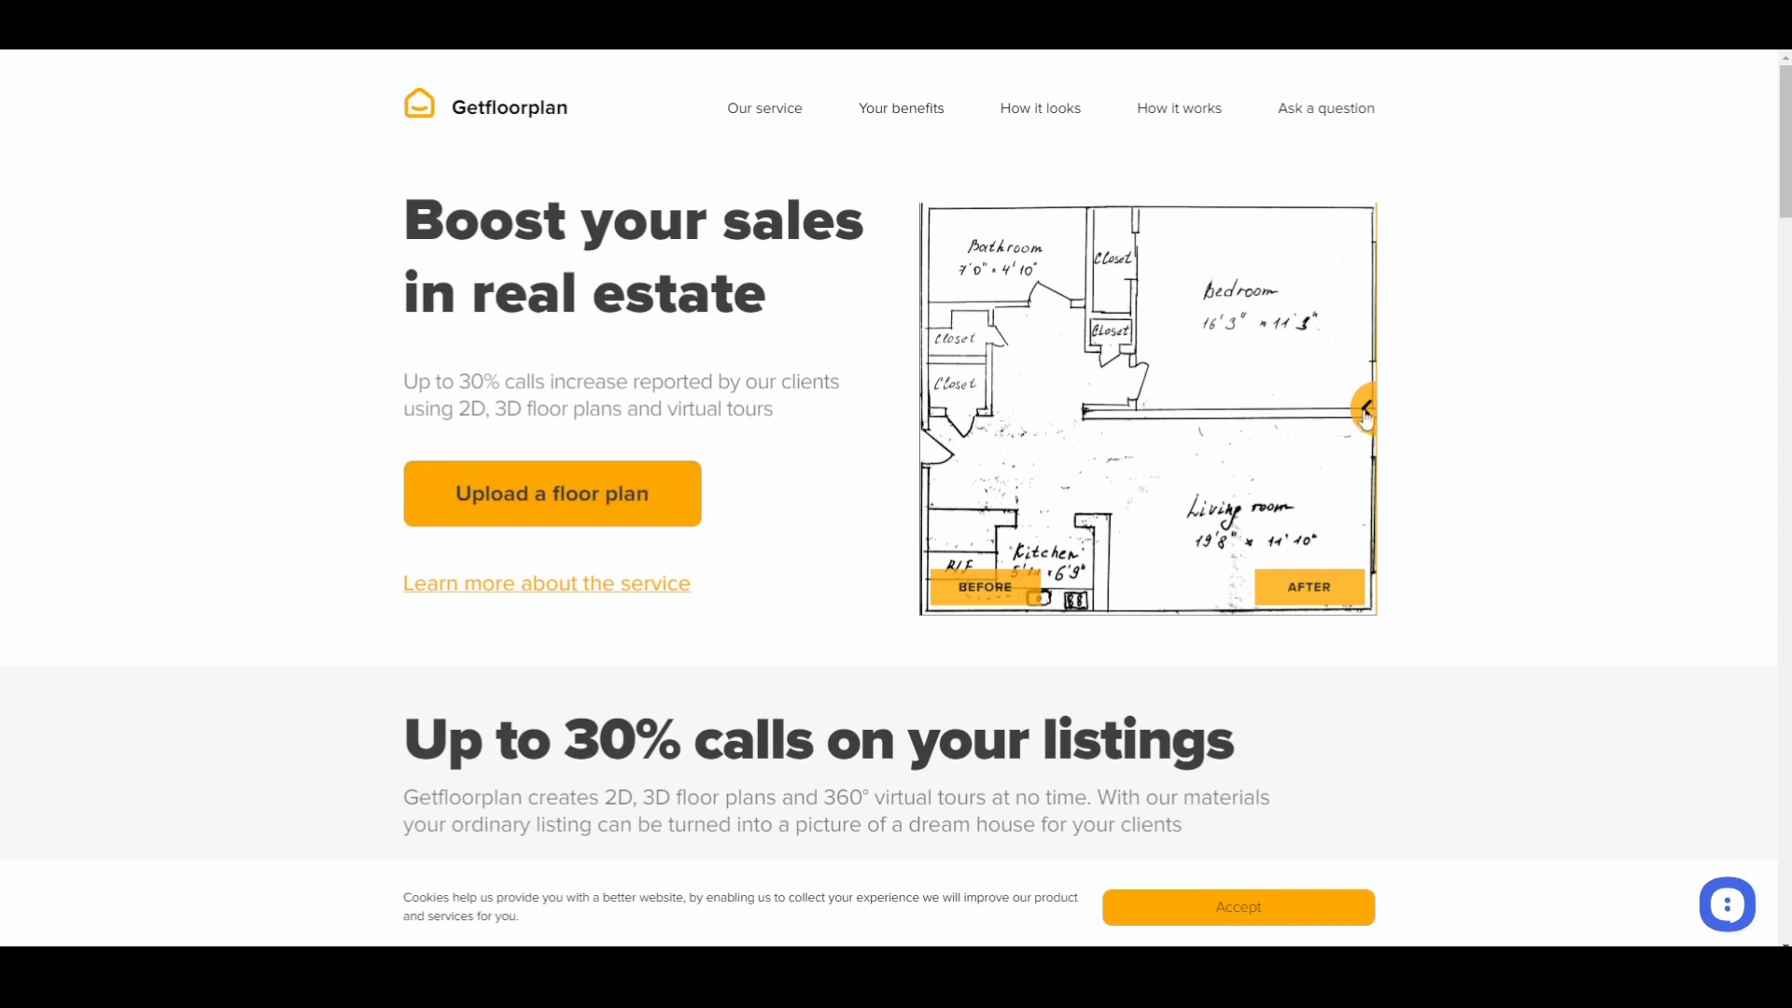
Slide the hero before/after handle between the hand-drawn sketch and the furnished 3D floor plan.
drag(1366, 409, 965, 409)
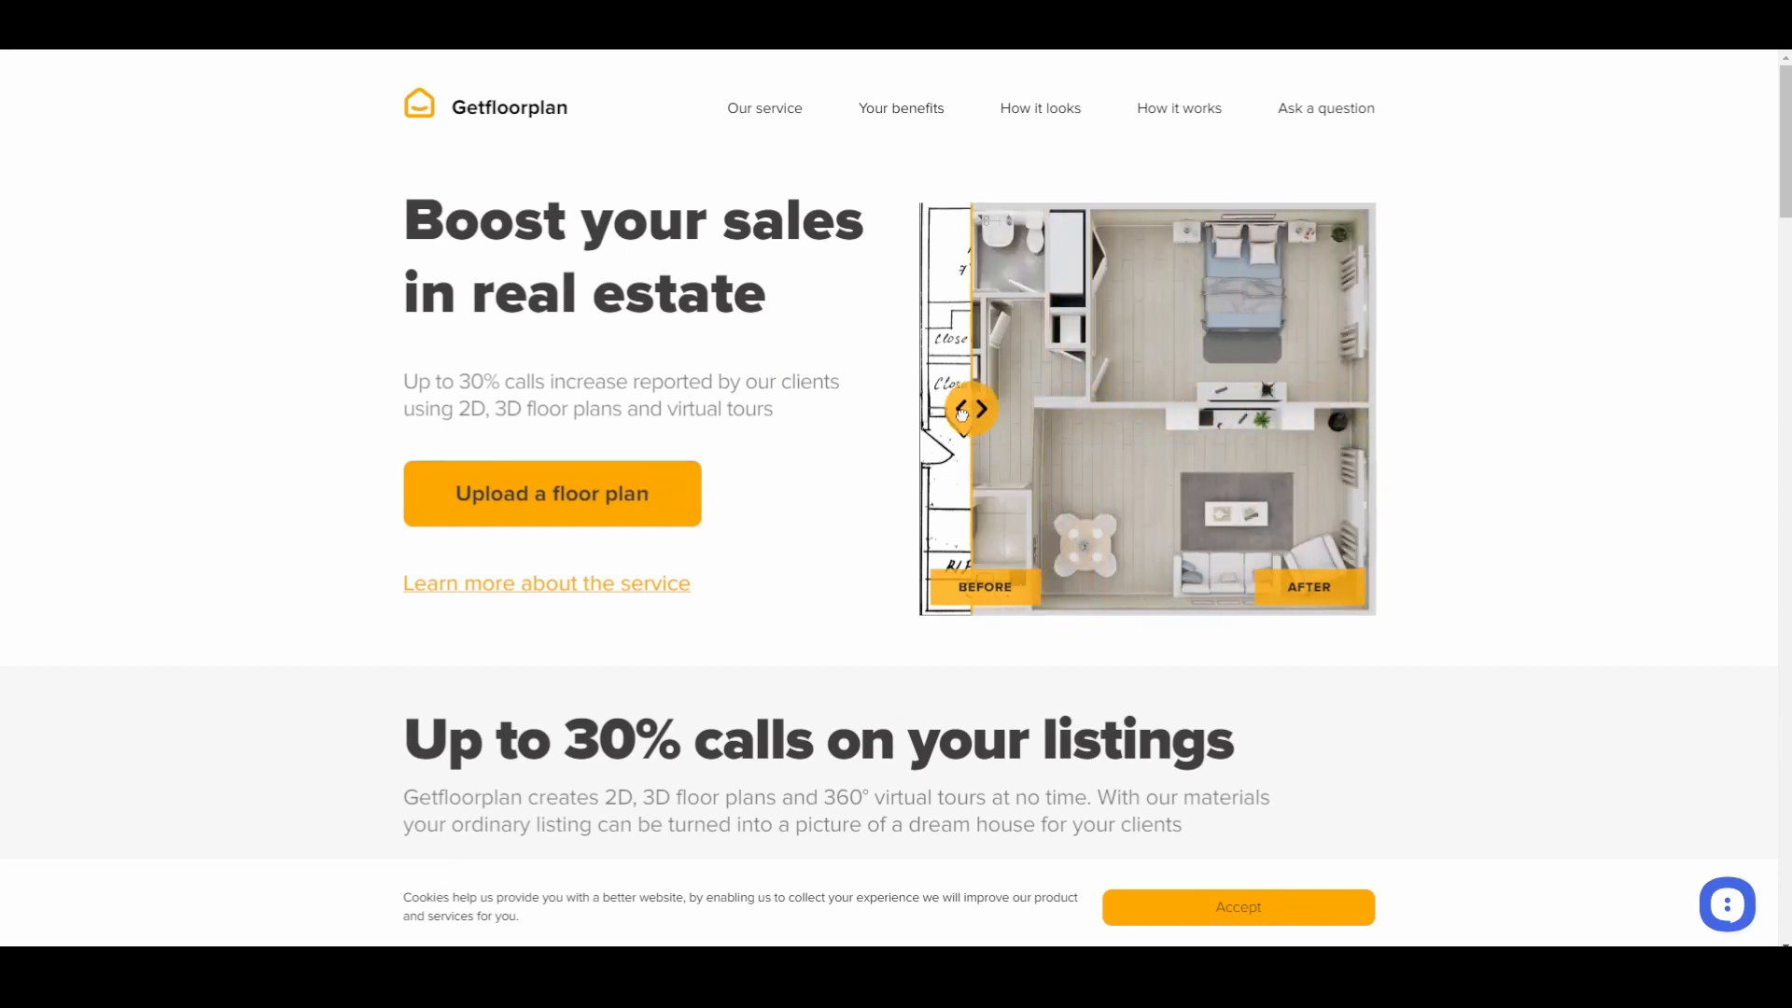
drag(965, 409, 926, 409)
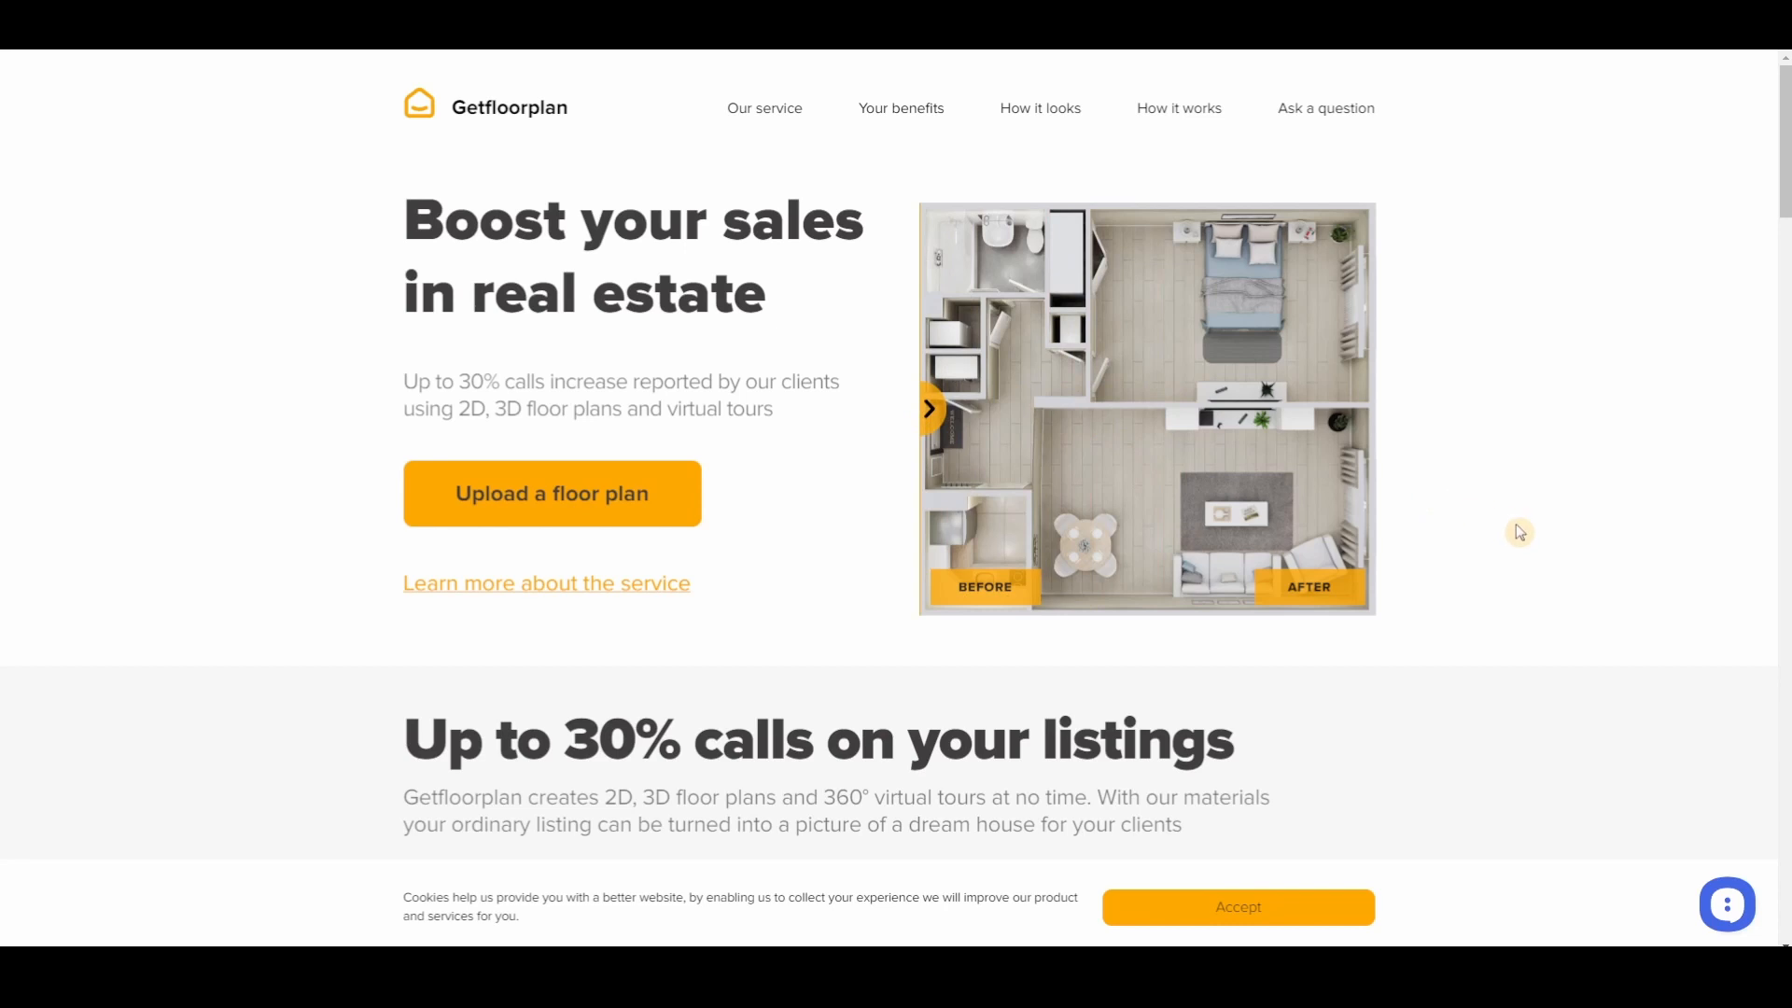
drag(929, 409, 1291, 409)
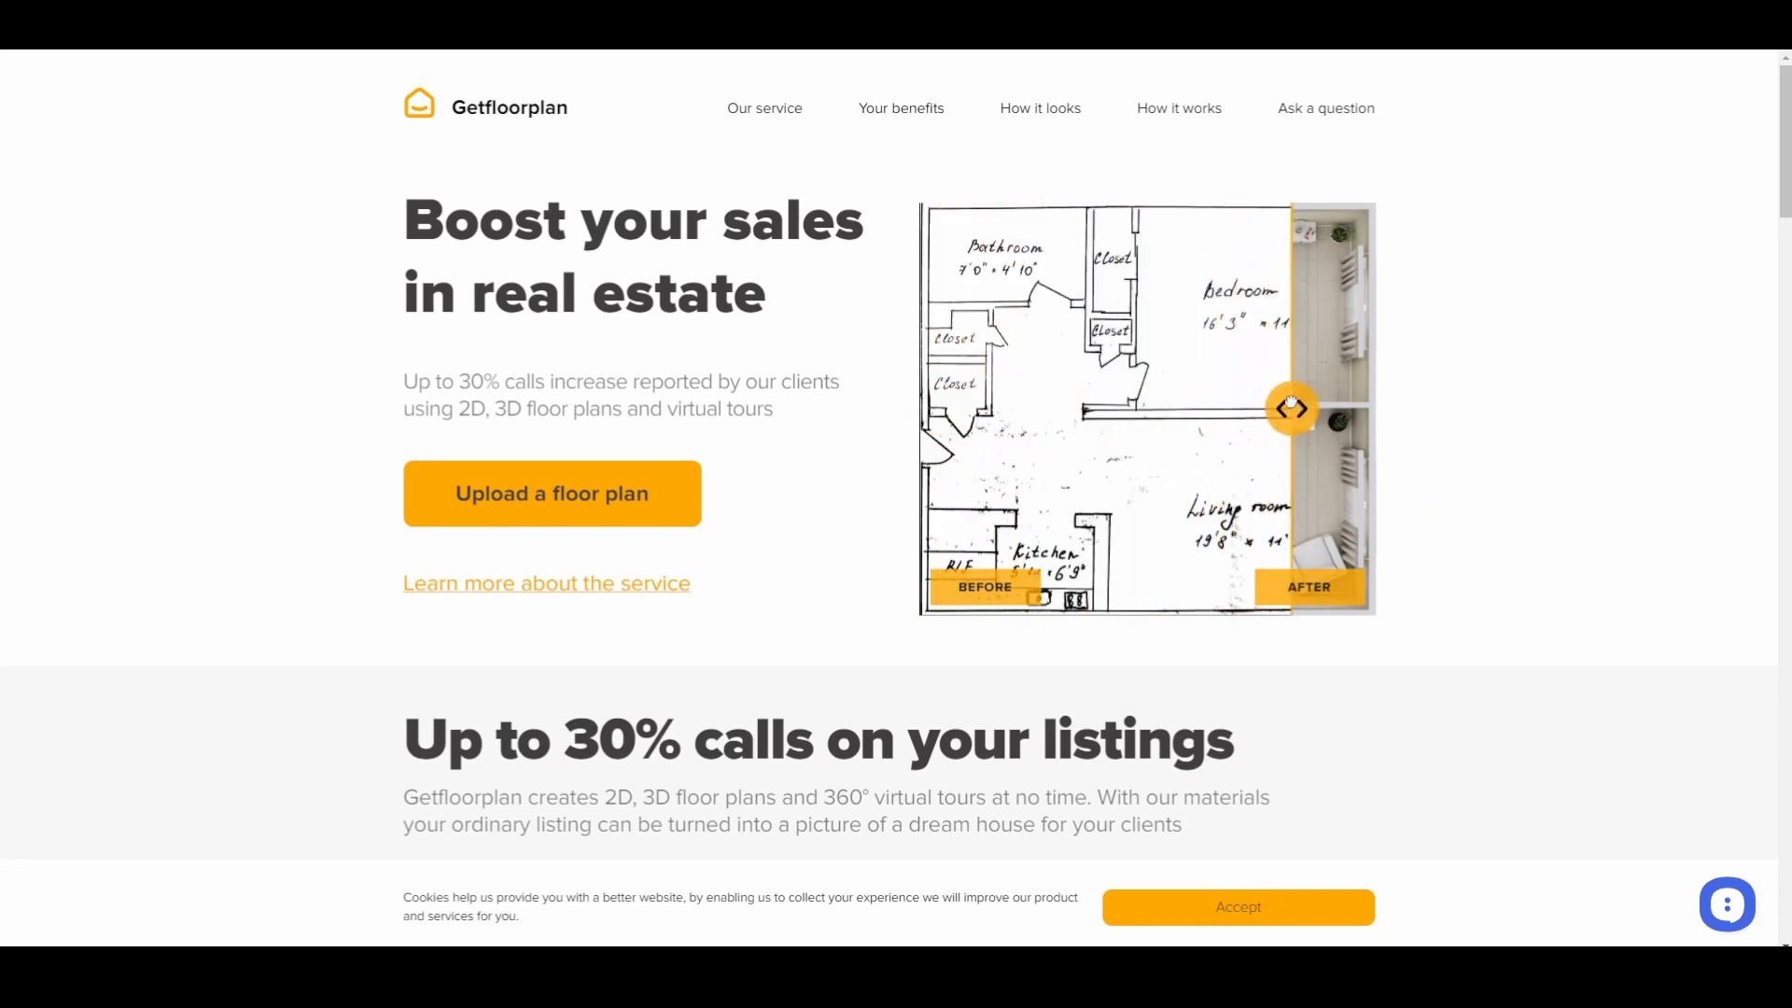
drag(1292, 409, 1170, 409)
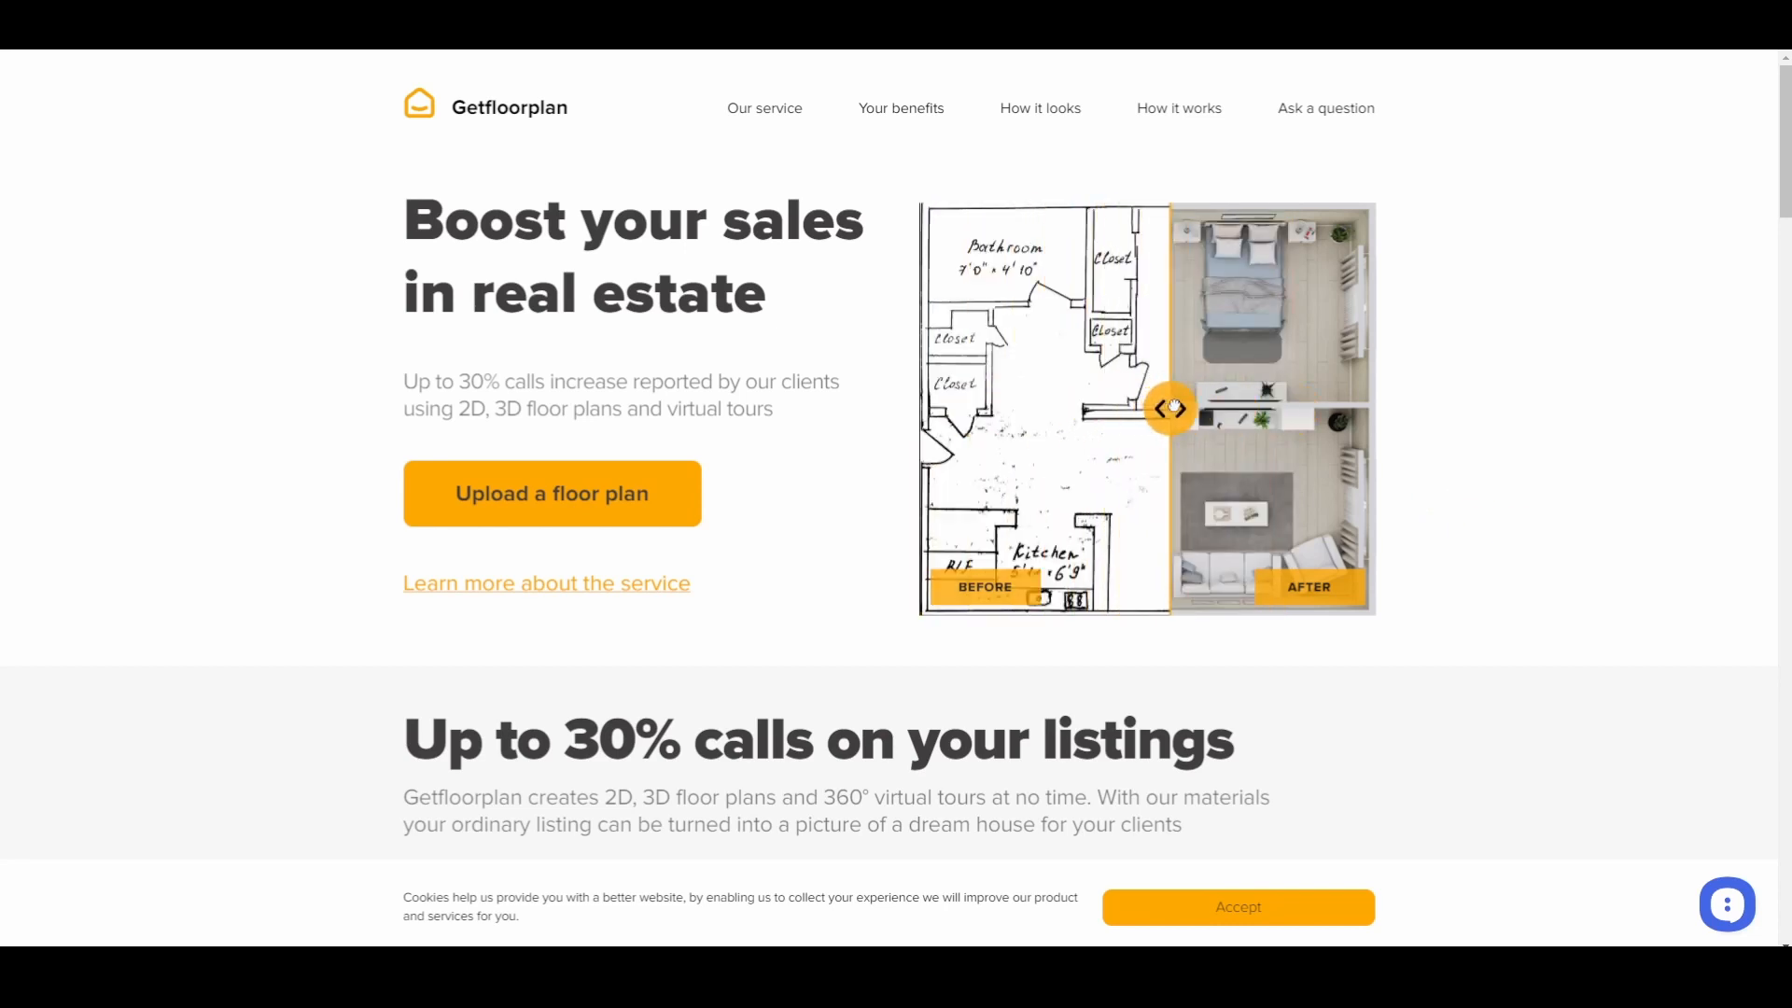
drag(1169, 409, 925, 408)
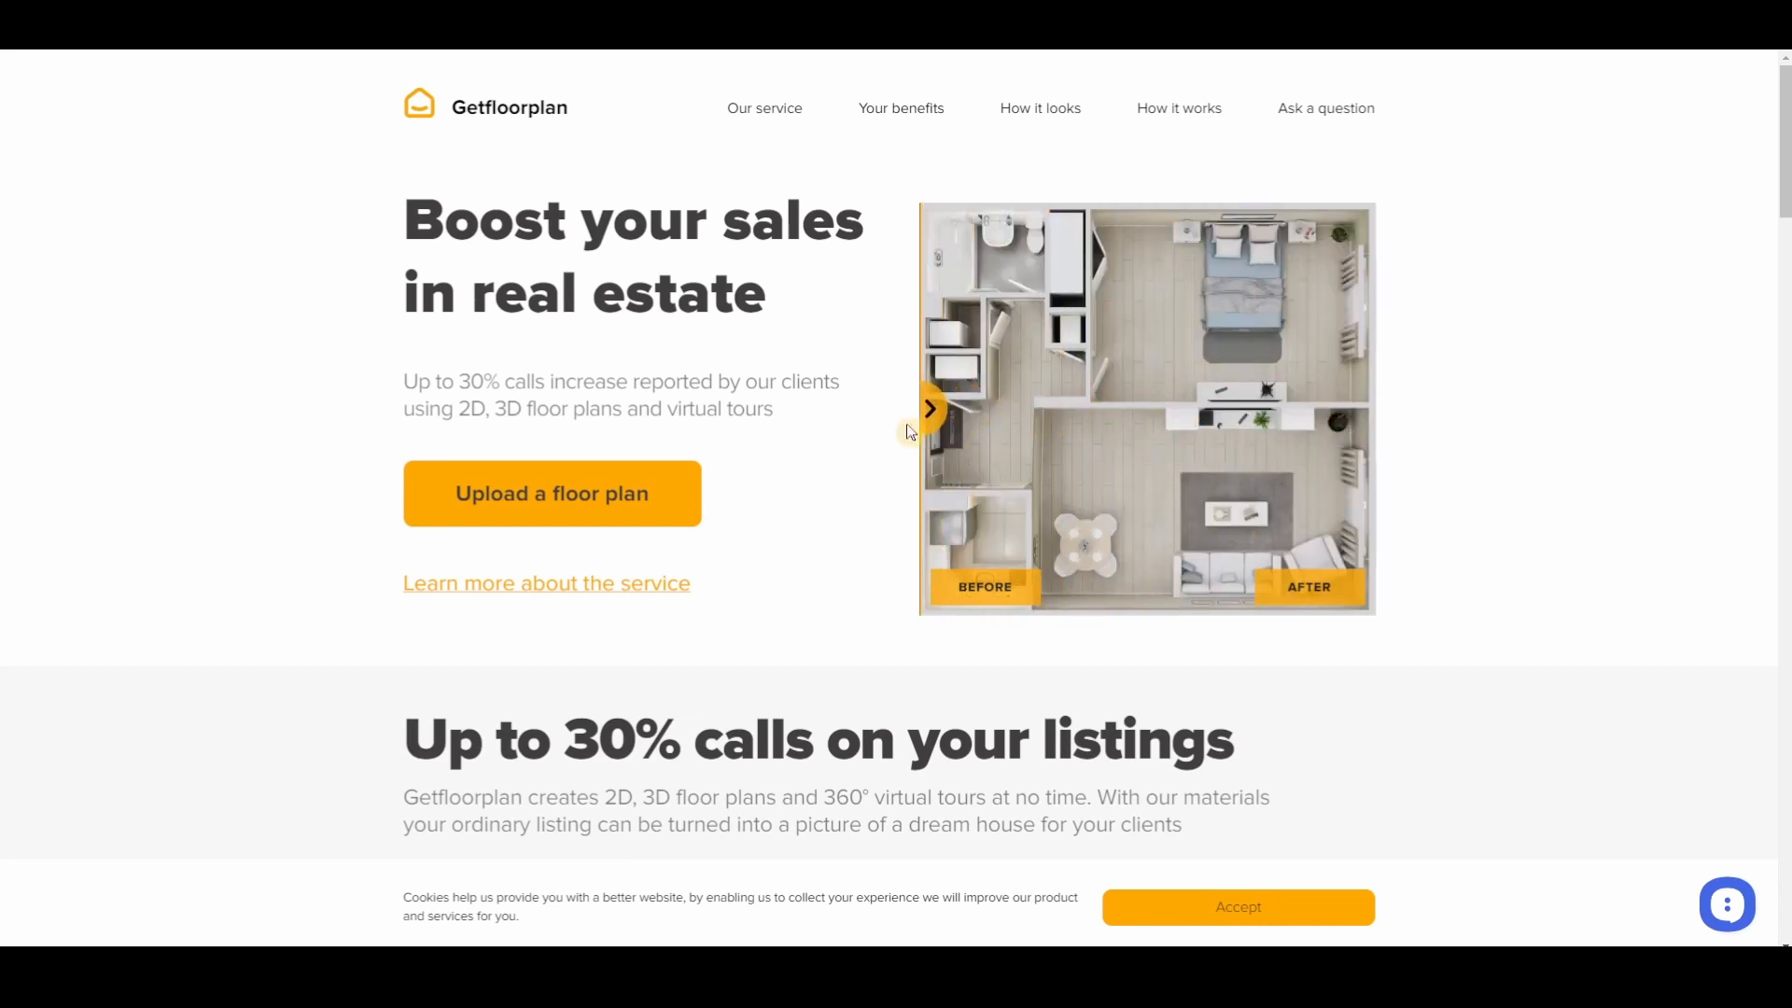
mouse_move(857, 446)
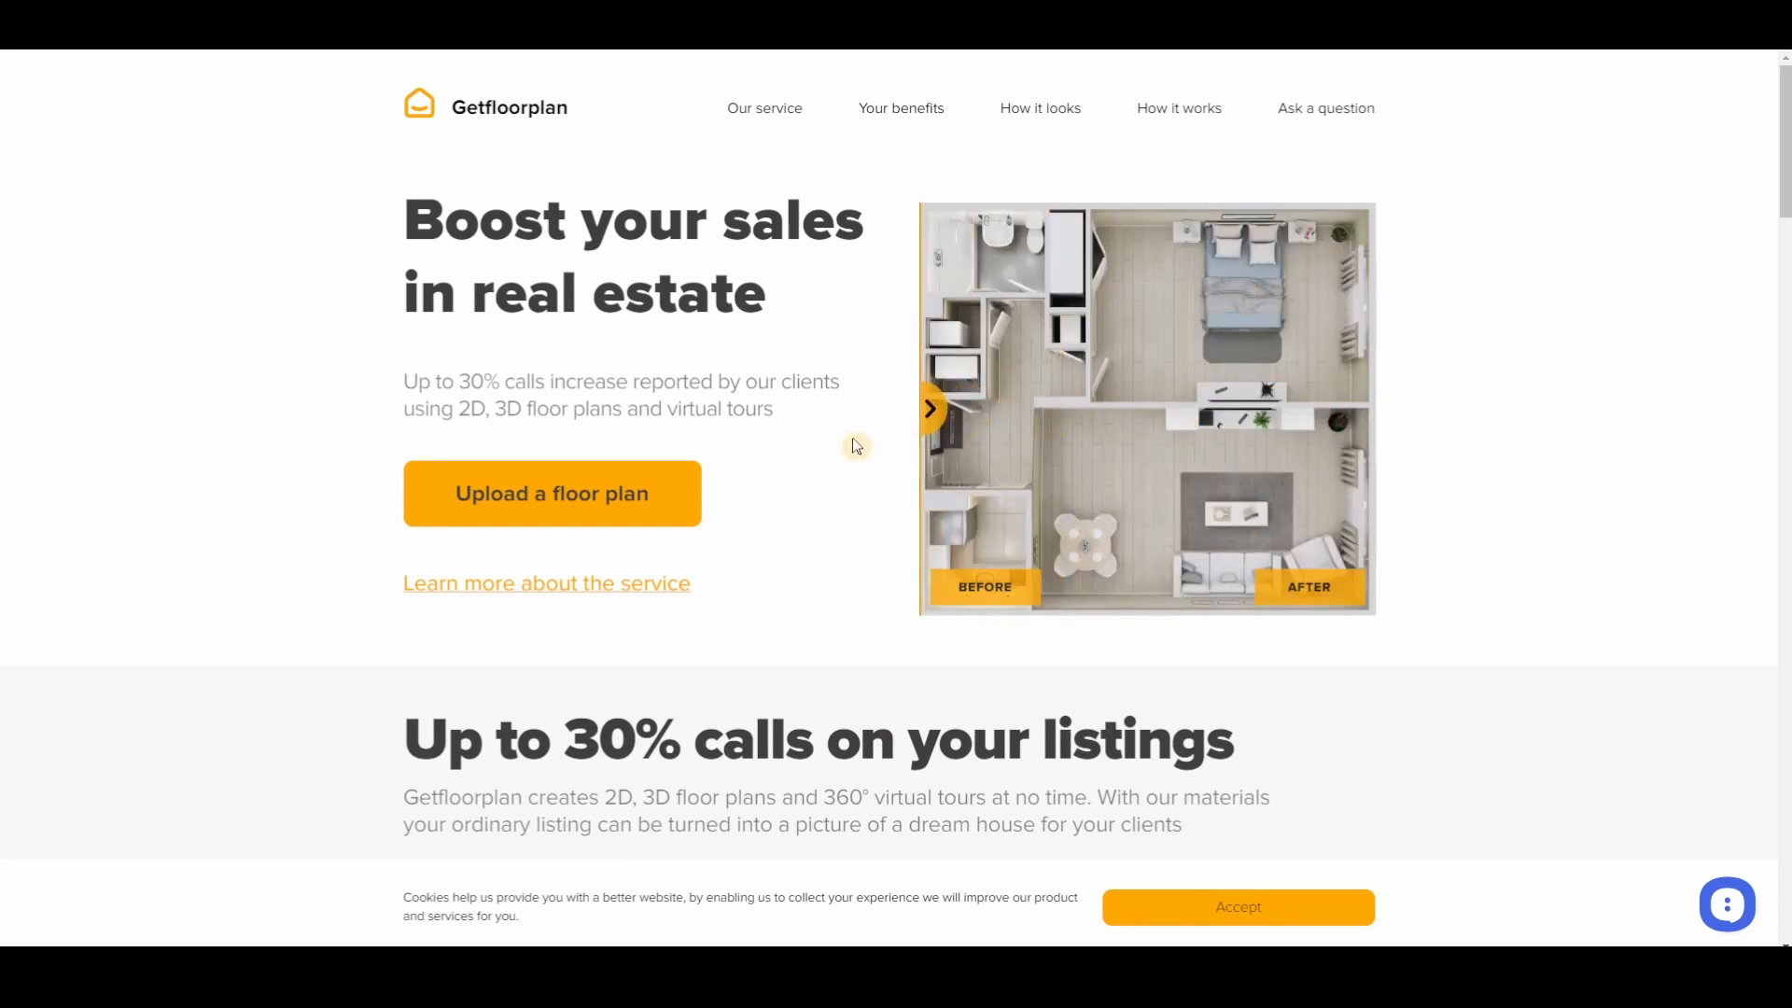
mouse_move(1086, 423)
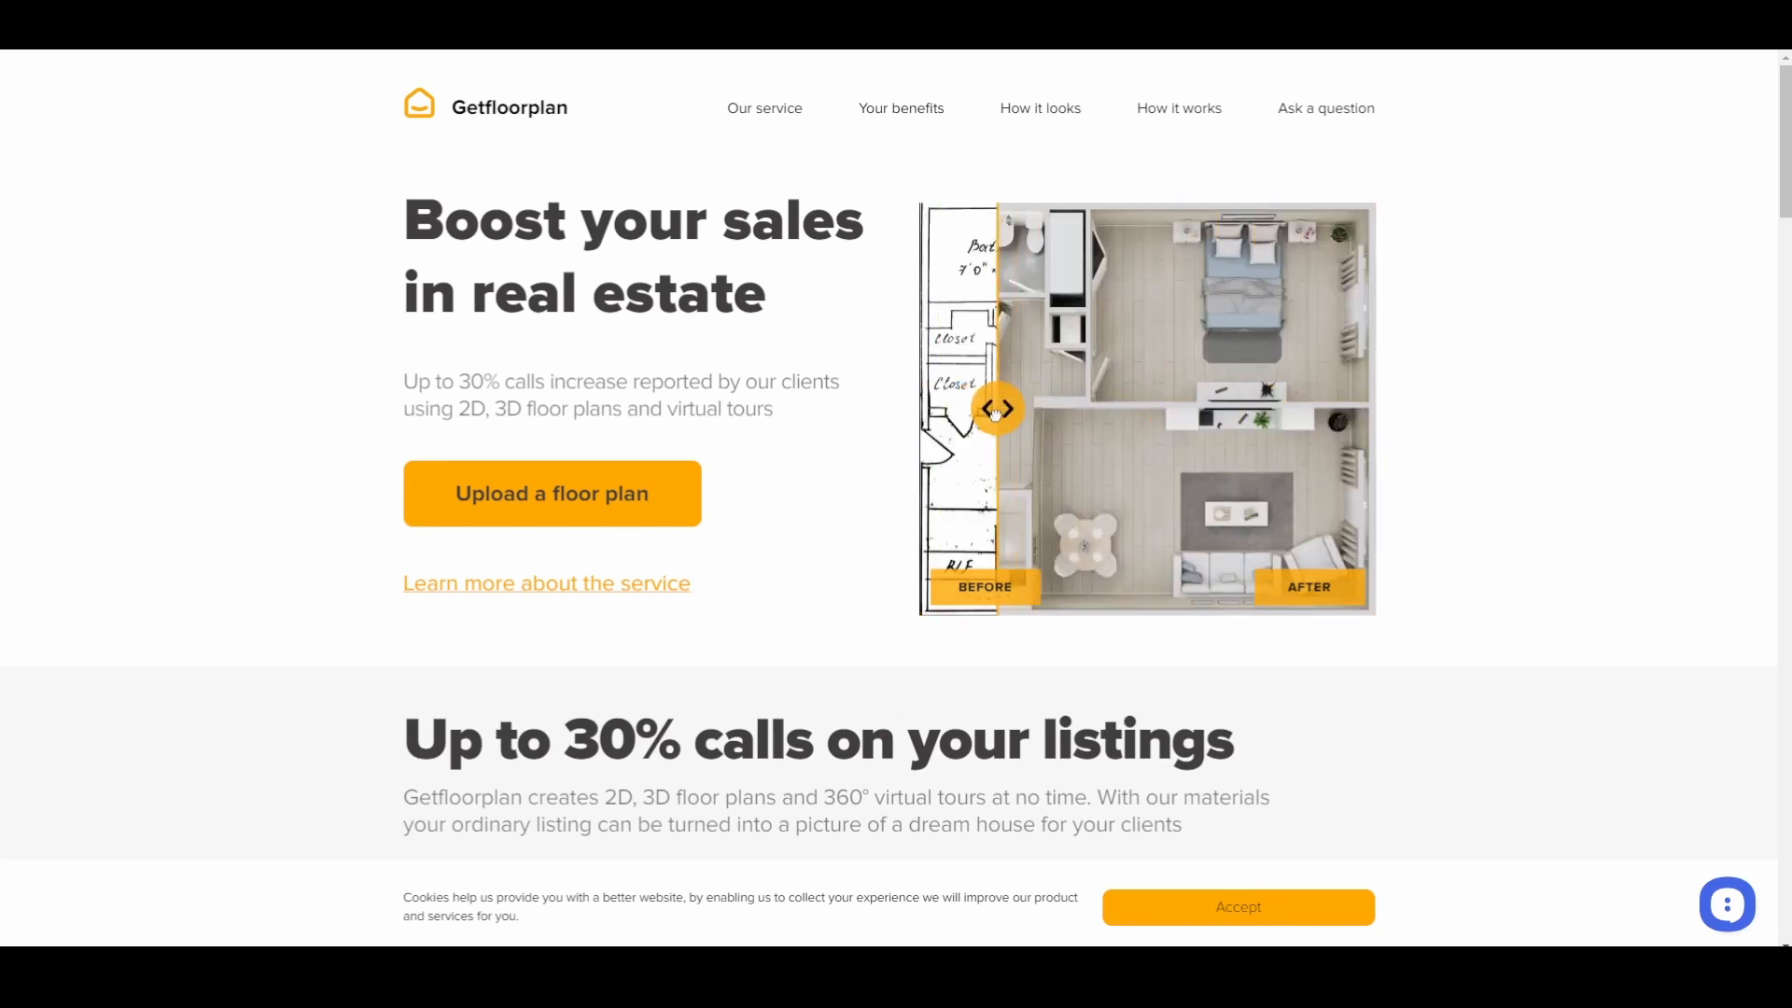
drag(996, 408, 1357, 408)
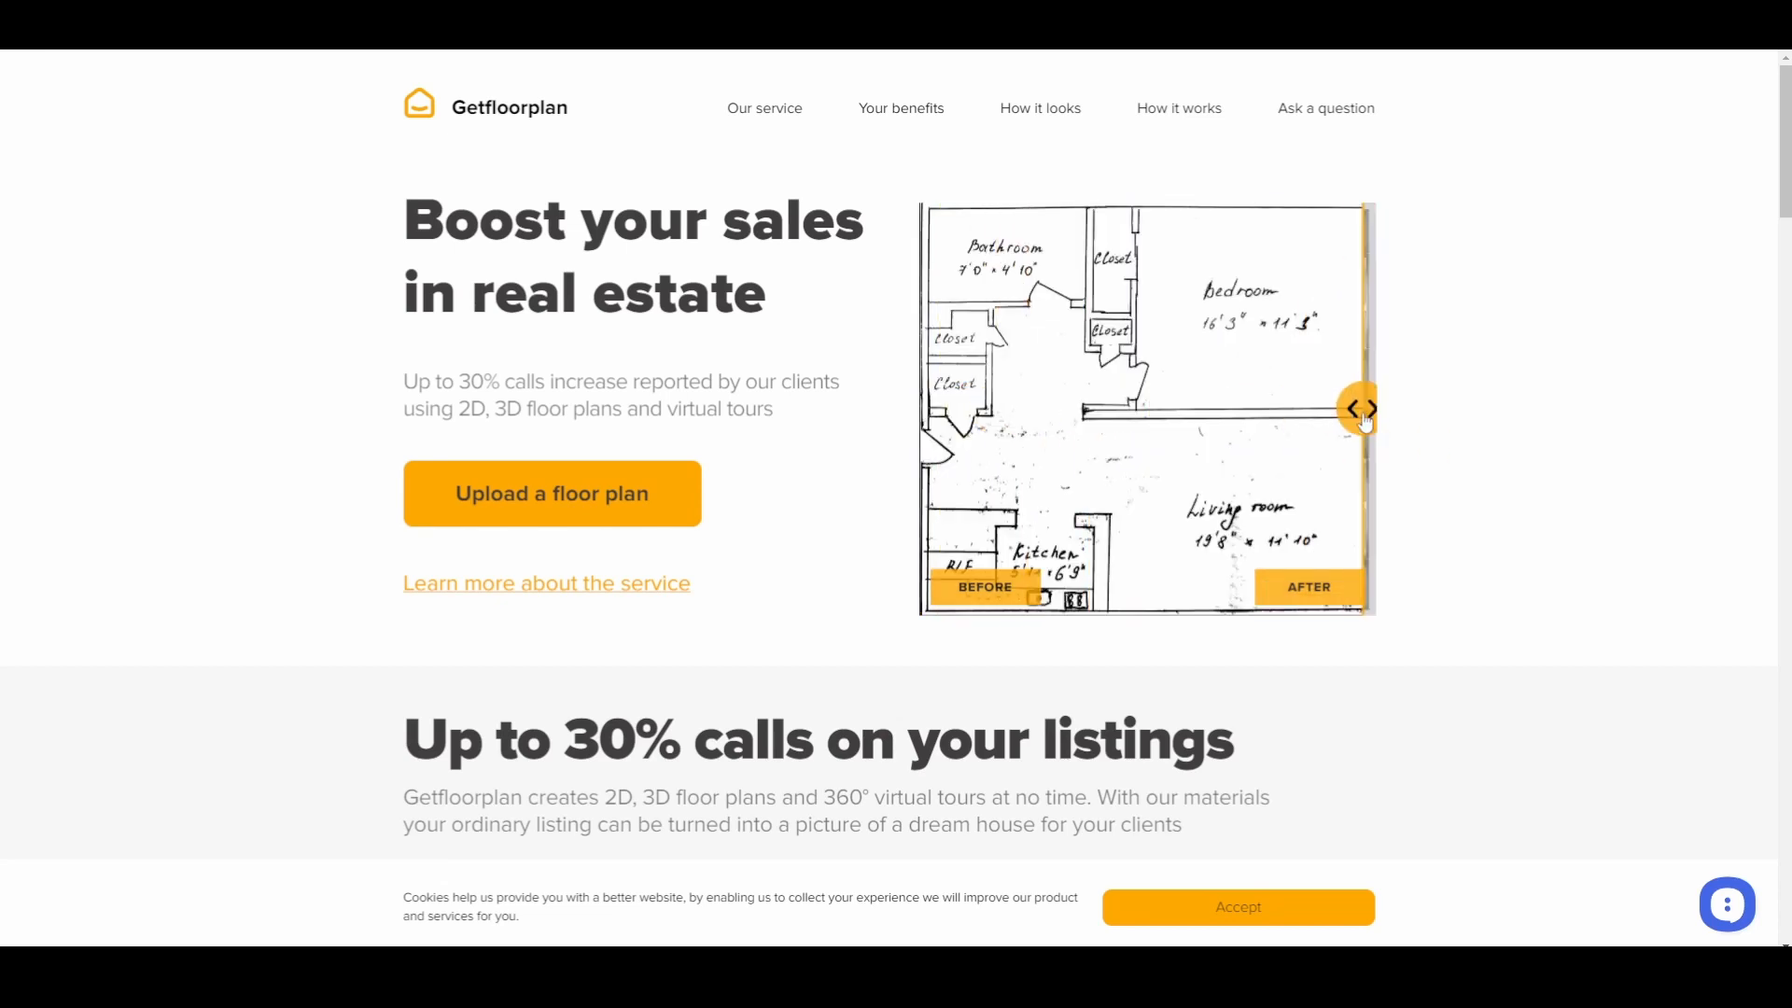
scroll(down, 3)
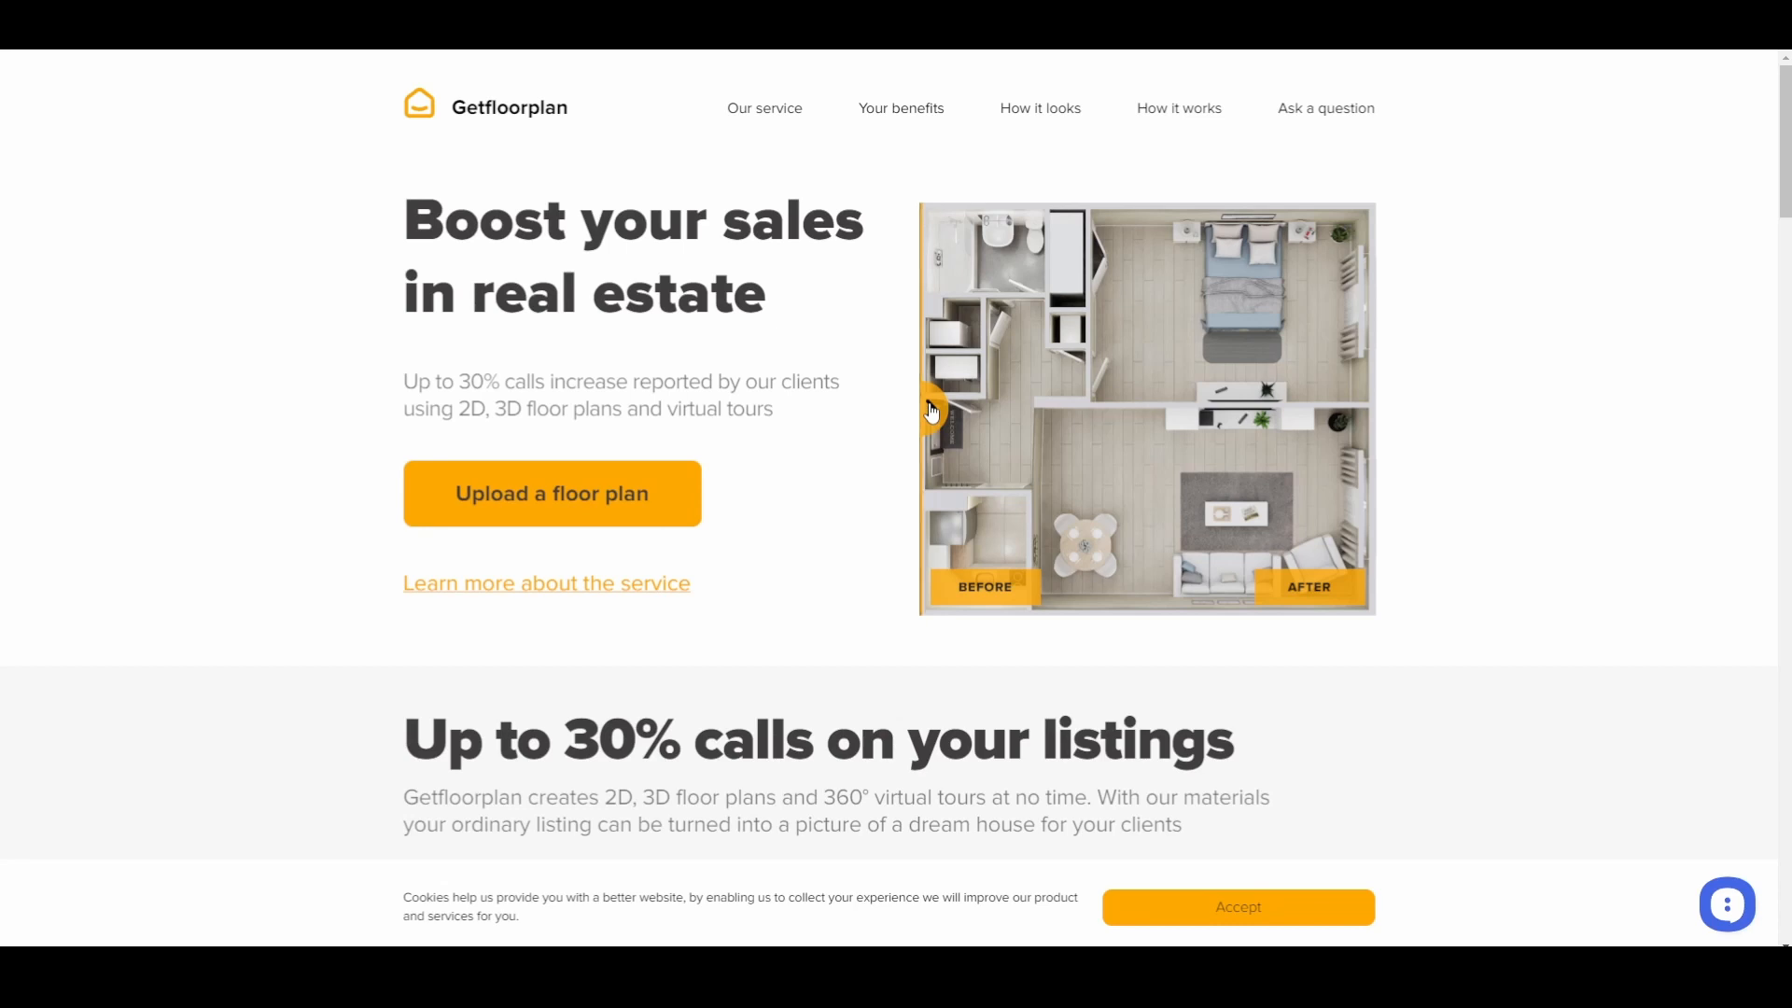
mouse_move(1585, 515)
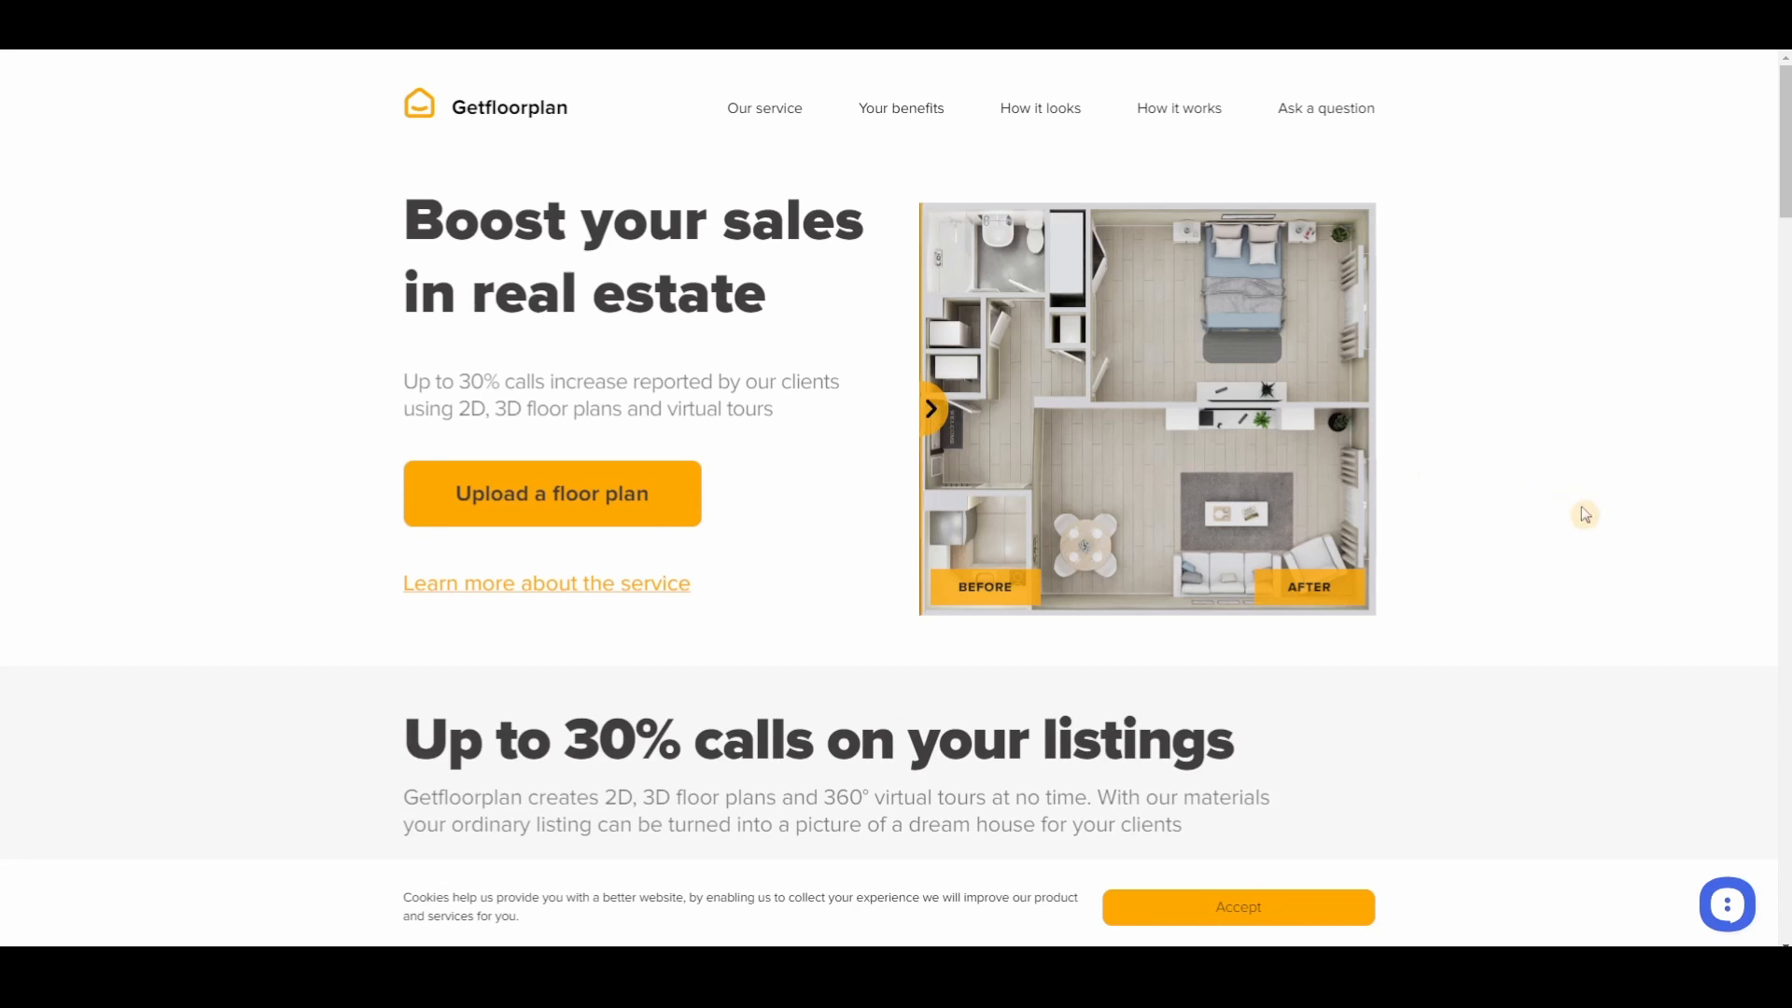
Reach the 3D apartment tour widget and turn its view toward the dining table.
scroll(down, 3)
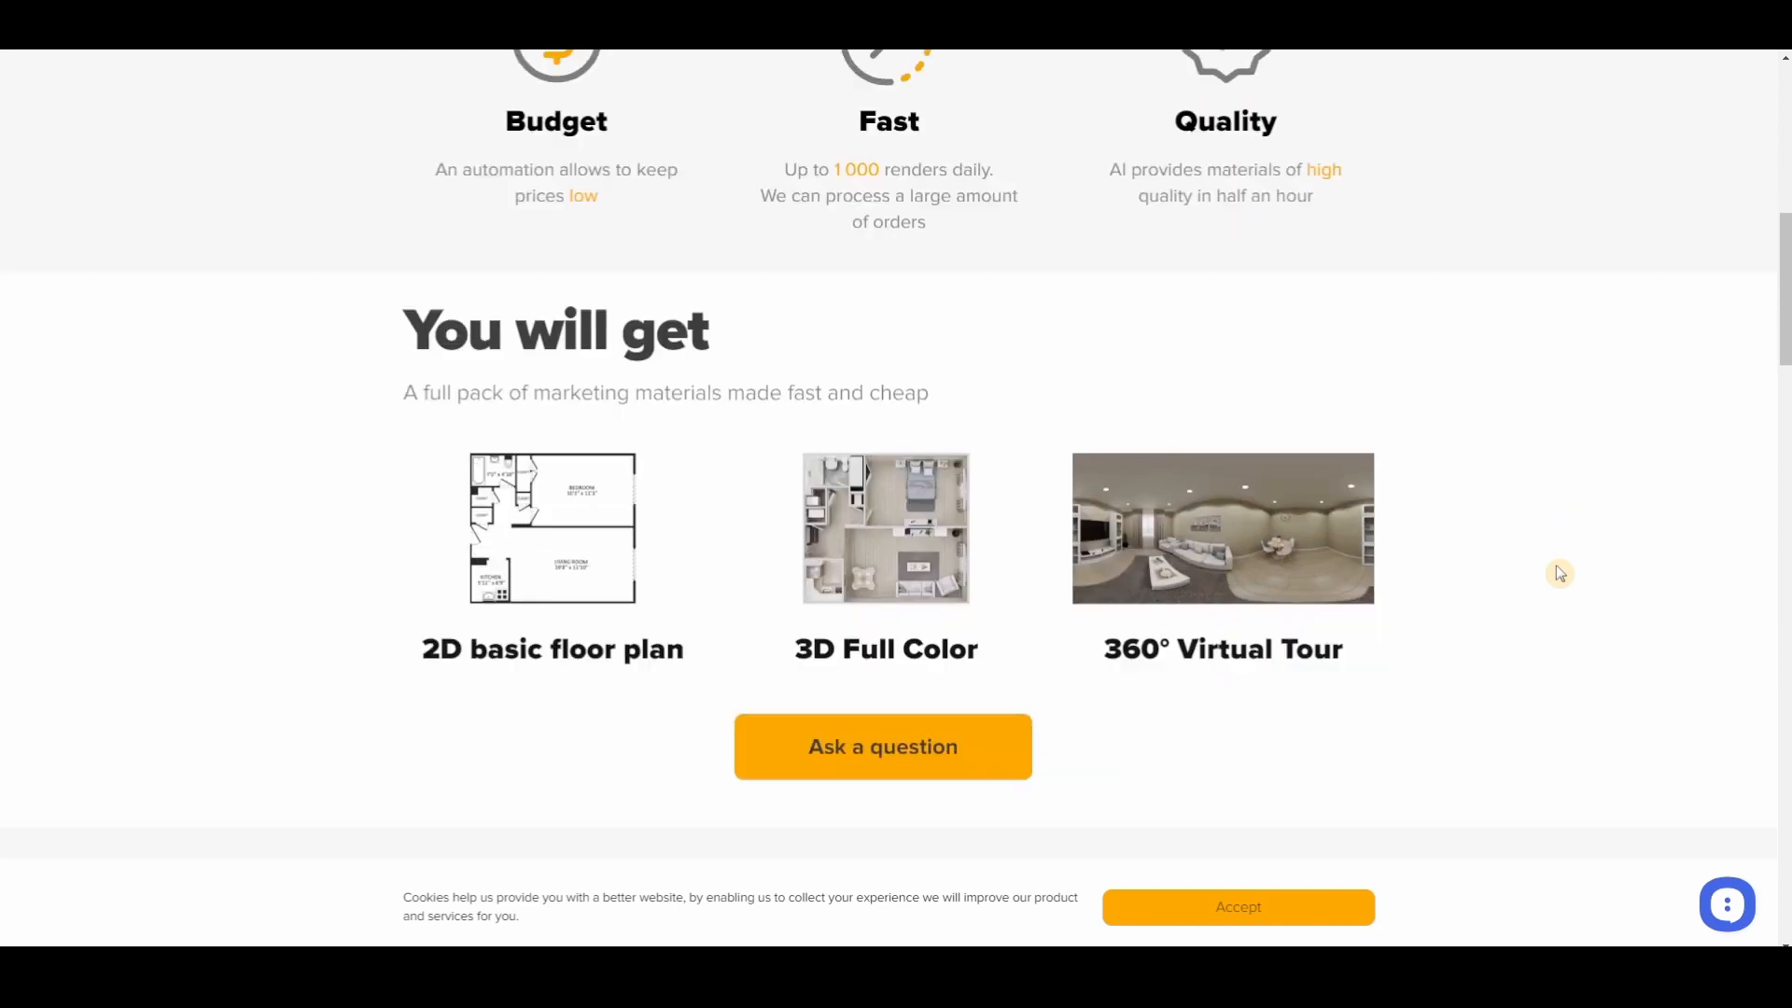
scroll(down, 3)
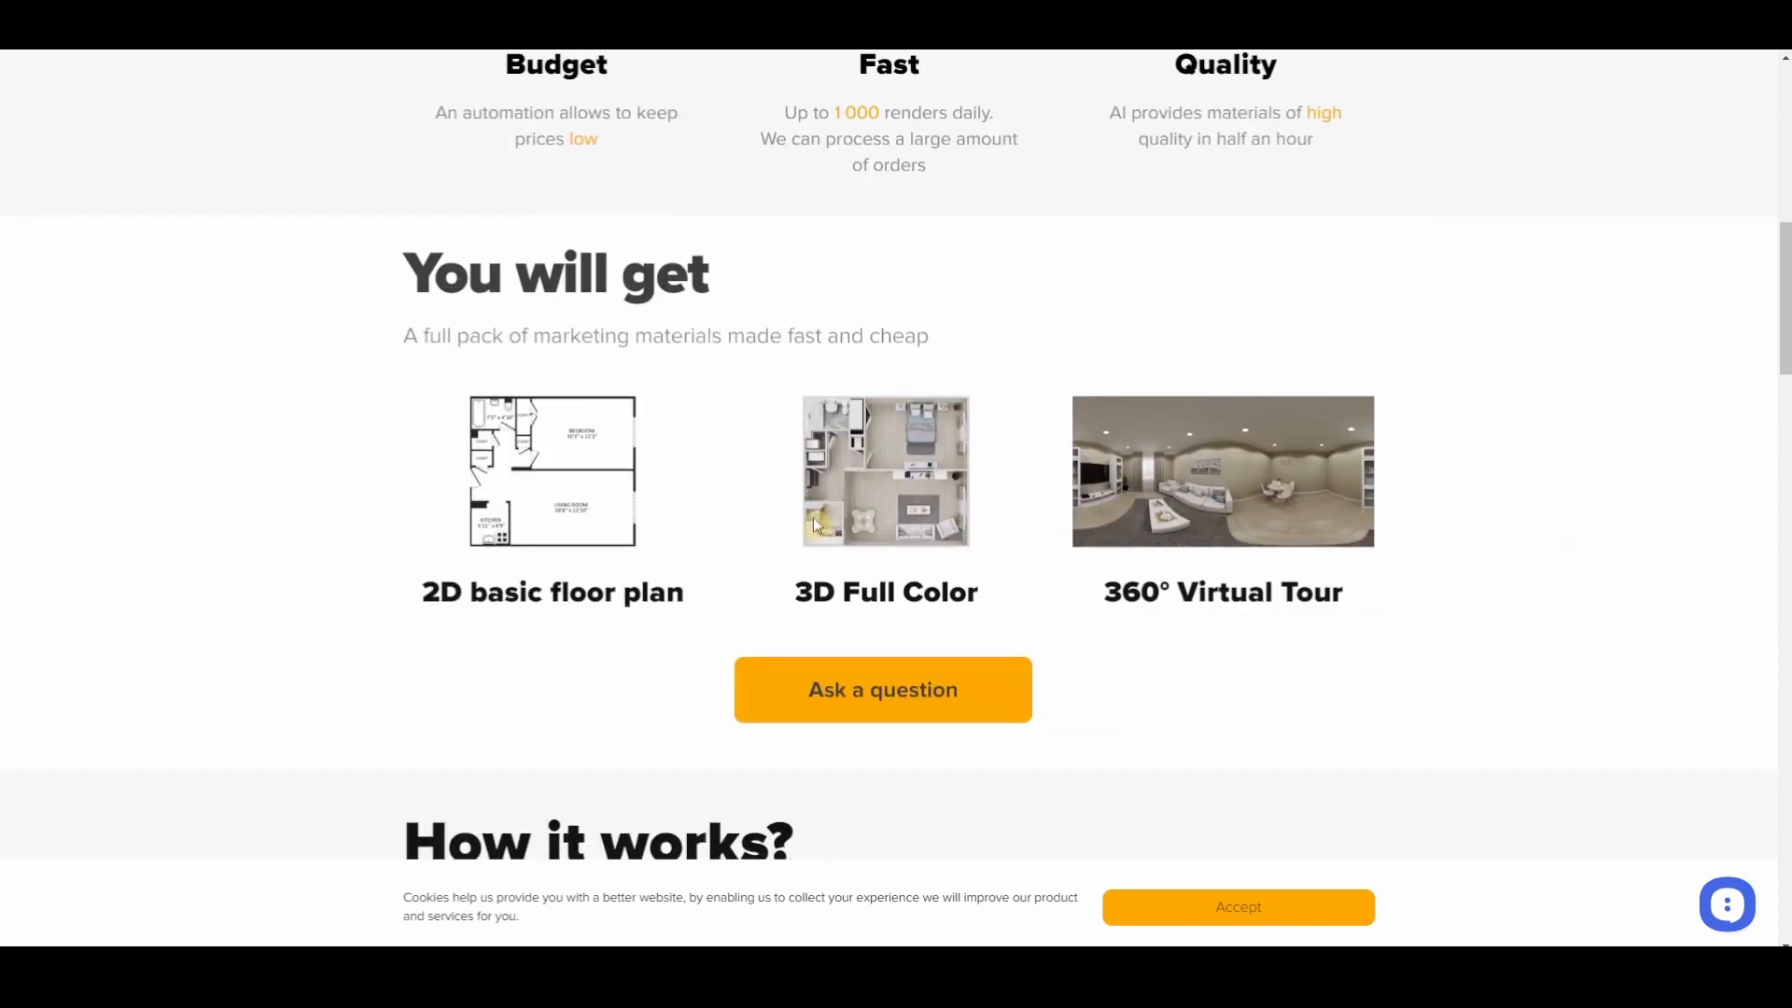
scroll(down, 3)
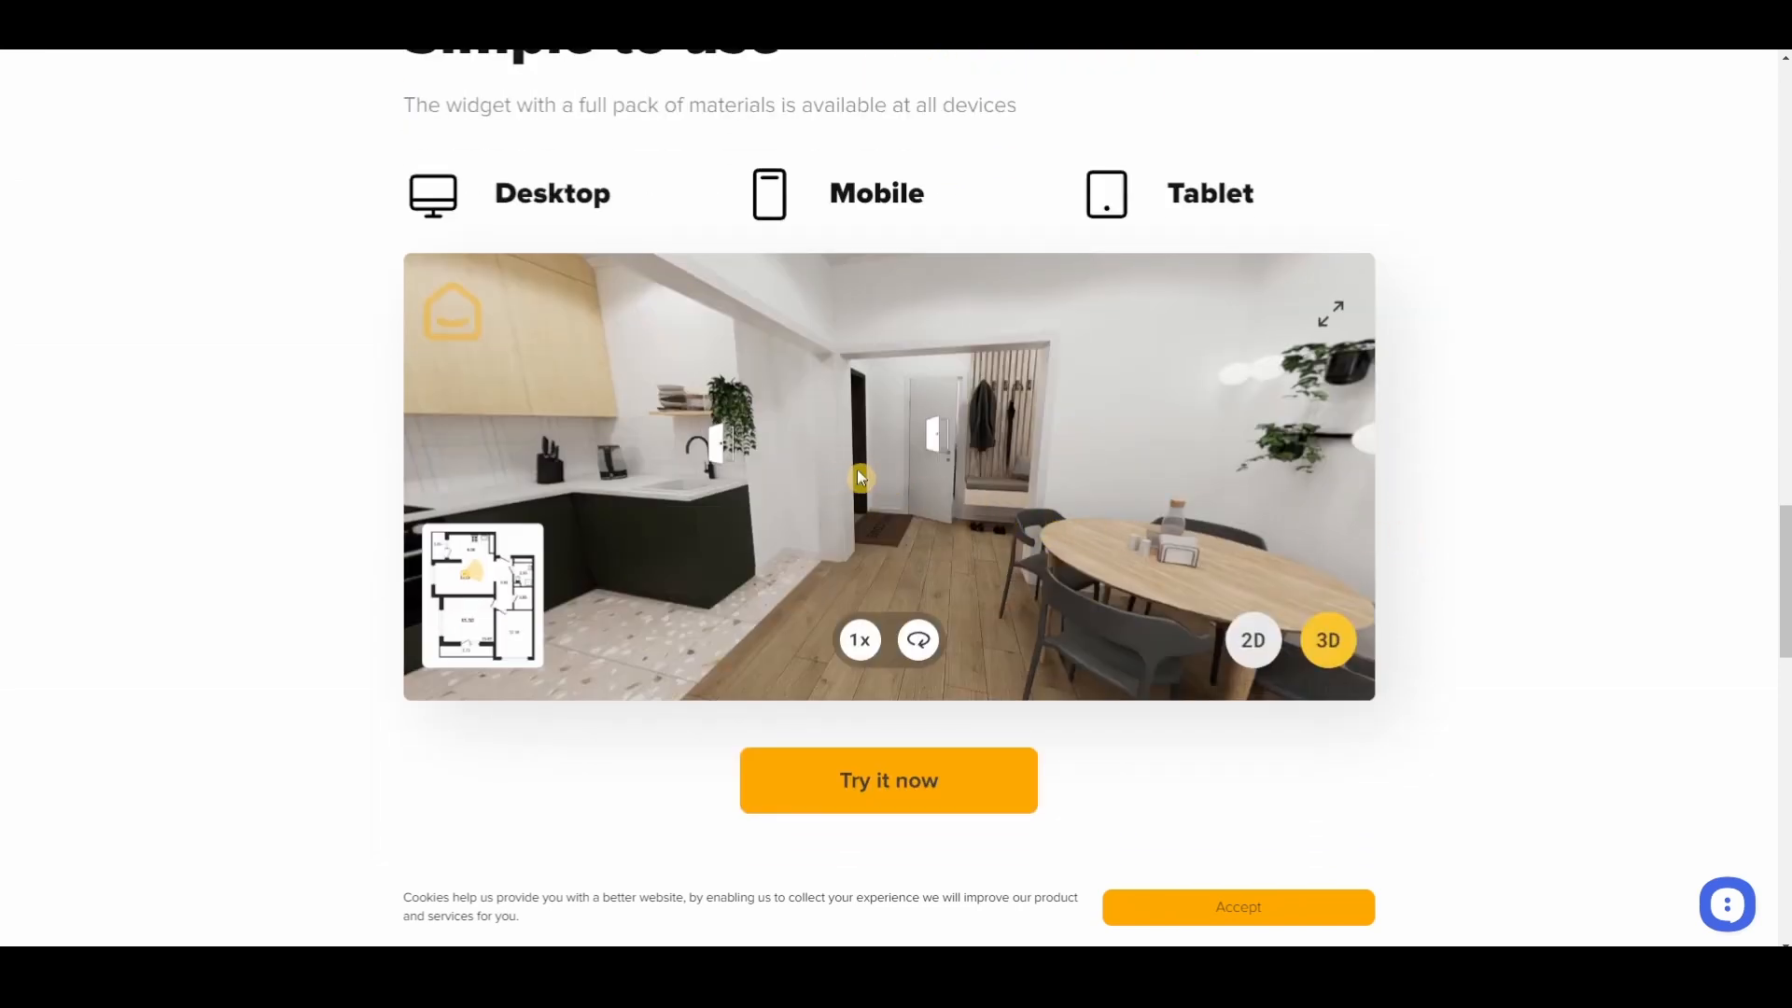
drag(858, 476, 935, 454)
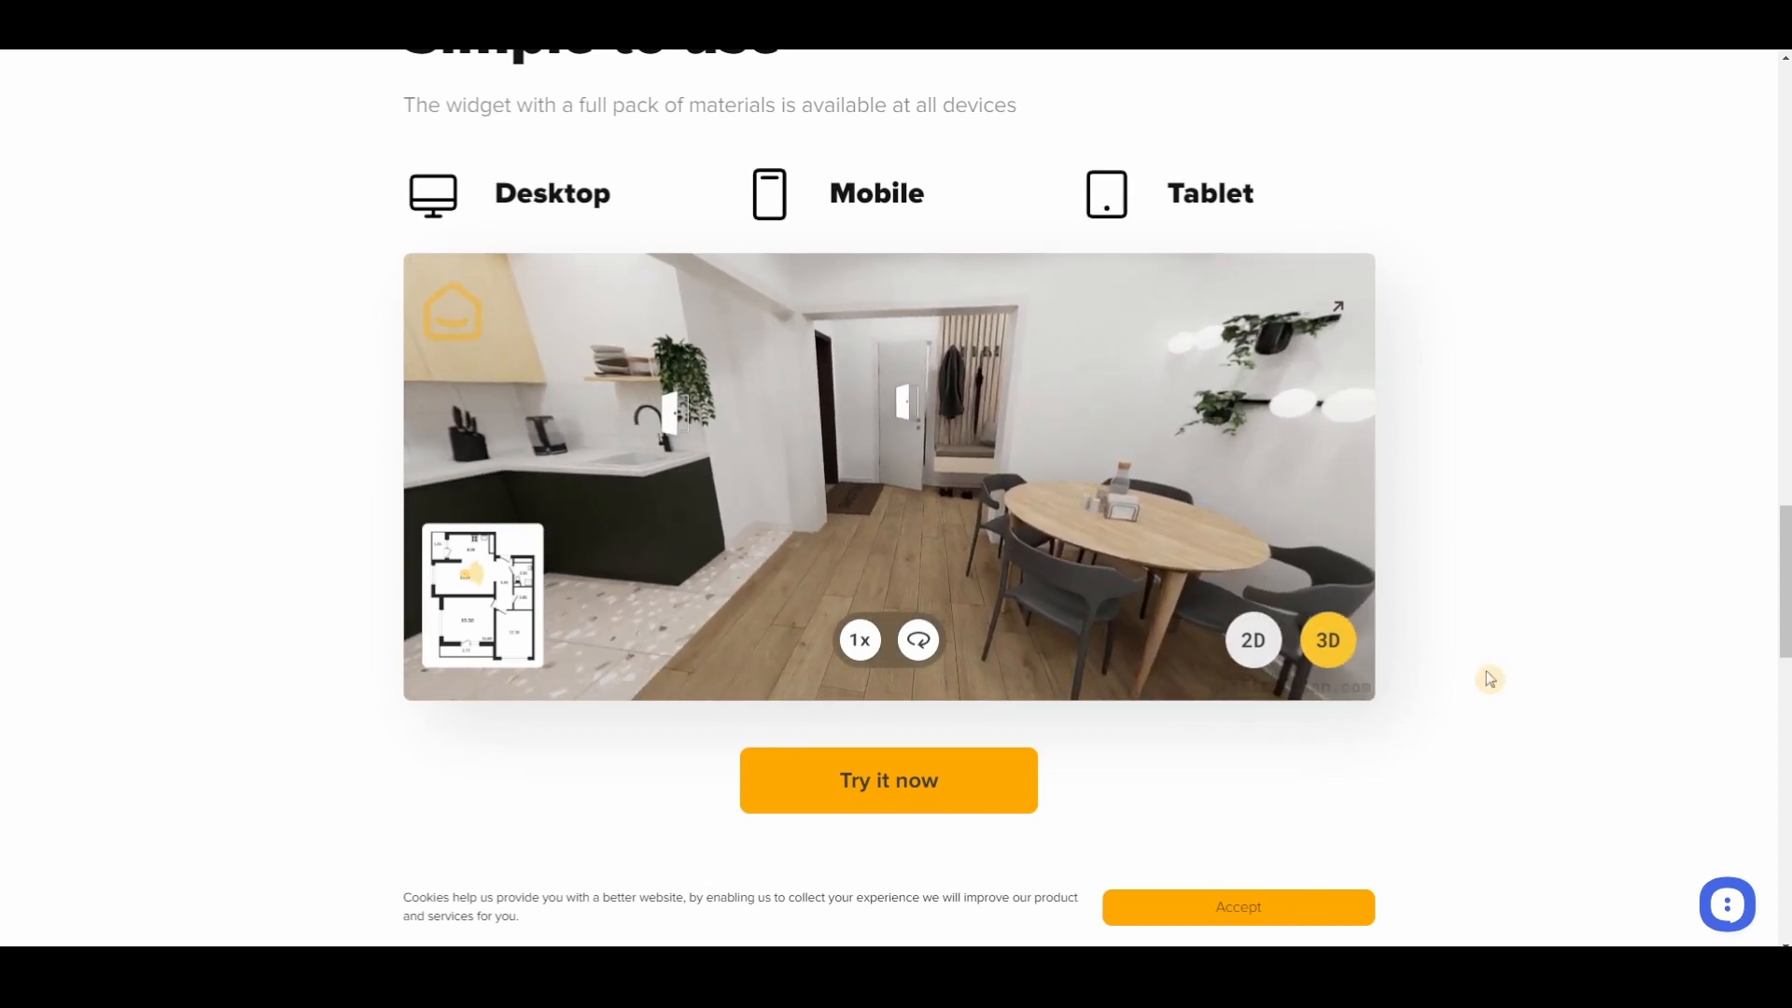
Continue down Getfloorplan's page to the 'See what customers say' testimonials.
scroll(down, 3)
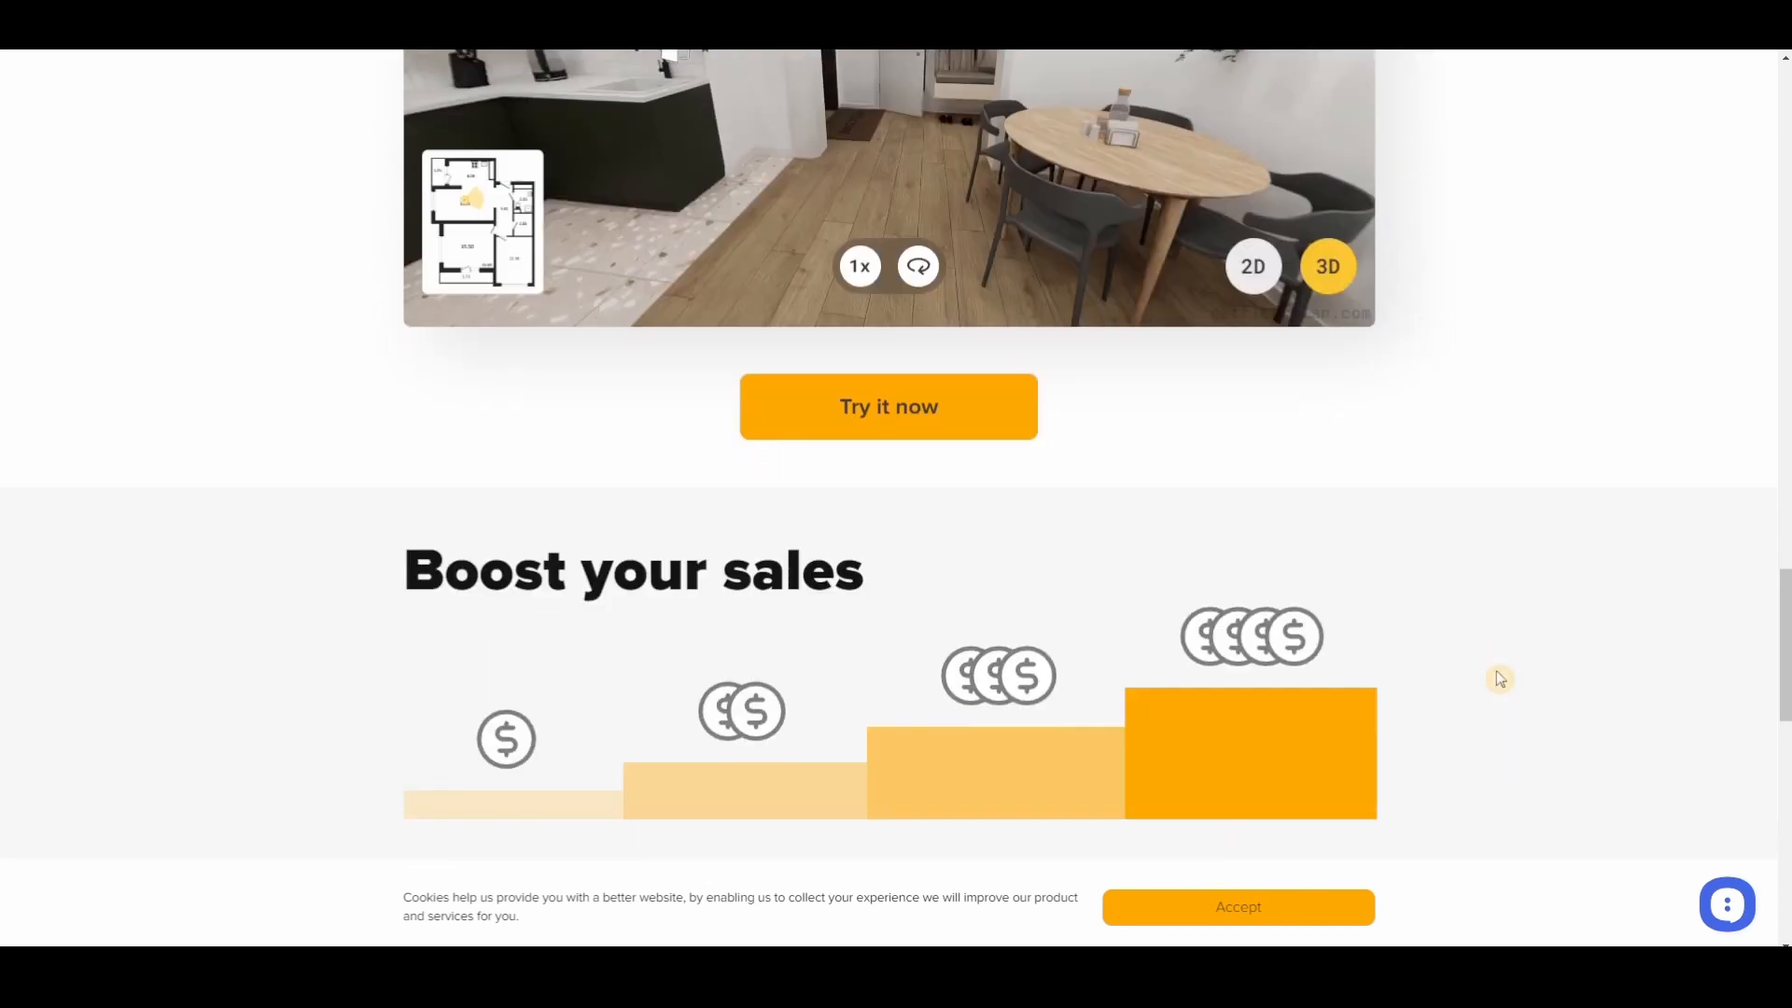
scroll(down, 3)
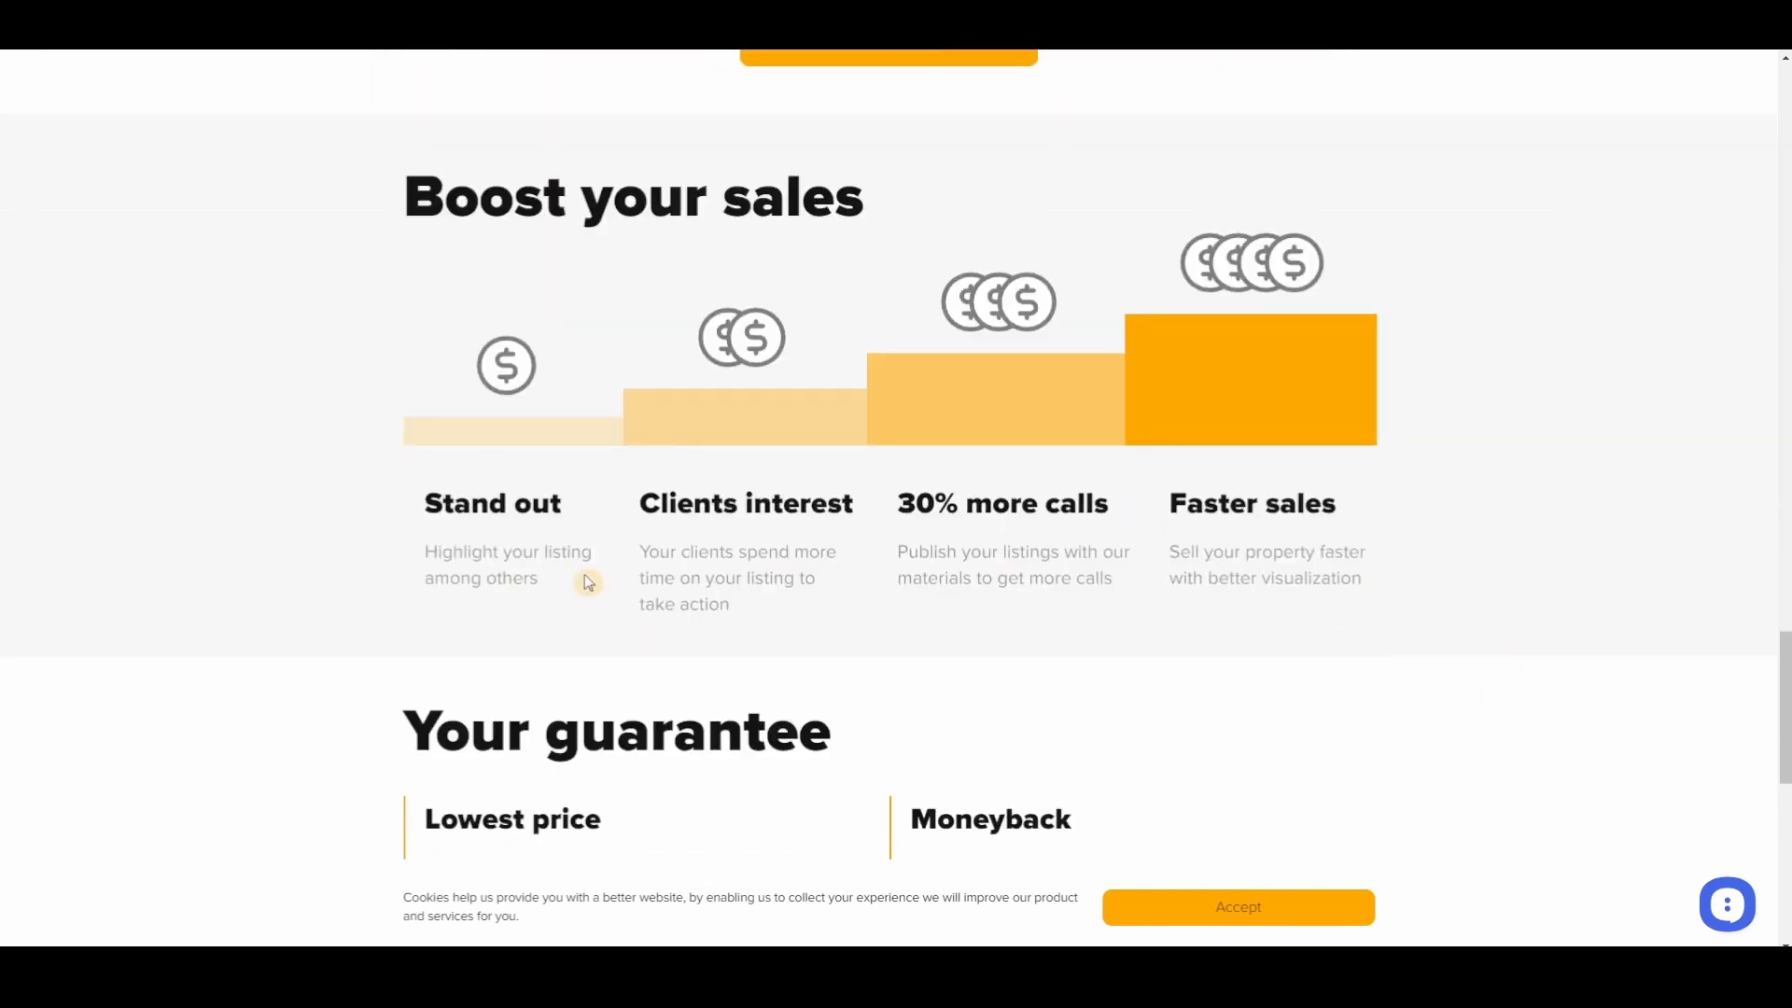
mouse_move(760, 571)
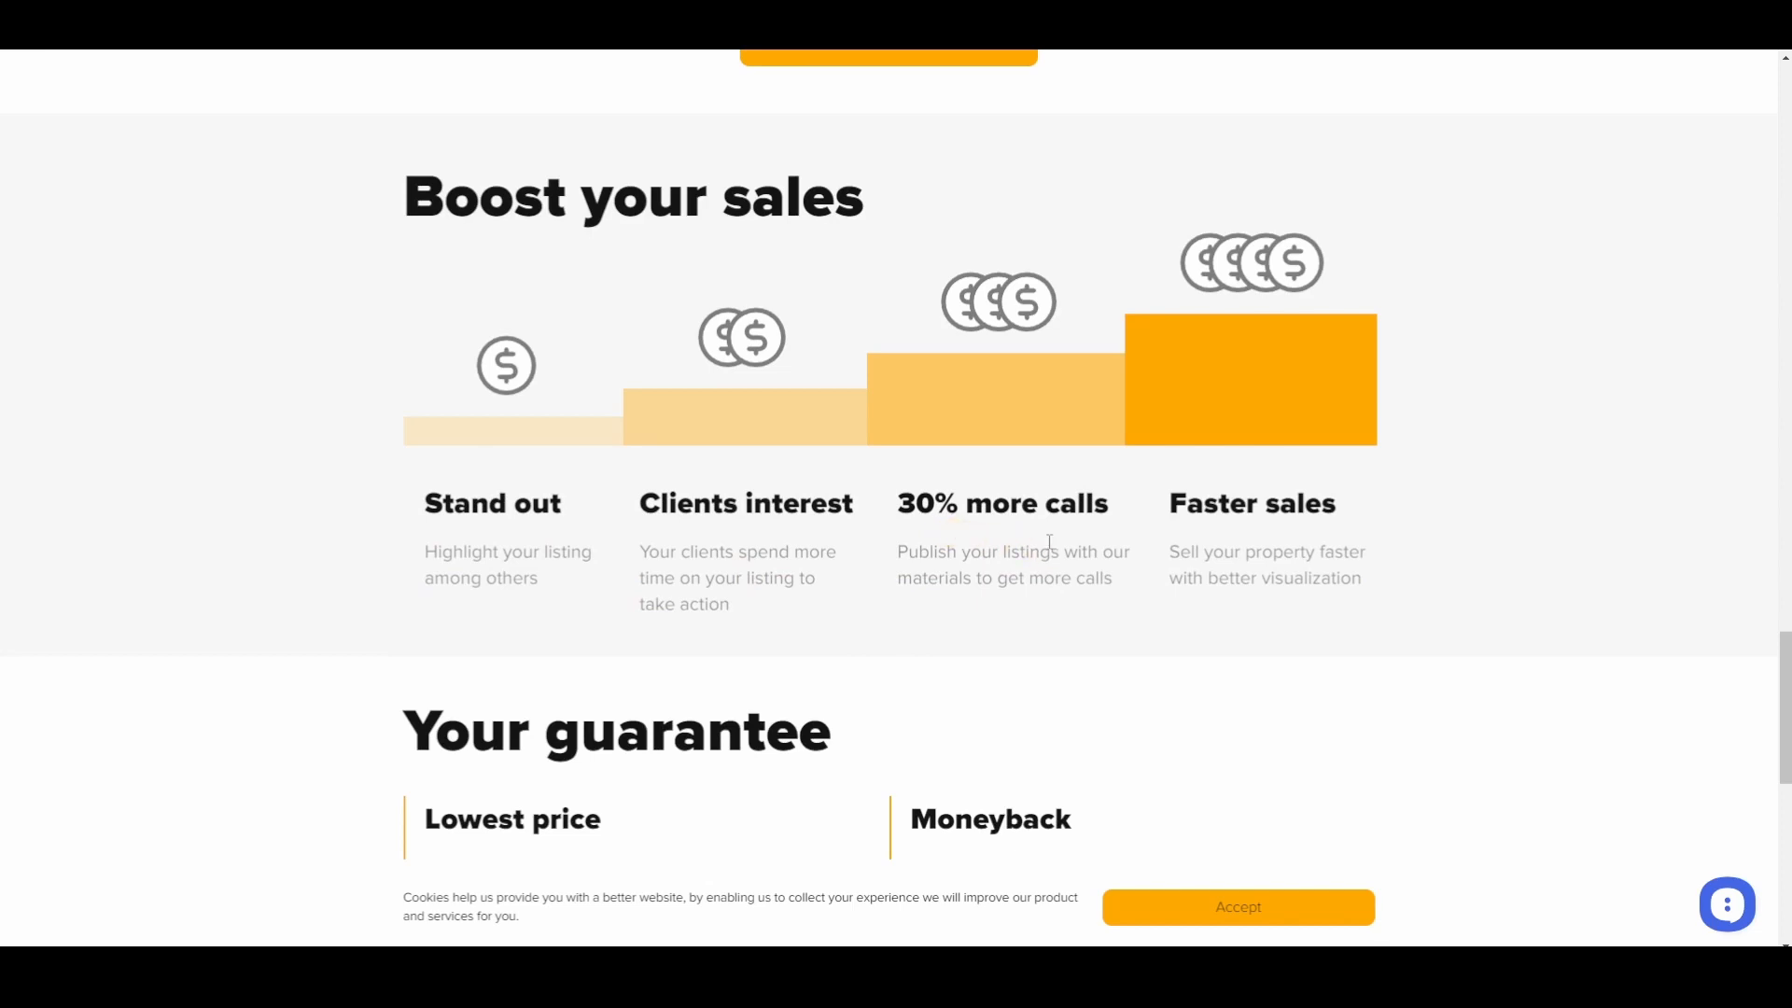
scroll(down, 3)
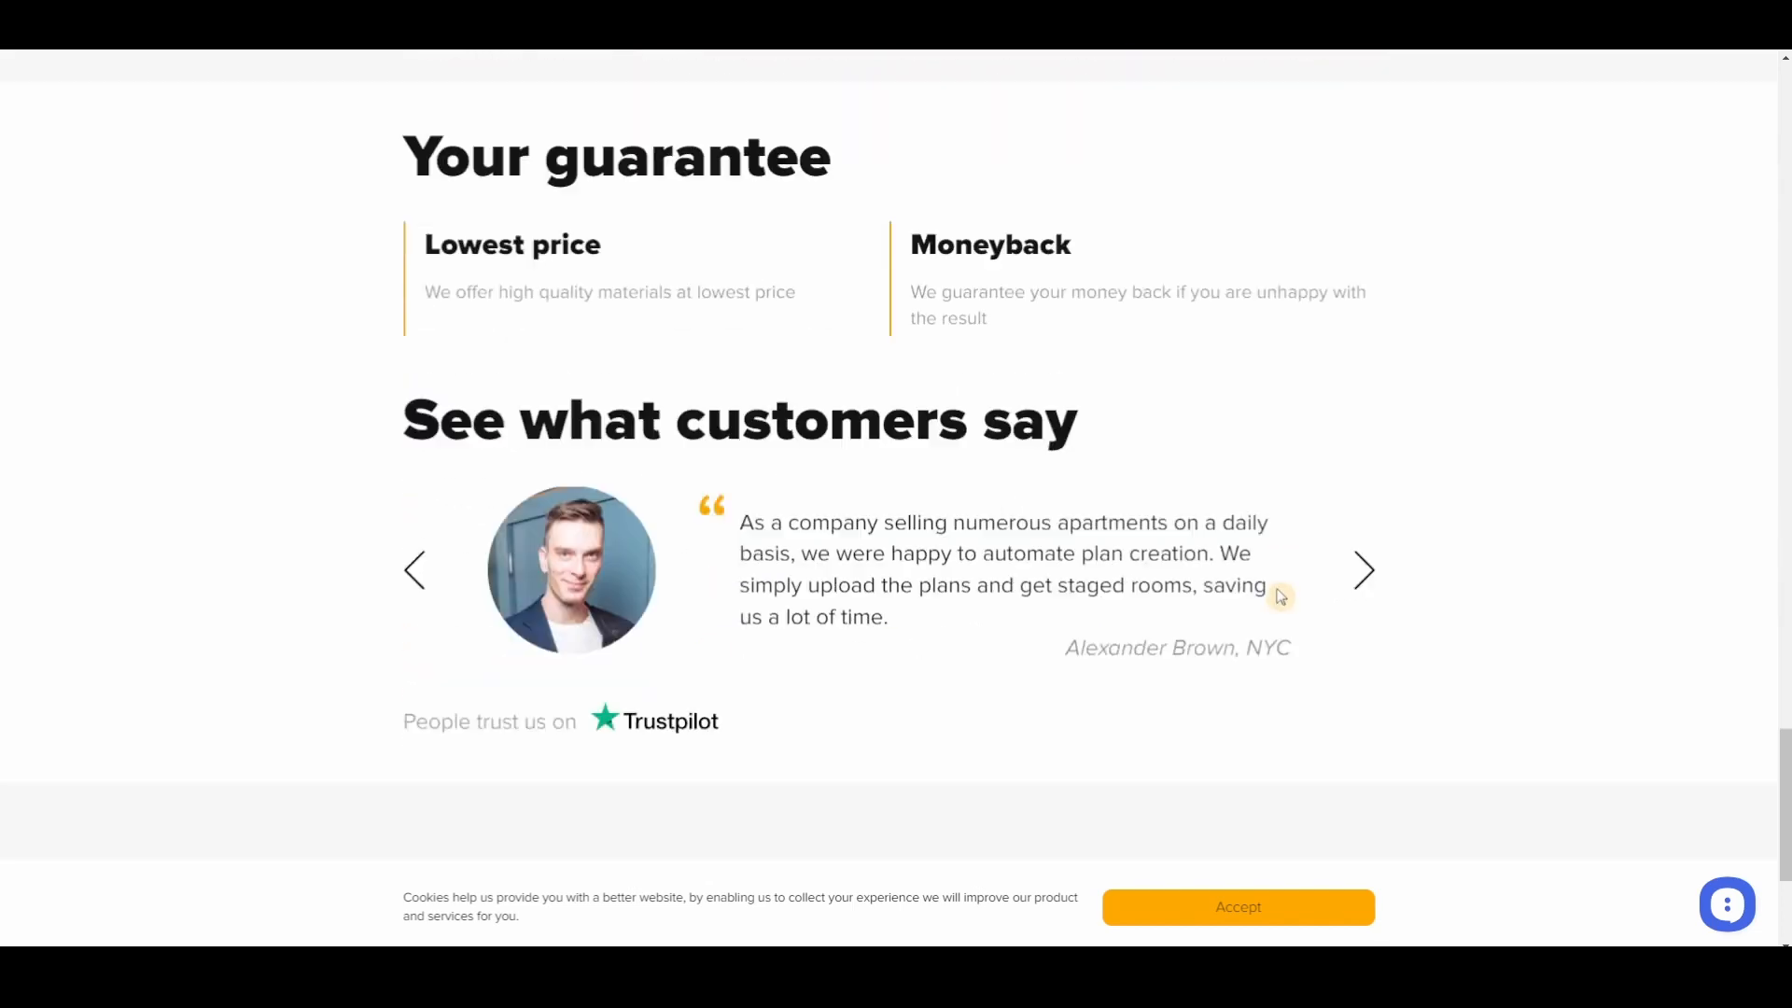
scroll(down, 3)
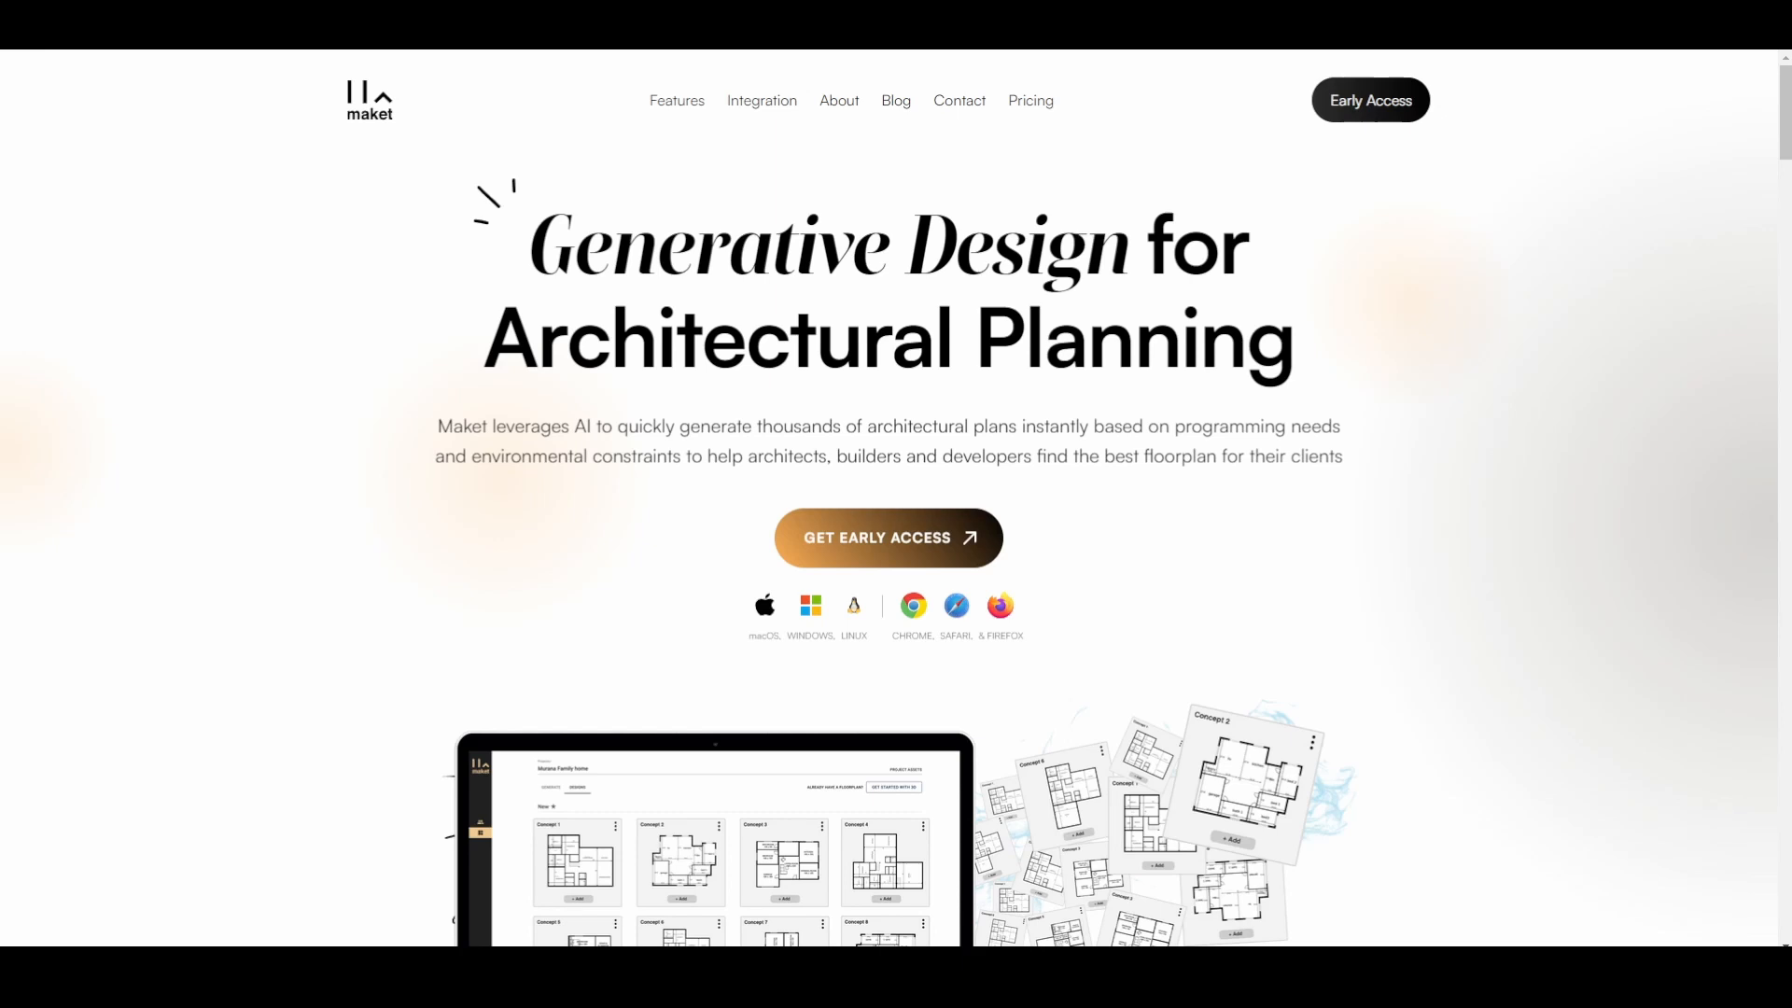
mouse_move(1443, 507)
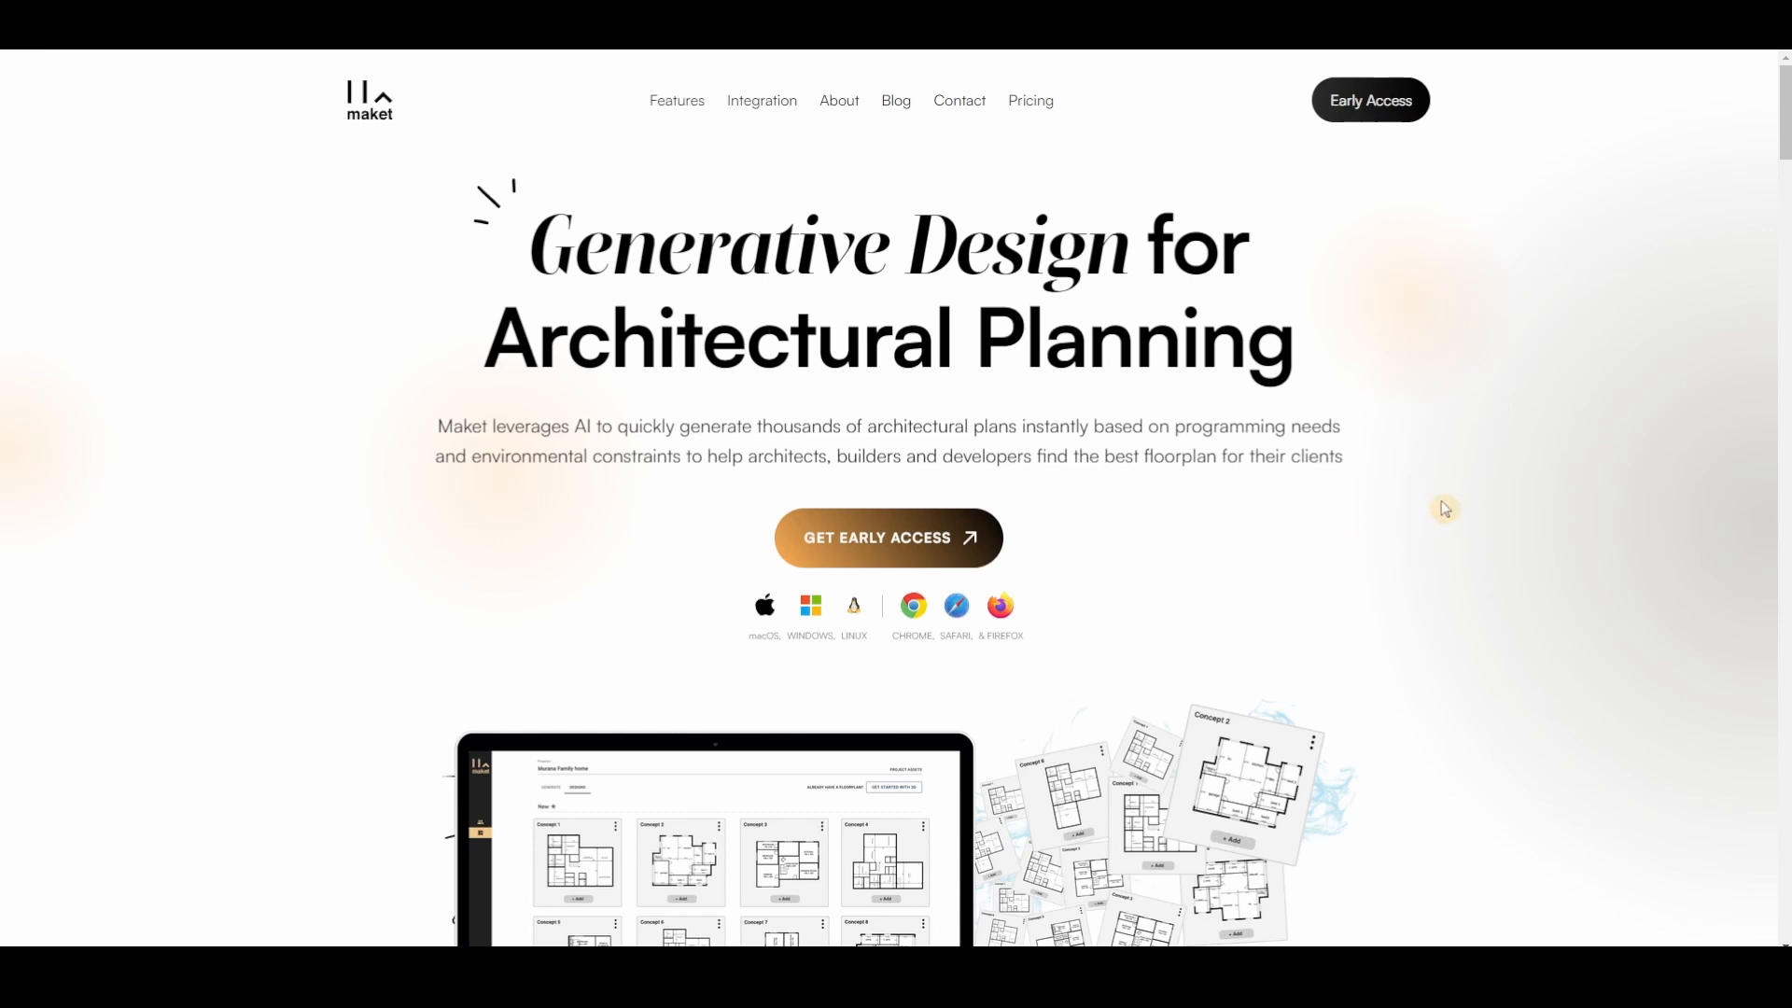
mouse_move(1454, 483)
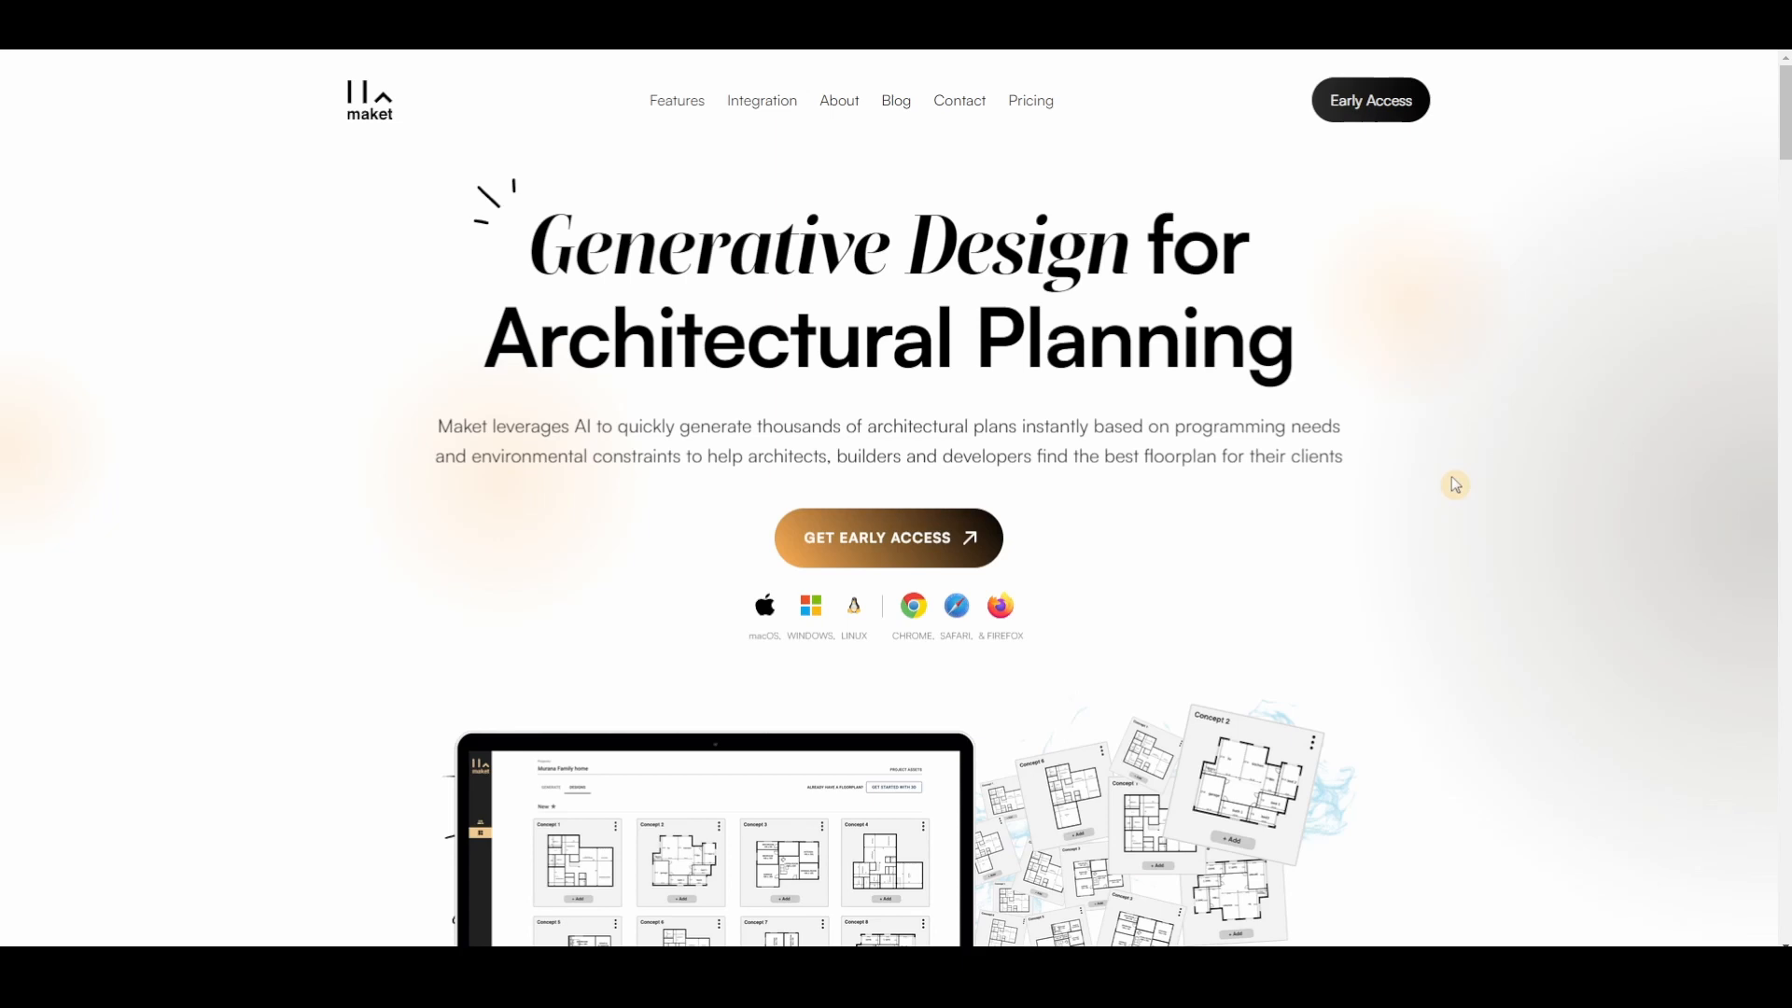
mouse_move(1409, 466)
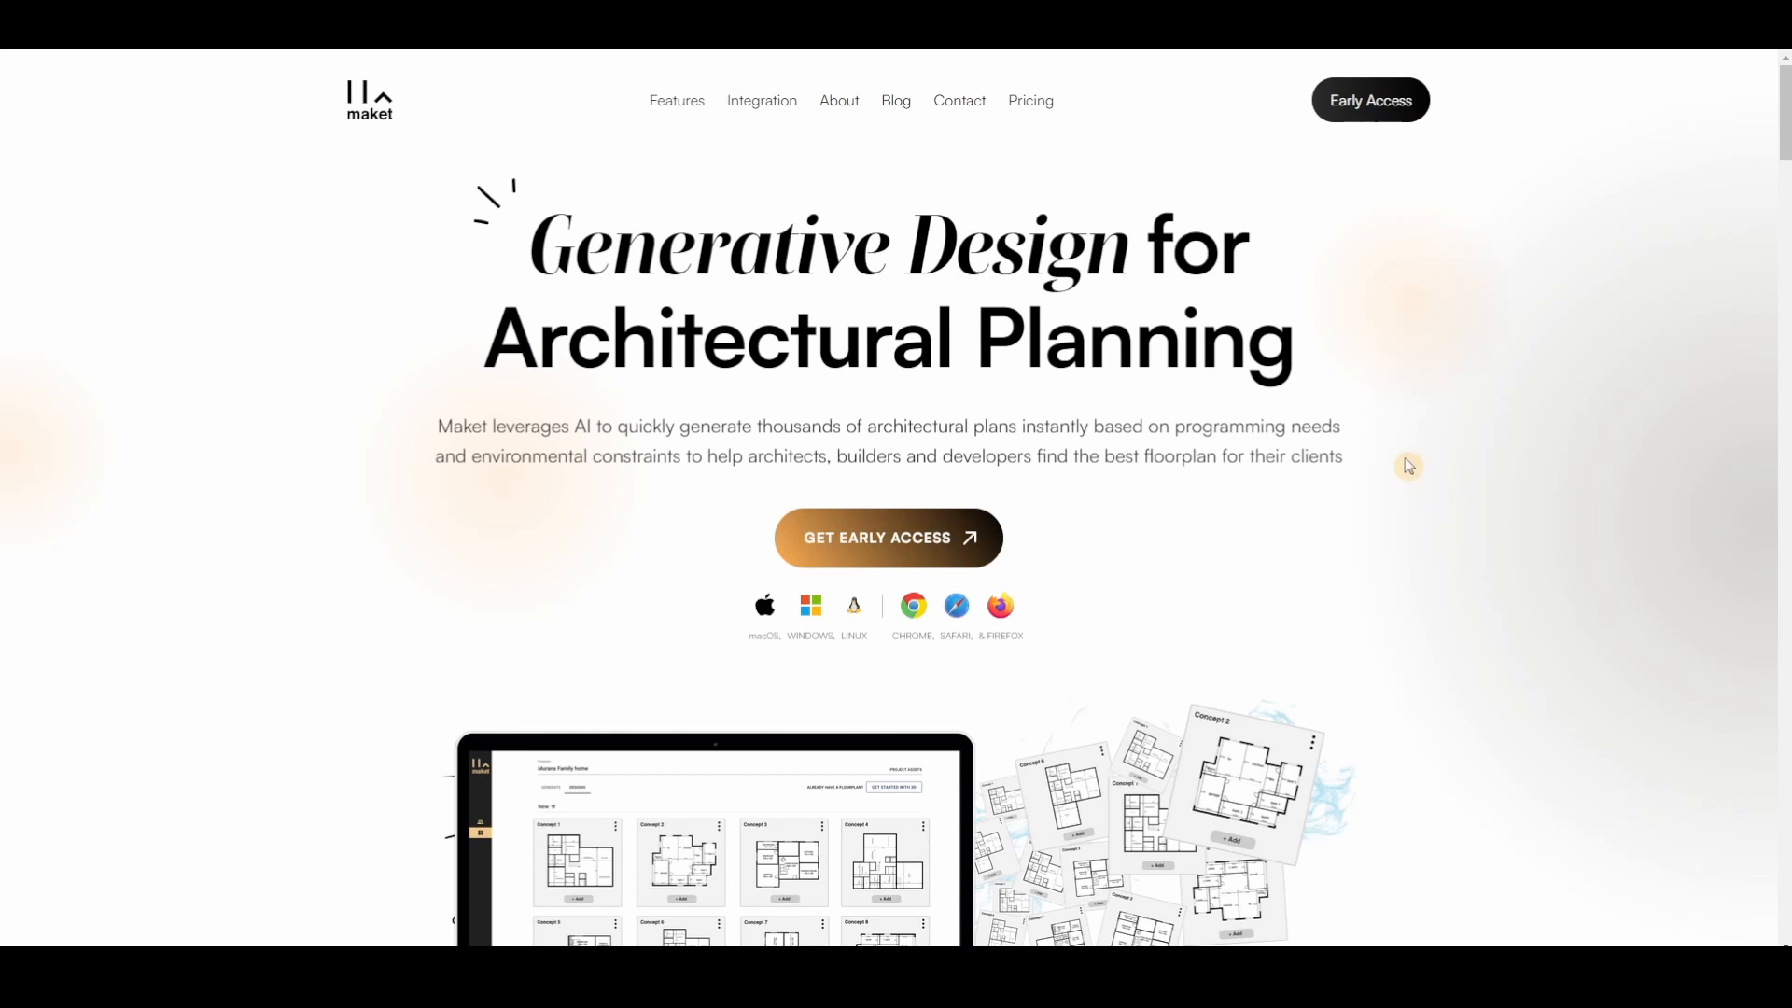
mouse_move(1057, 418)
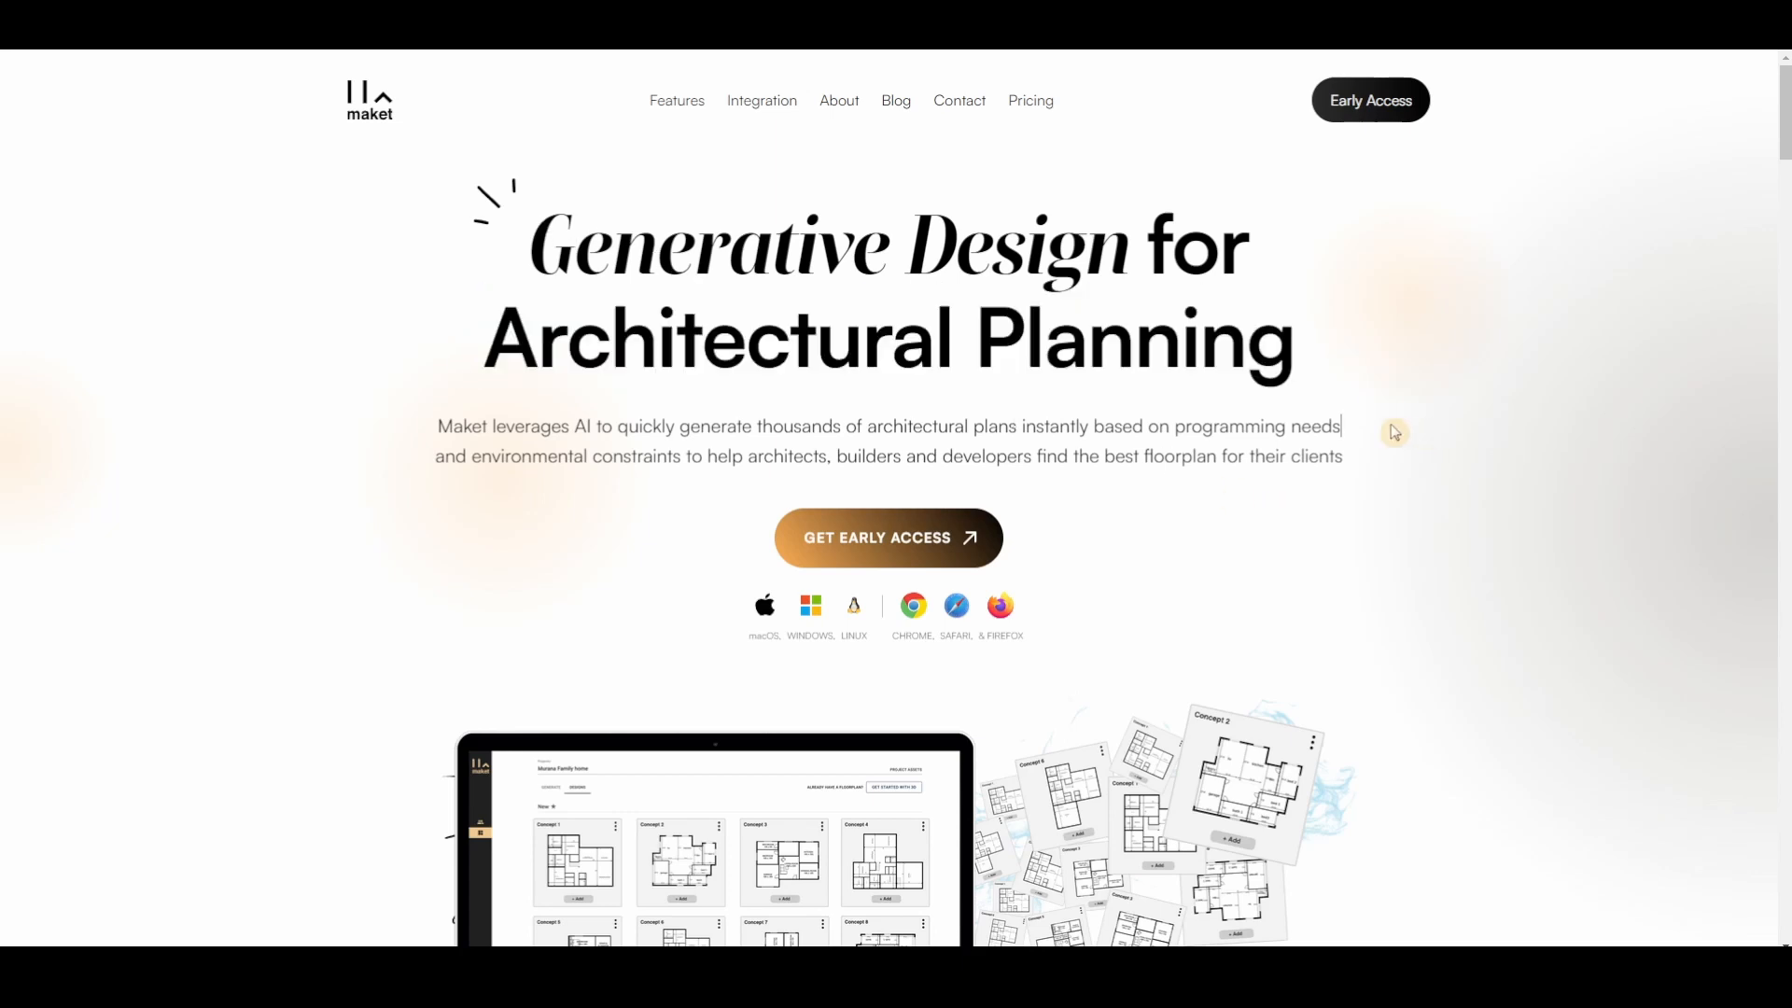
Move down Maket's landing page past the feature cards to the embedded demo video.
scroll(down, 3)
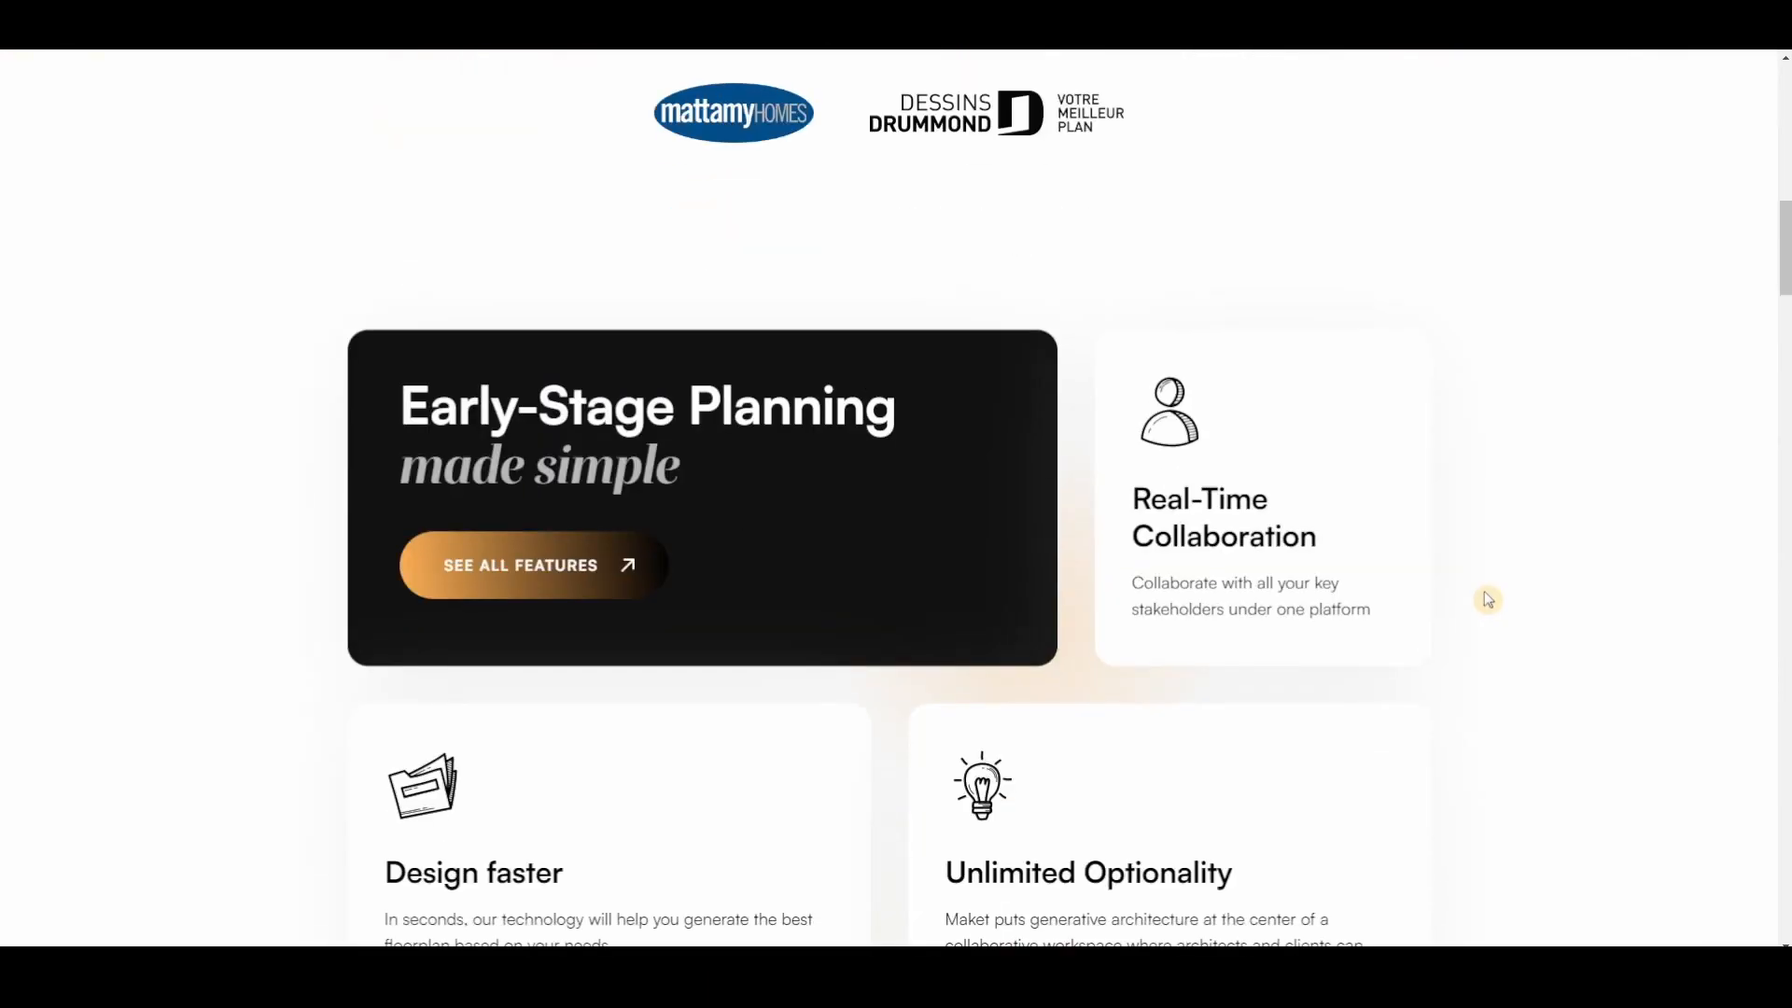
scroll(up, 3)
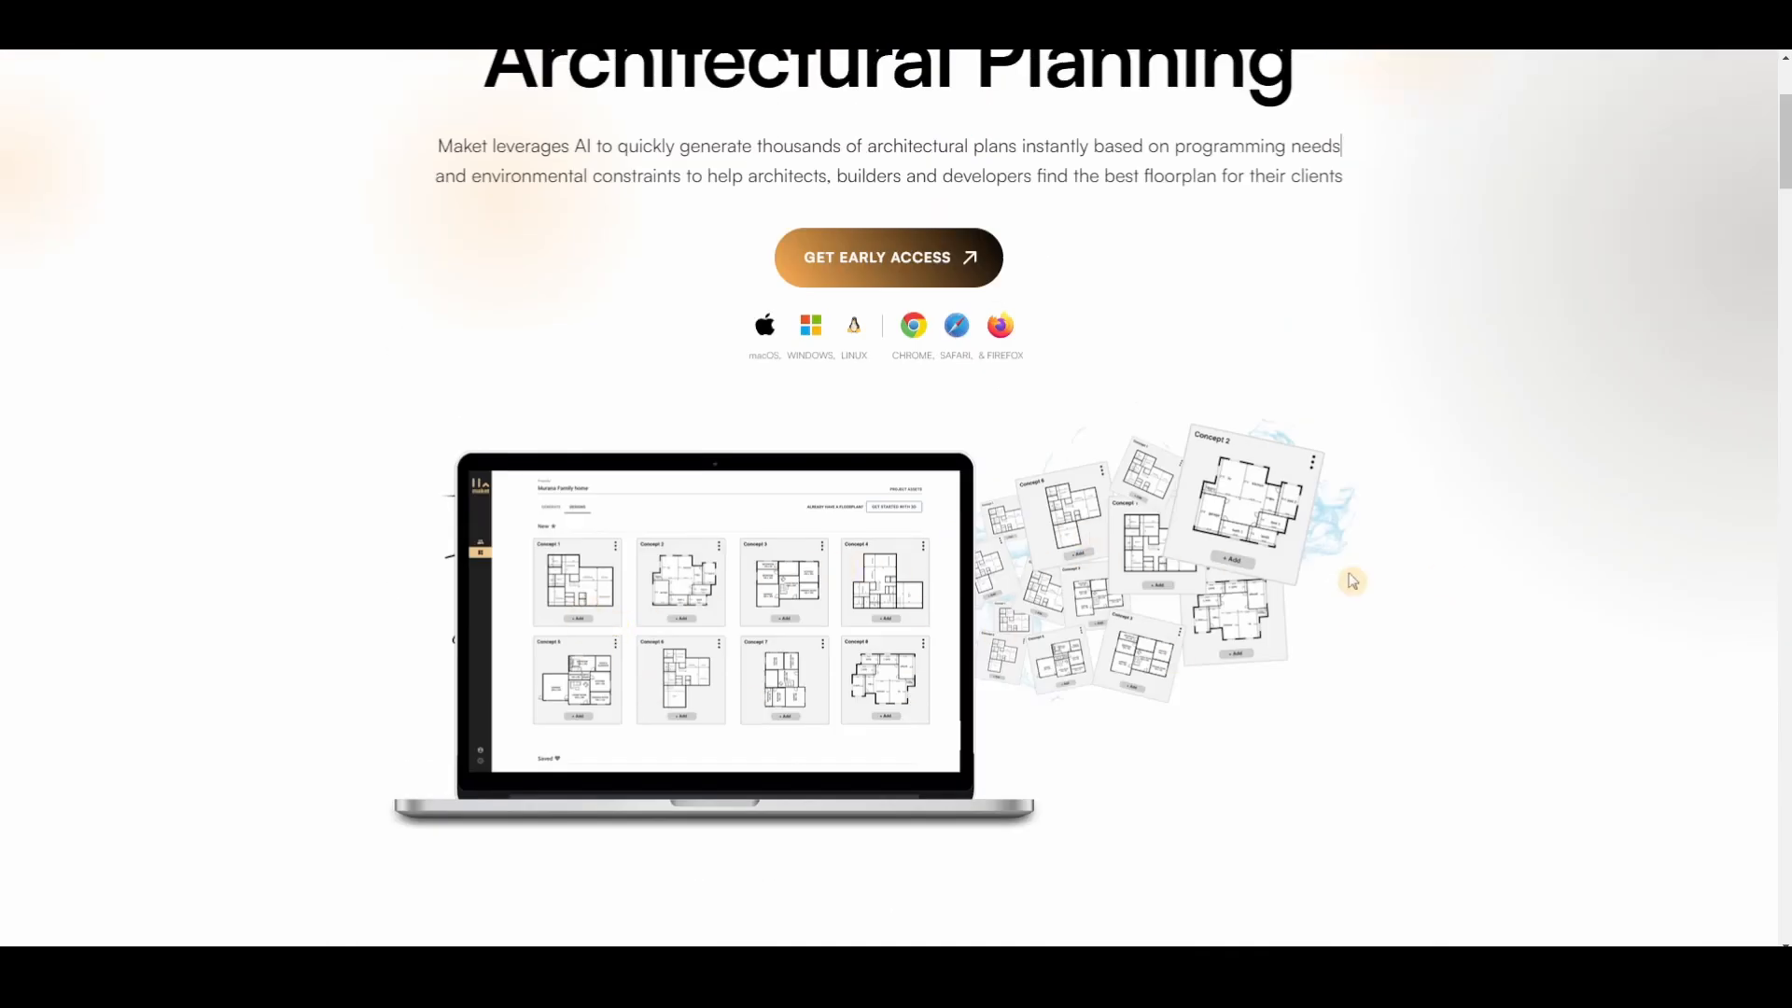
scroll(down, 3)
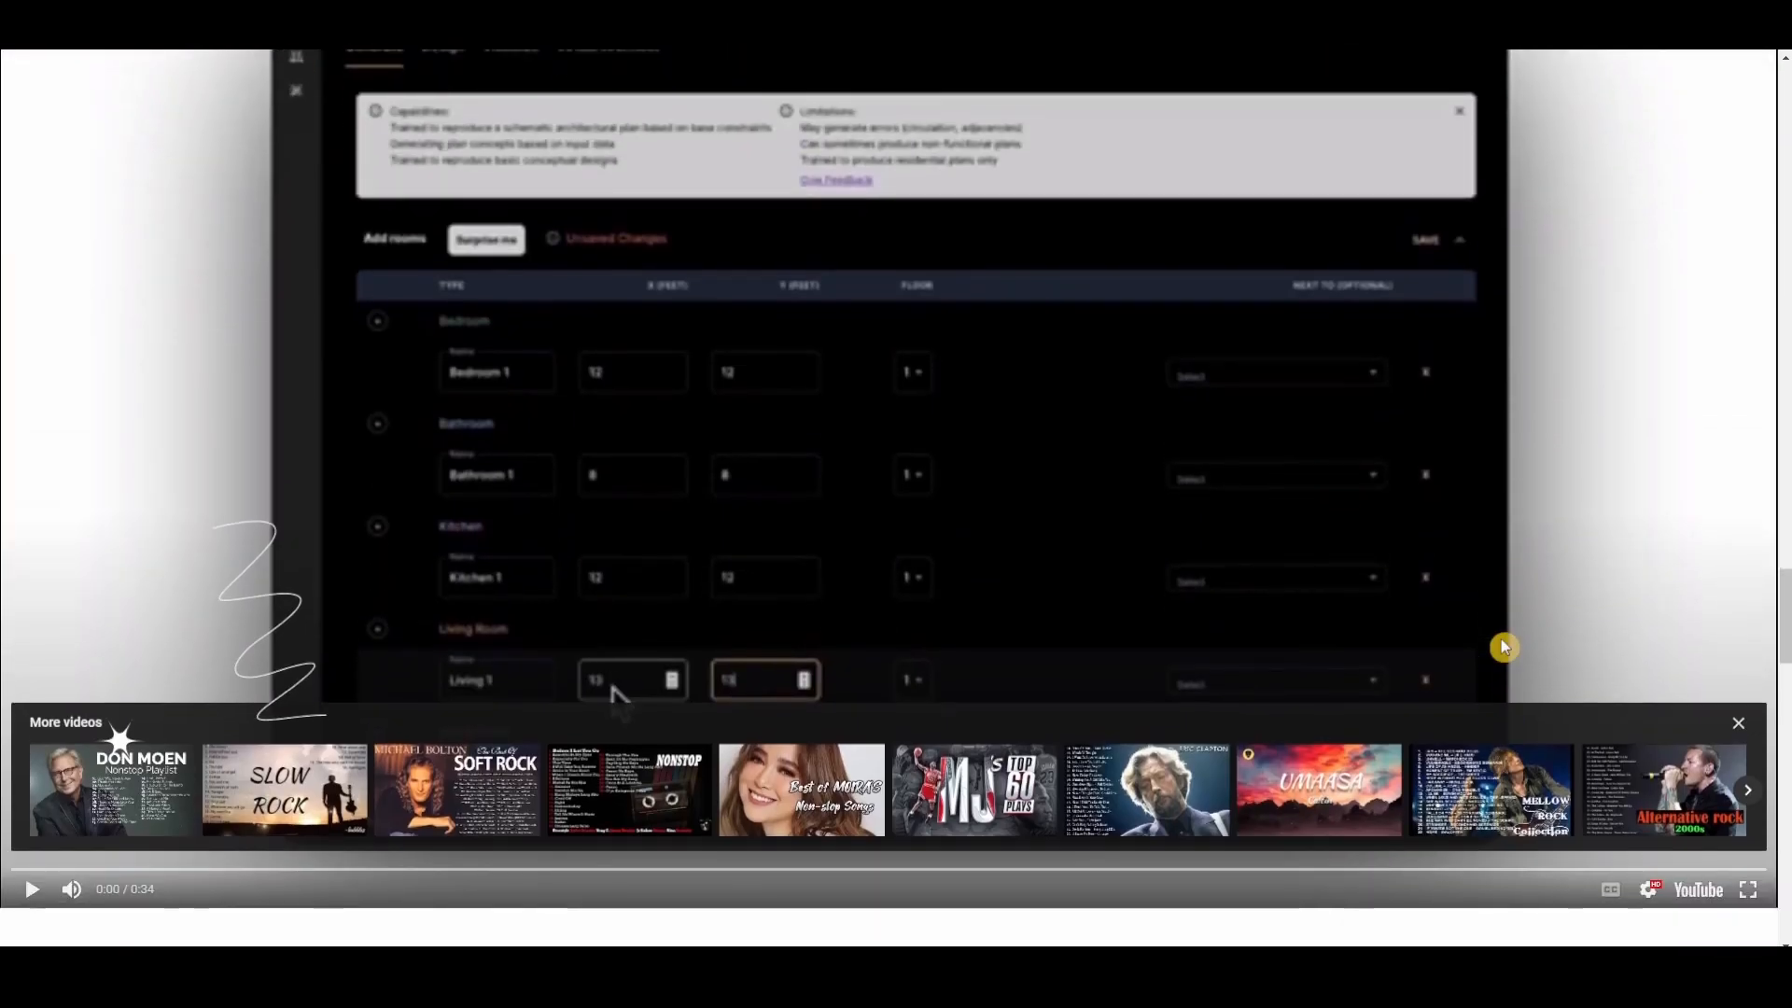
mouse_move(28, 888)
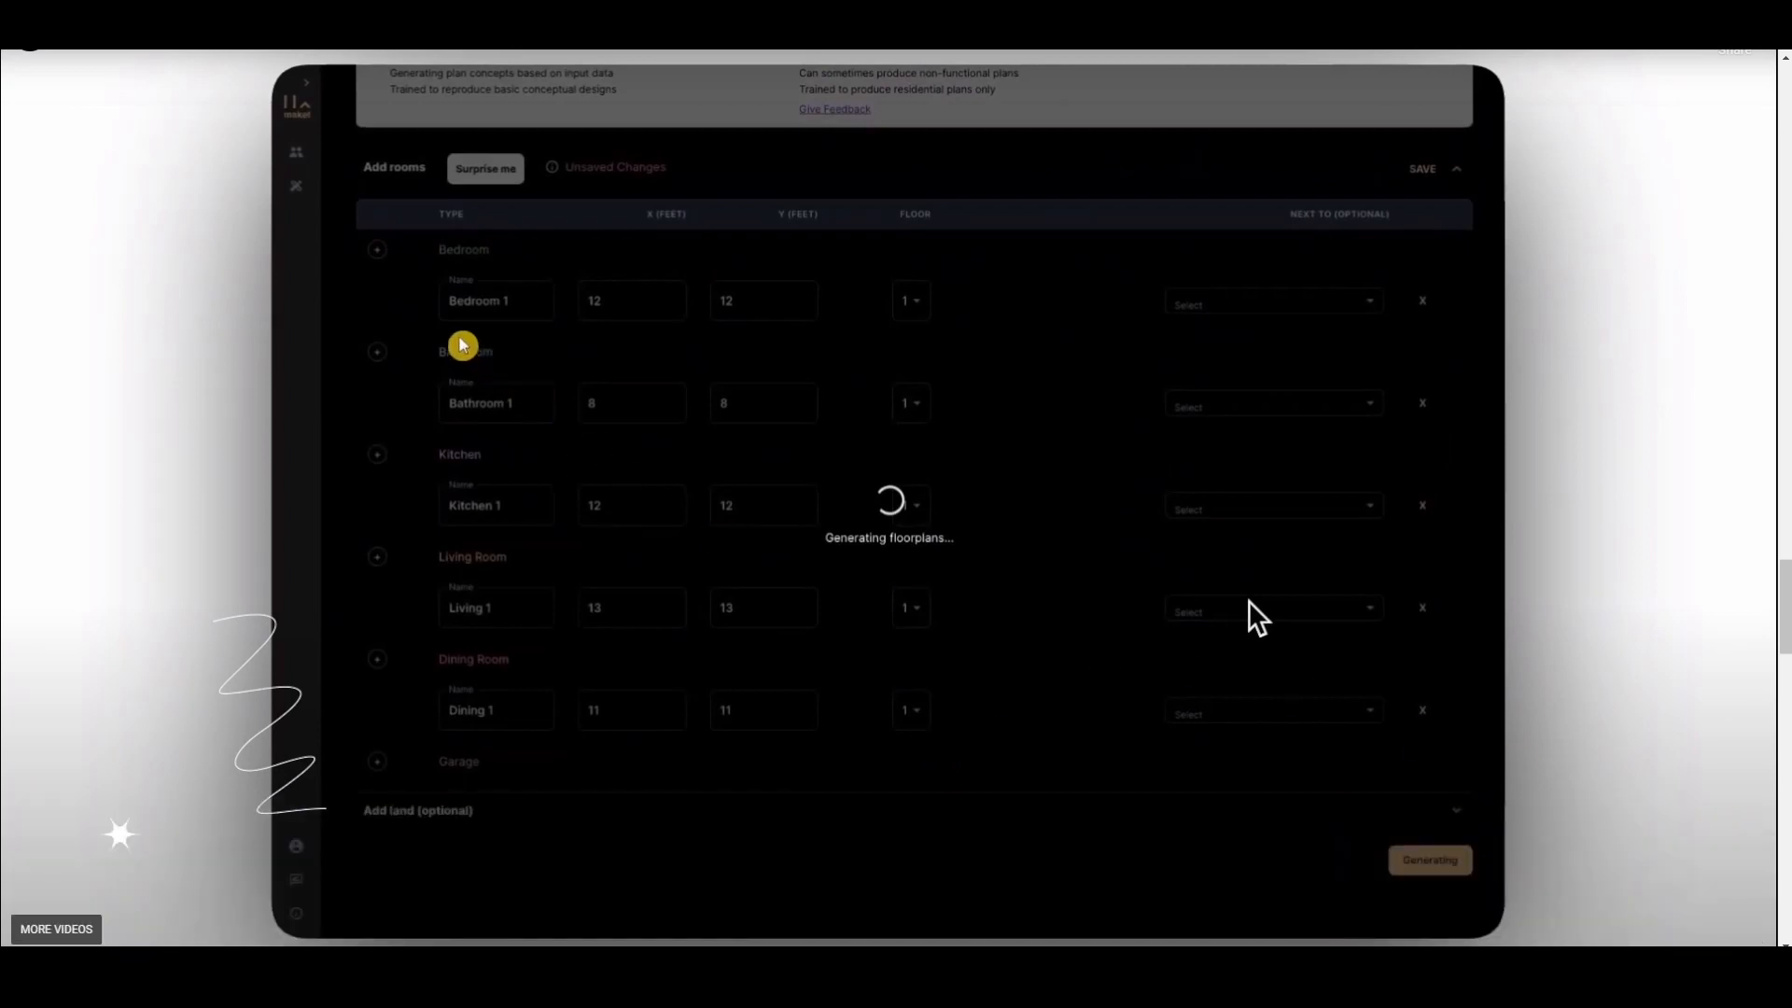
mouse_move(558, 318)
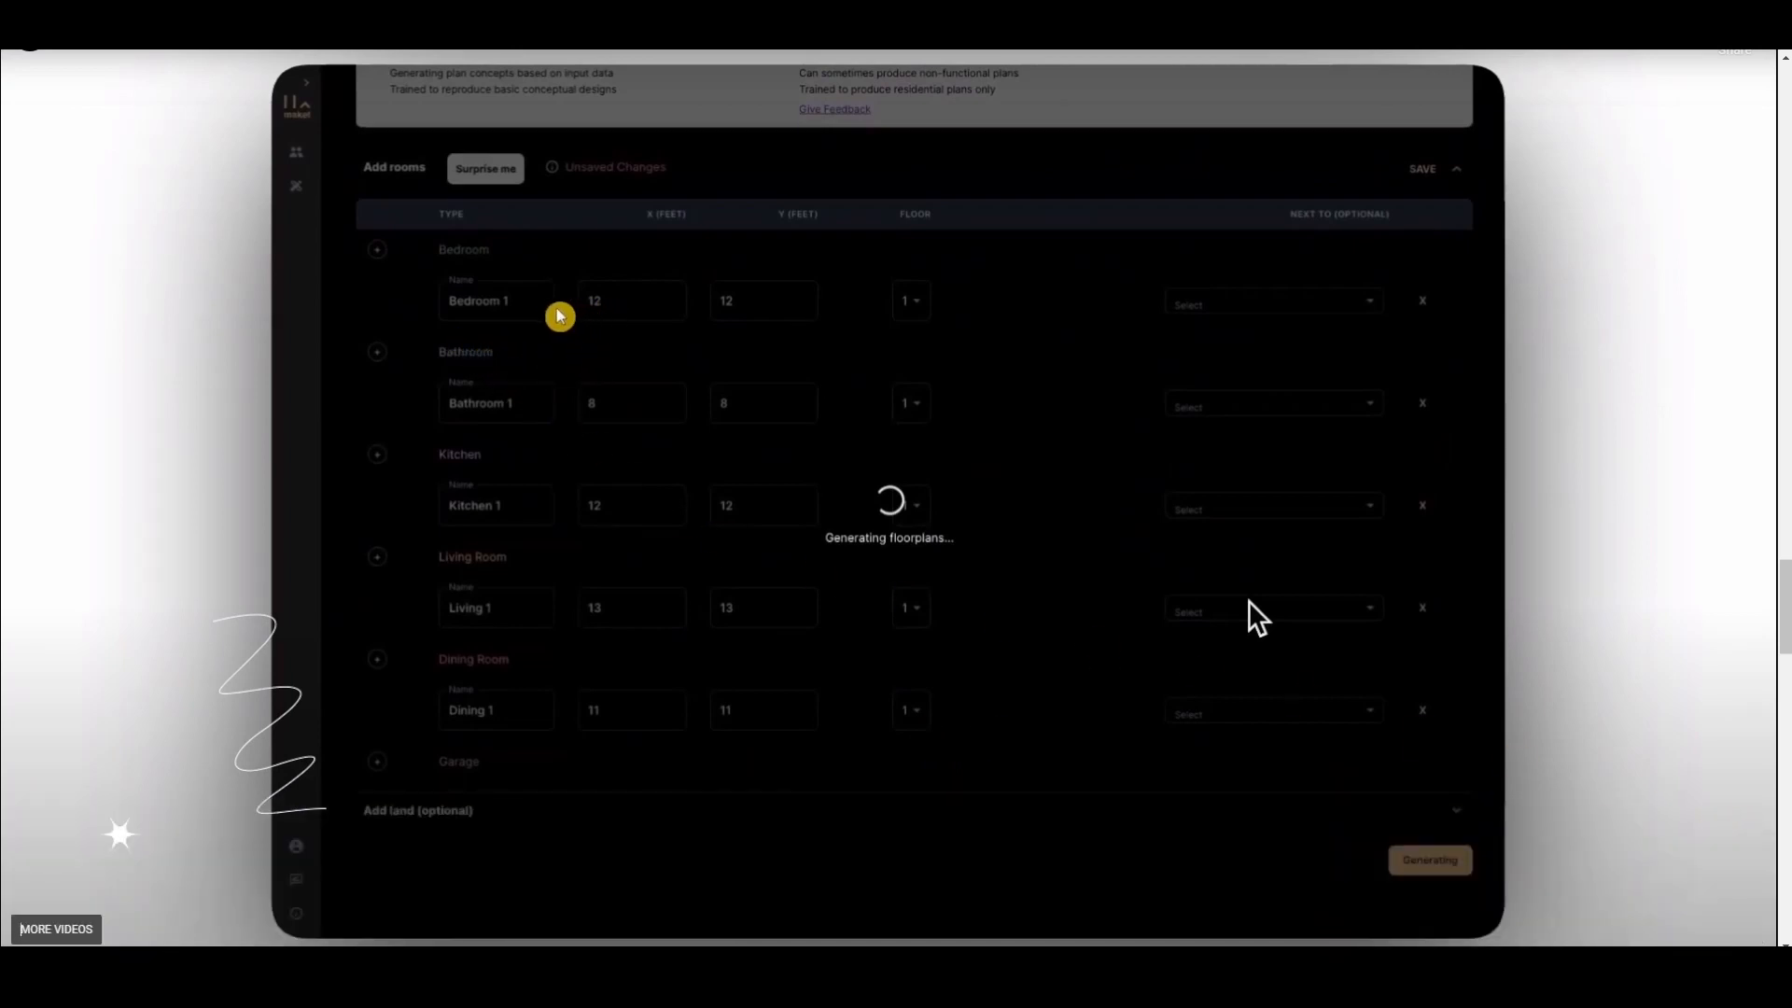
mouse_move(474, 523)
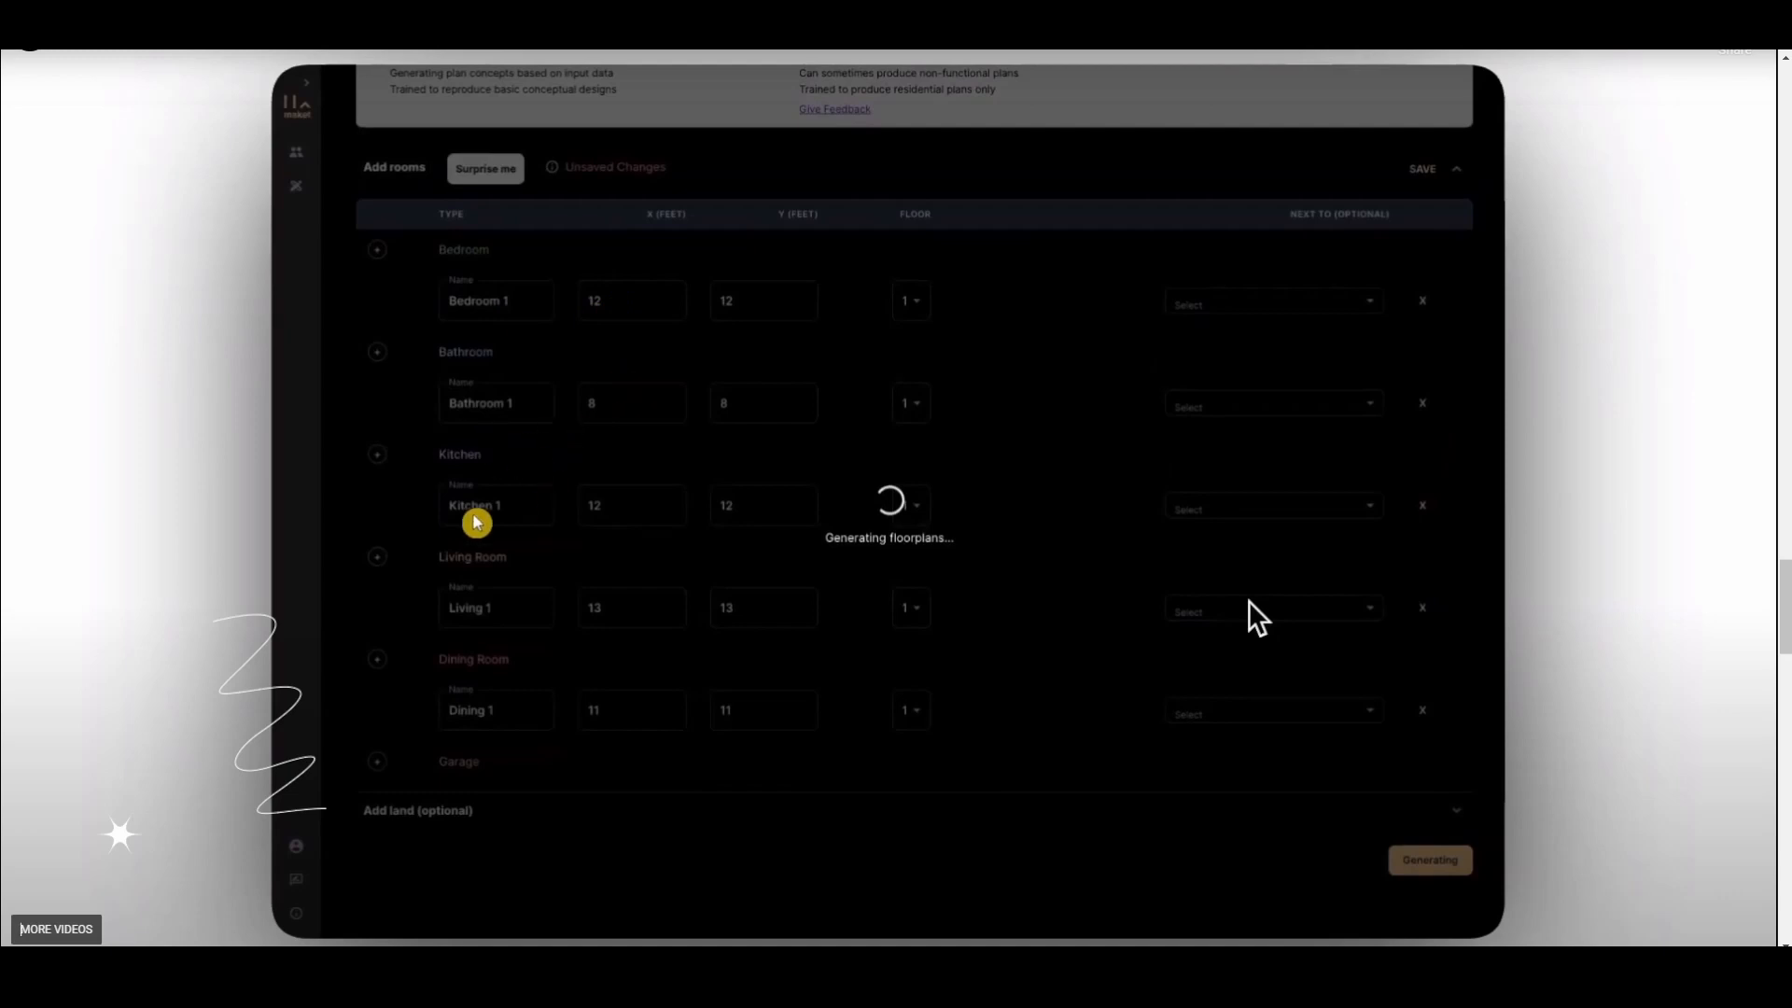
mouse_move(731, 360)
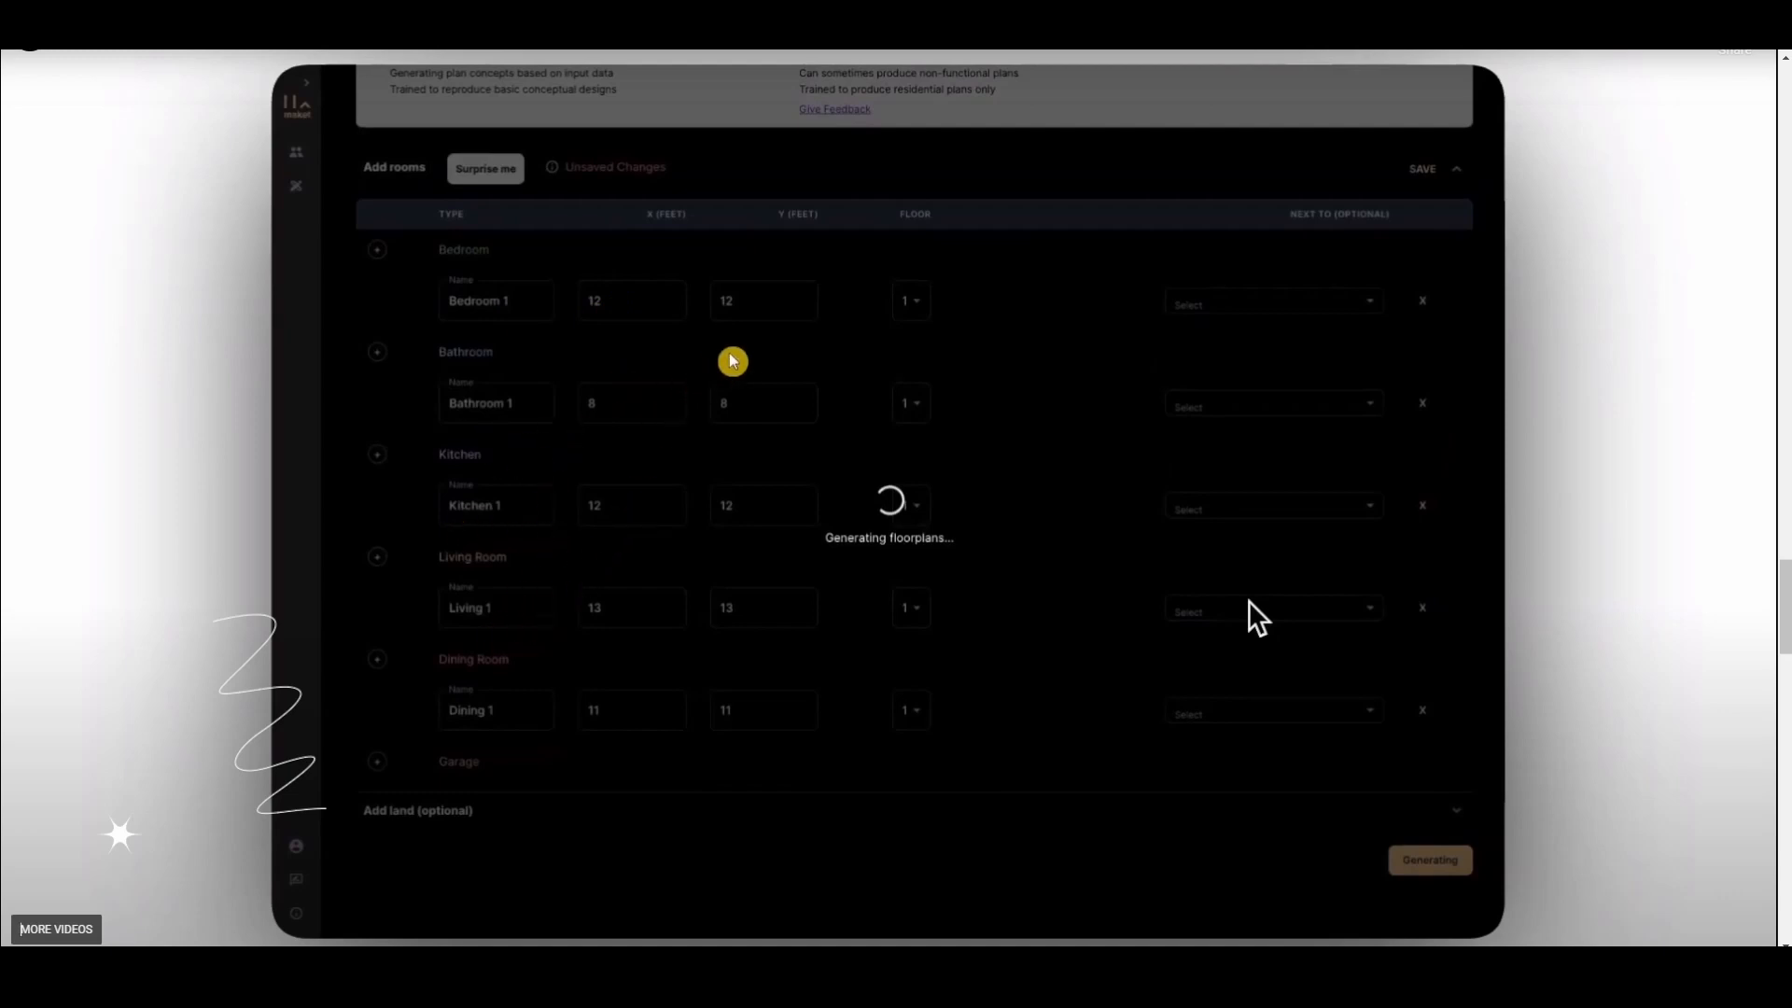
mouse_move(741, 252)
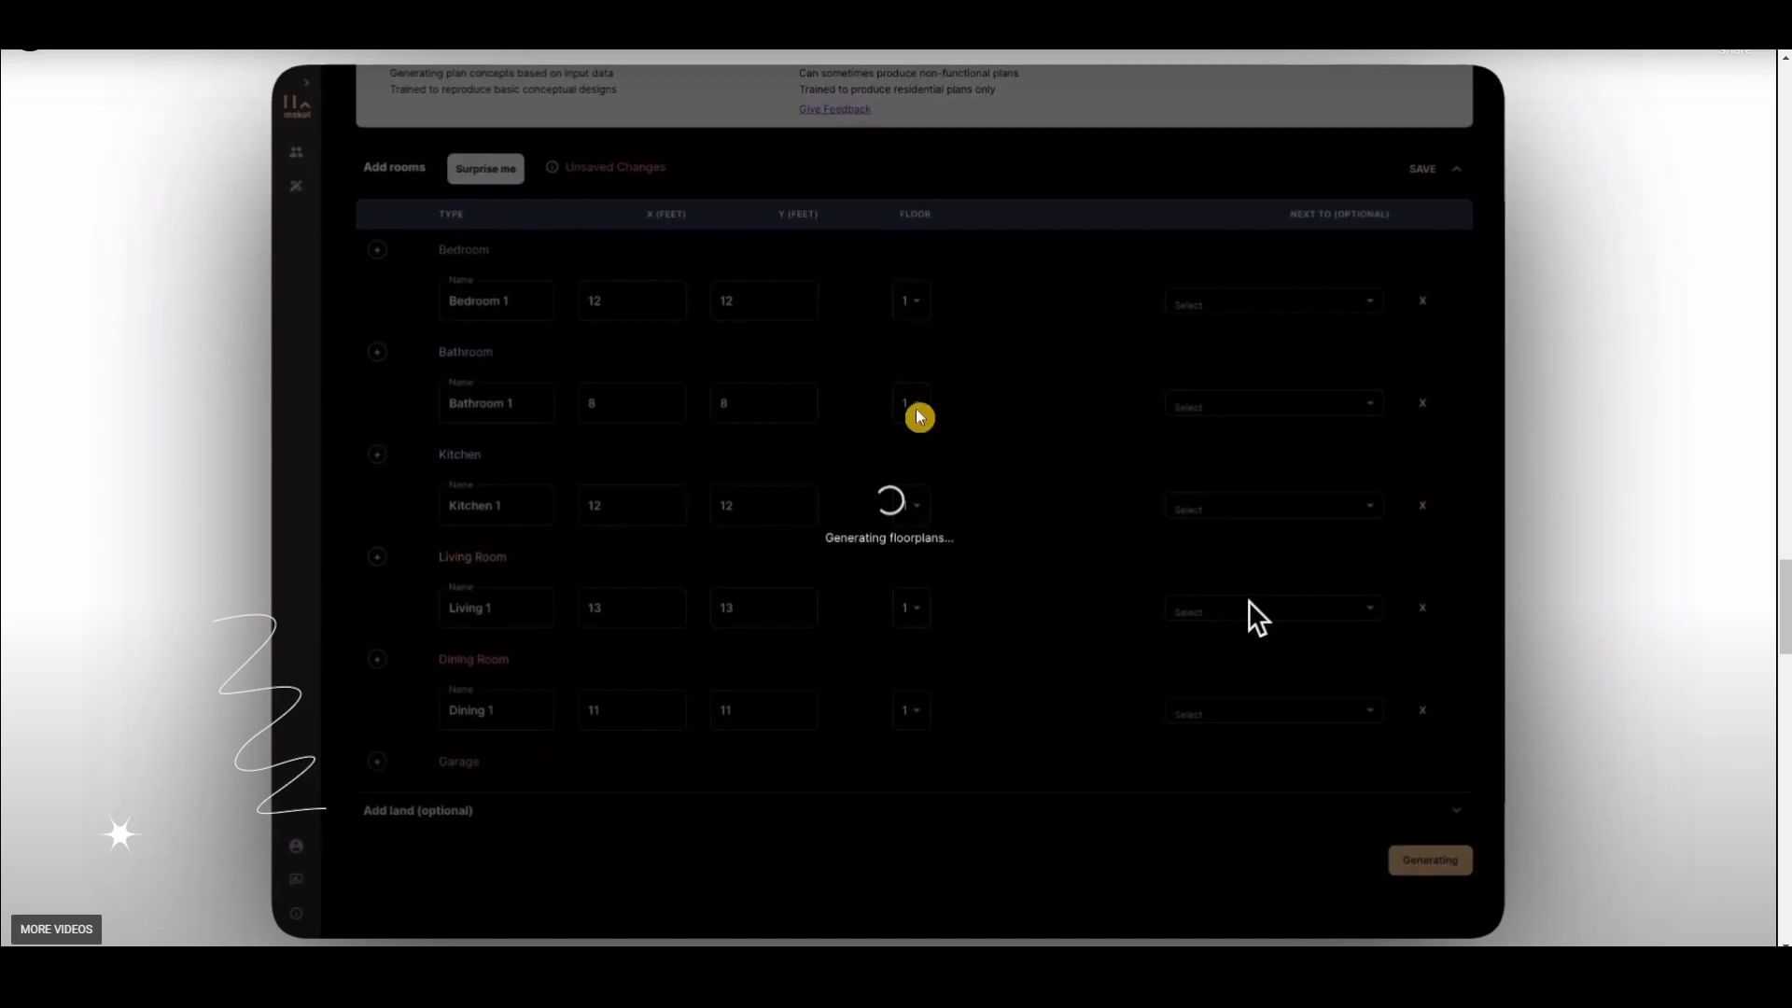
mouse_move(1305, 228)
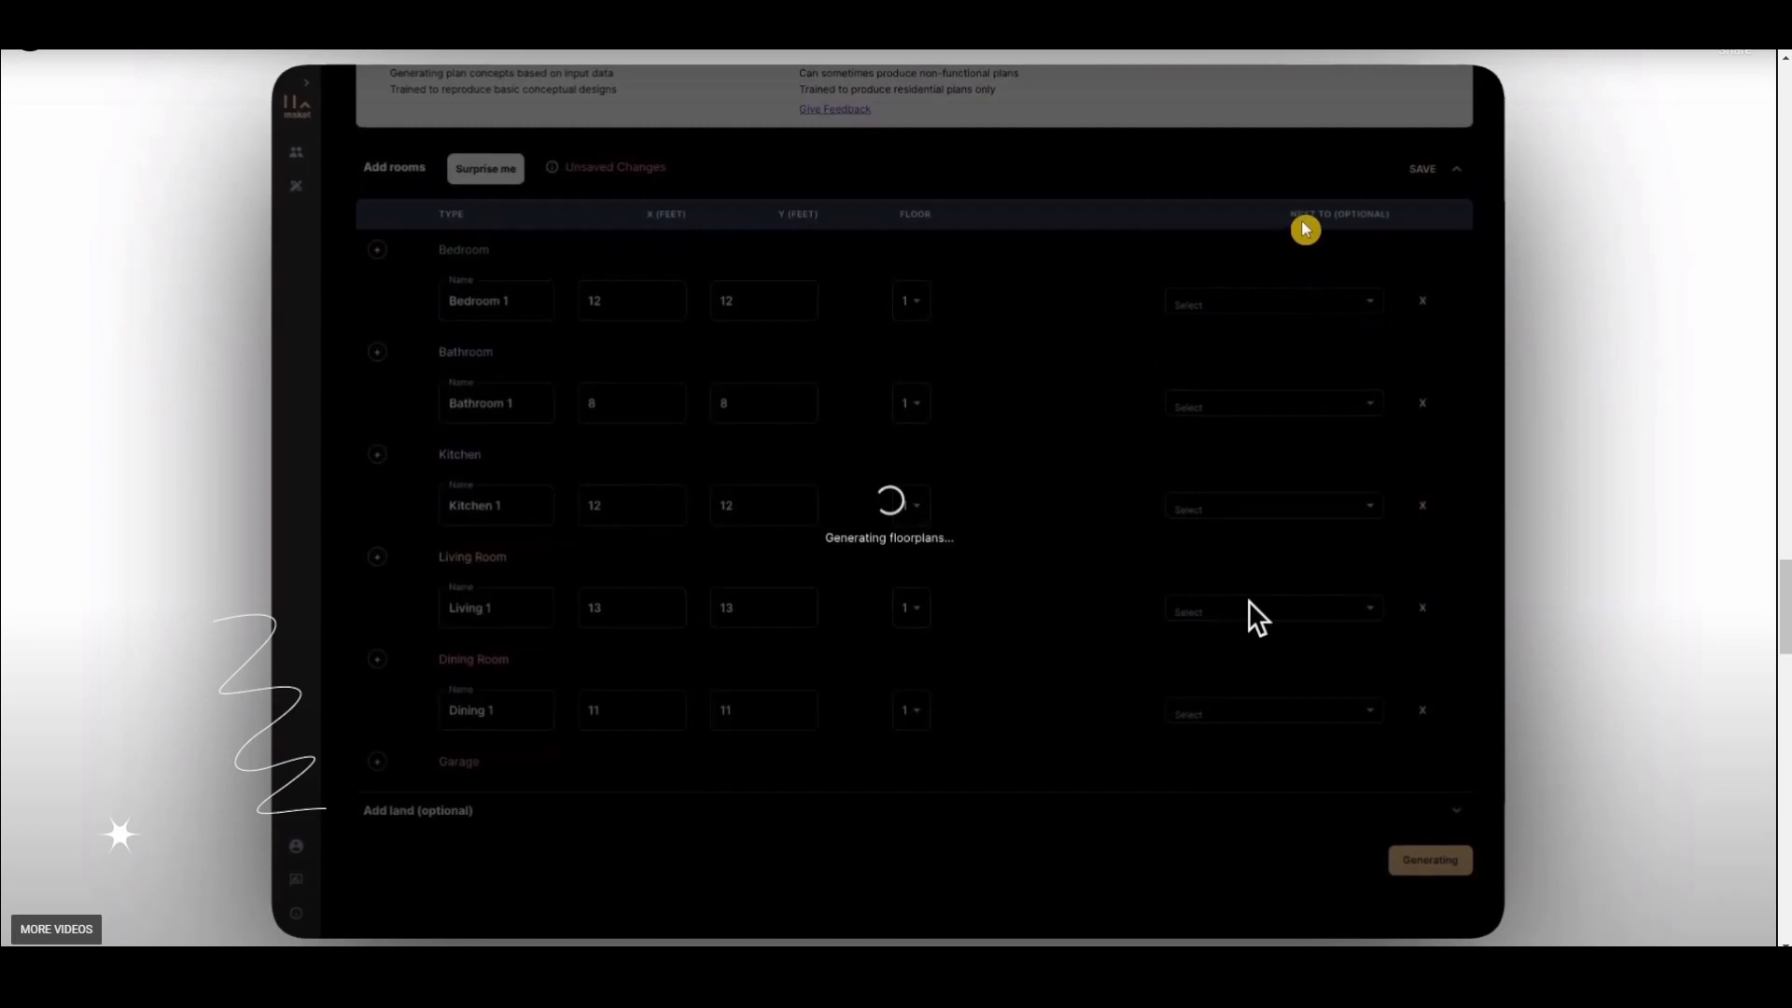
mouse_move(1070, 780)
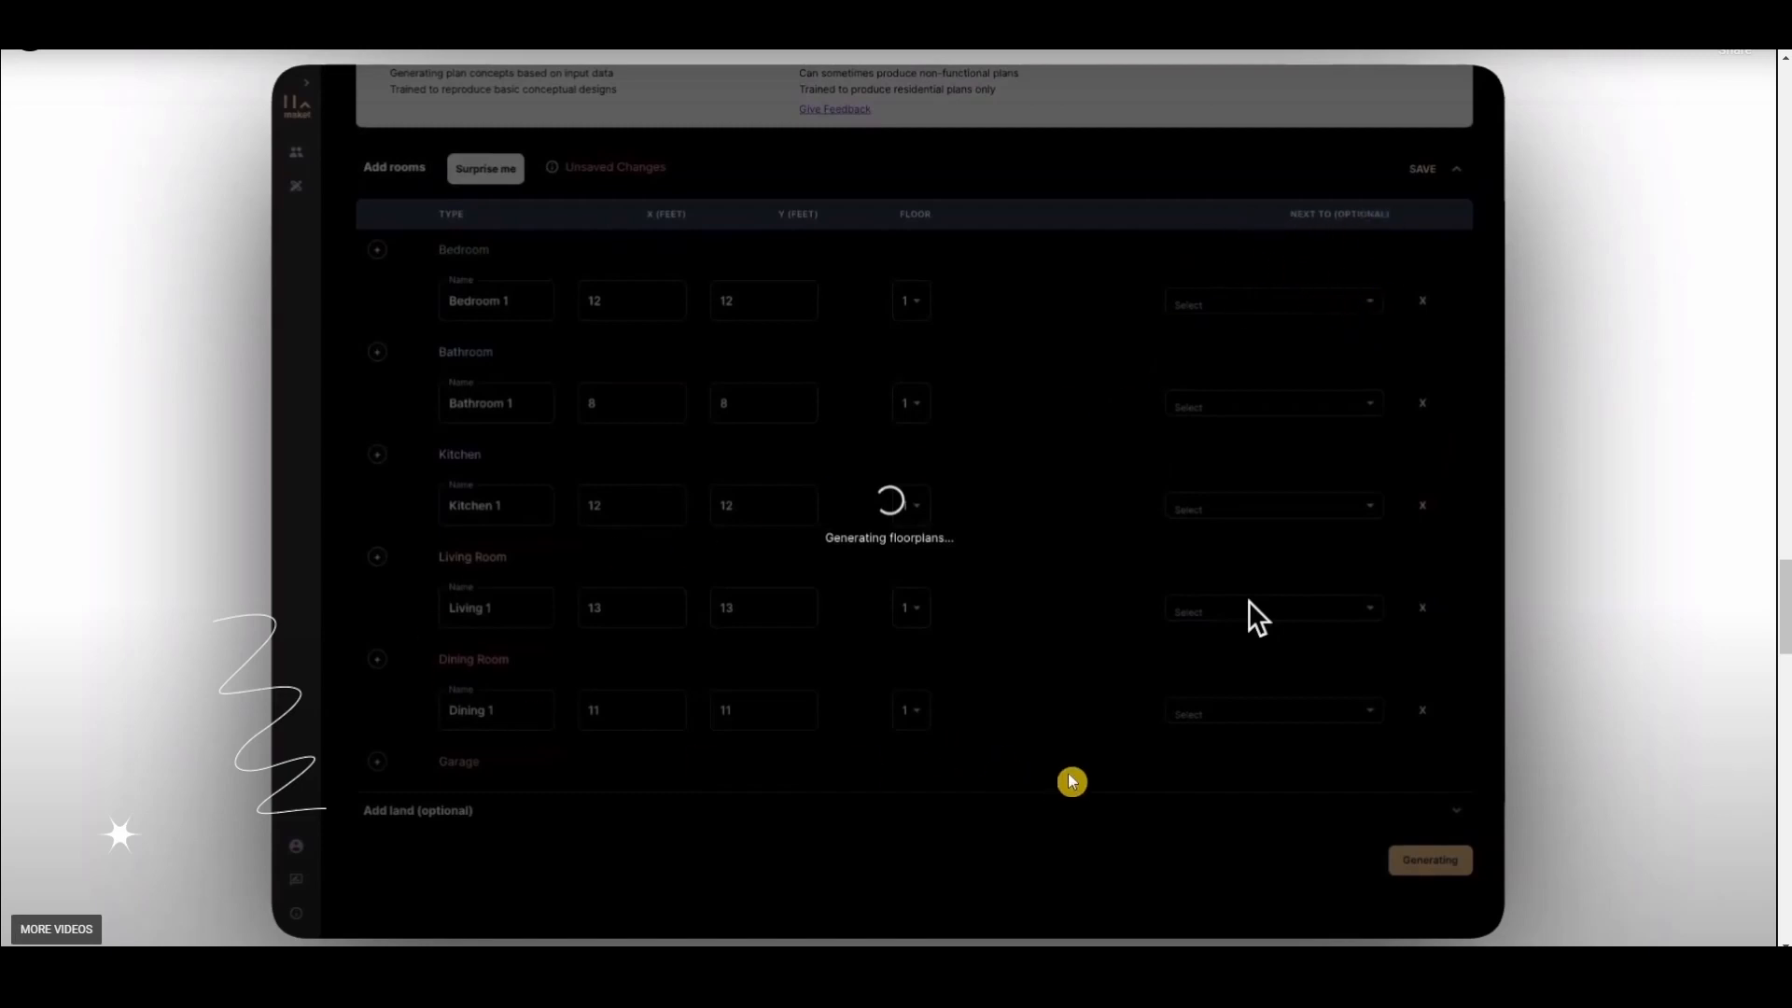
mouse_move(1083, 814)
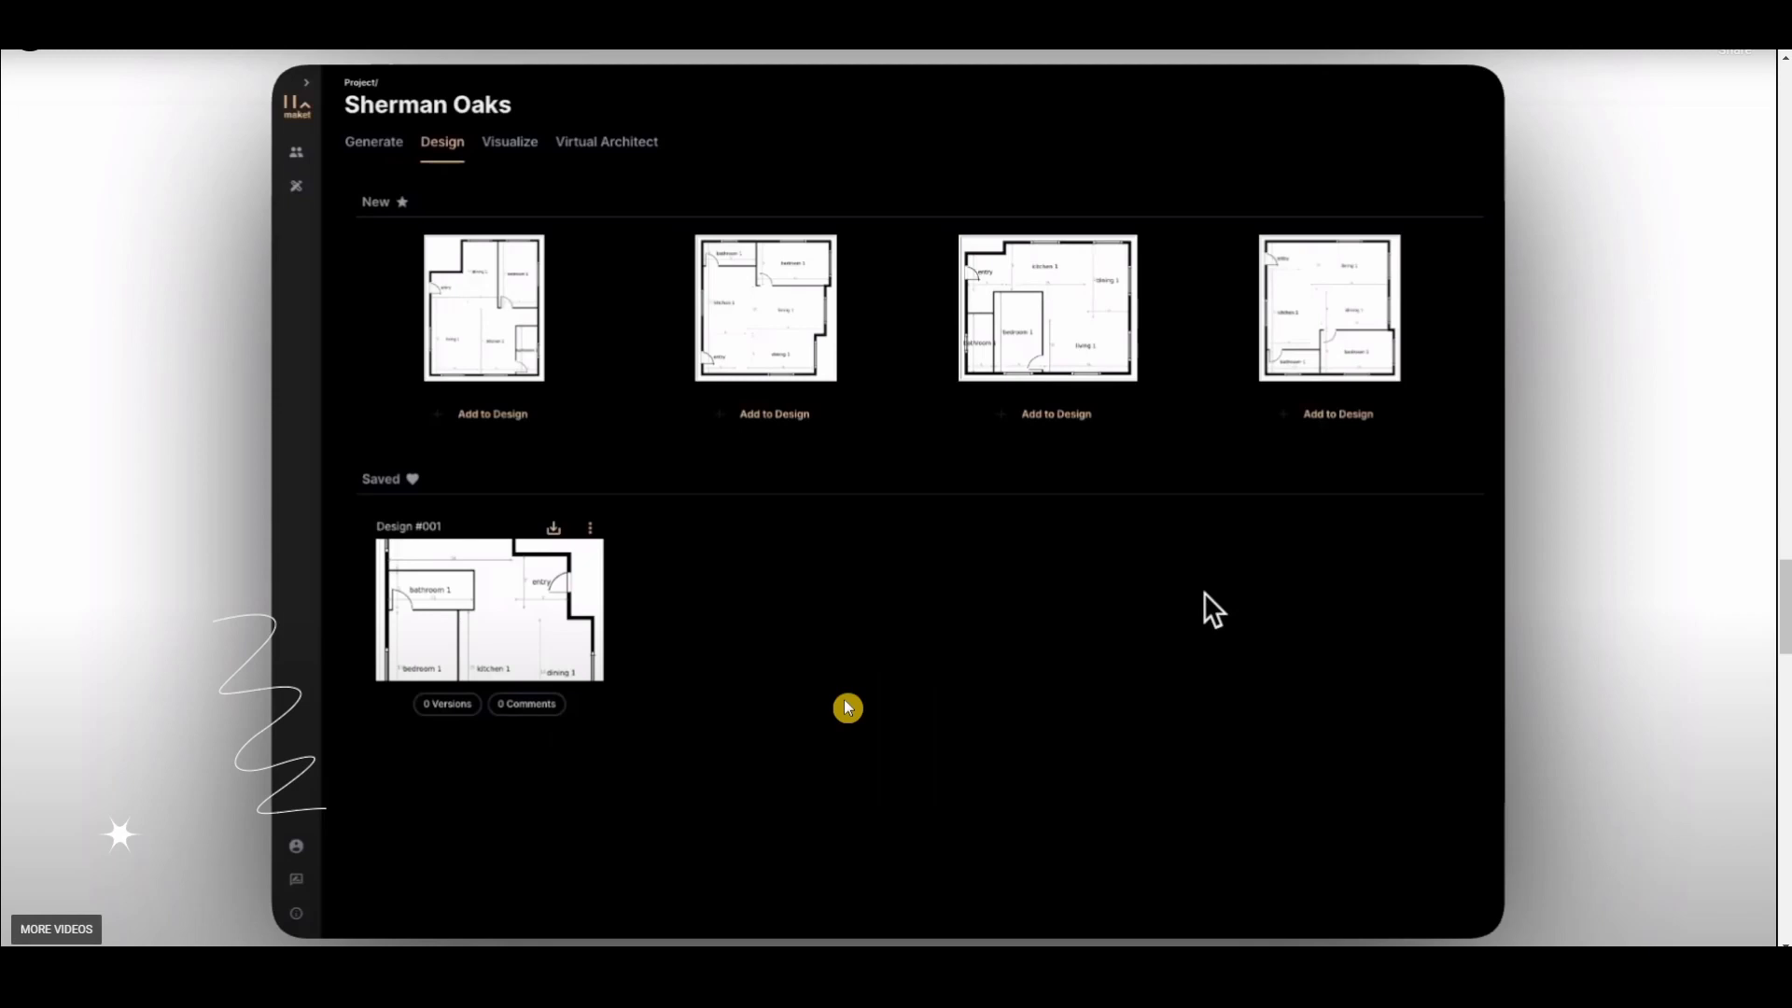
mouse_move(1151, 379)
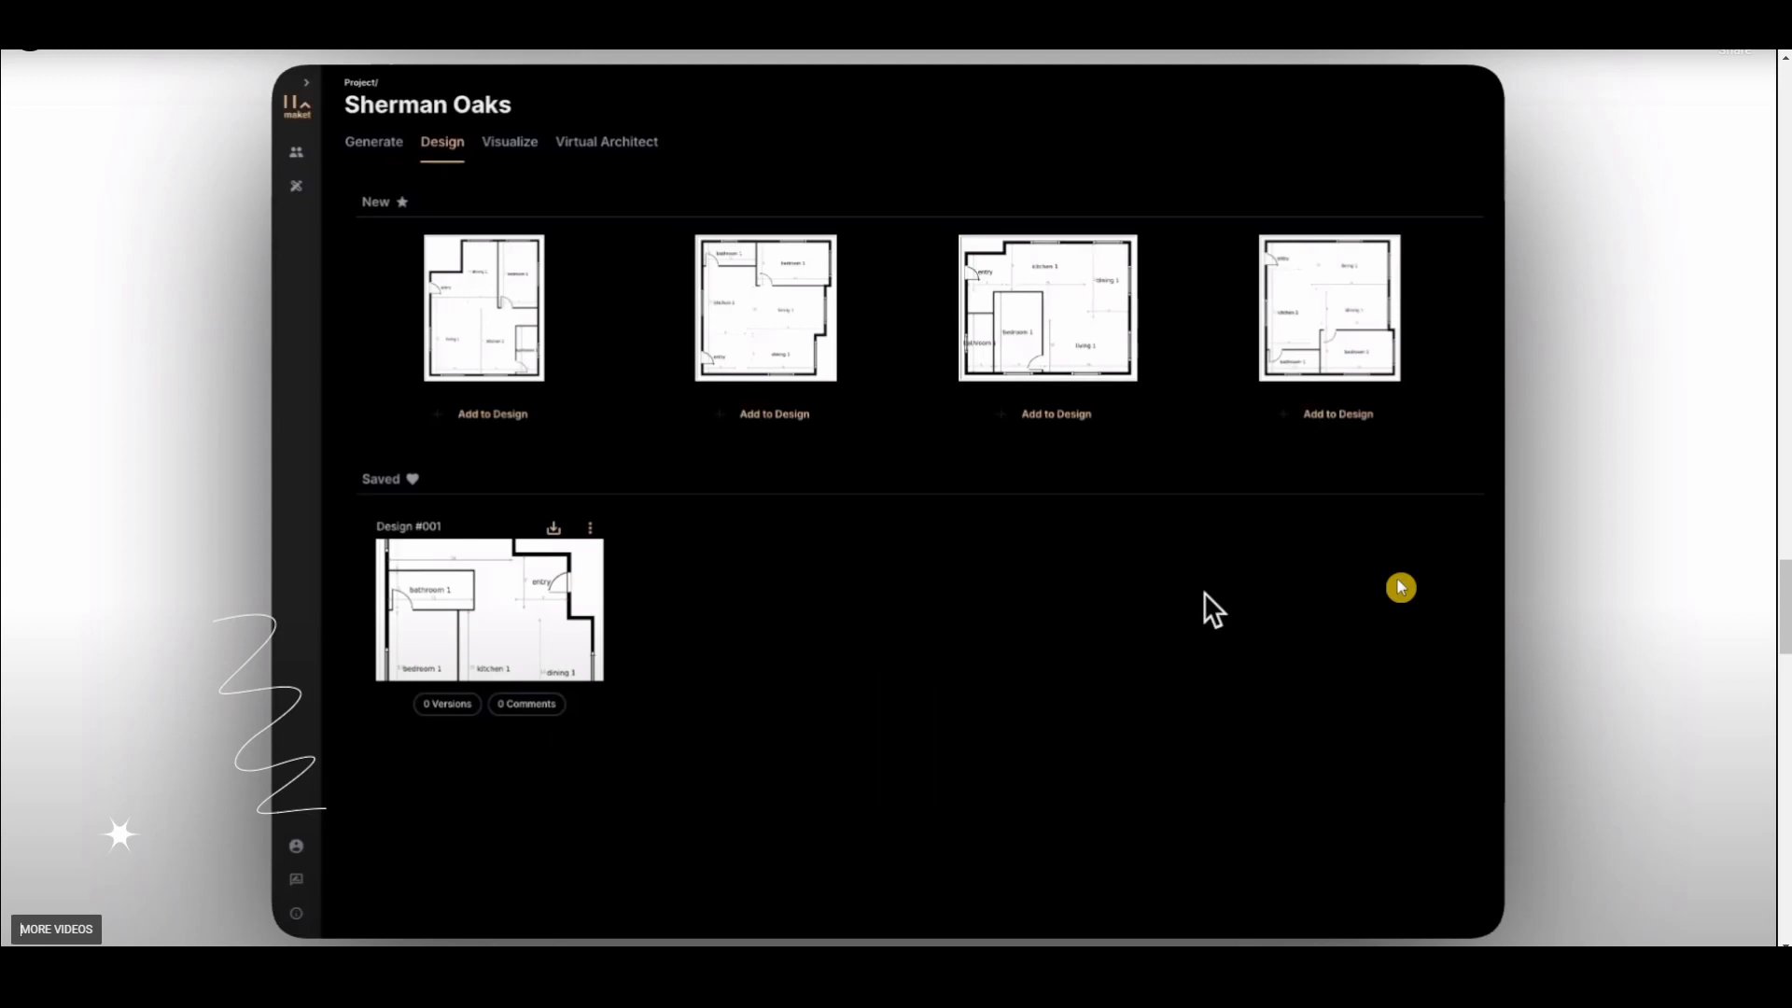
mouse_move(1409, 556)
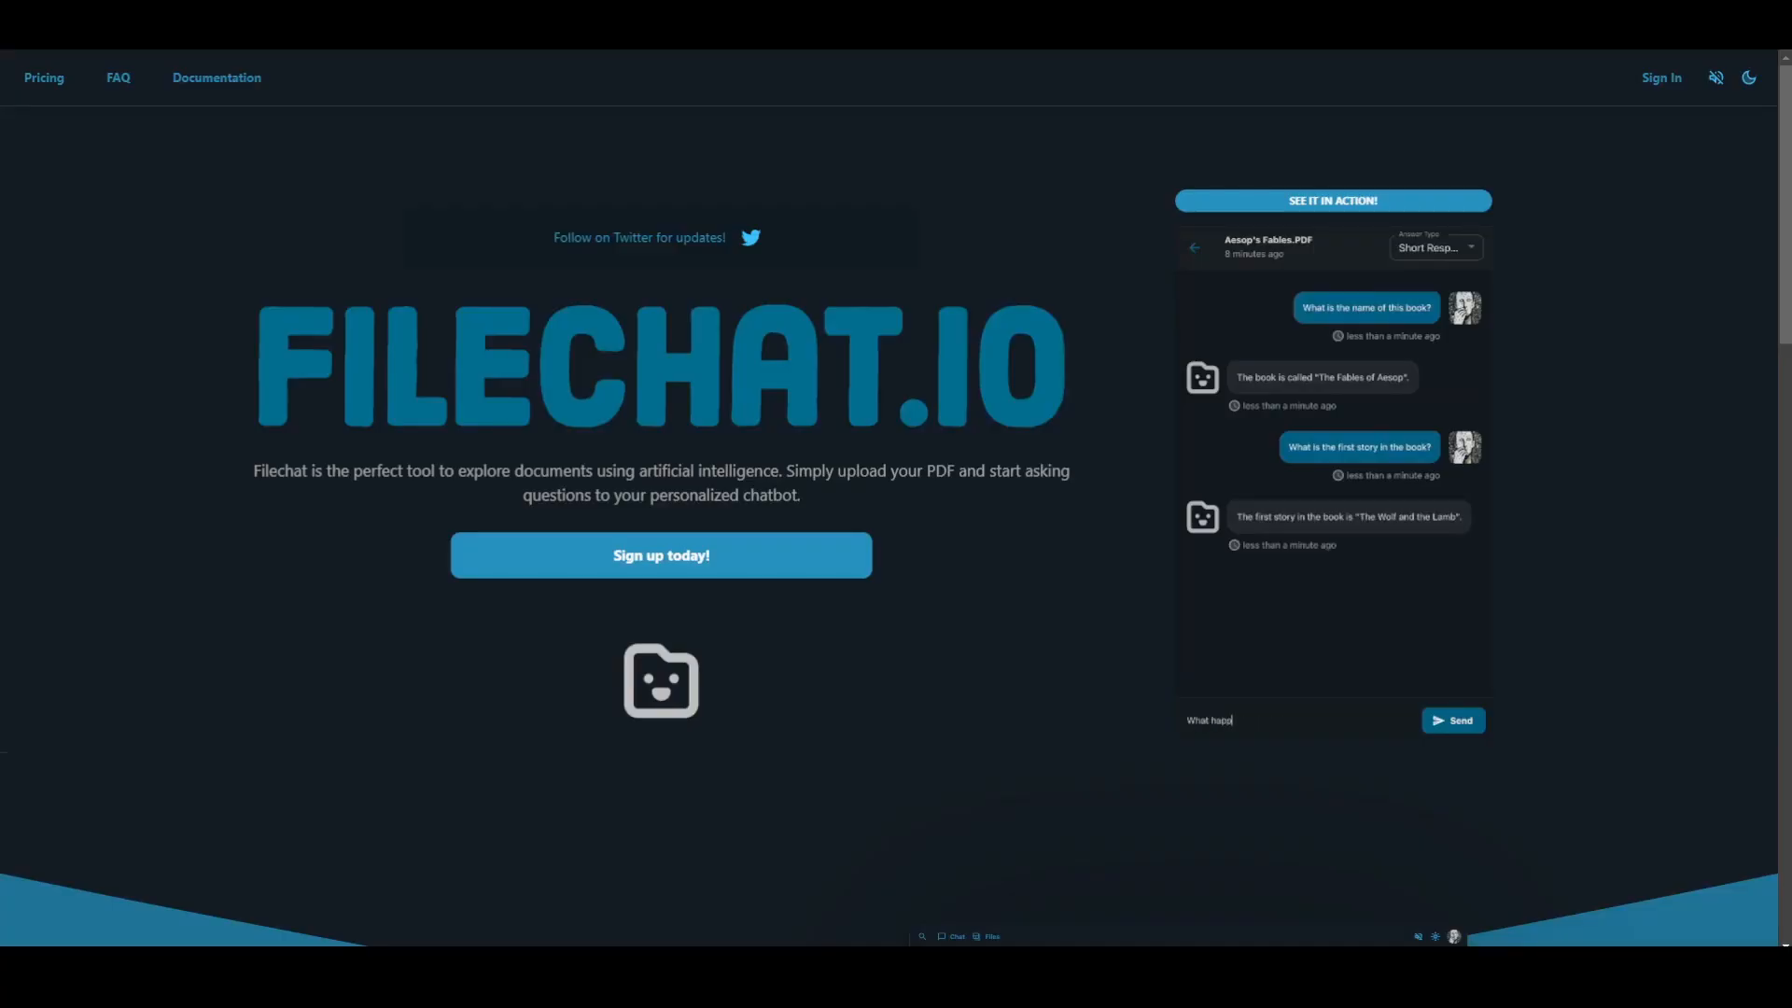
Watch the demo chat ask what 'The Fox and the Crow' is about and what happens in 'The Wolf and the Lamb'.
click(1452, 721)
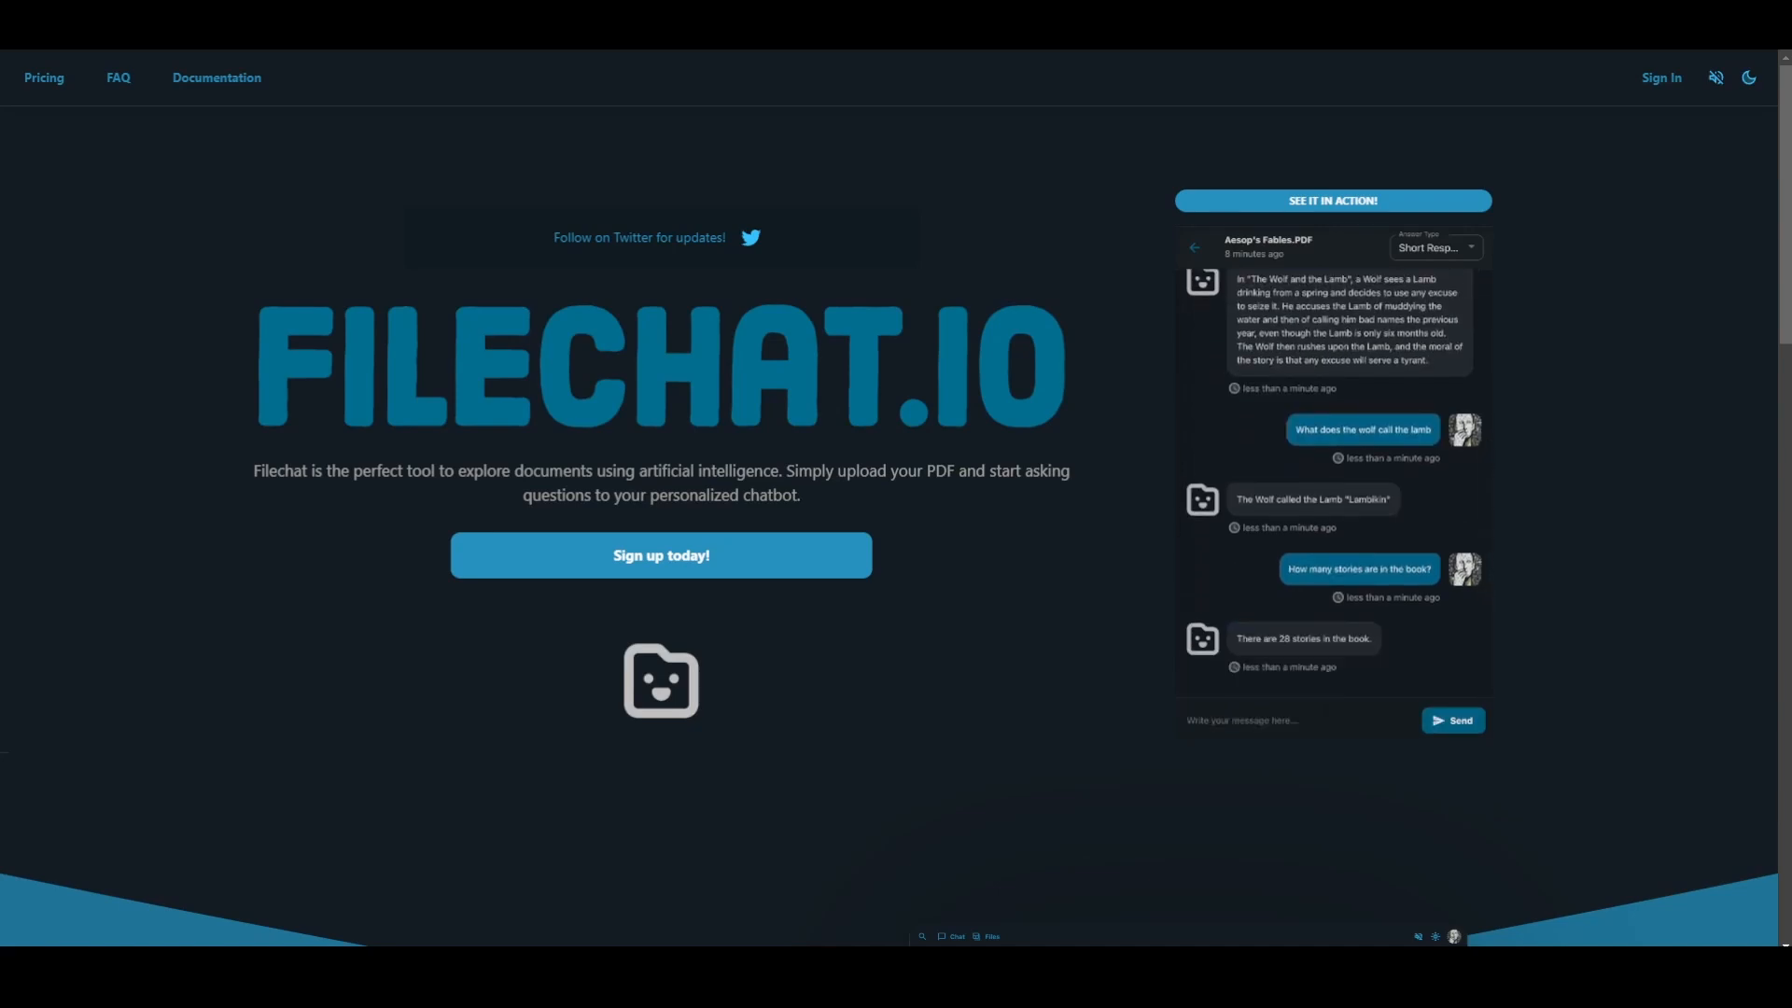
text(What is "The Fox and the Crow" about)
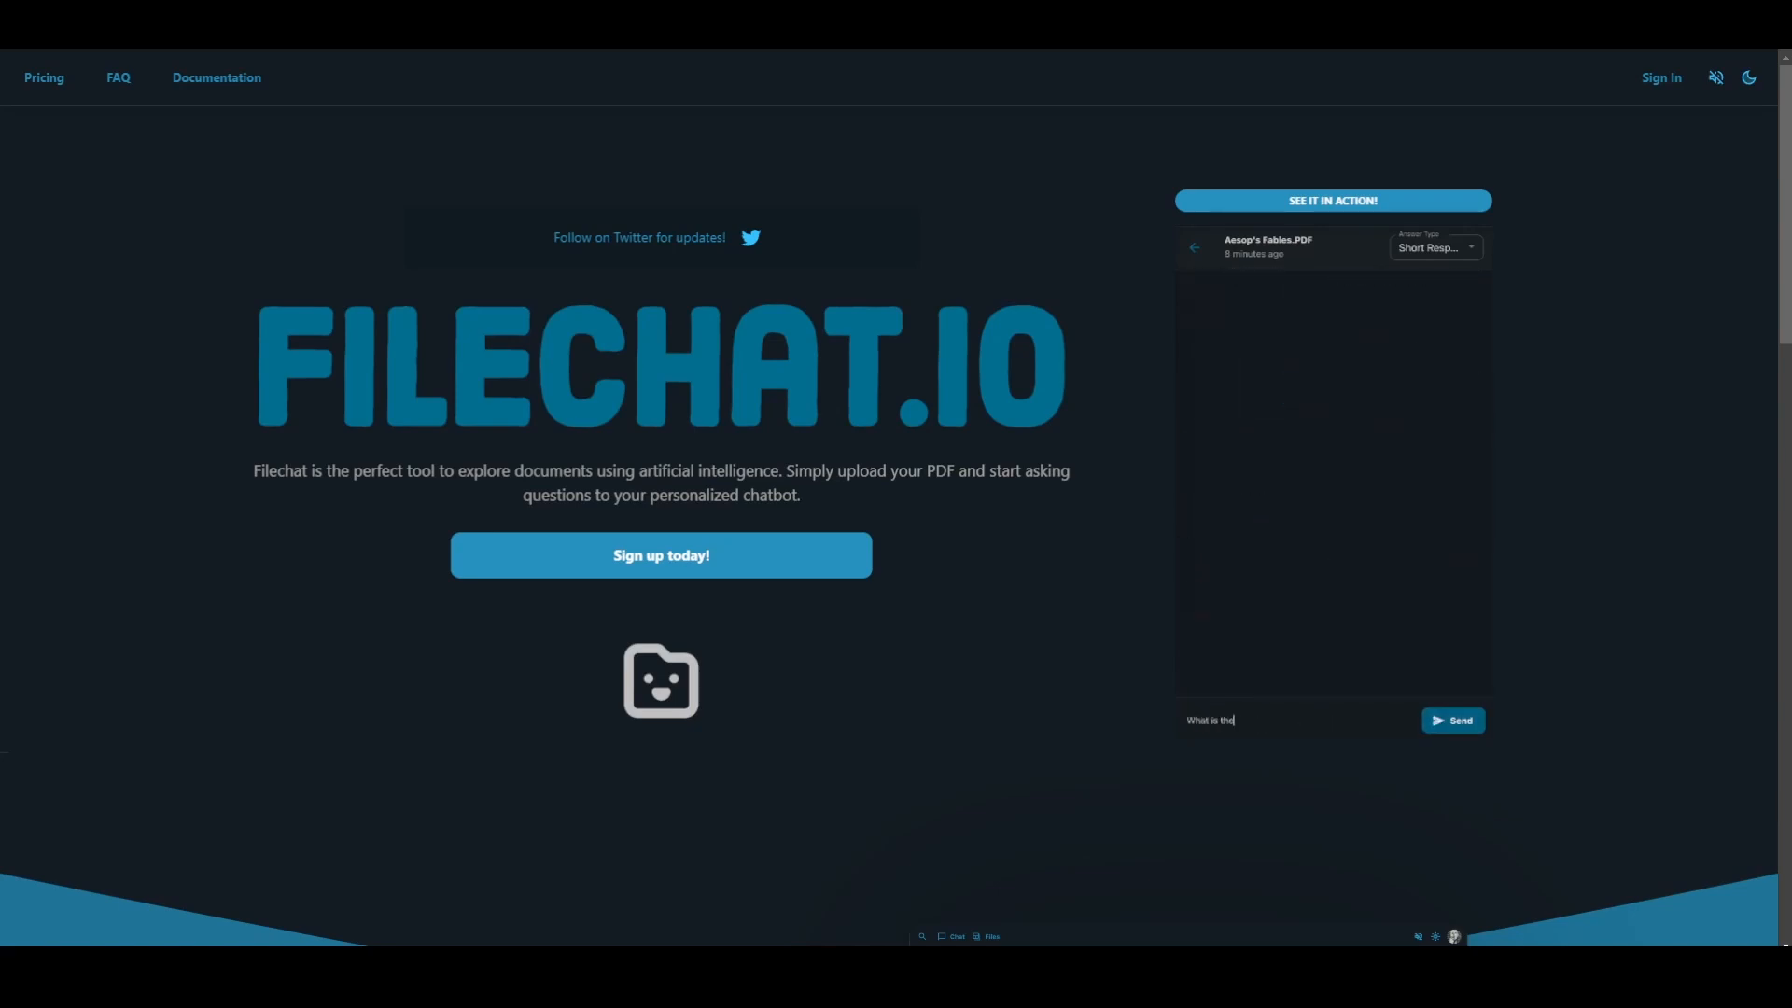
click(1452, 721)
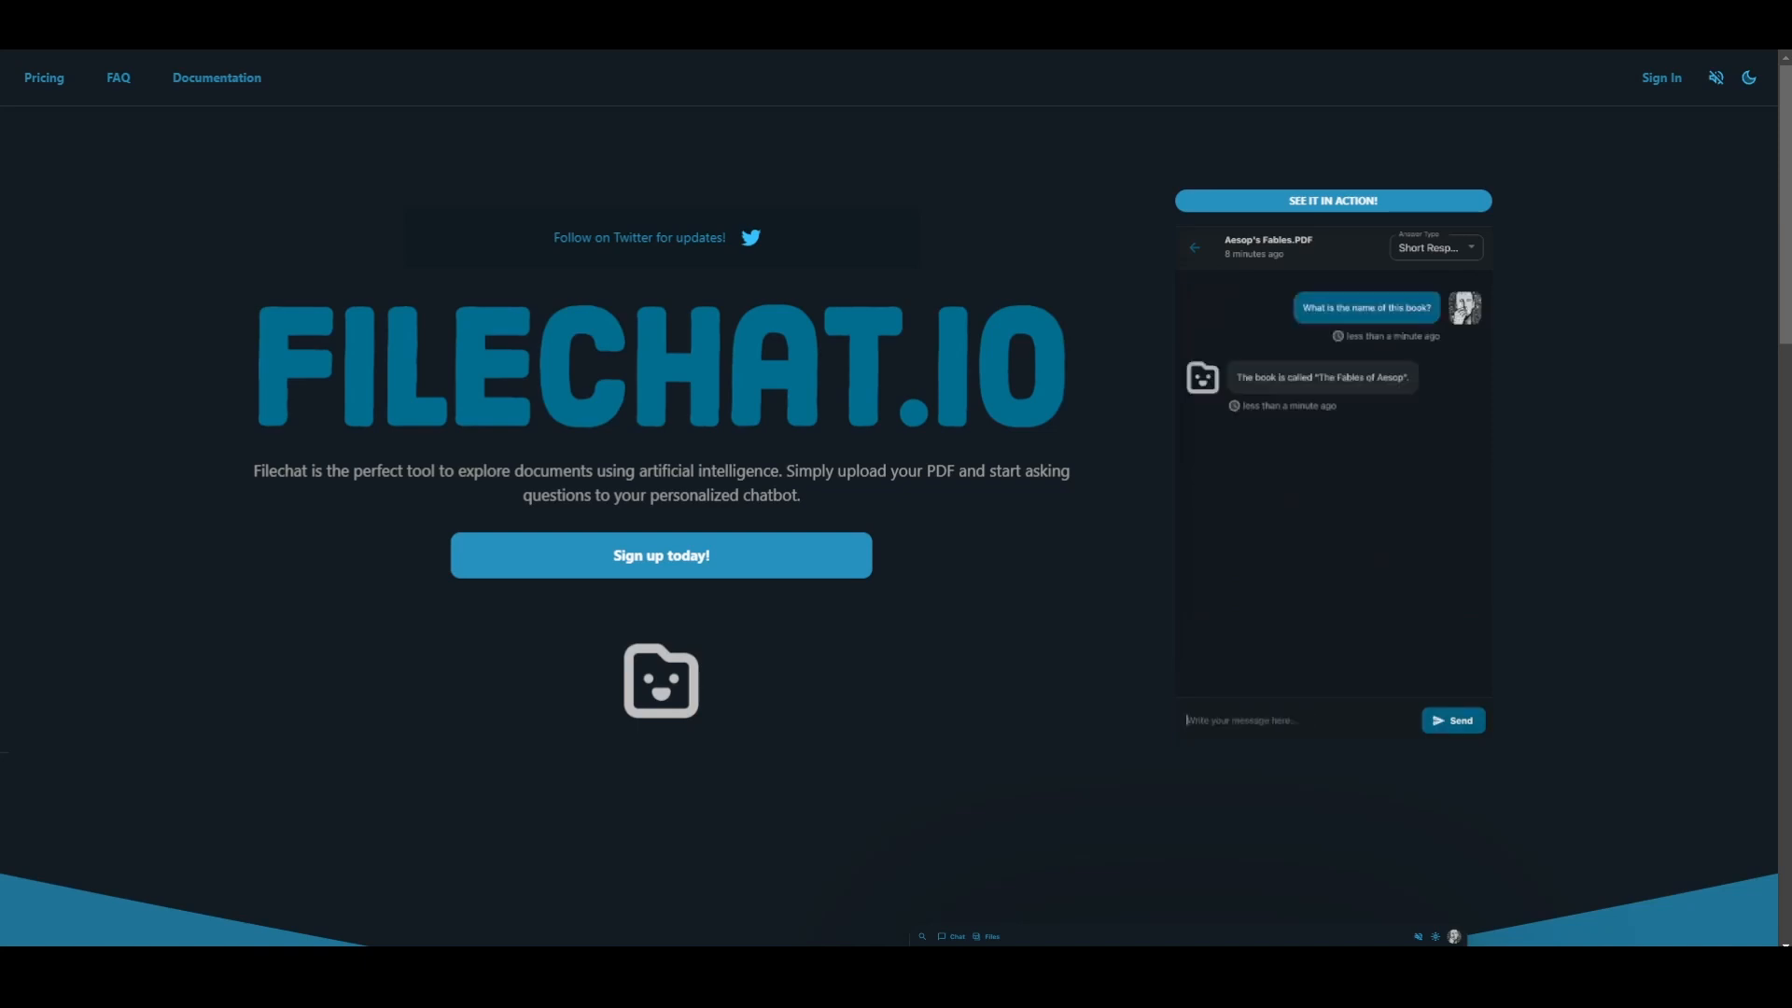
click(1453, 720)
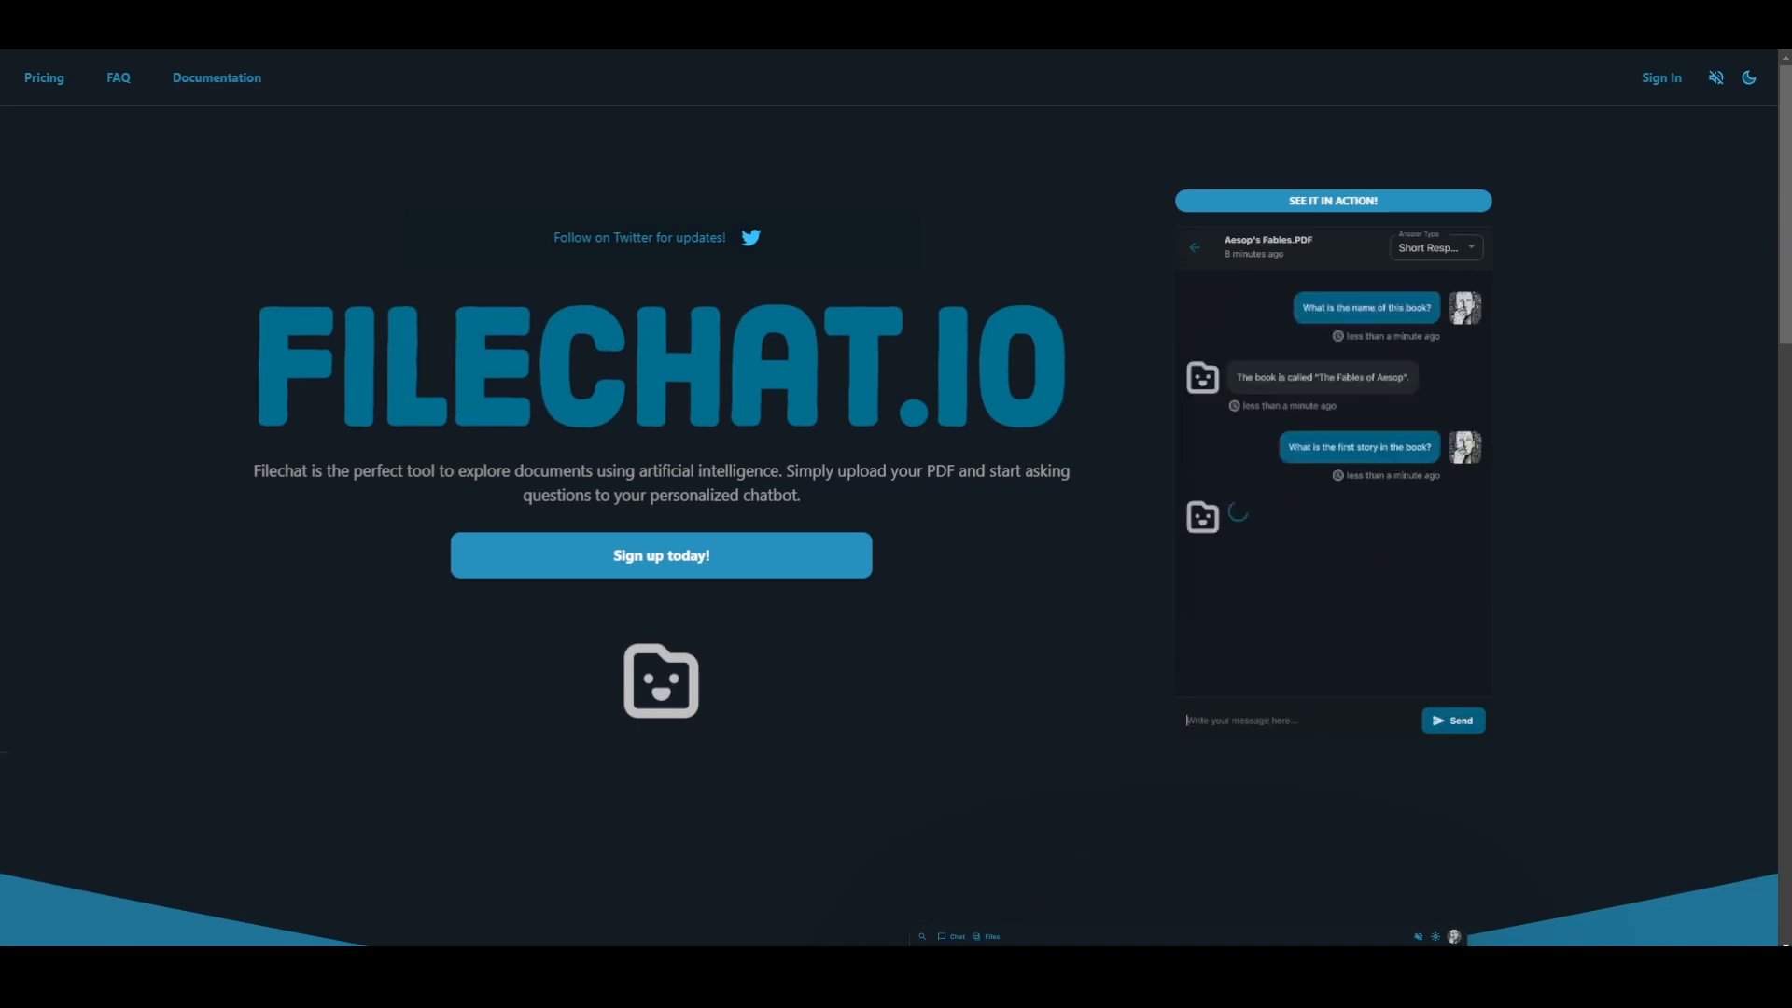
text(What happens in "The W)
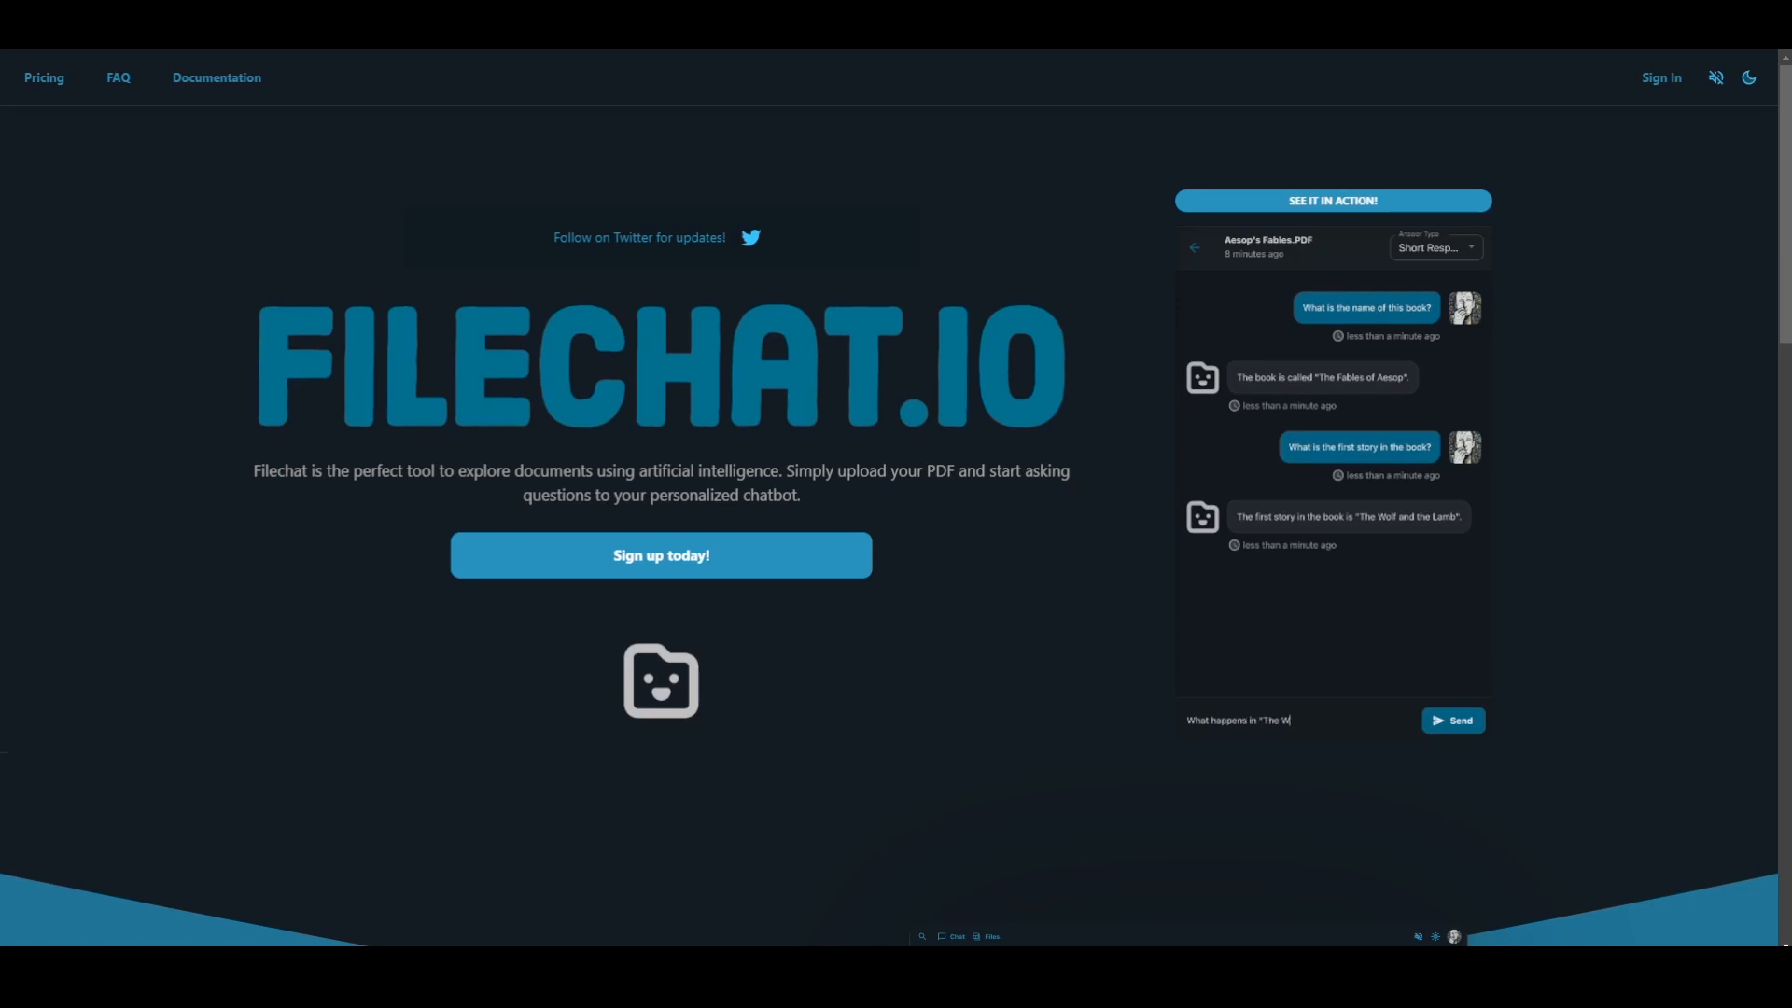
click(1452, 720)
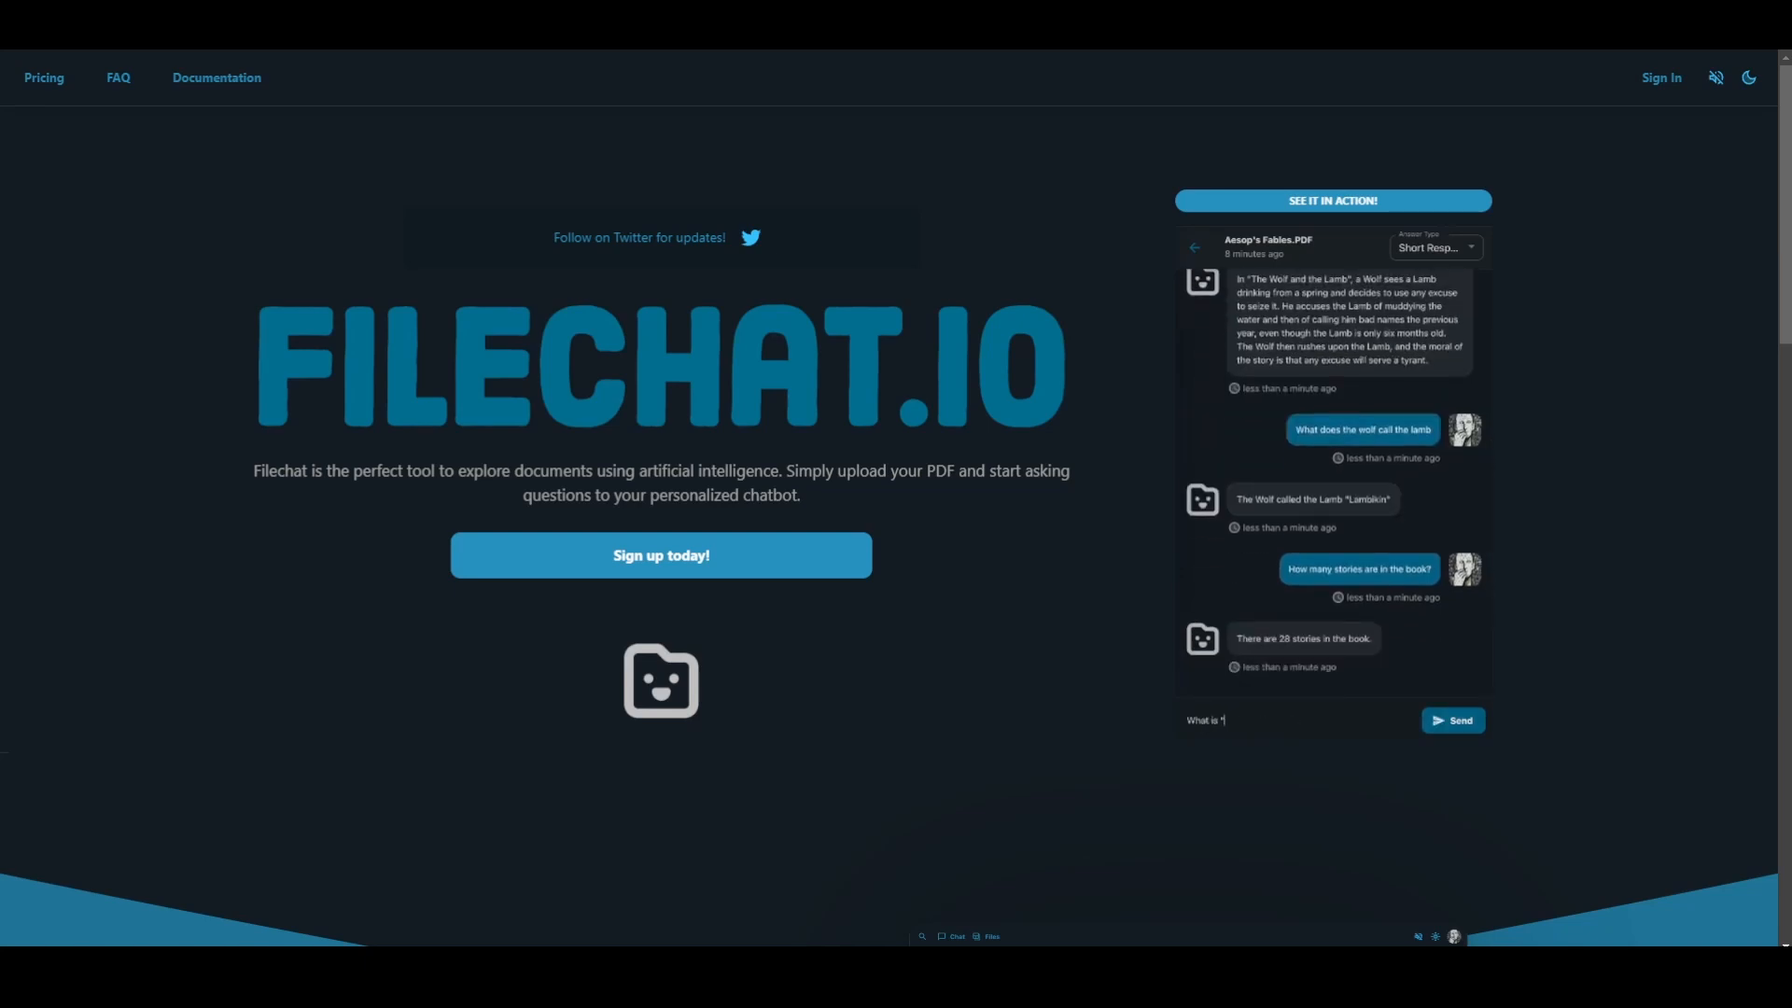
click(1452, 720)
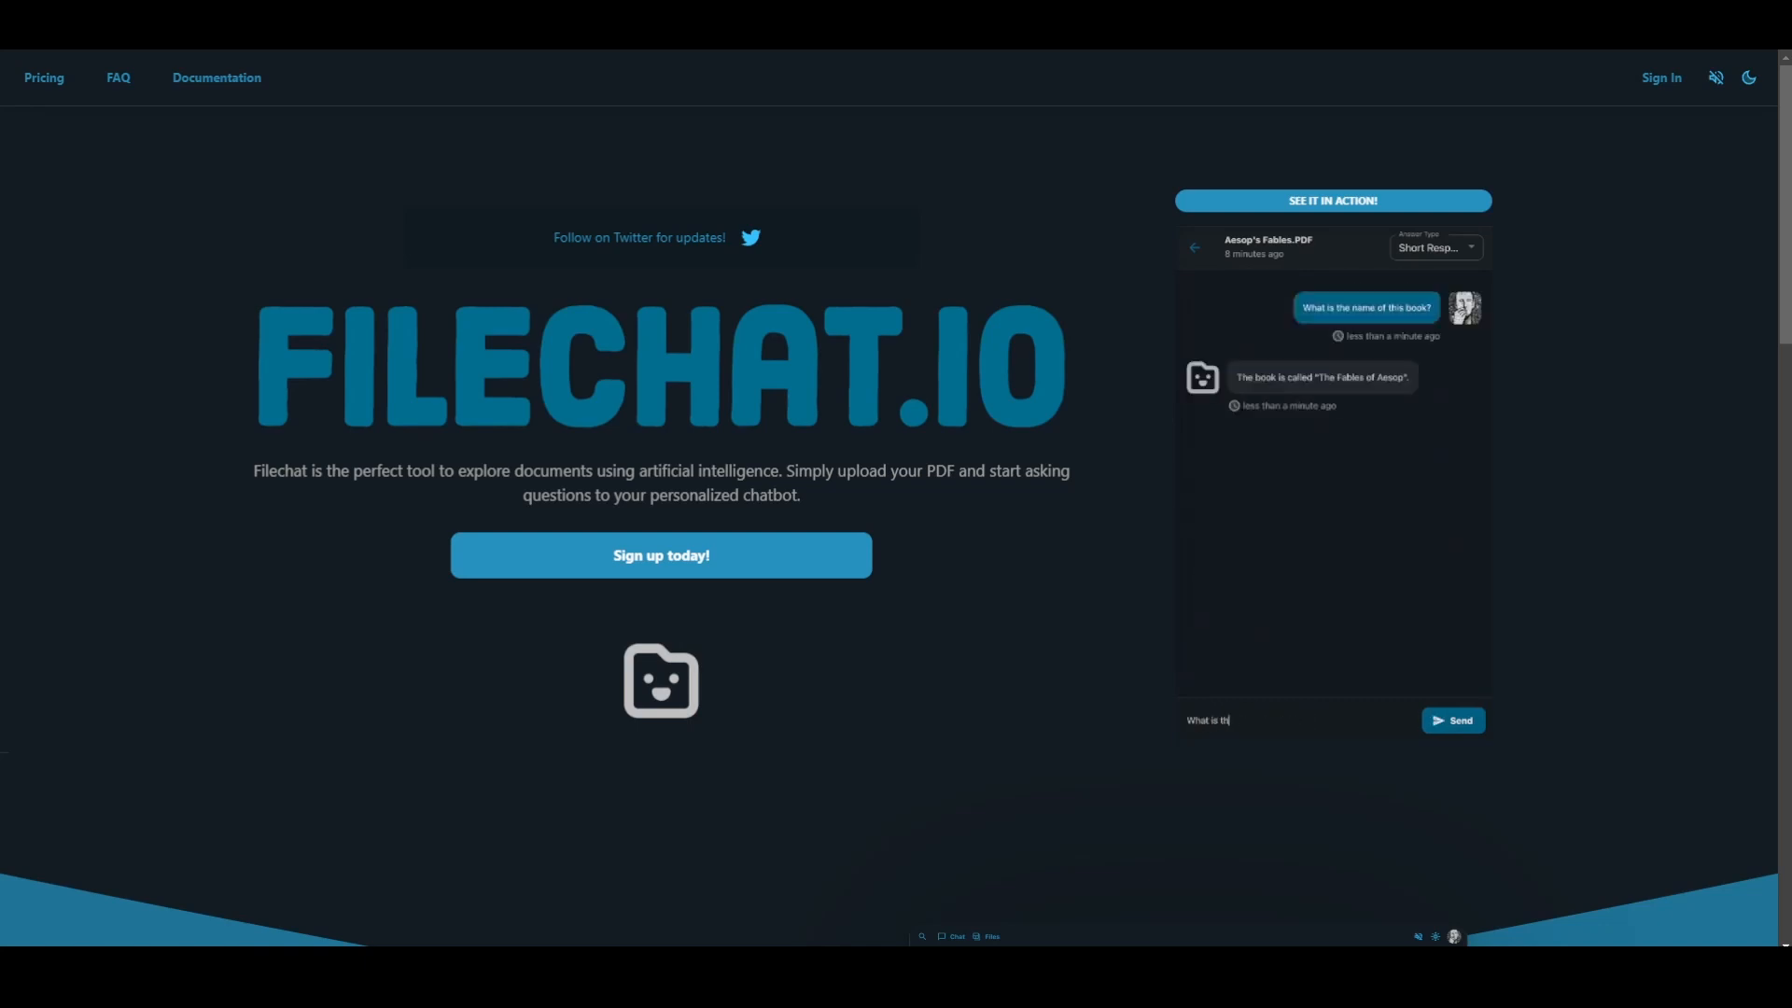
Follow the demo chat's further Aesop's Fables questions, including the first statement of the book.
click(1452, 721)
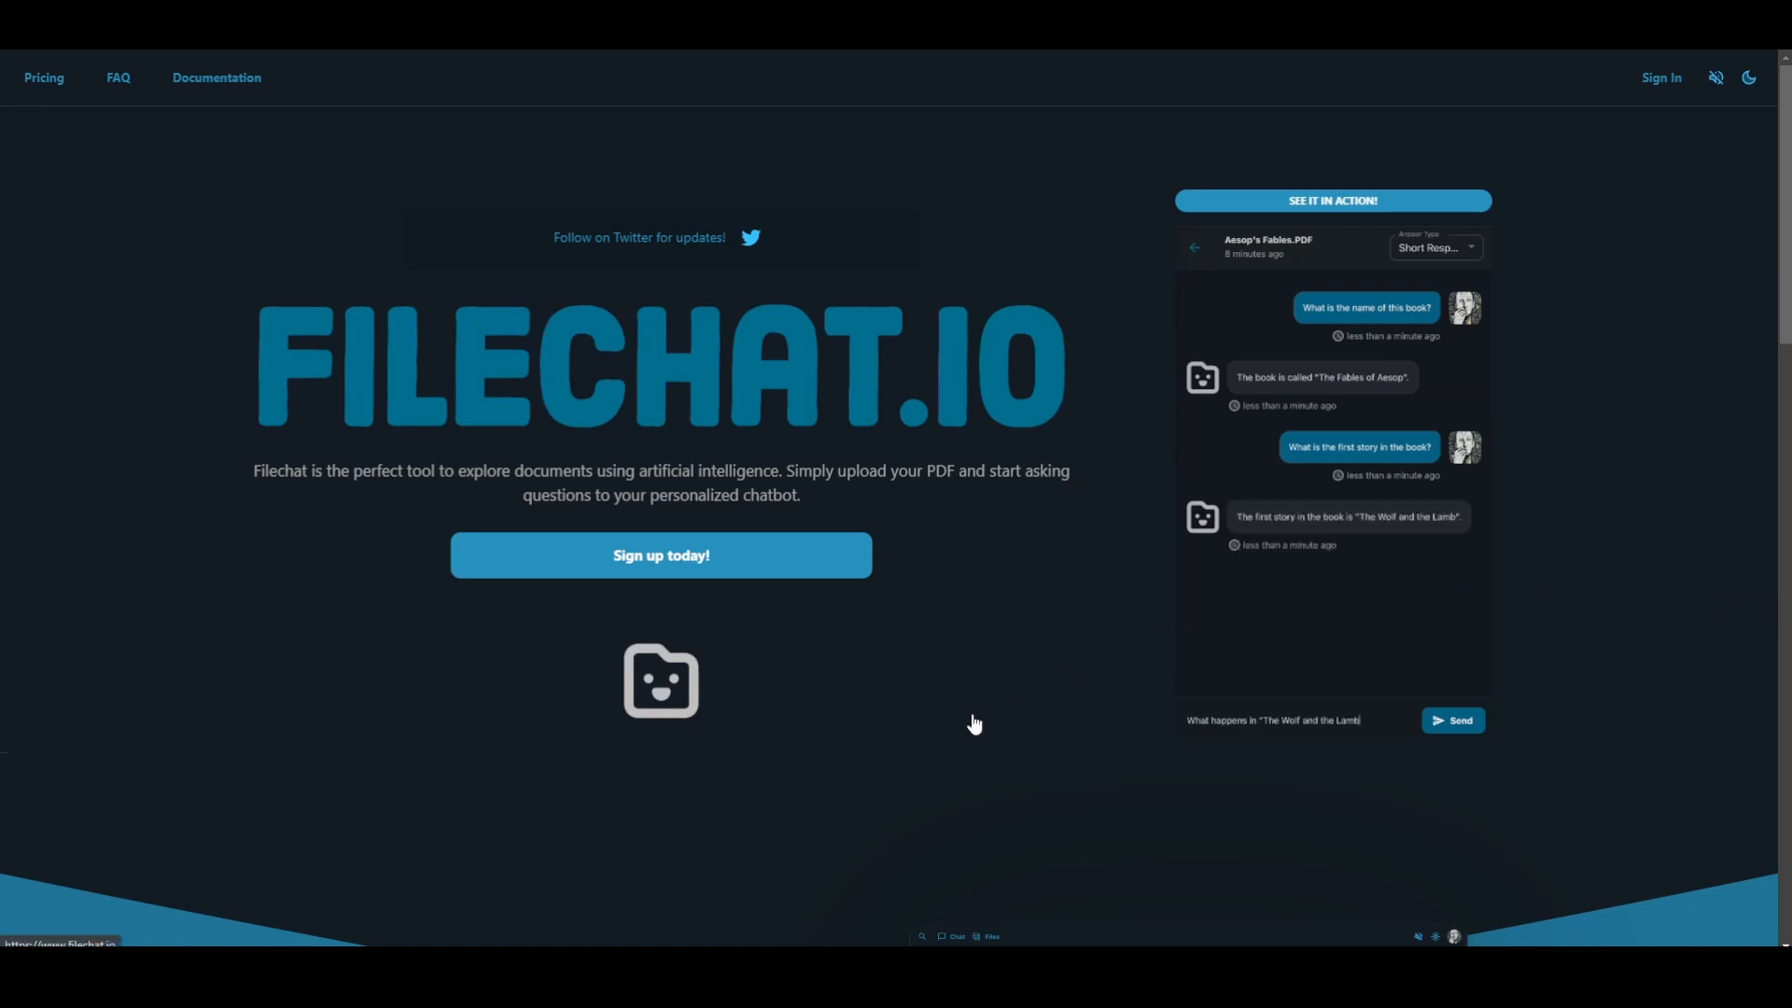
click(1453, 720)
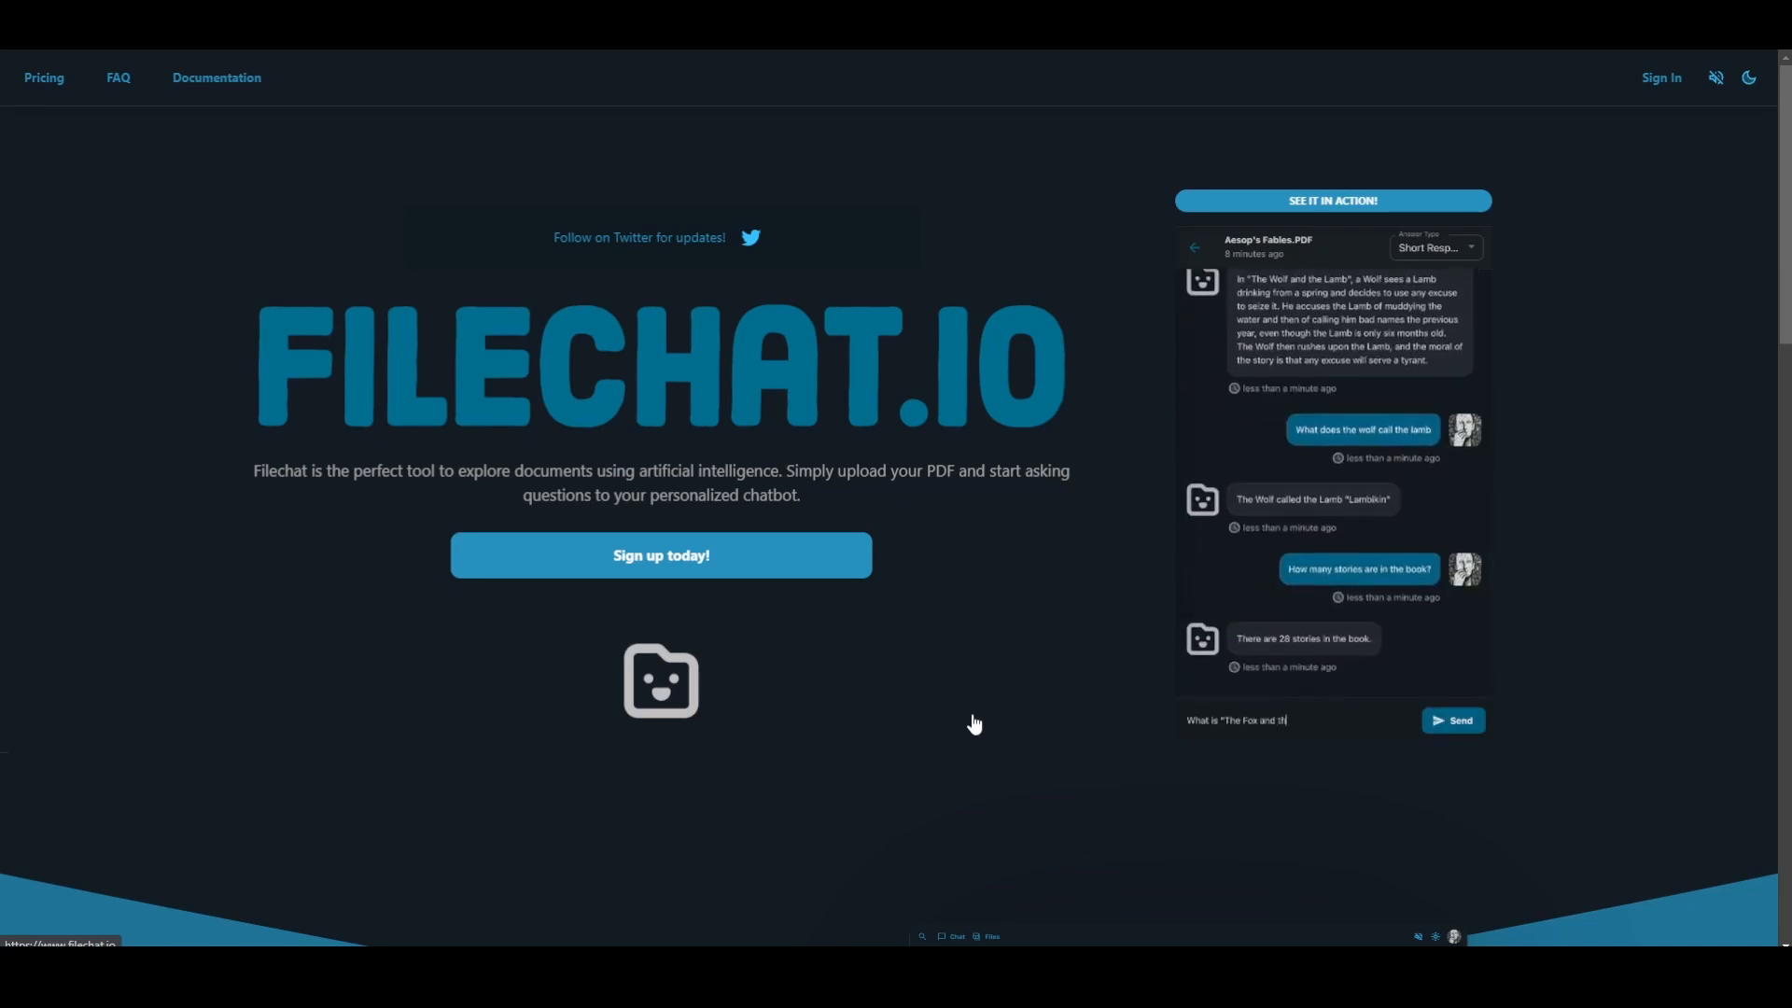
click(1452, 720)
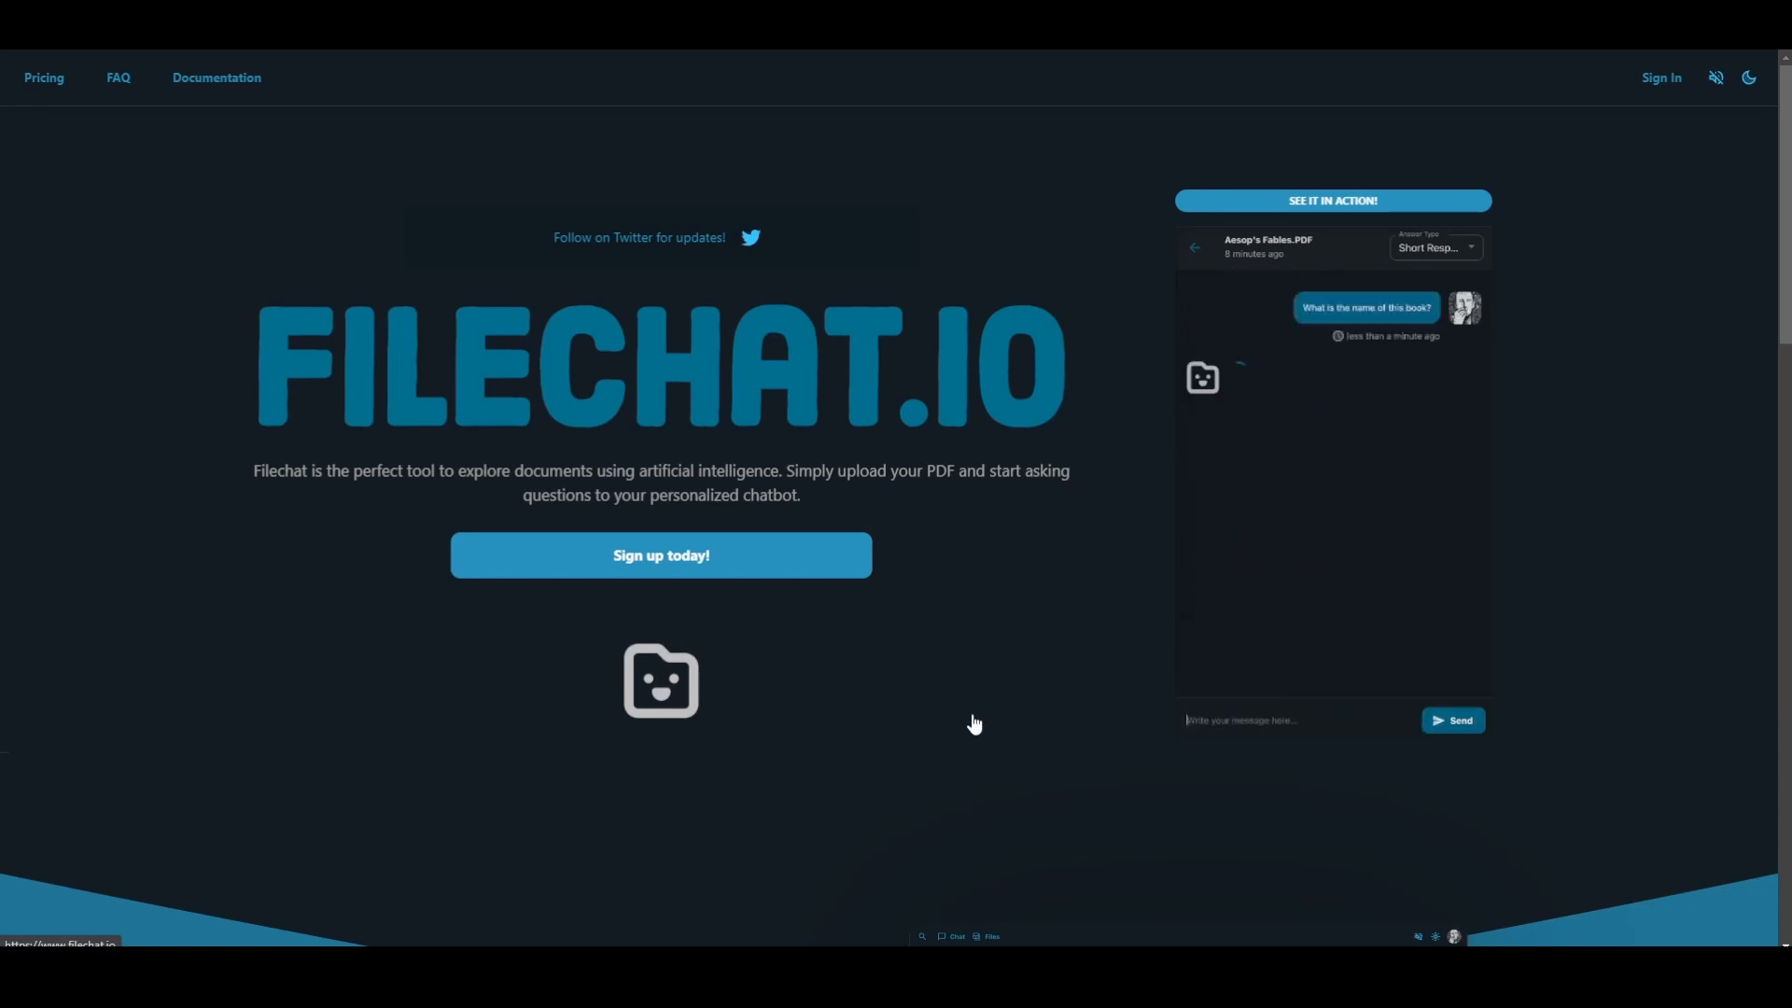
text(What is the first sta)
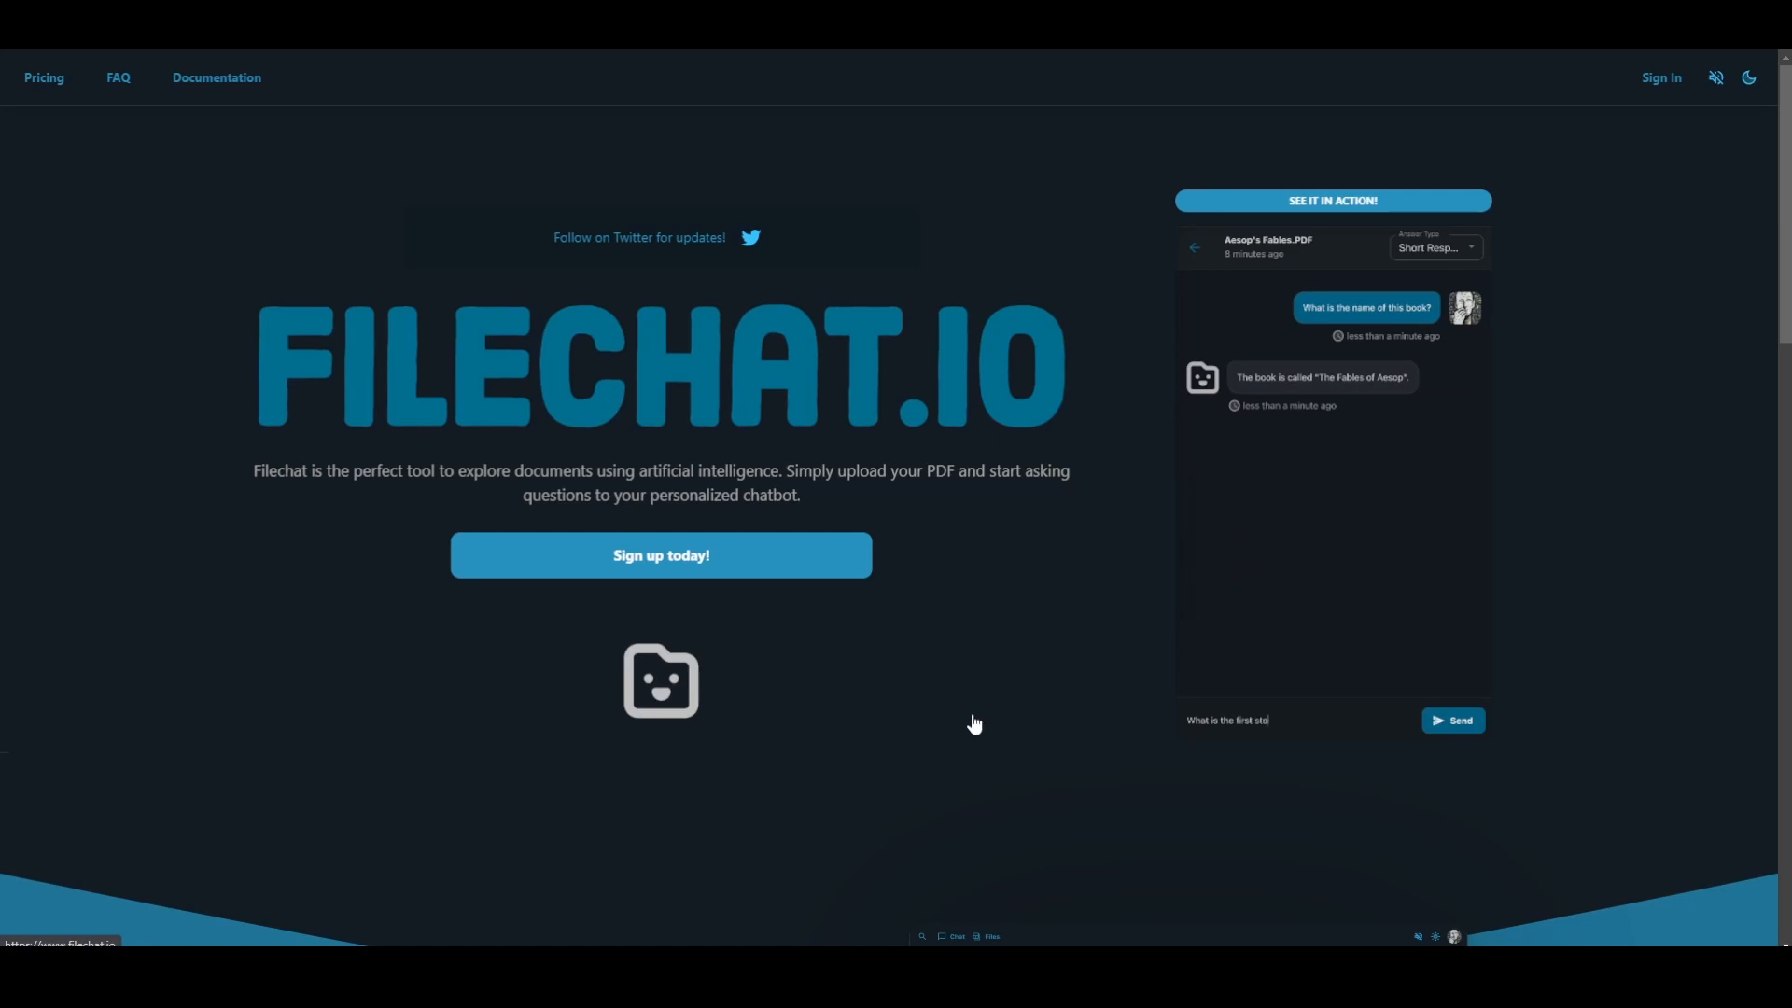
click(1452, 718)
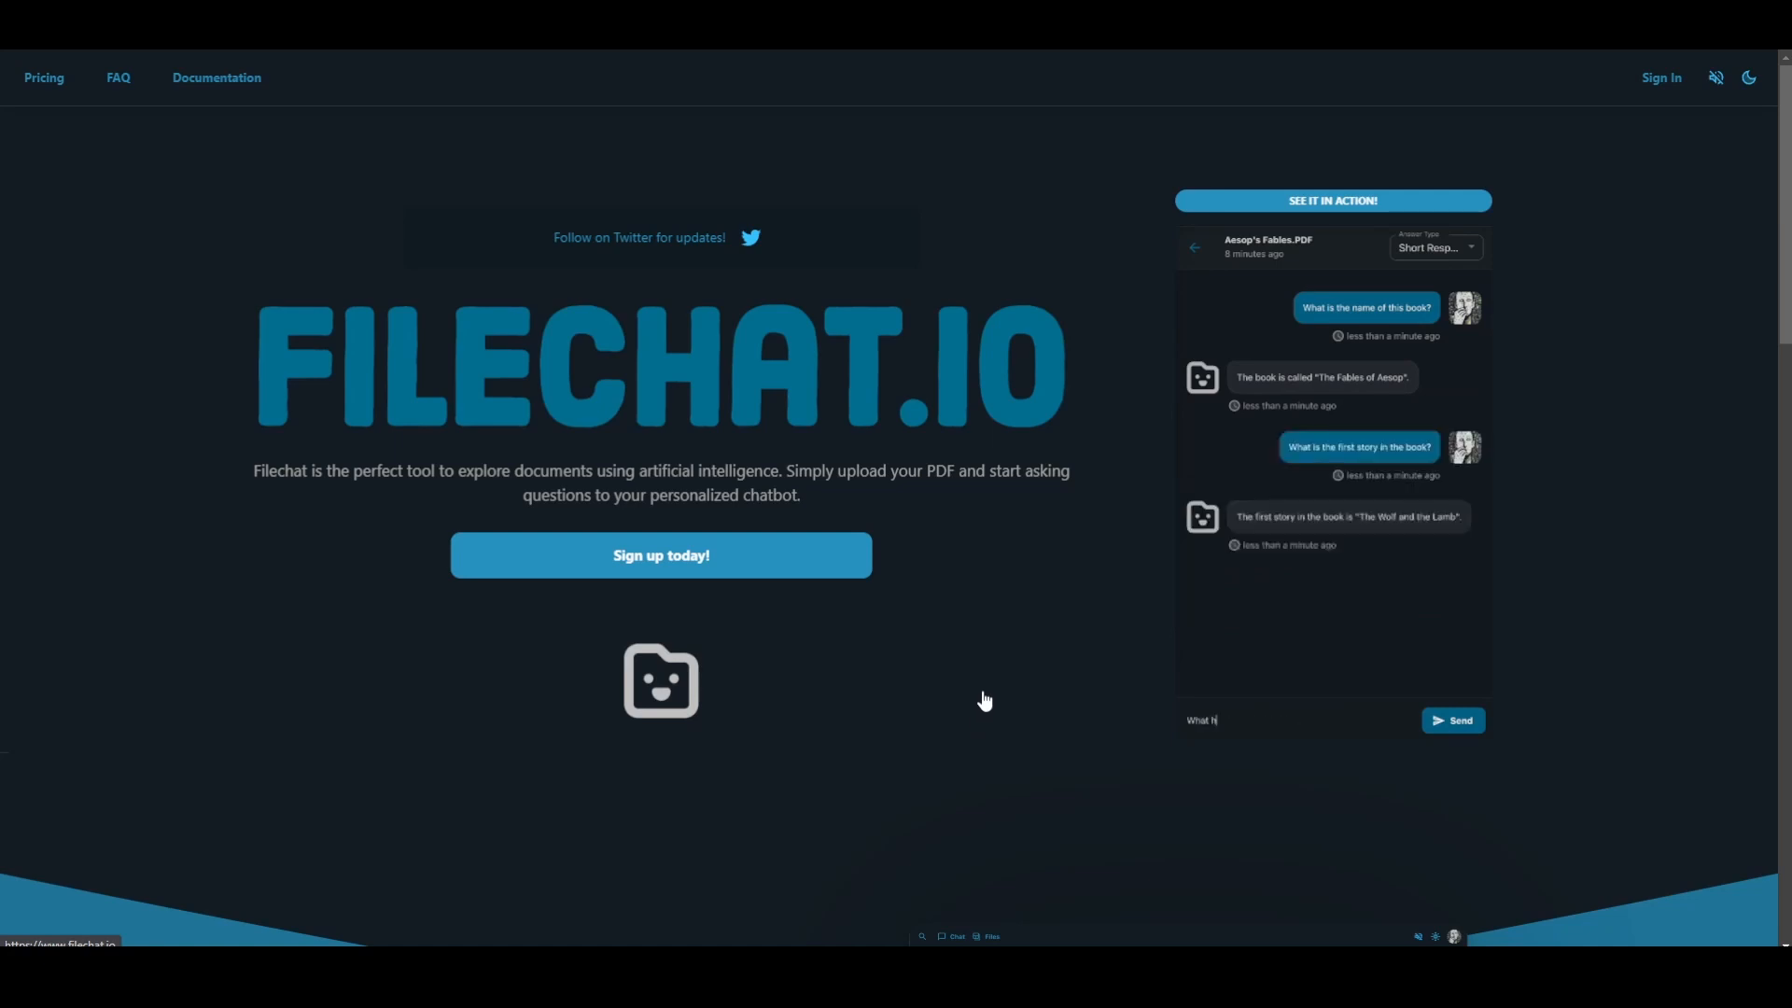
click(1452, 721)
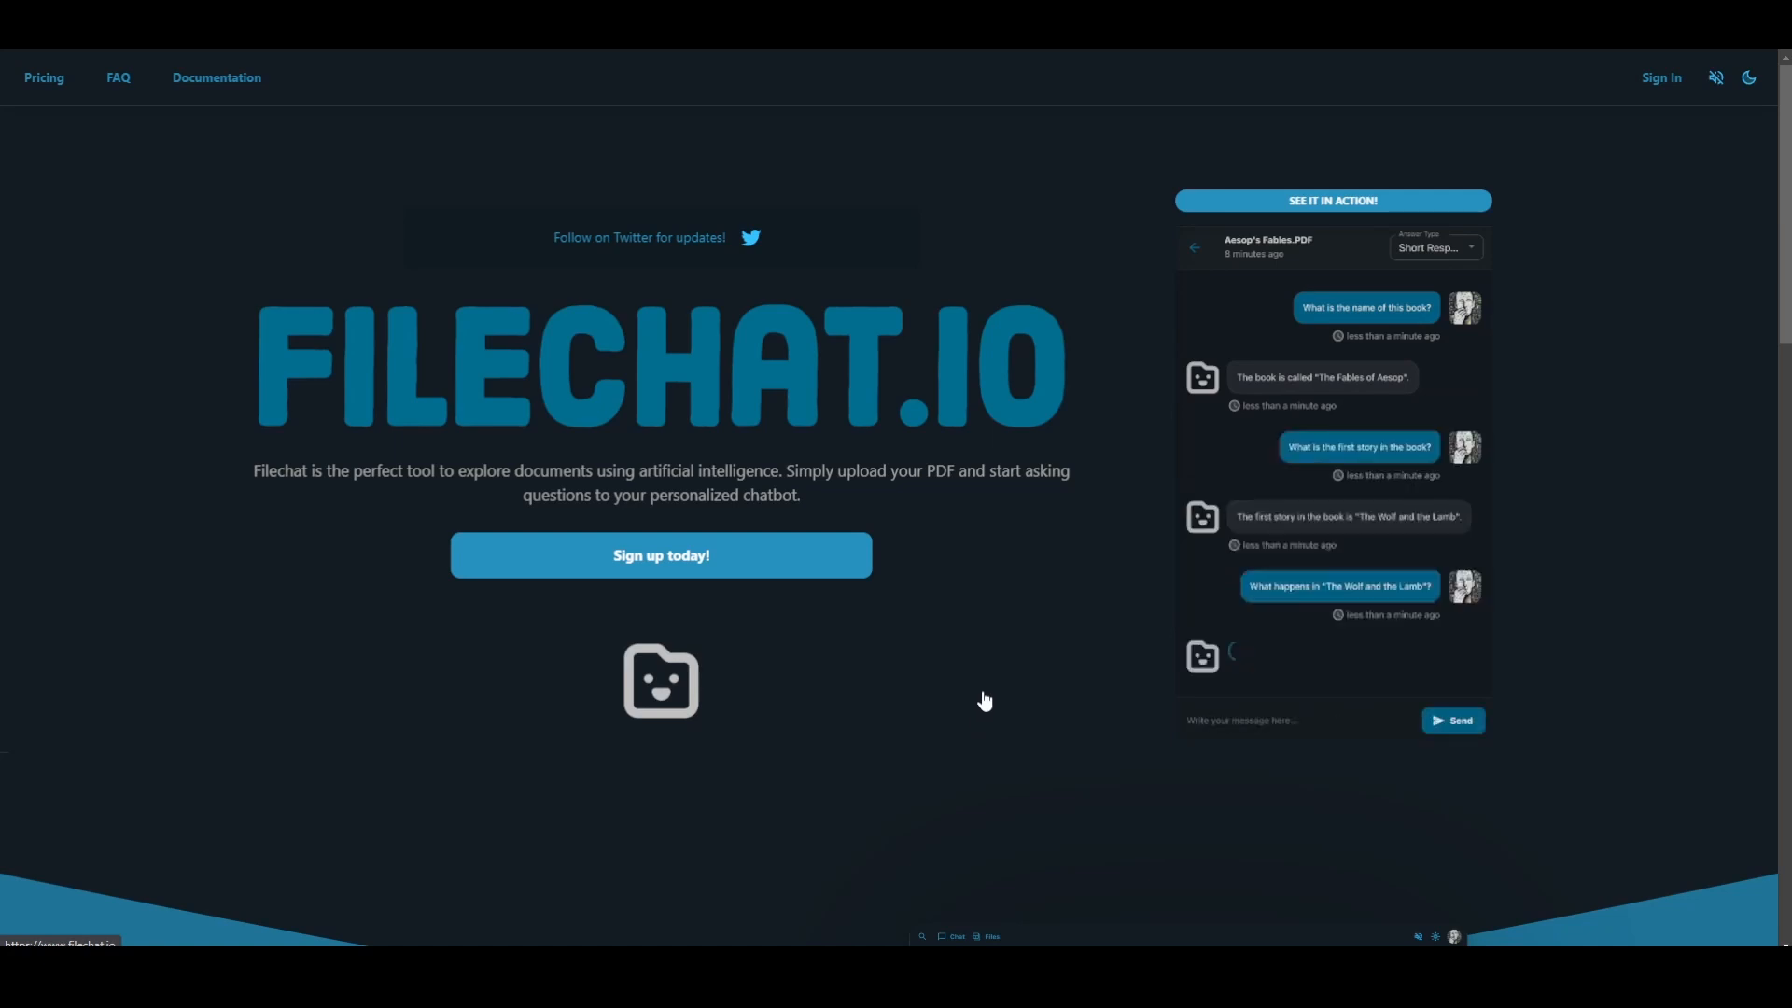
Move past the document types and Free, Basic and API plans to the FAQ with 'How does it work?' expanded.
scroll(down, 3)
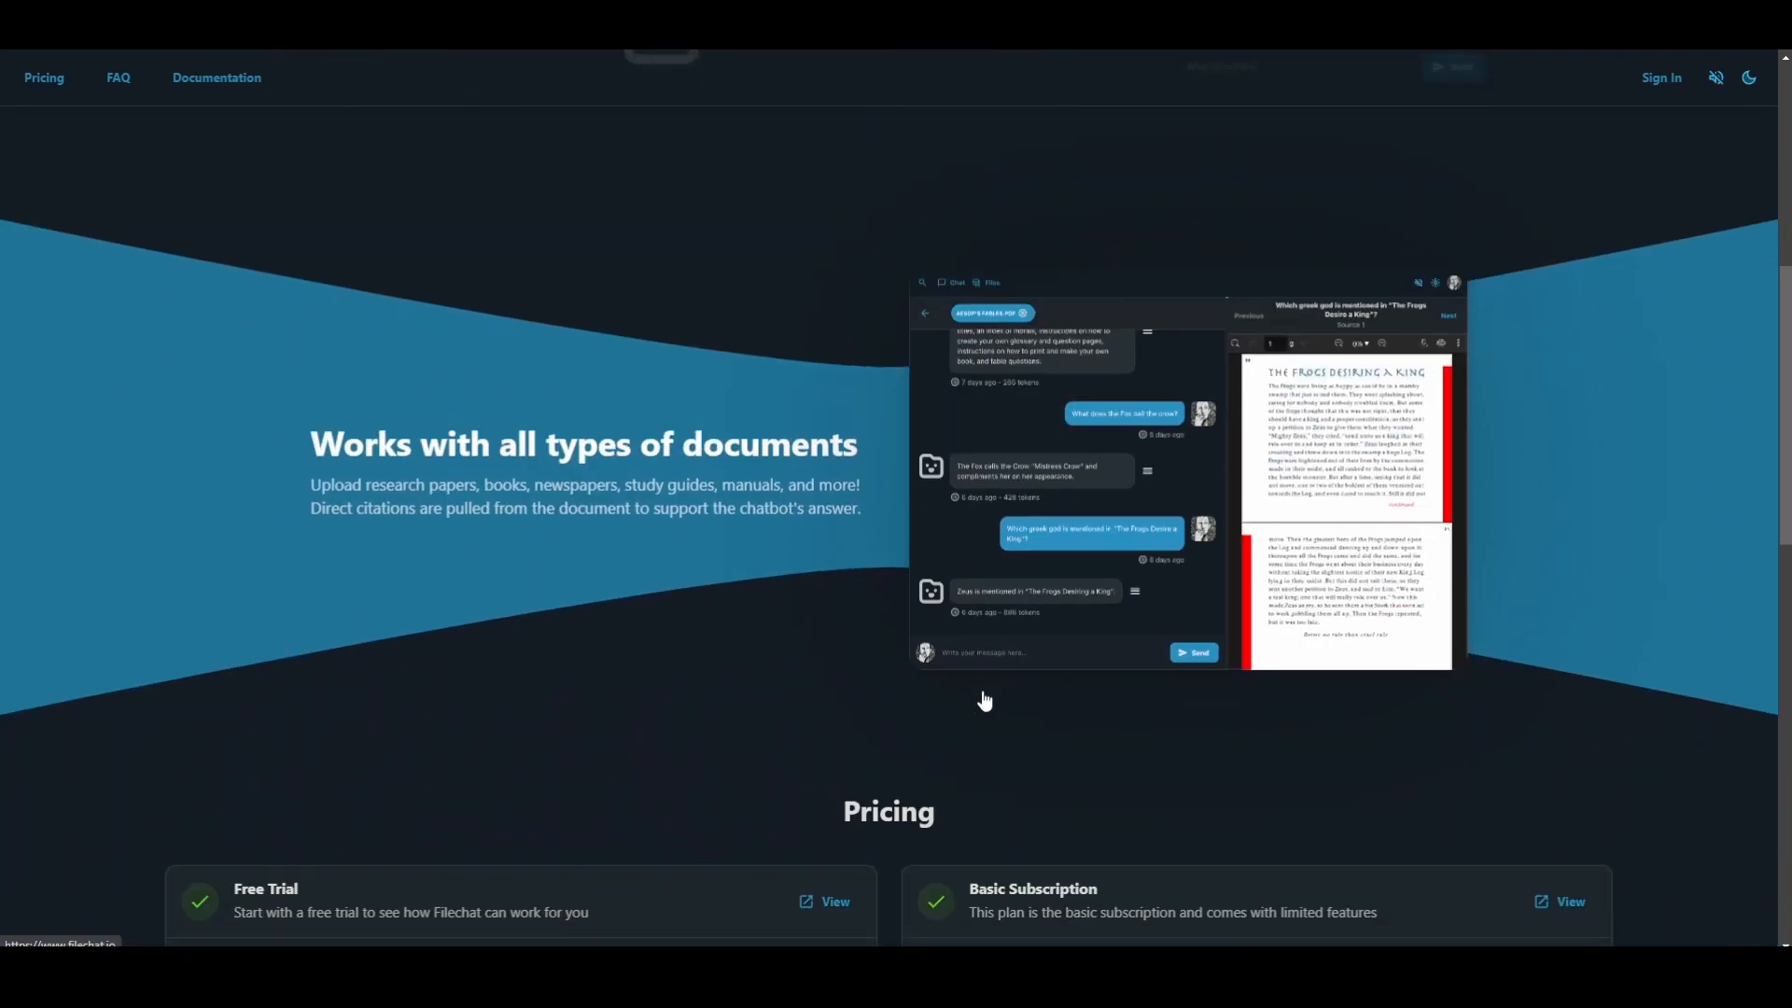
mouse_move(1432, 756)
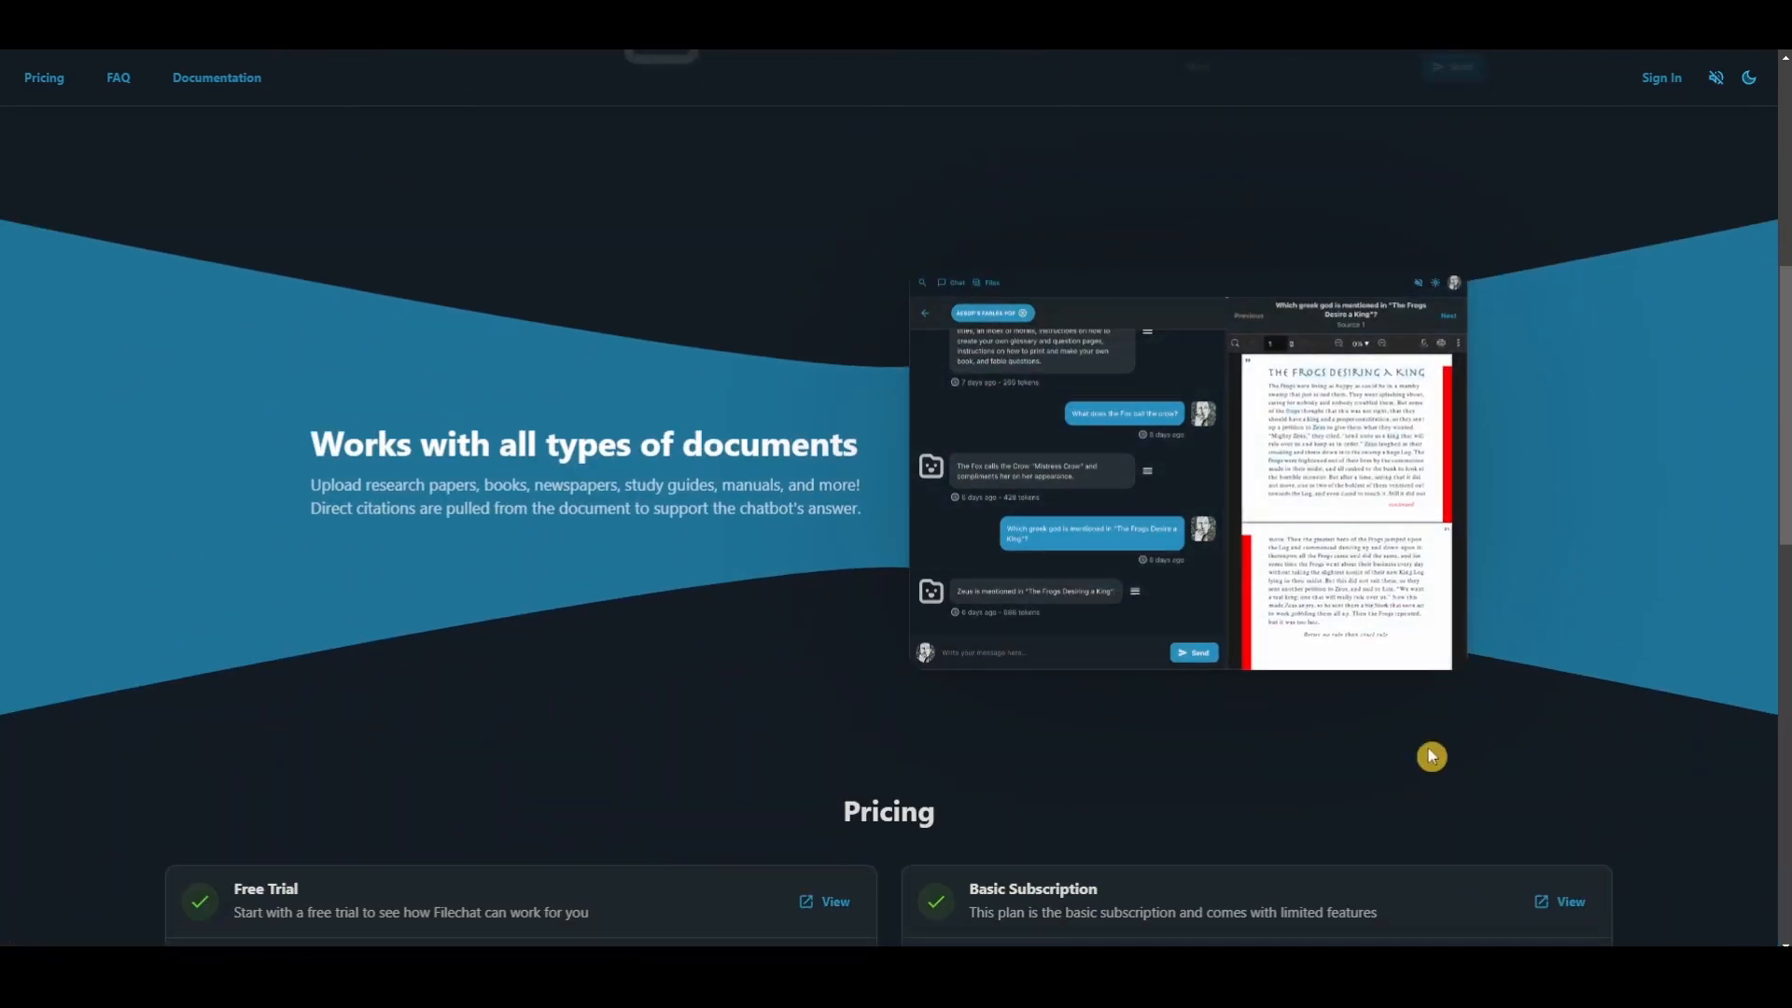
scroll(down, 3)
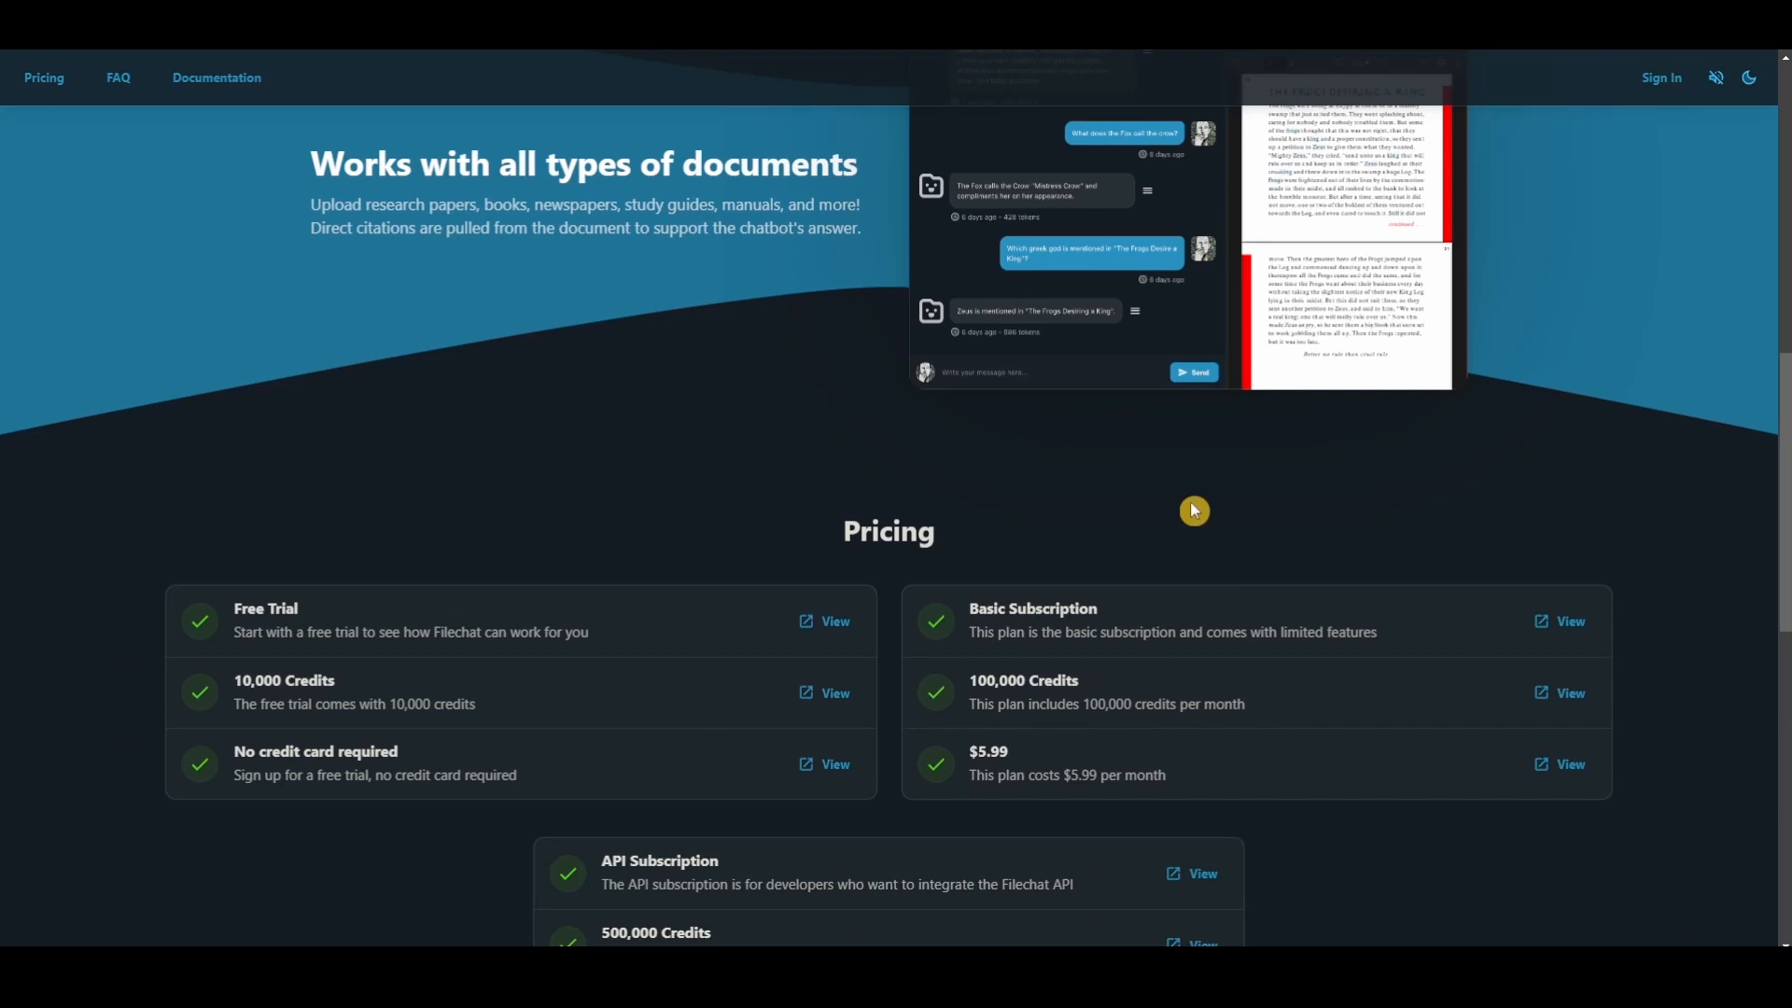
scroll(down, 3)
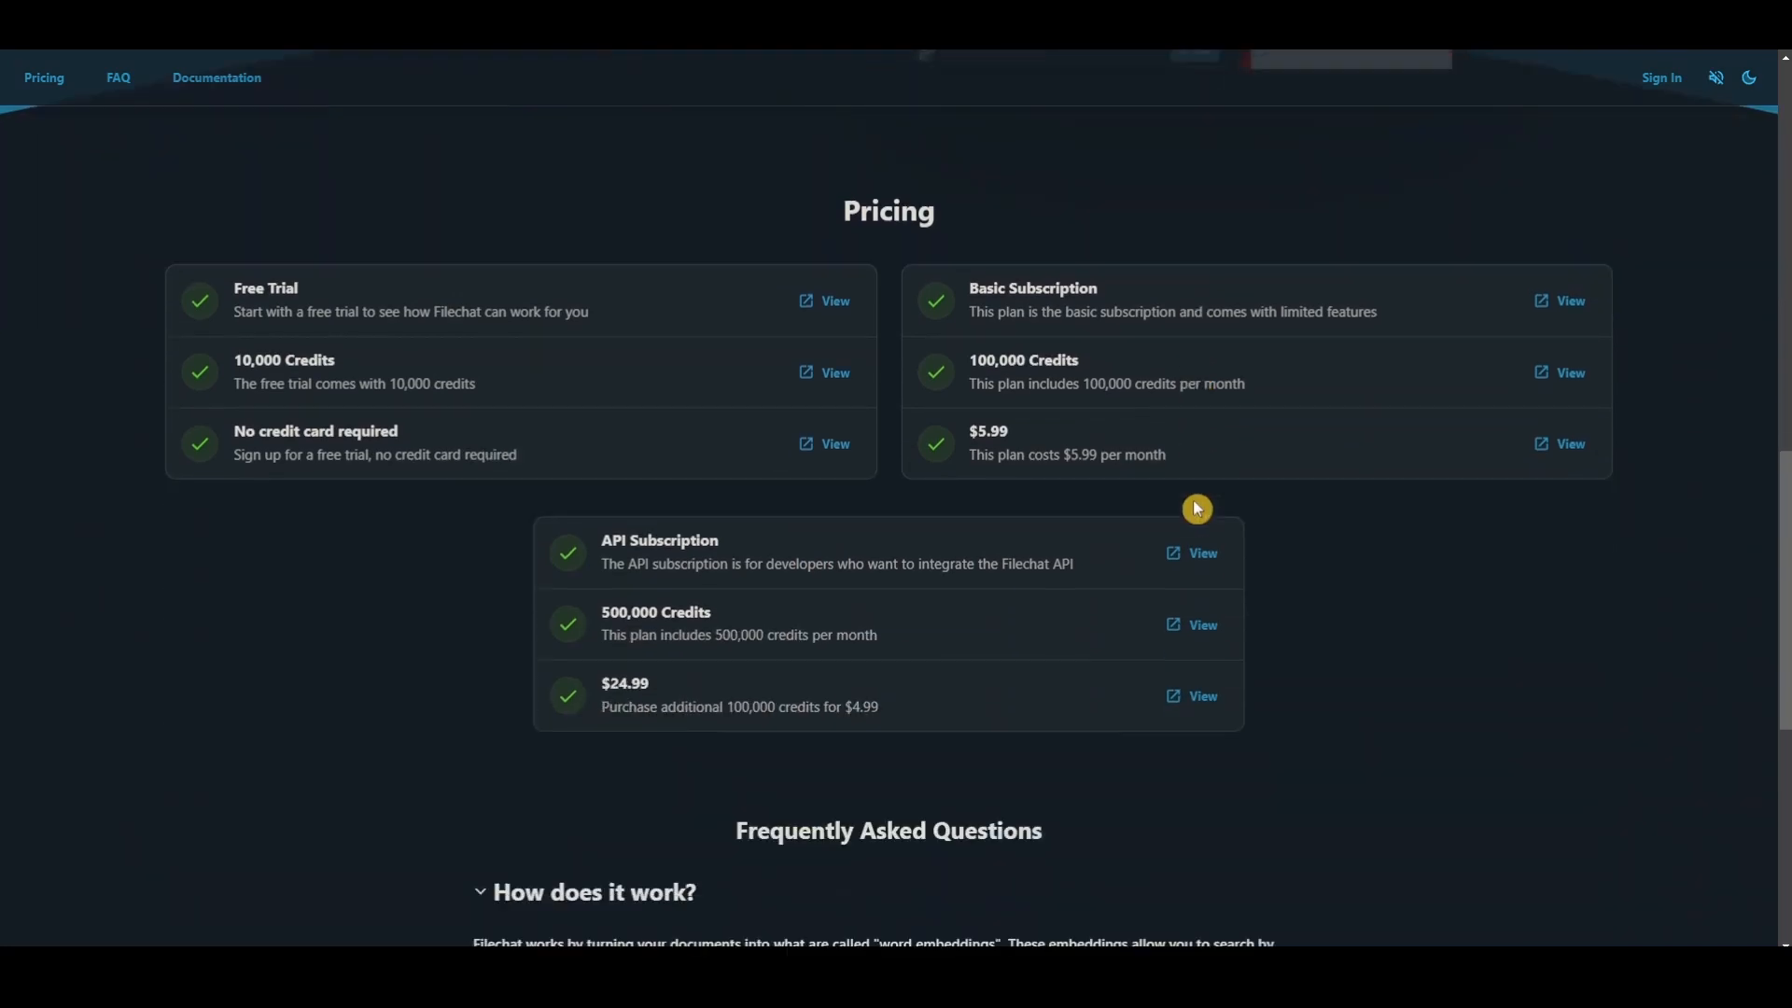
scroll(down, 3)
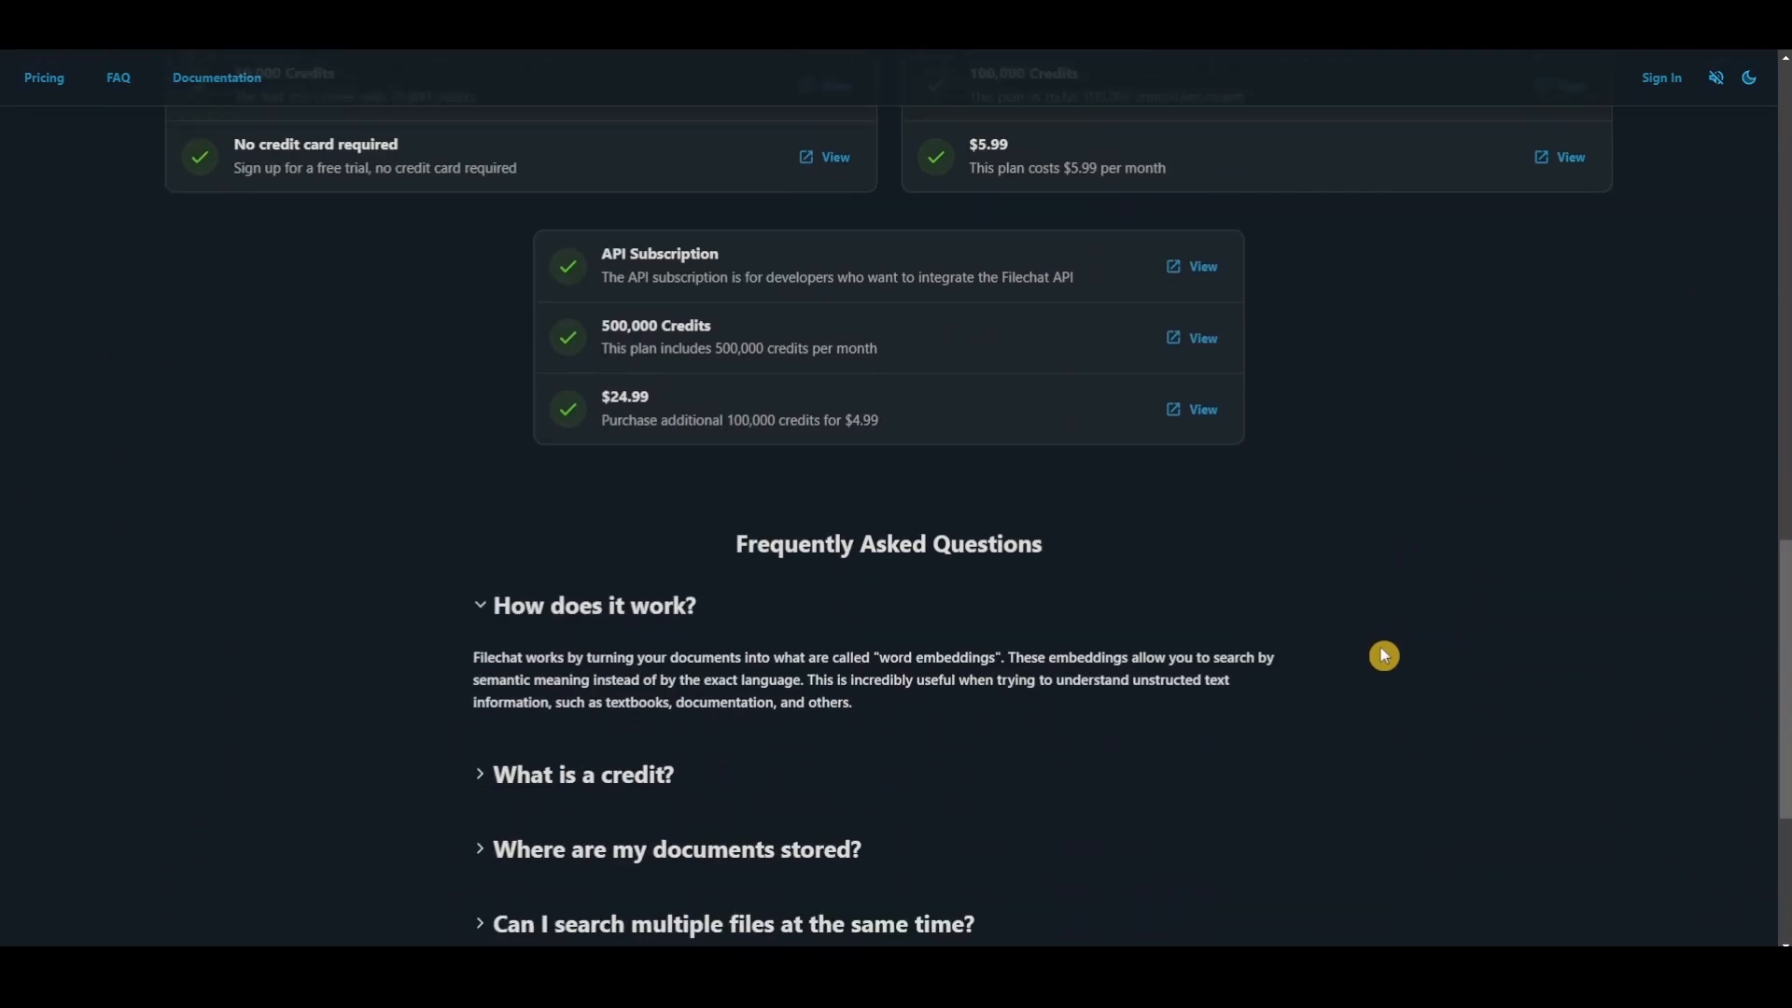
scroll(down, 3)
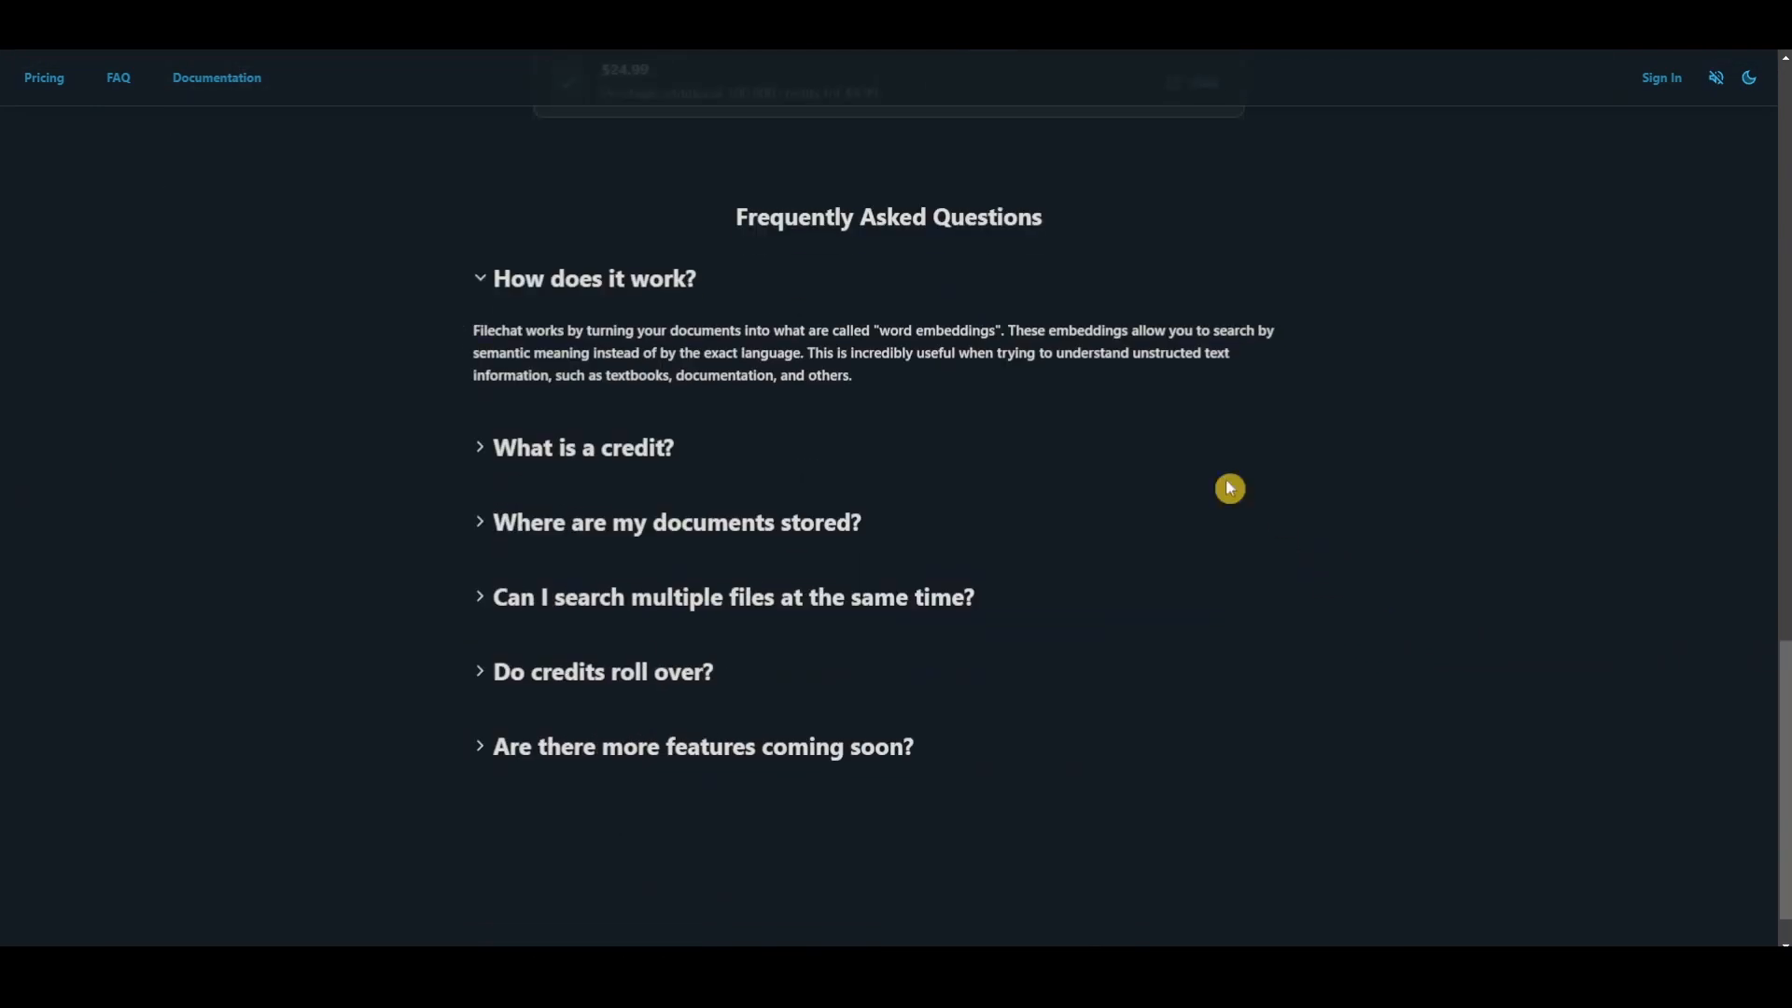
mouse_move(1215, 481)
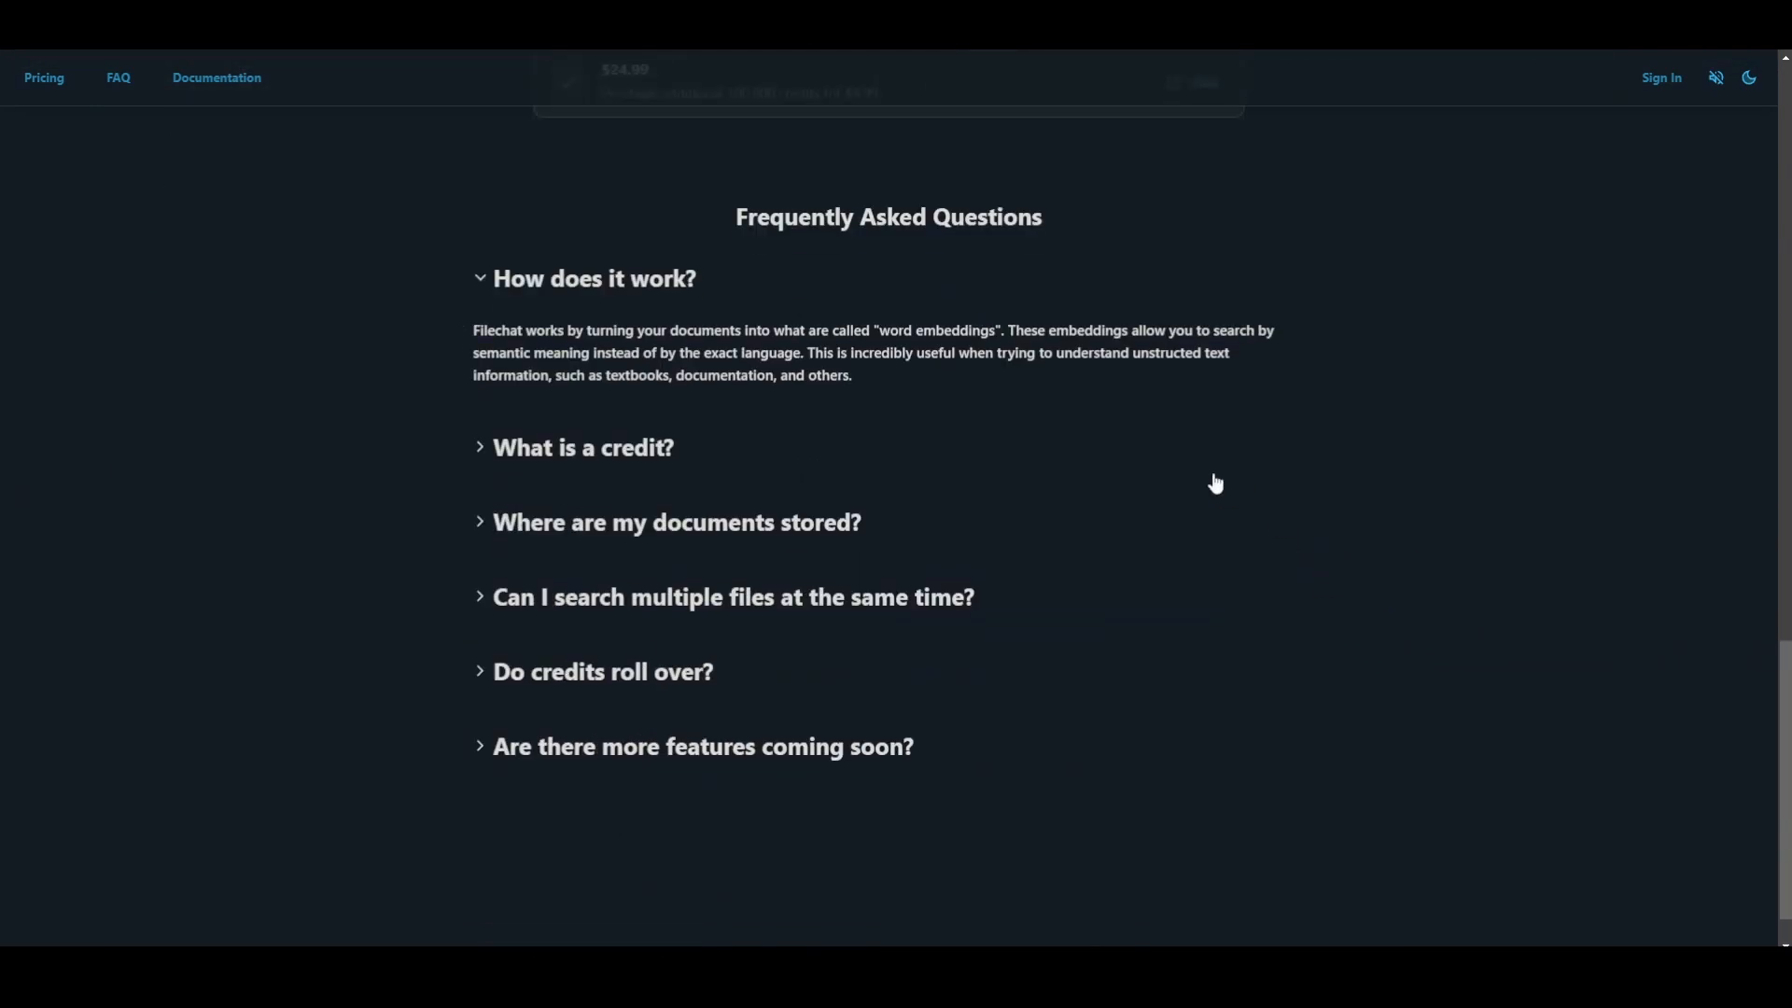
scroll(down, 3)
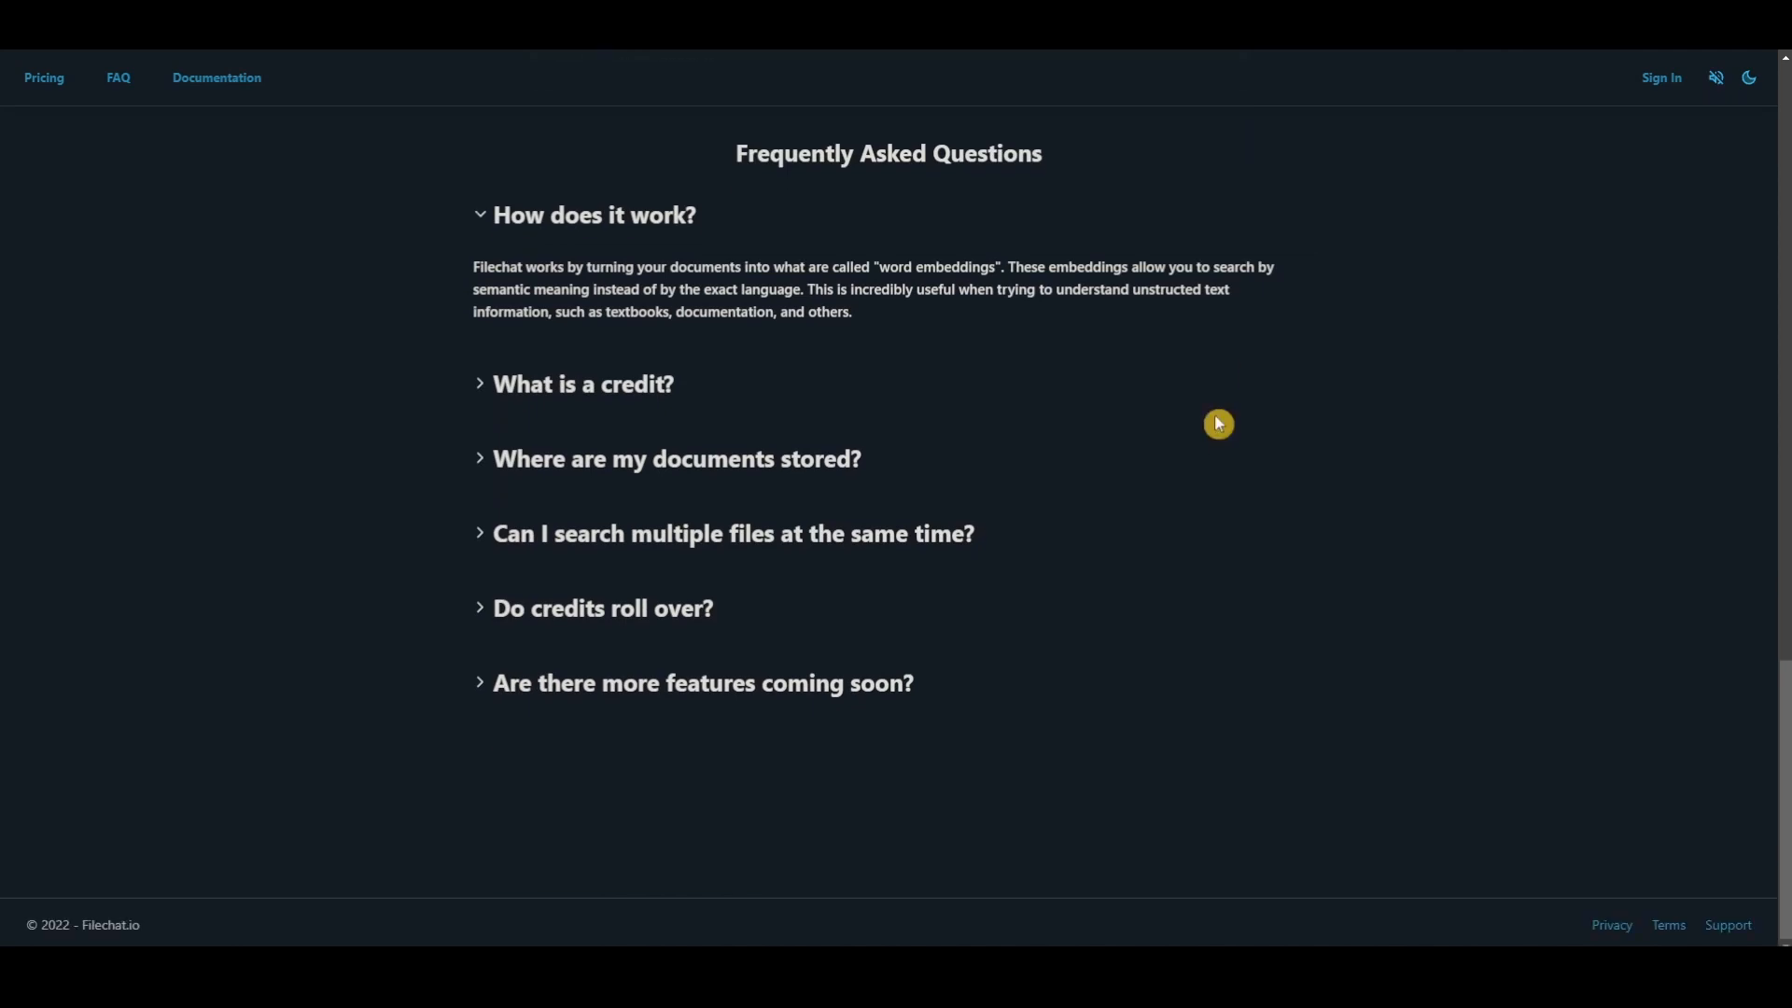
scroll(up, 3)
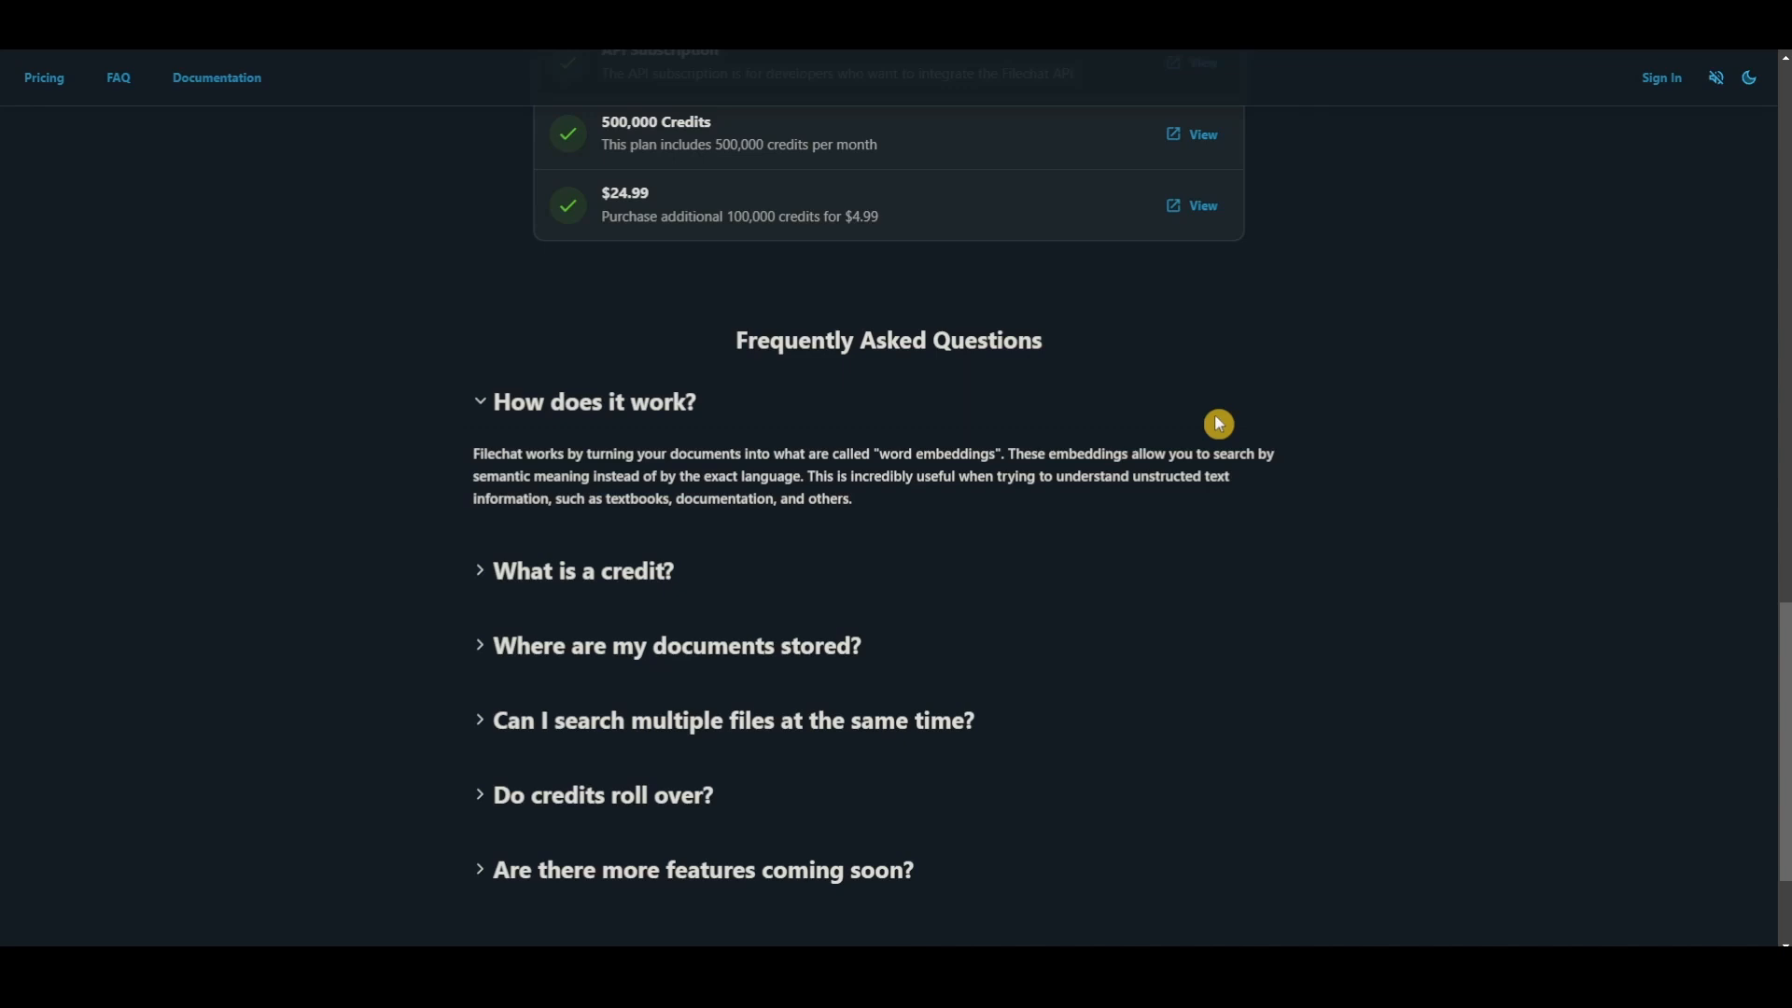
mouse_move(1230, 541)
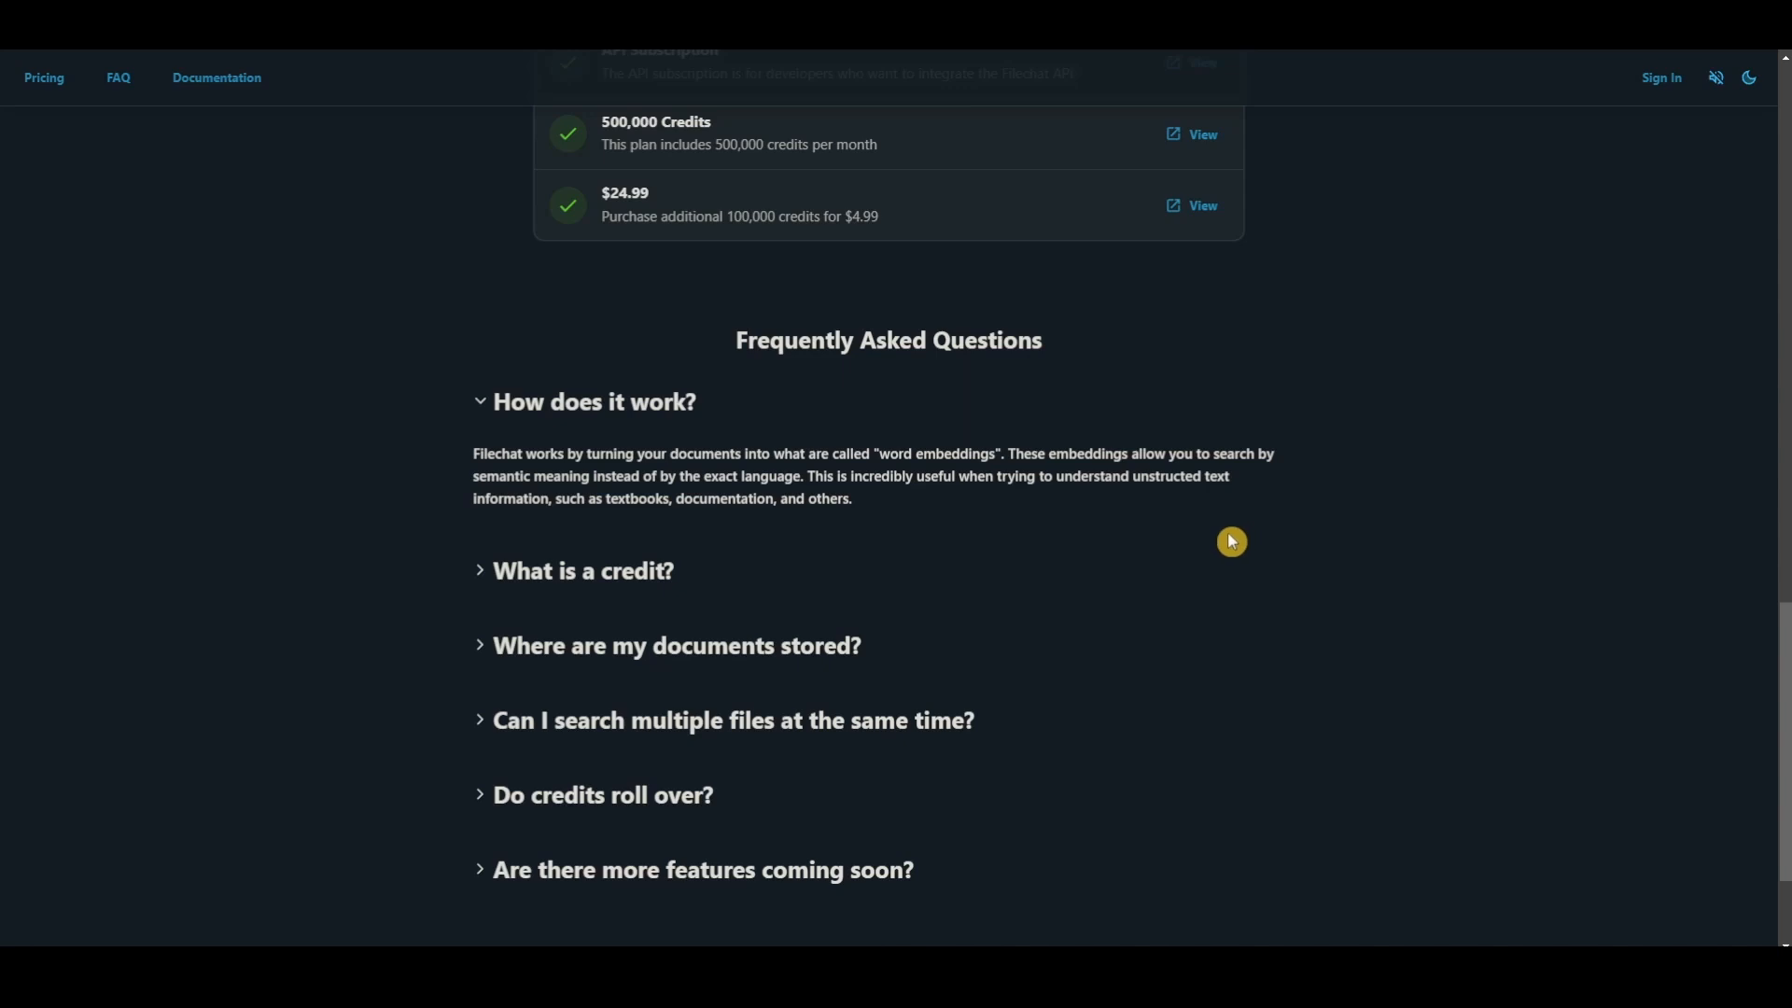
mouse_move(823, 480)
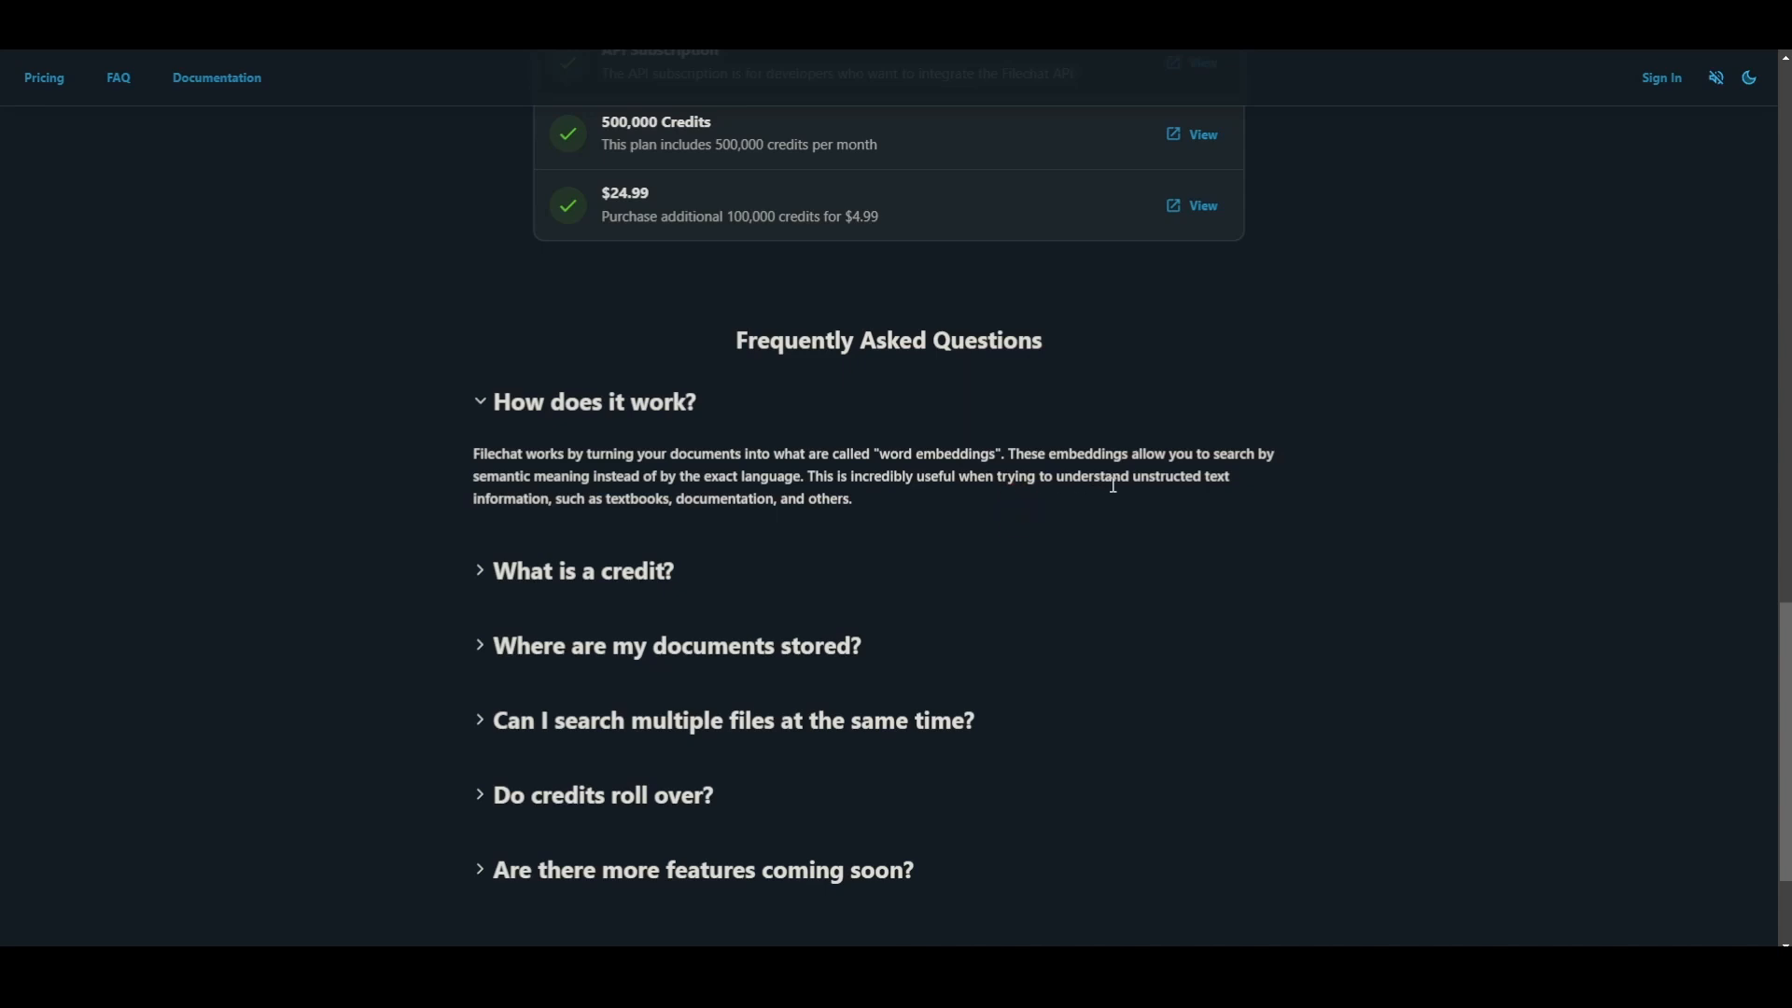
mouse_move(575, 501)
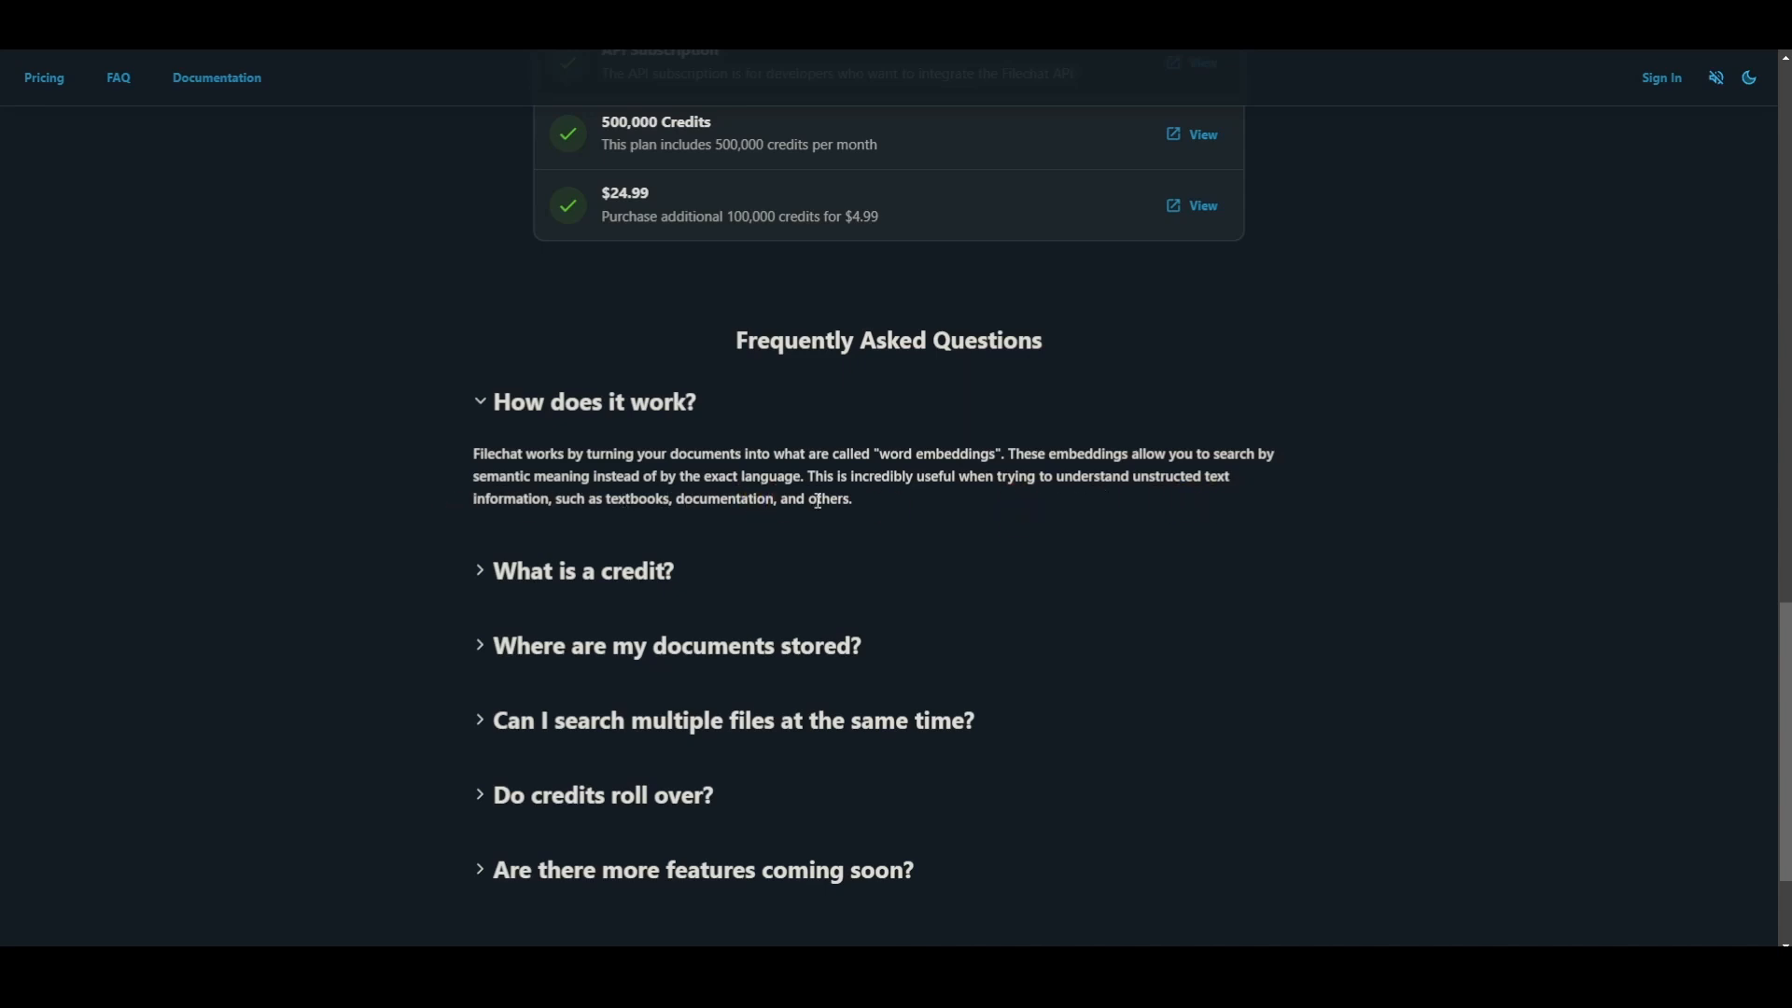
mouse_move(960, 502)
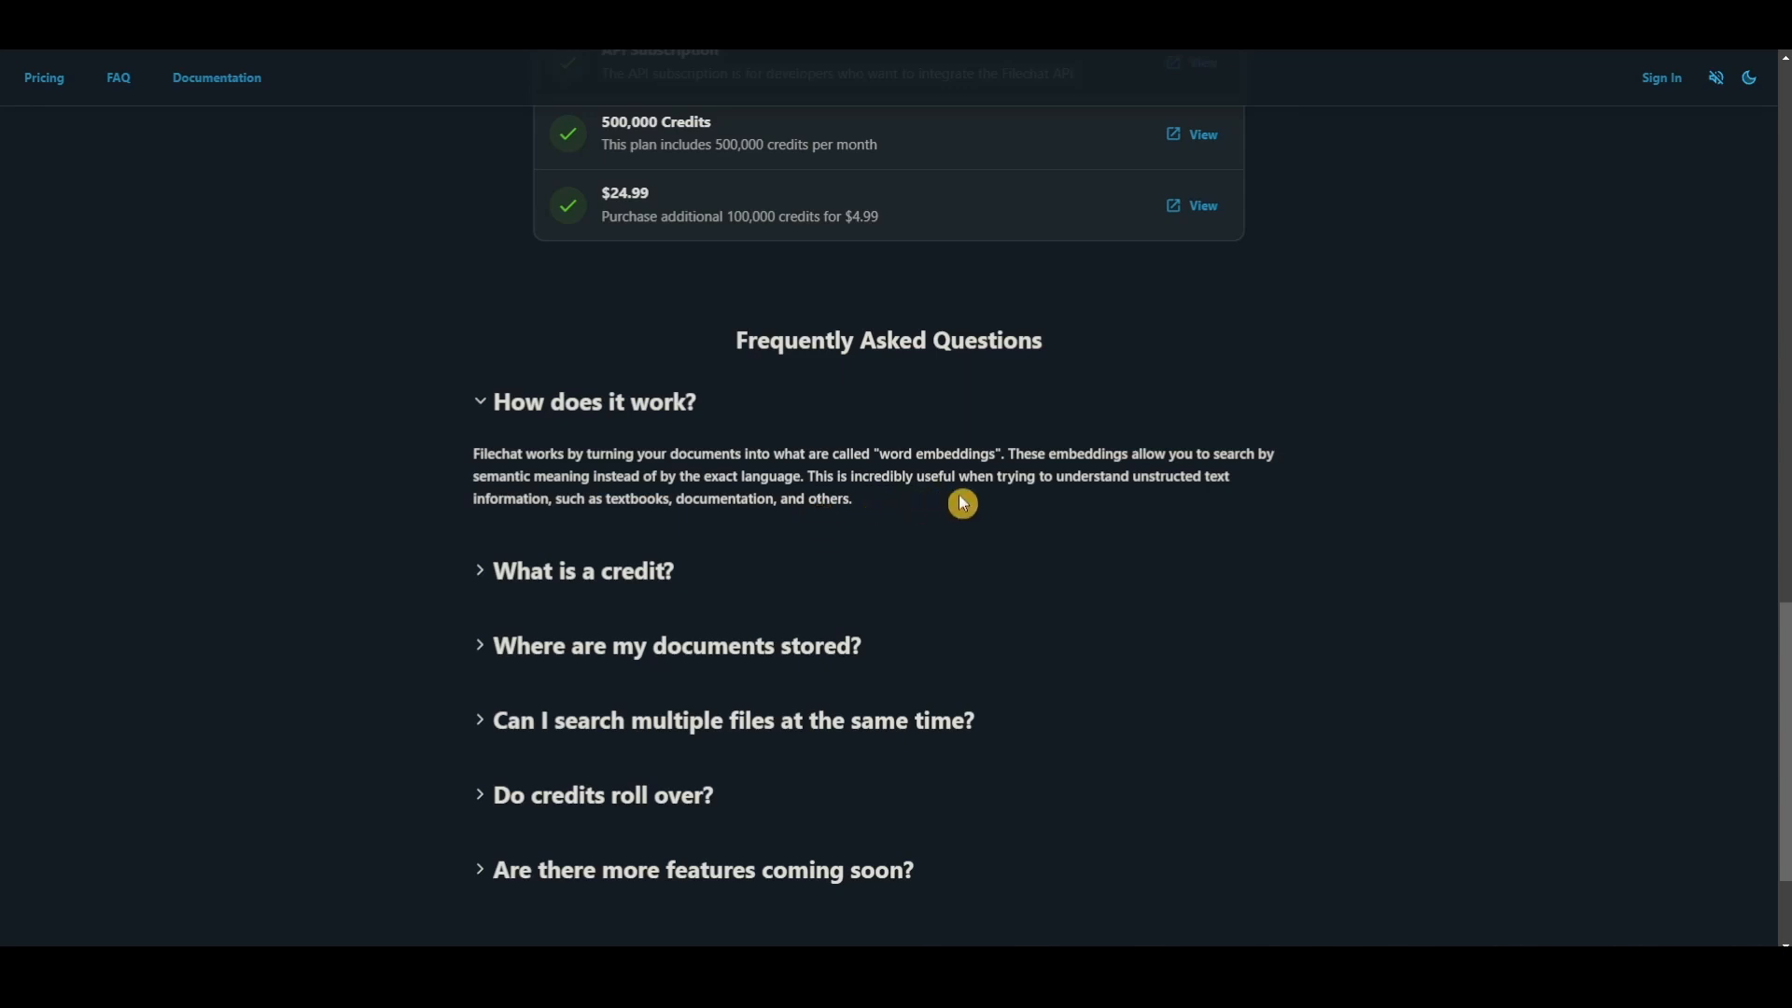
mouse_move(1196, 502)
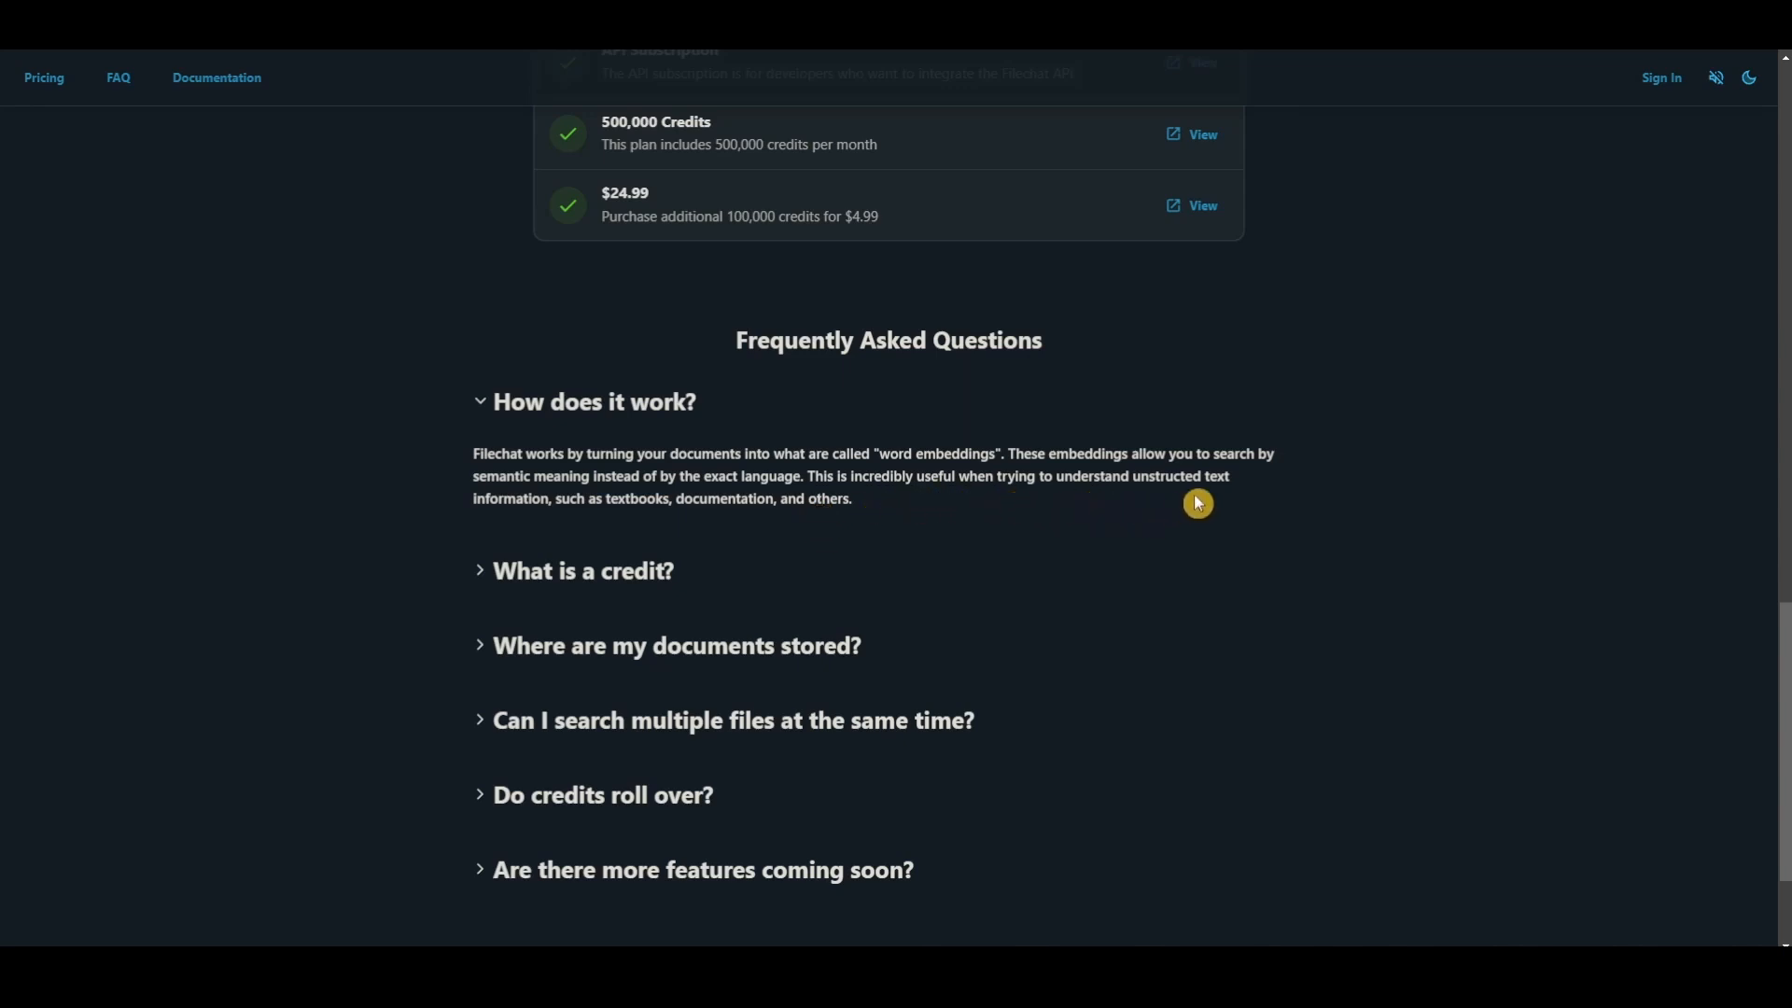
mouse_move(623, 532)
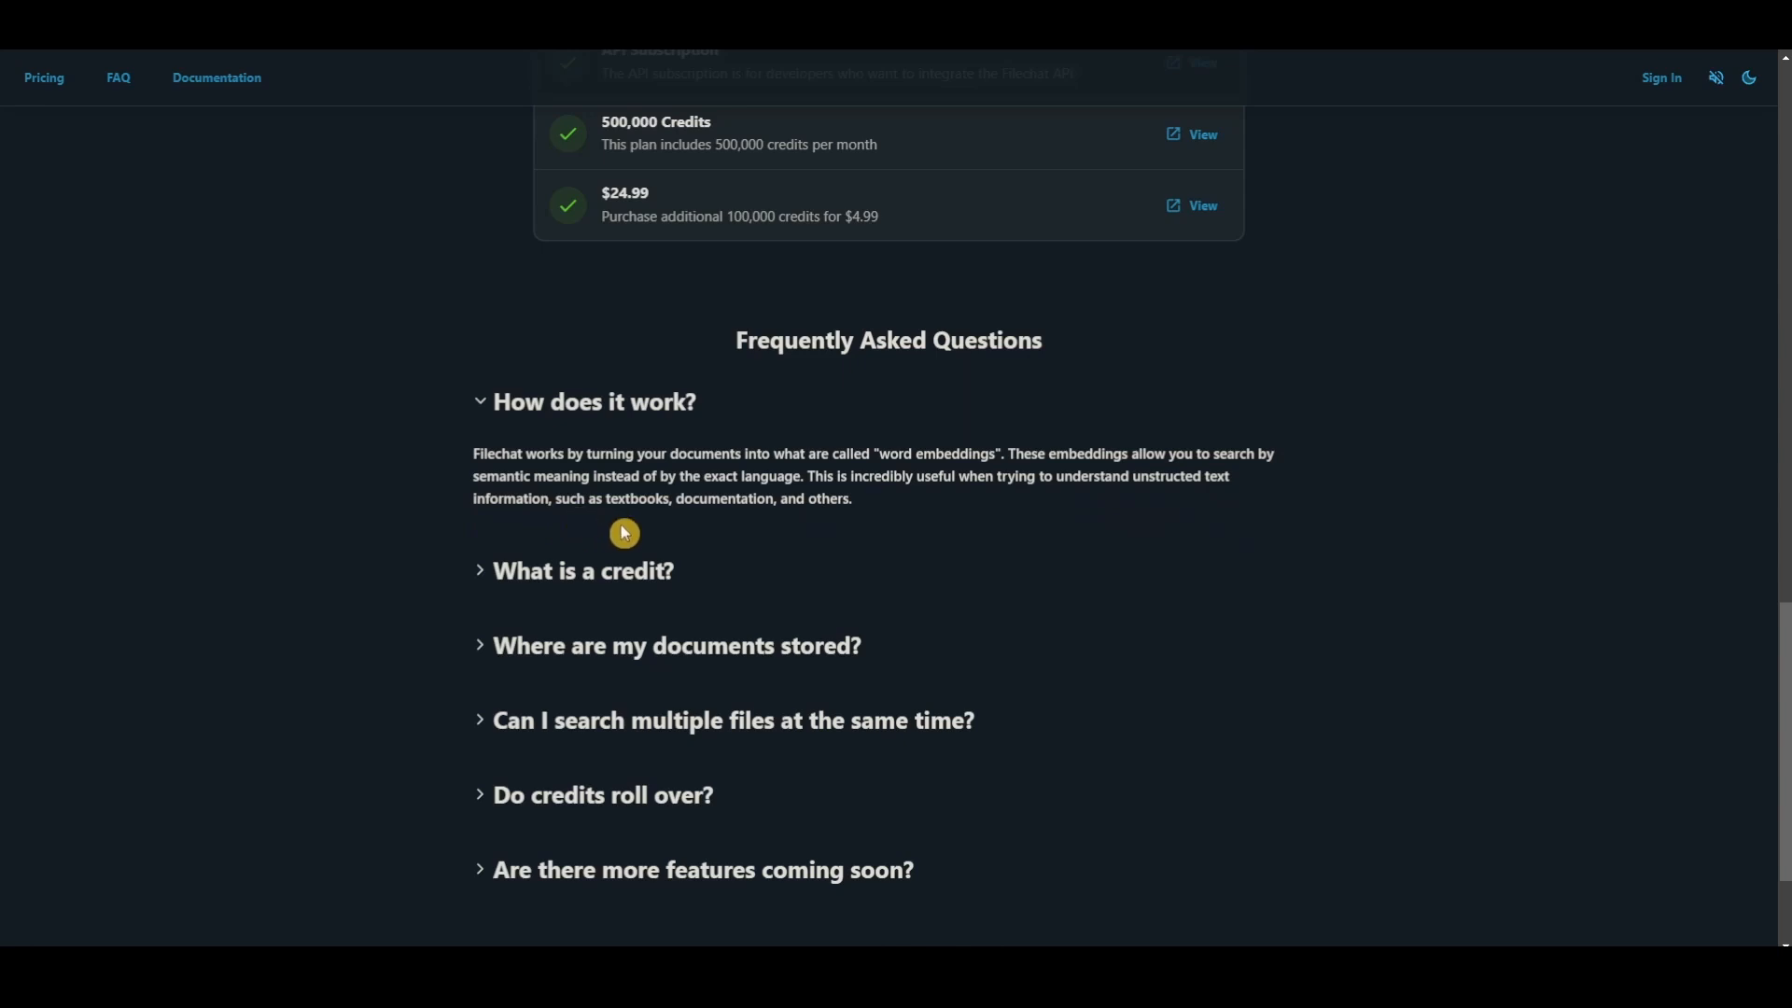
mouse_move(795, 523)
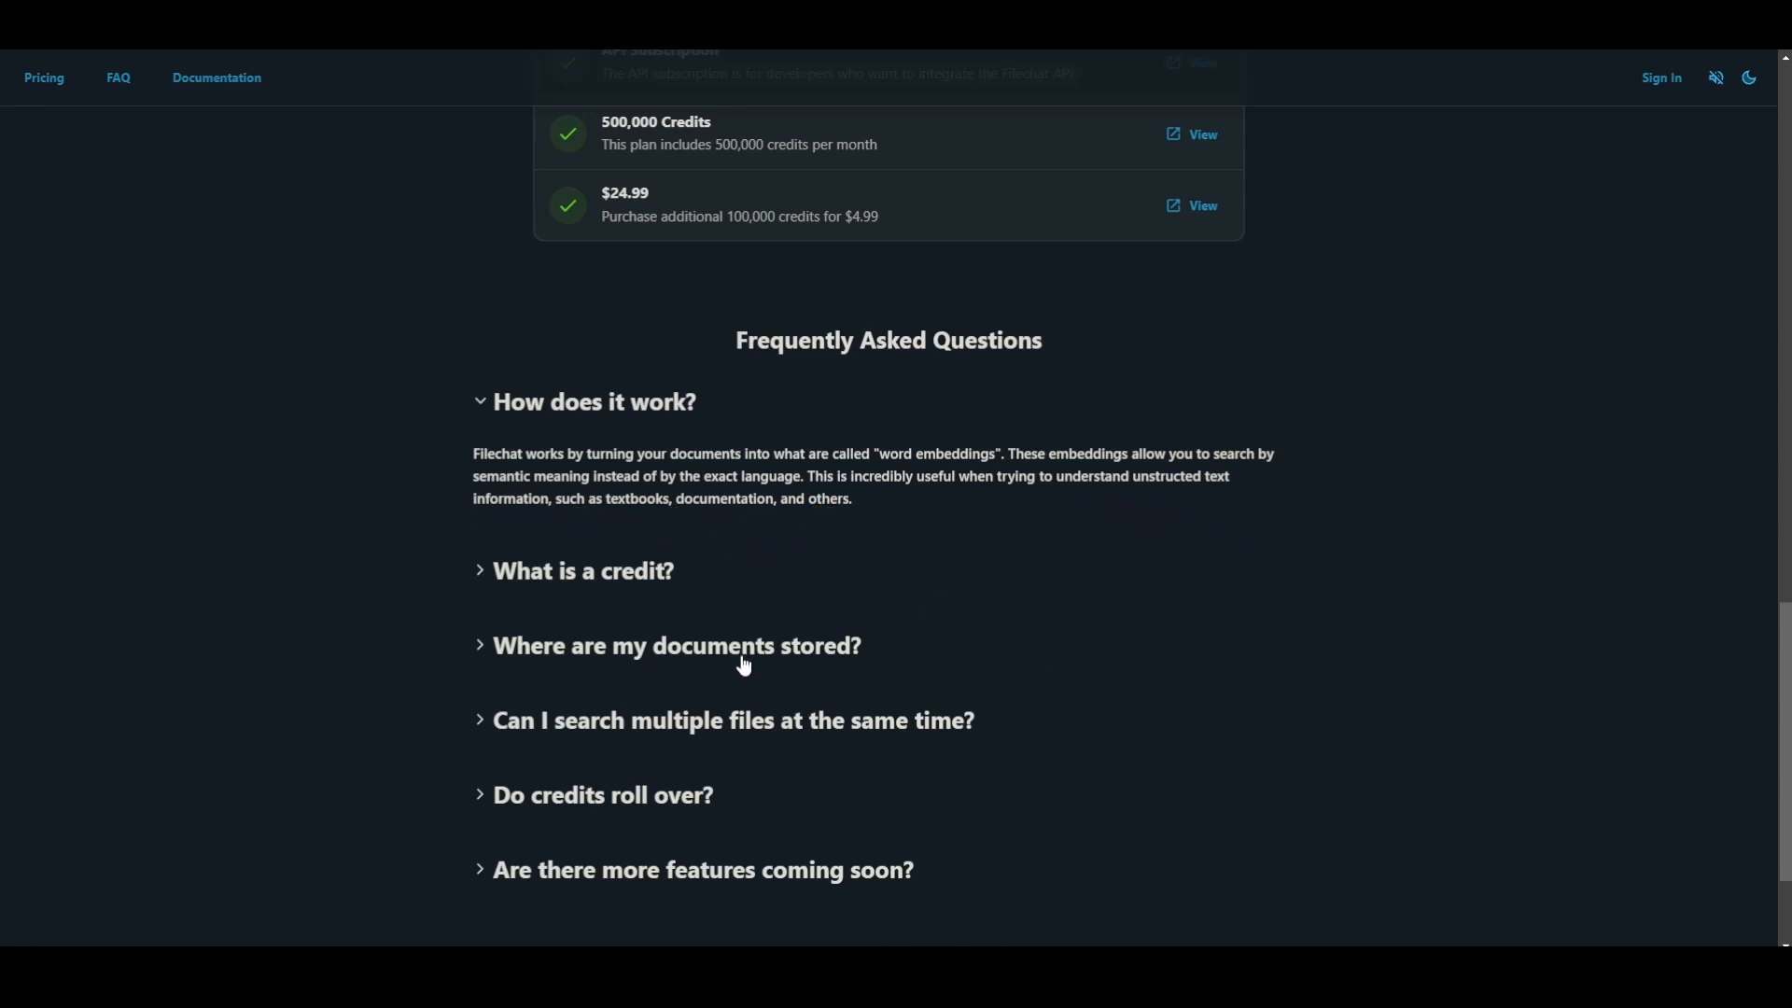
mouse_move(495, 720)
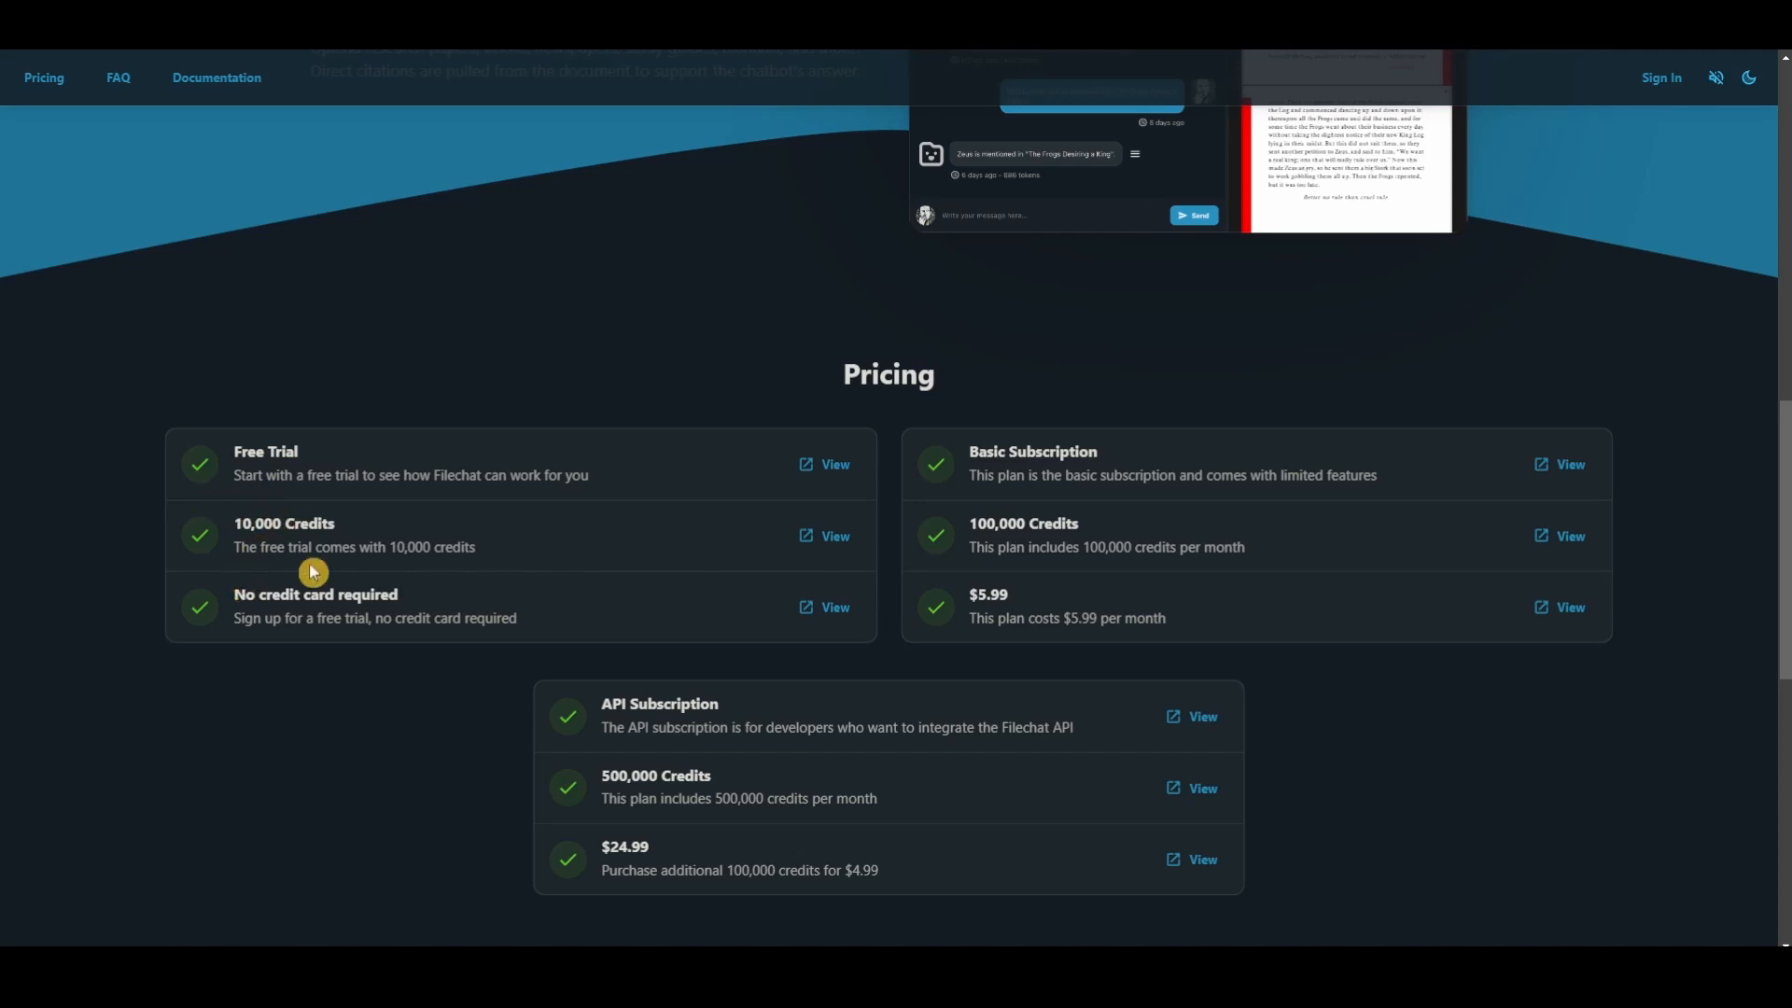
scroll(down, 3)
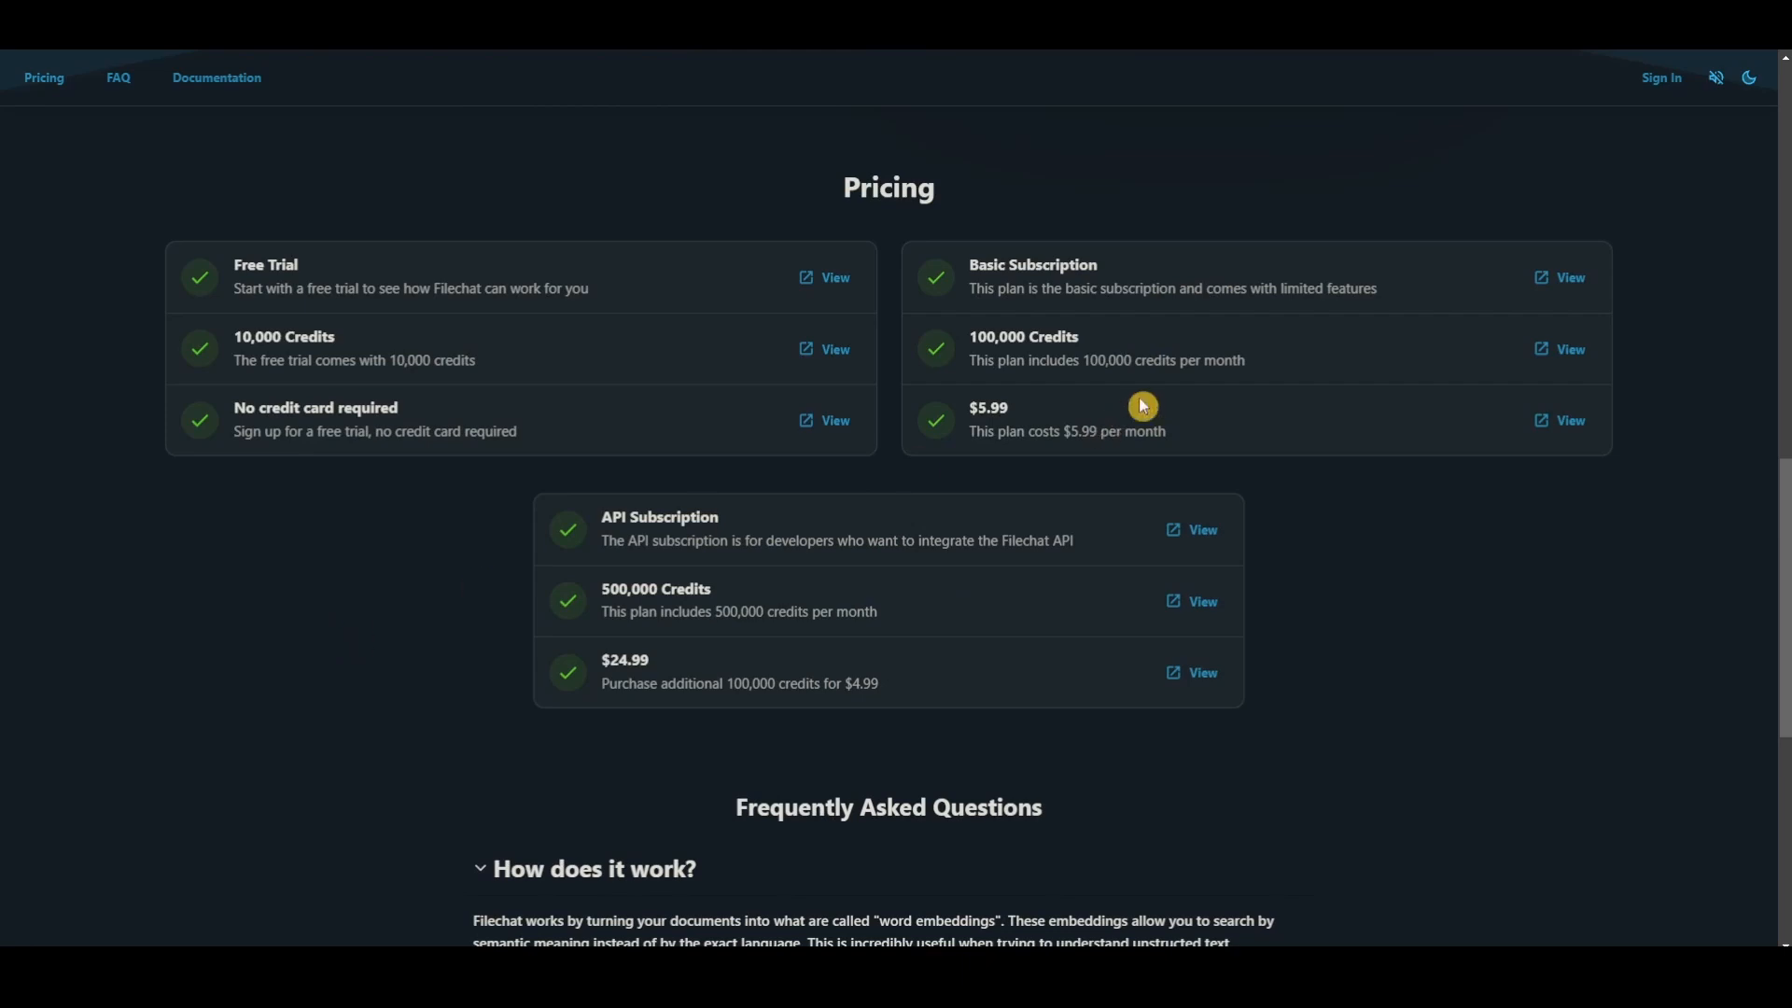
mouse_move(1103, 543)
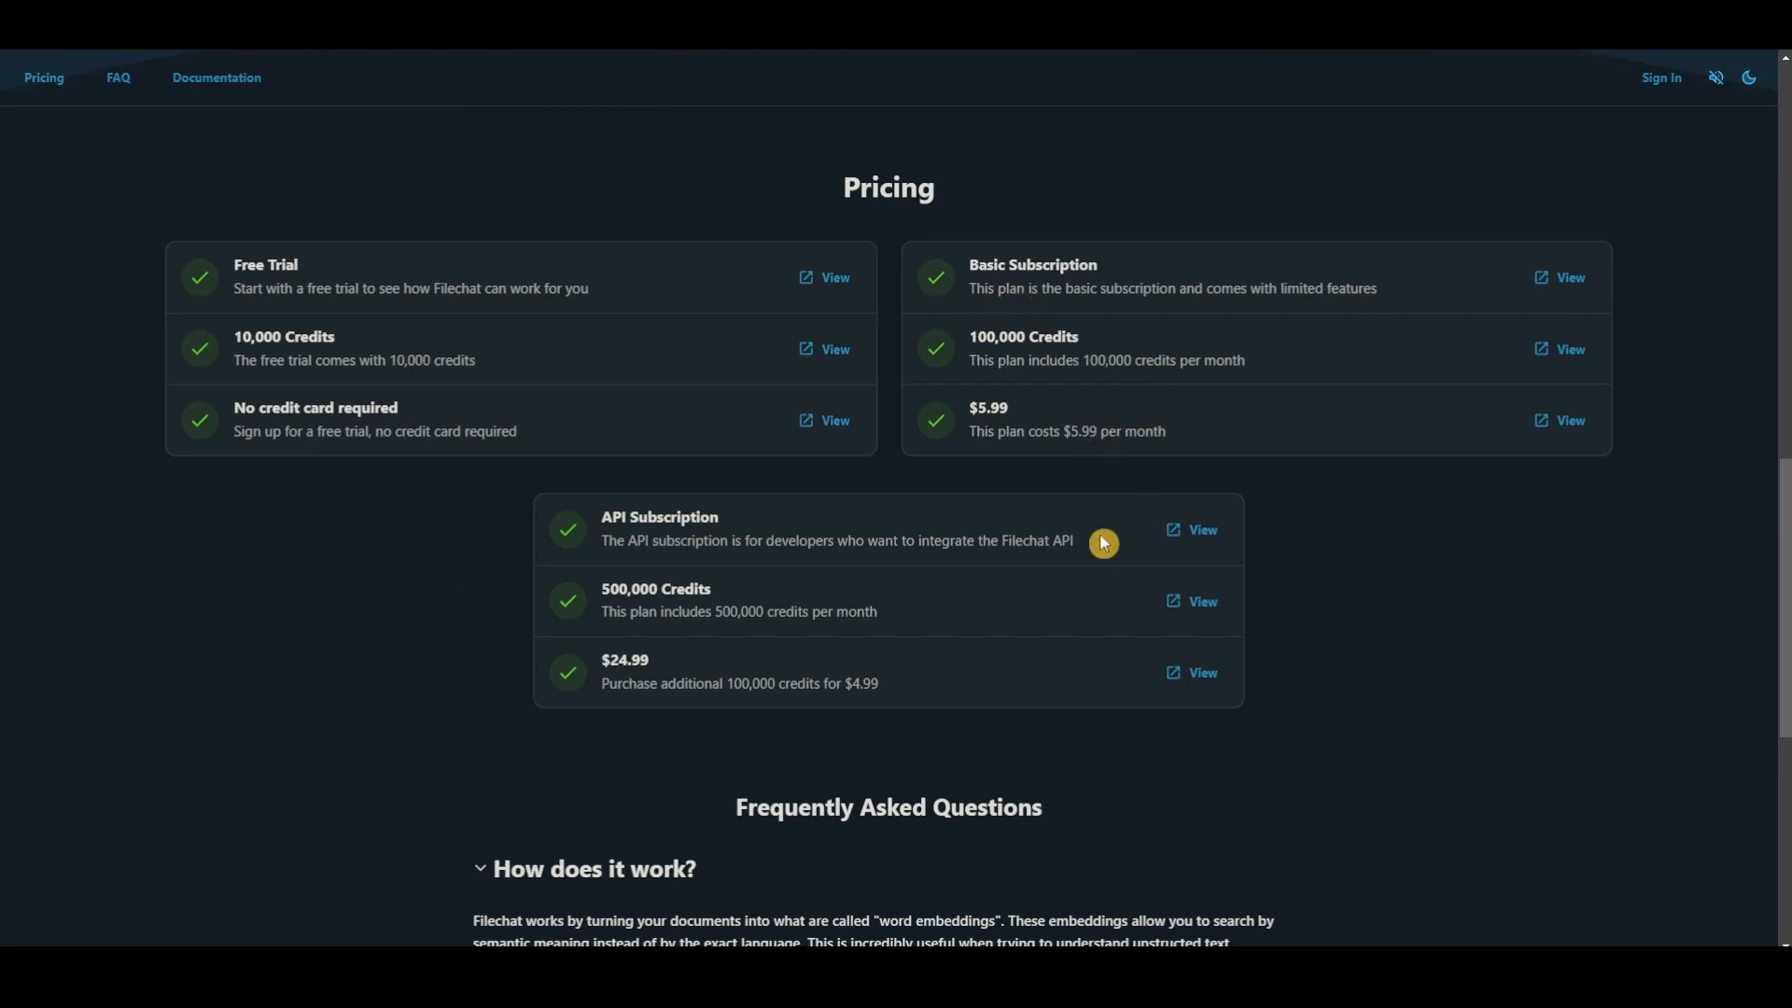
mouse_move(1006, 469)
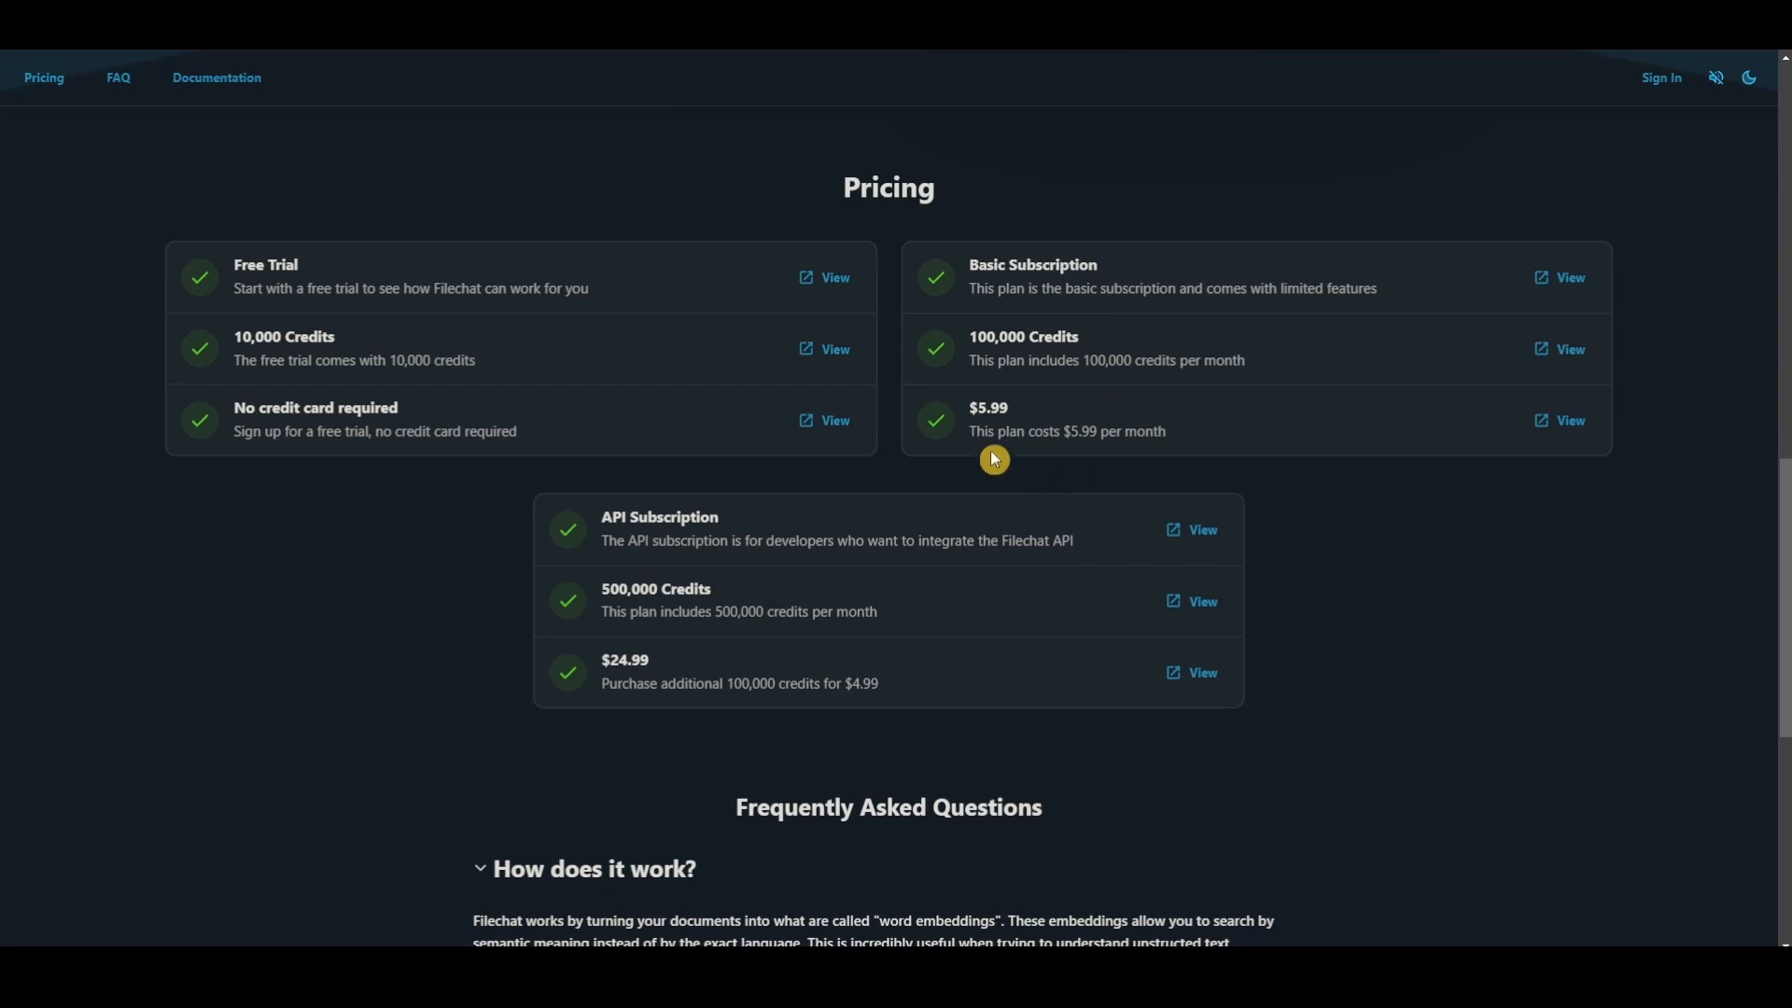
Back at the hero, watch the demo chat ask about 'The Fox and the Crow' and 'The Wolf and the Lamb'.
scroll(down, 3)
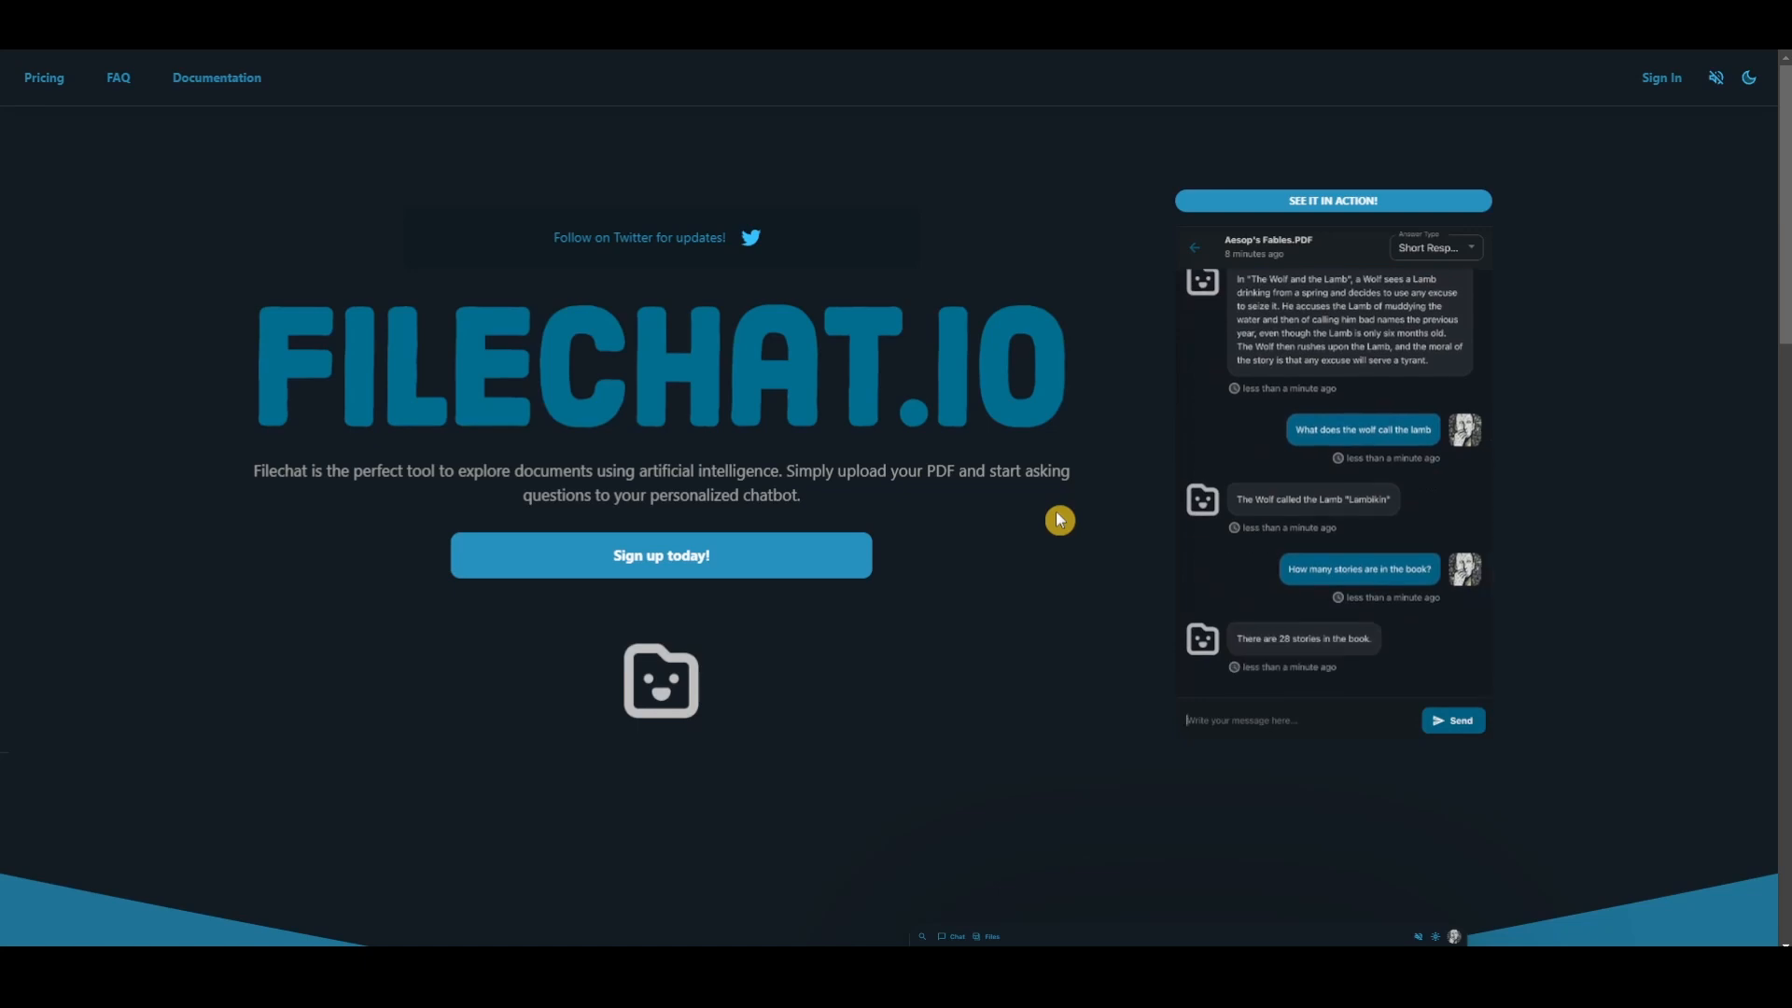
text(What is "The Fox and the Crow" about?)
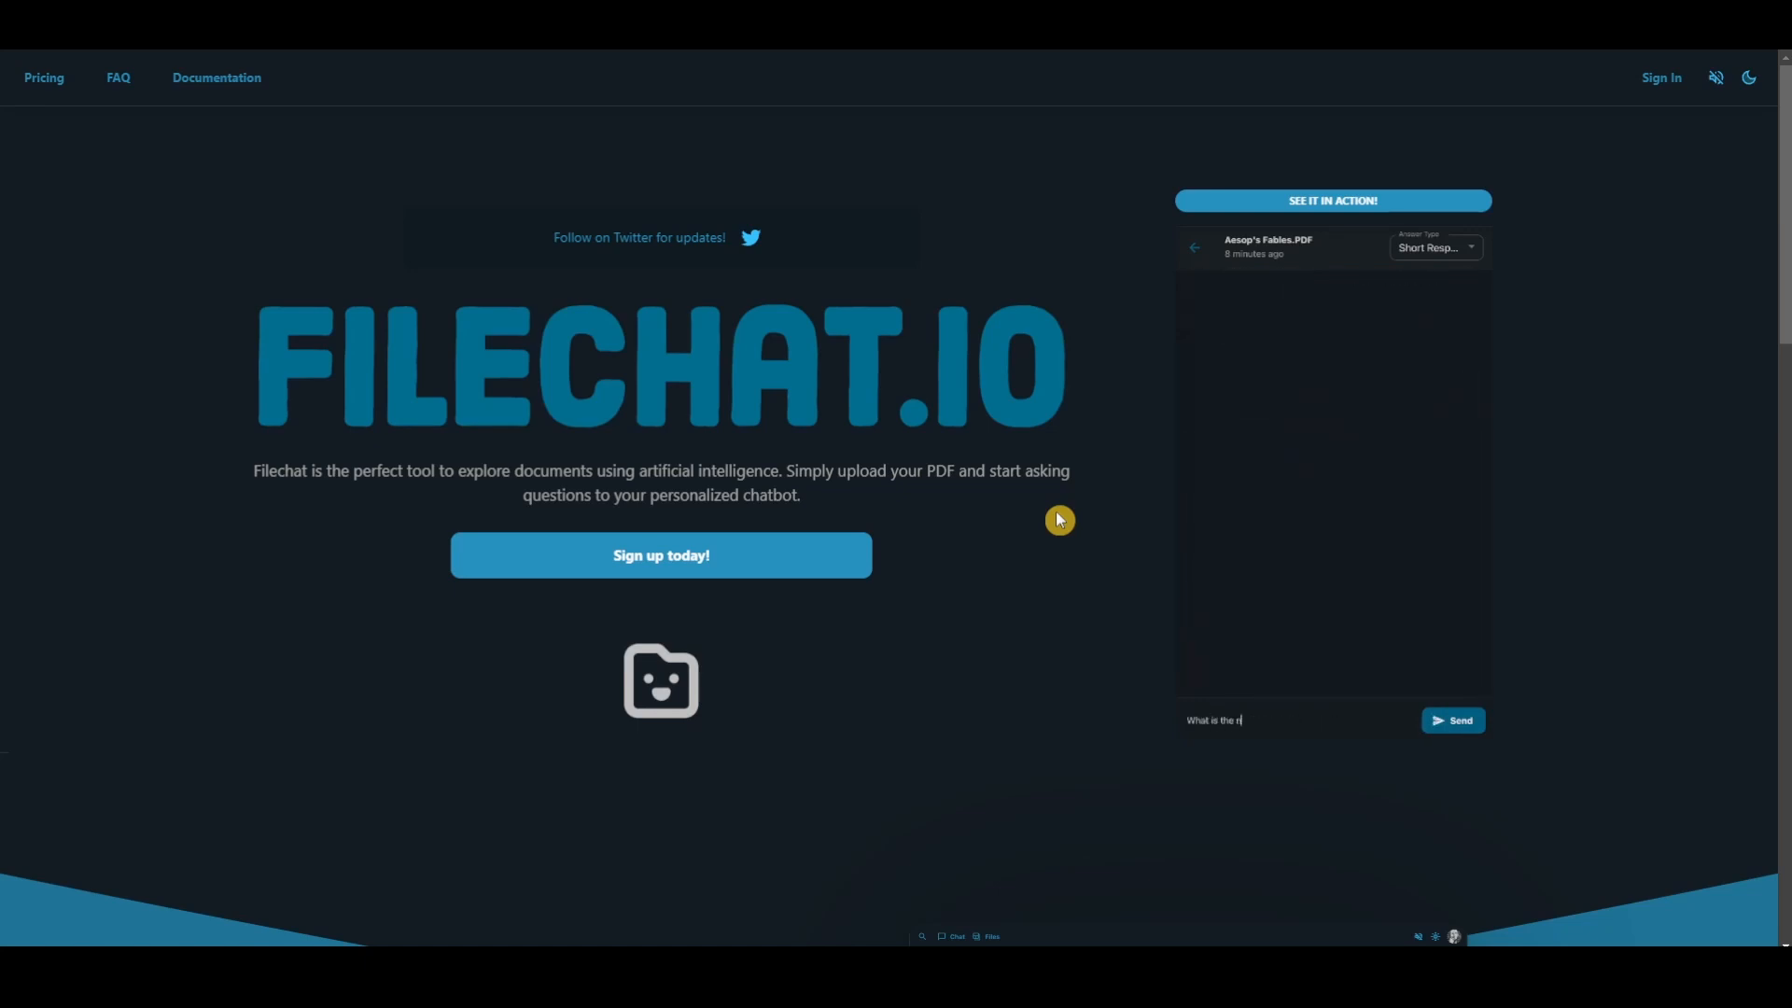
click(1452, 721)
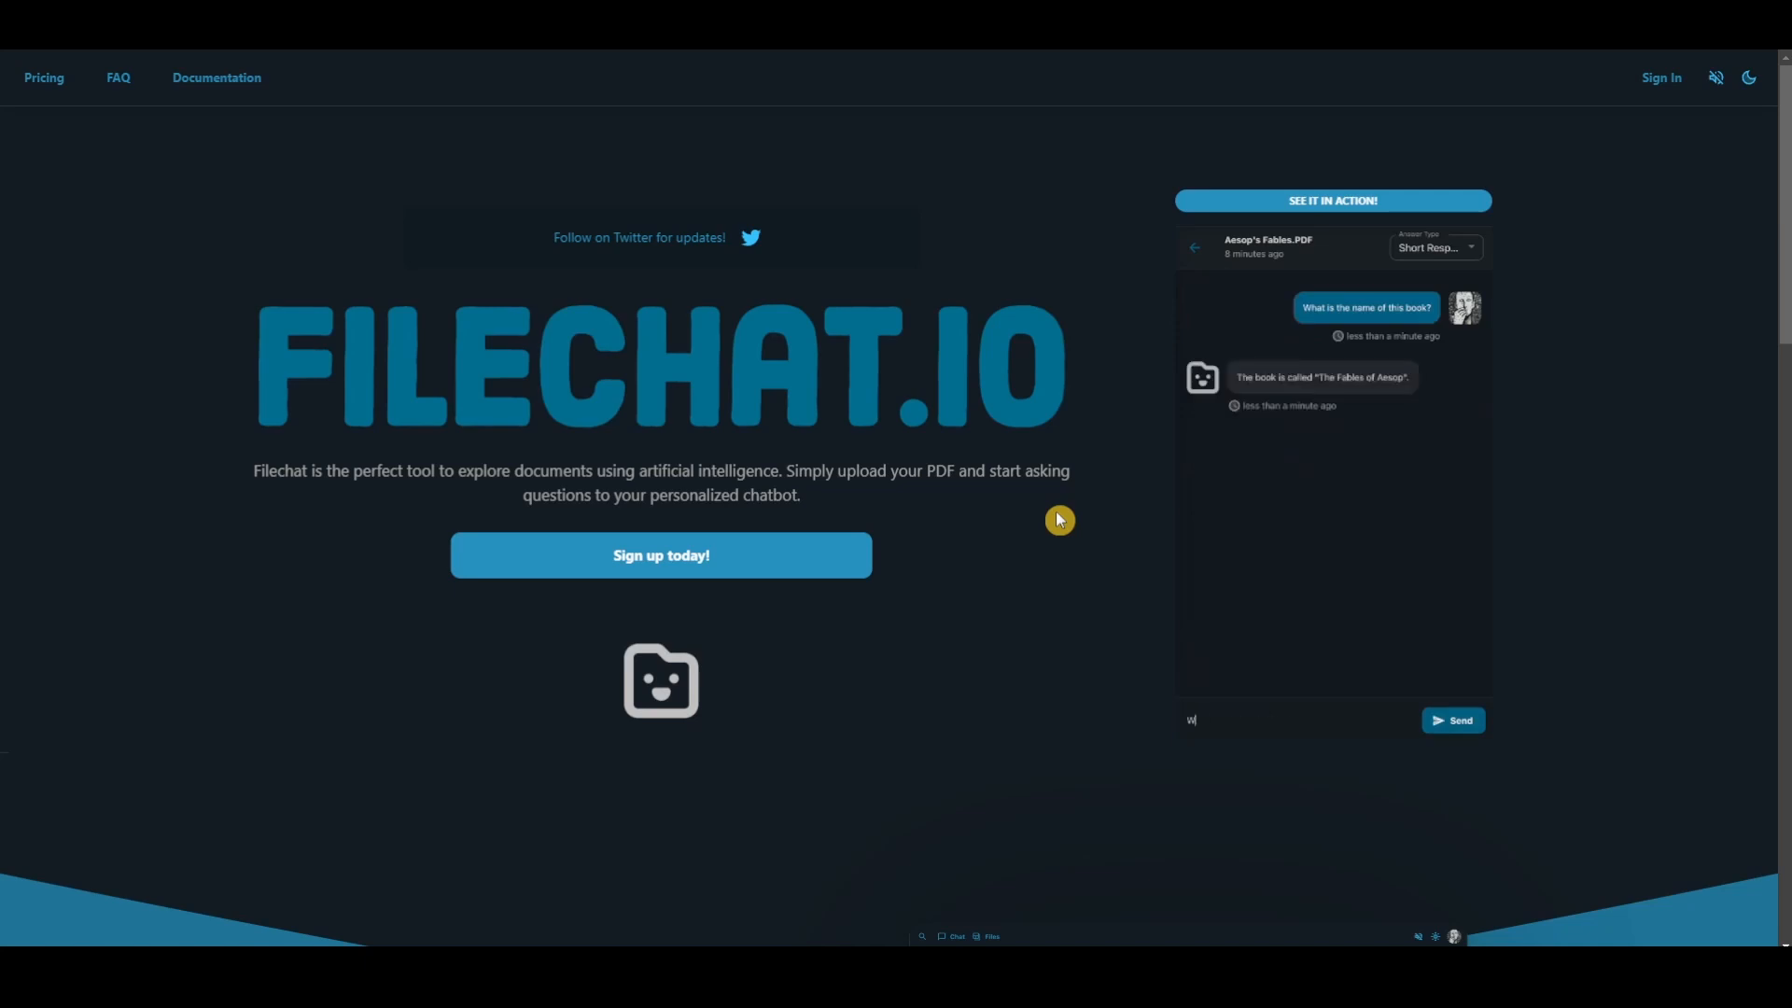
click(1452, 721)
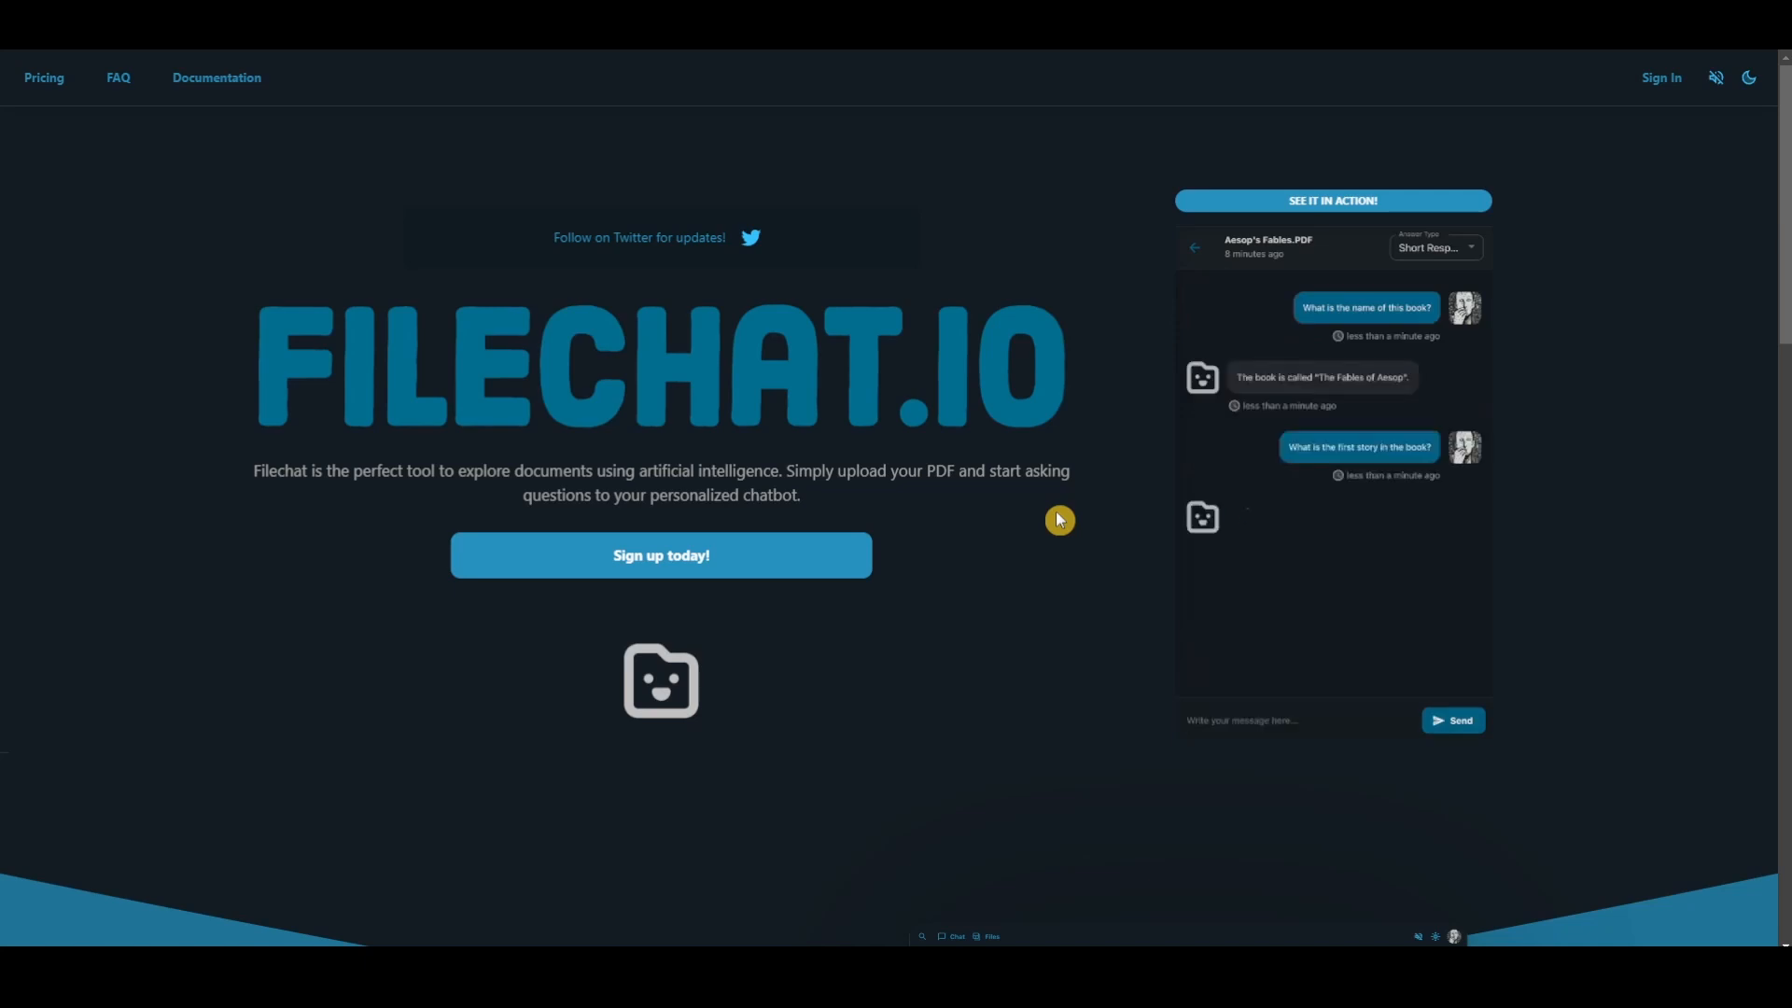
text(What happens in "The Wolf an)
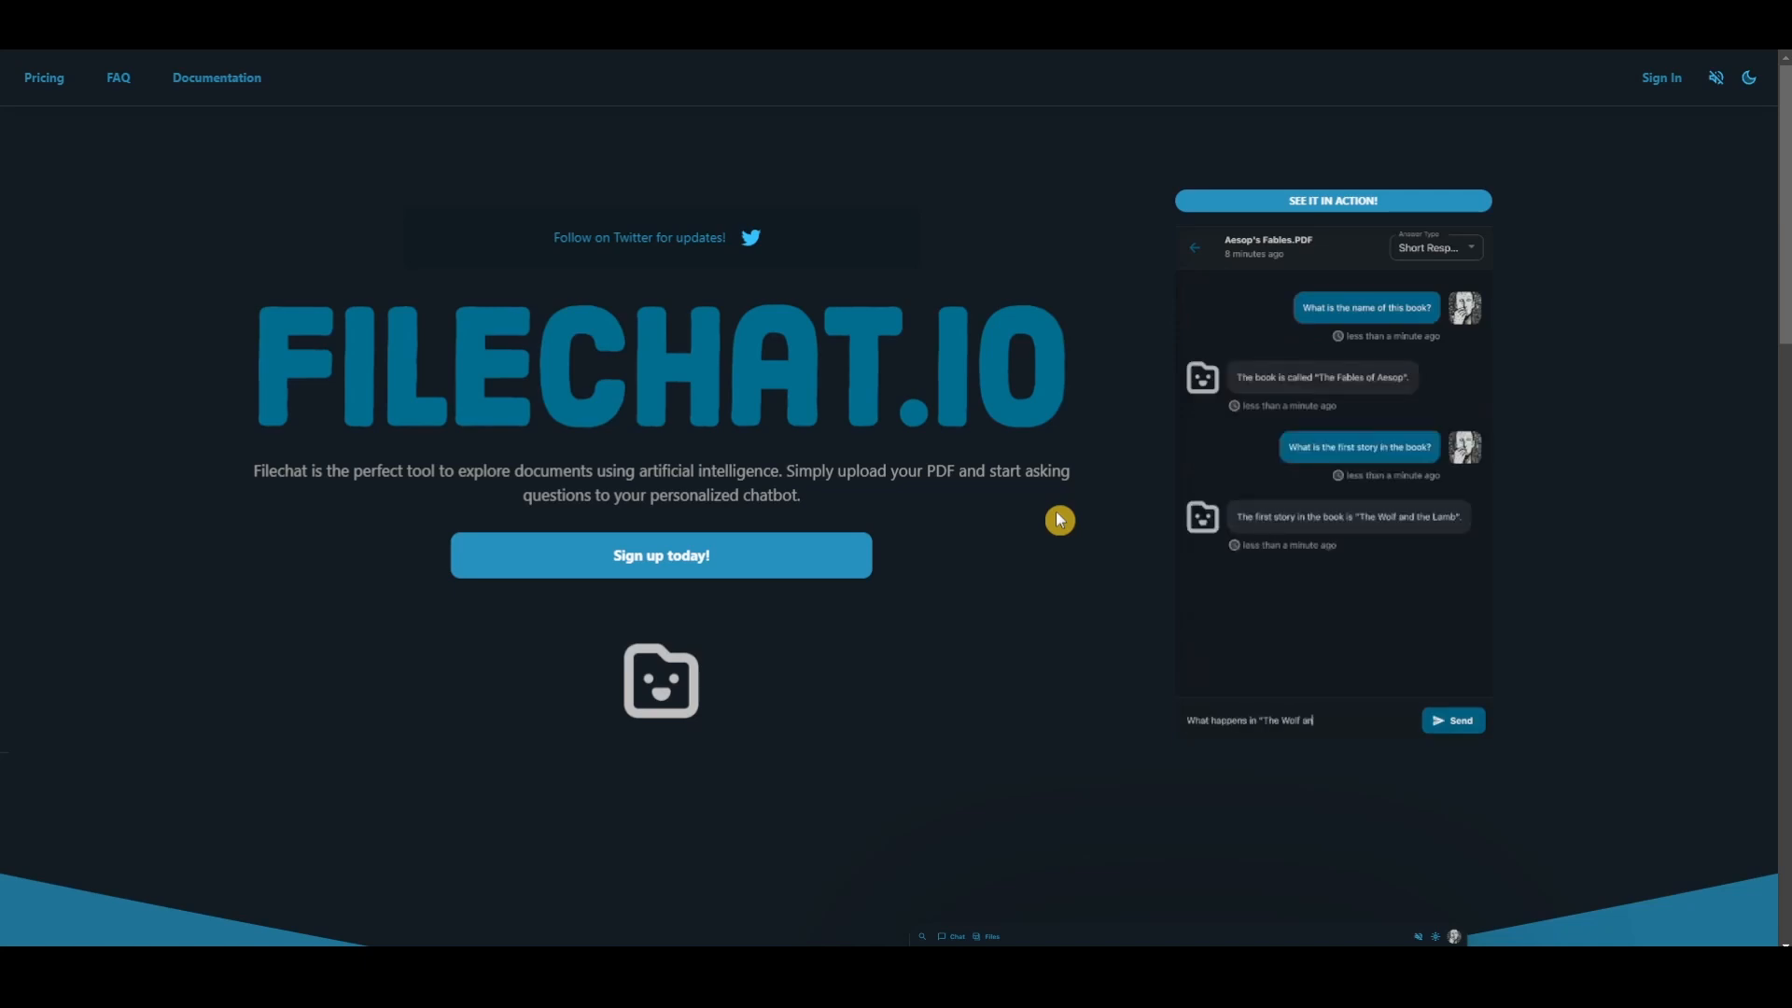
click(1453, 720)
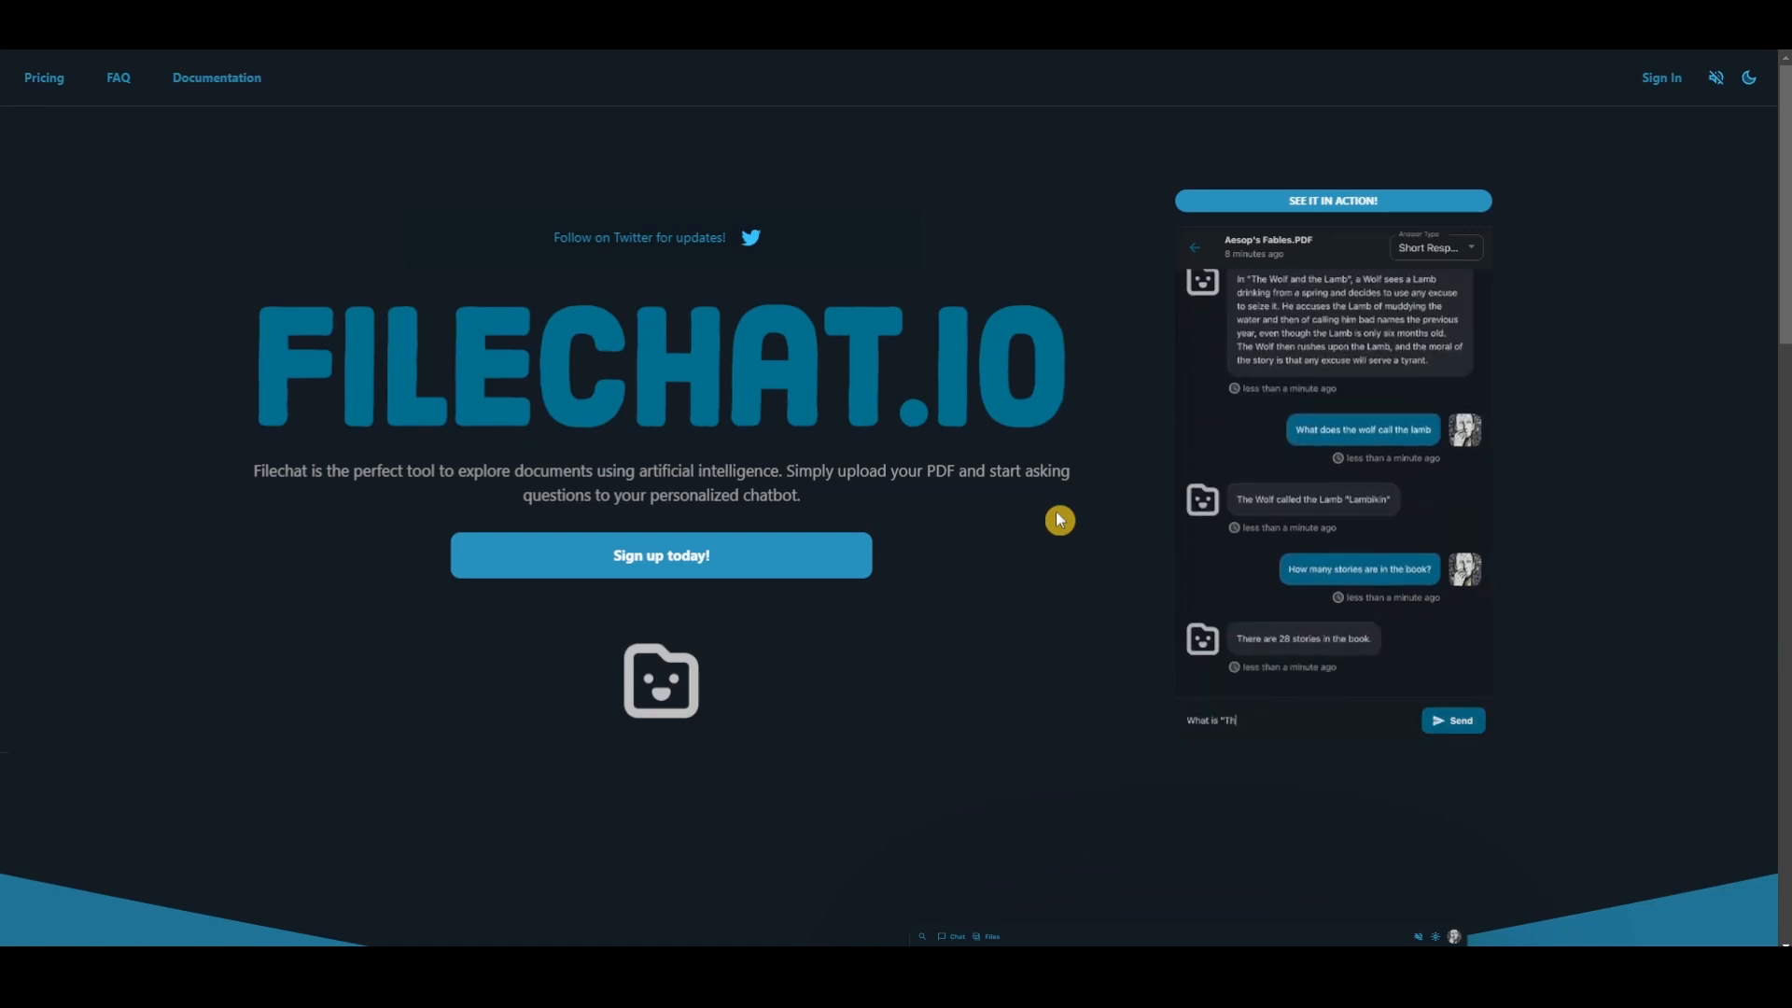
Follow the demo chat asking the book's name and what happens in 'The Wolf and the Lamb'.
click(1452, 720)
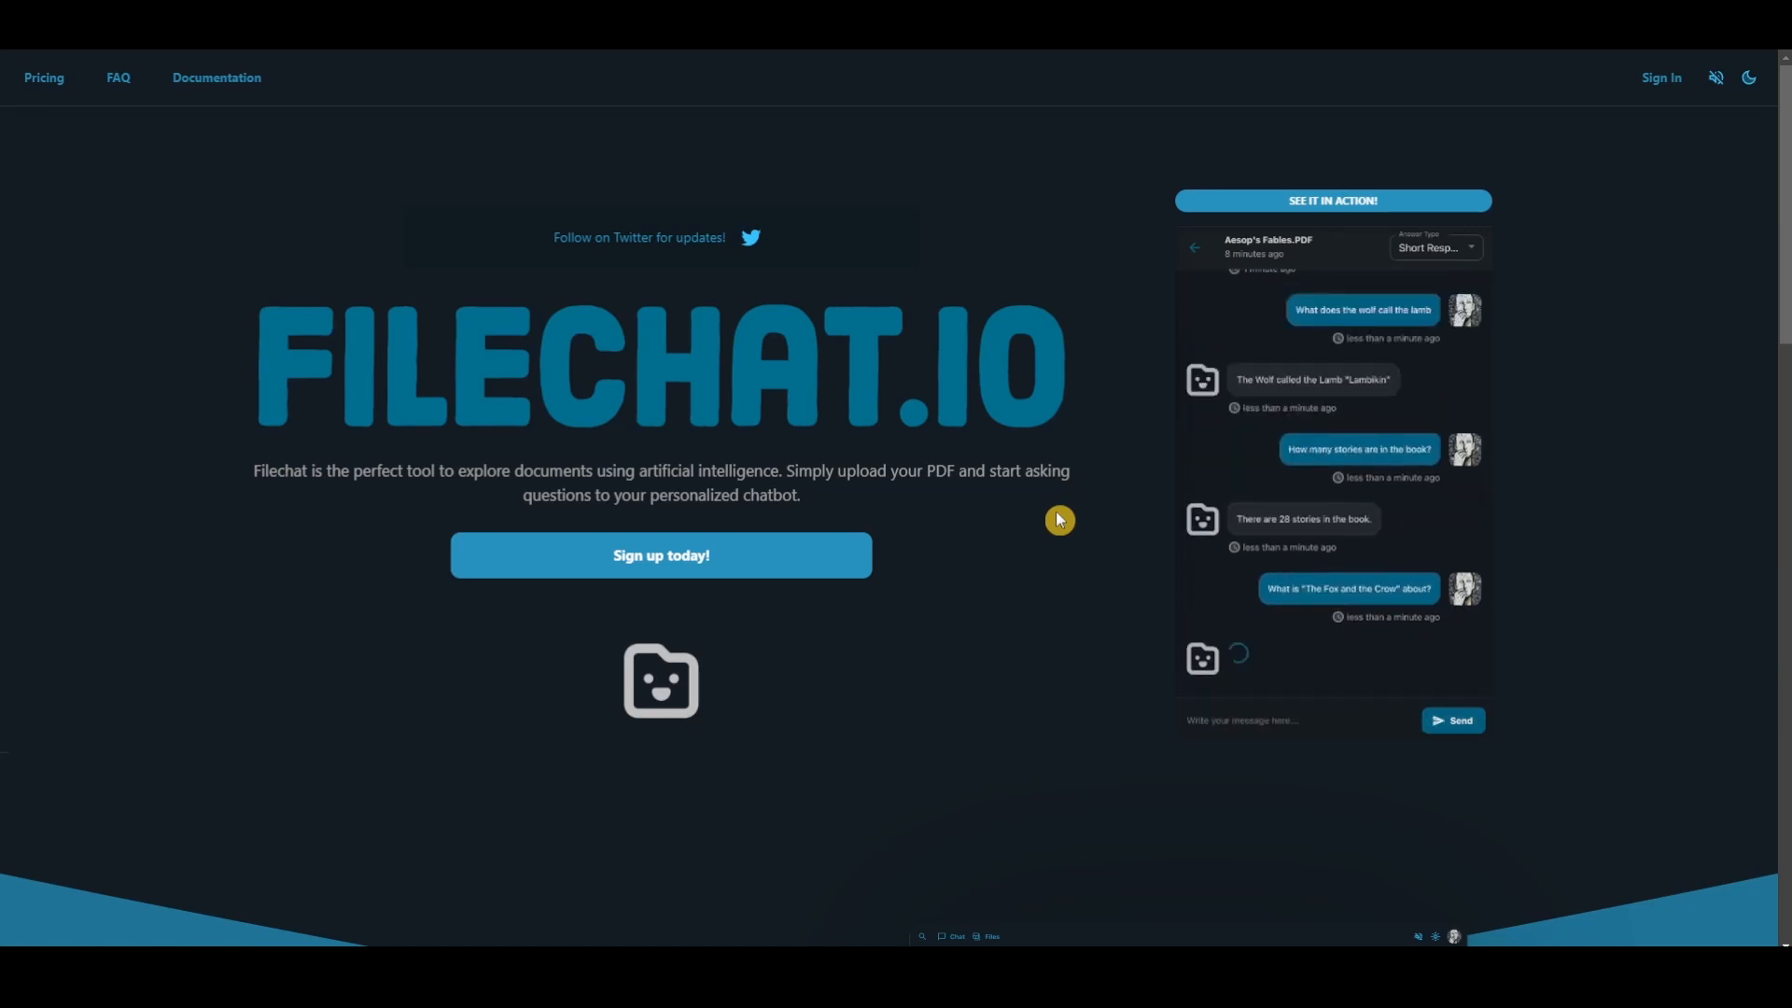
text(What is the name of this book)
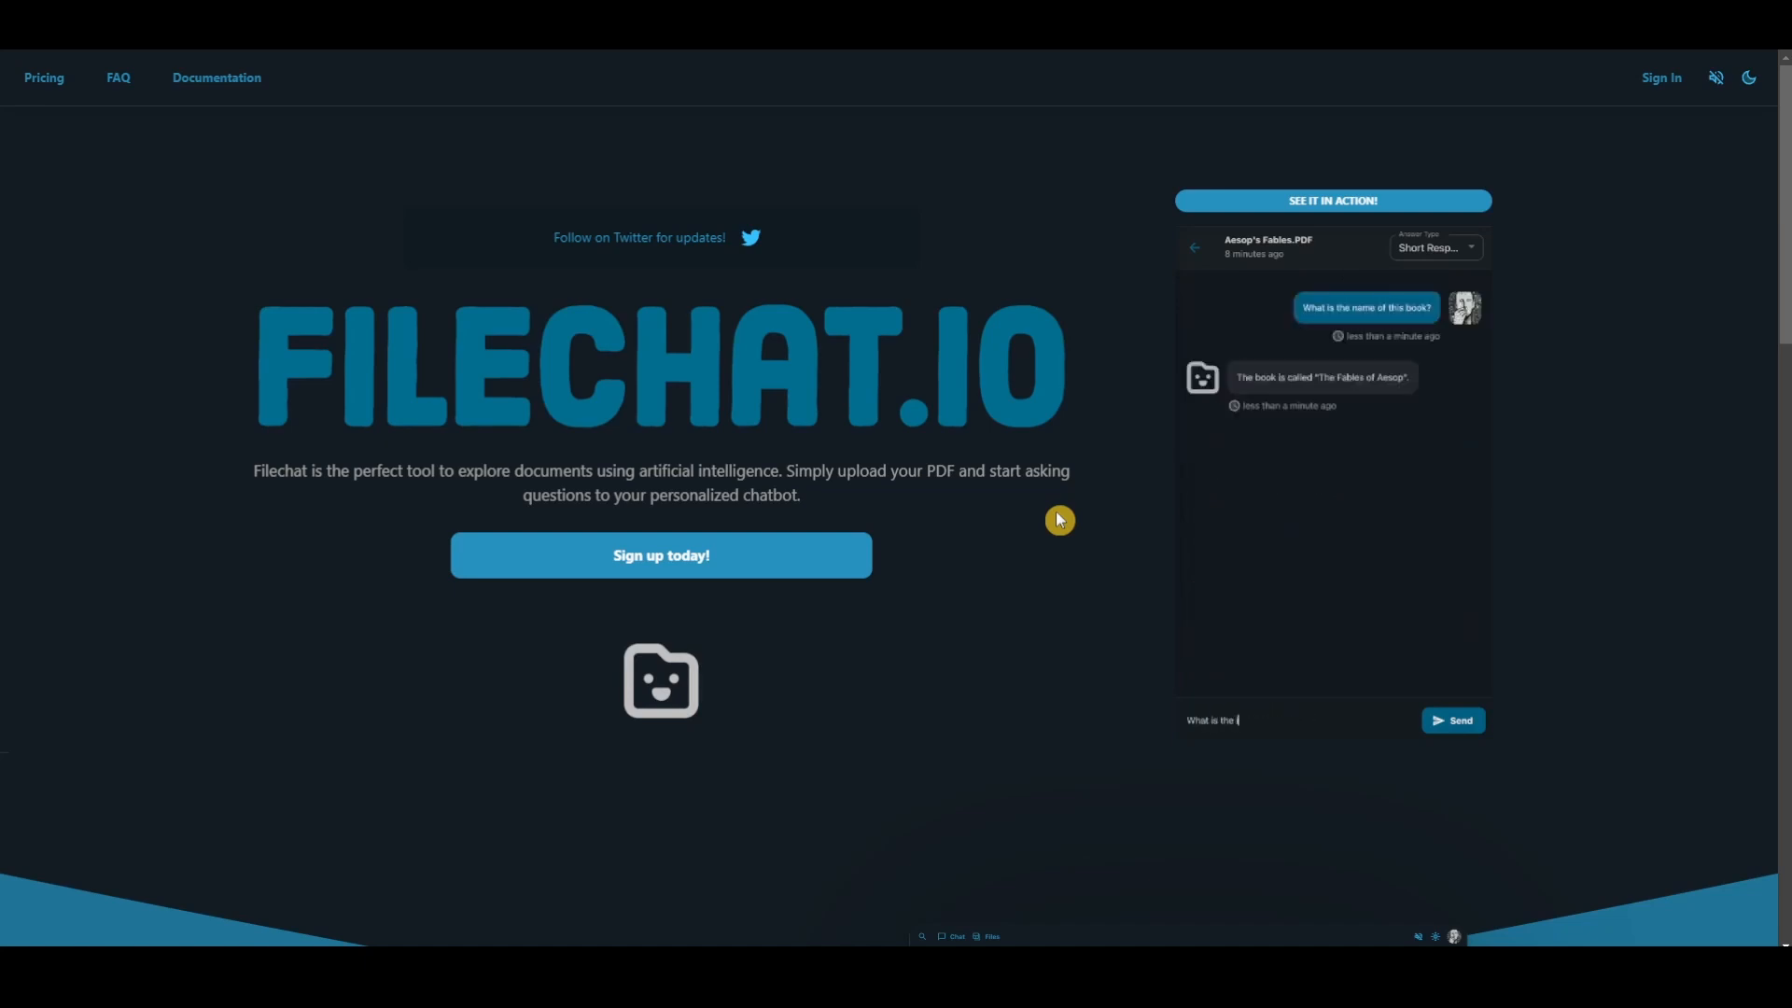
click(1452, 720)
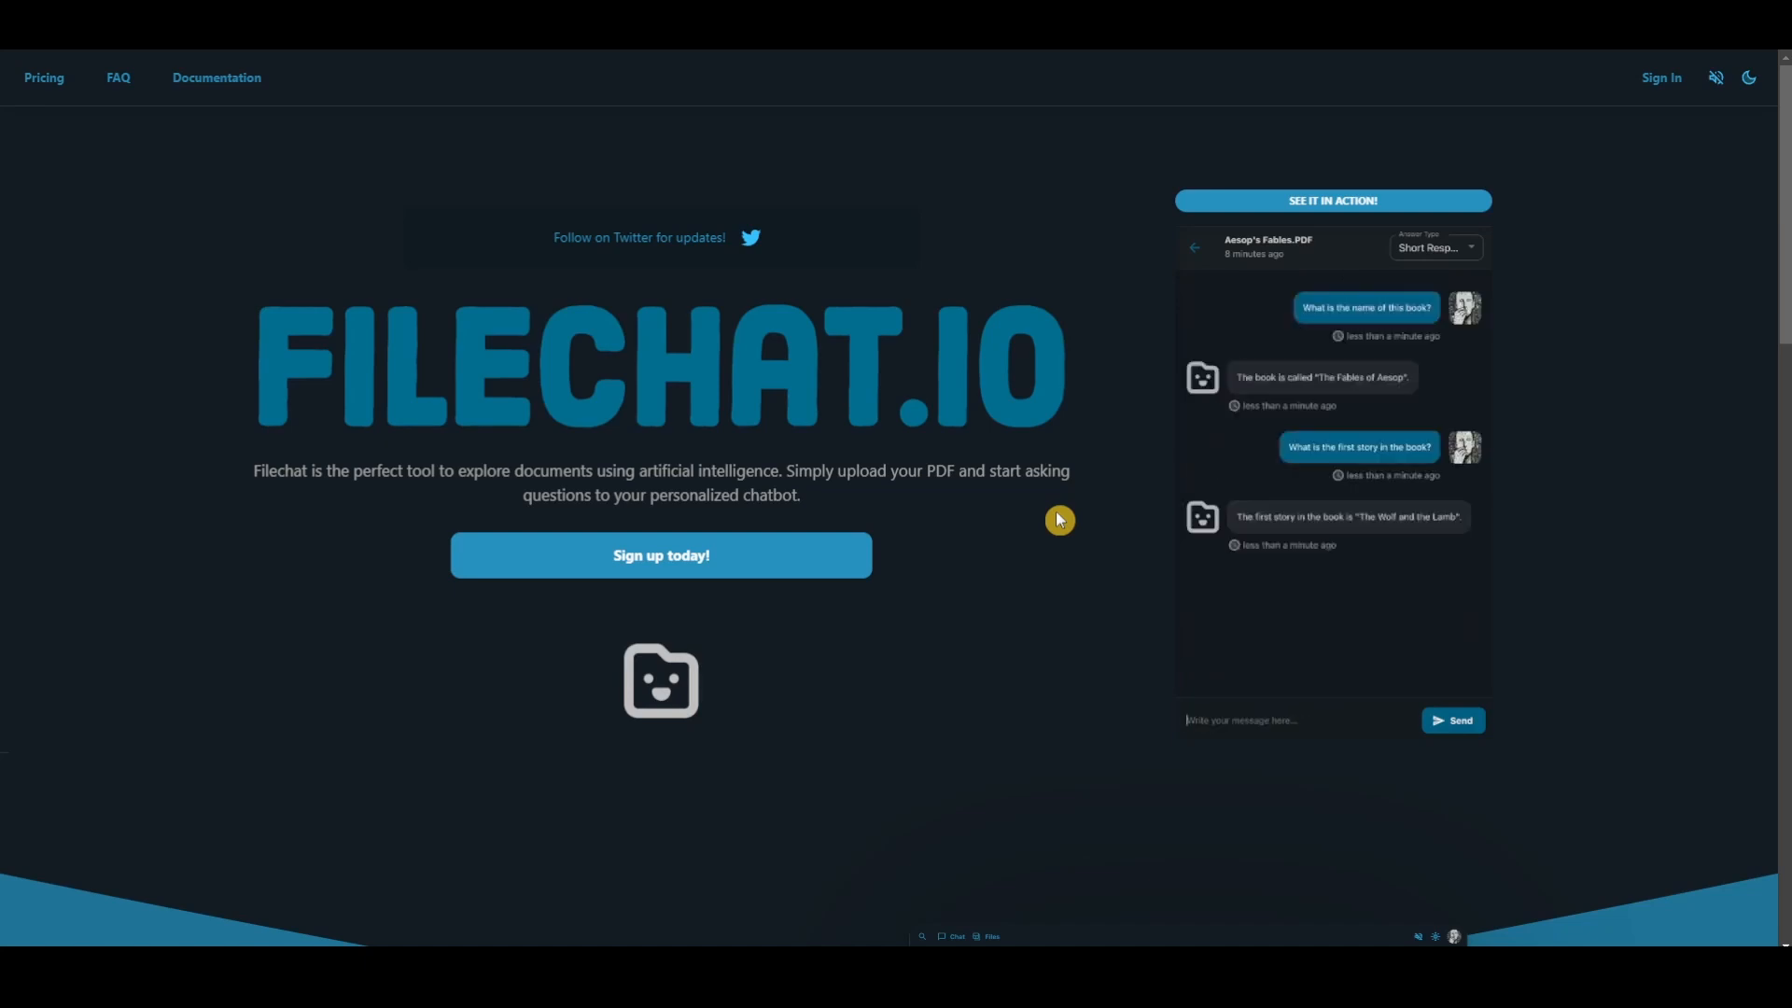
text(What happens in "The Wolf and the Lamb")
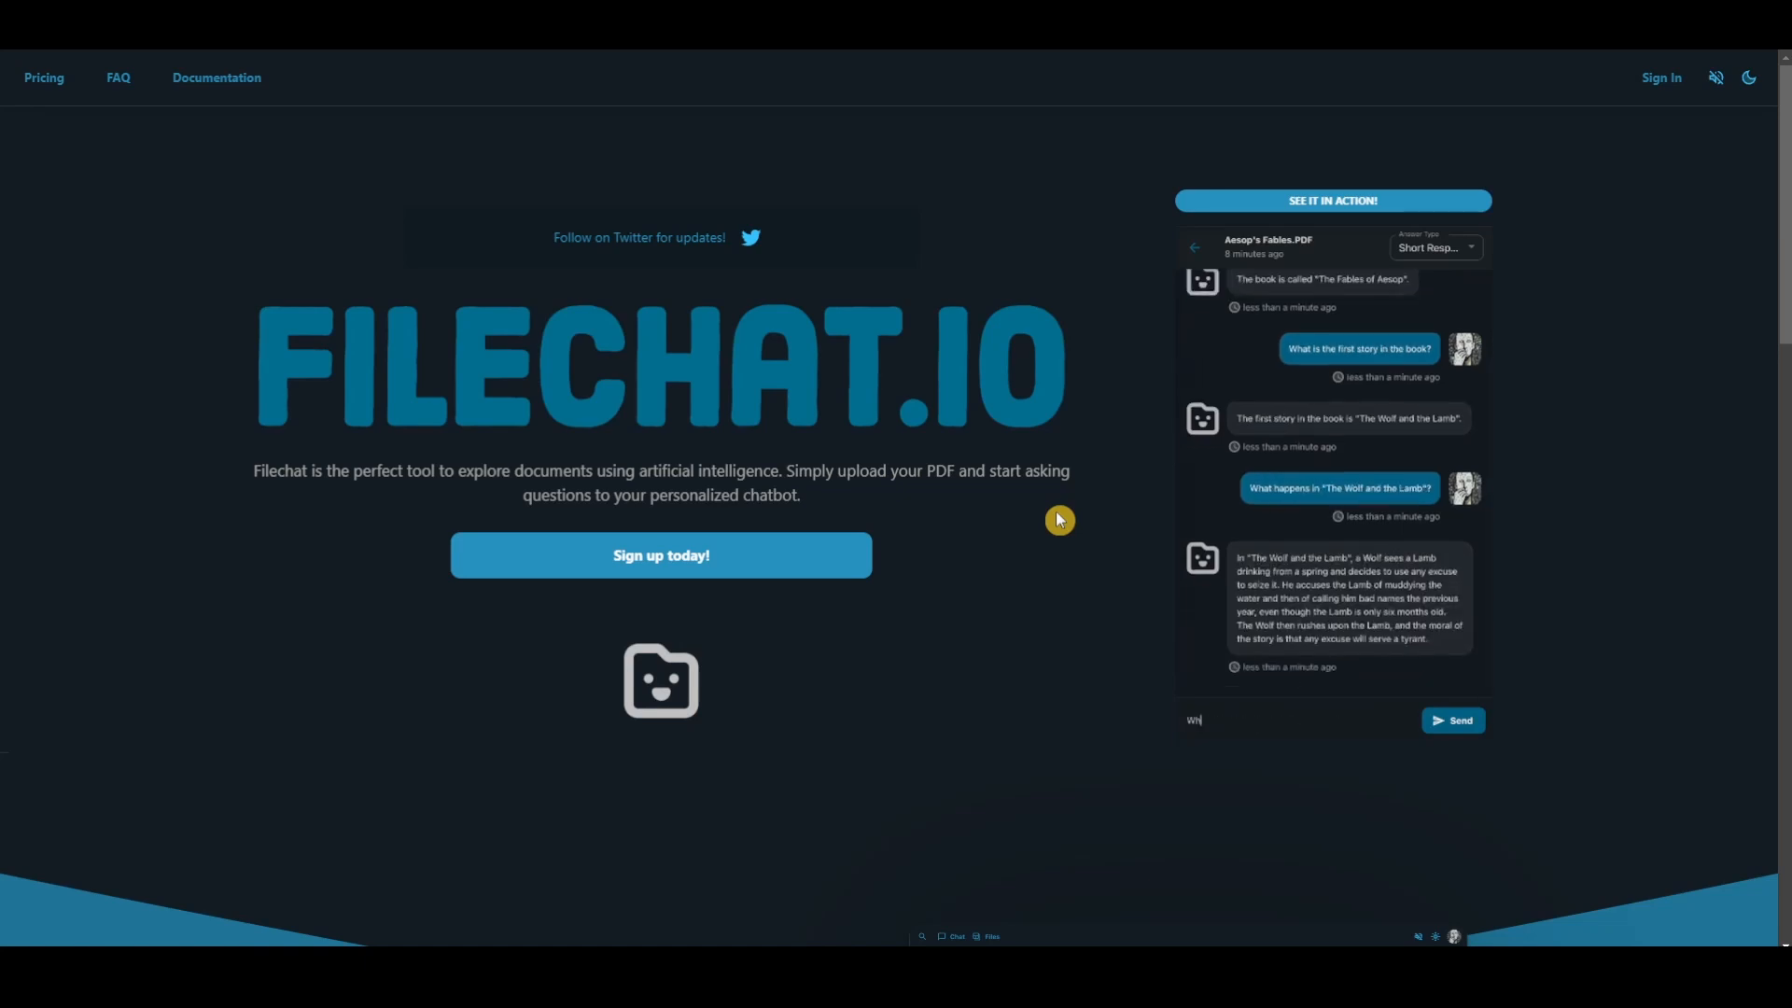
click(1452, 721)
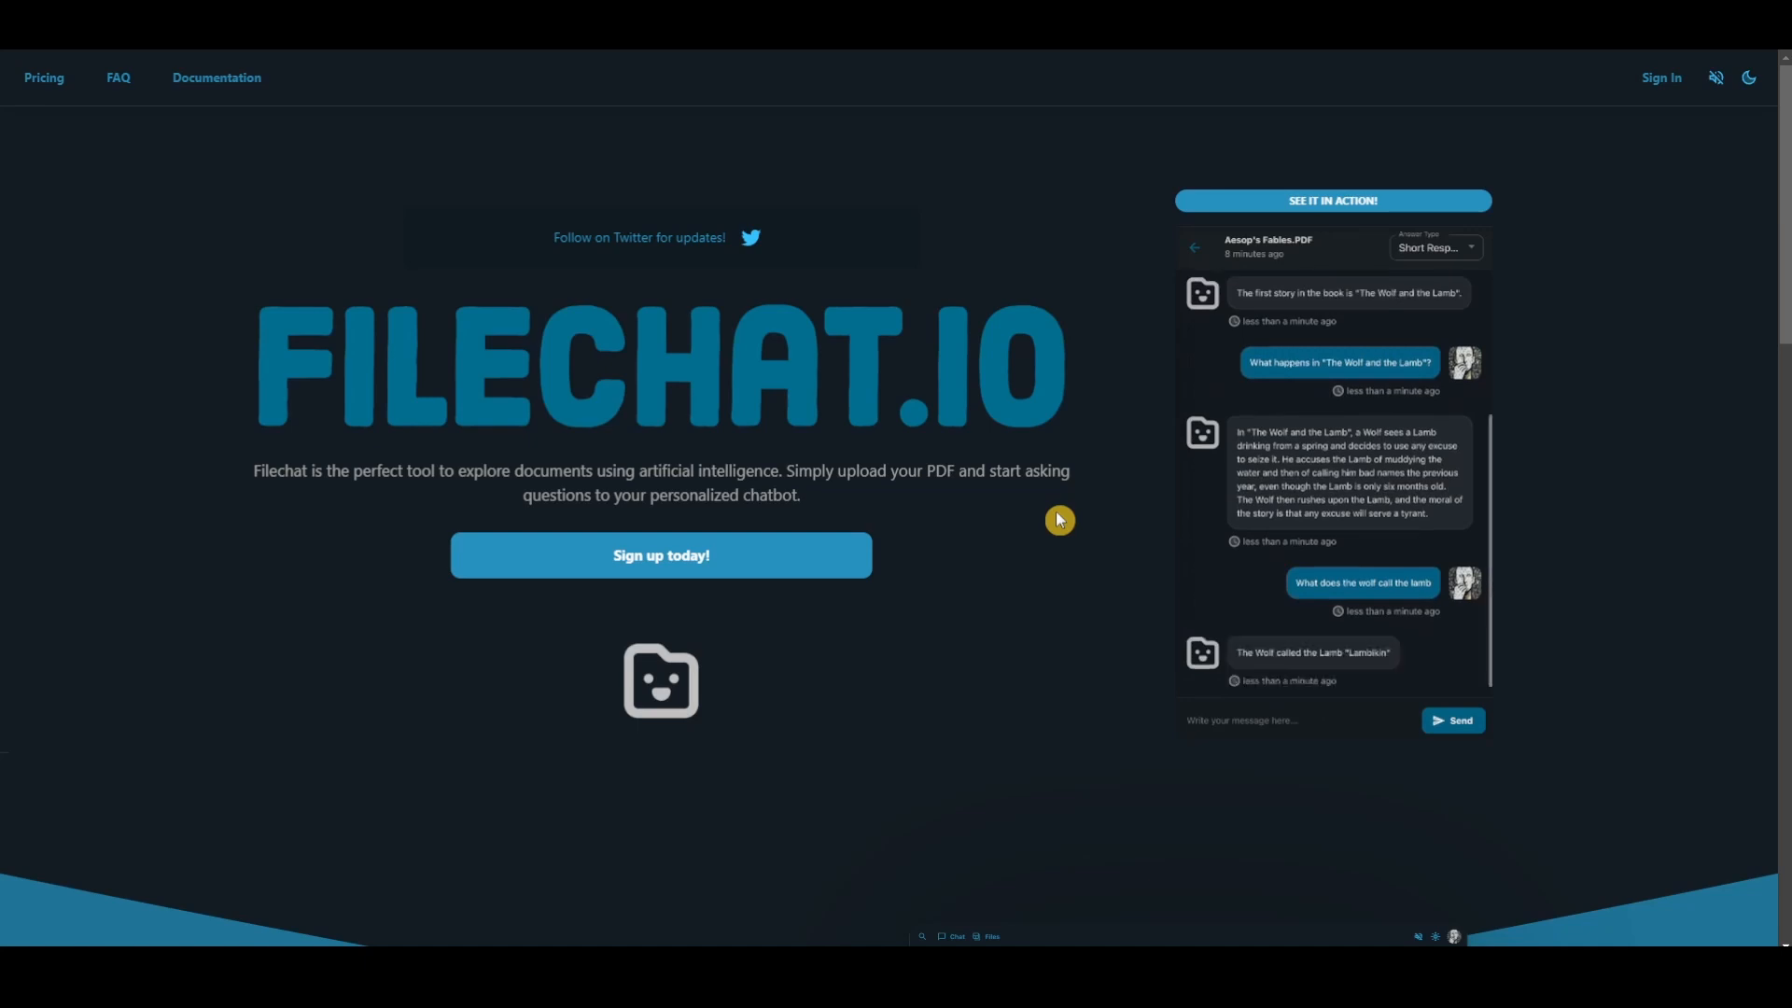